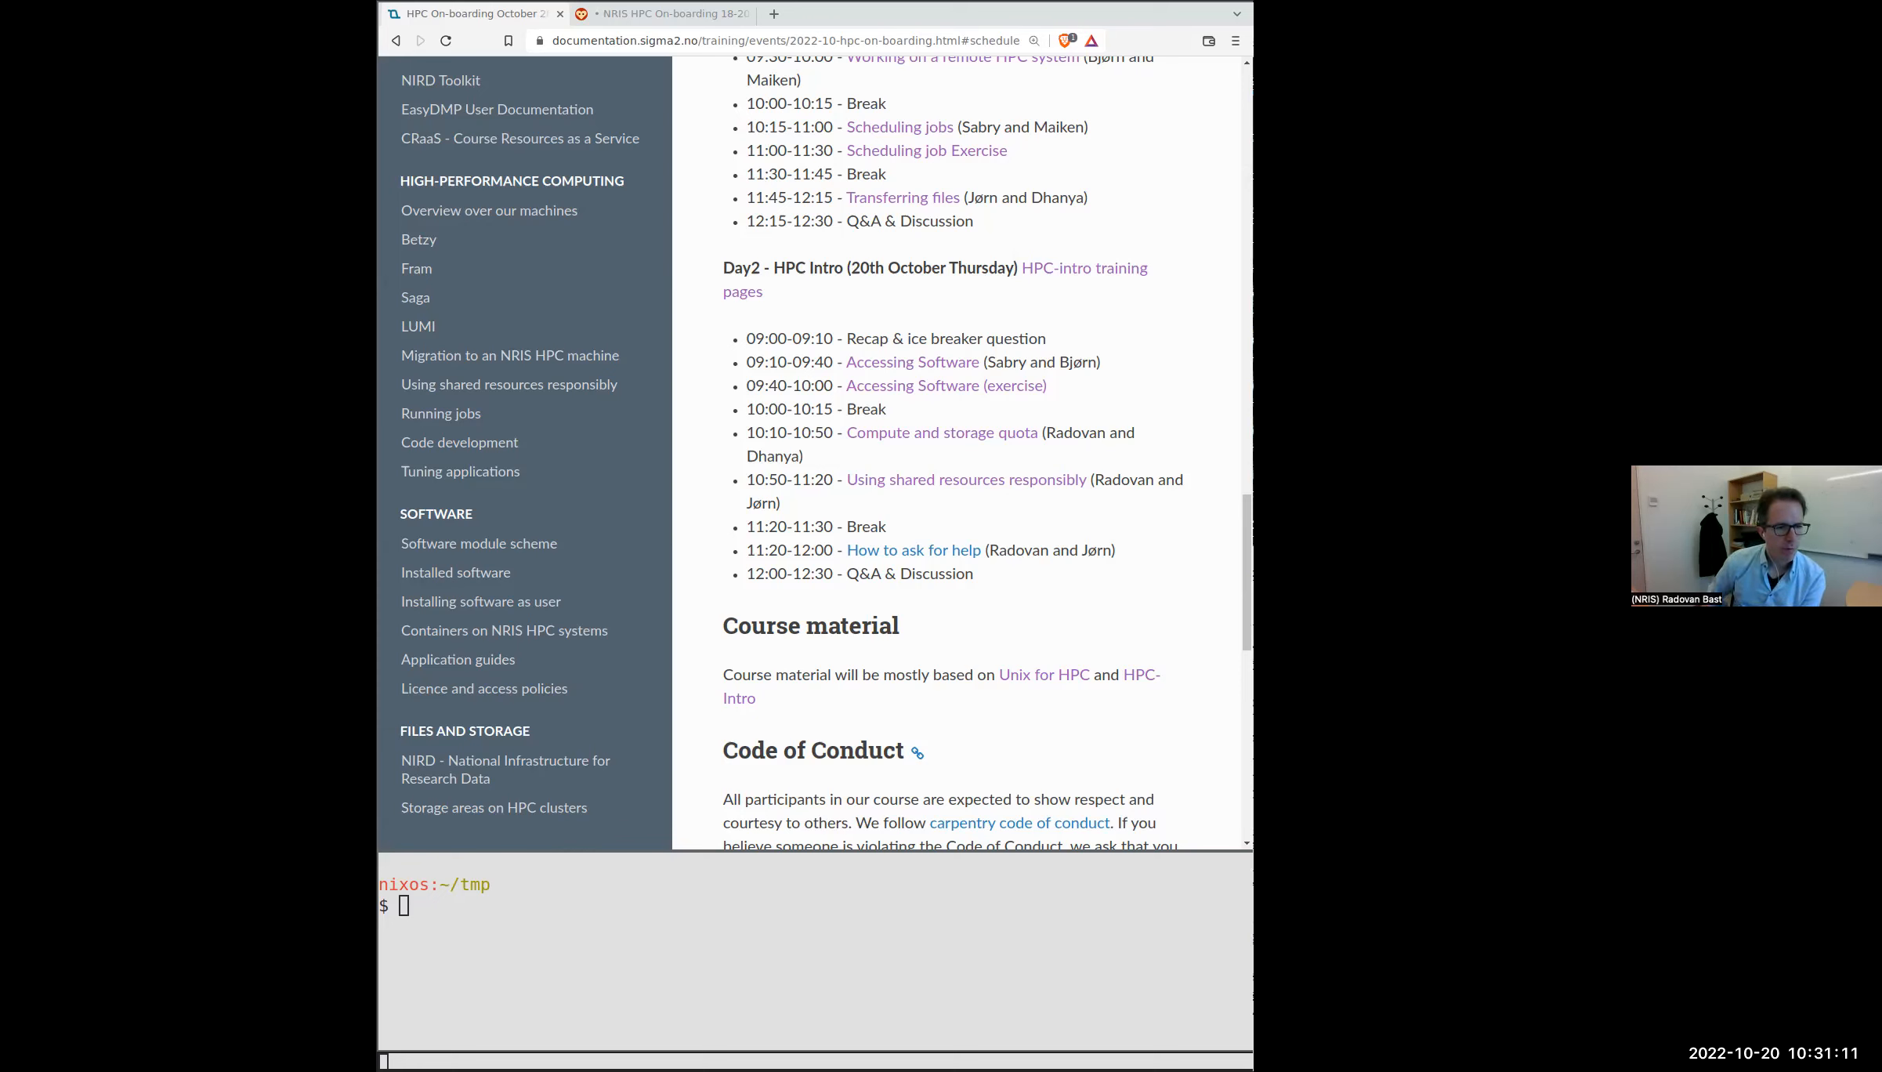
mouse_move(1188, 387)
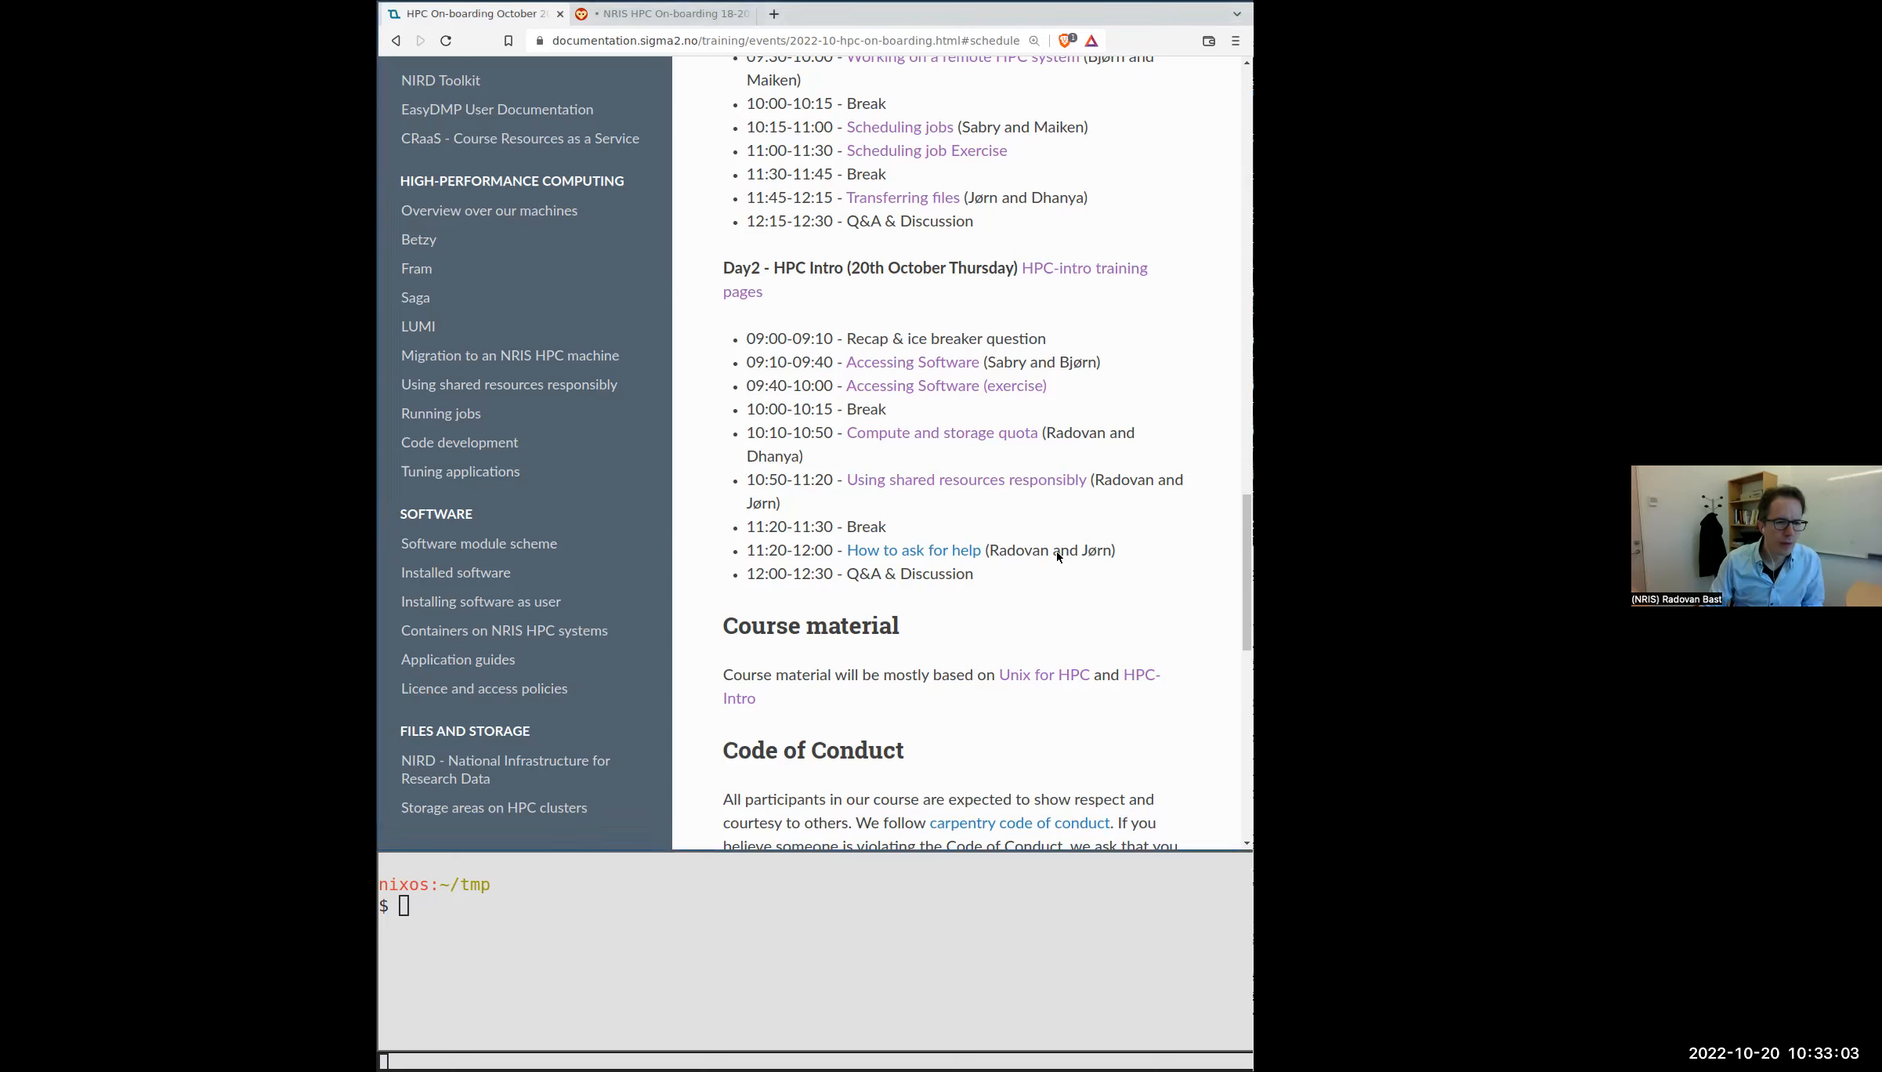
mouse_move(997, 434)
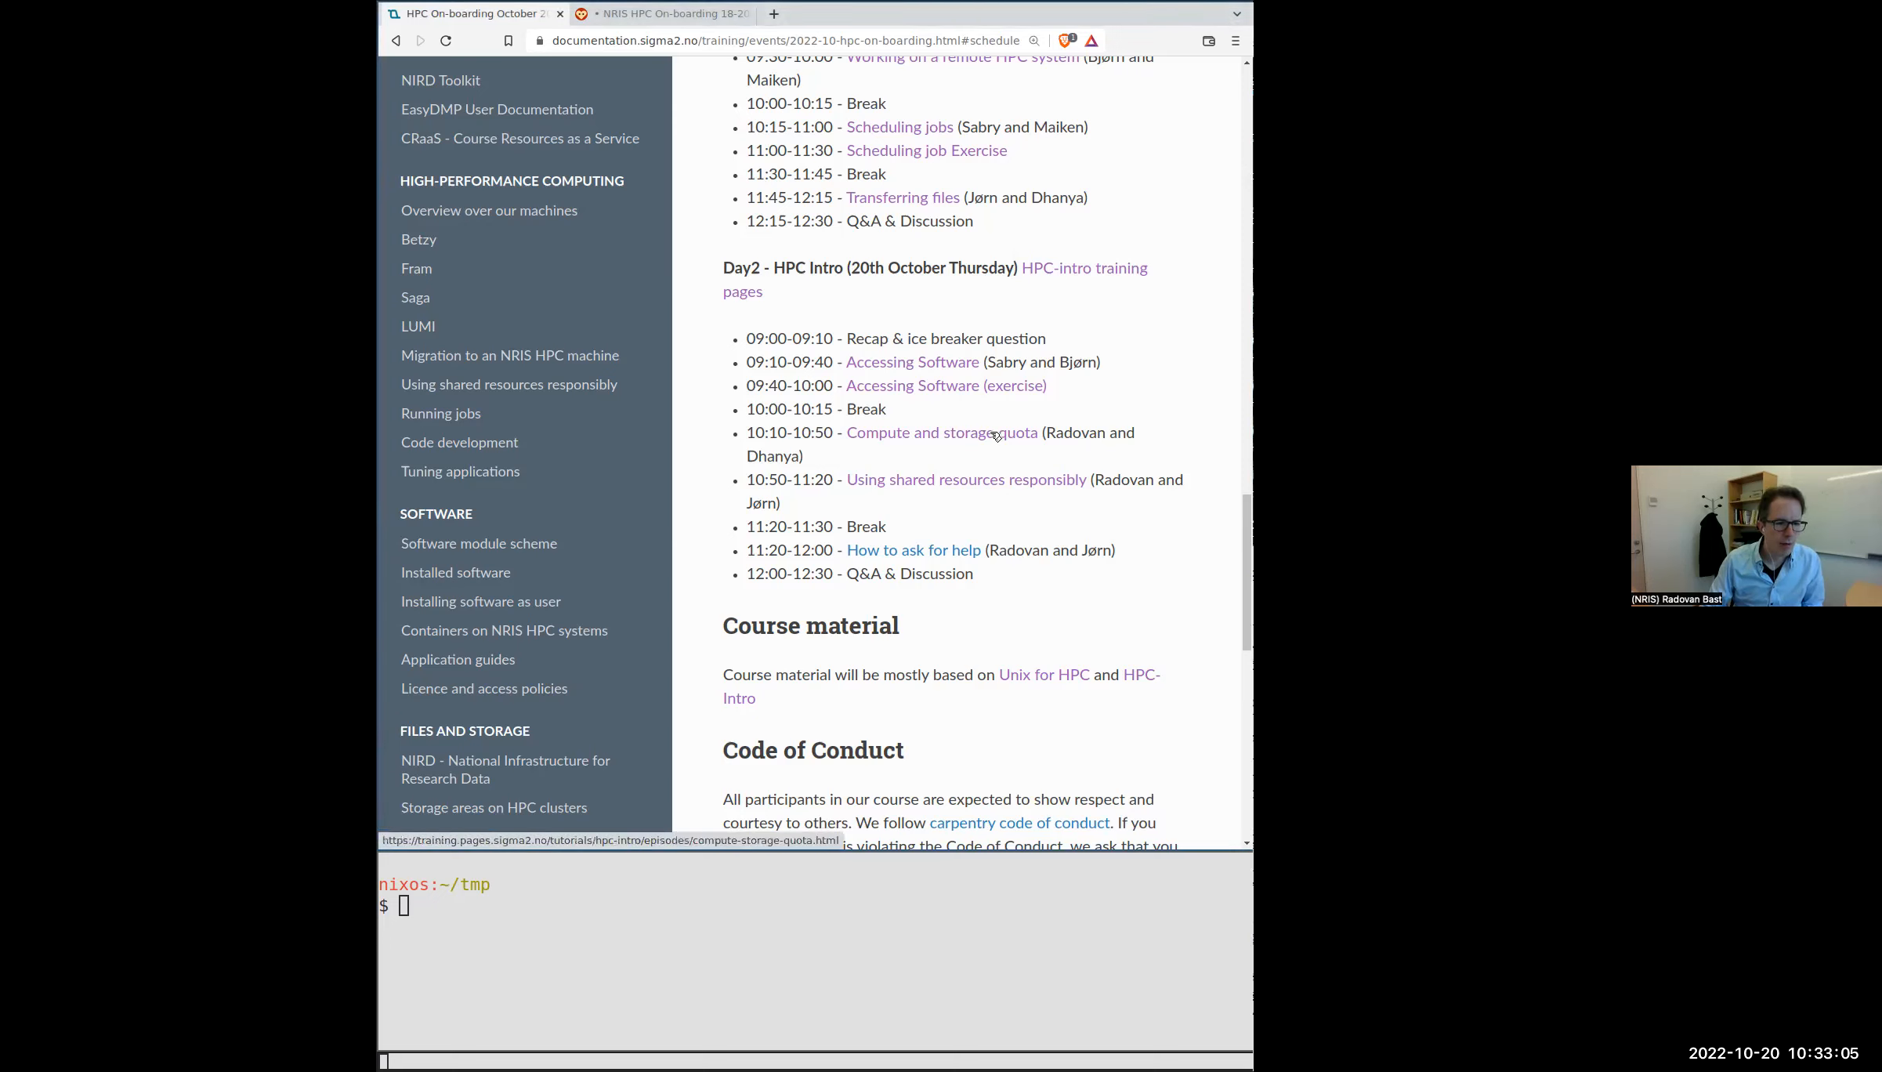
mouse_move(975, 433)
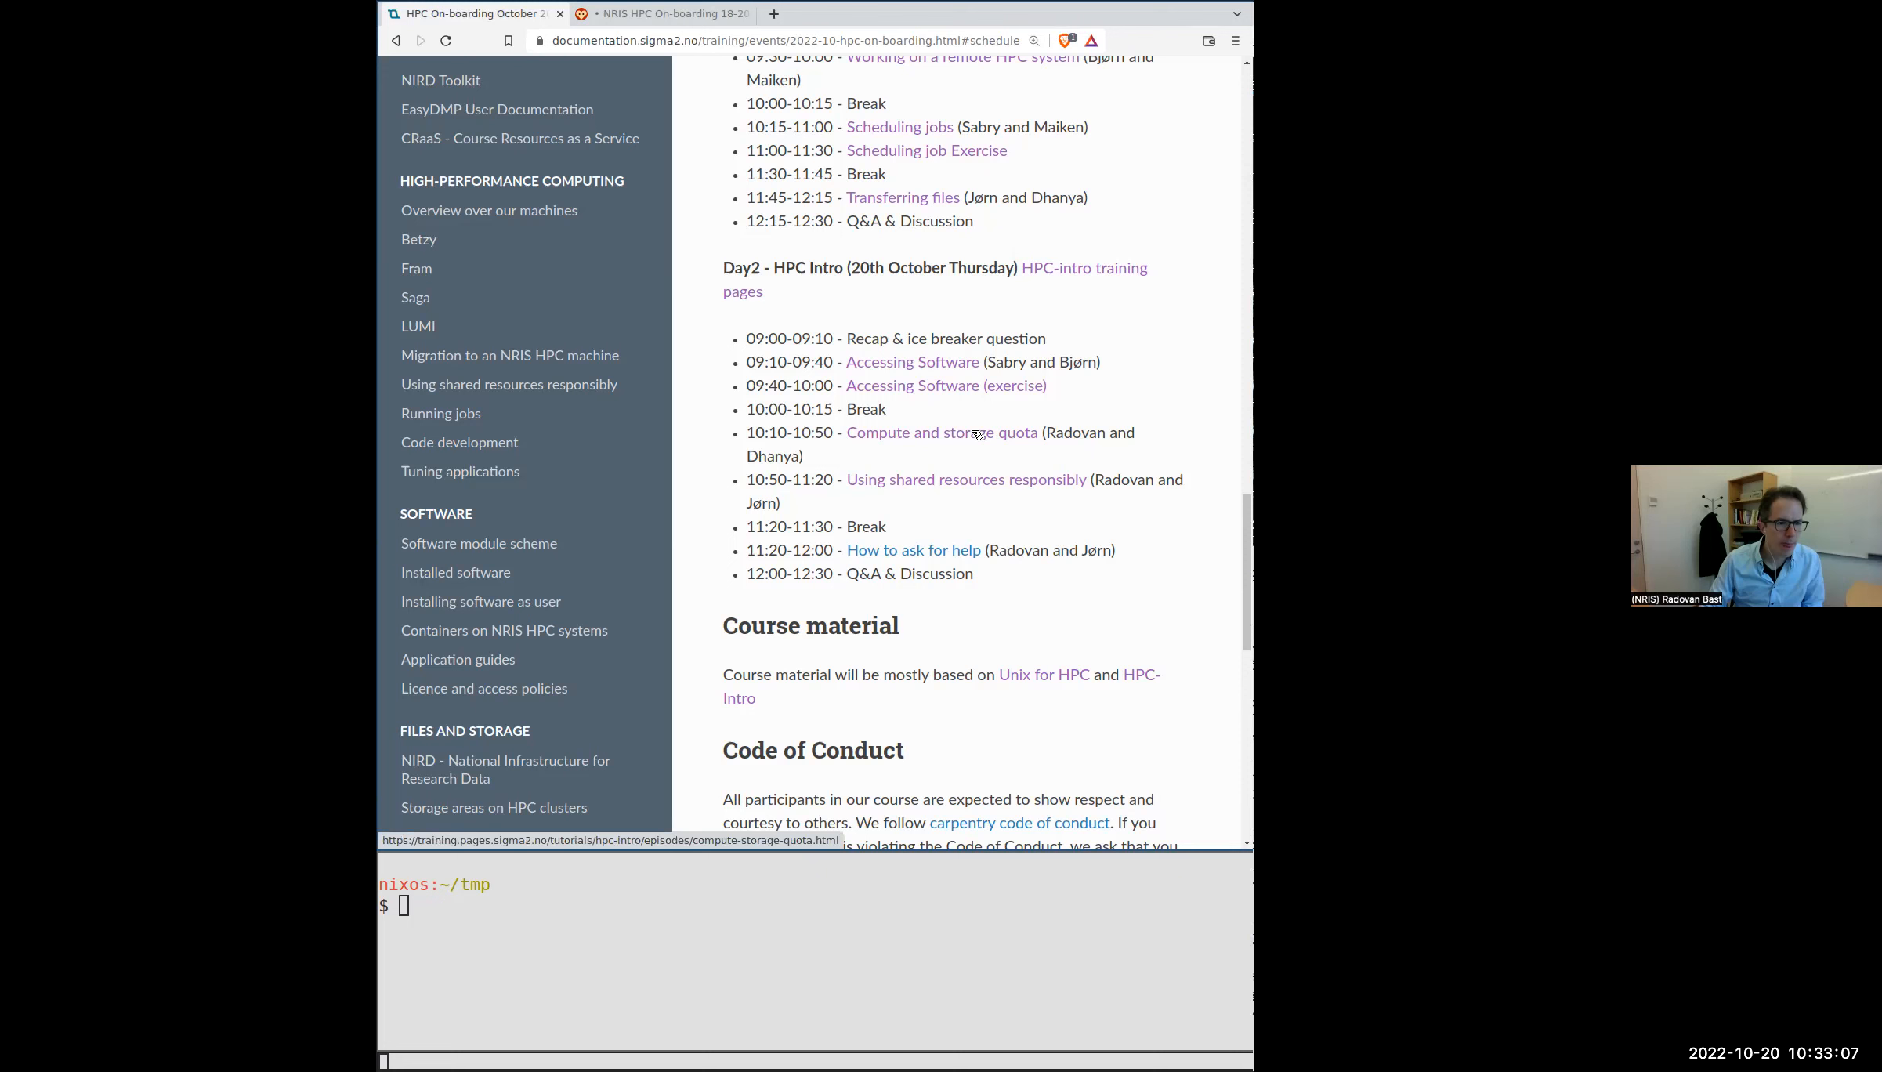
Open the Compute and storage quota lesson in a new tab and view its questions and objectives.
click(942, 433)
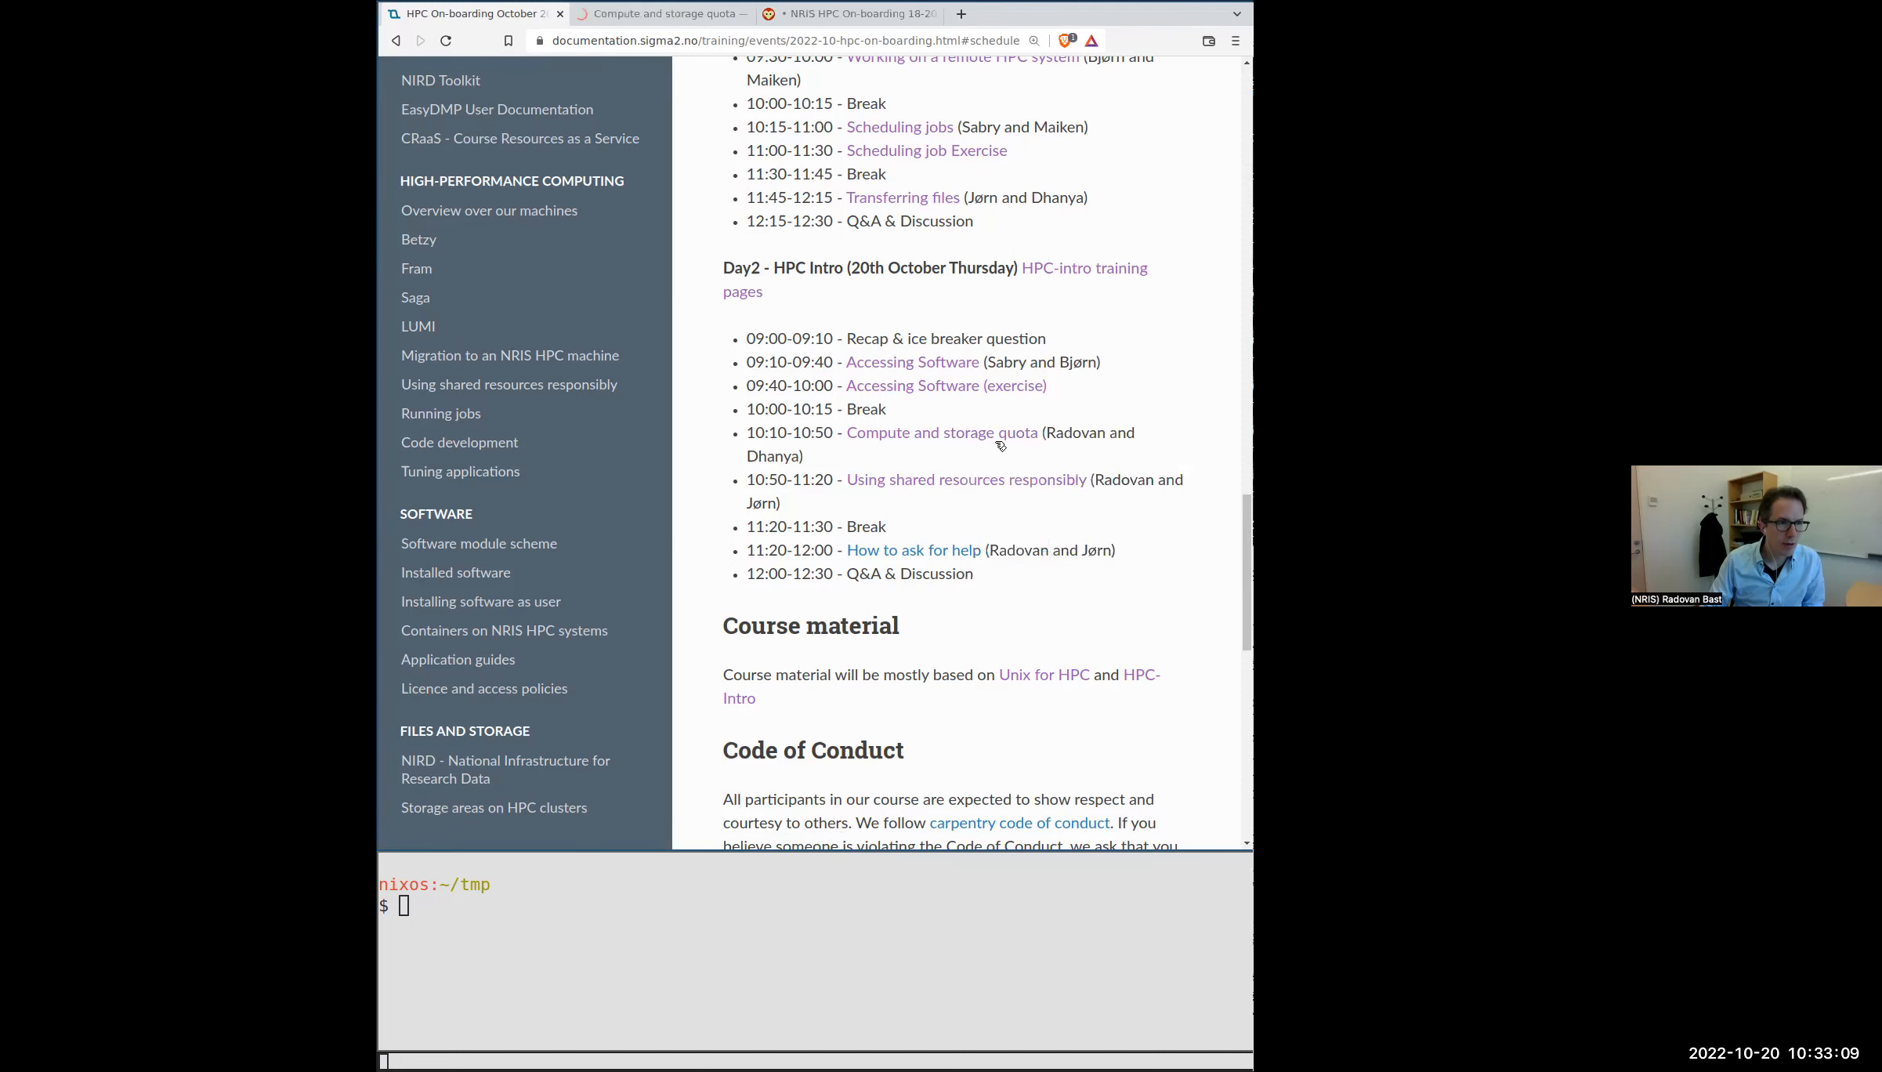
click(659, 12)
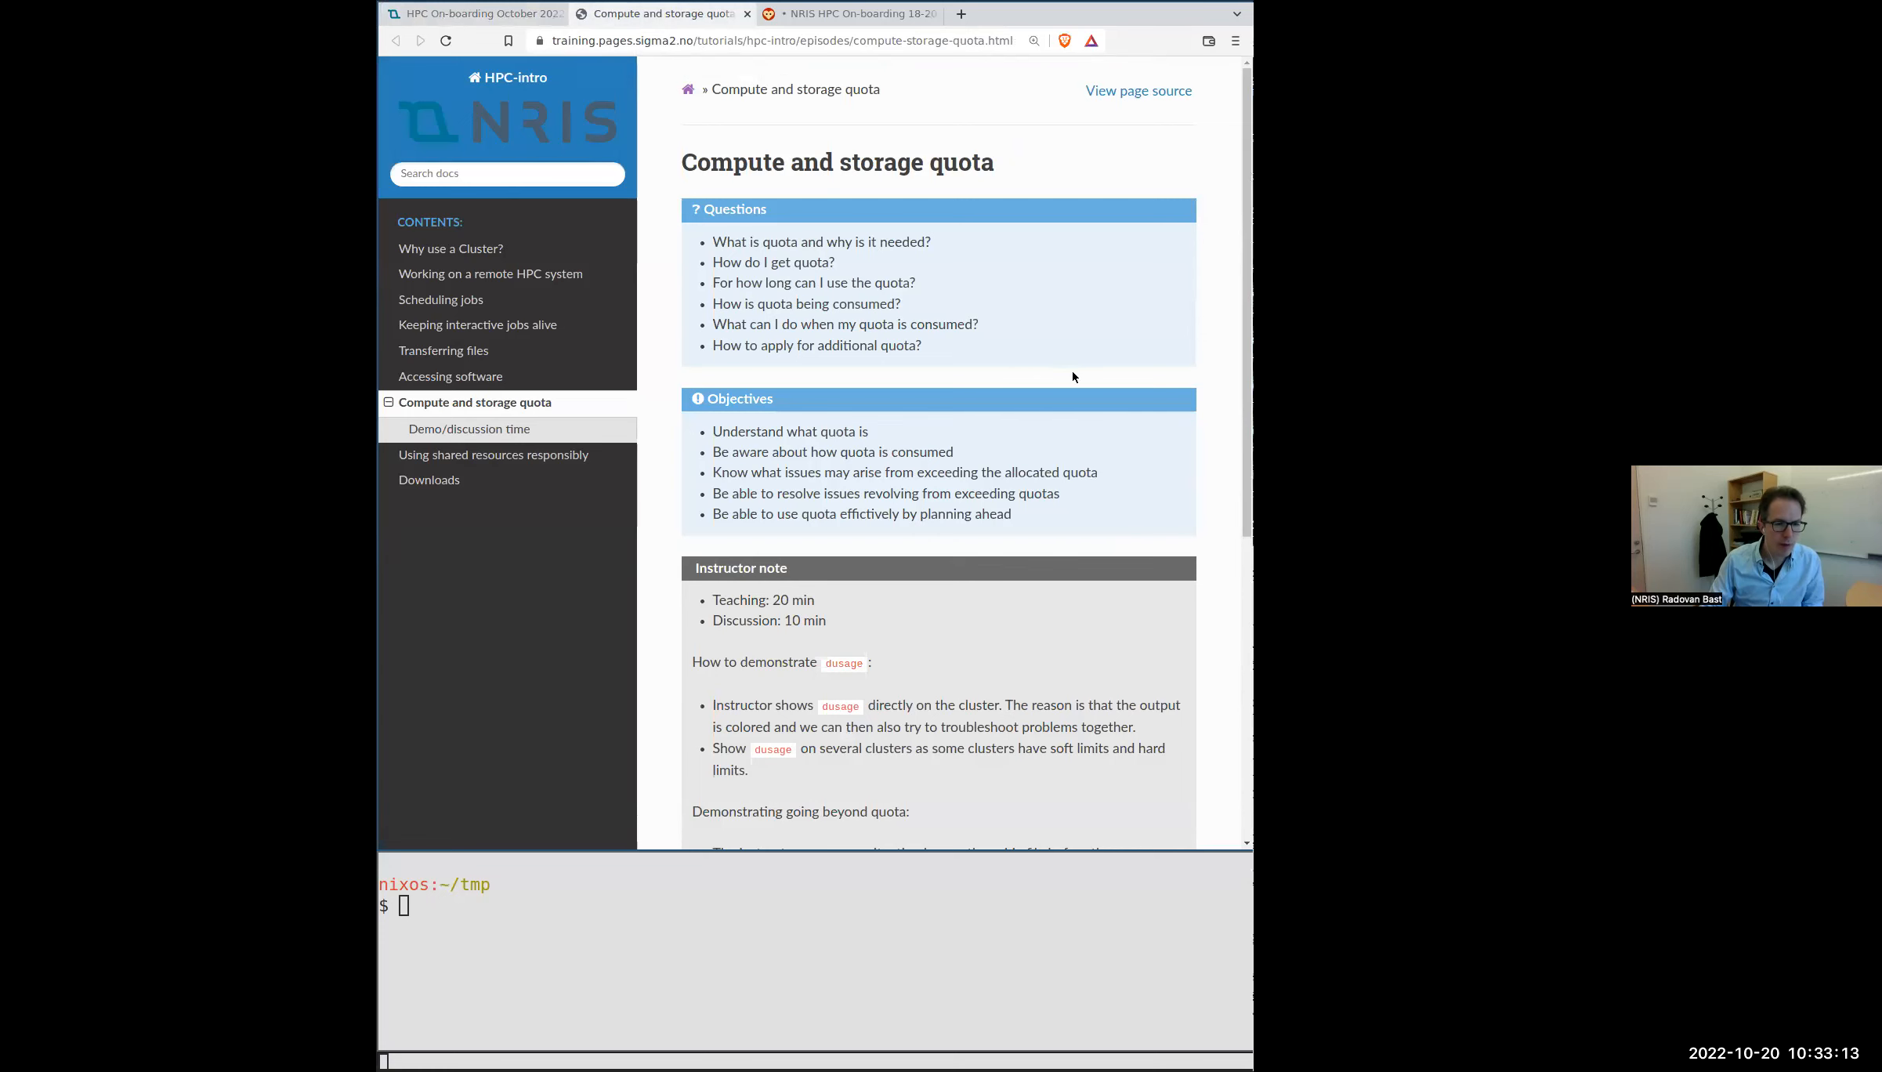
scroll(down, 3)
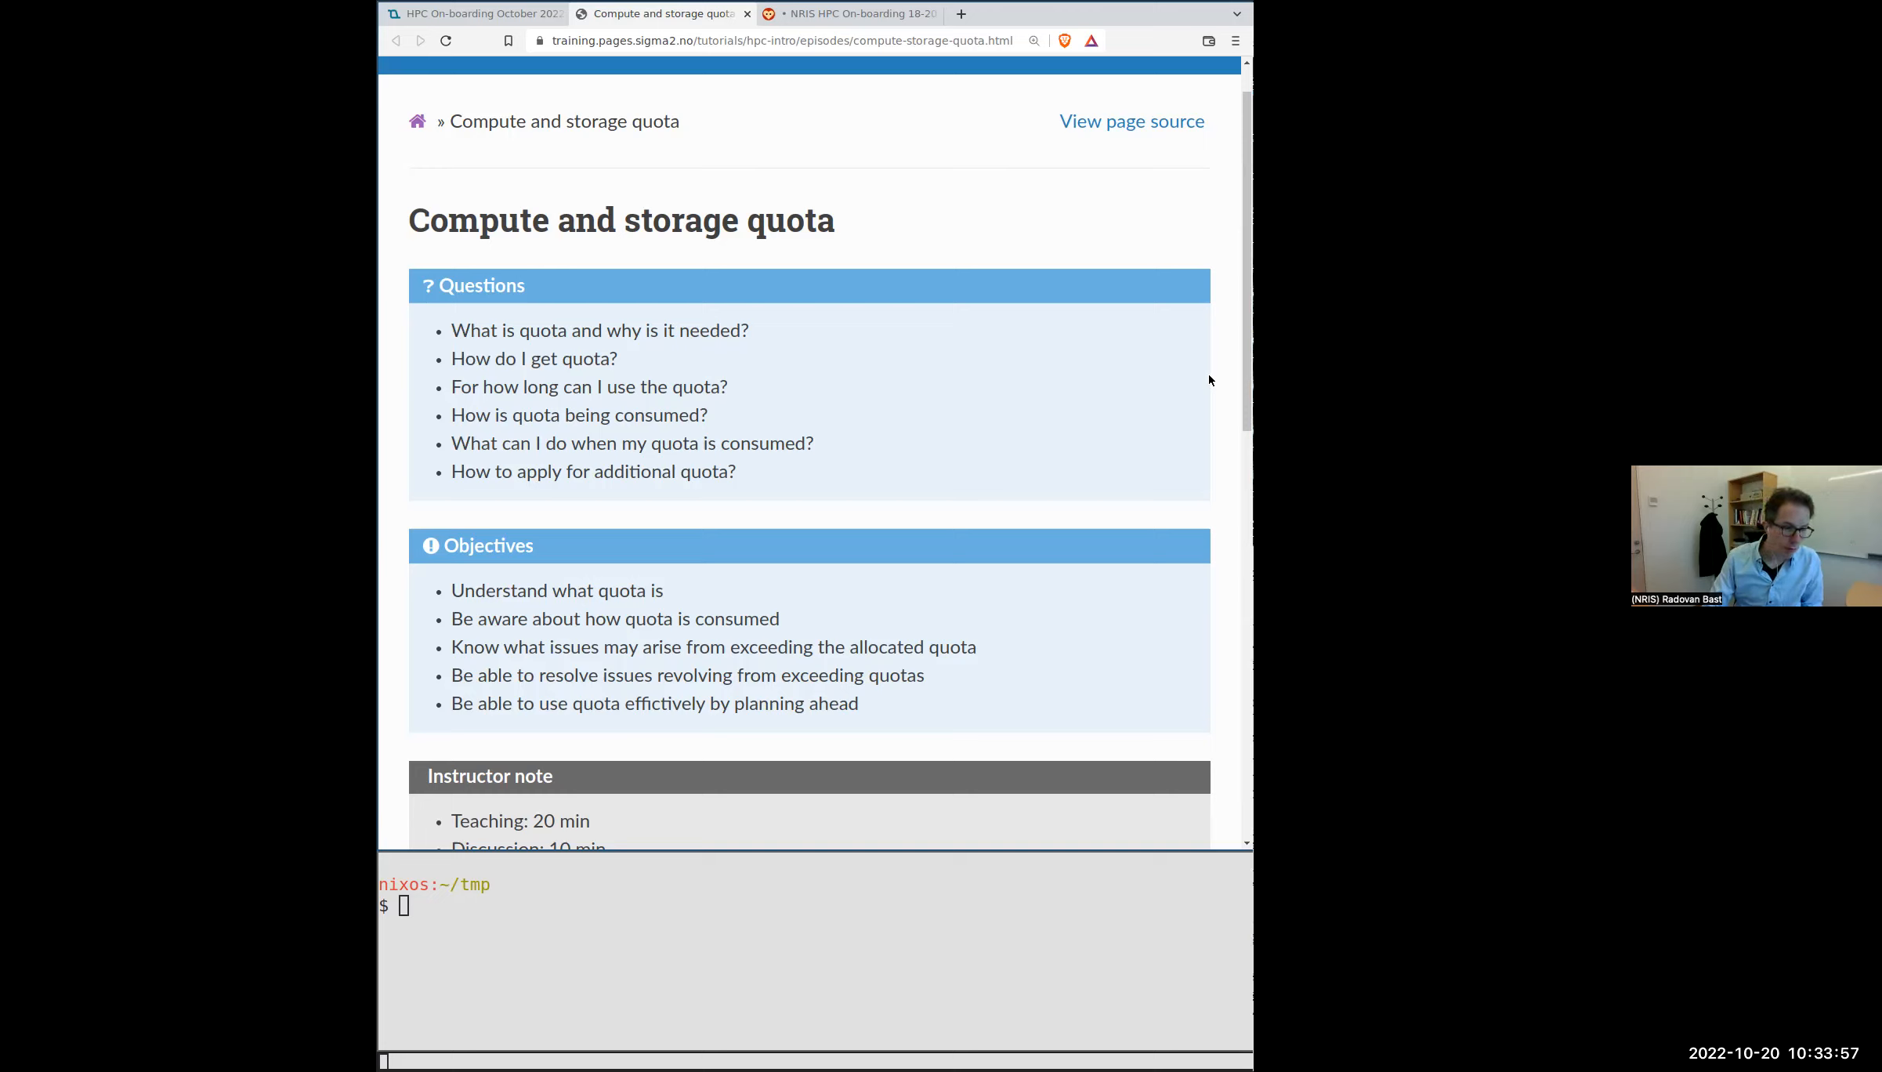
scroll(down, 3)
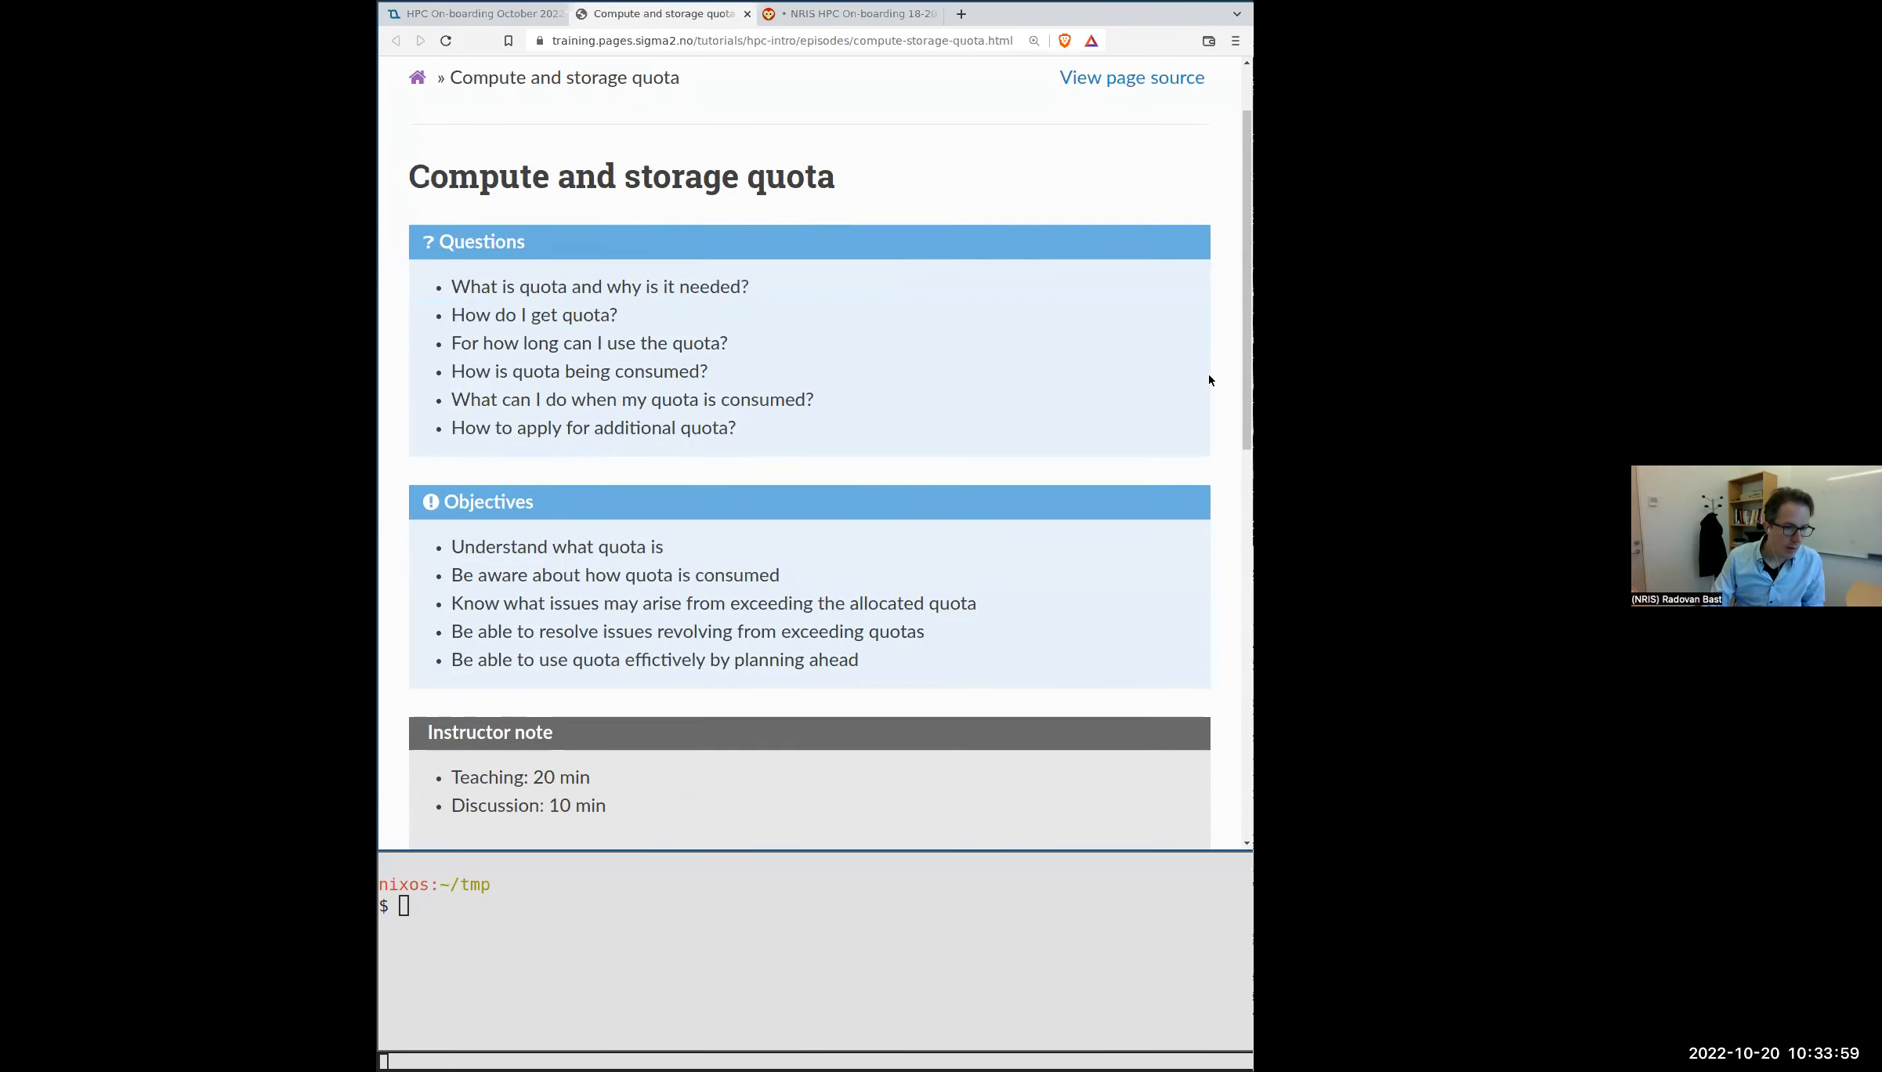
scroll(down, 3)
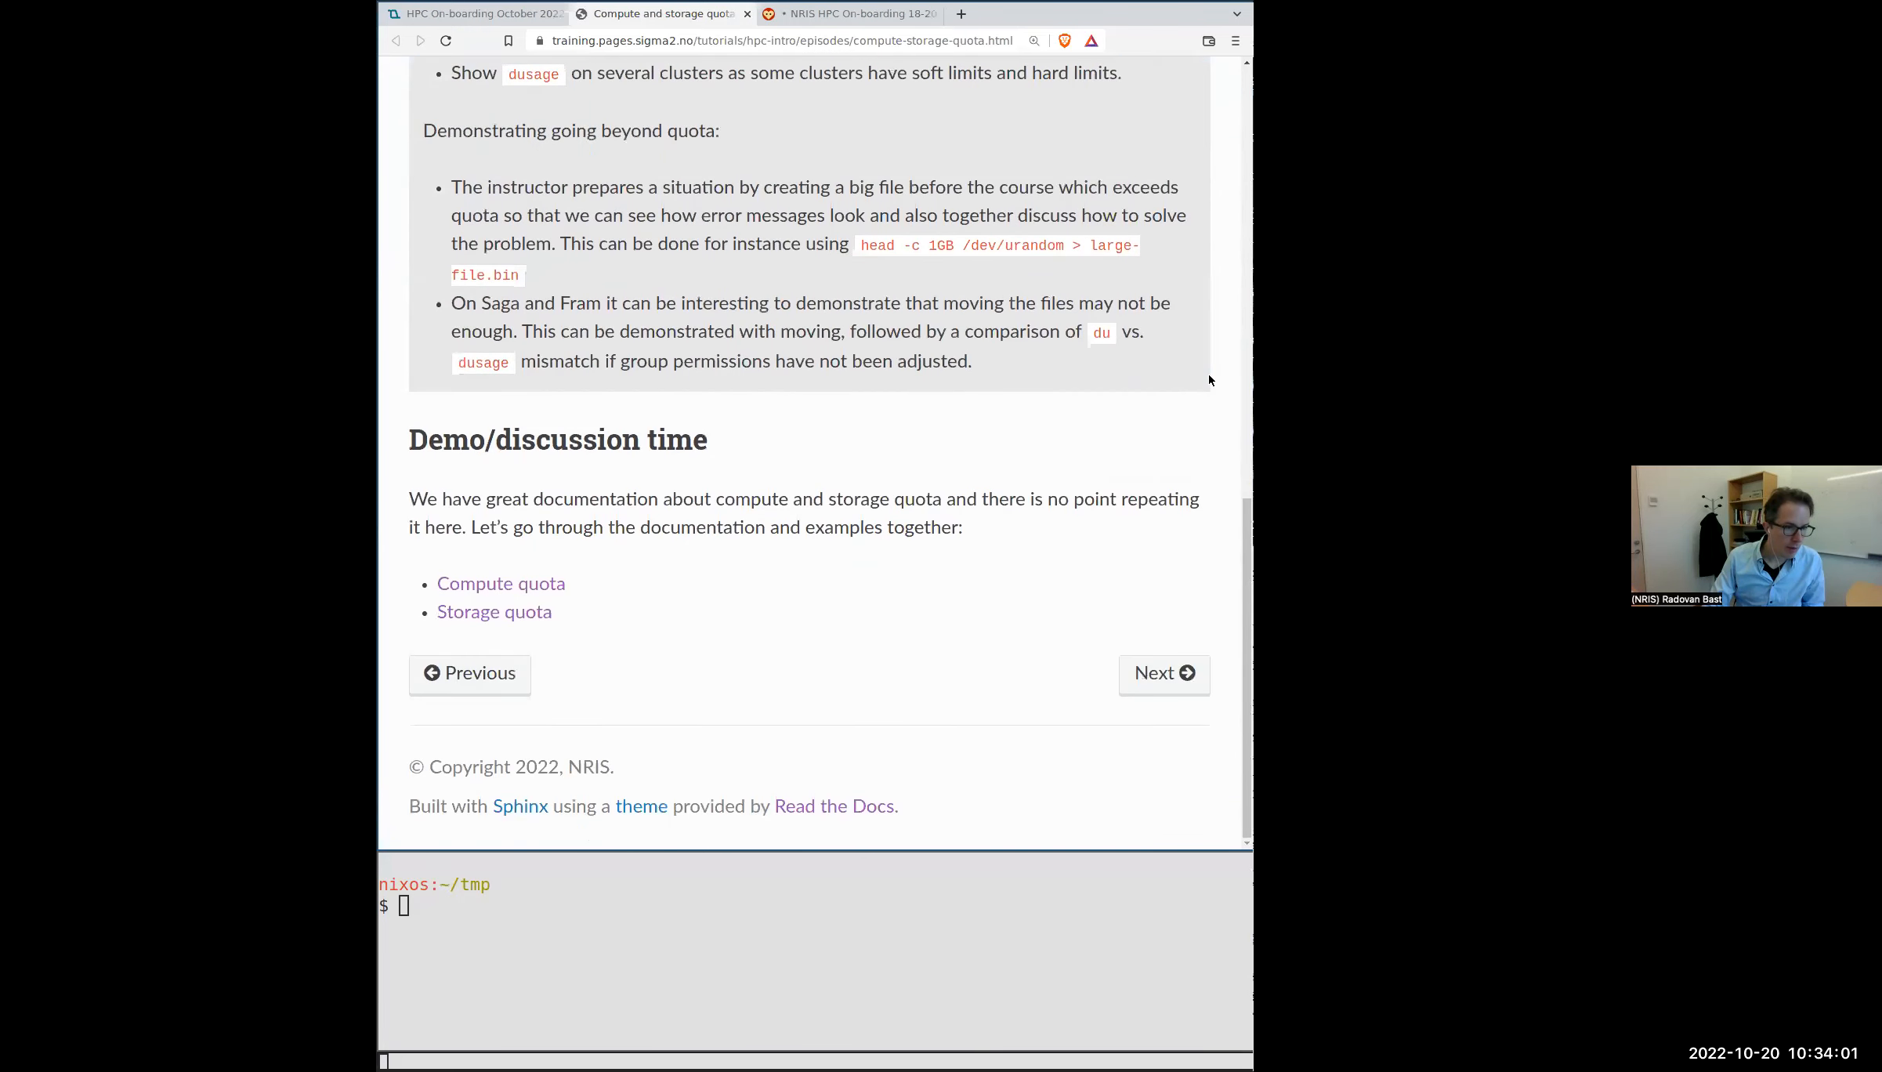
mouse_move(552, 618)
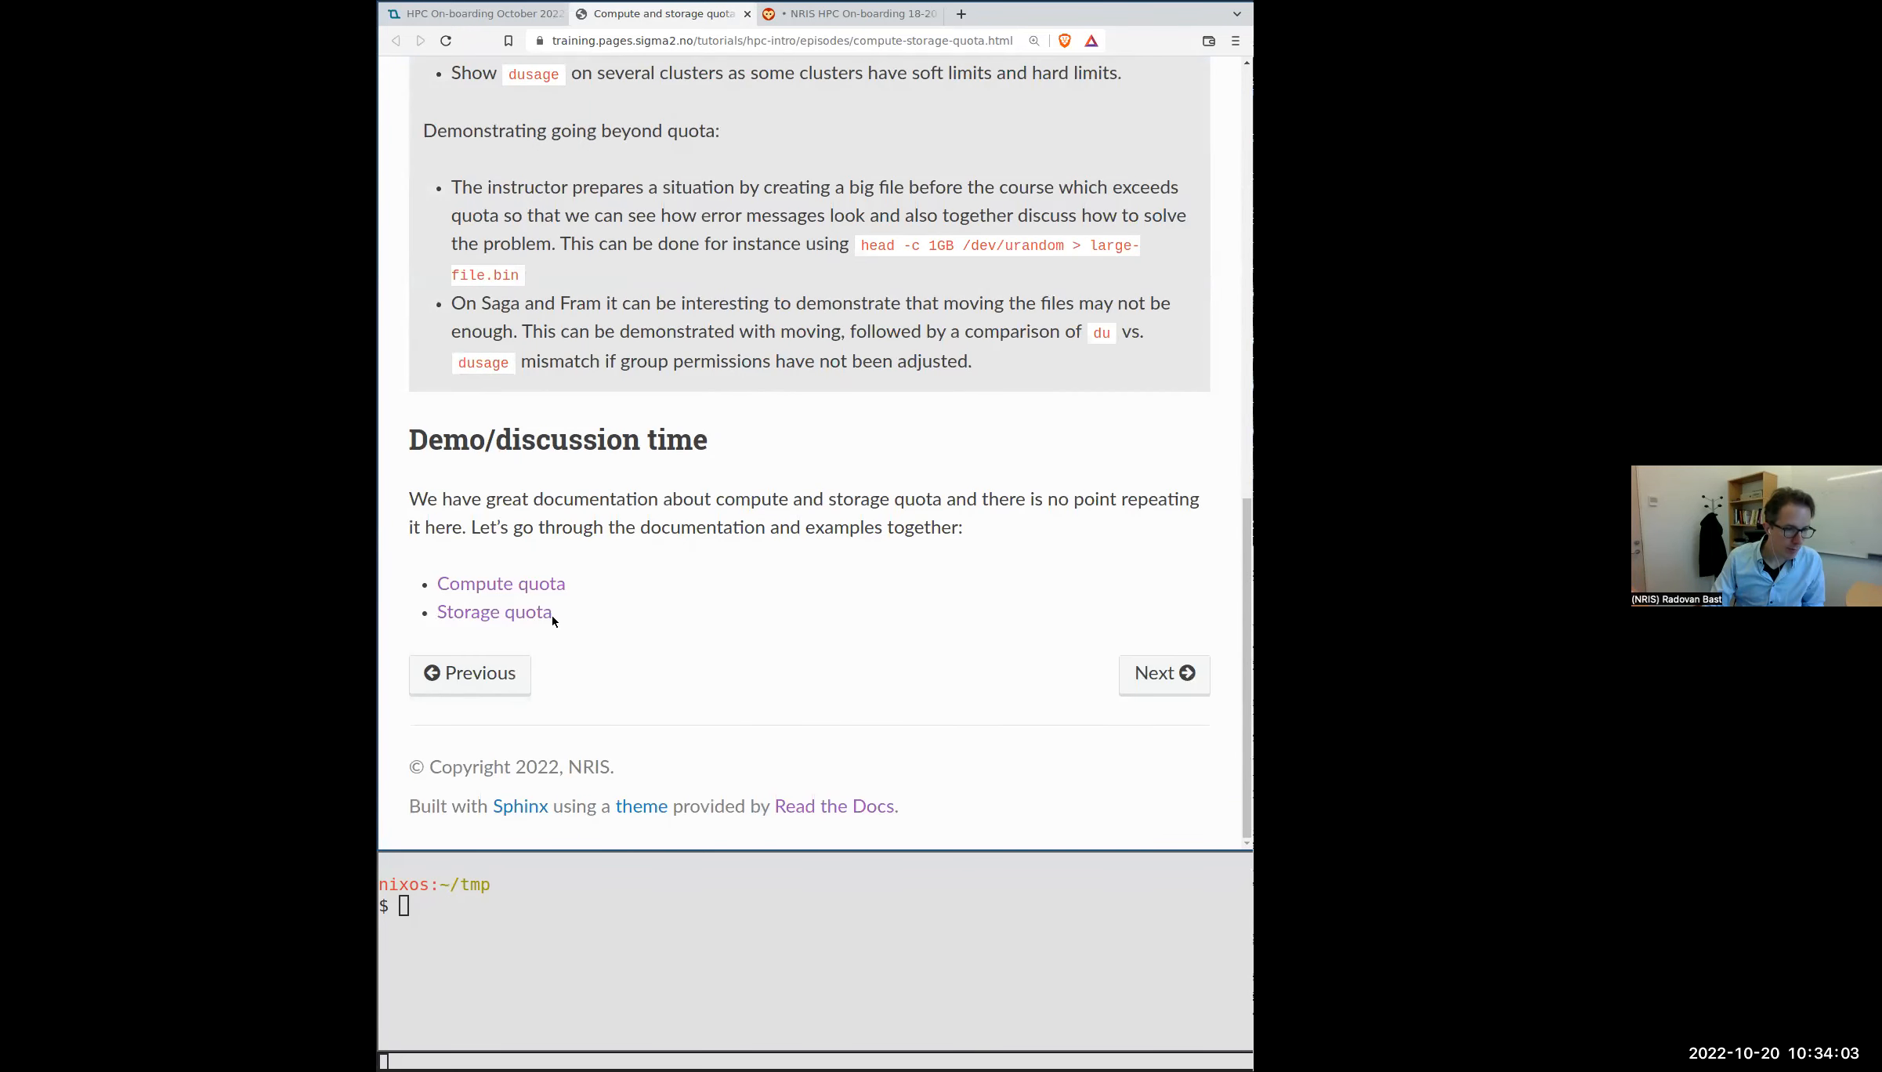
double_click(493, 612)
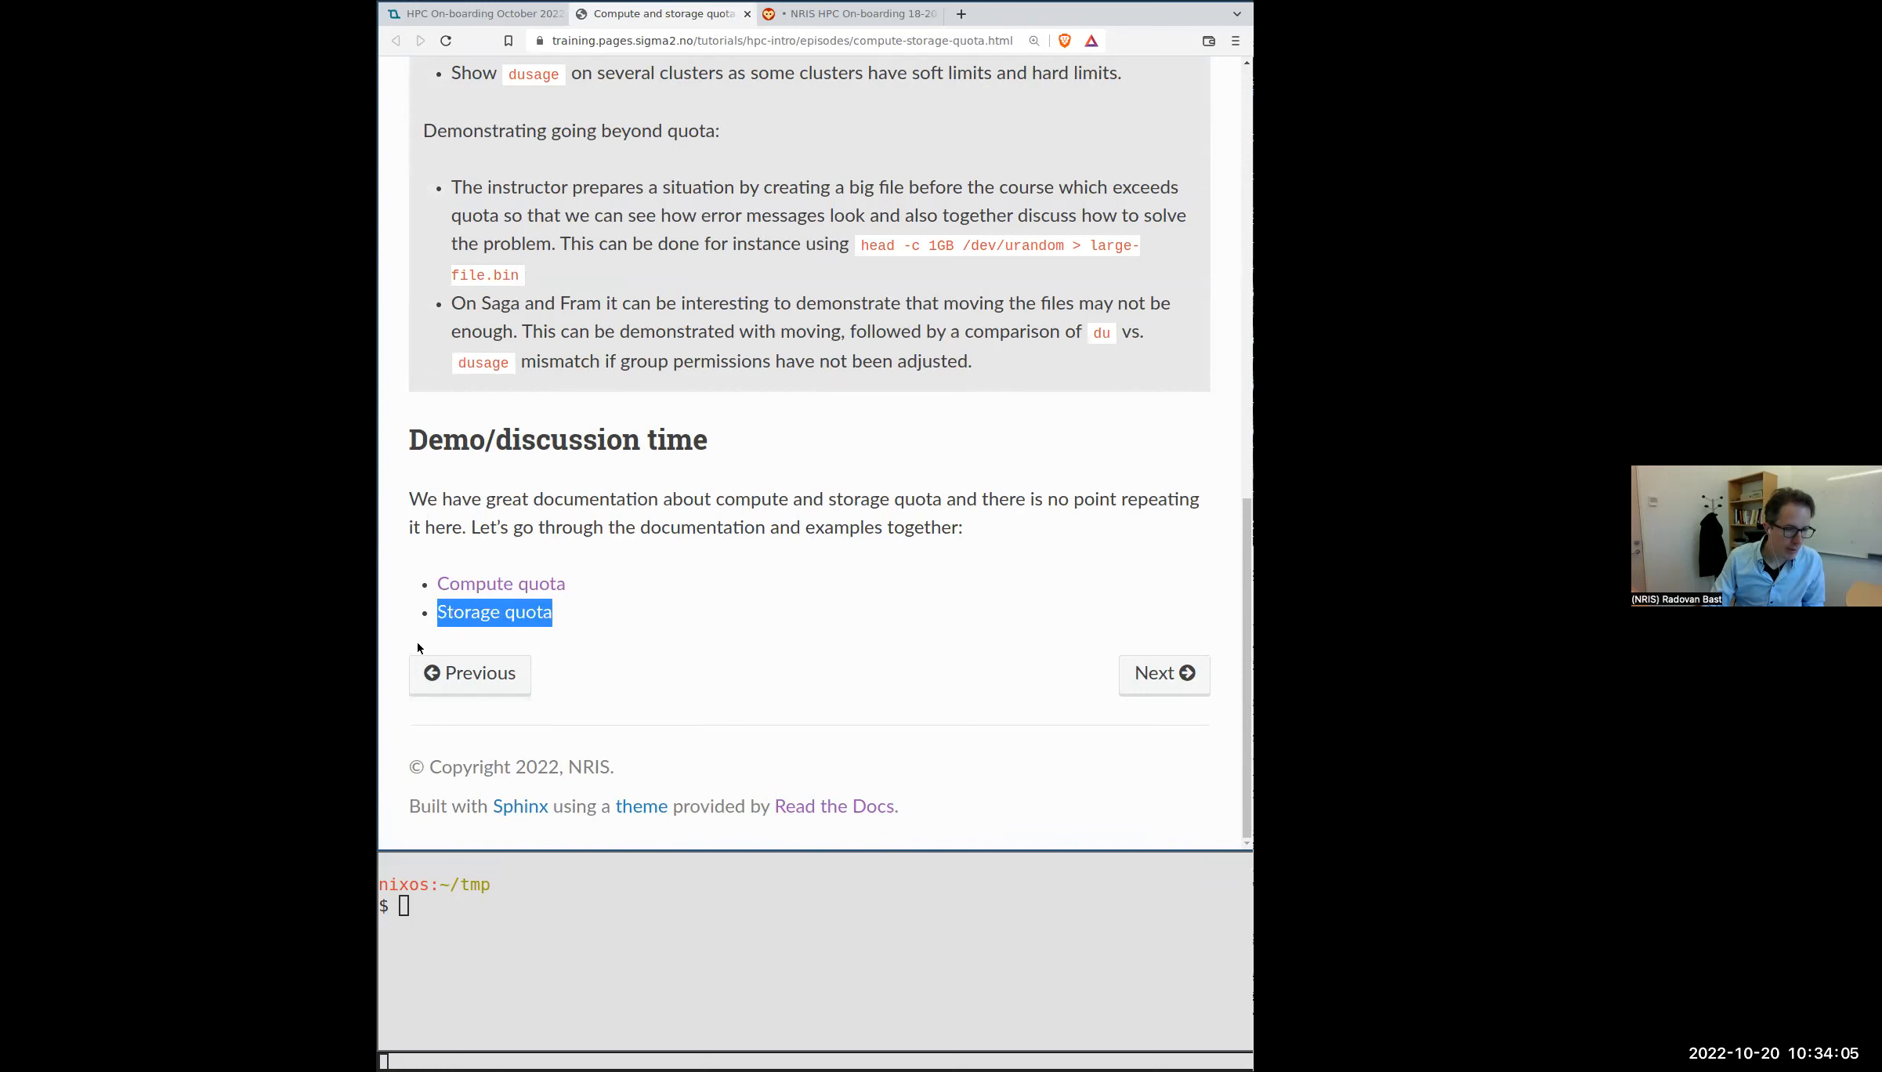
mouse_move(500, 583)
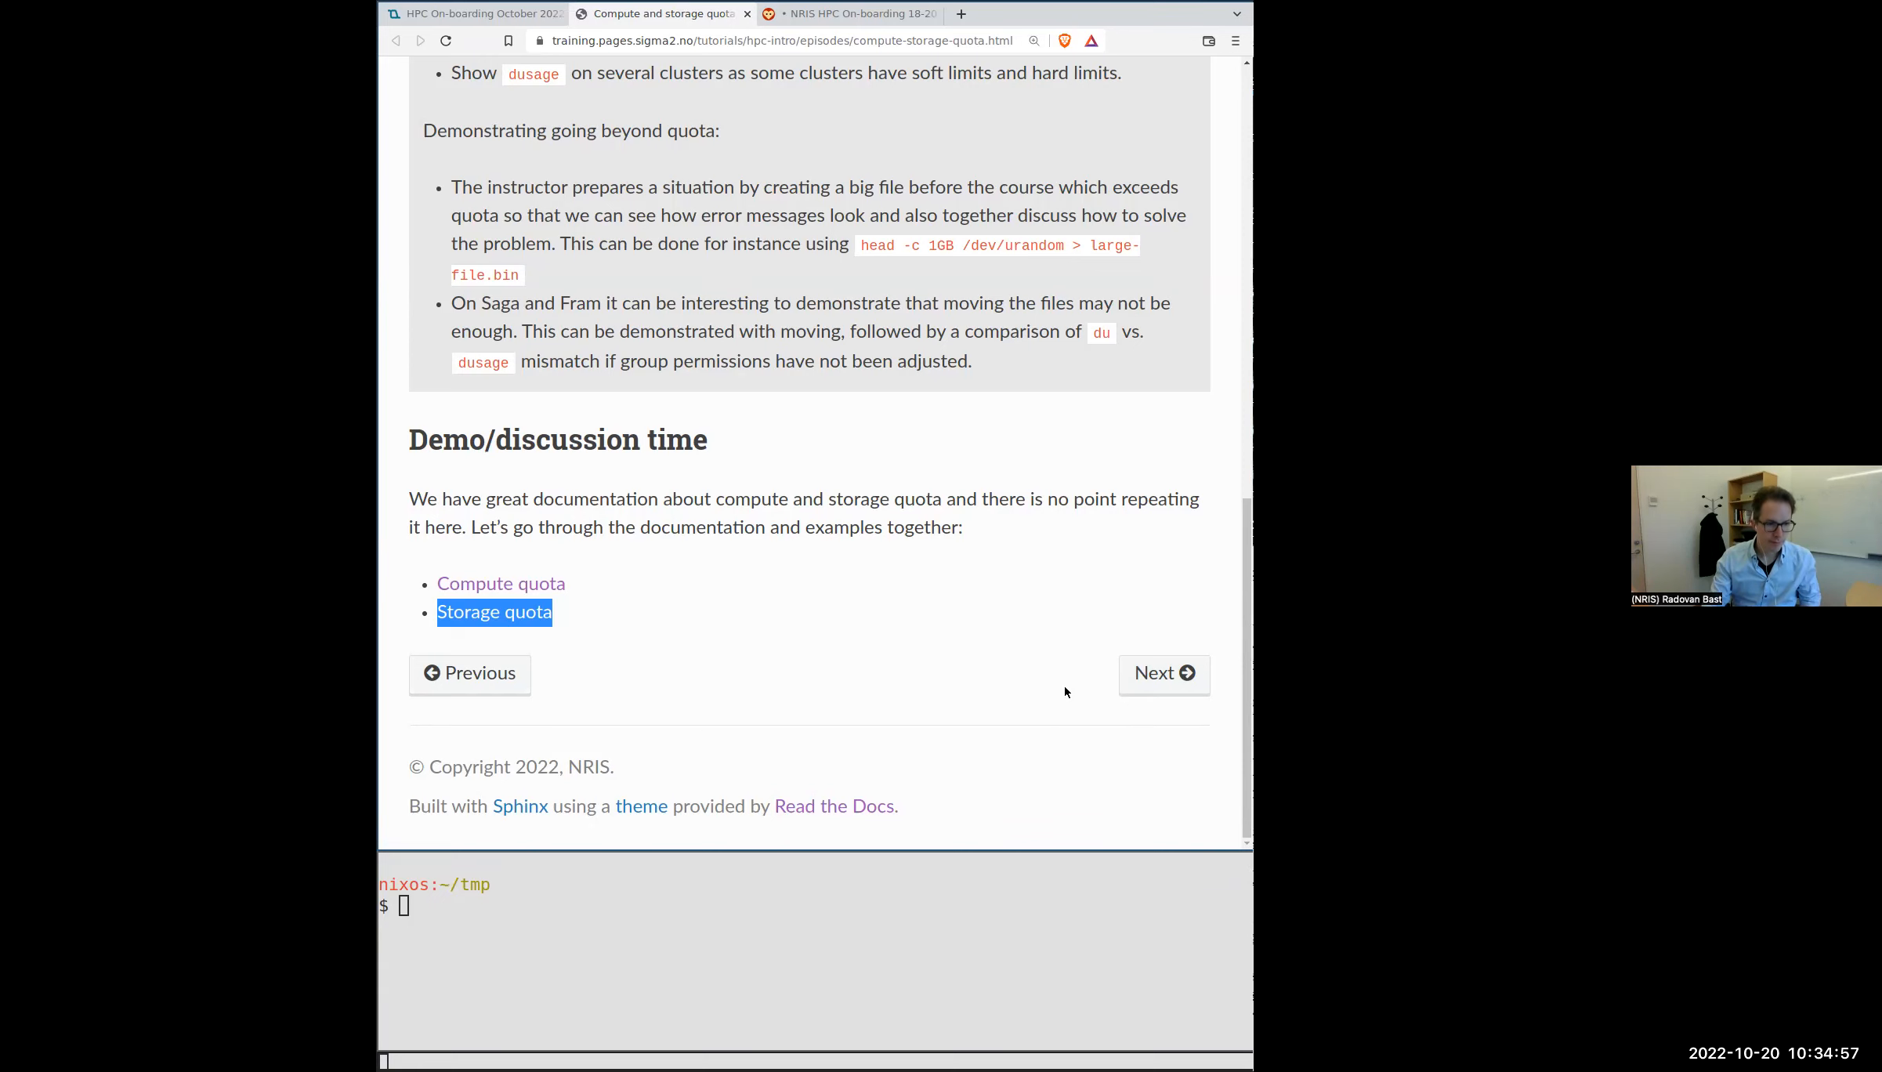
mouse_move(494, 611)
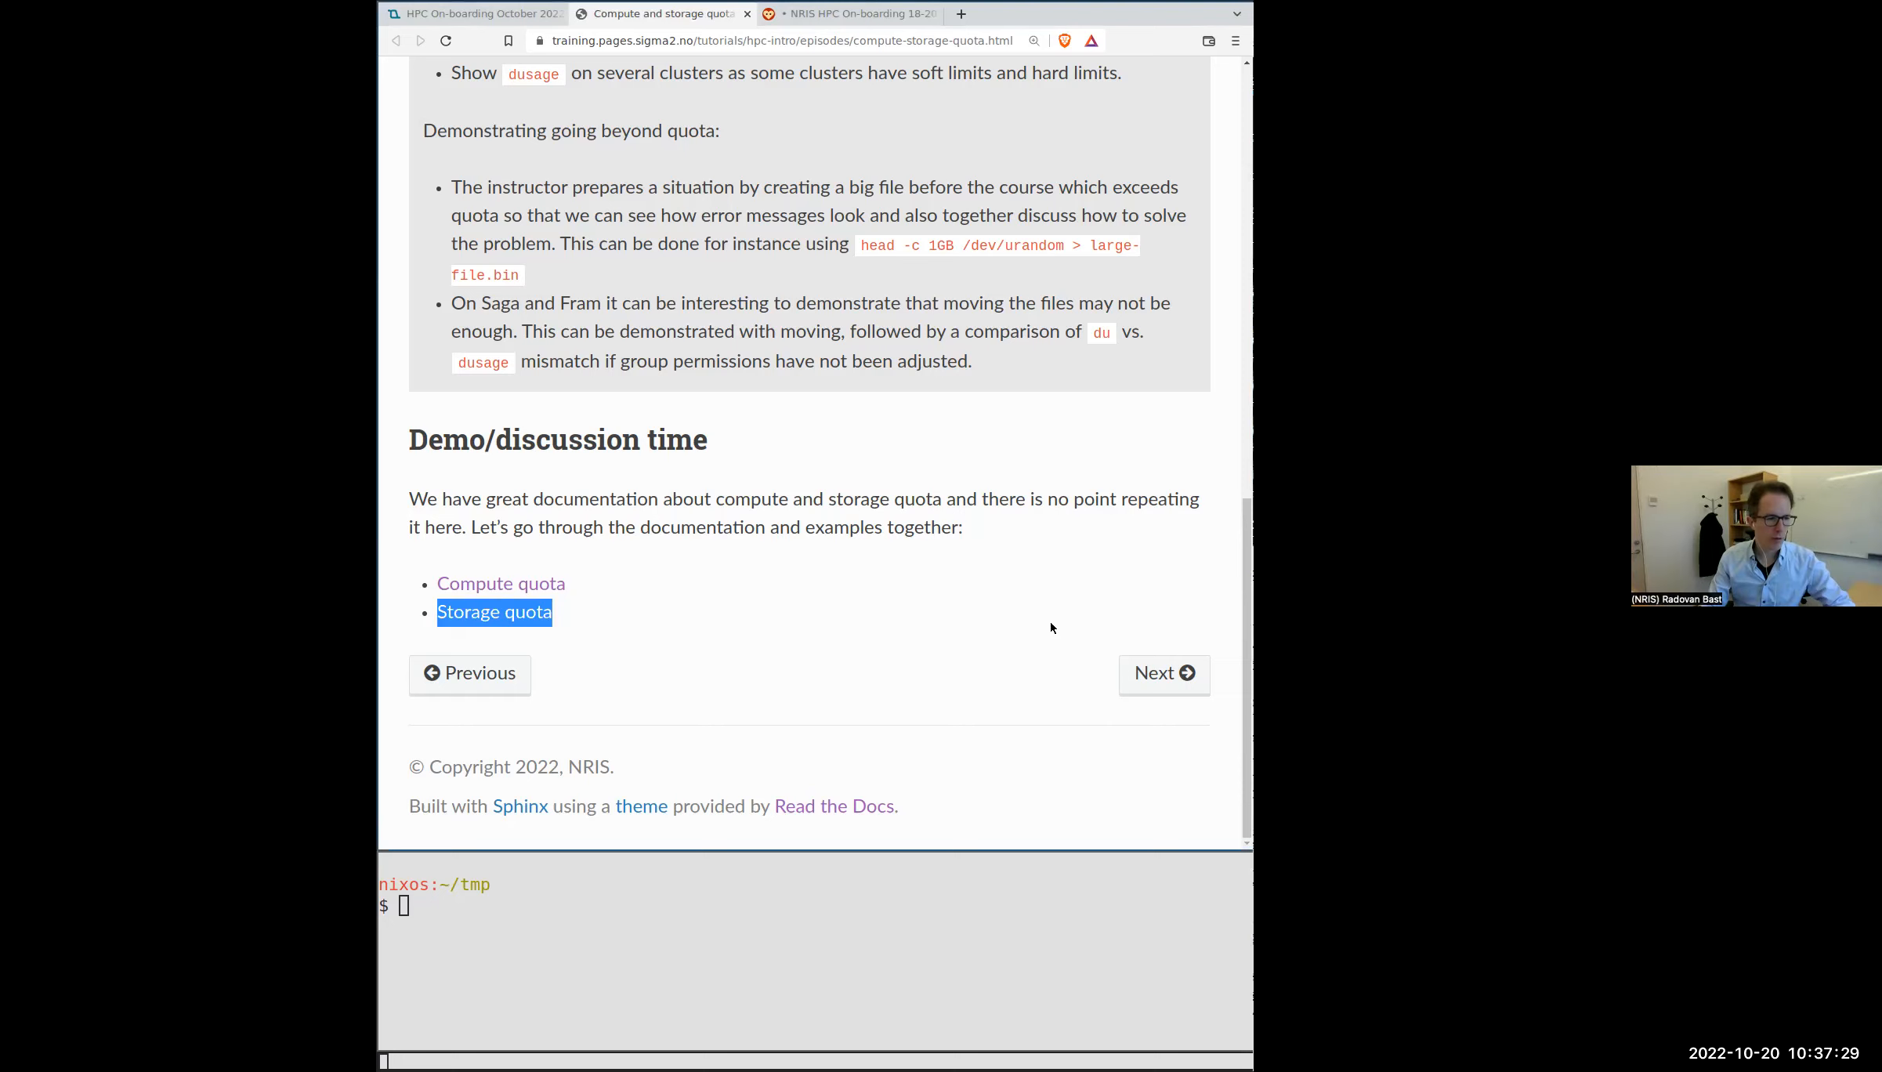
mouse_move(492, 612)
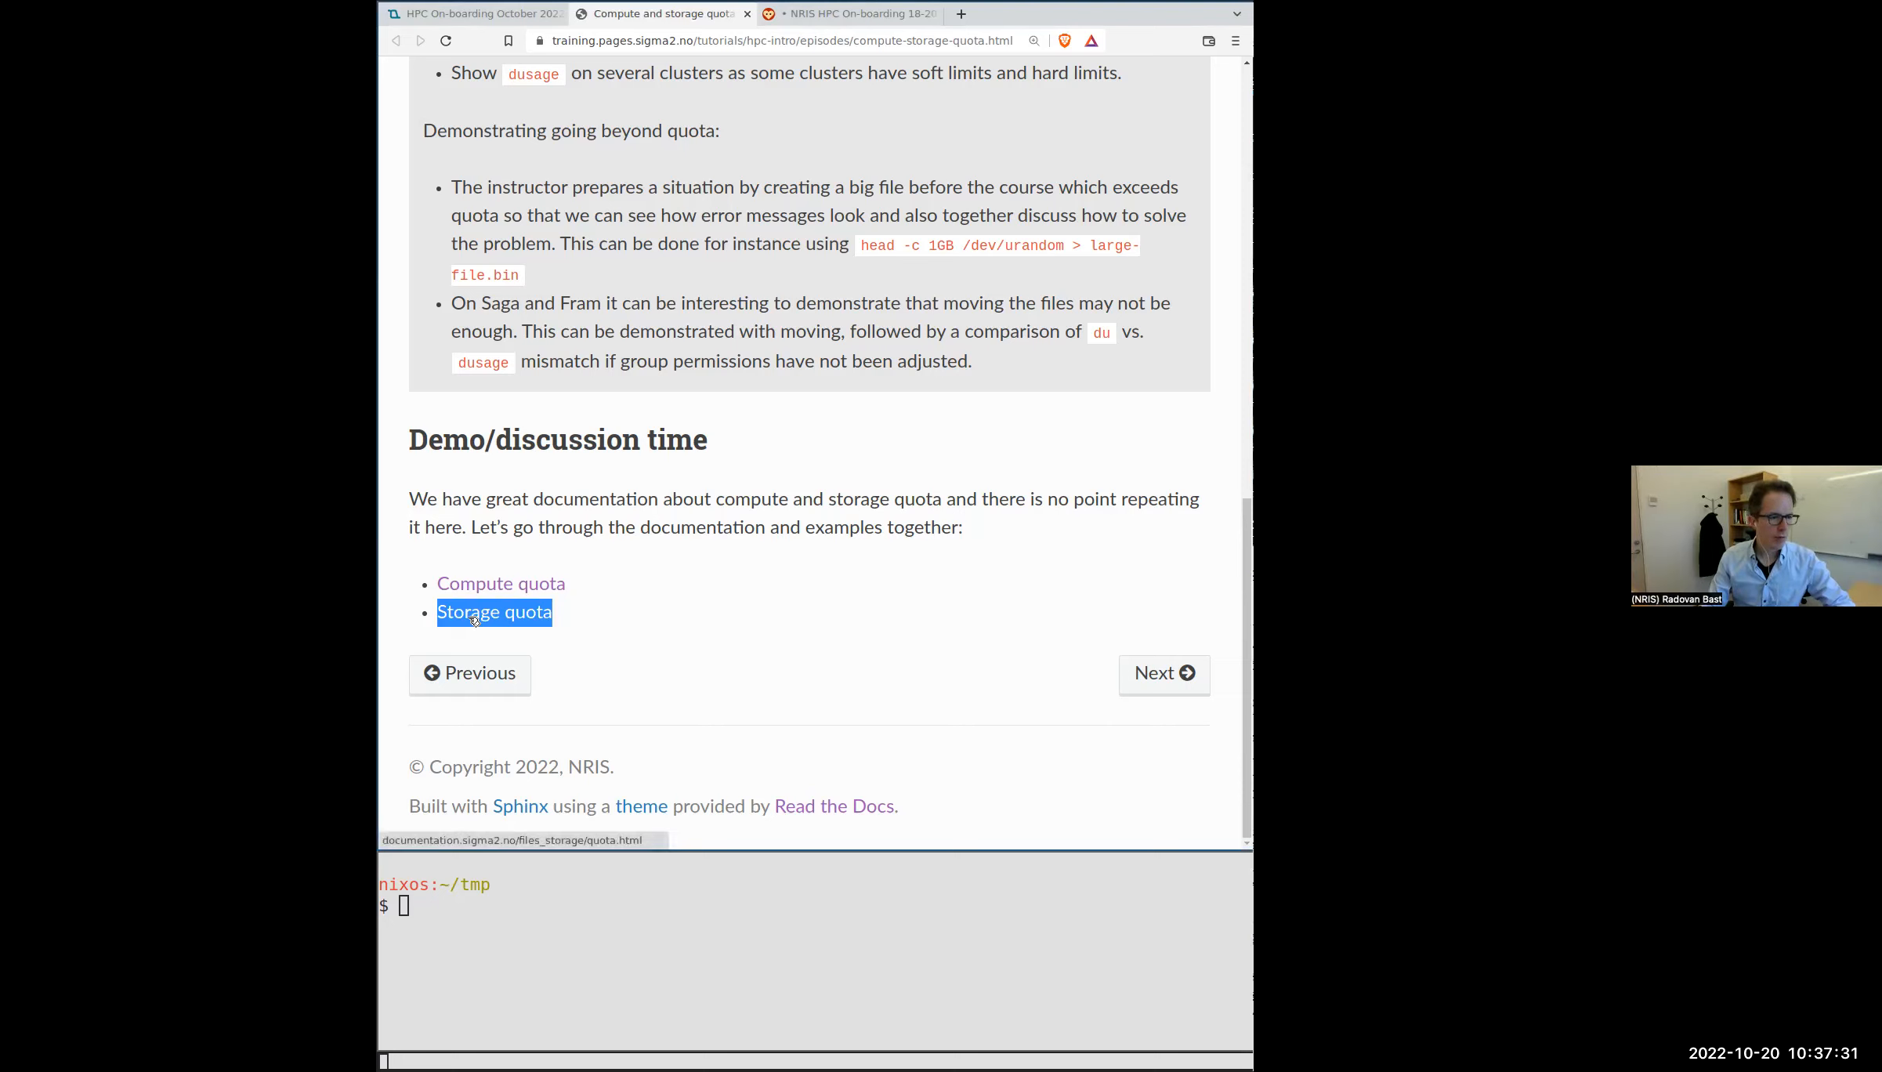
Open the Storage quota documentation page from the tutorial's demo list.
click(493, 611)
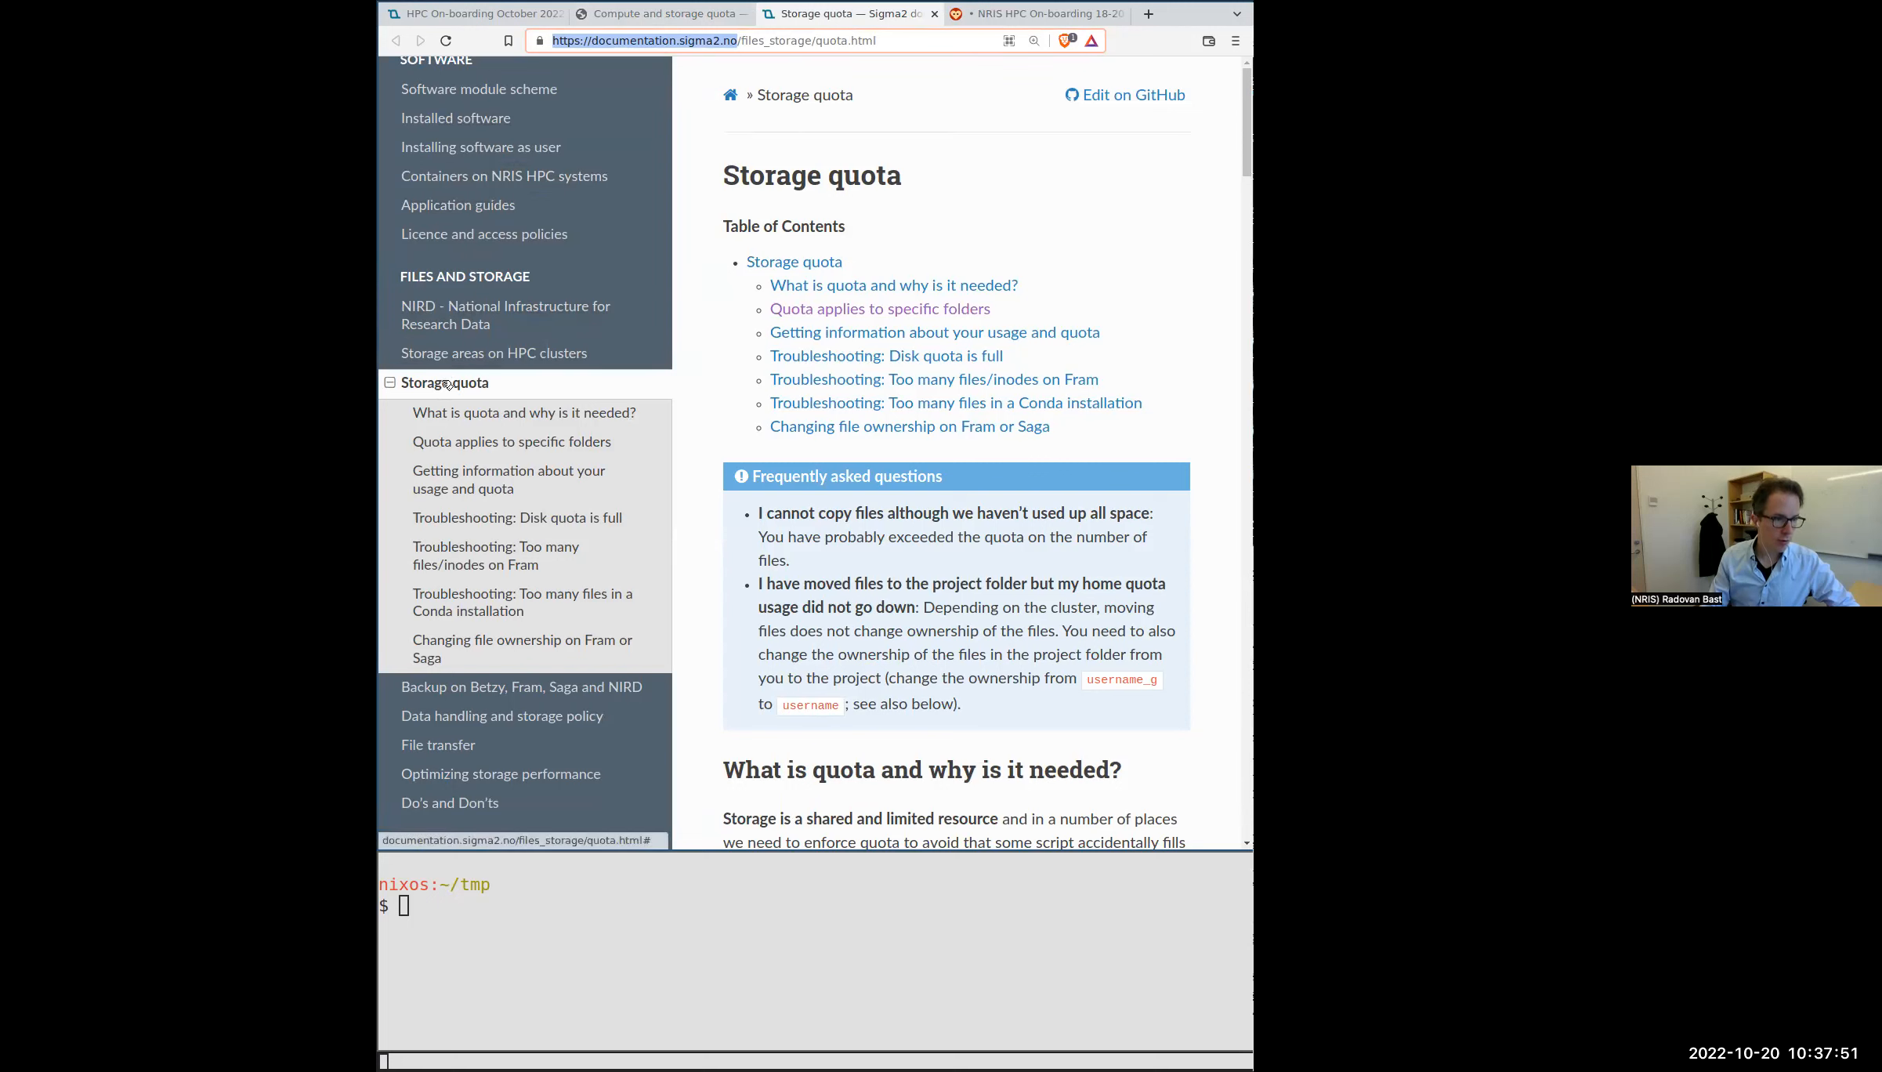
mouse_move(1044, 284)
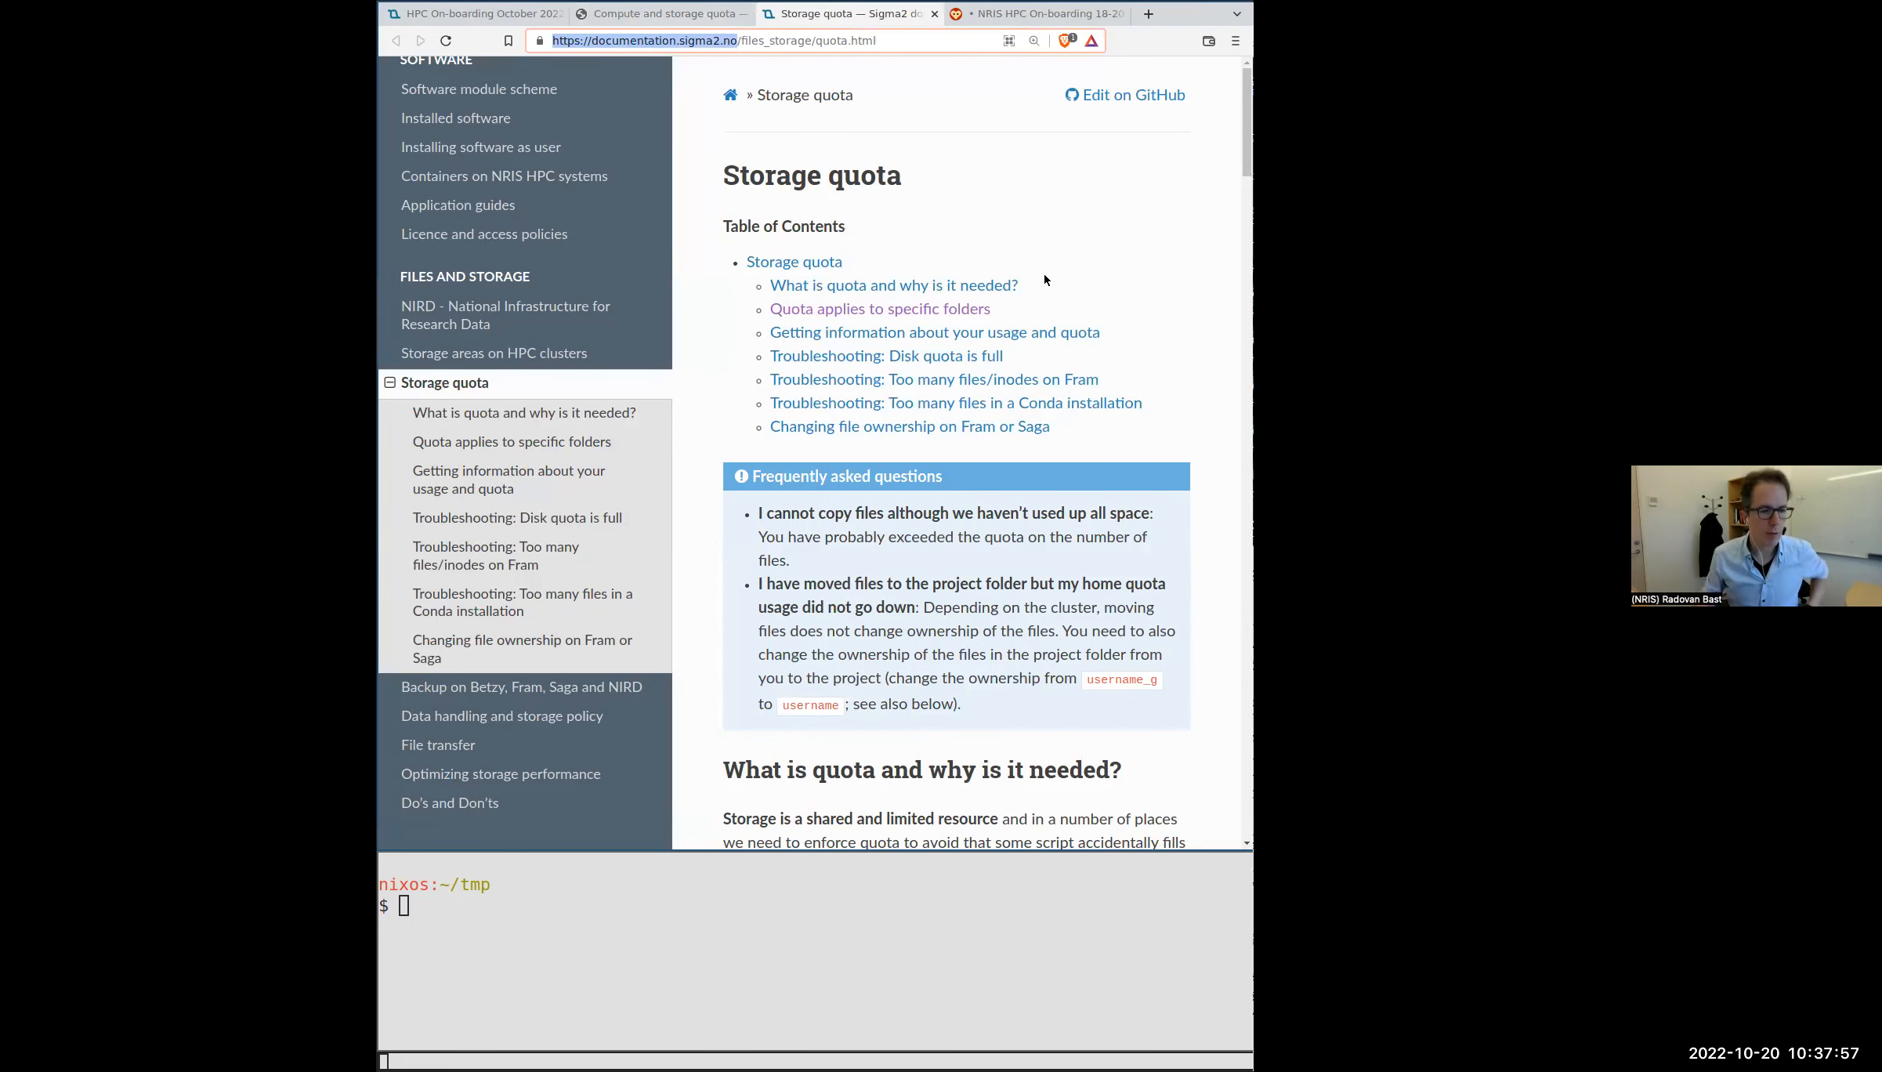
mouse_move(1118, 285)
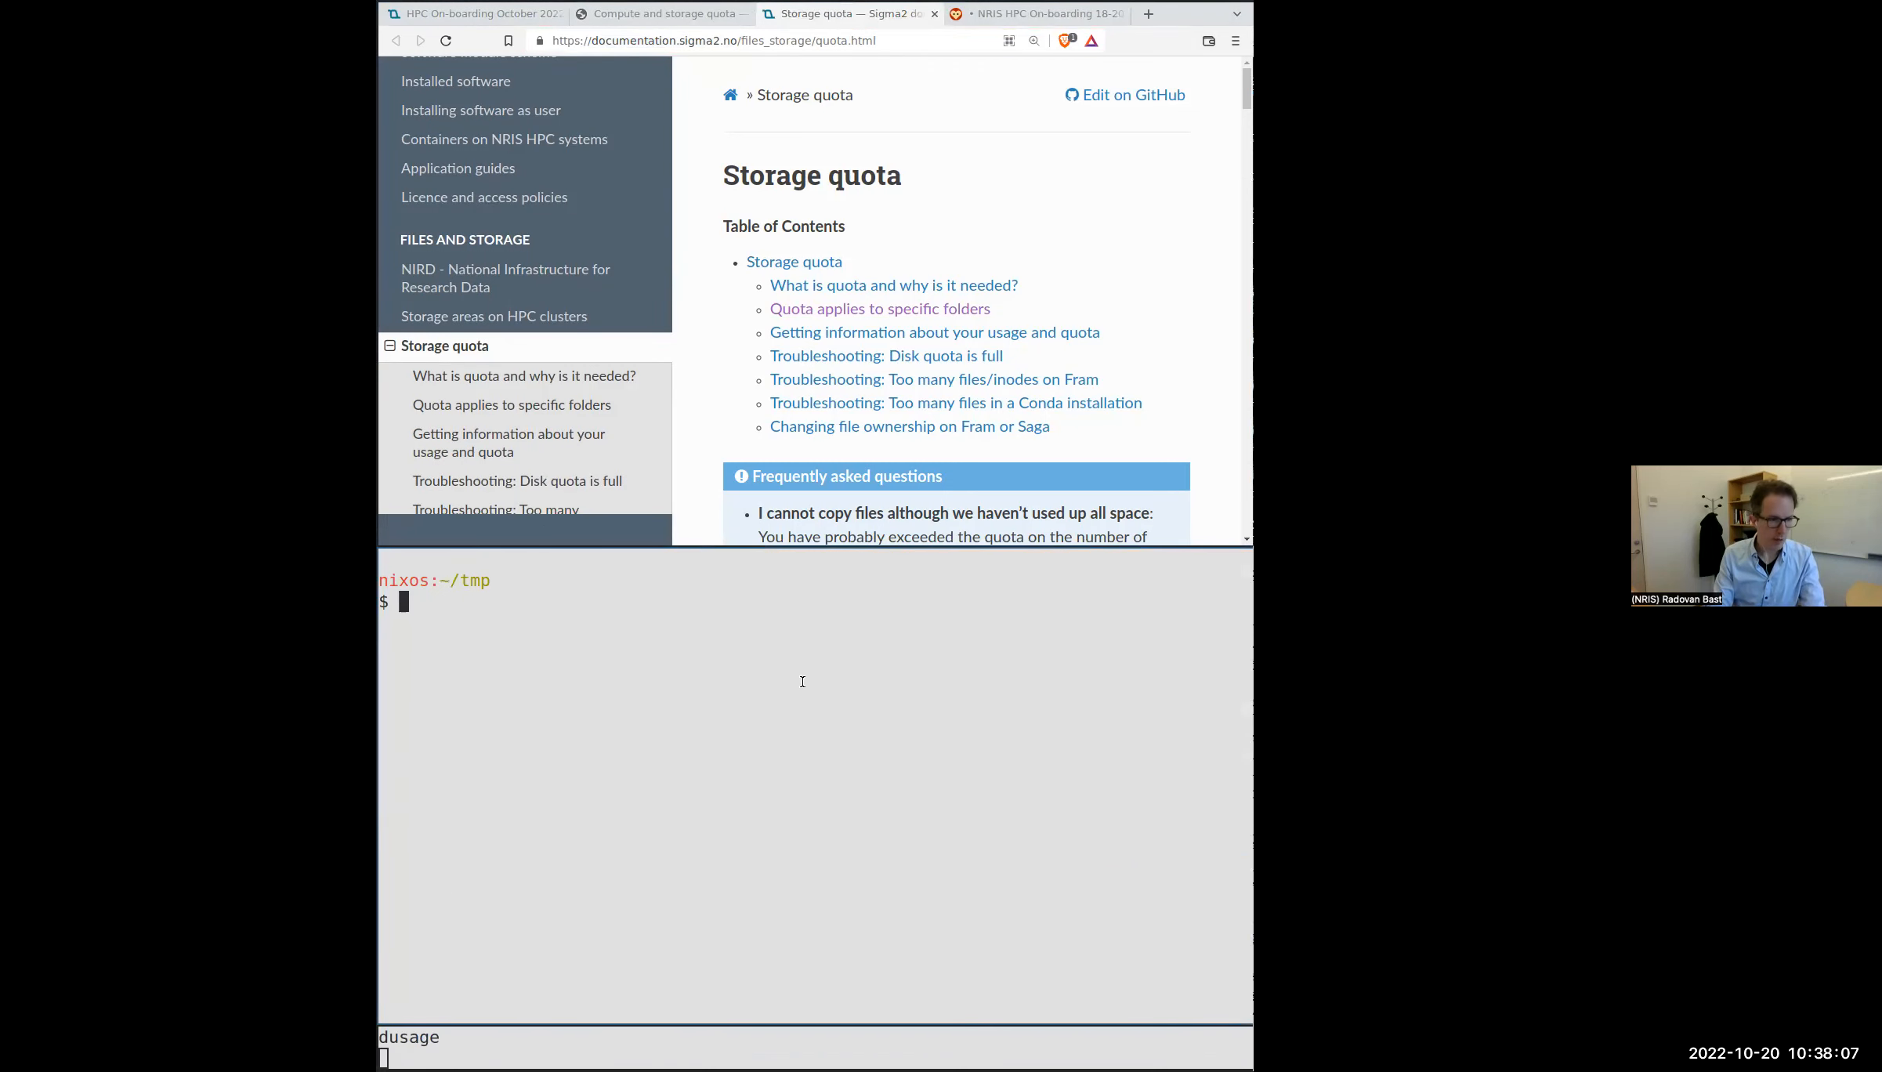
SSH into saga.sigma2.no as user bast and reach the Saga shell prompt.
text(ssh saga)
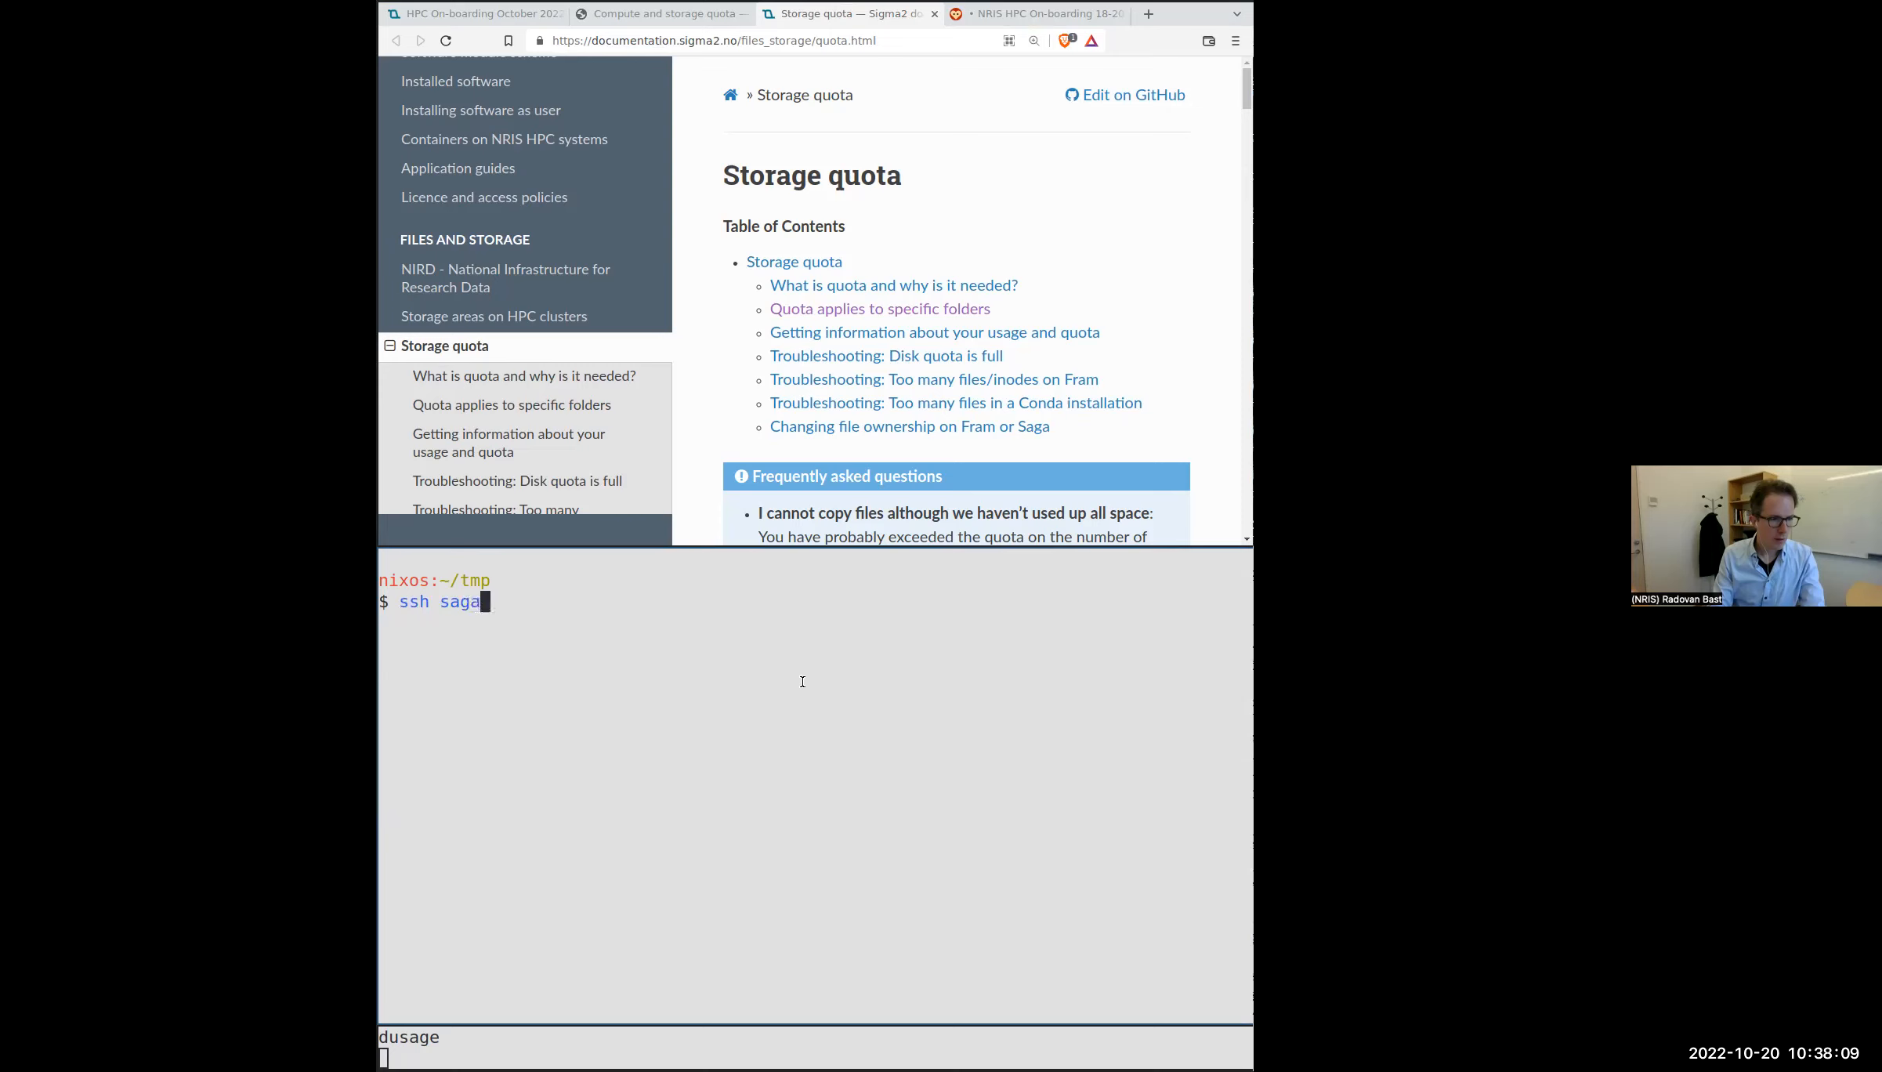
text(.sigma2.no)
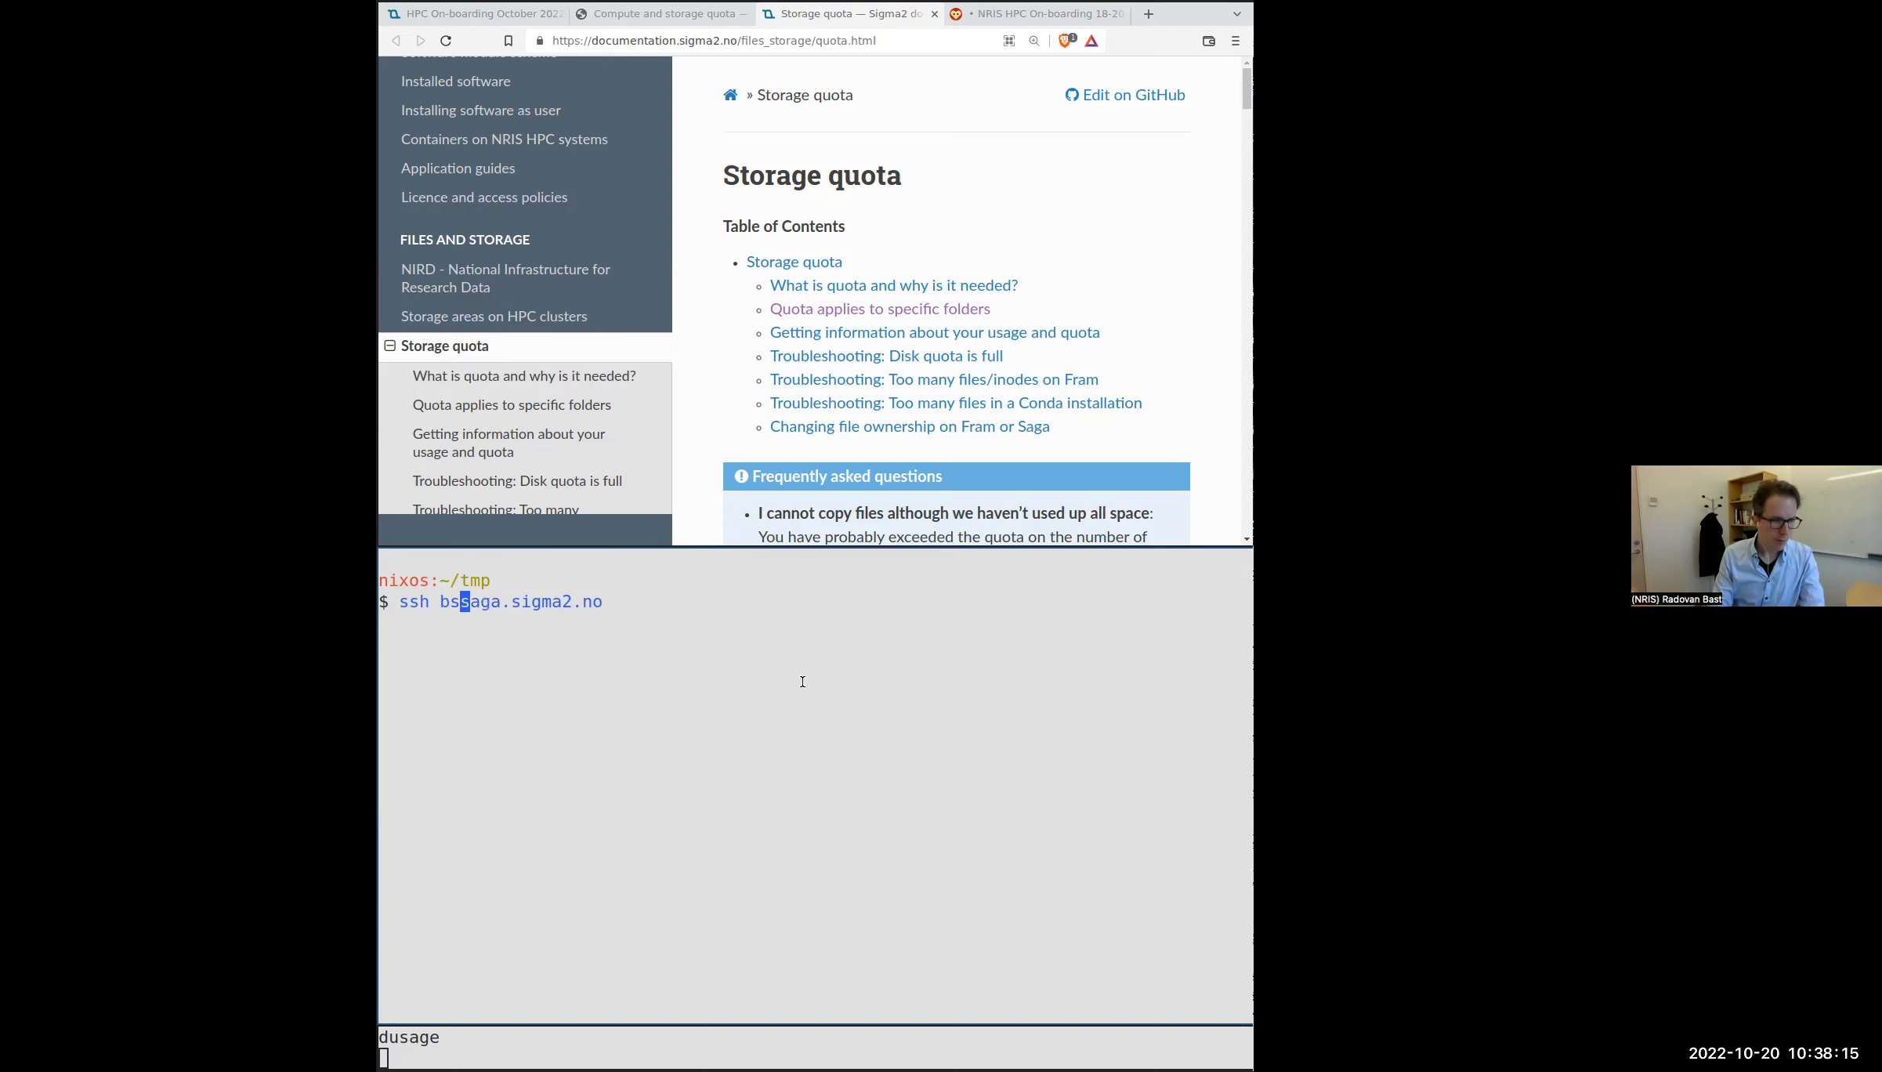
text(ast@)
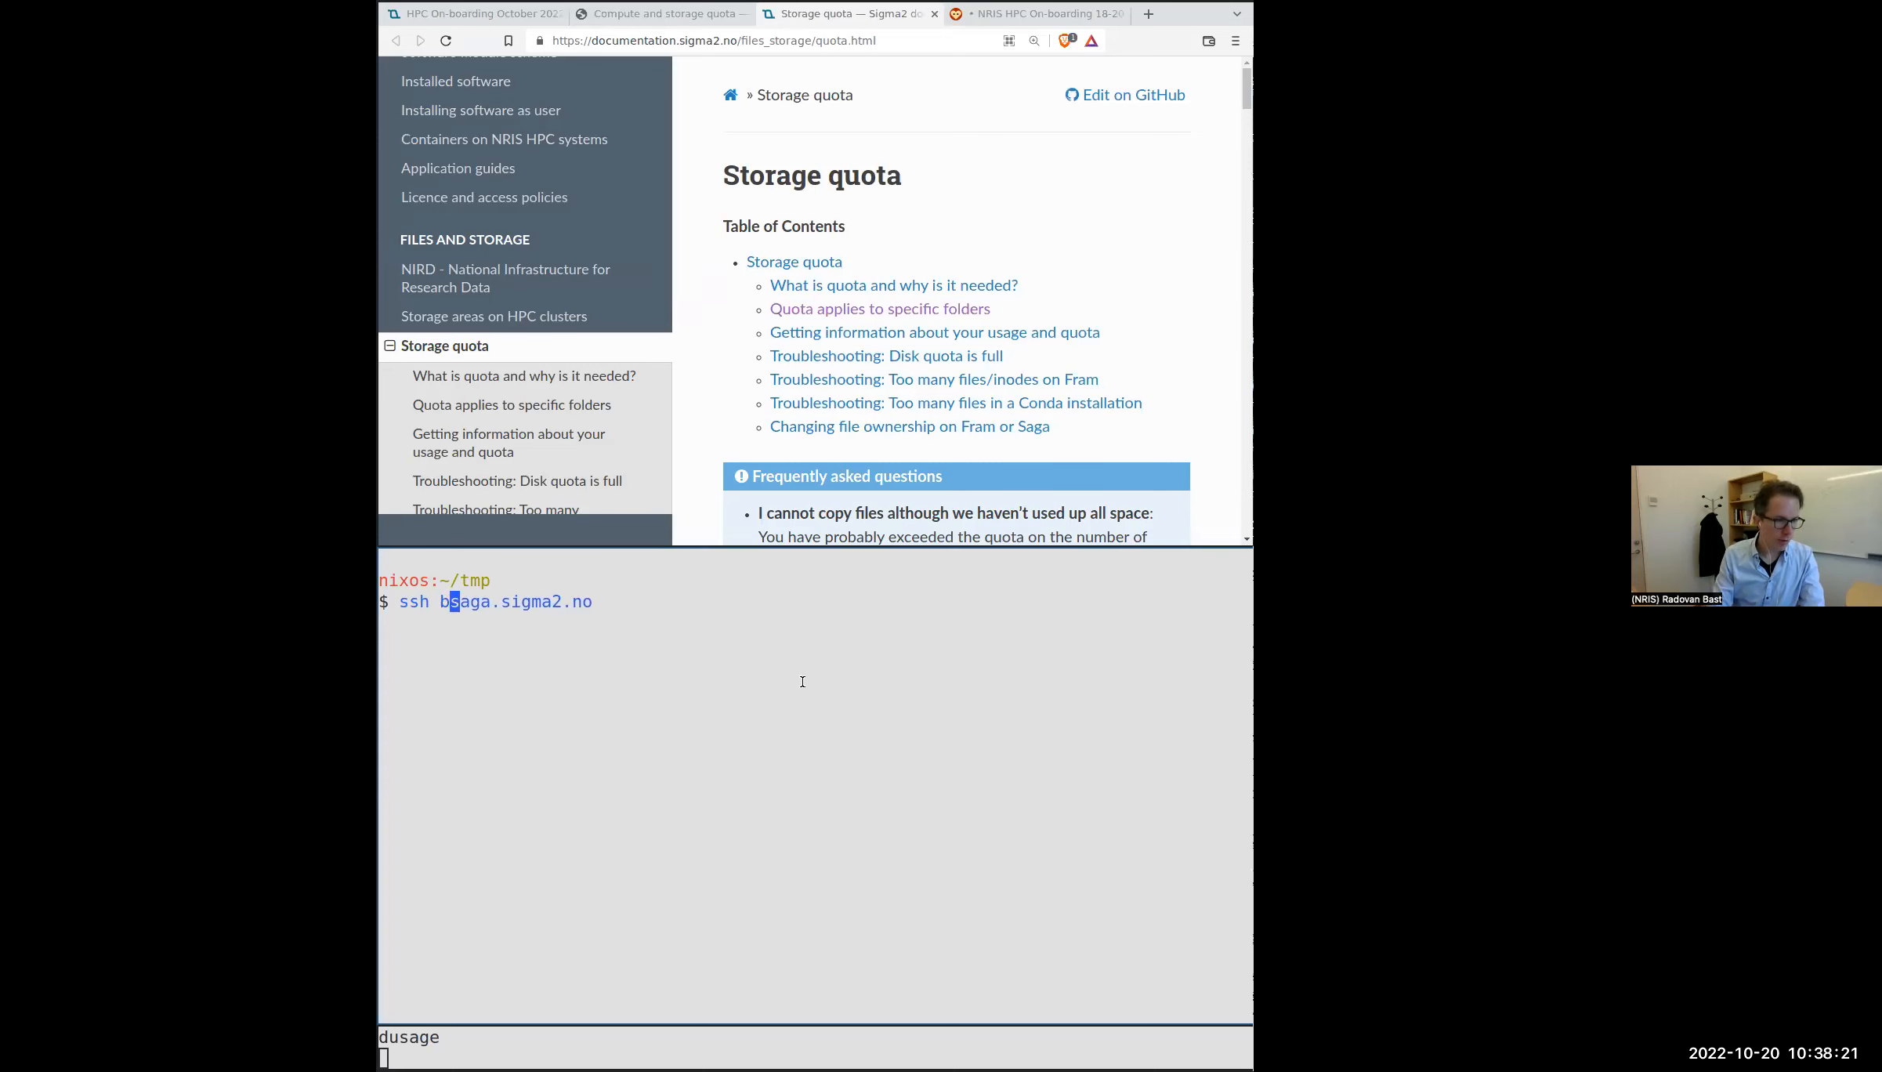
text(ast)
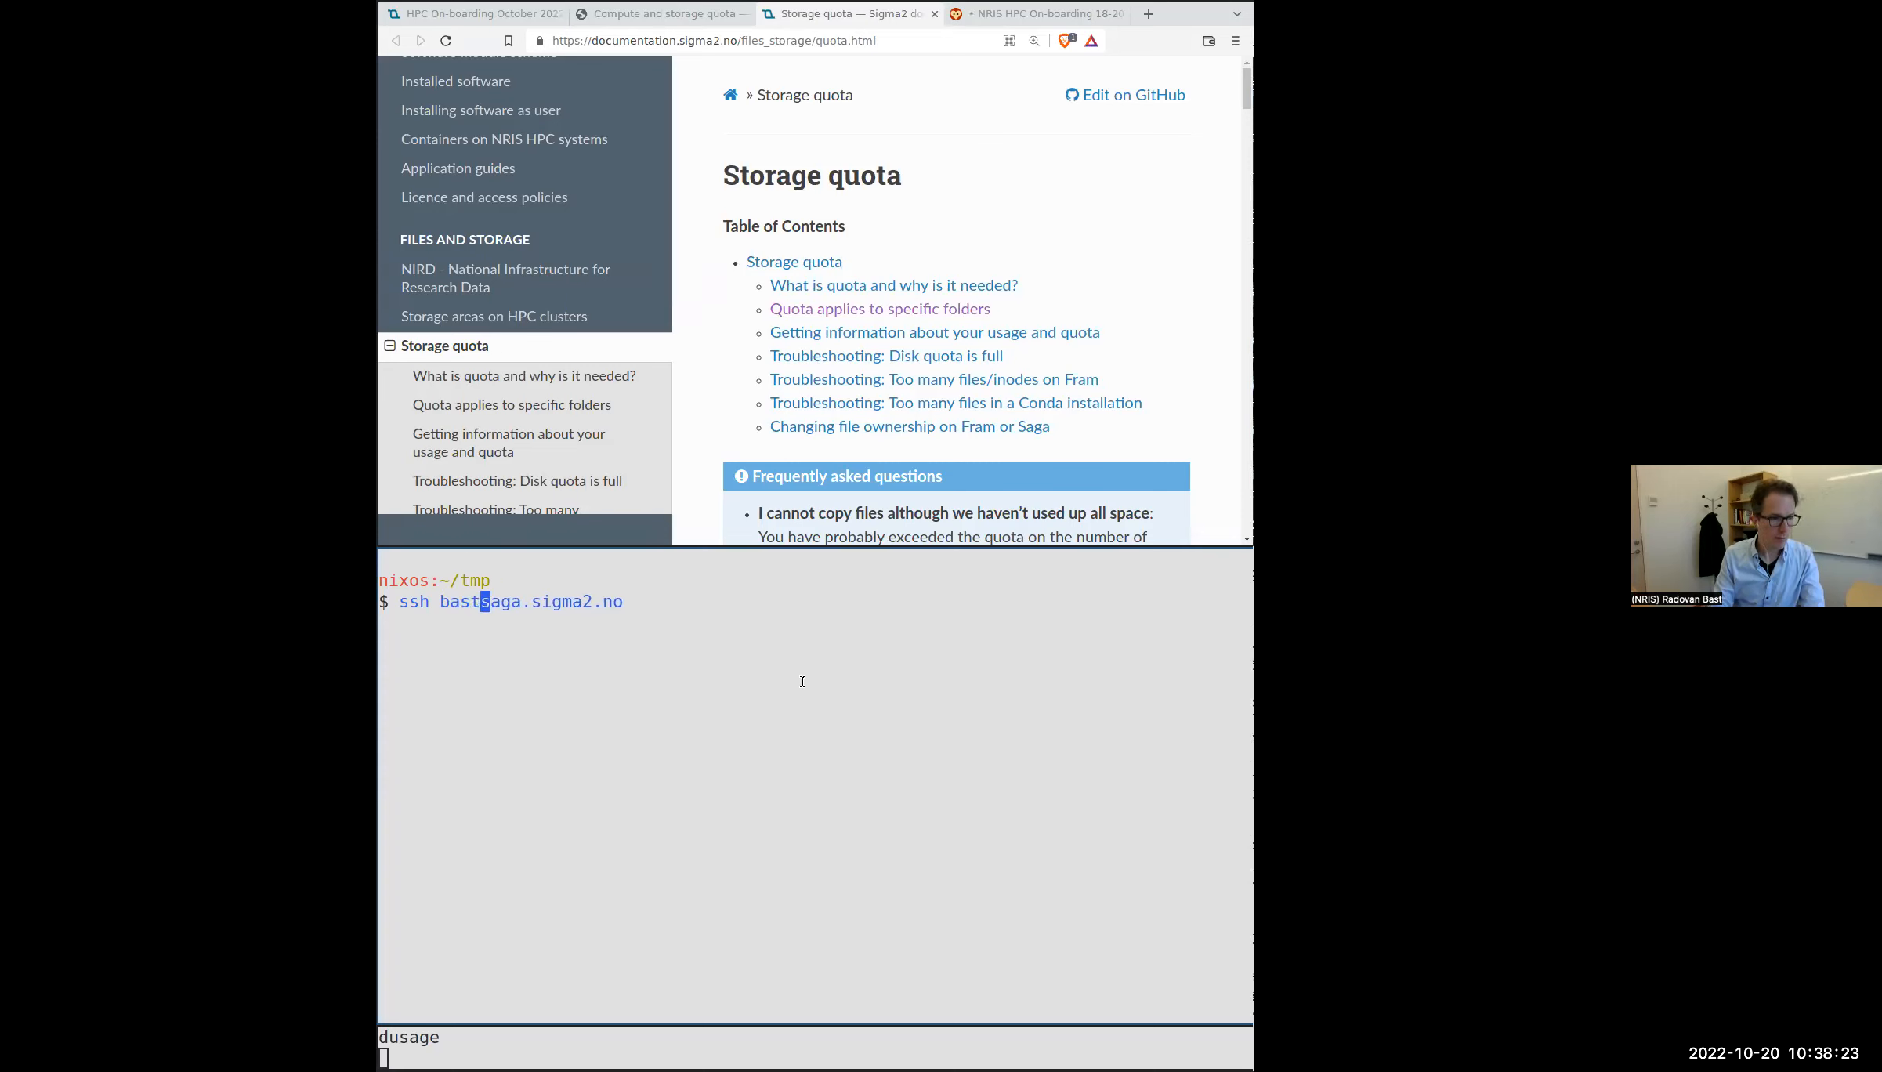
text(@)
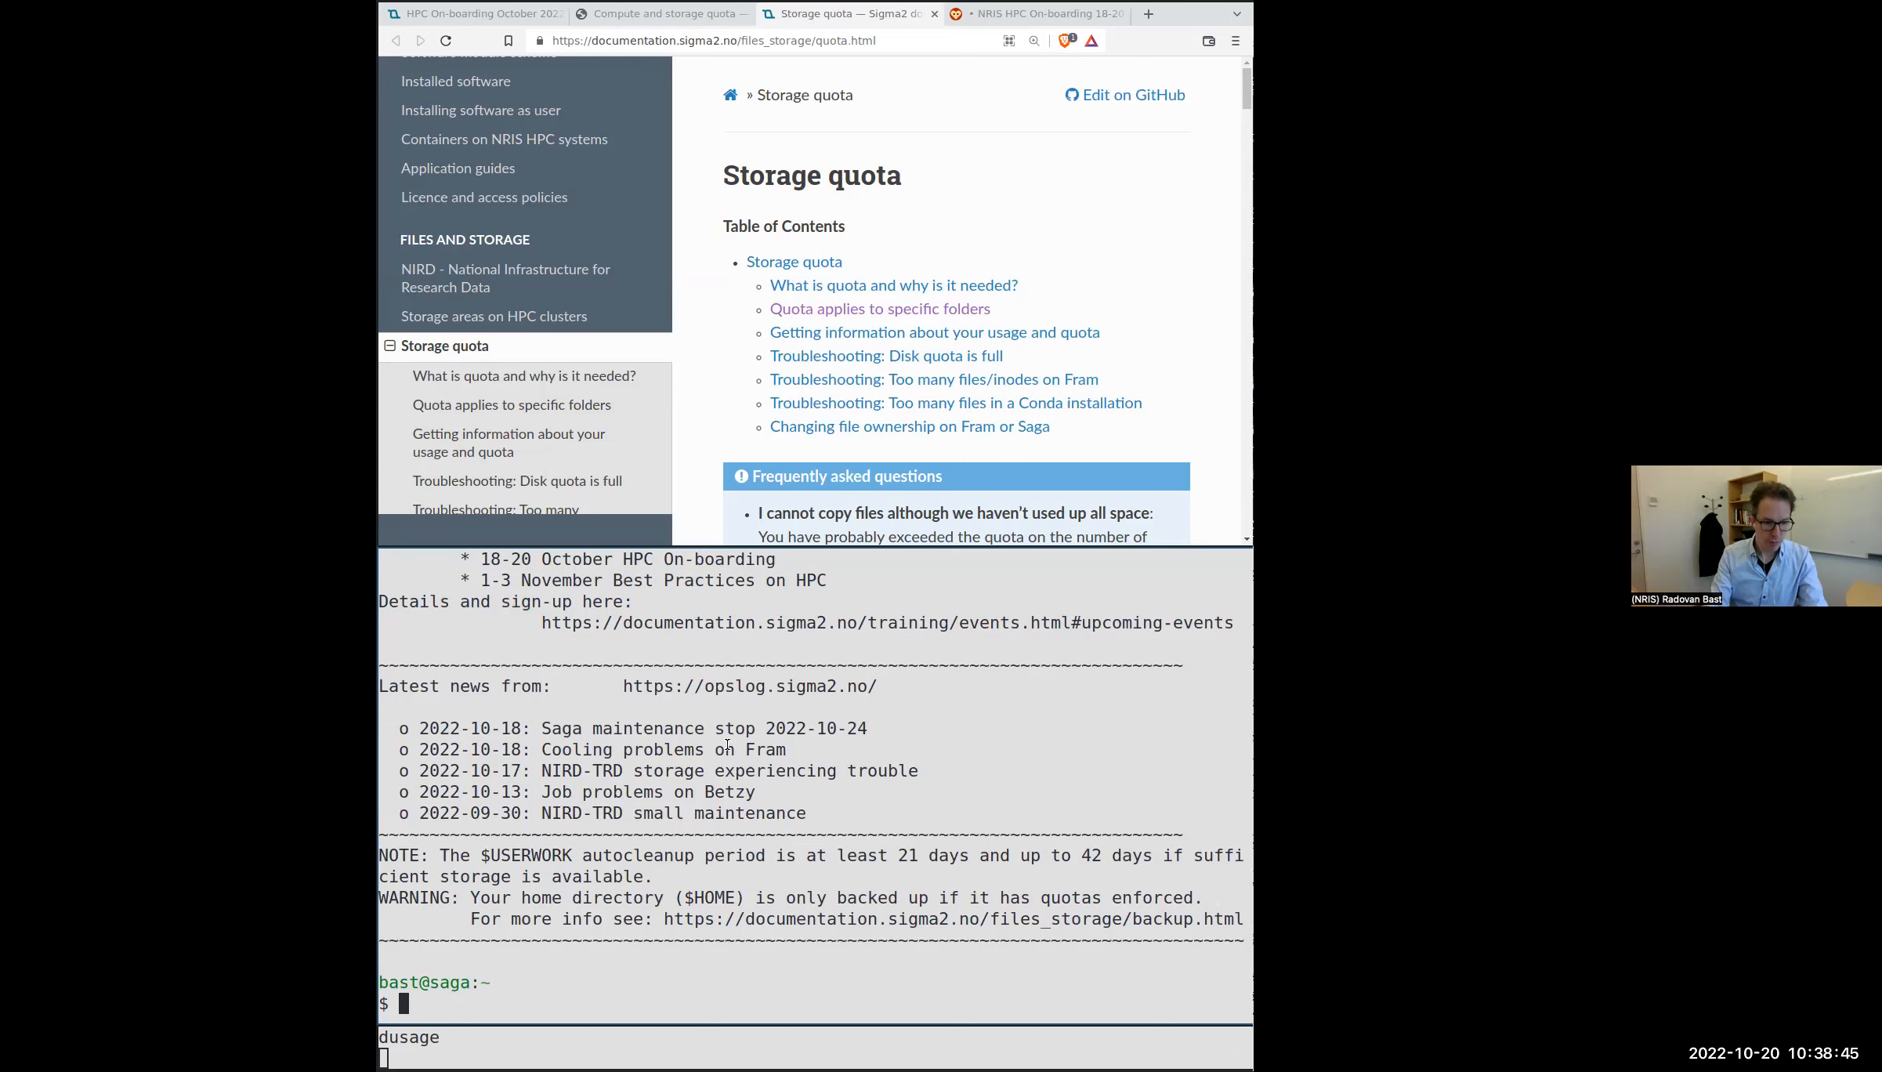
Change into example/ and list it with ls -l, showing the 18 GB large-file.bin and run.sh.
text(cd)
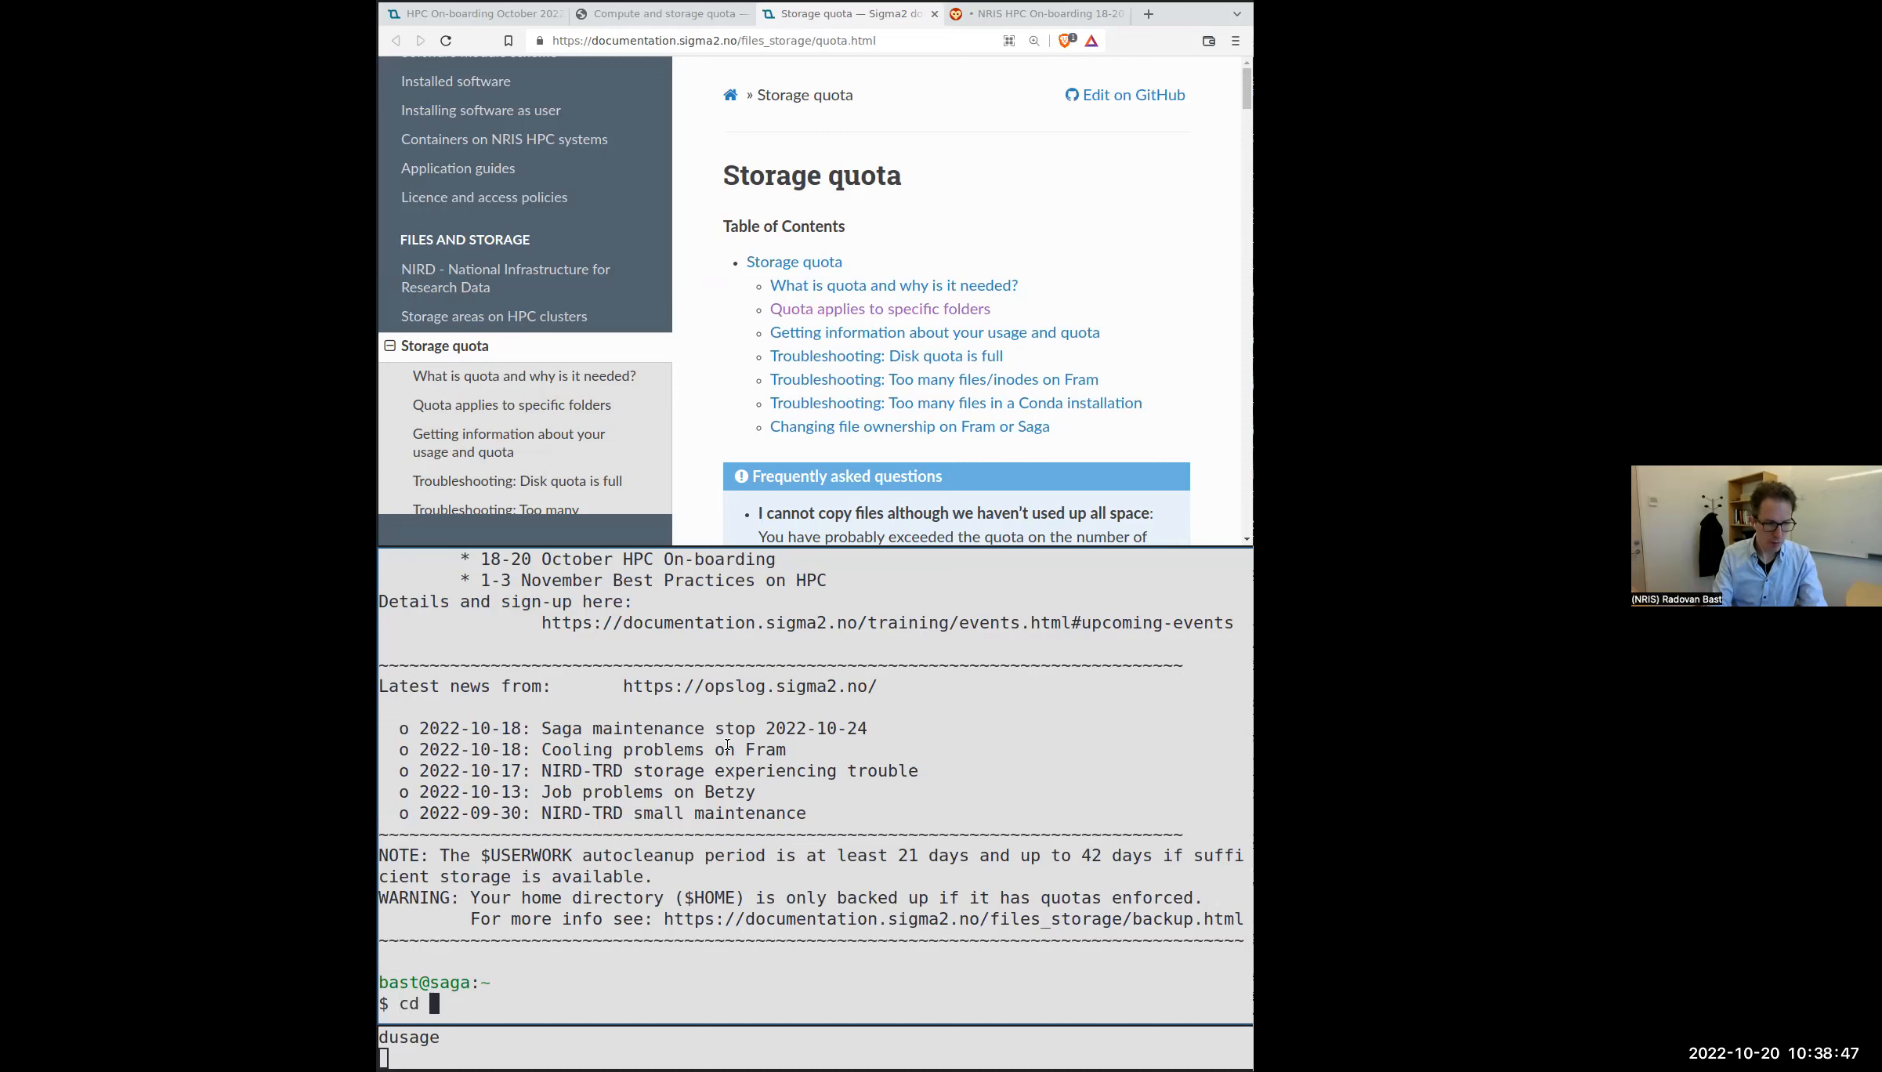
text(example/)
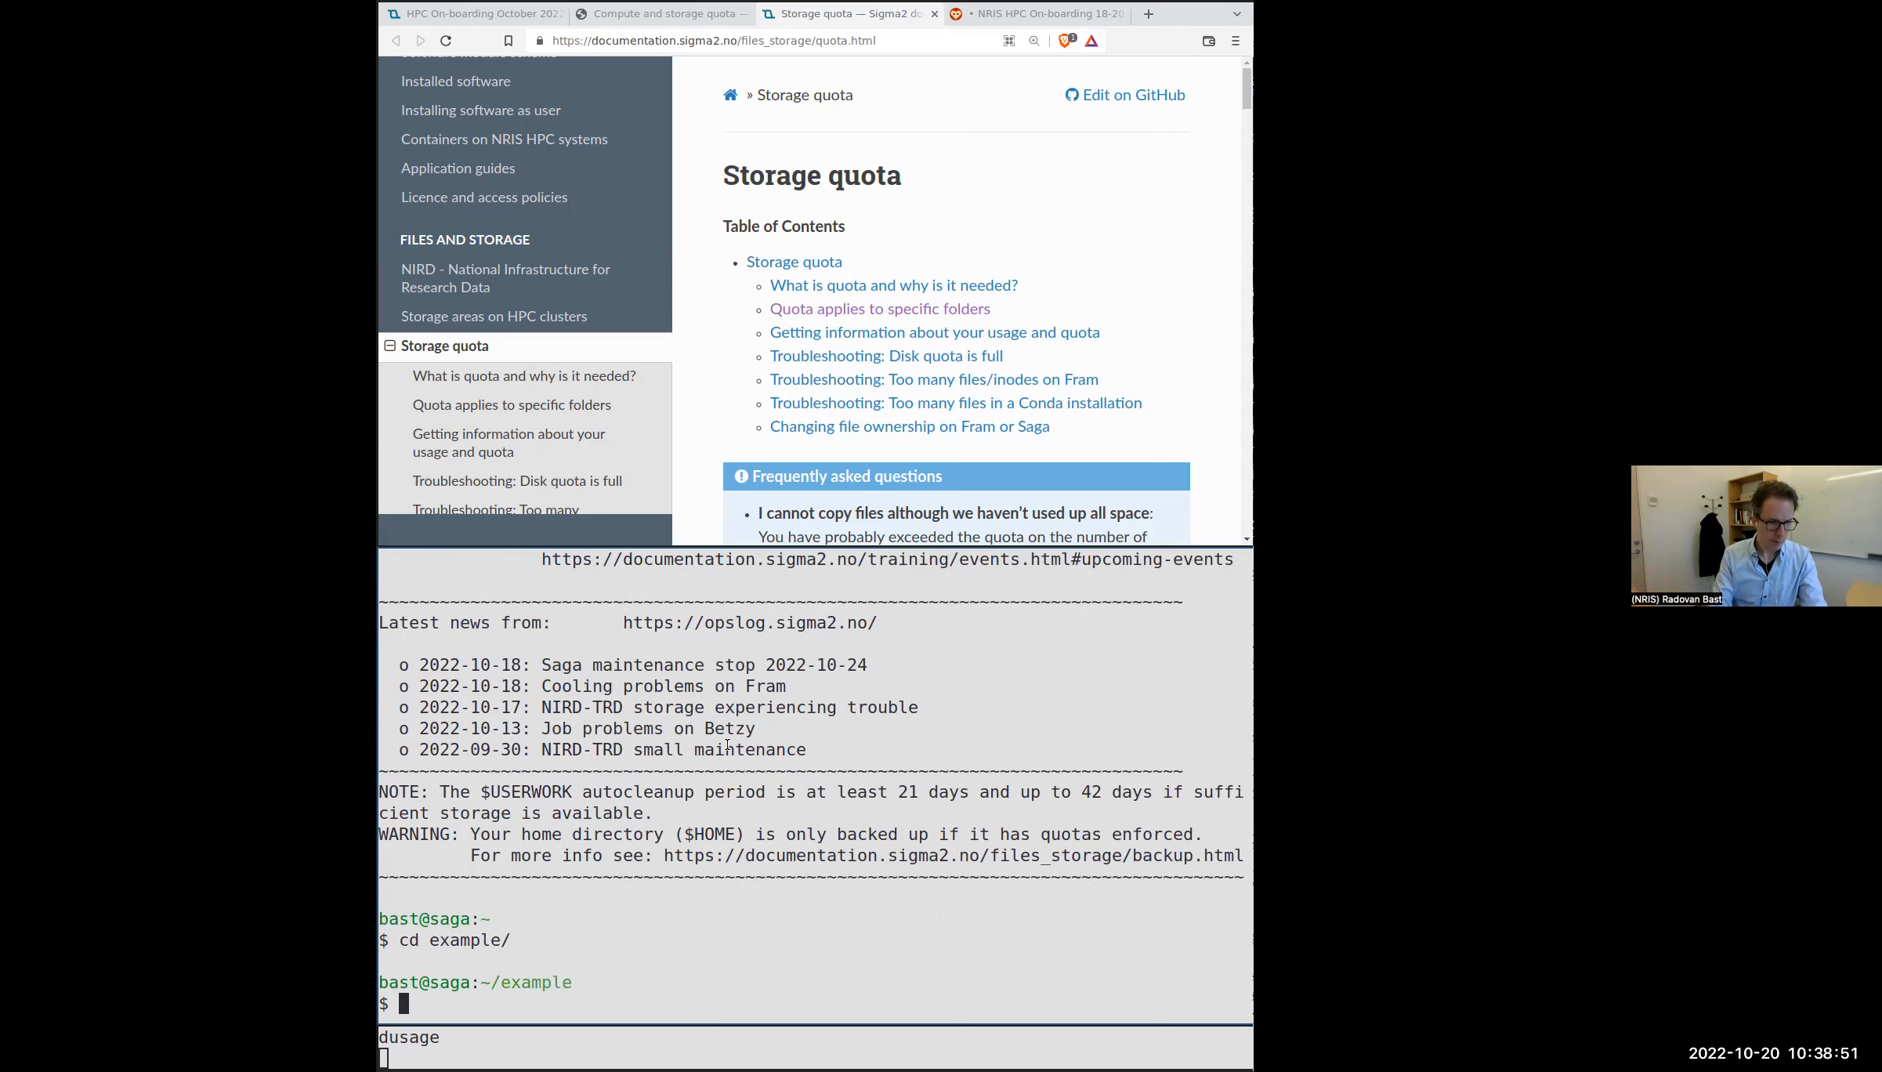
text(ls -l)
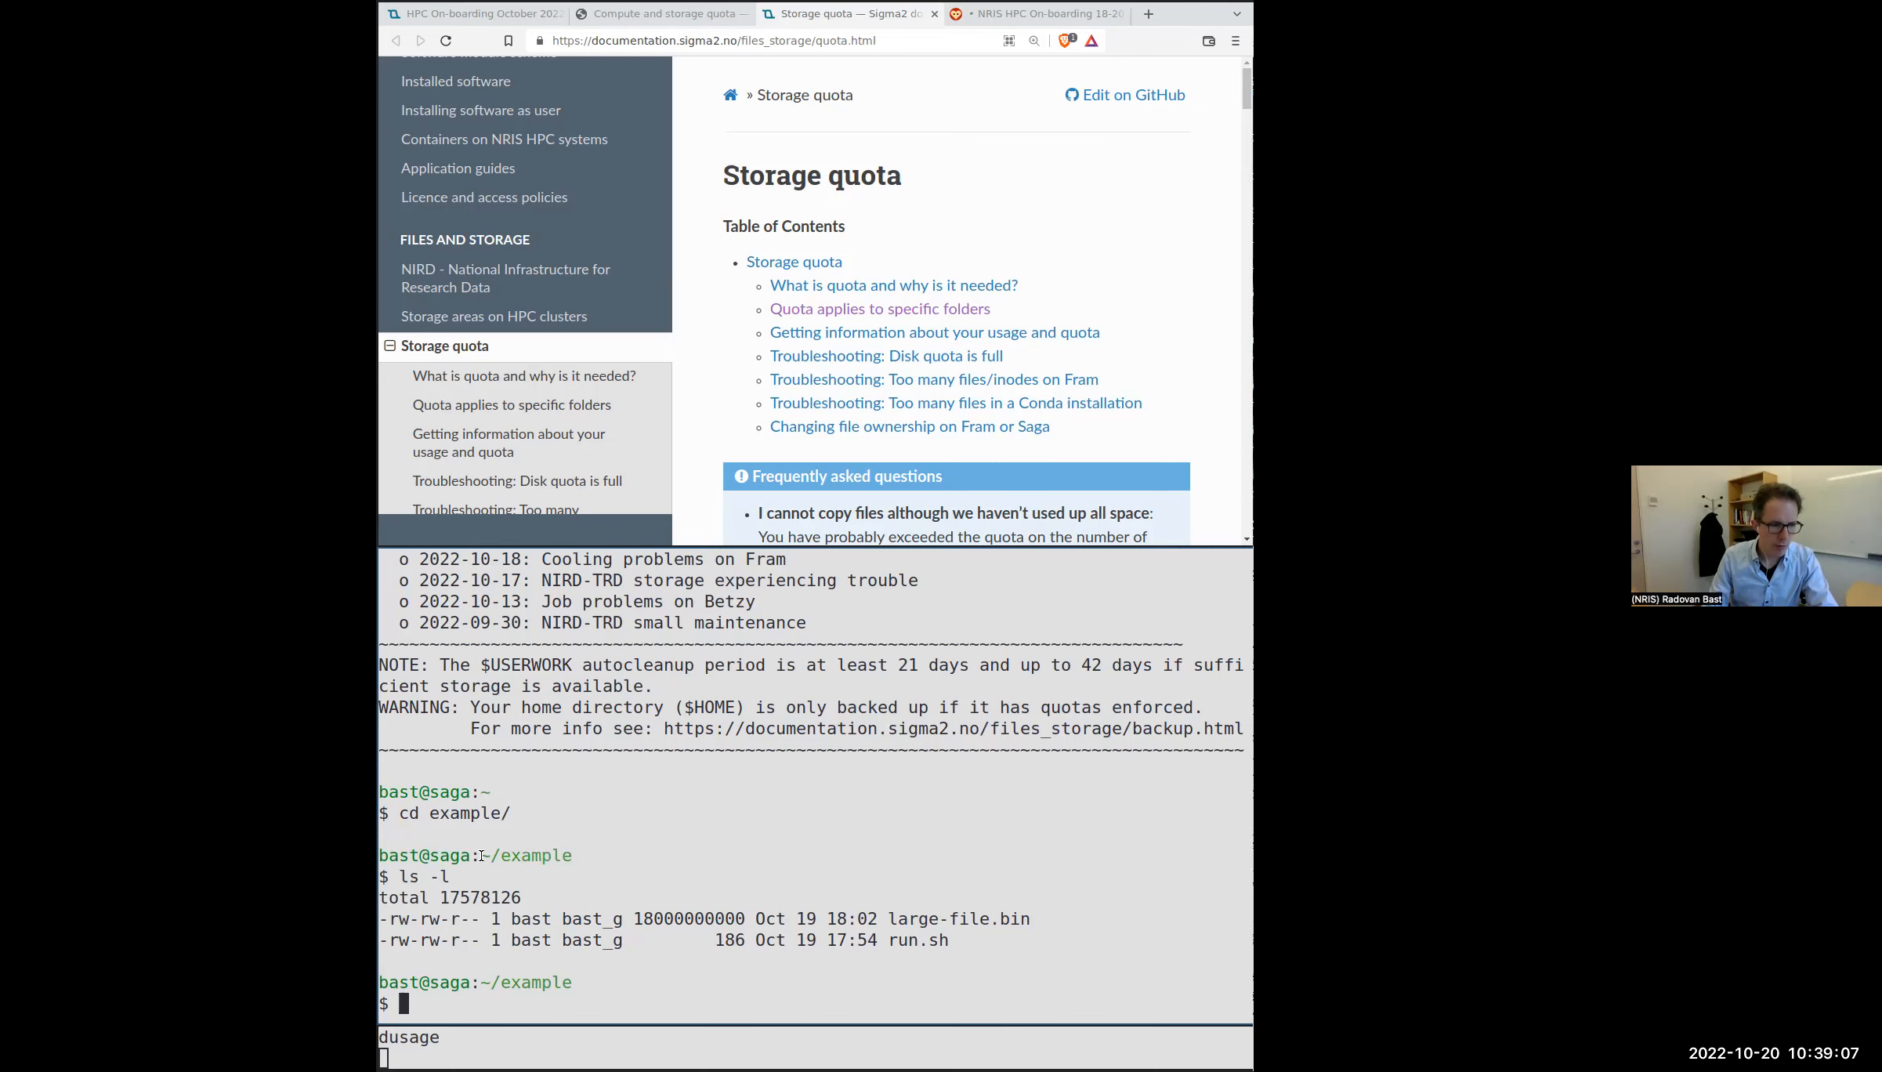
double_click(525, 854)
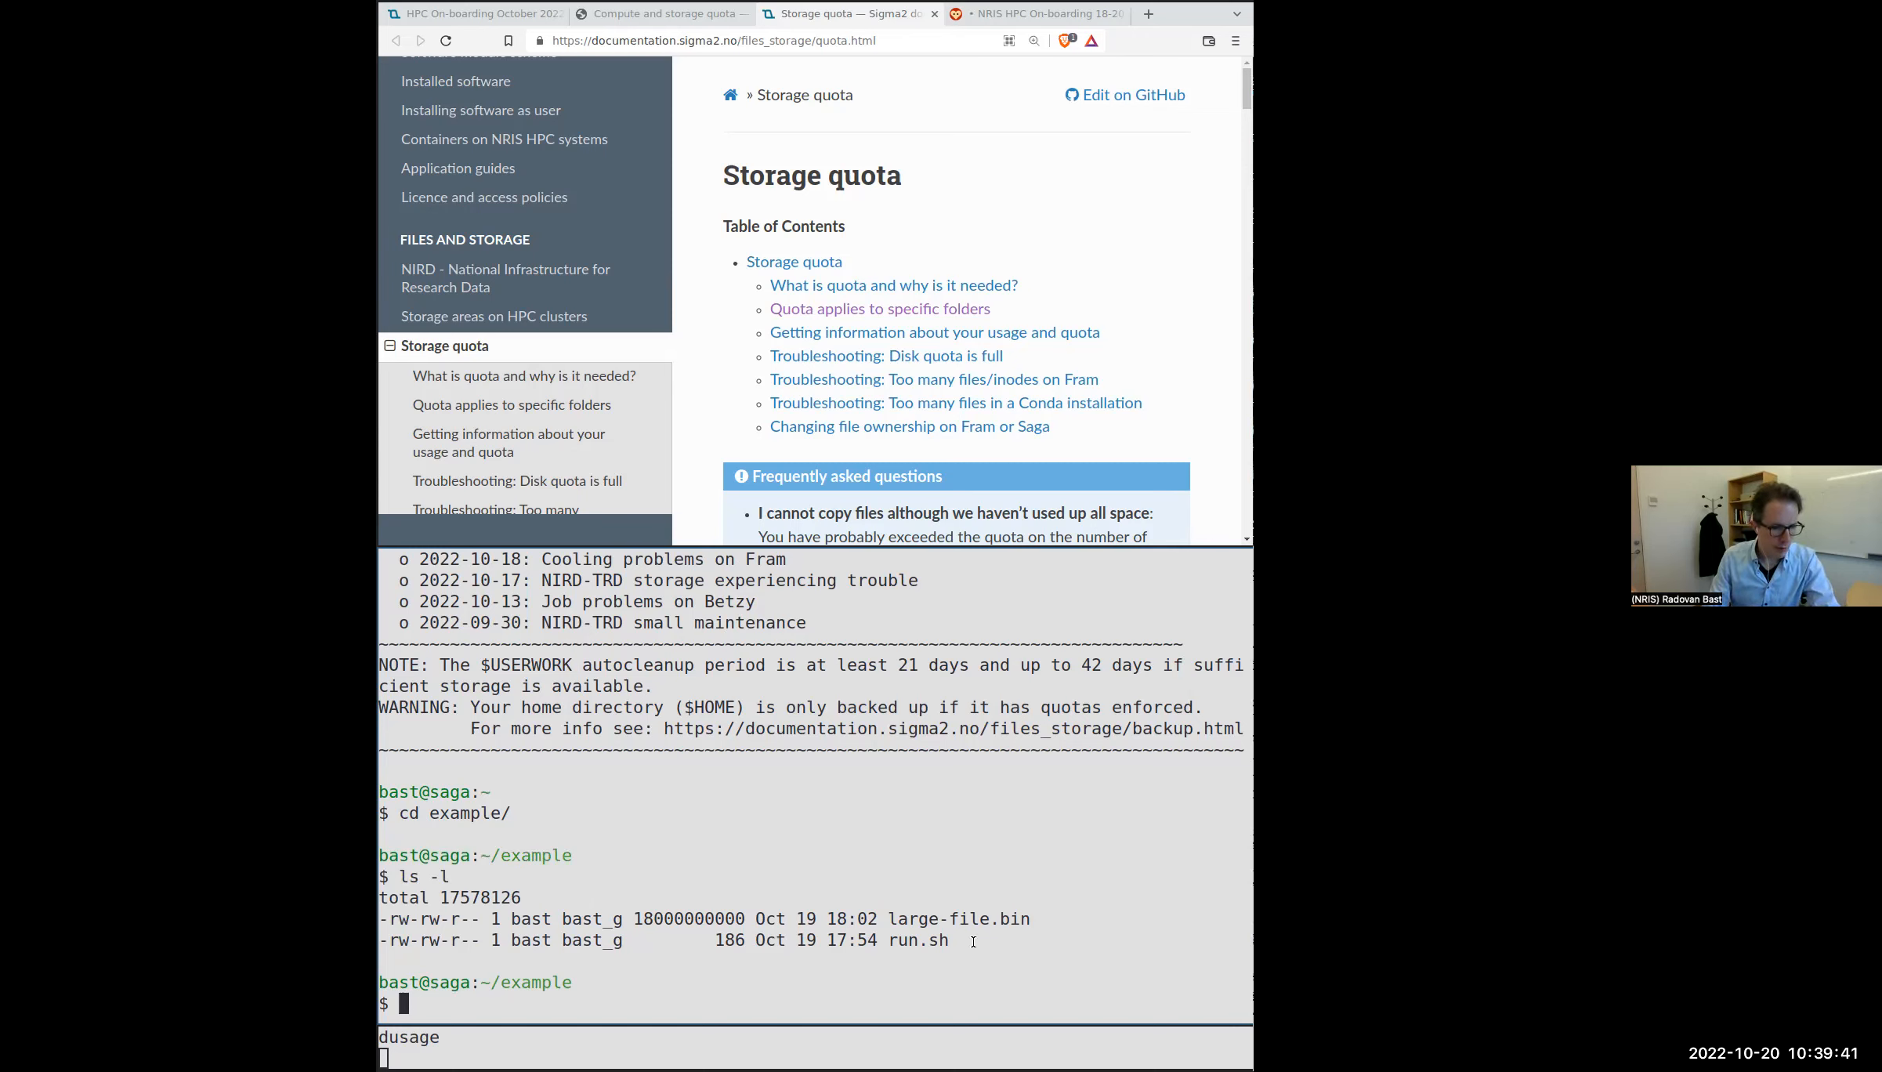
double_click(917, 941)
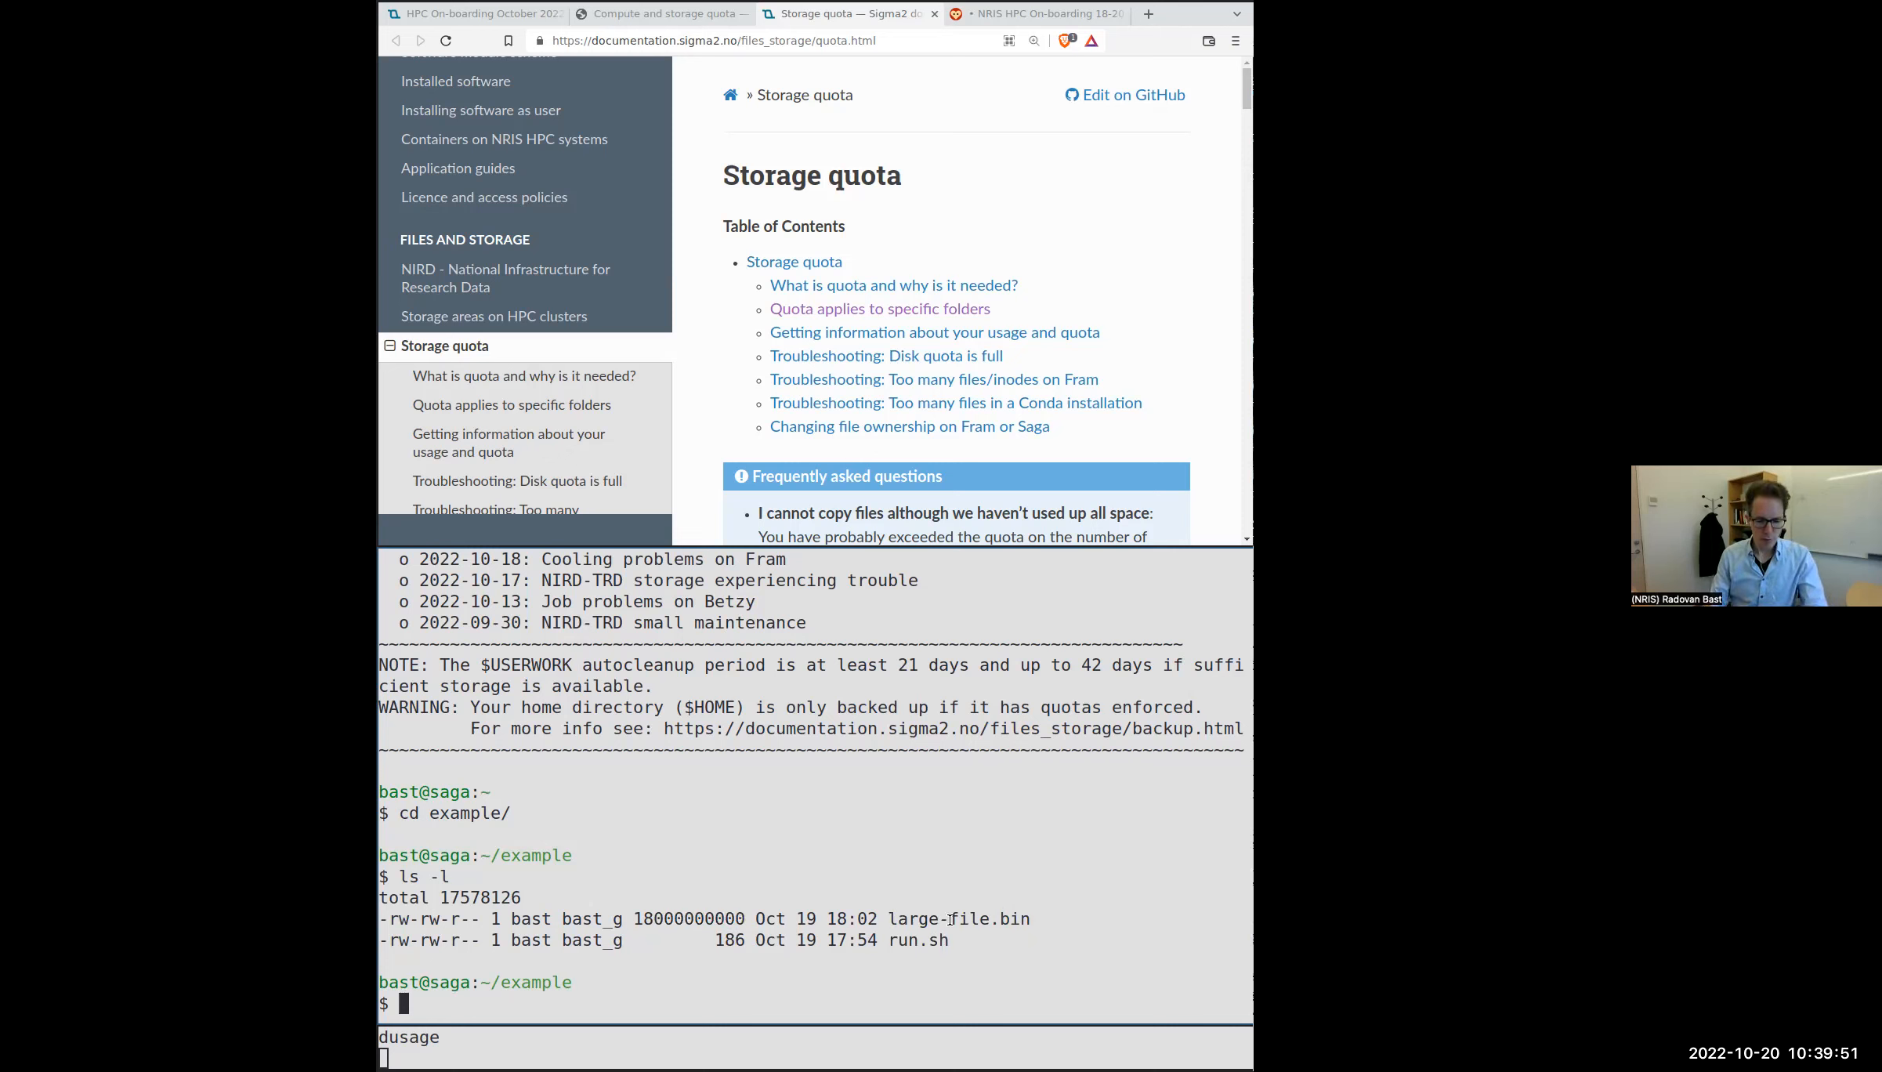
Attempt cp run.sh run2.sh, hit Disk quota exceeded, and list run2.sh at 0 bytes.
double_click(917, 940)
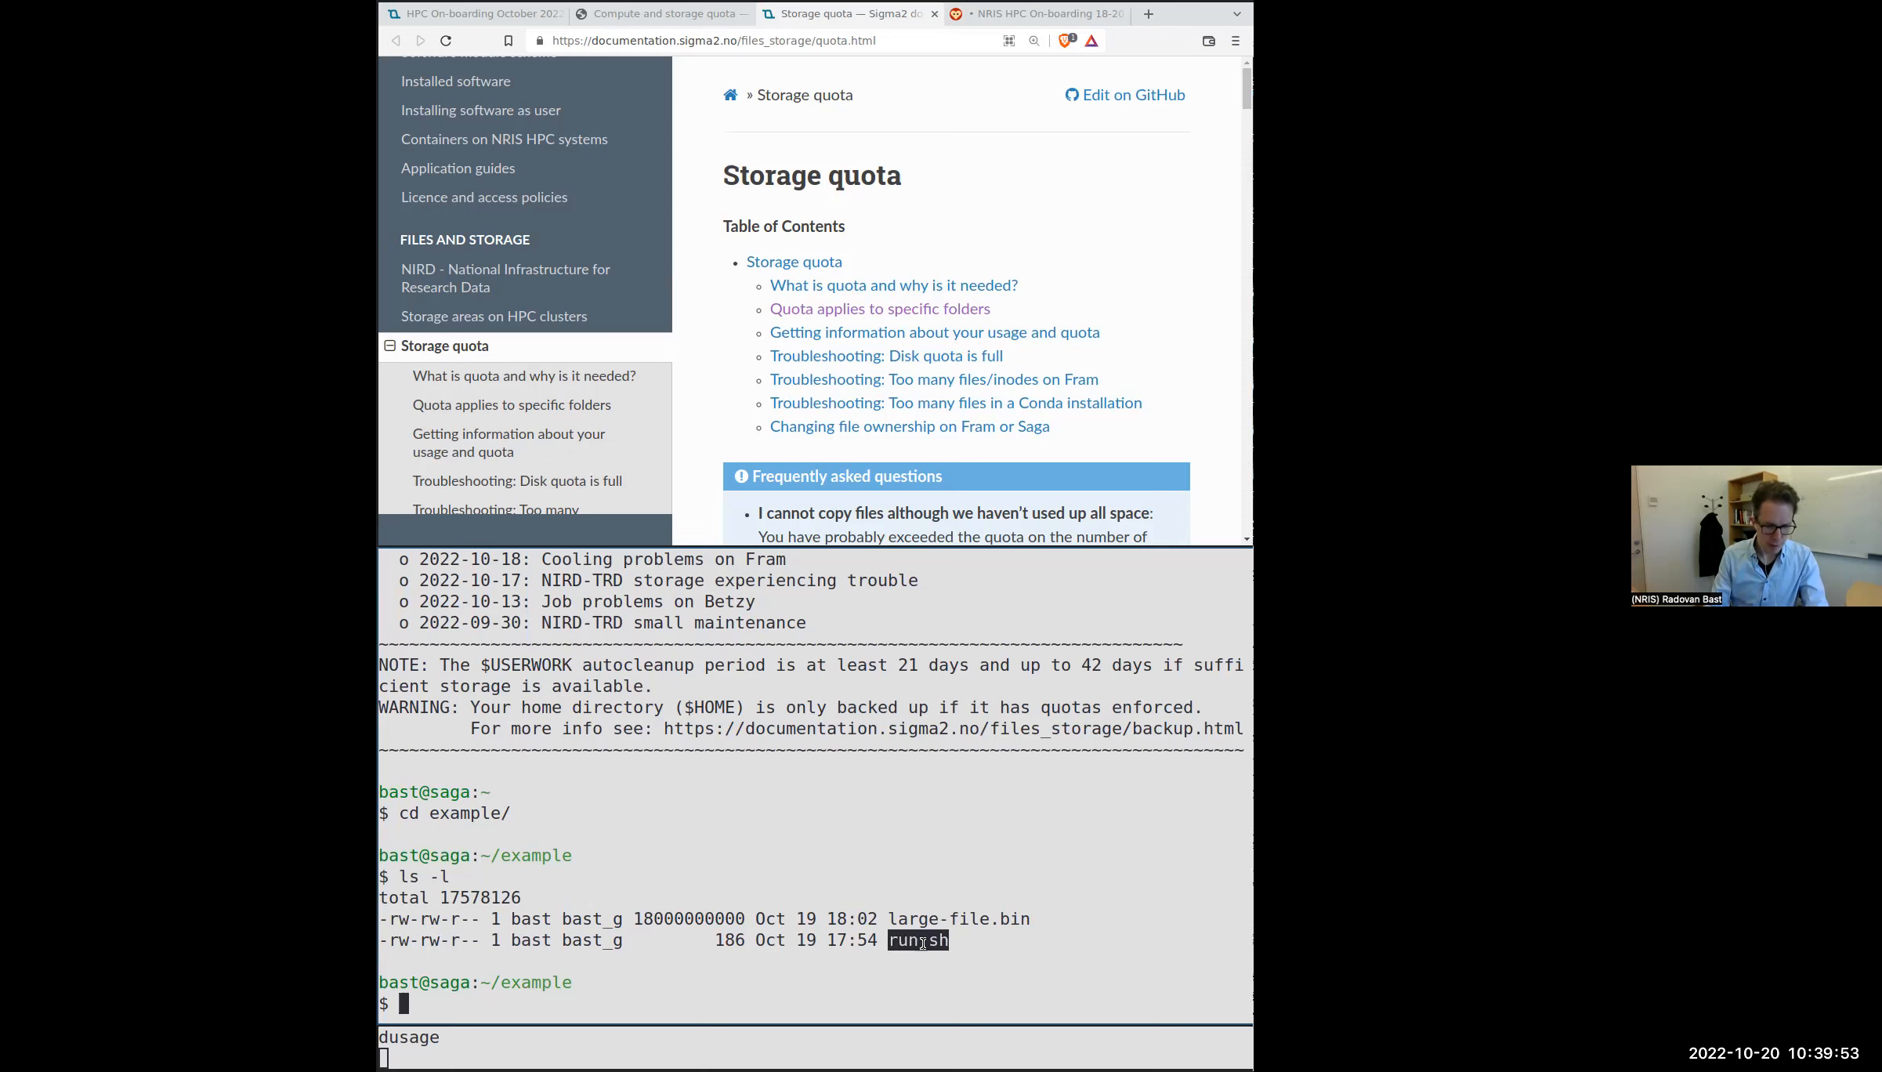
text(cp run.sh)
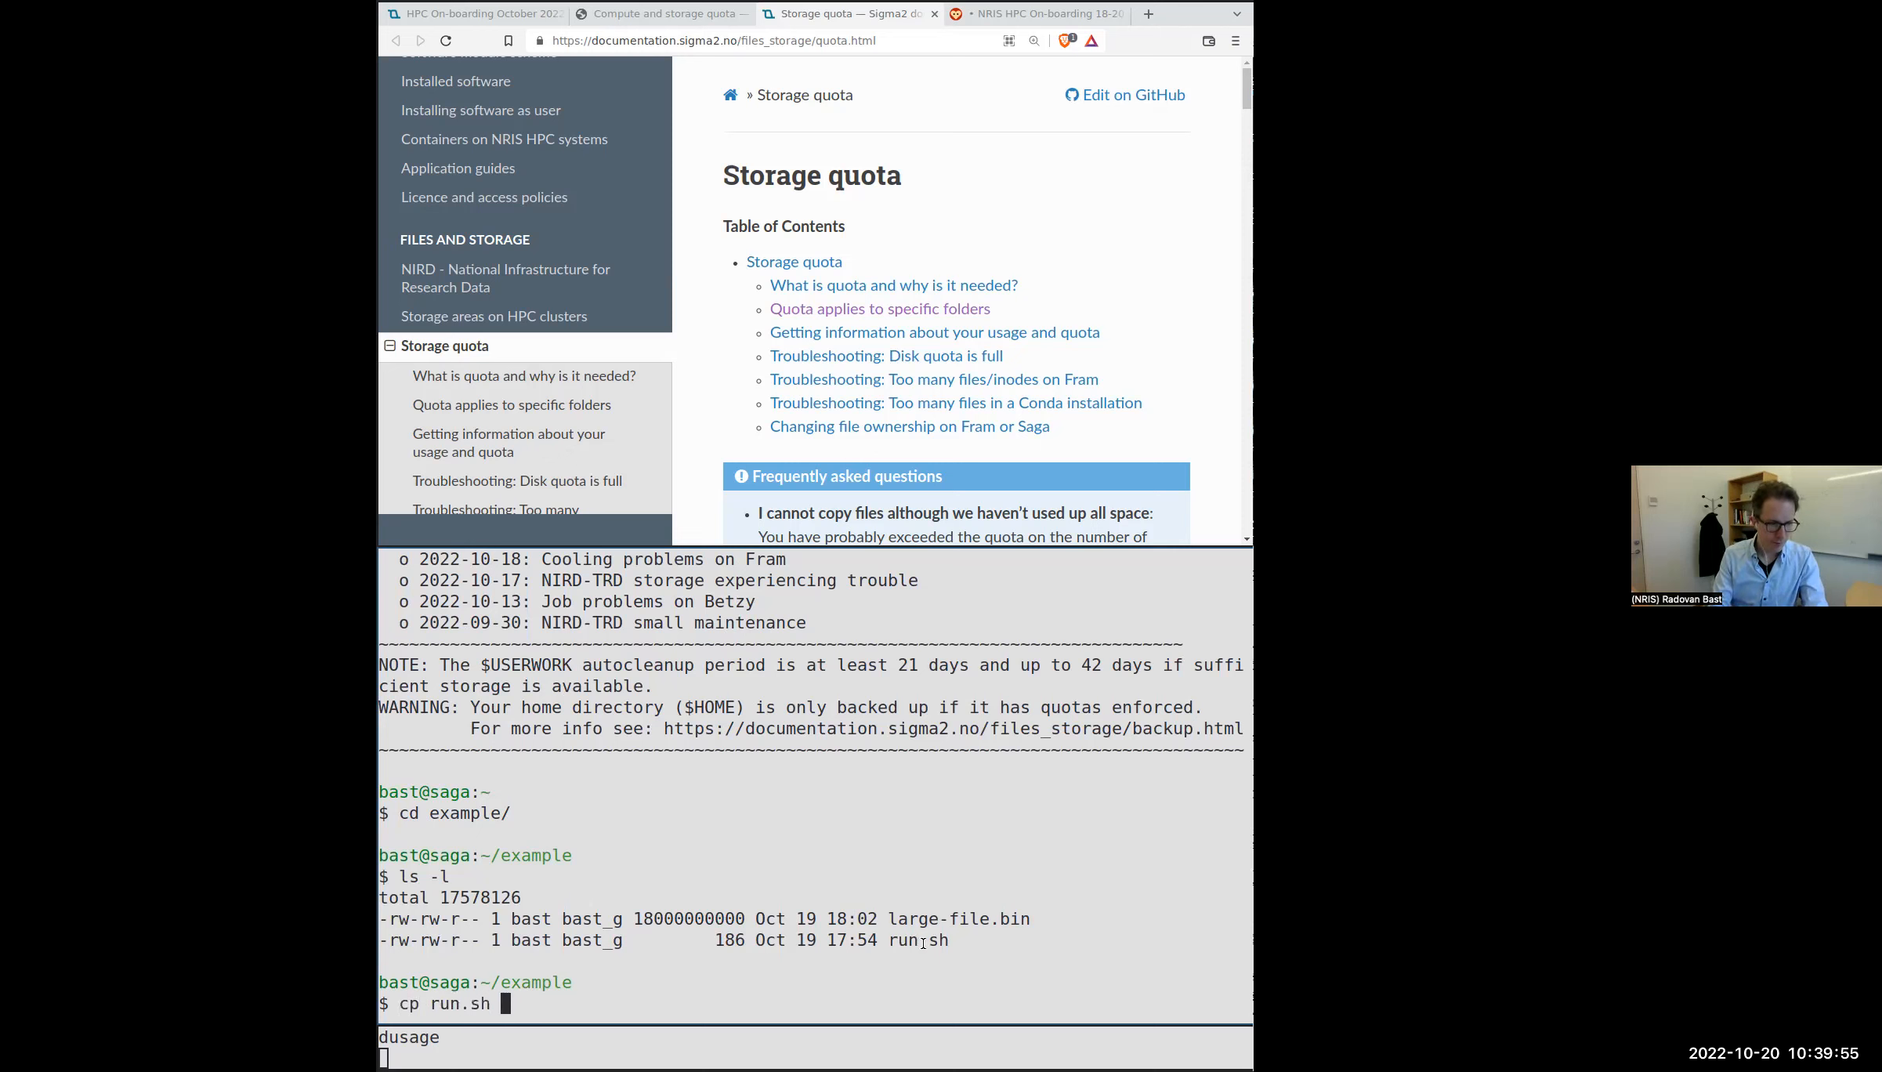
text(run2.sh)
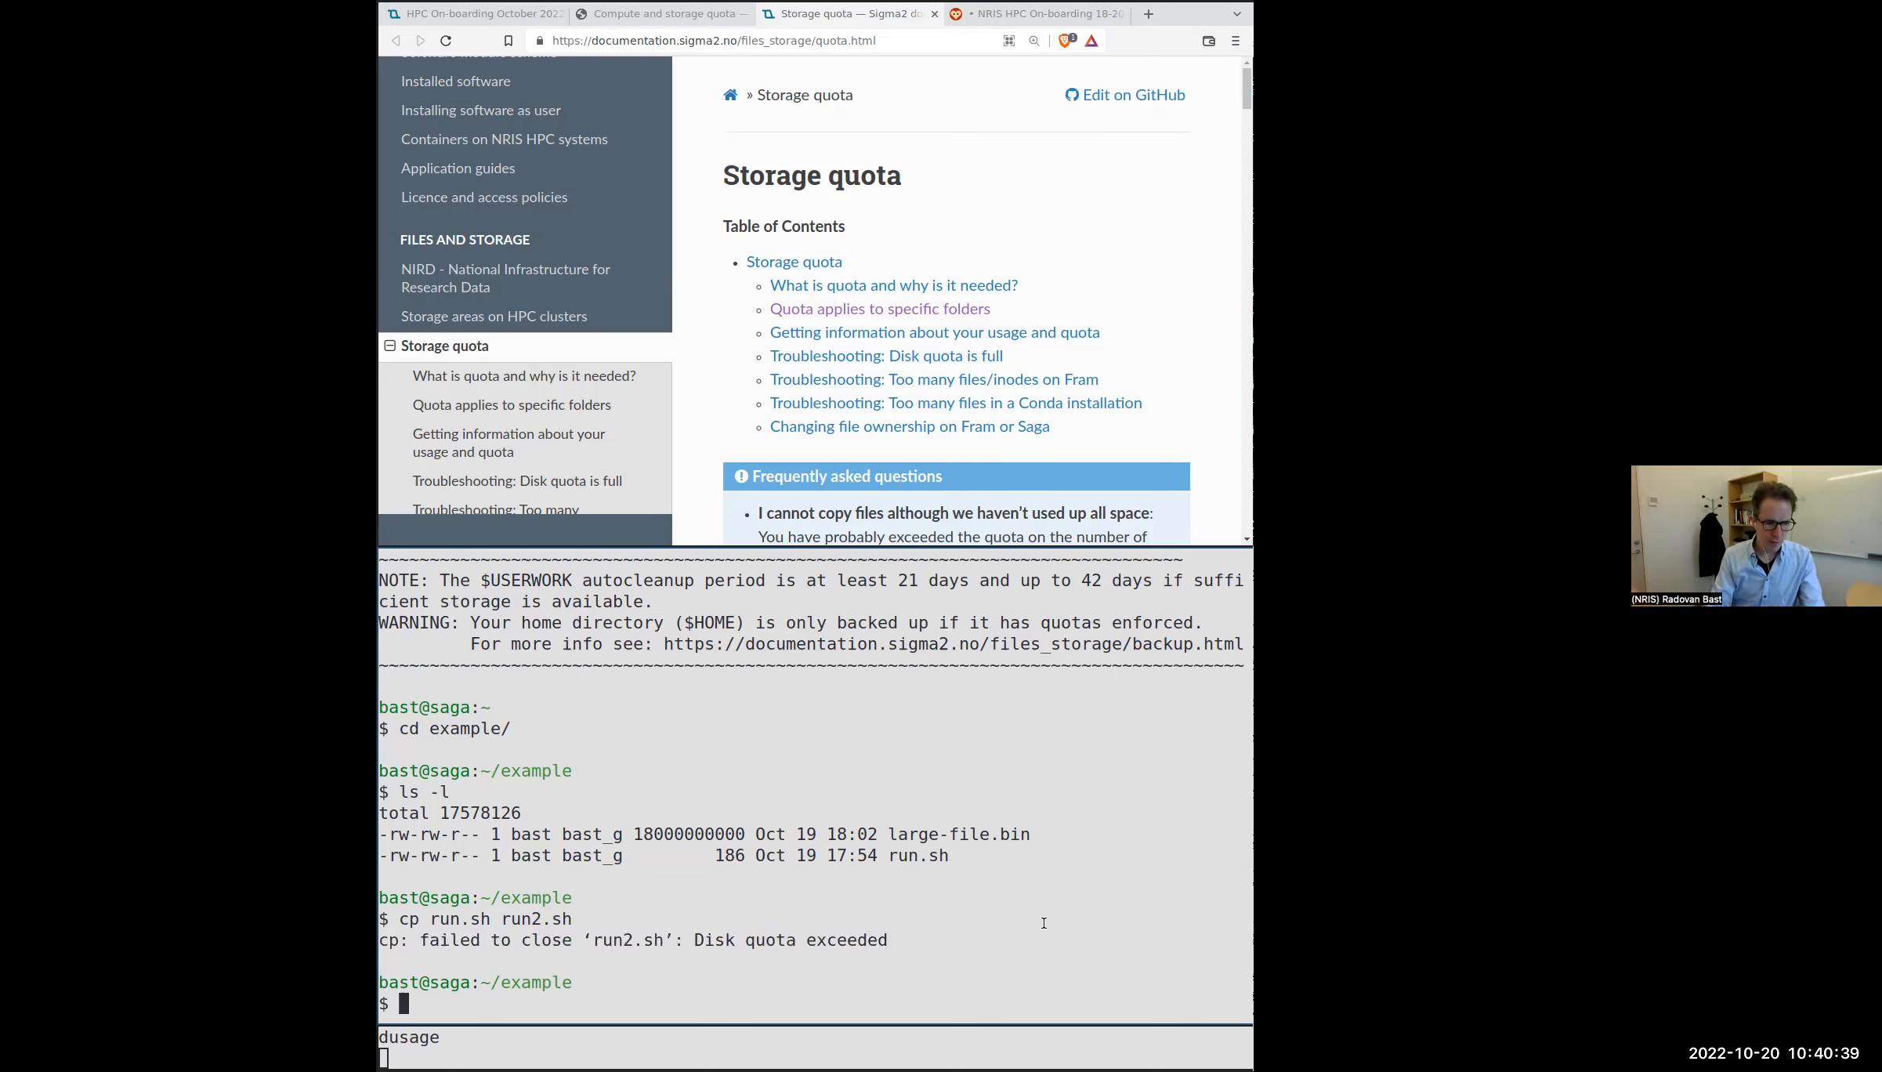
text(ls -l)
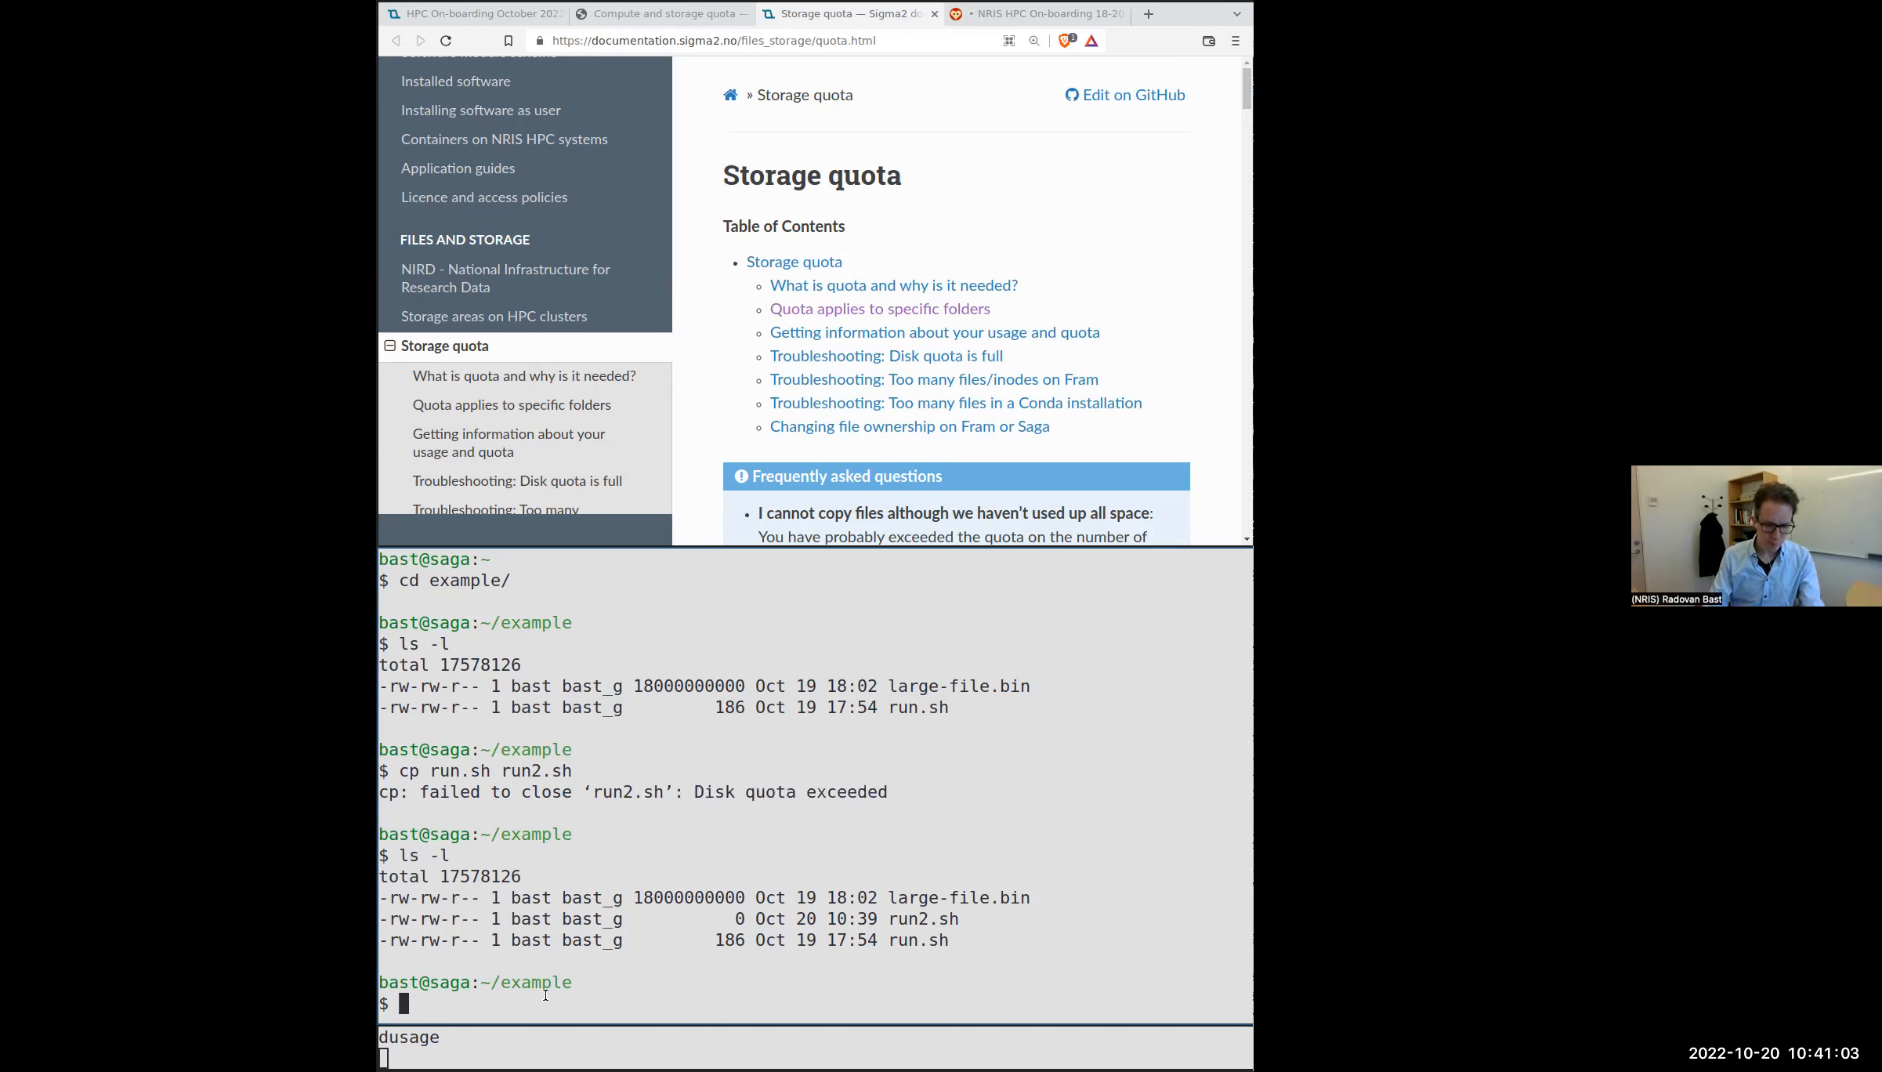
Run dusage and highlight home at 21.2 GiB versus 20.0 GiB quota and the nn9999k project row.
text(dusage)
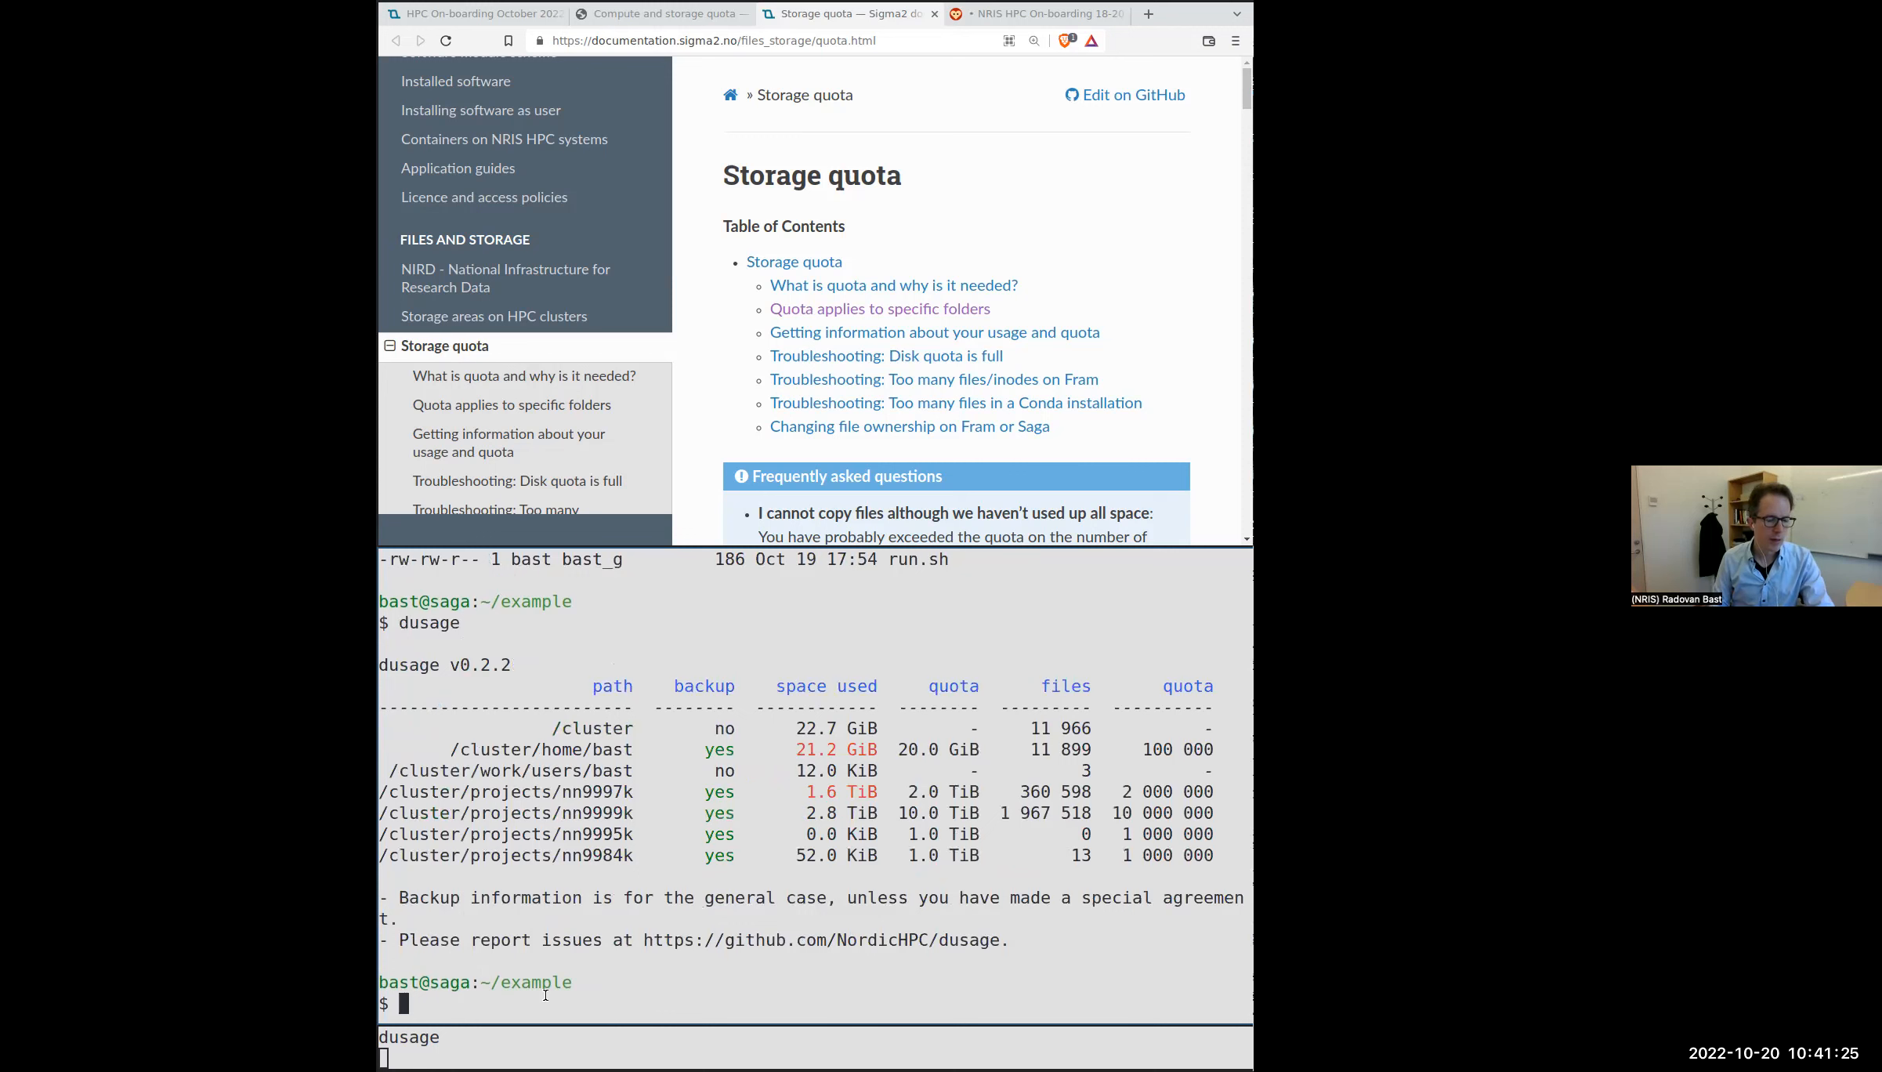
mouse_move(664, 862)
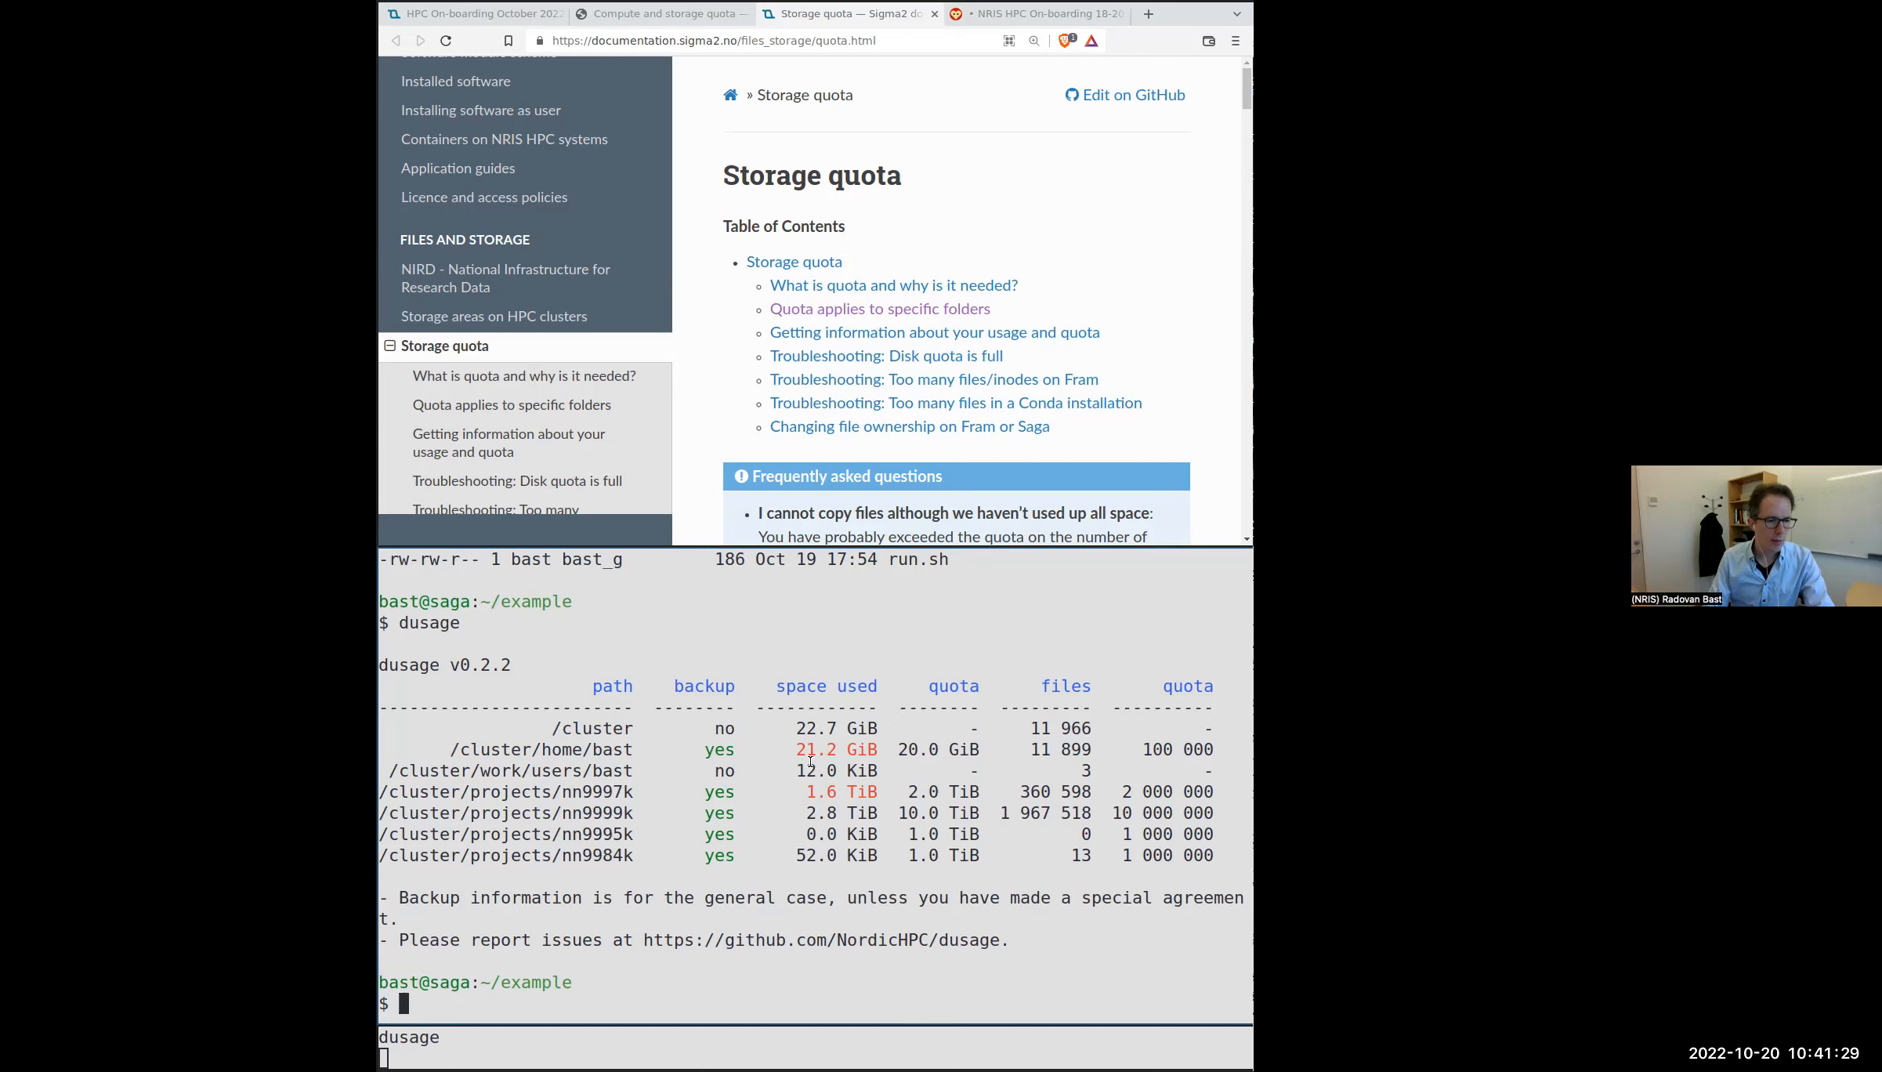
double_click(805, 749)
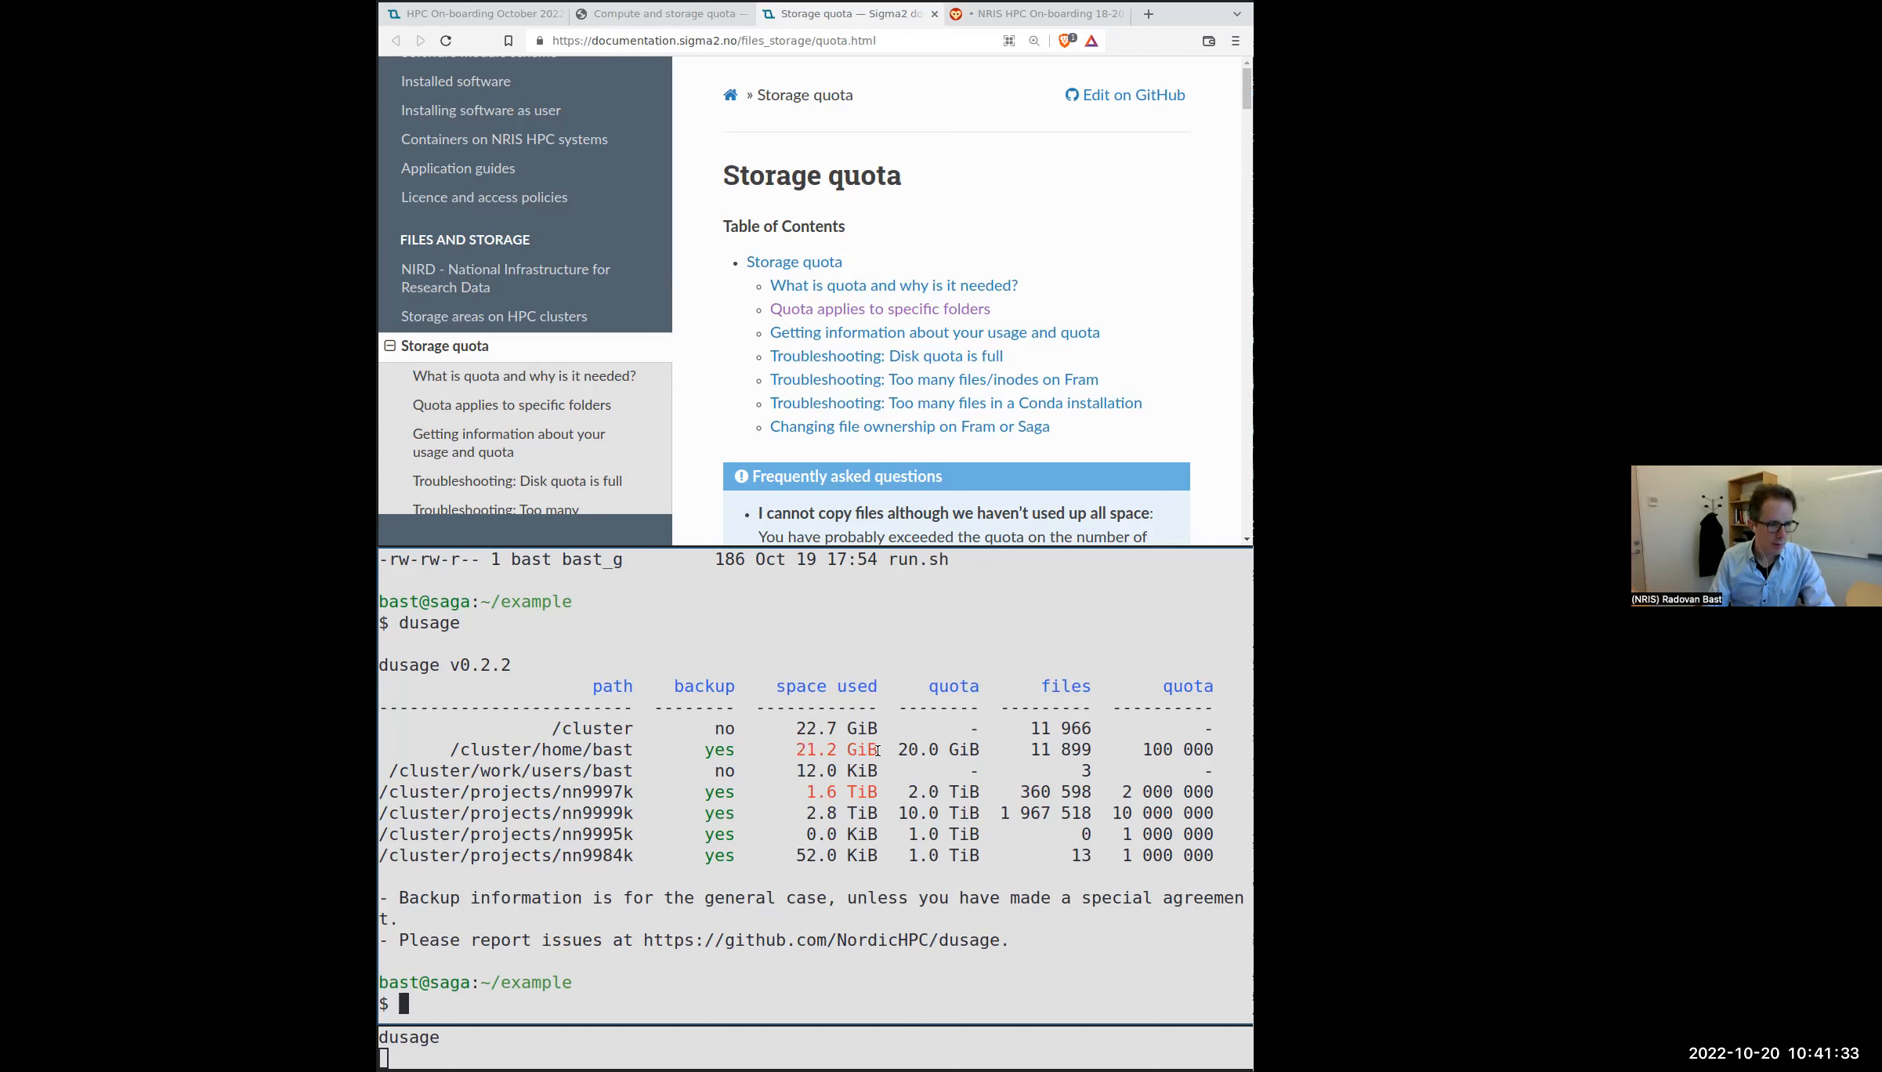
drag(798, 749, 876, 749)
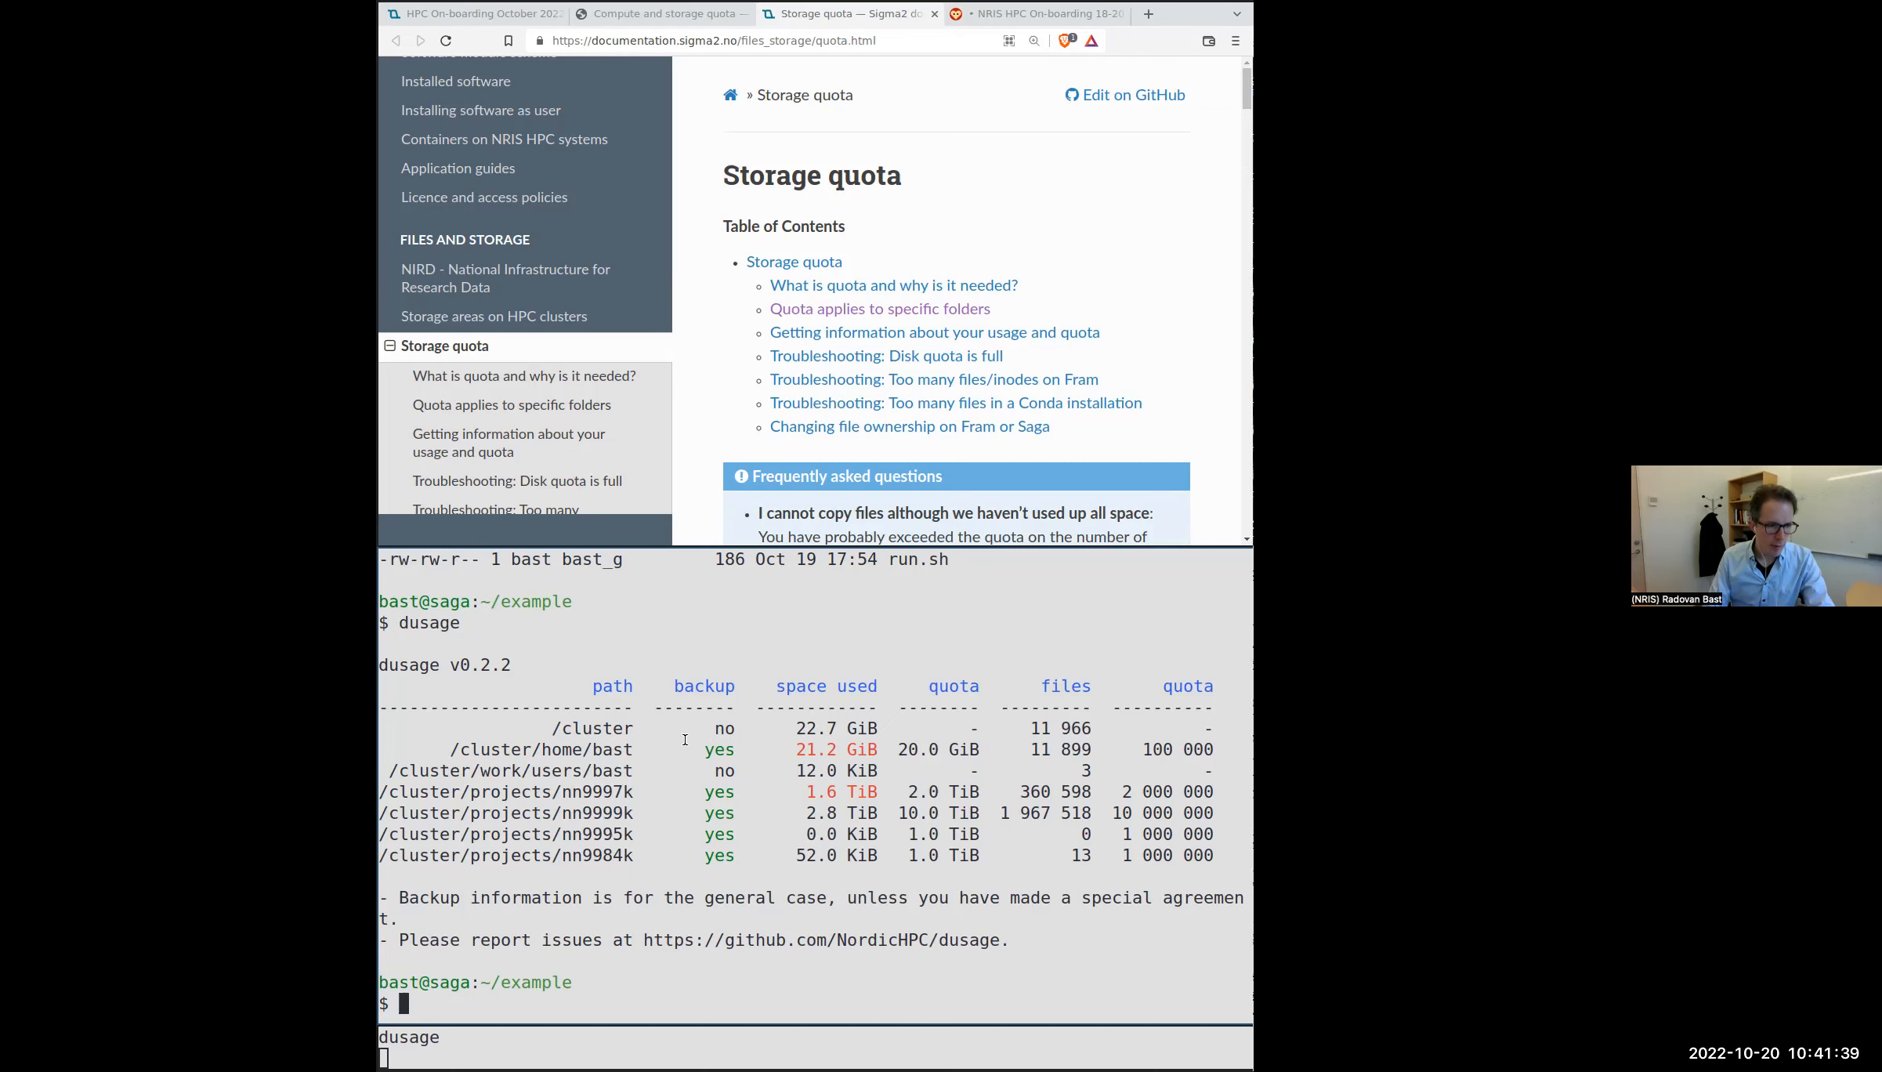
double_click(541, 748)
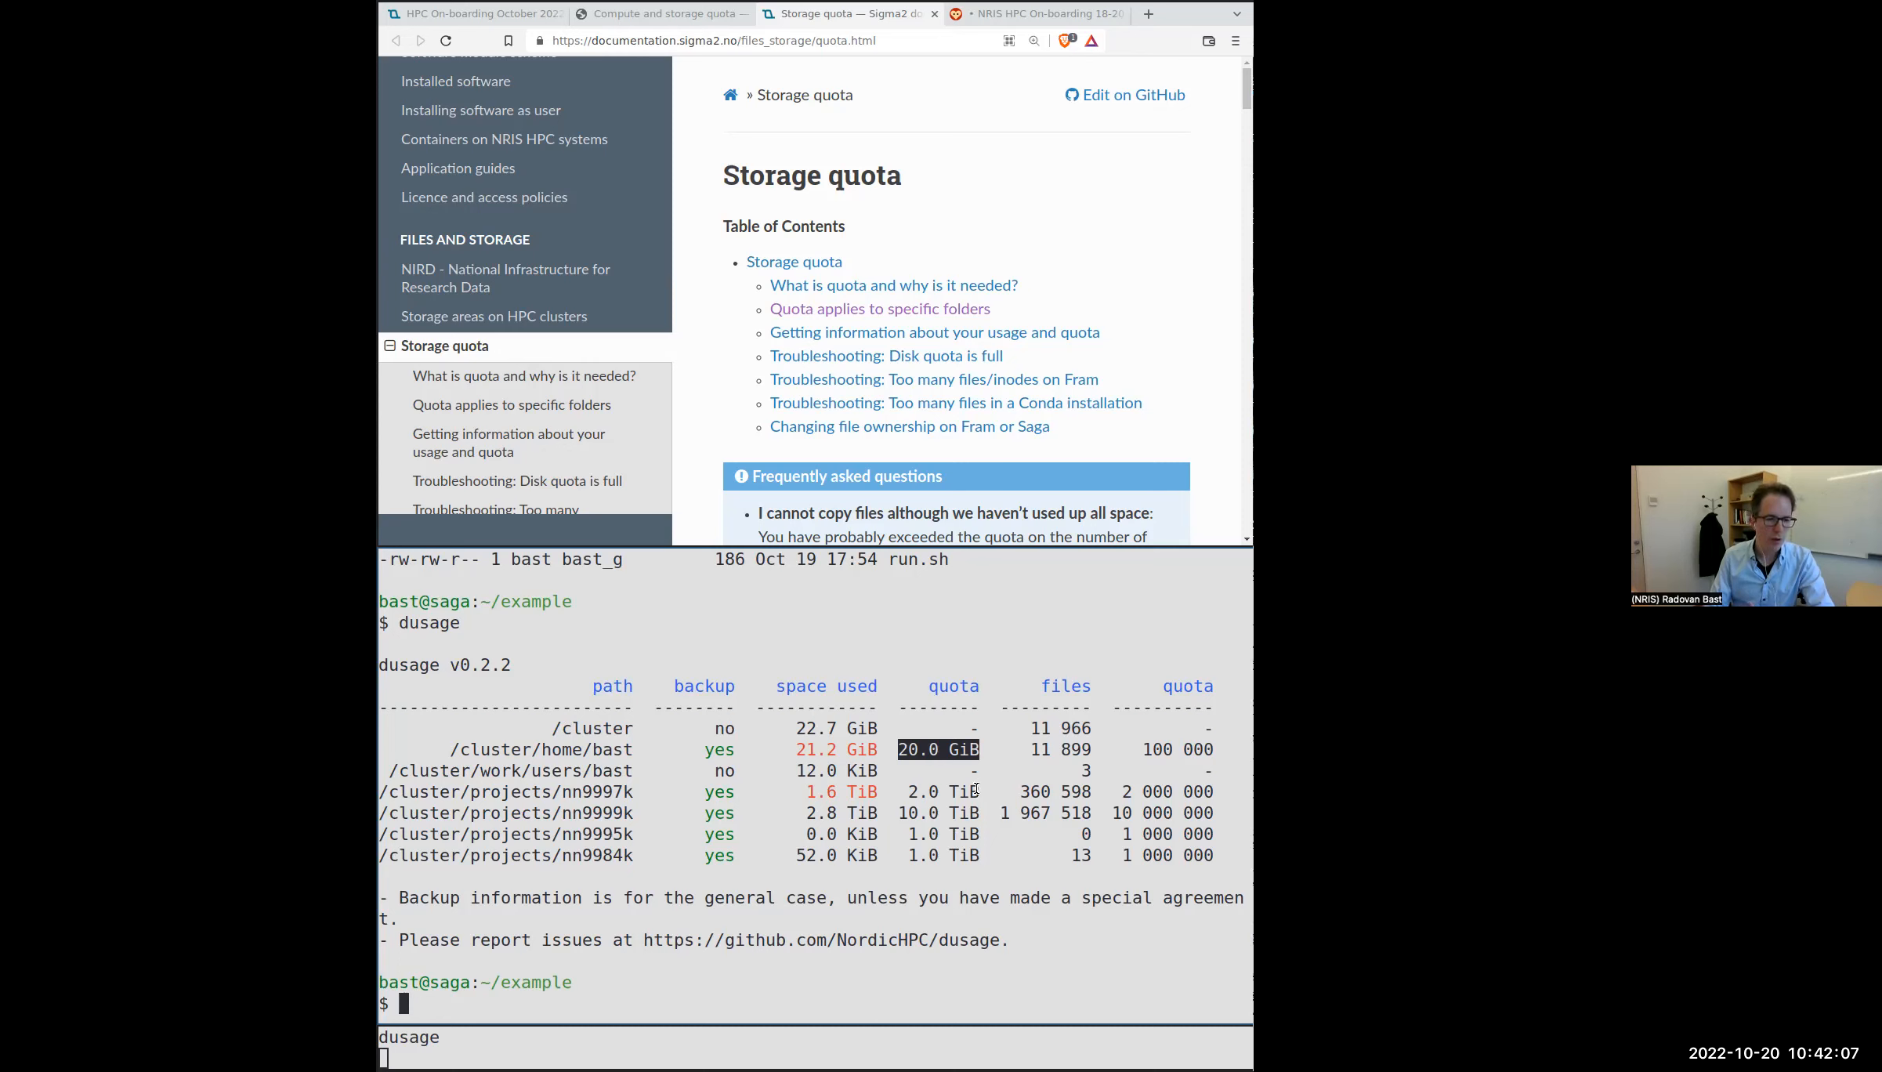
mouse_move(972, 788)
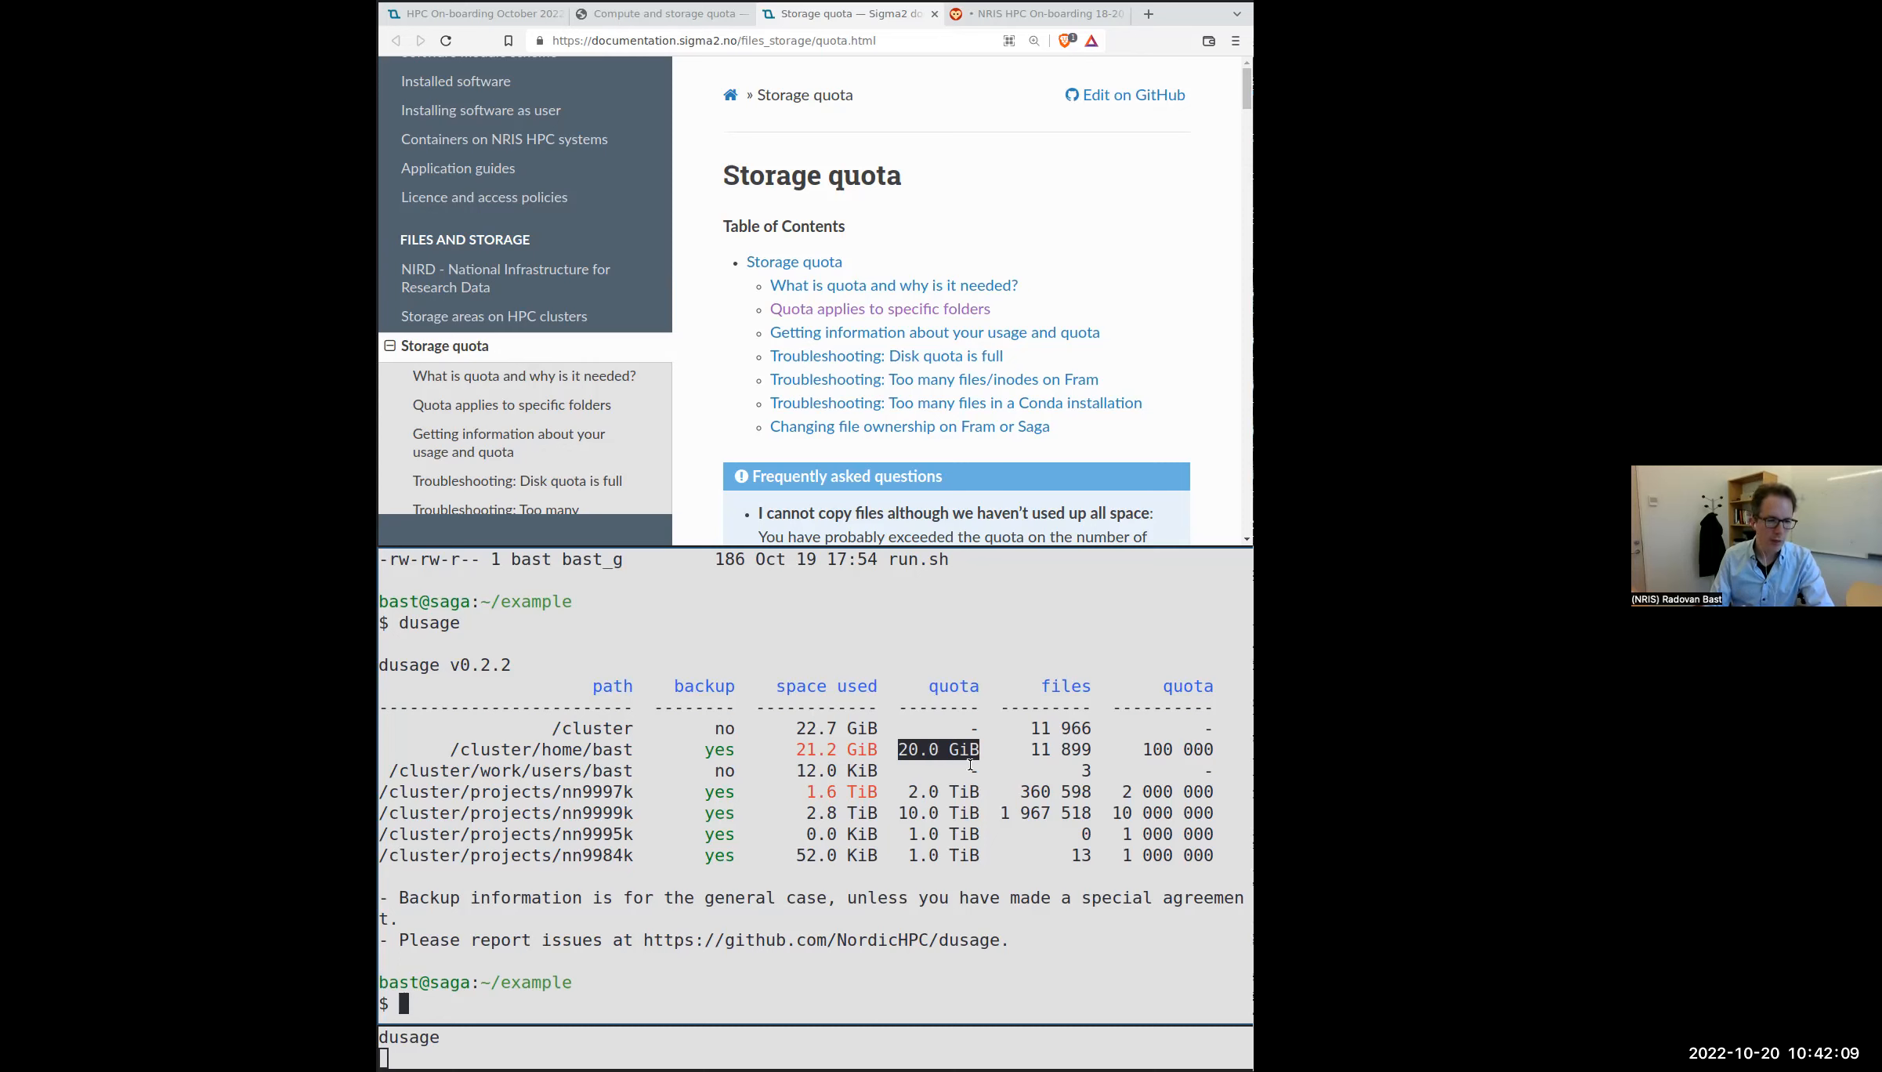
mouse_move(754, 758)
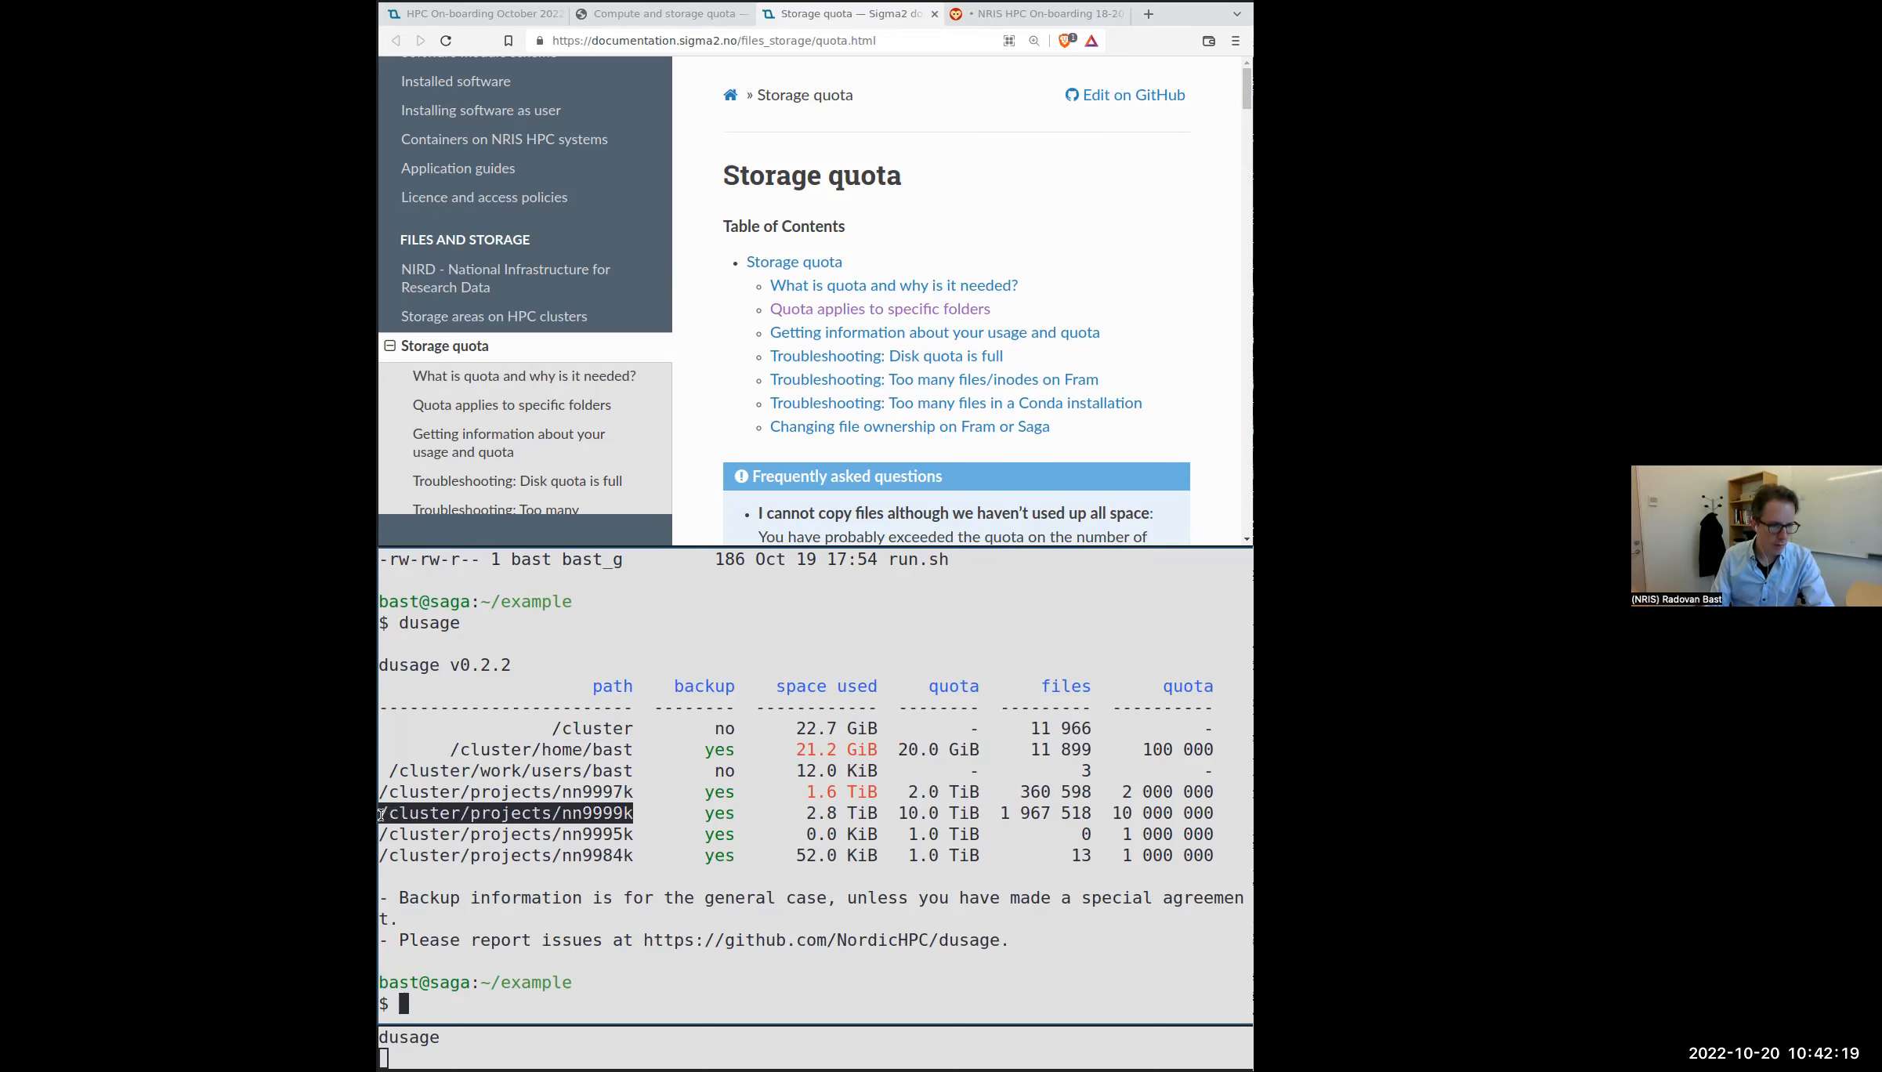
double_click(615, 769)
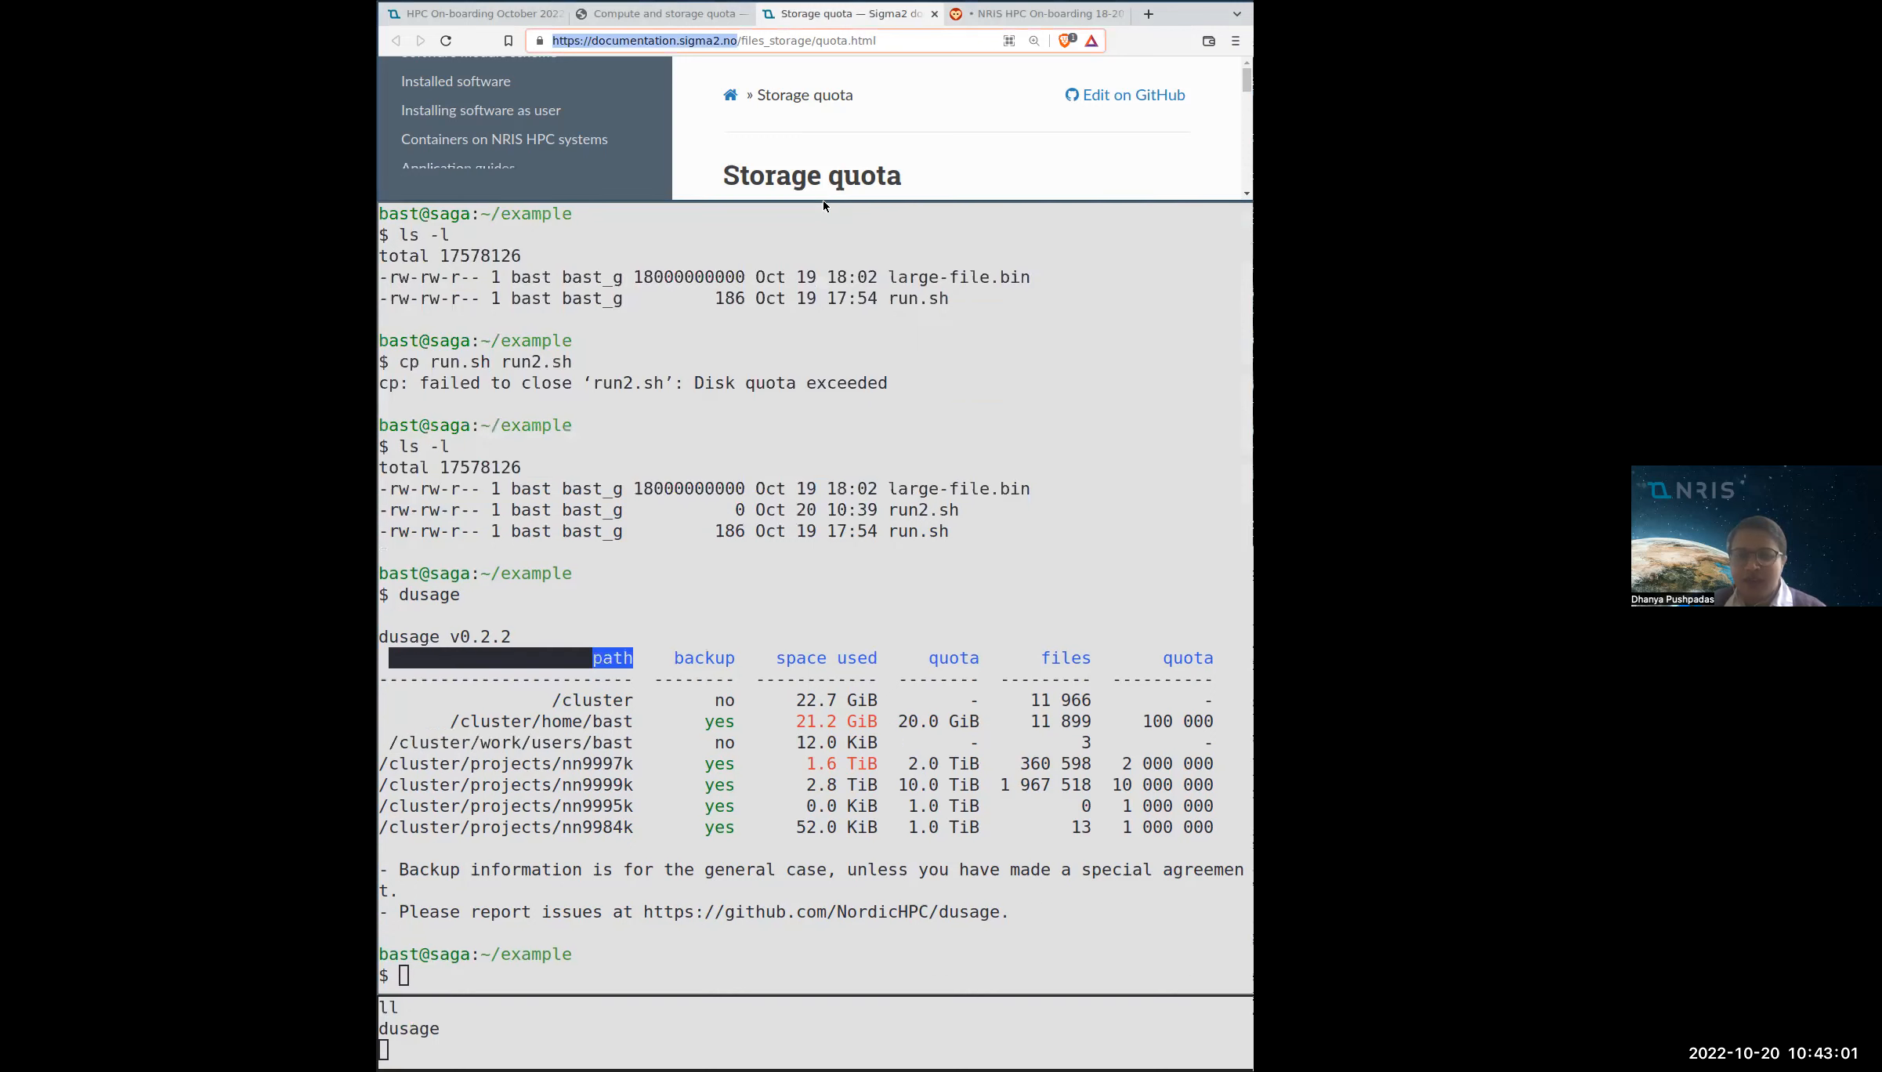
mouse_move(970, 652)
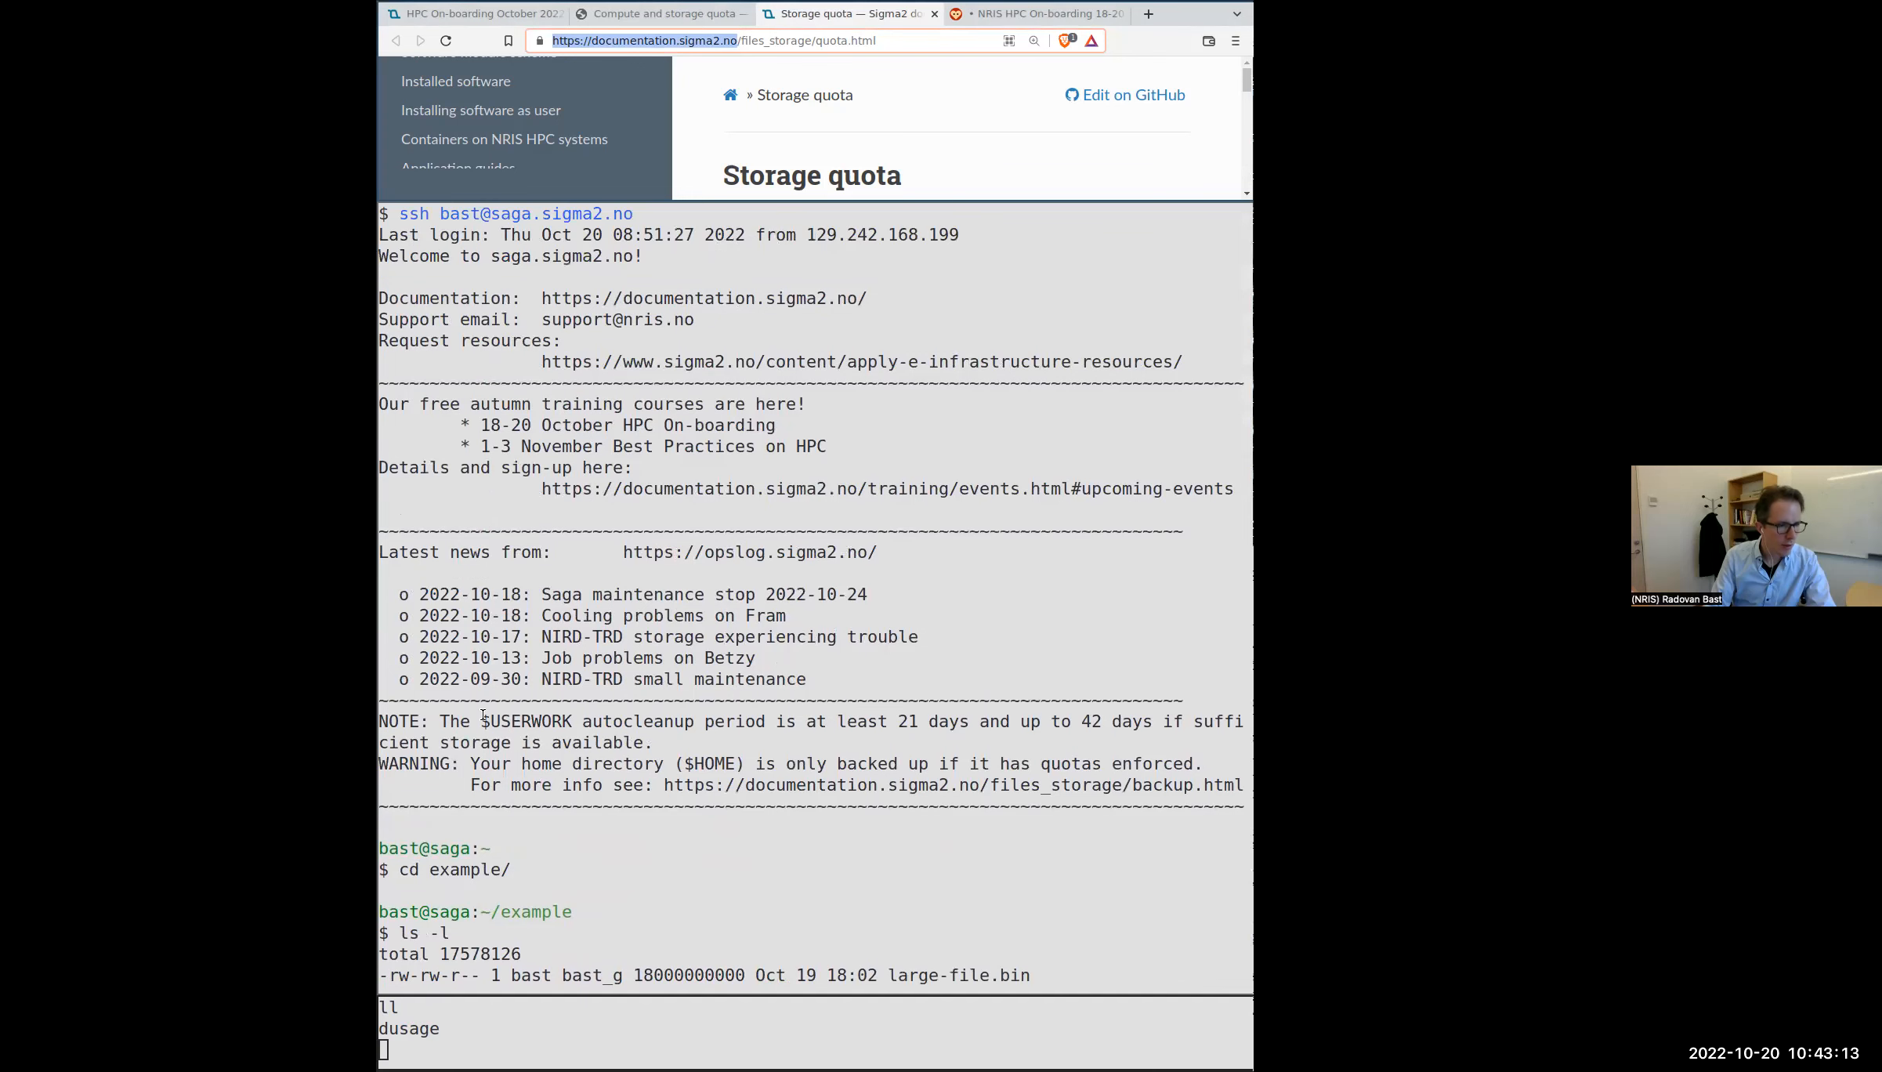
drag(438, 721, 650, 741)
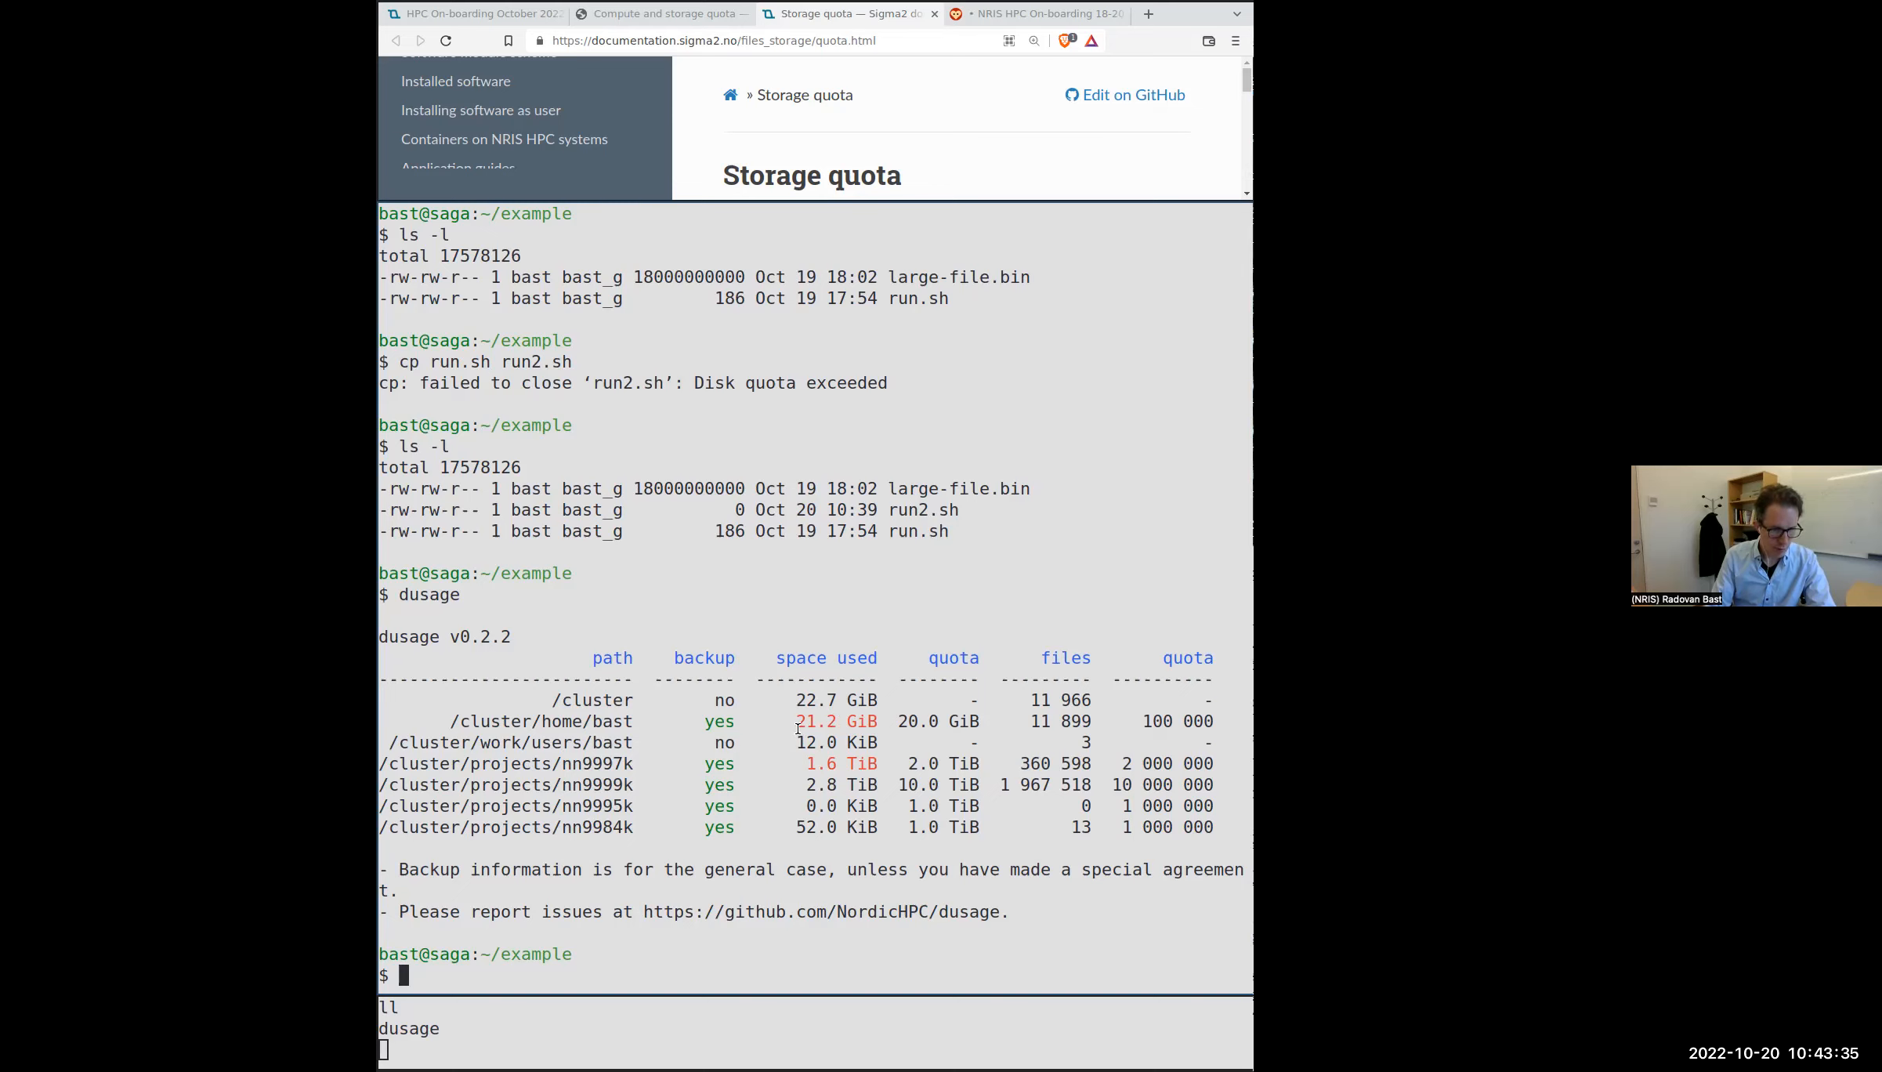
double_click(835, 721)
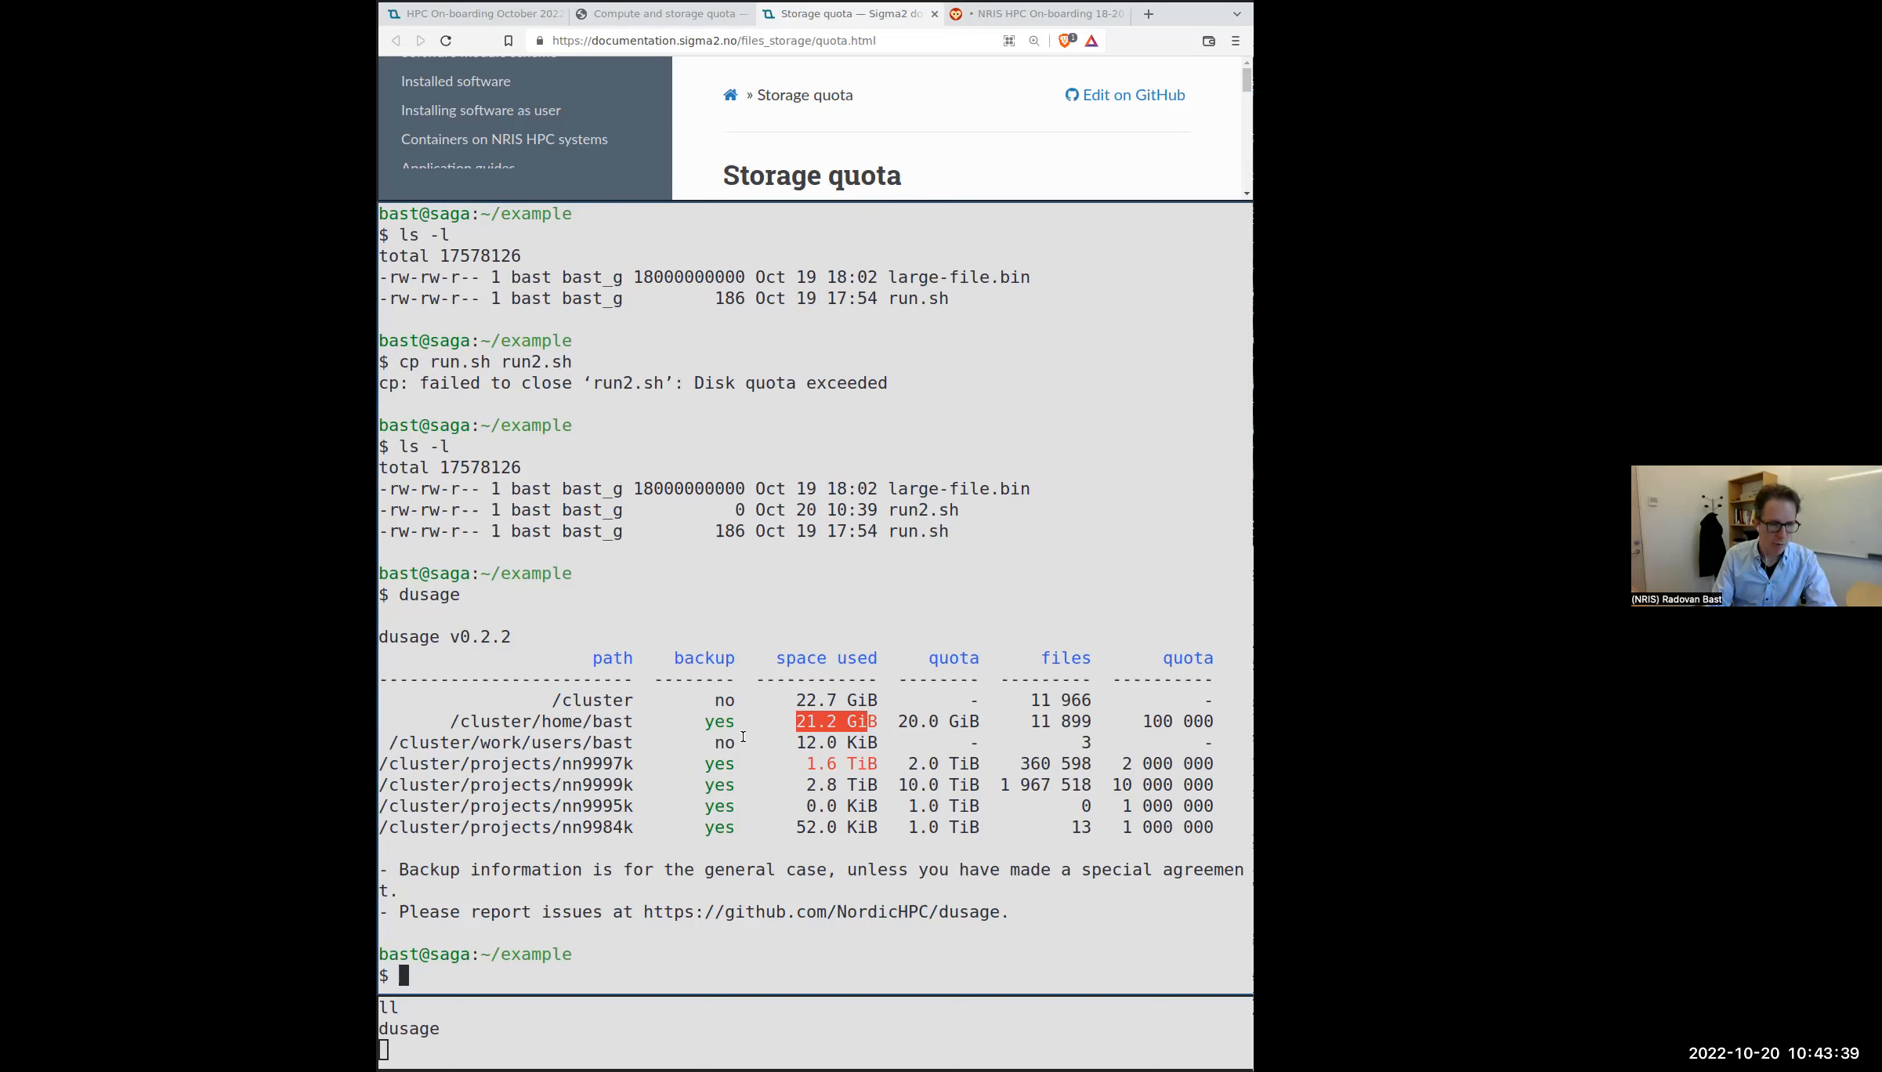
mouse_move(674, 700)
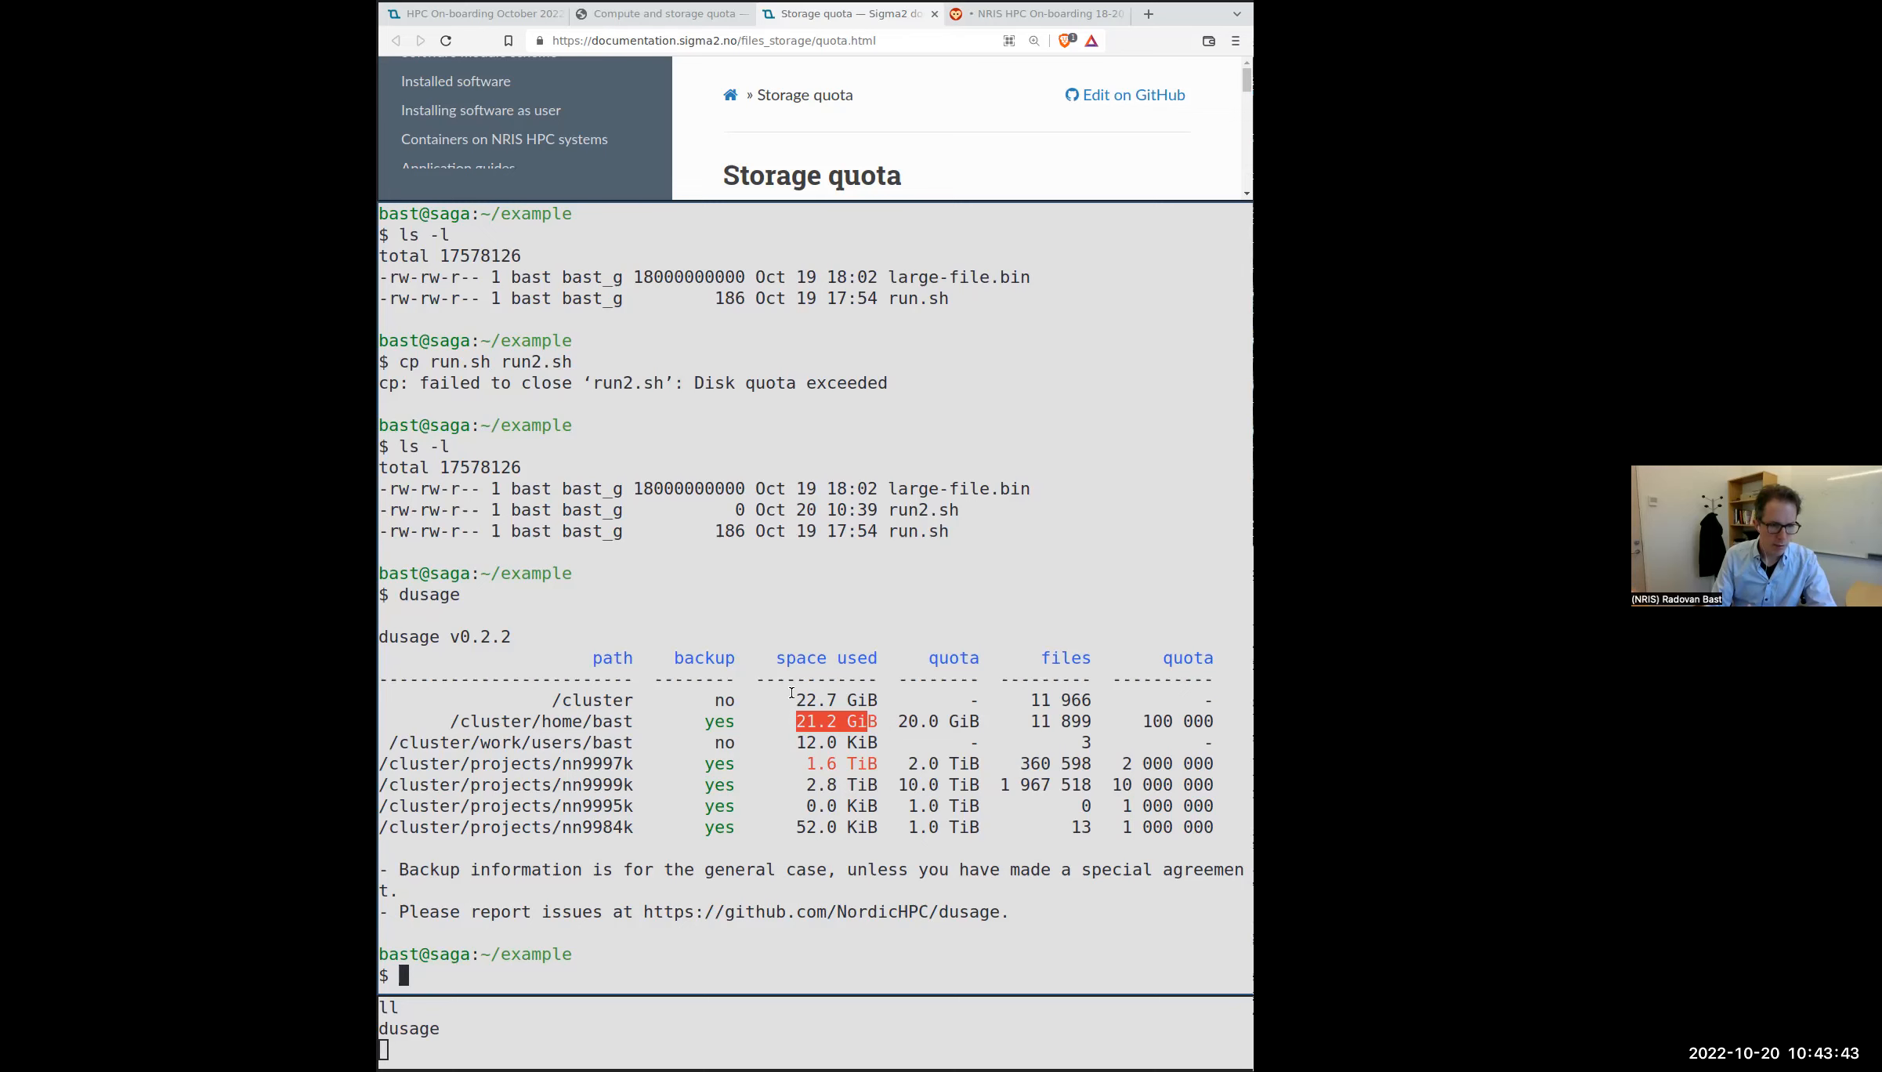
double_click(799, 657)
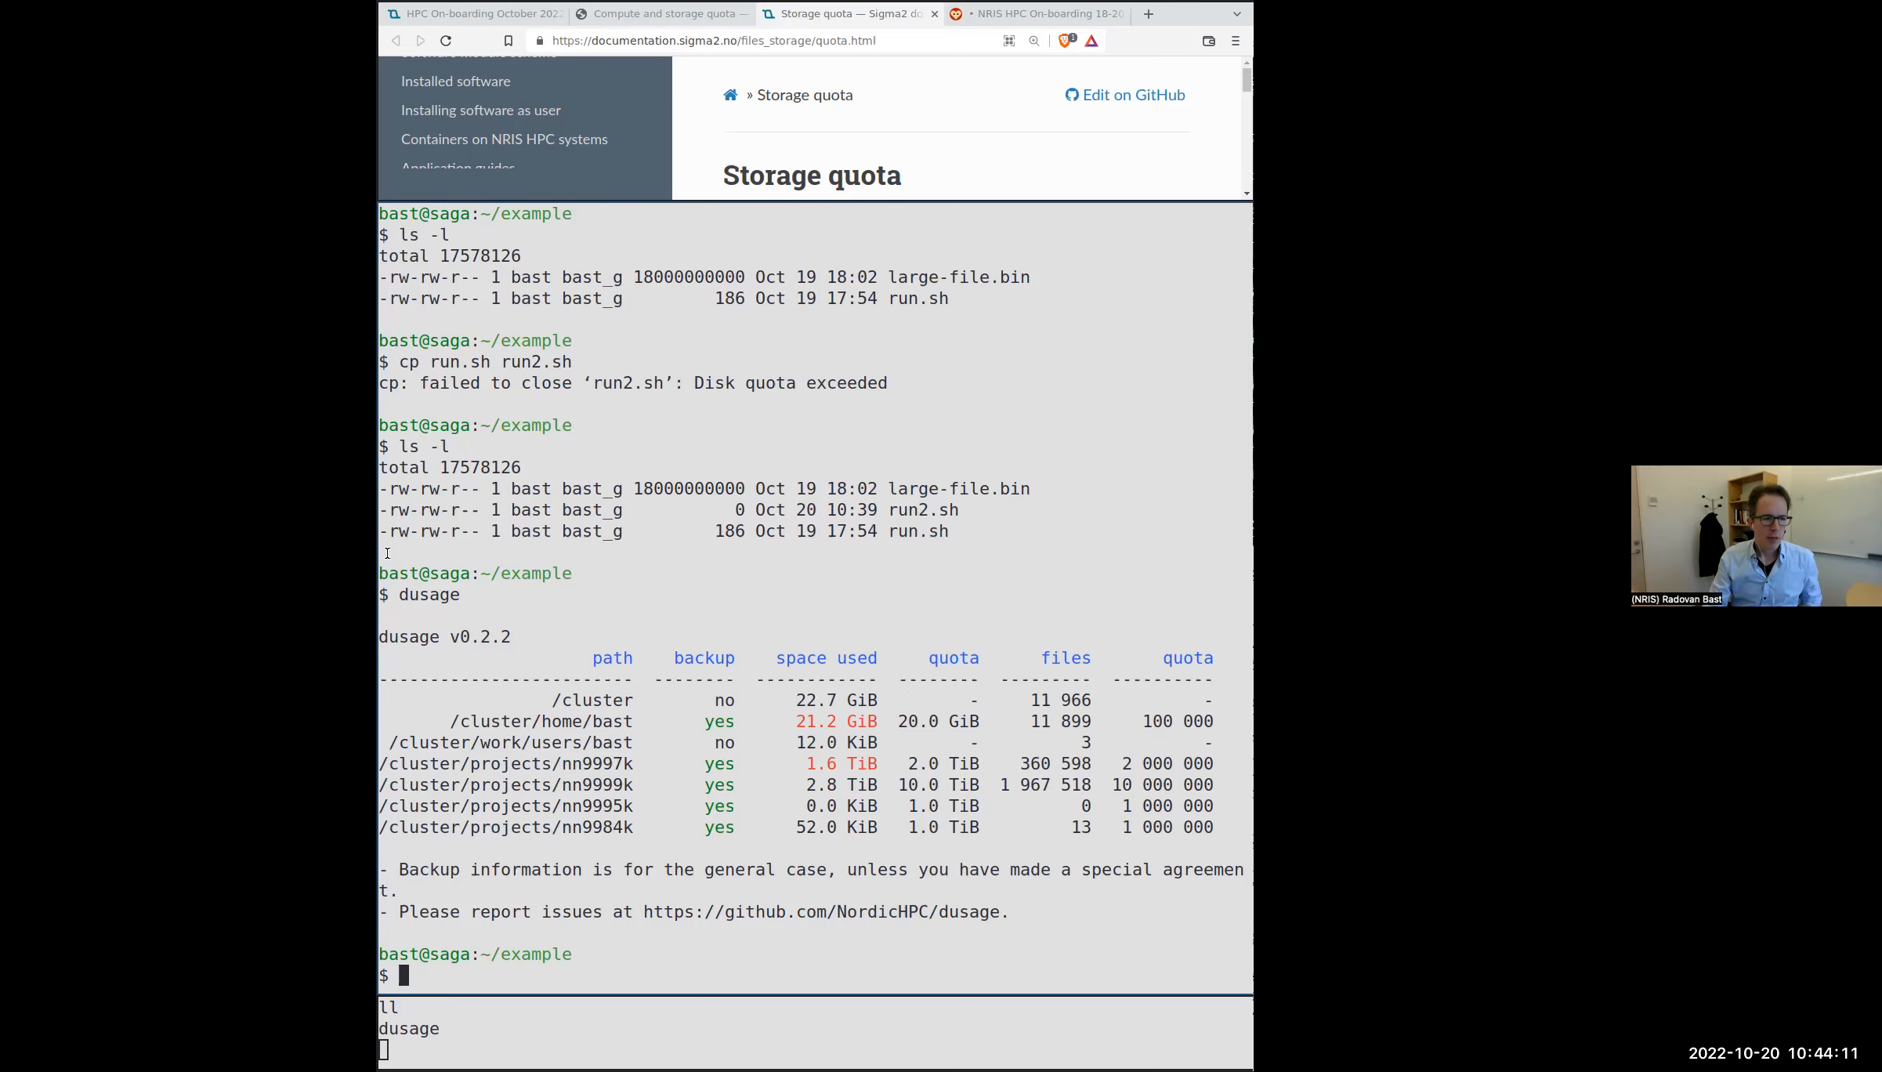
double_click(430, 594)
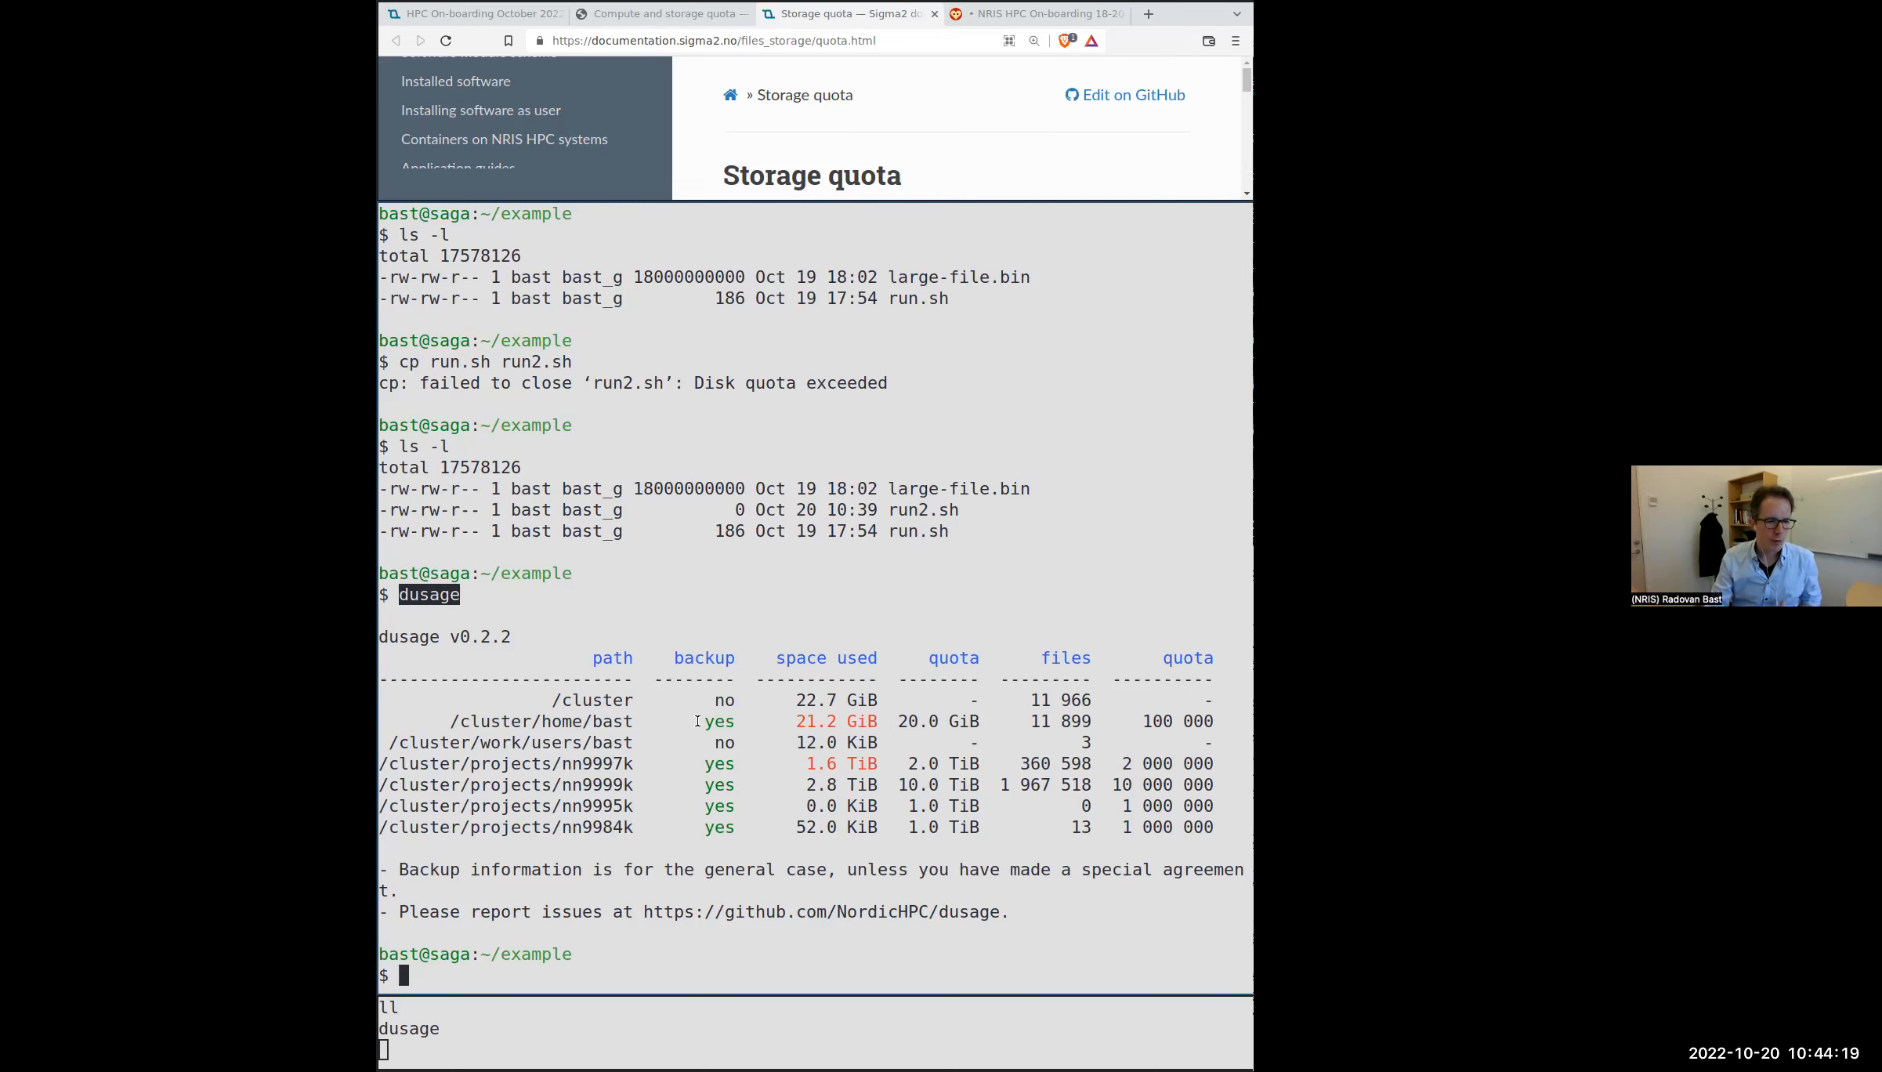
mouse_move(866, 721)
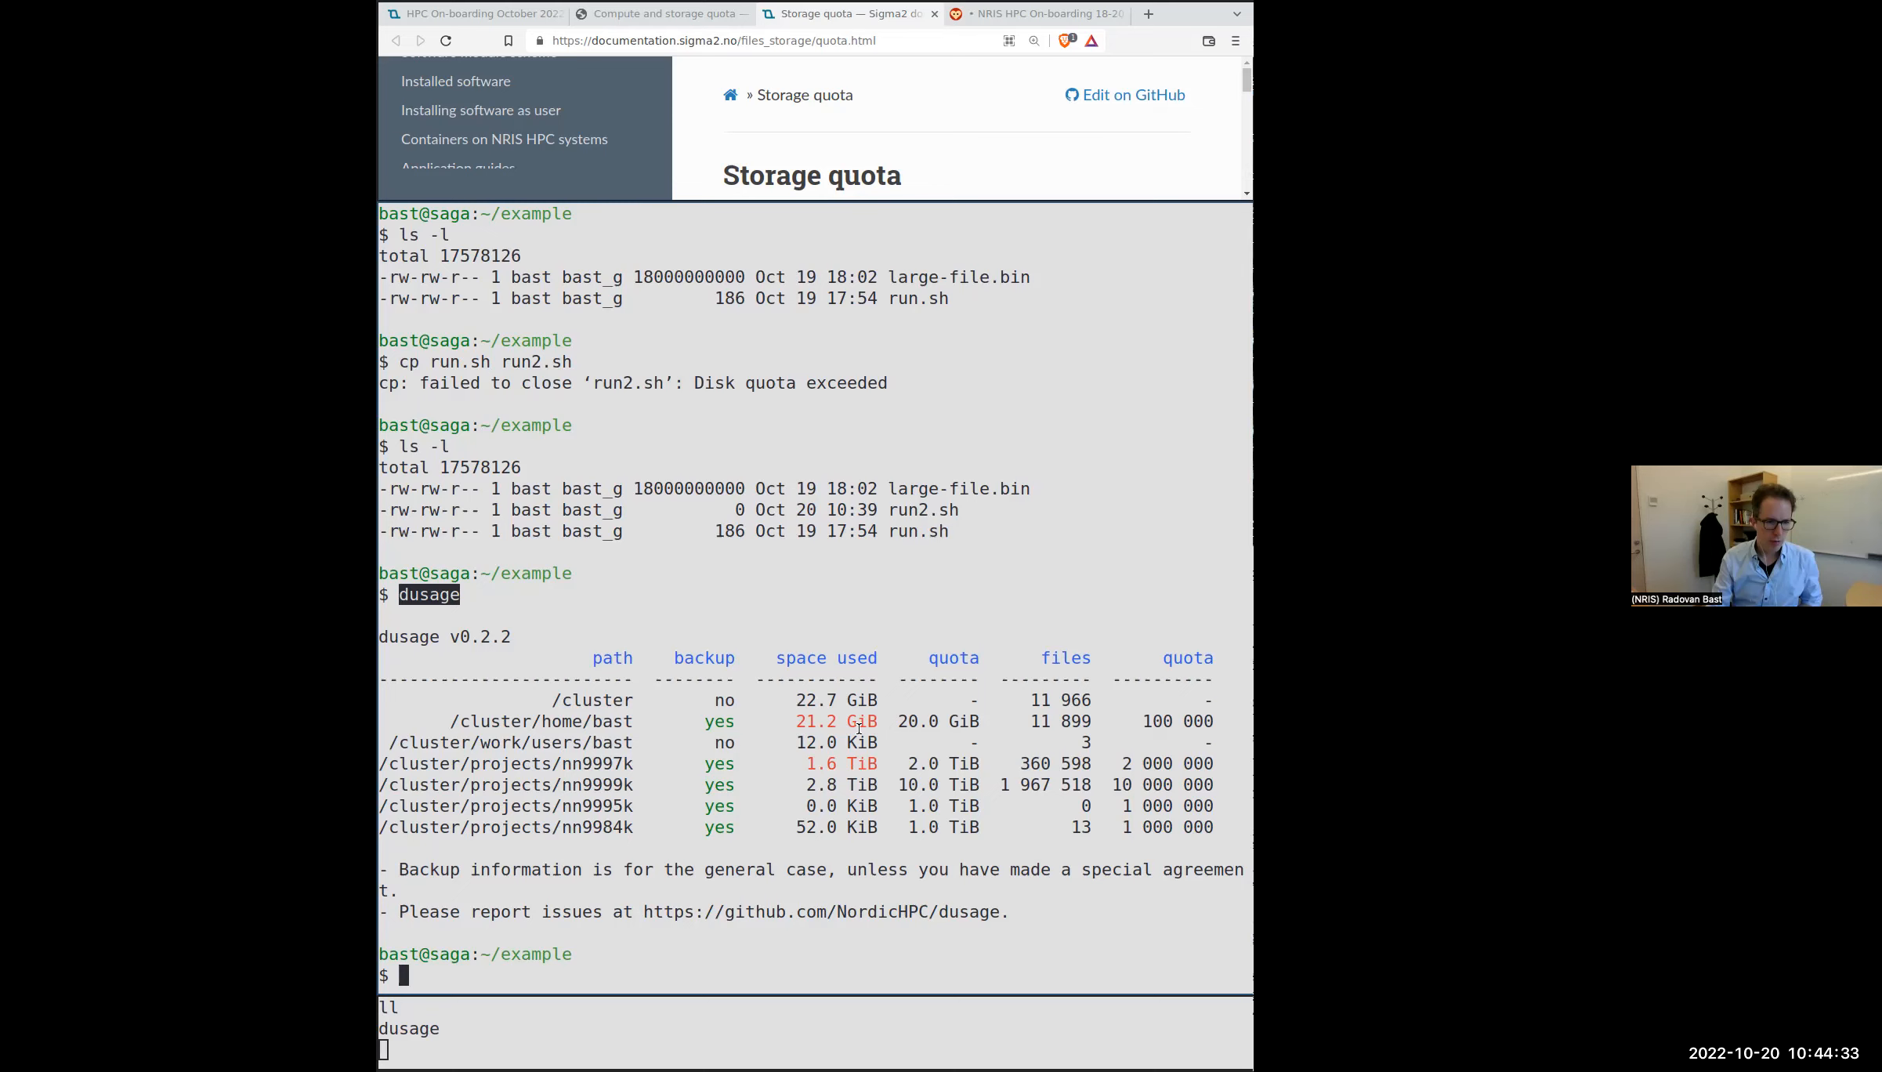
mouse_move(978, 720)
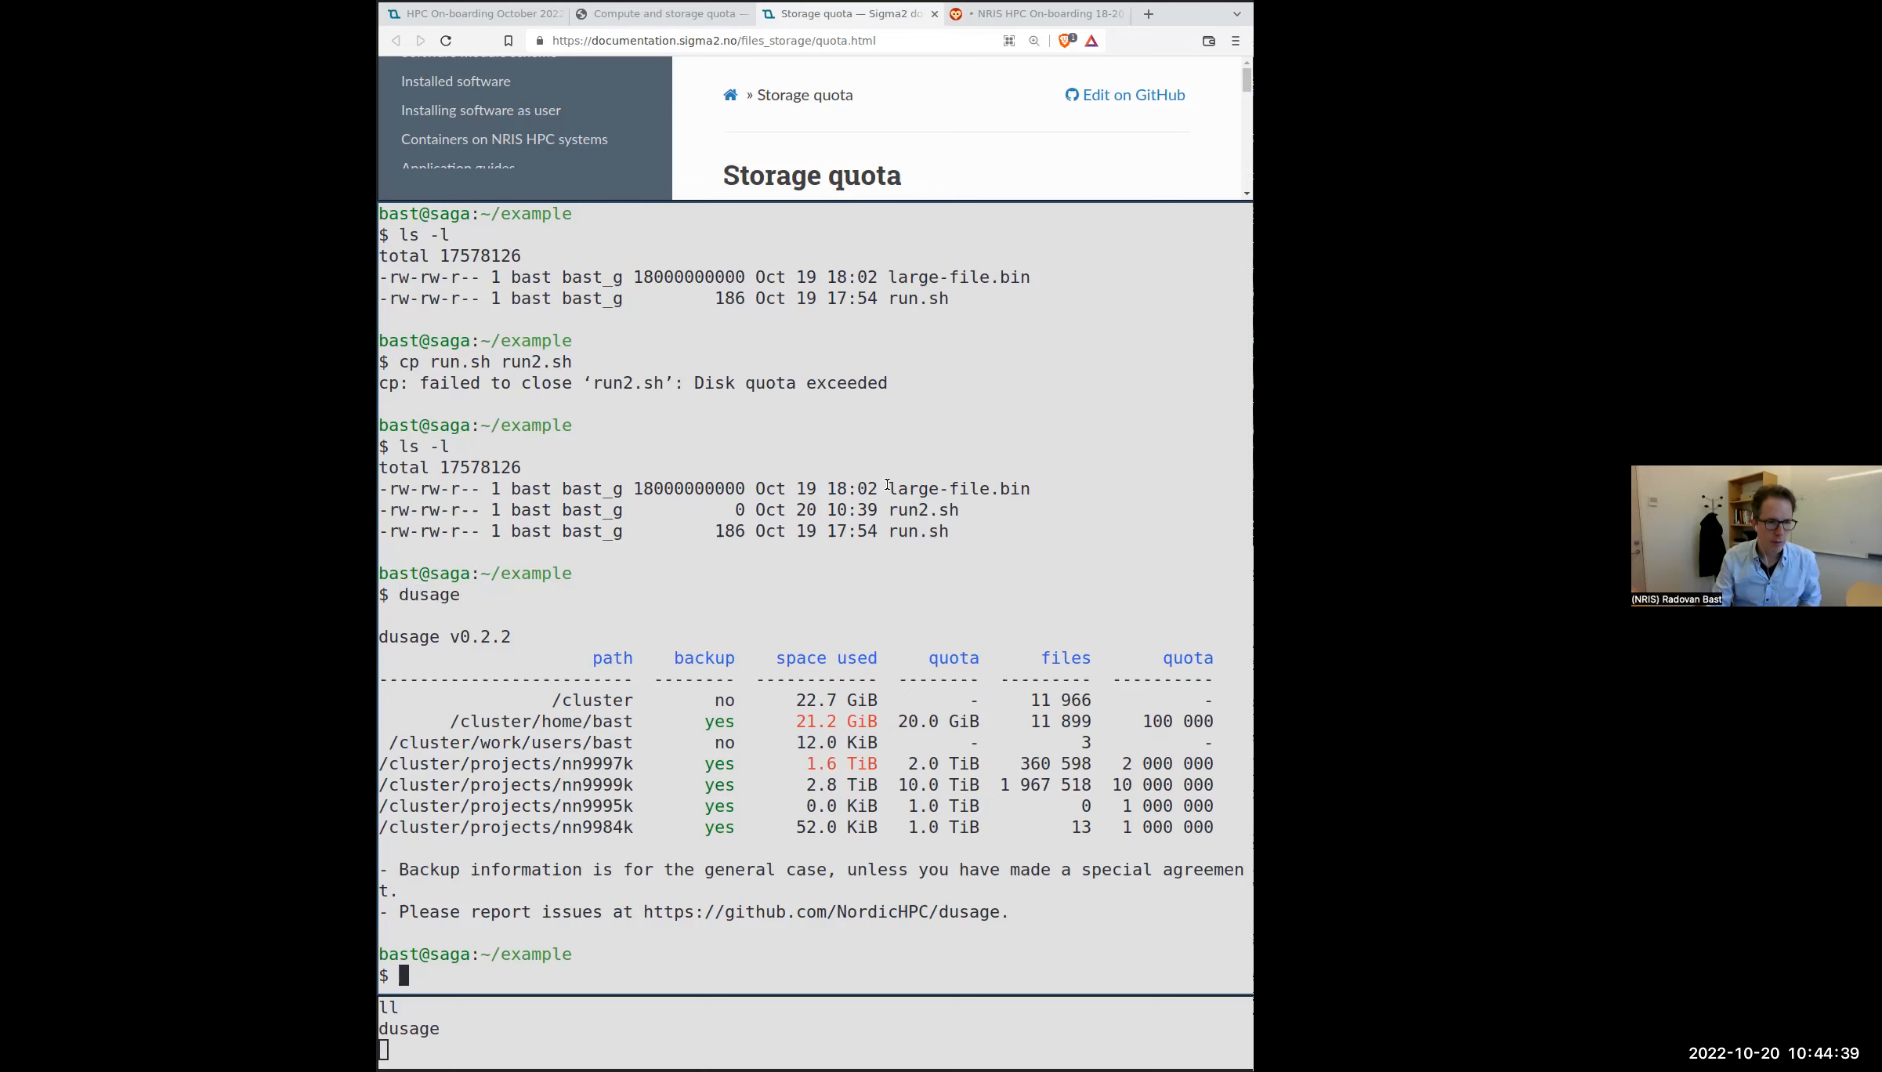
double_click(957, 488)
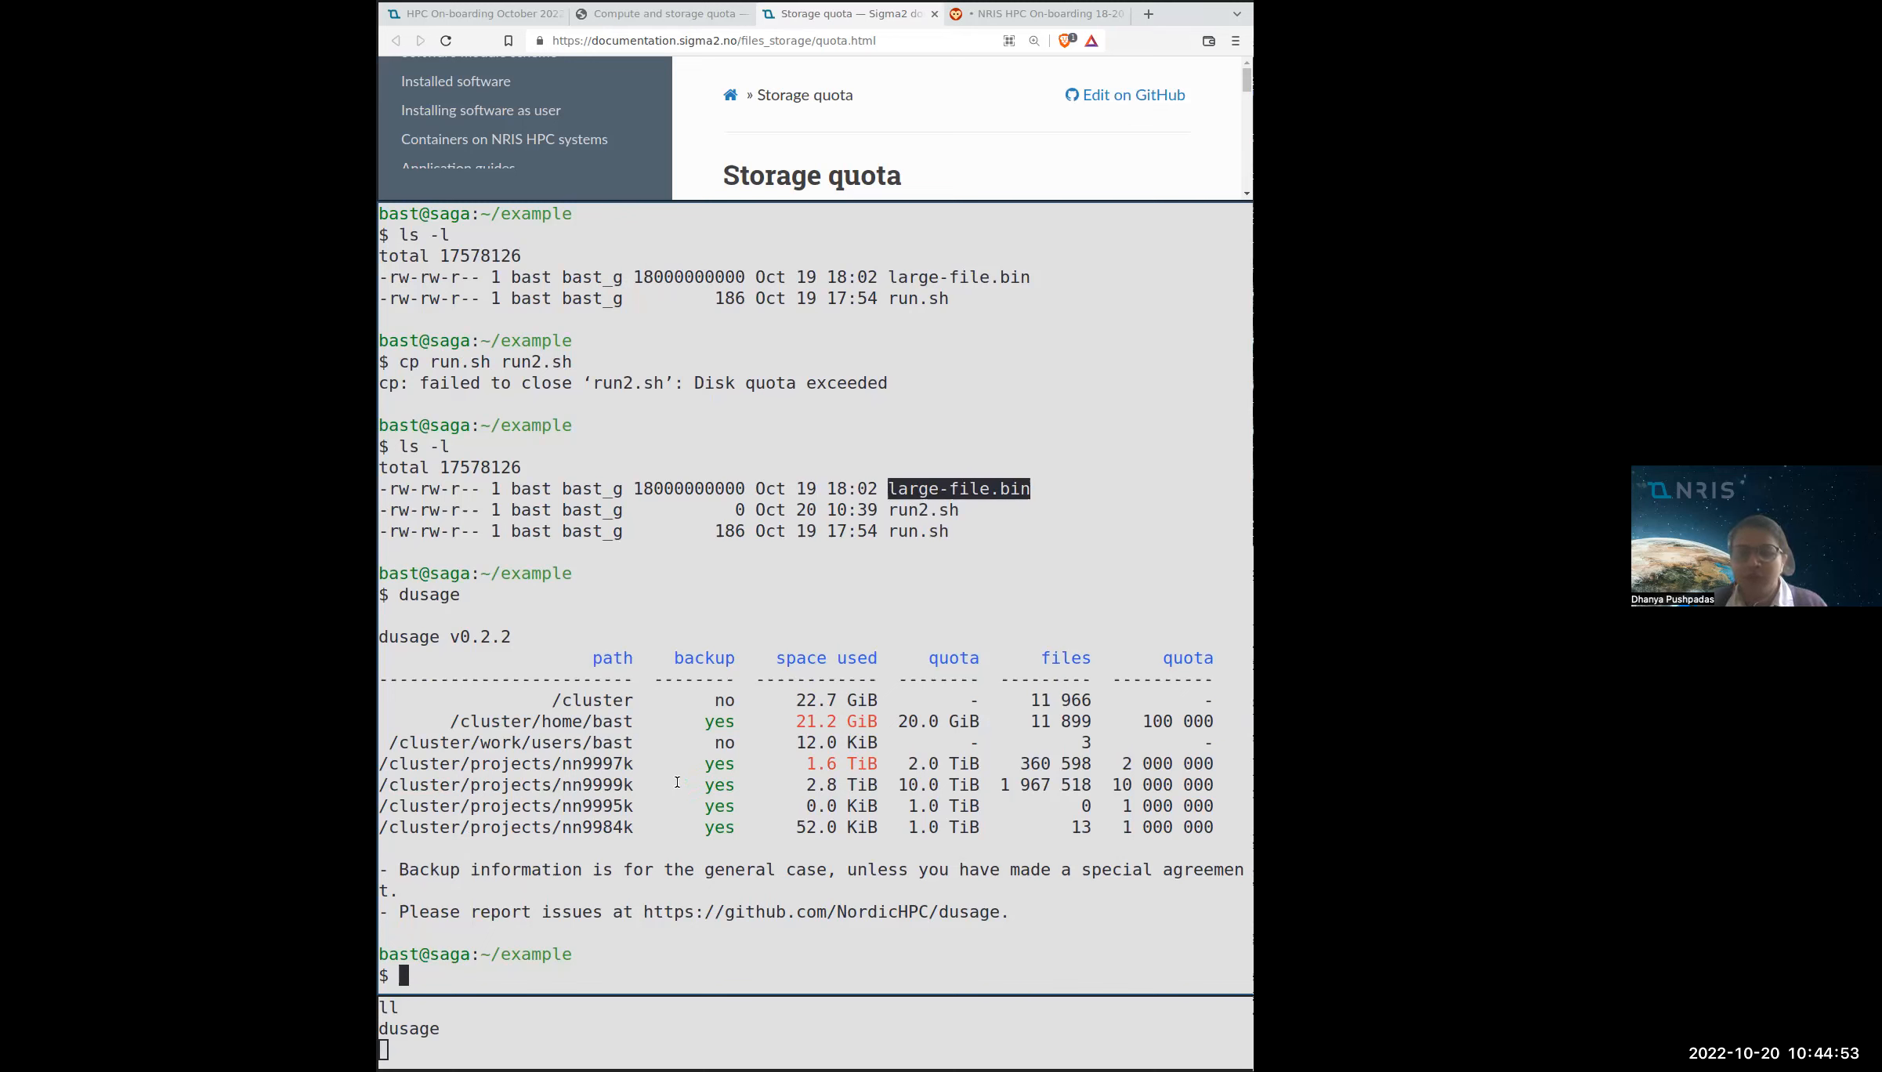
mouse_move(659, 778)
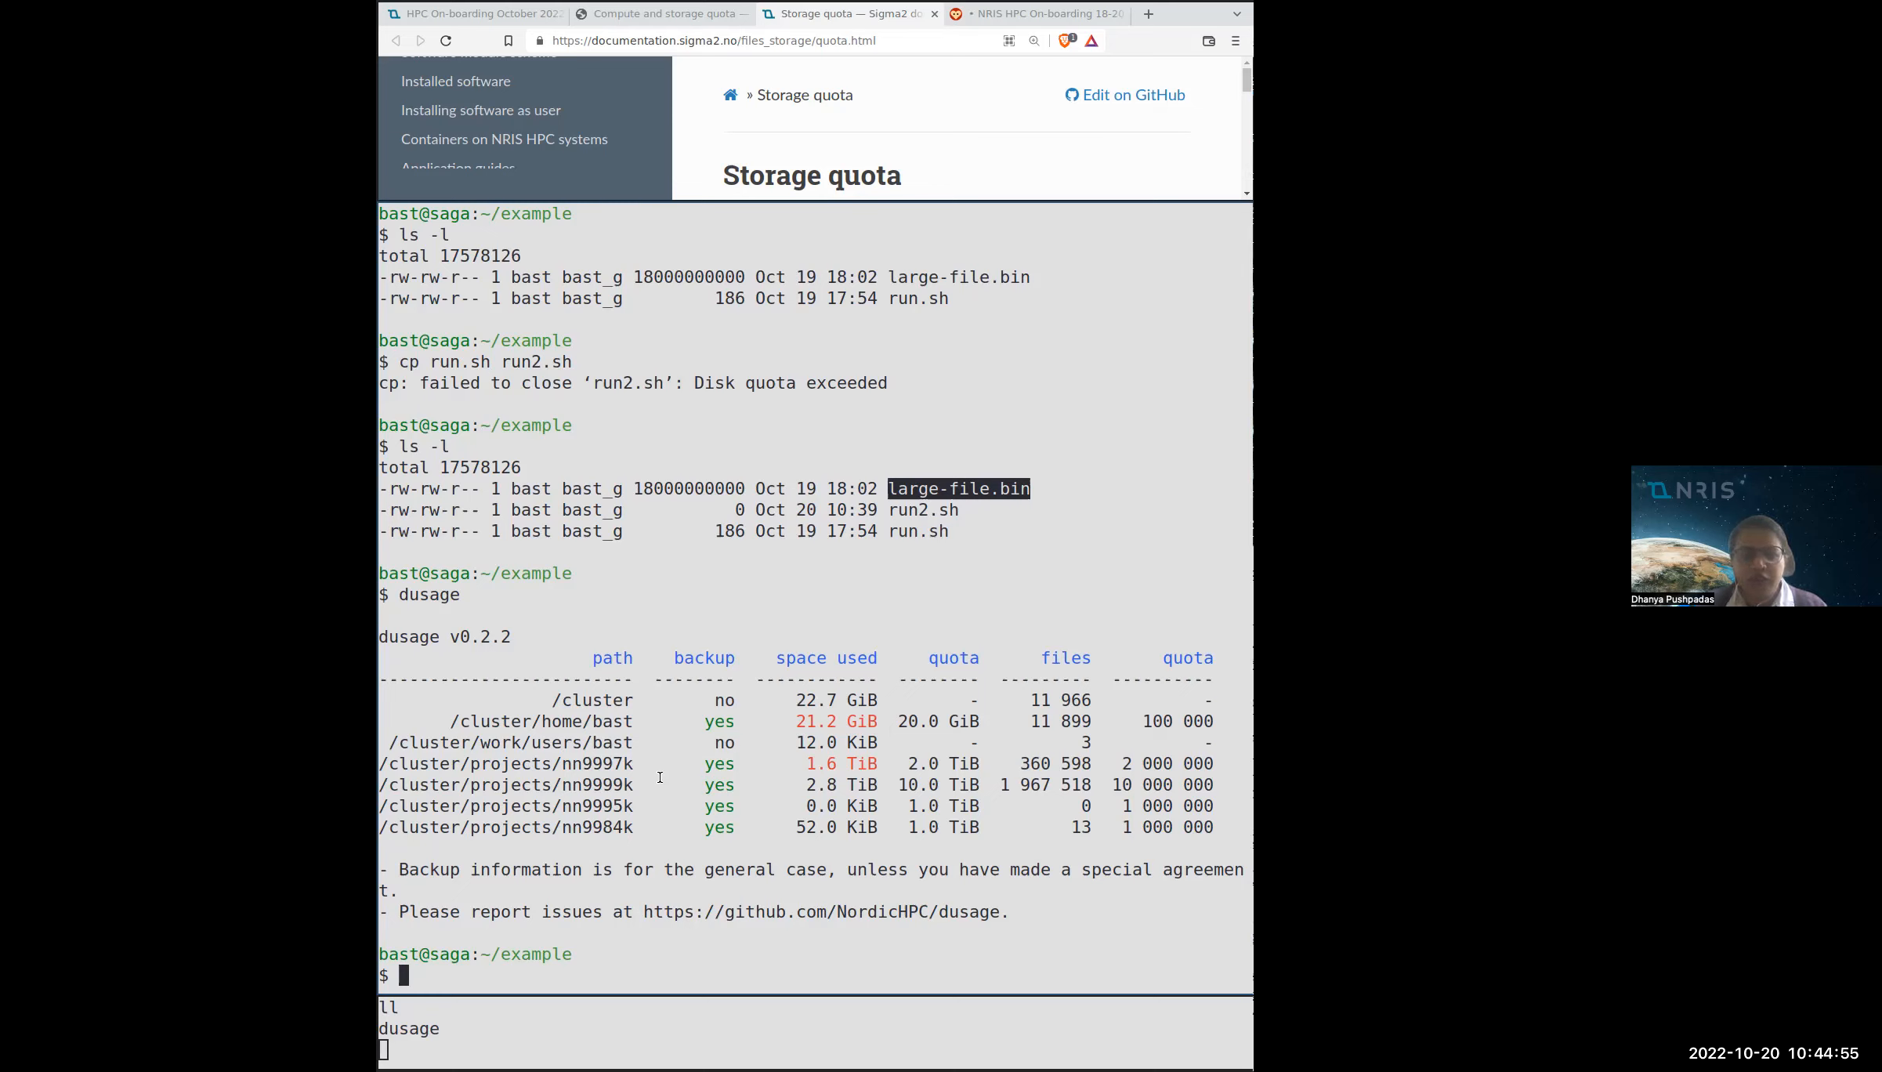
mouse_move(628, 745)
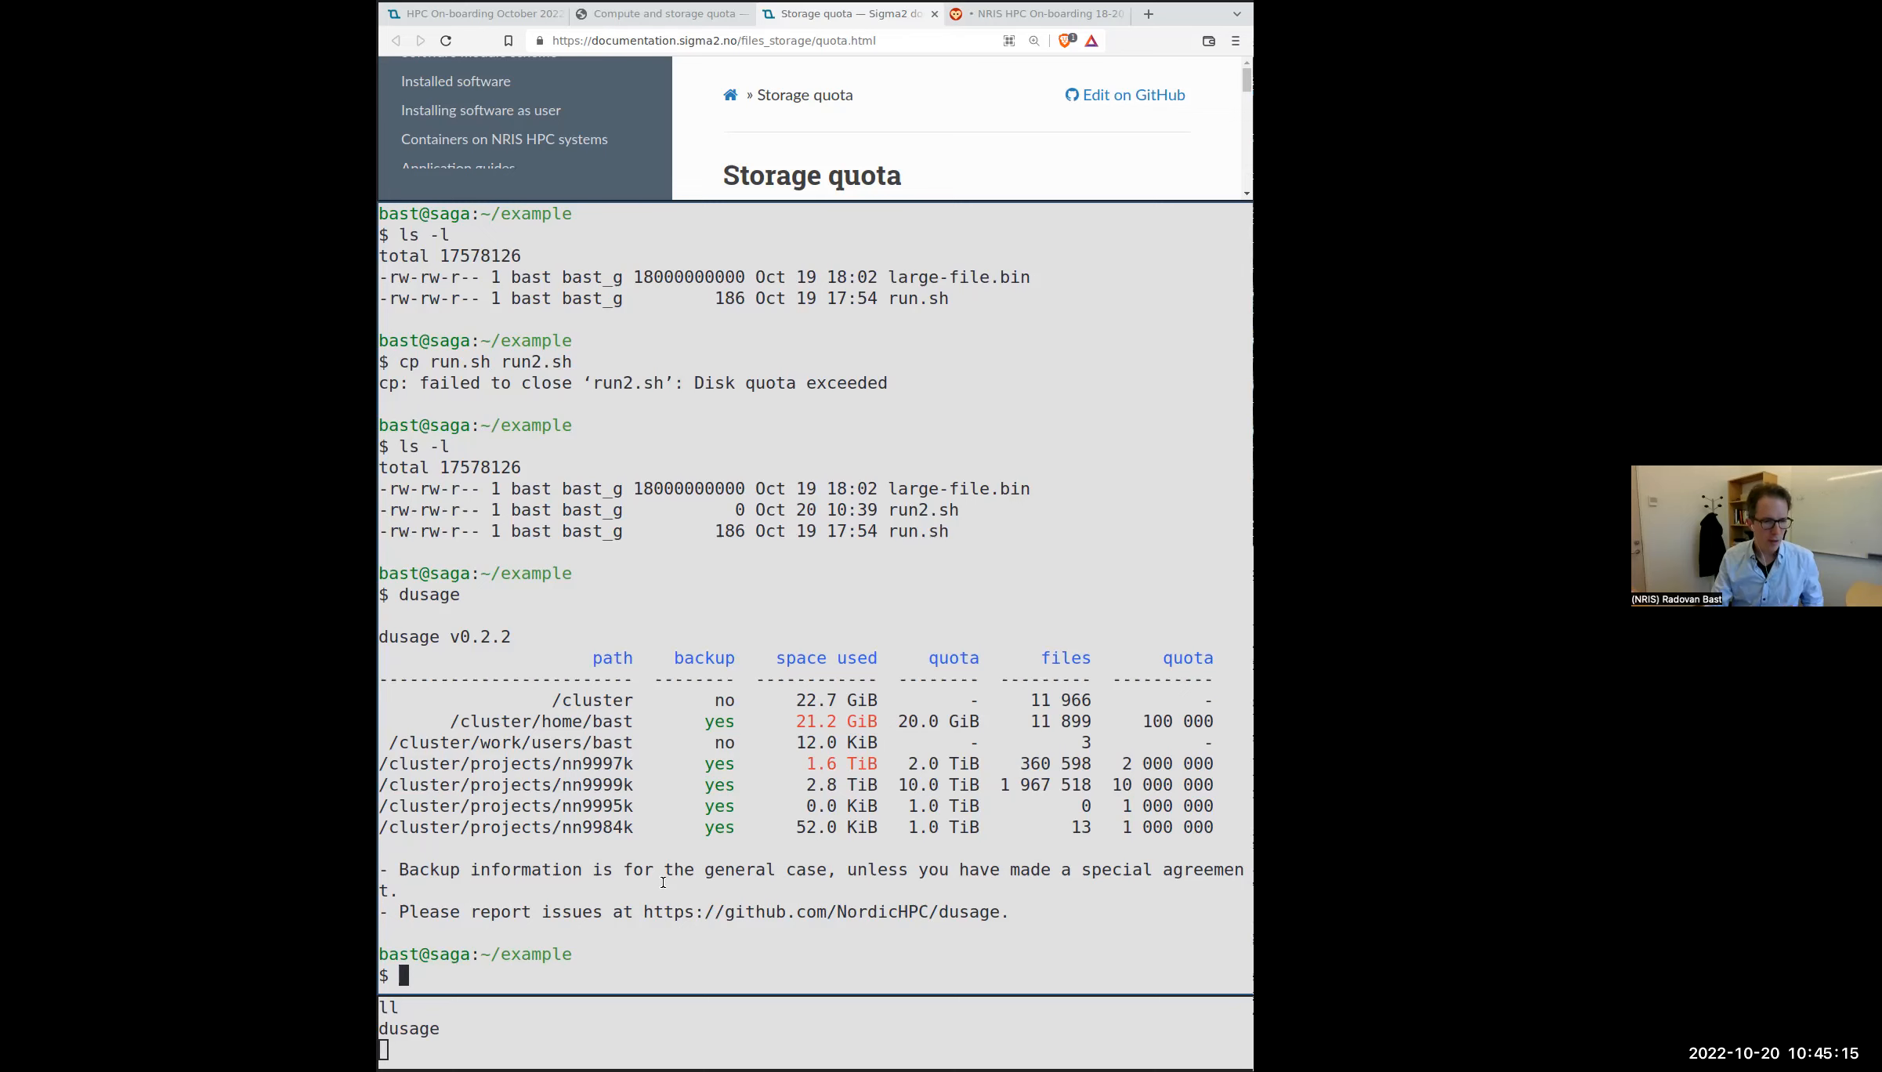
mouse_move(702, 843)
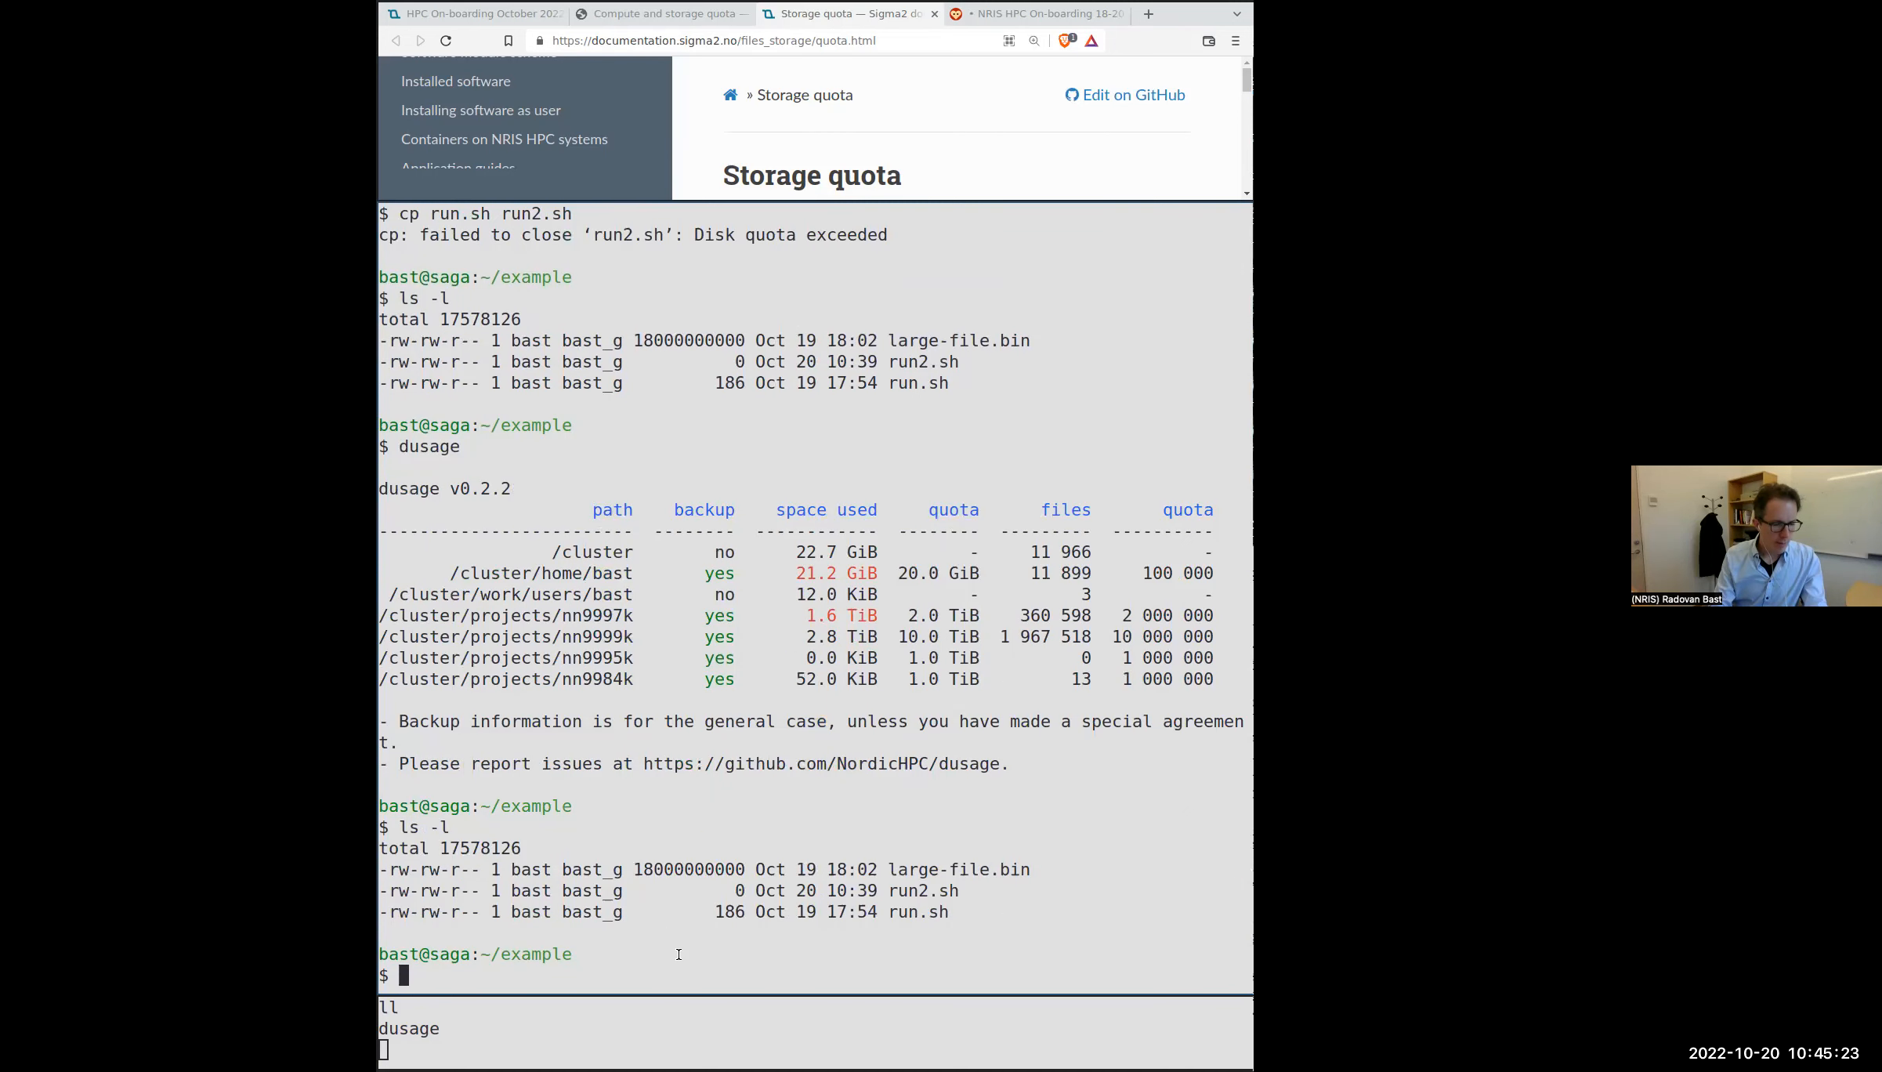
mouse_move(649, 994)
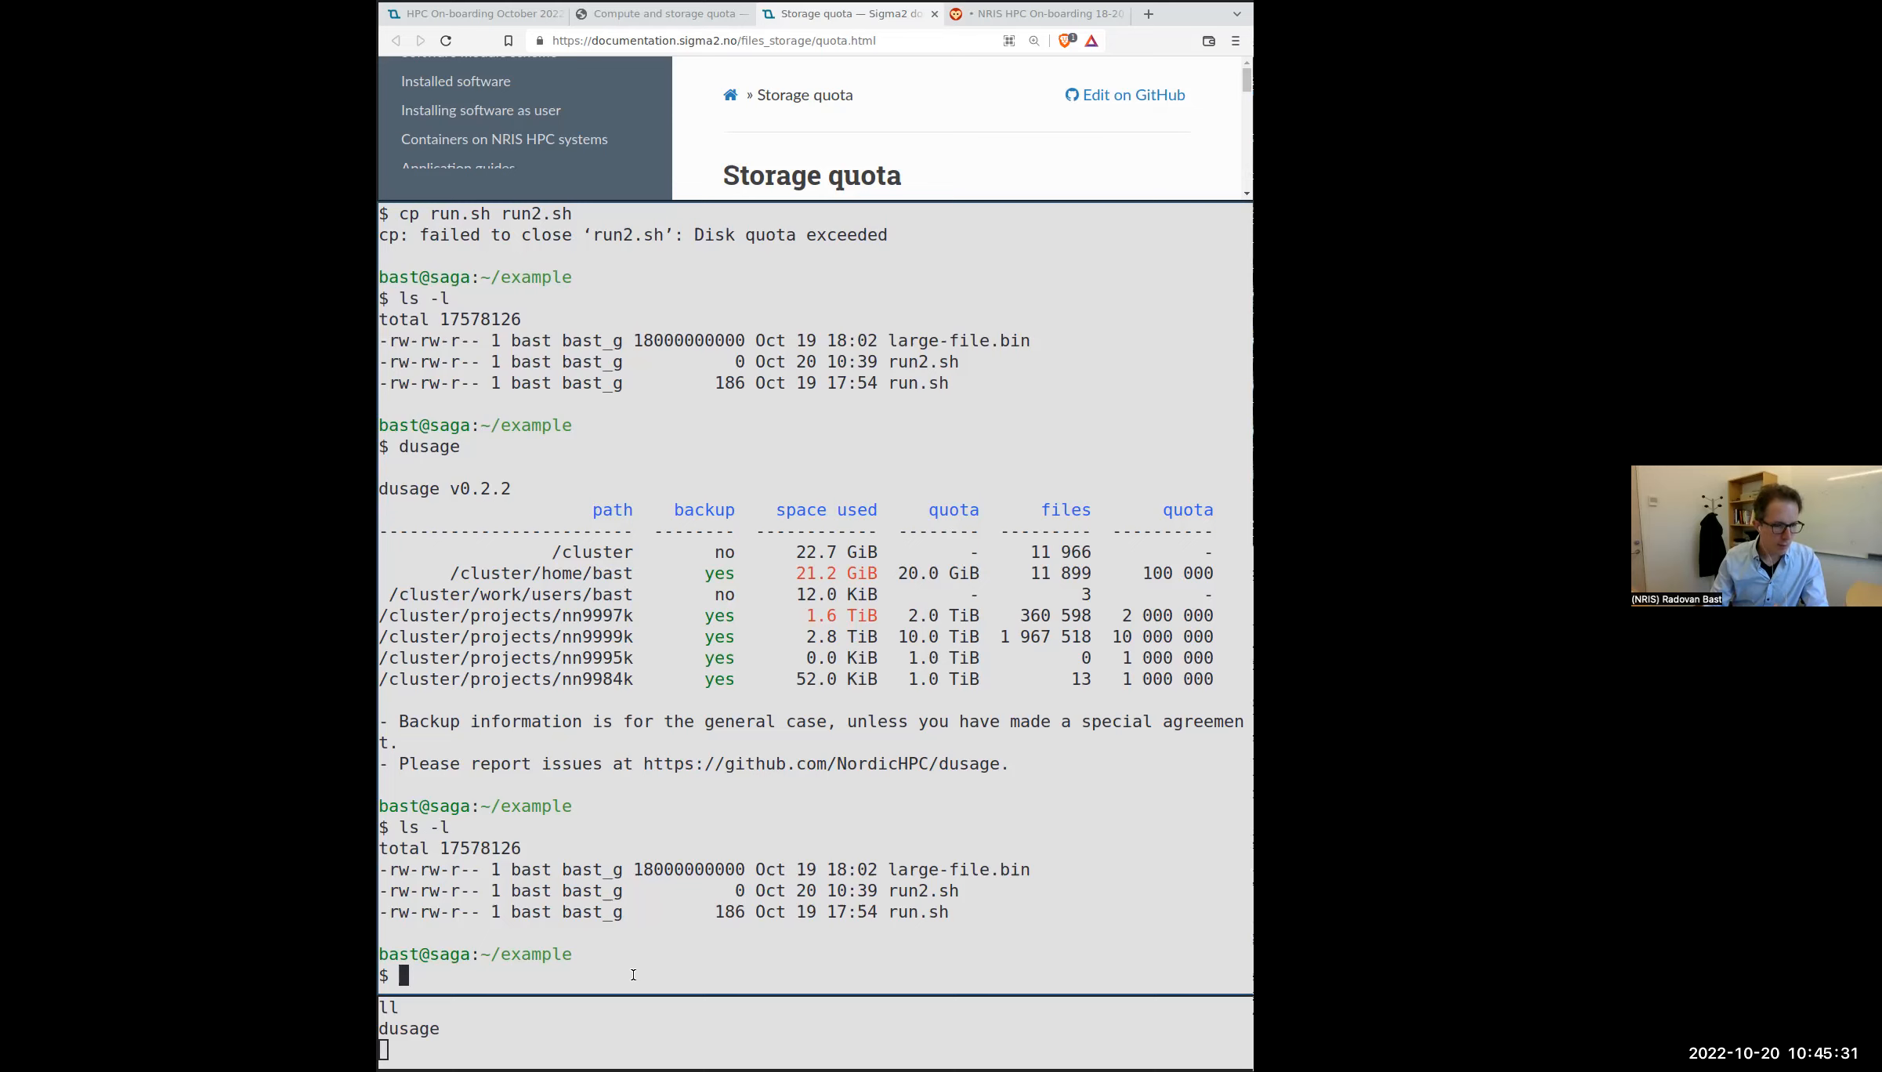
mouse_move(688, 947)
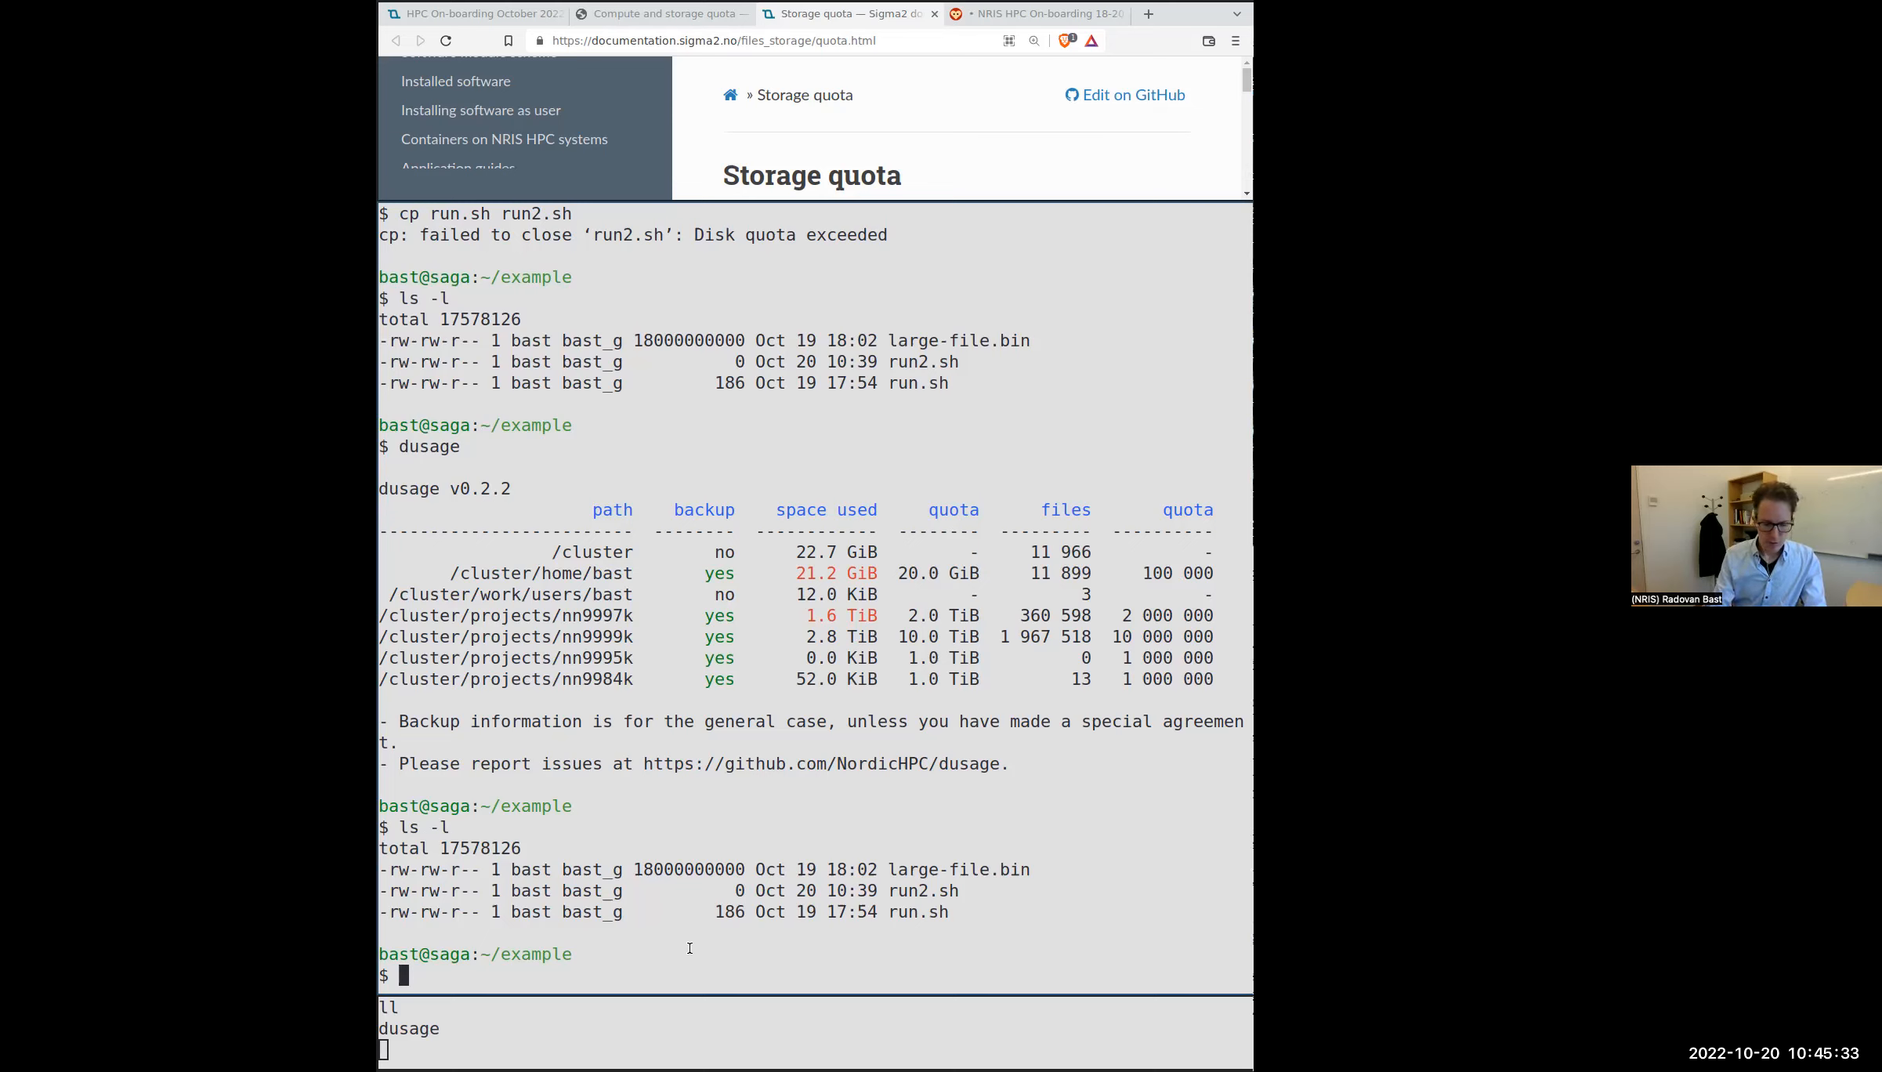
Move large-file.bin to /cluster/work/users/bast and list the folder showing only the run scripts.
text(mv)
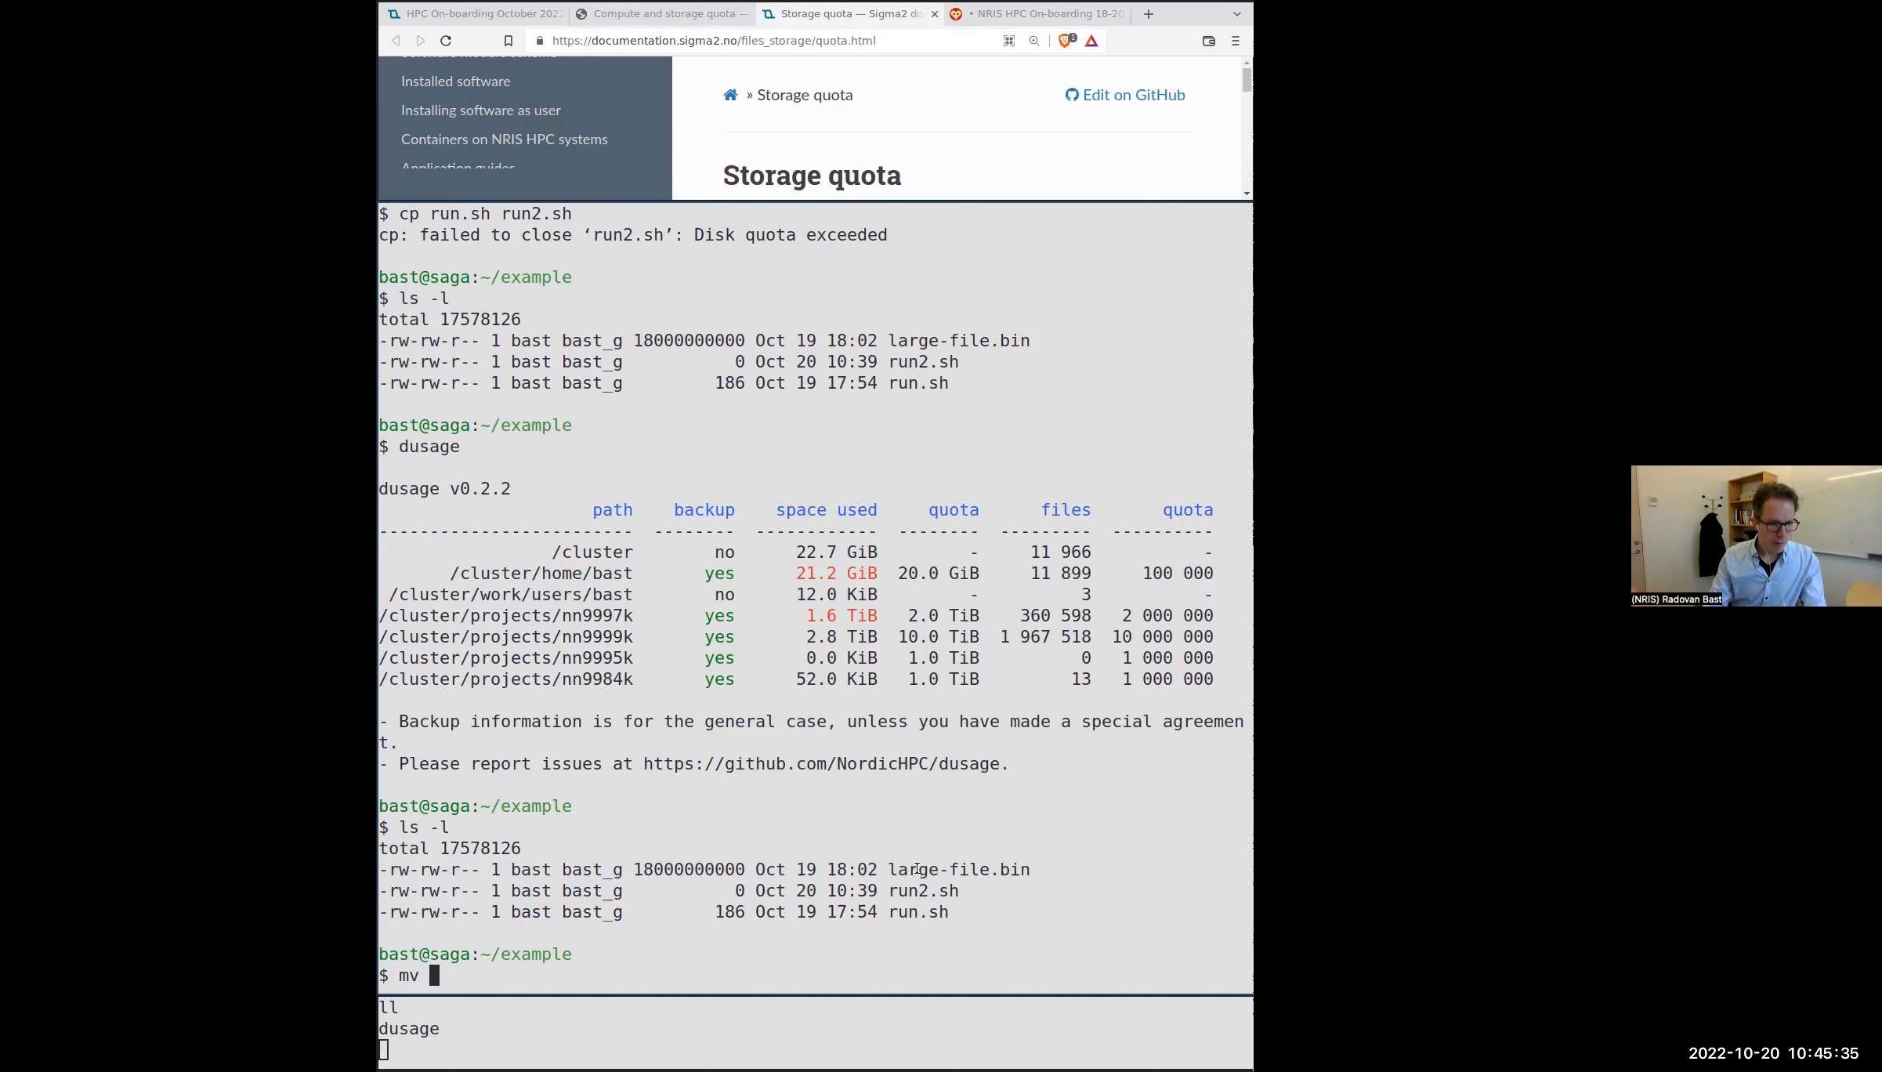
text(large-file.bin)
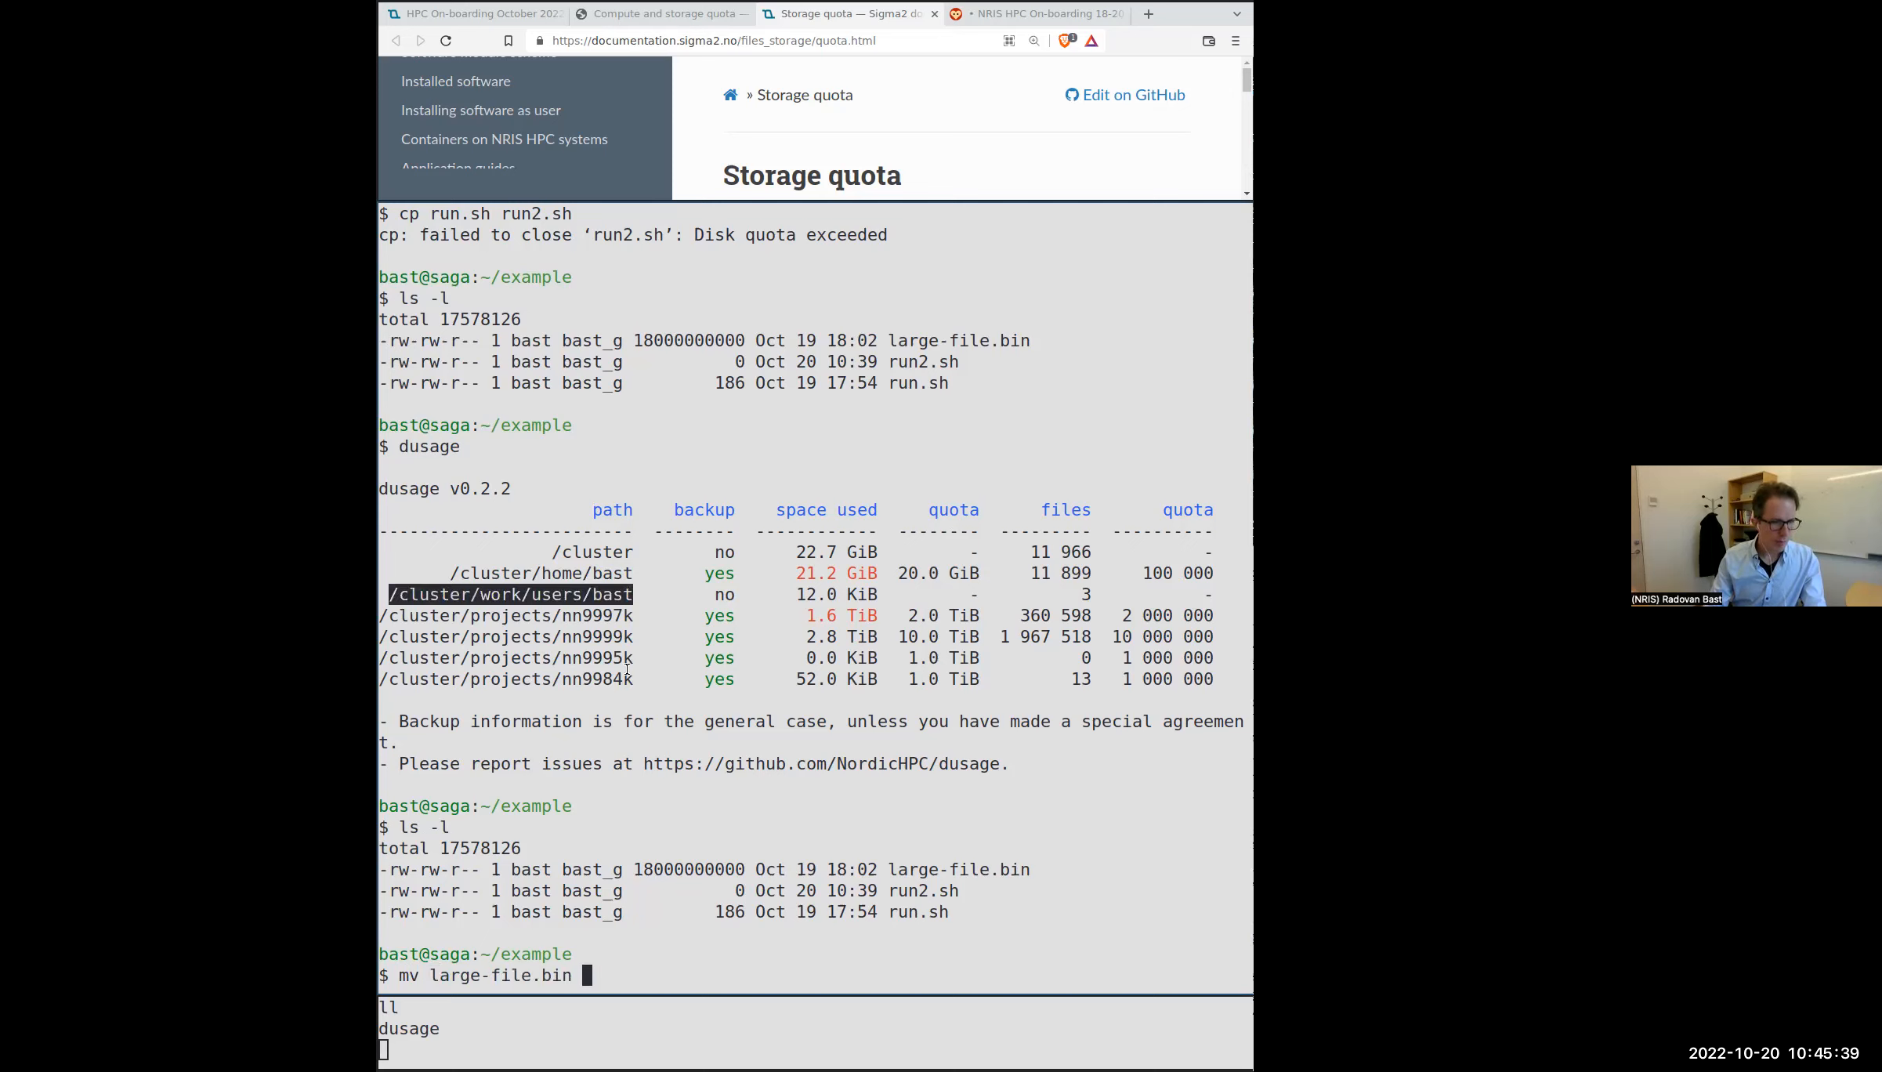
text(/cluster/work/users/bast)
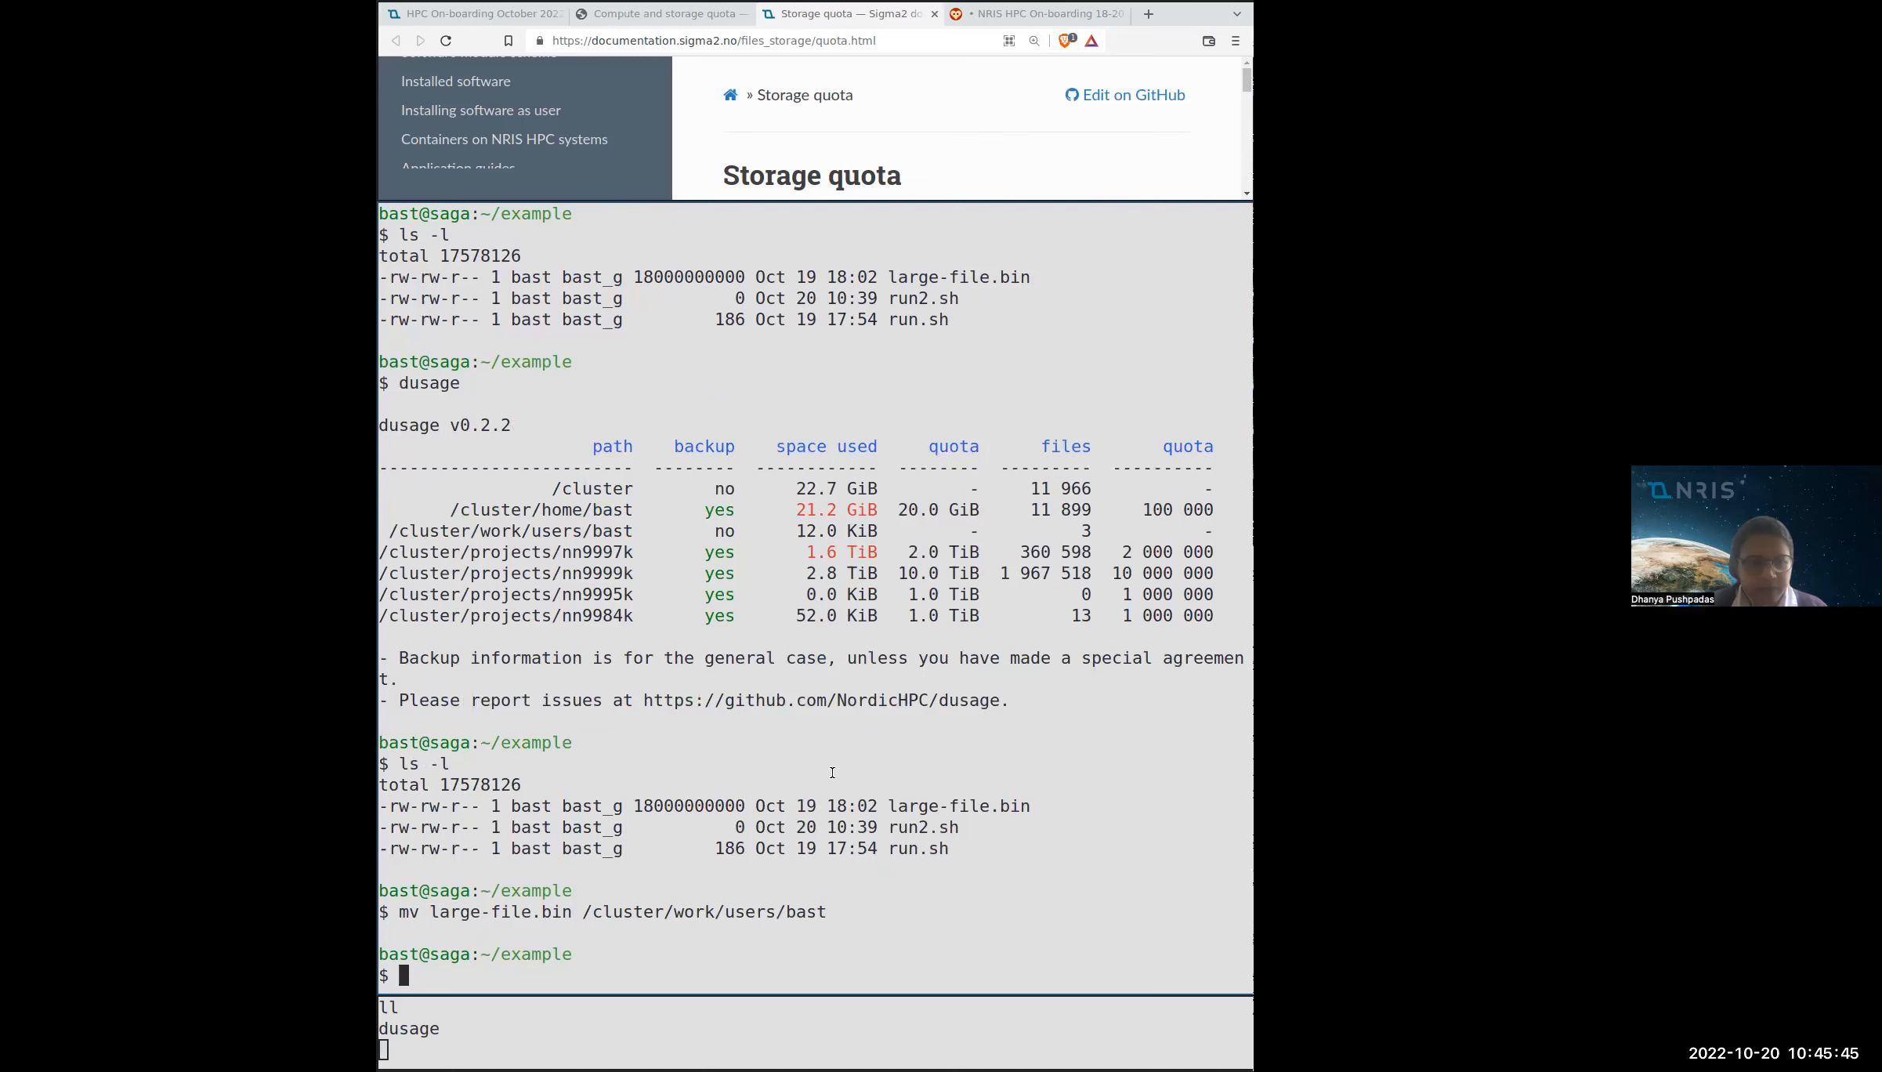
text(ls -l)
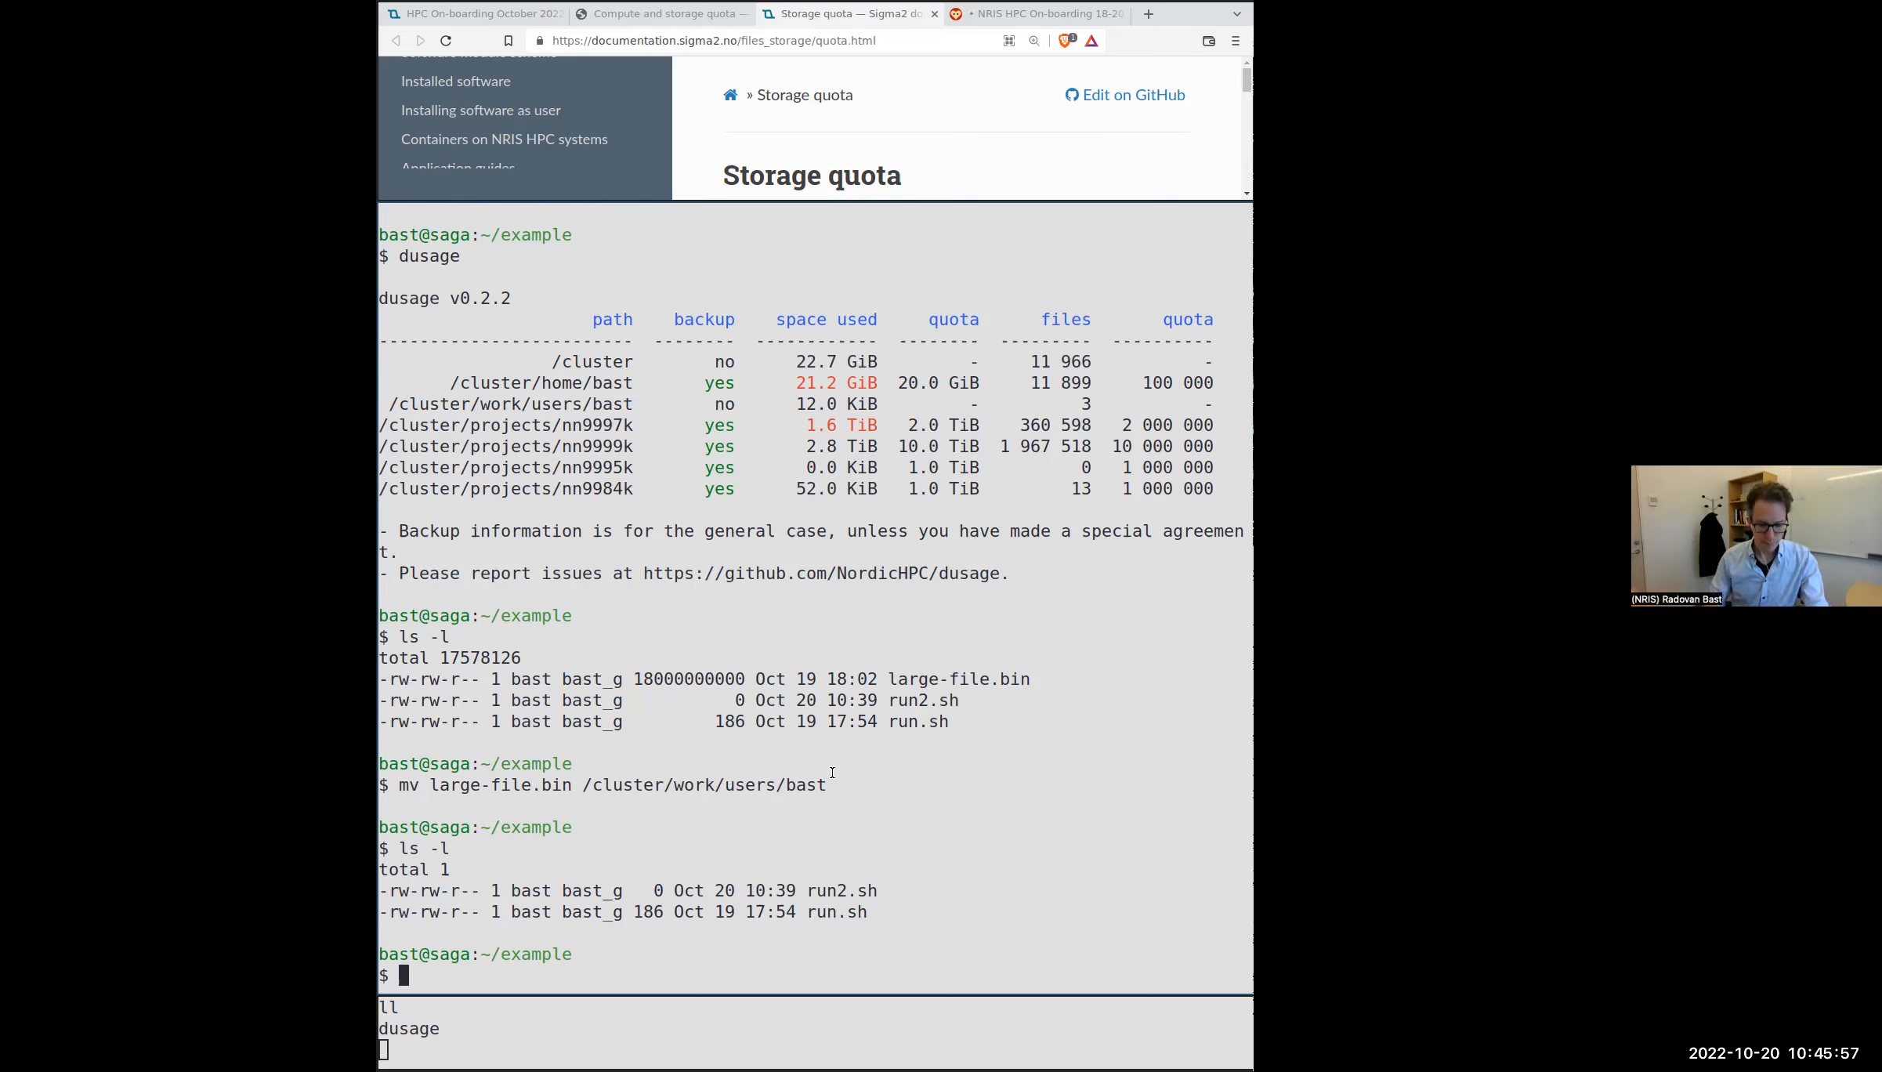
text(du)
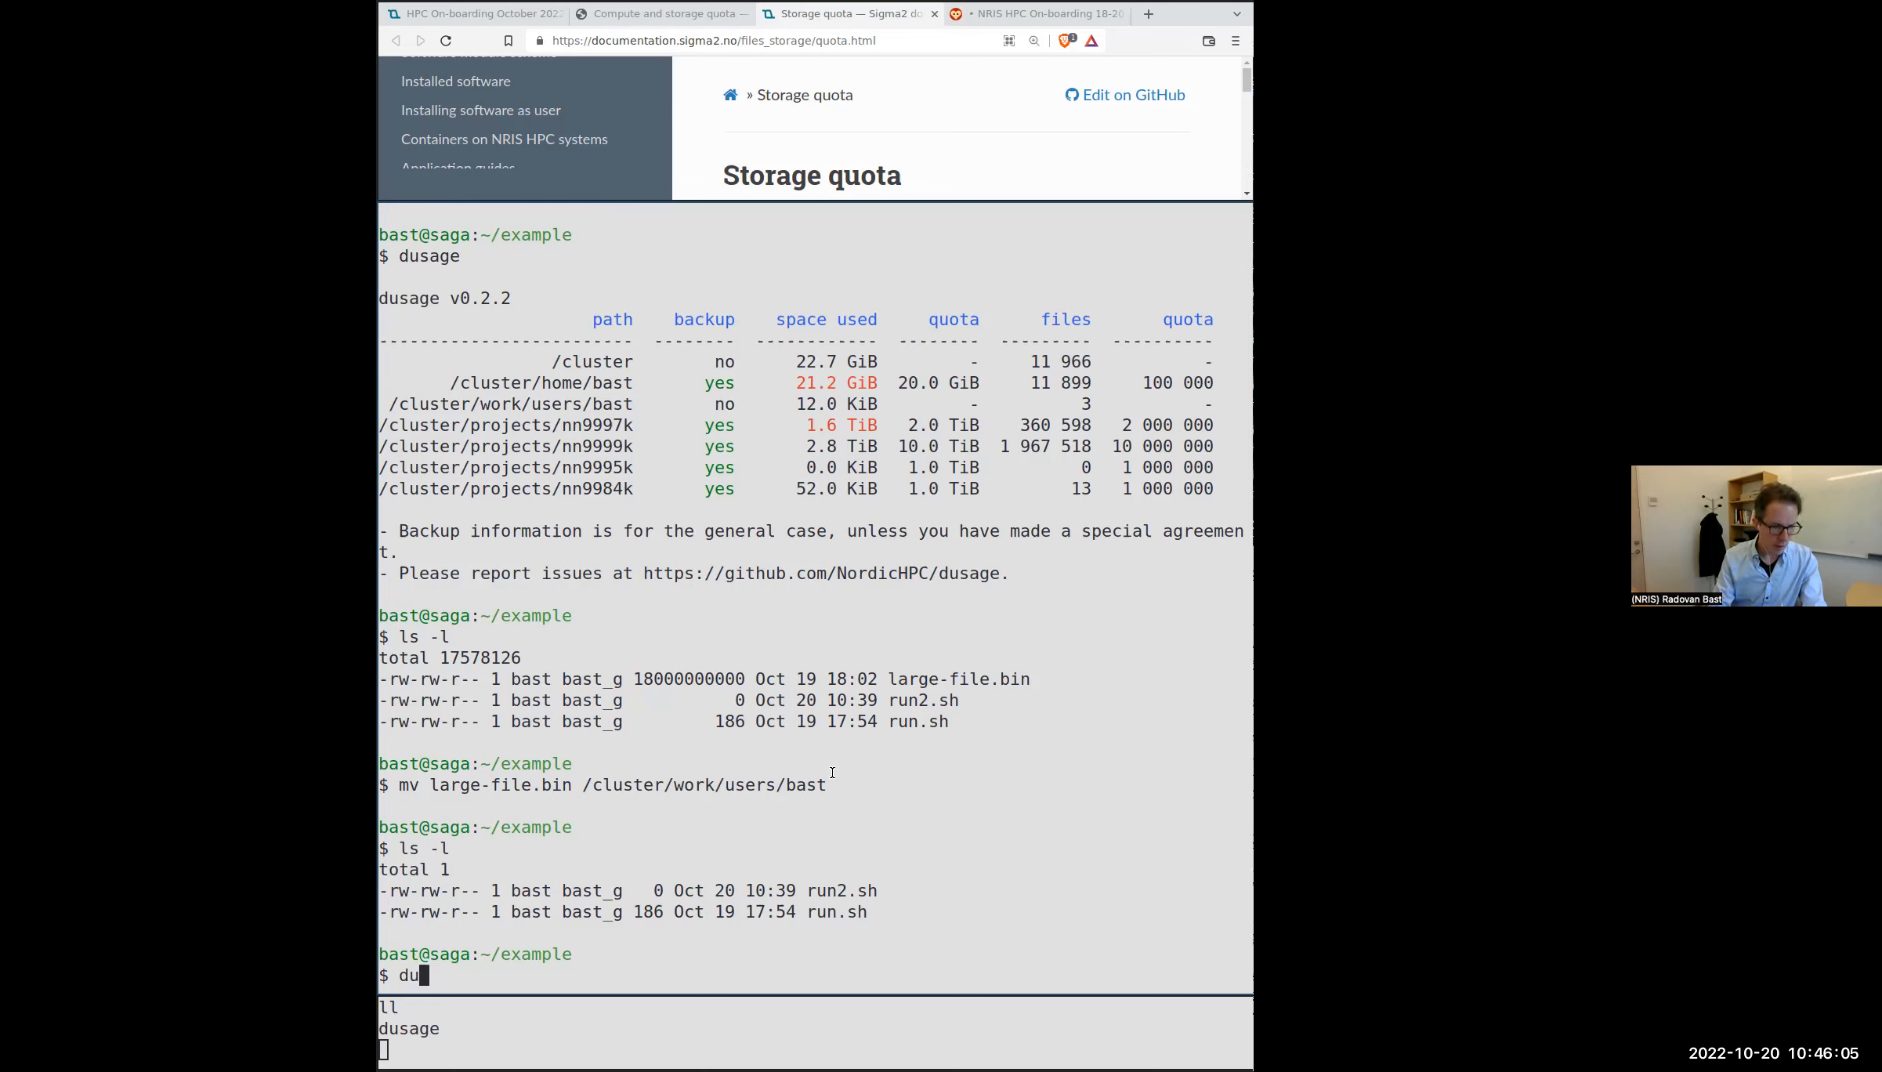
Run du -h . showing the folder at 1.0K, then rerun dusage still listing home at 21.2 GiB.
text(-)
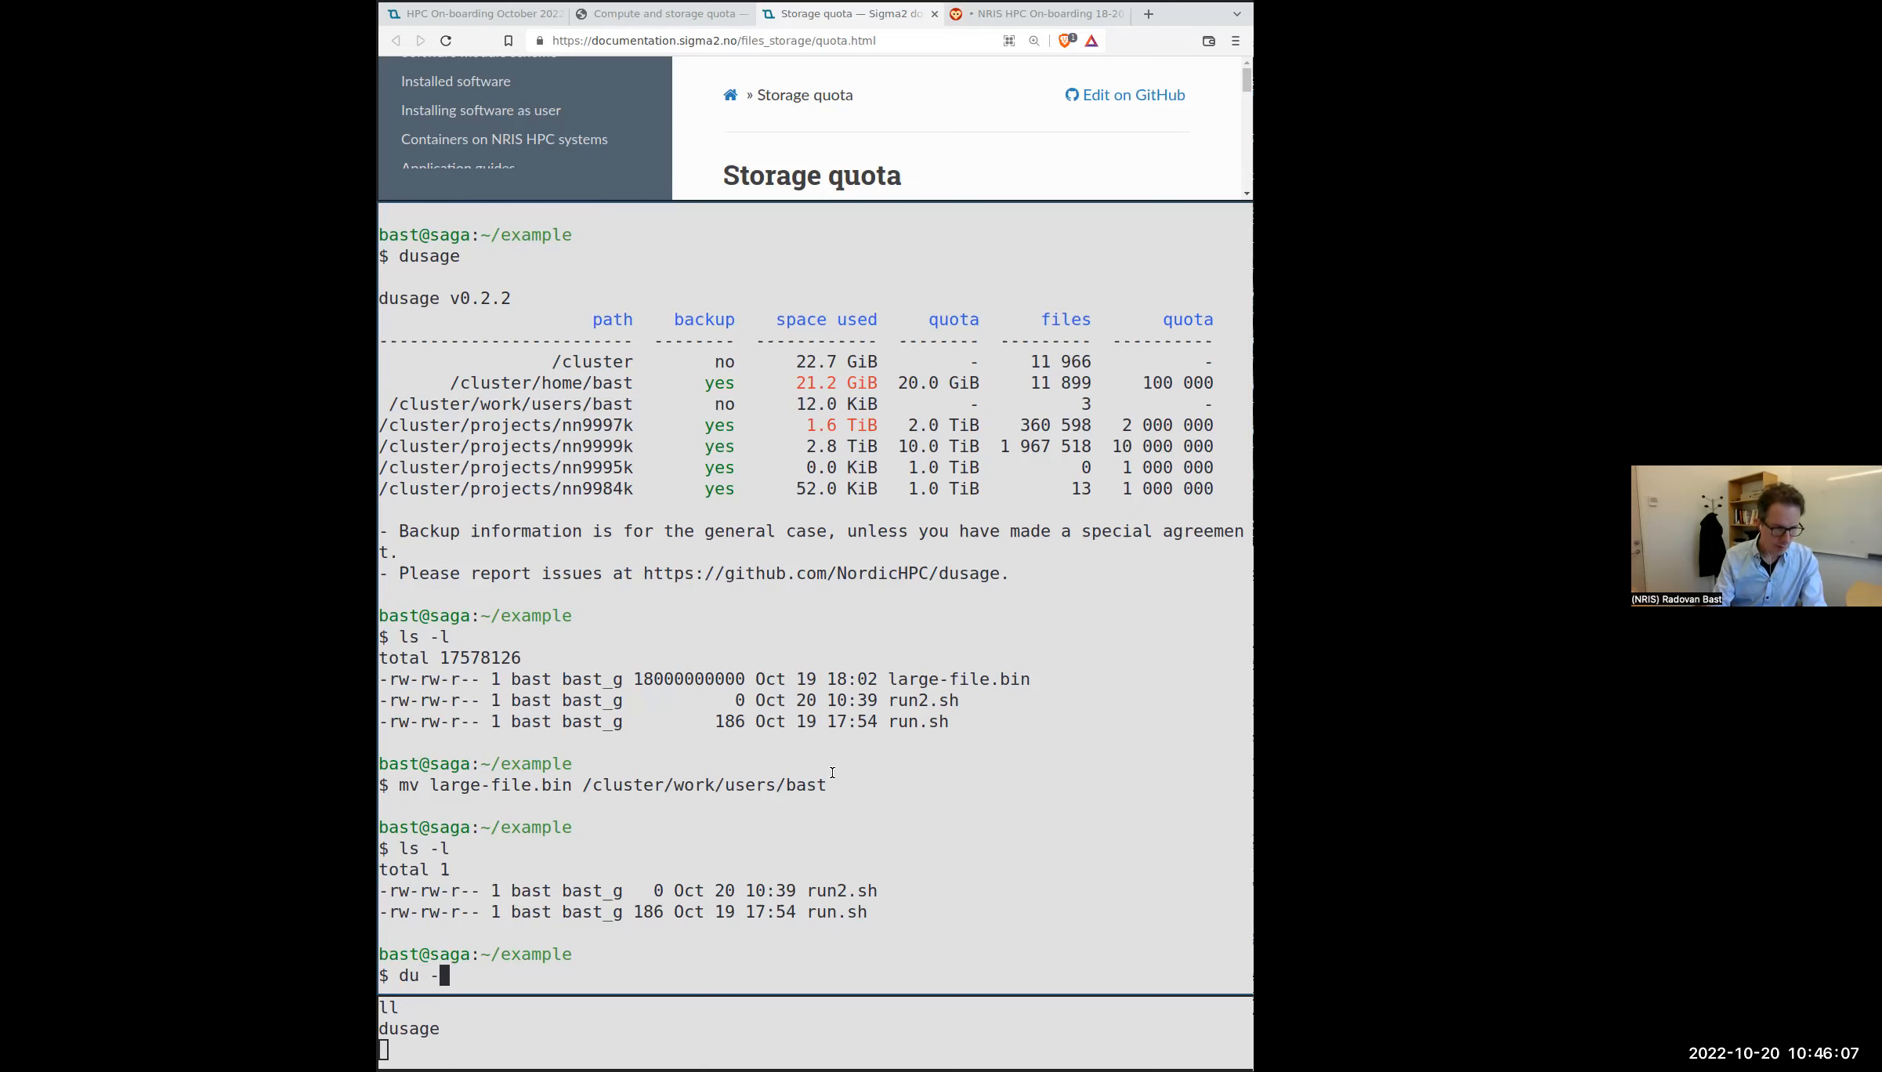
text(h)
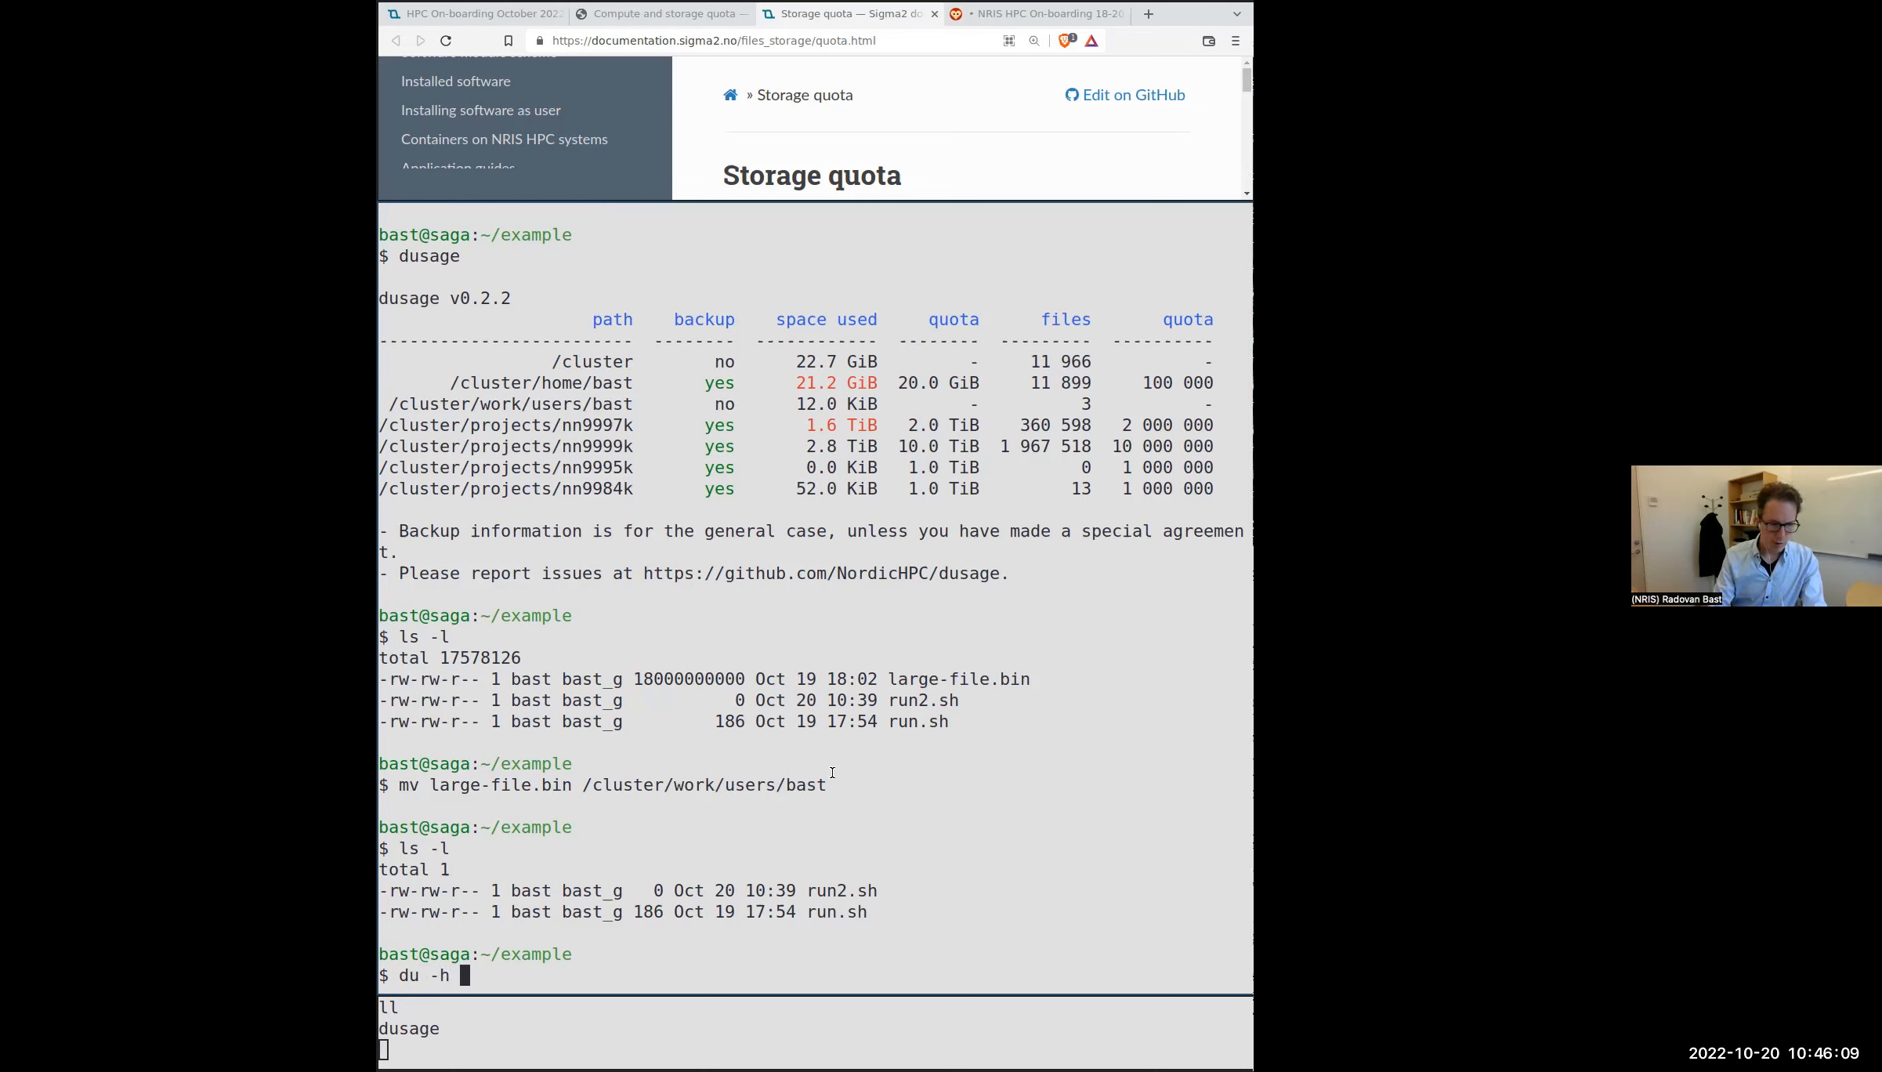
text(.)
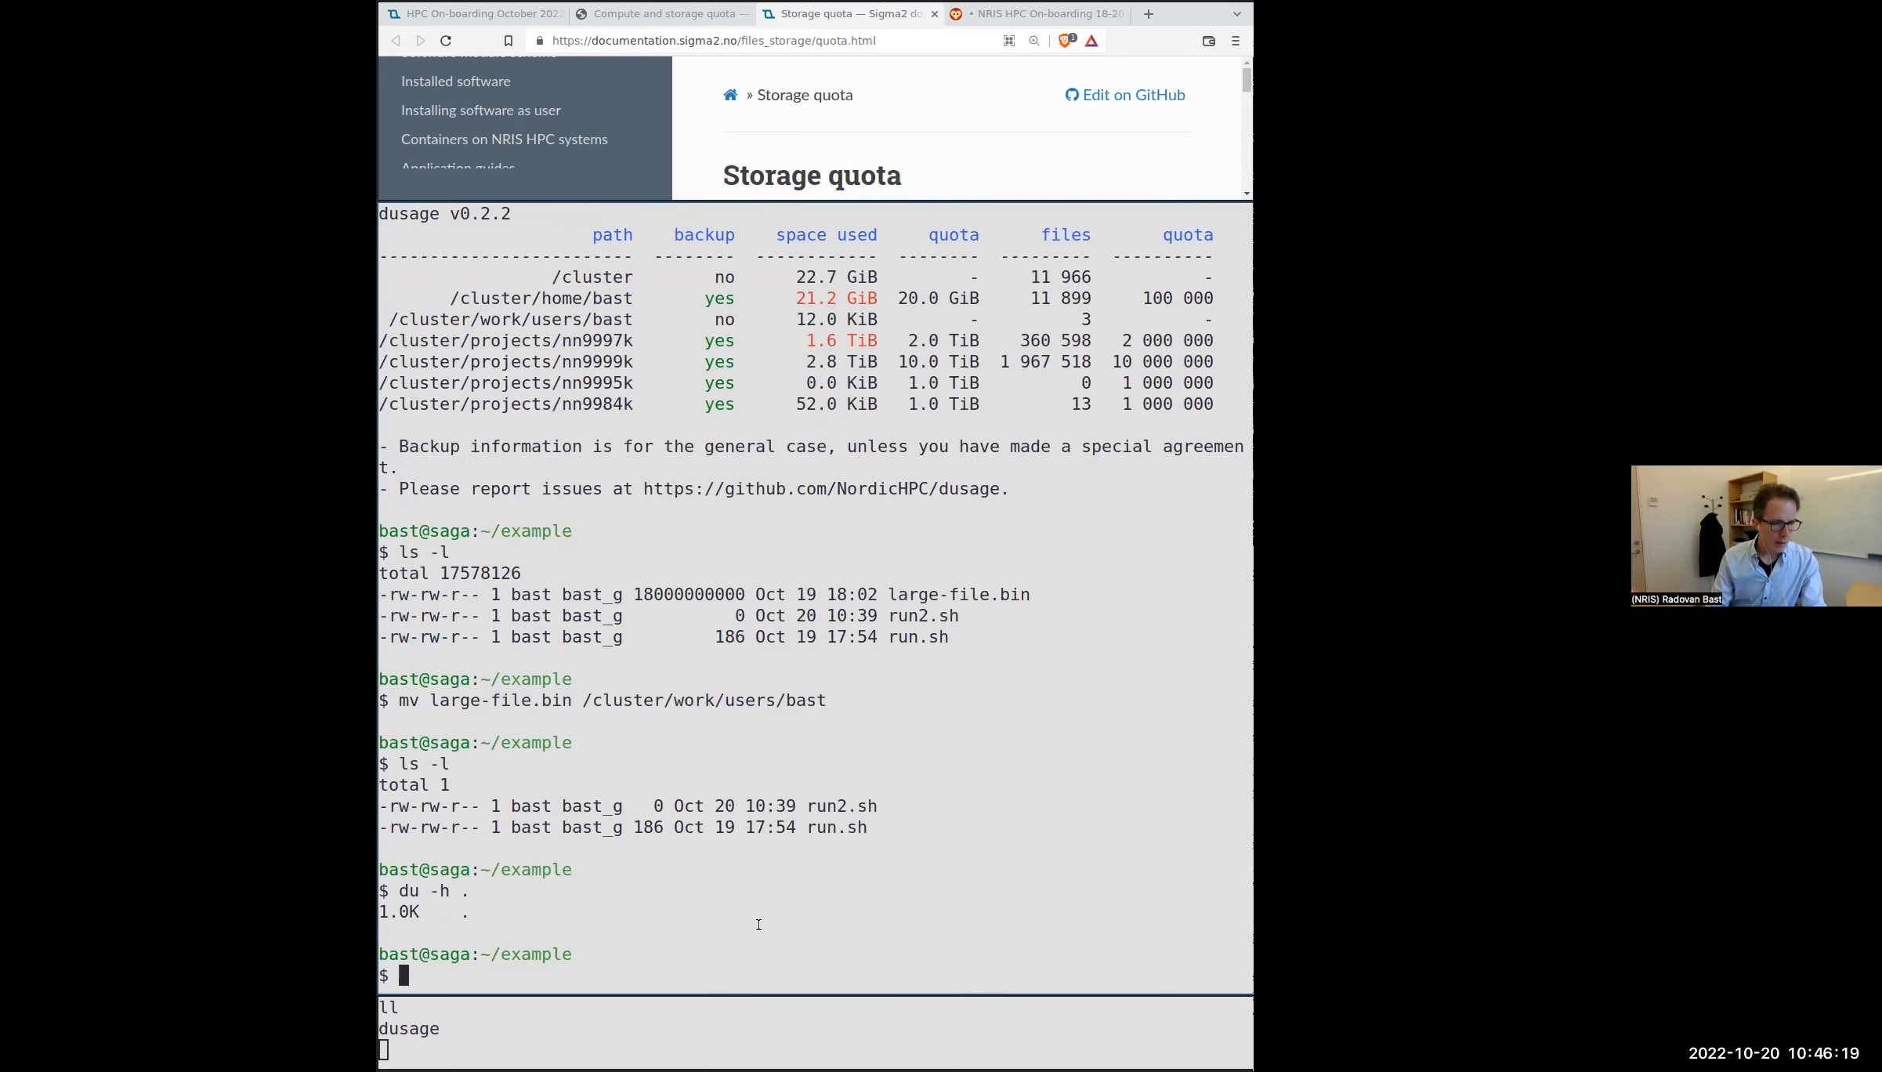
text(dusage)
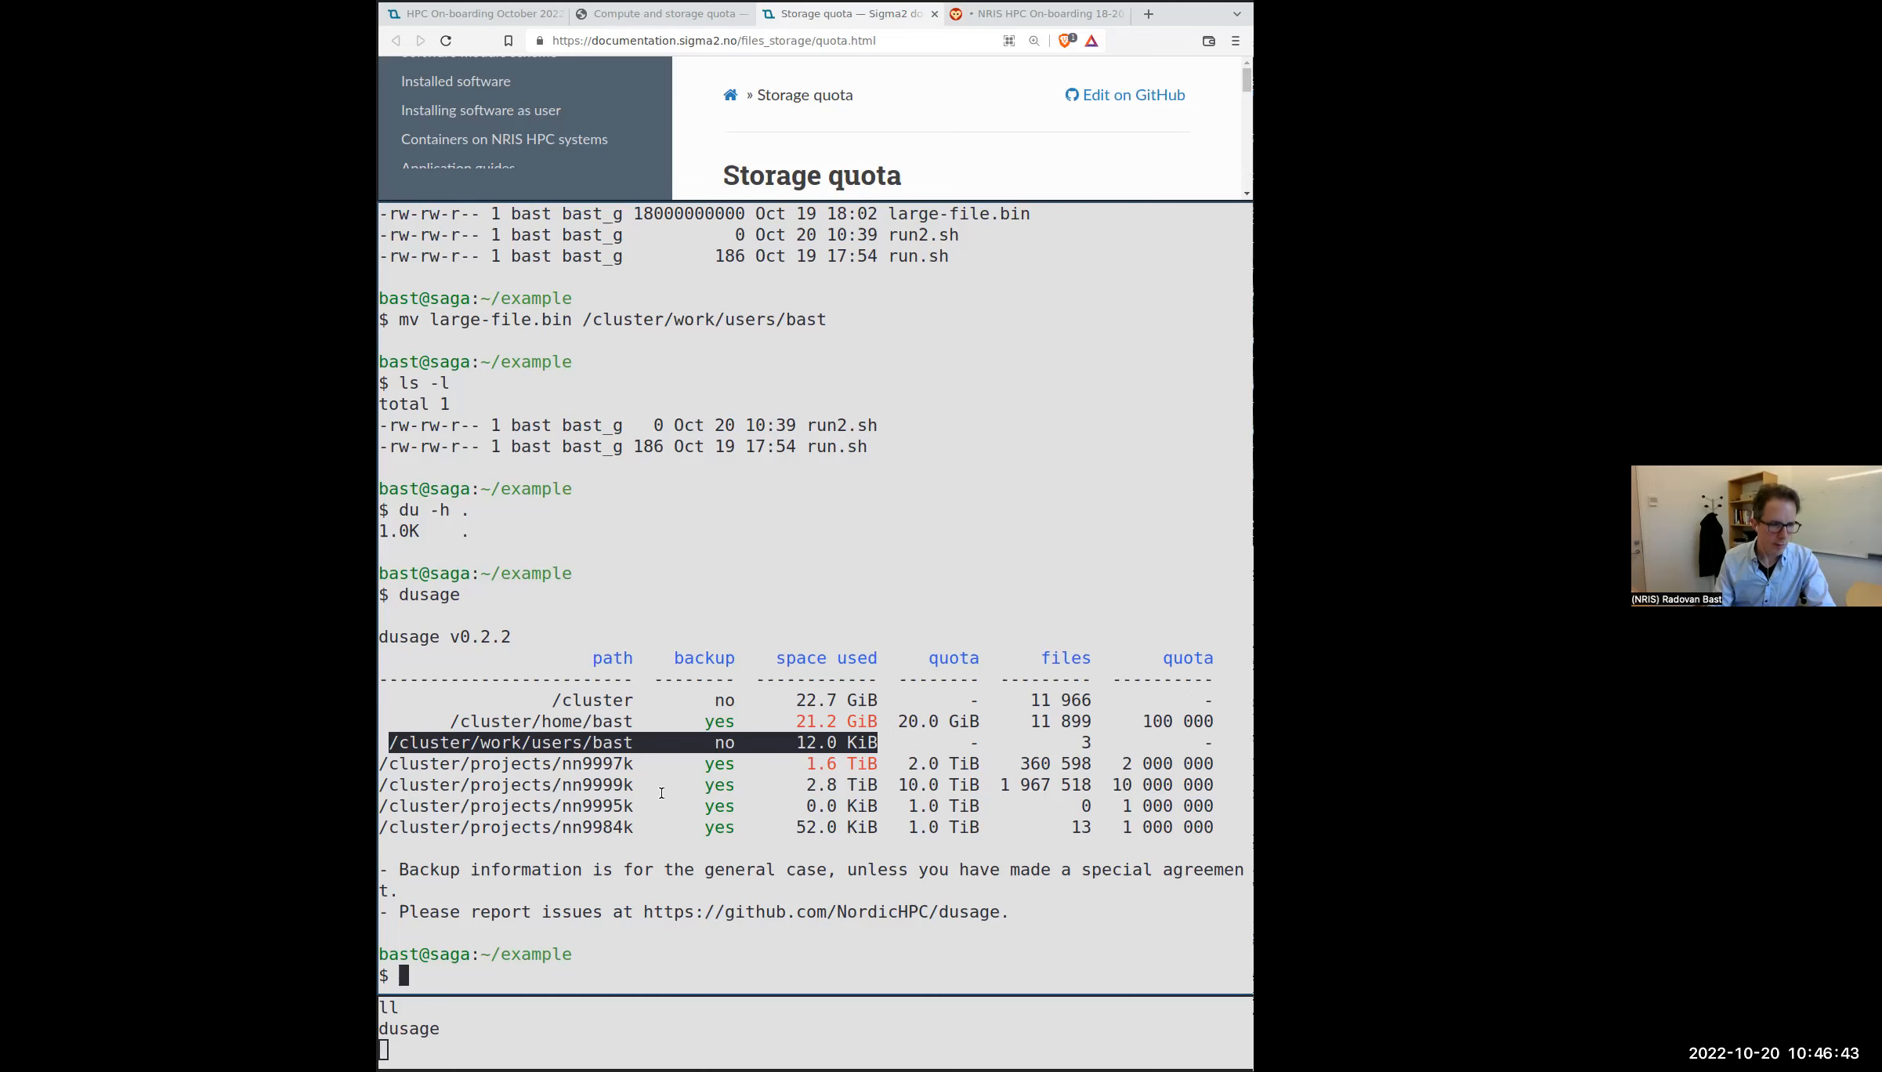
mouse_move(802, 714)
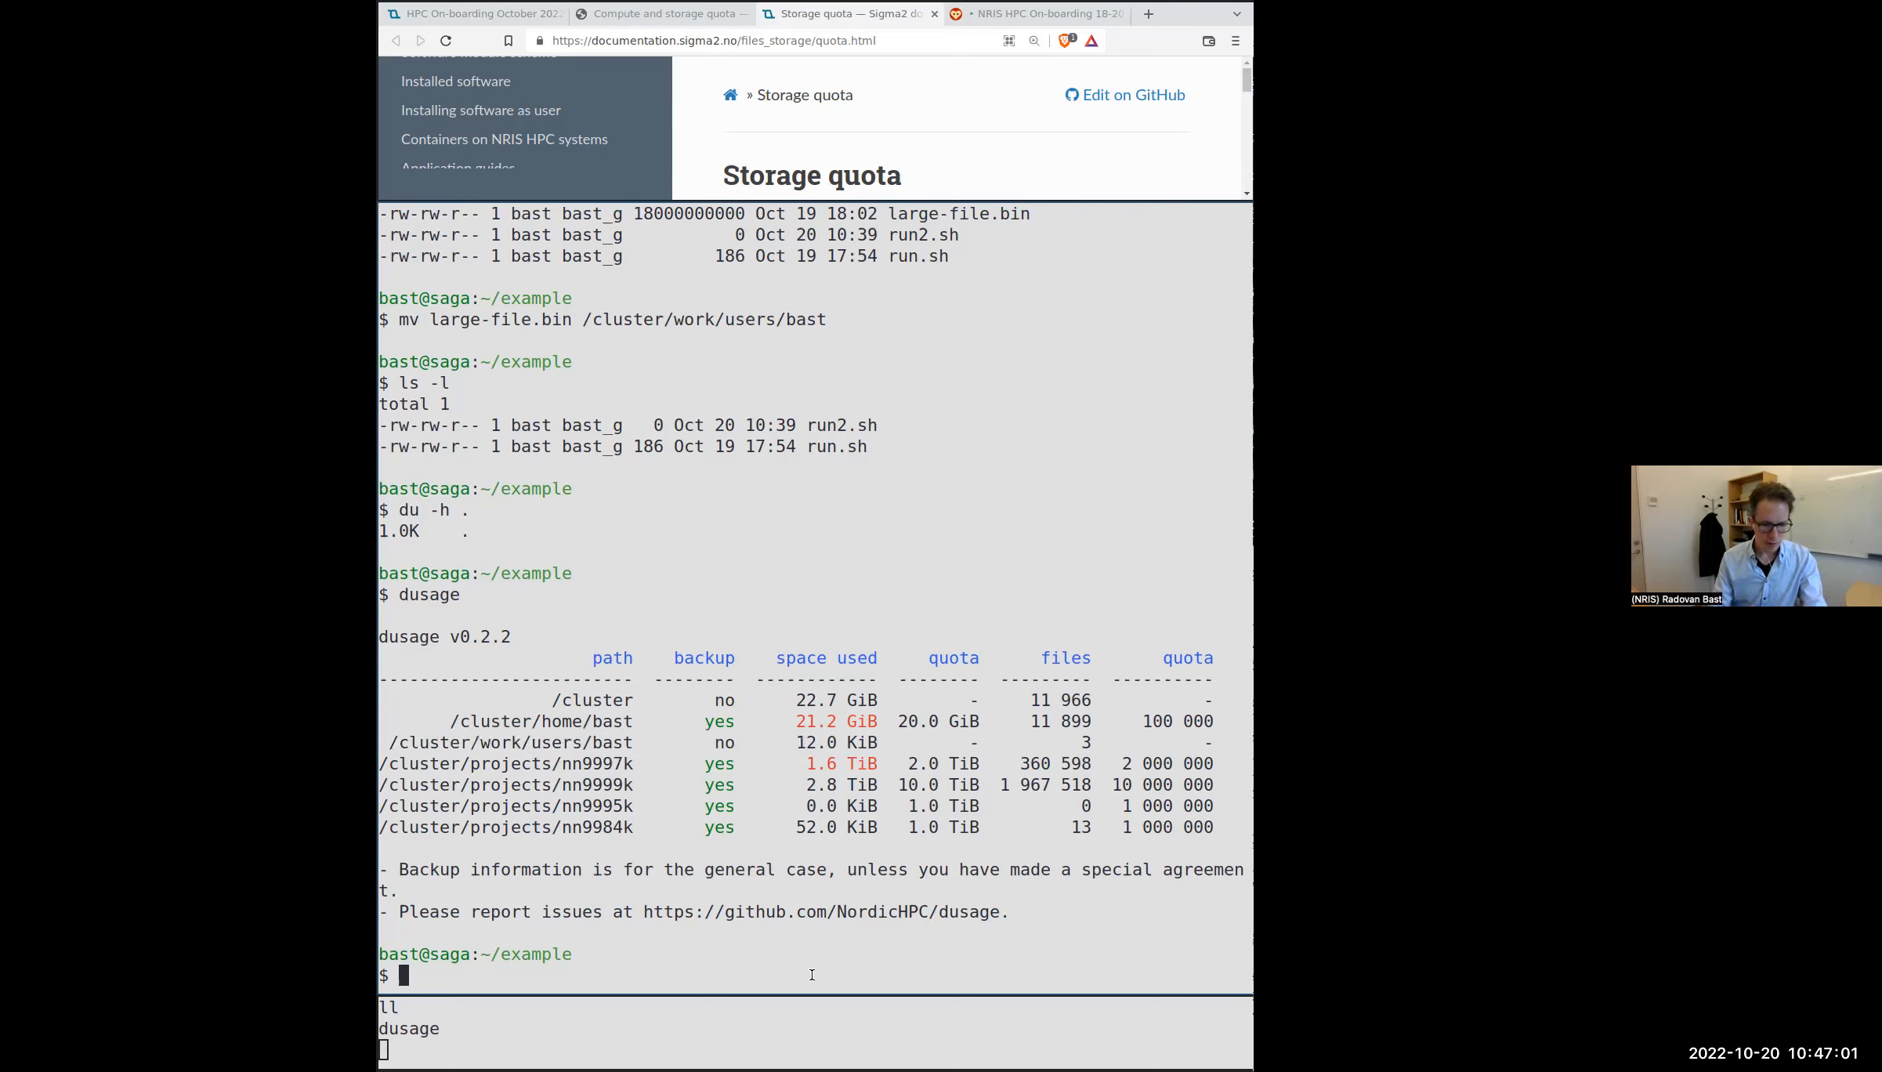
List /cluster/work/users/bast to confirm large-file.bin is there, then cd into it.
text(ls -)
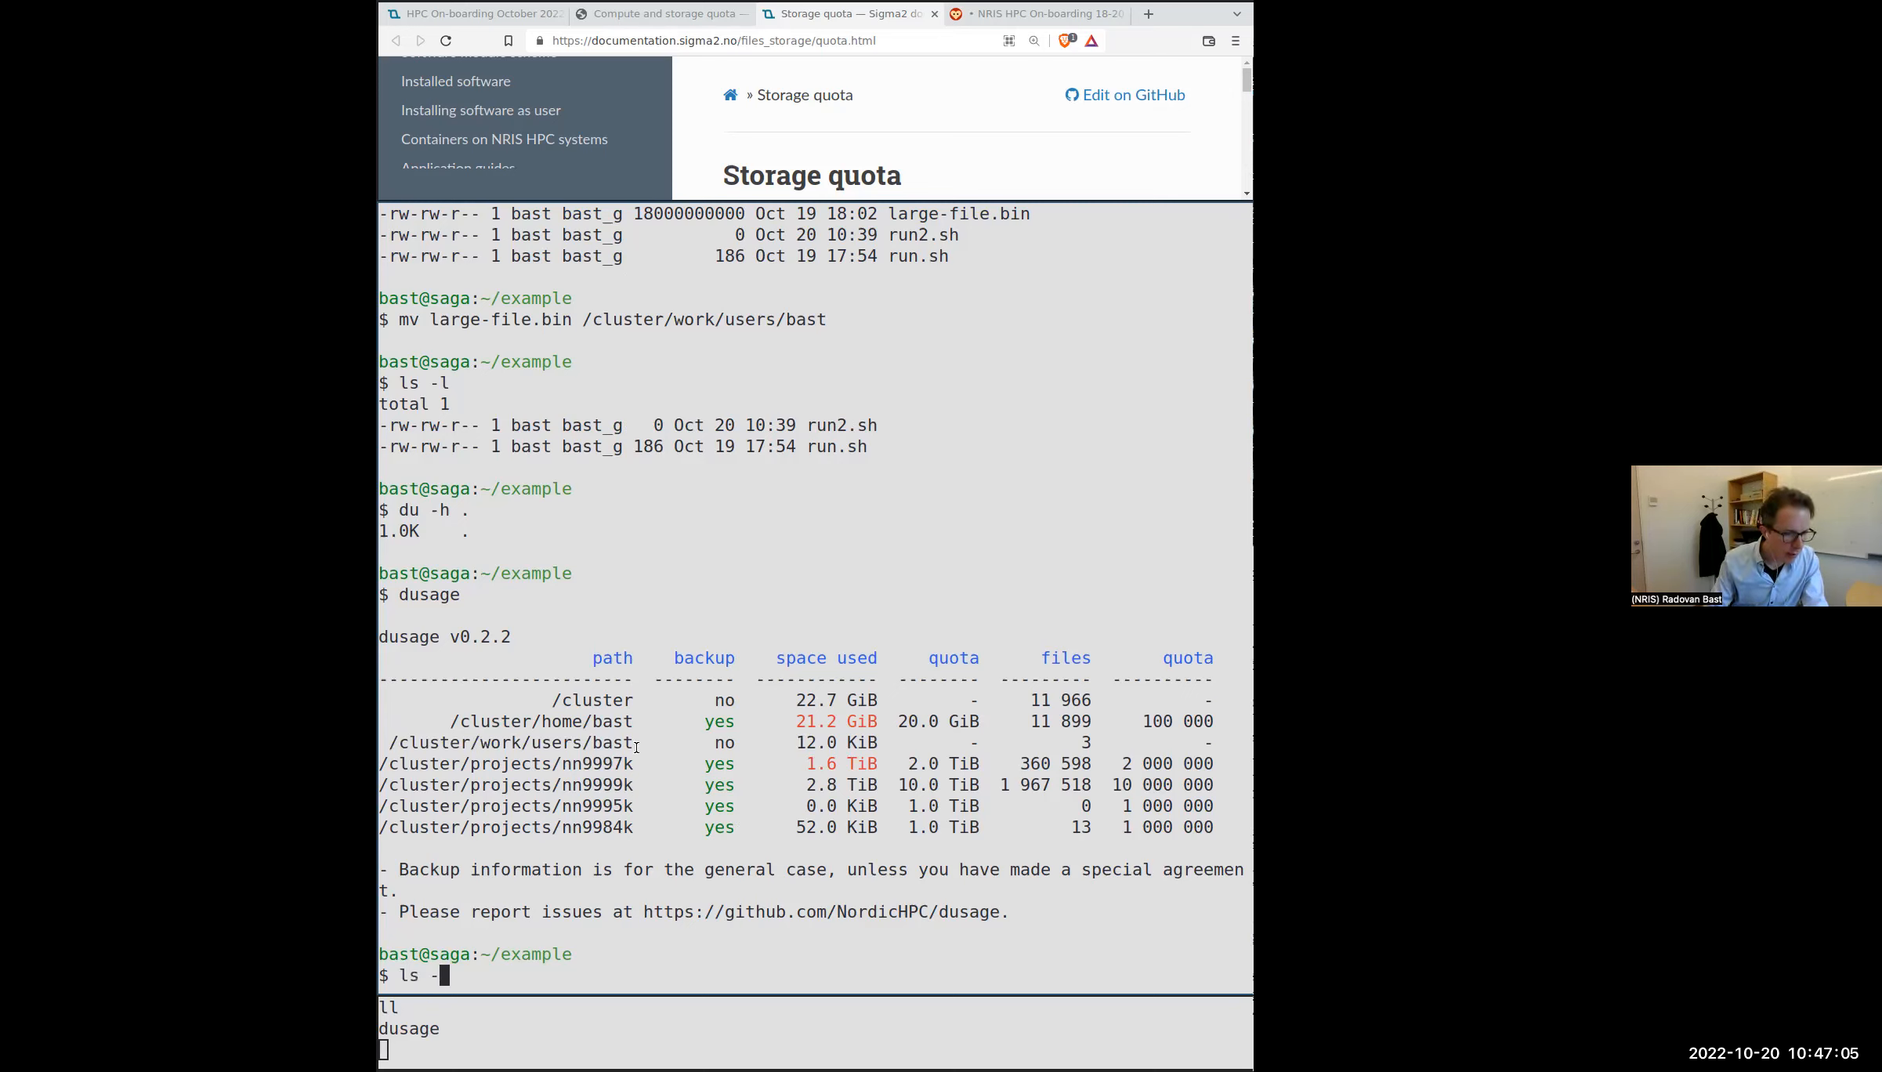
double_click(506, 741)
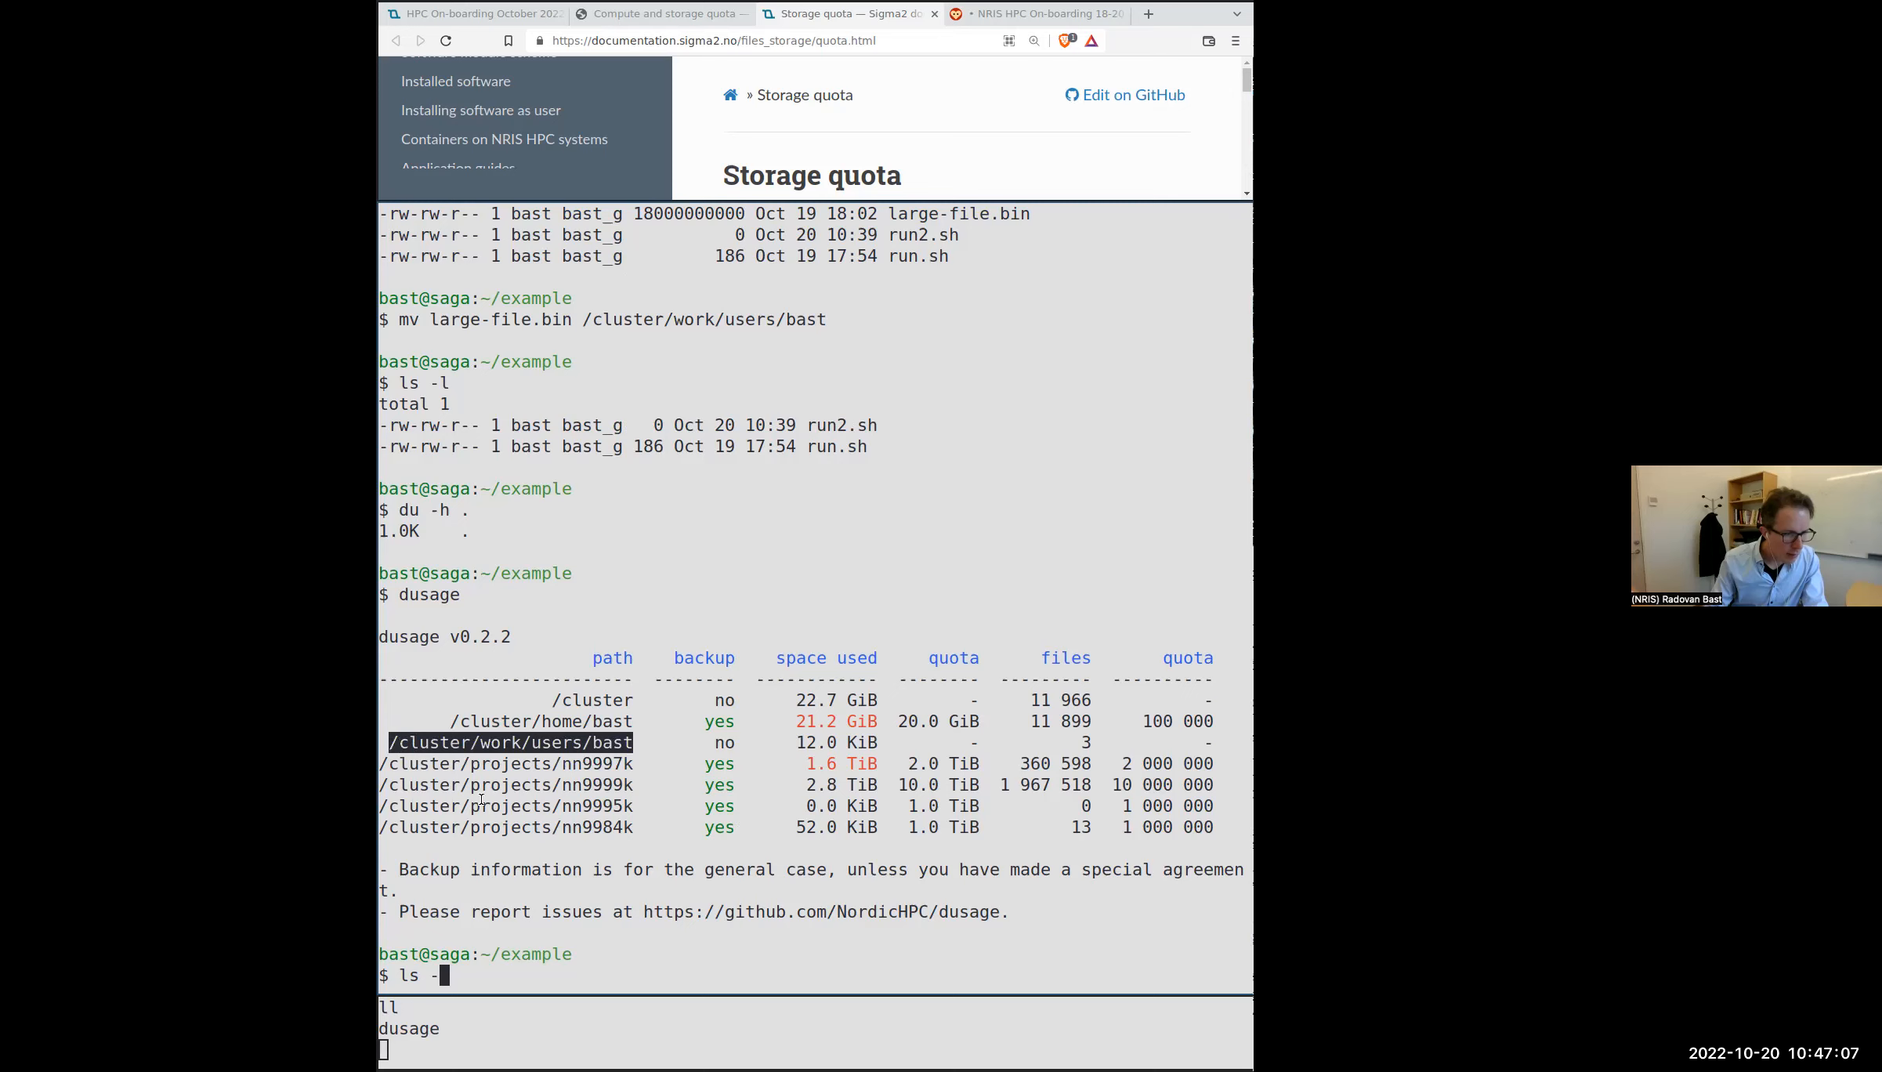
text(l)
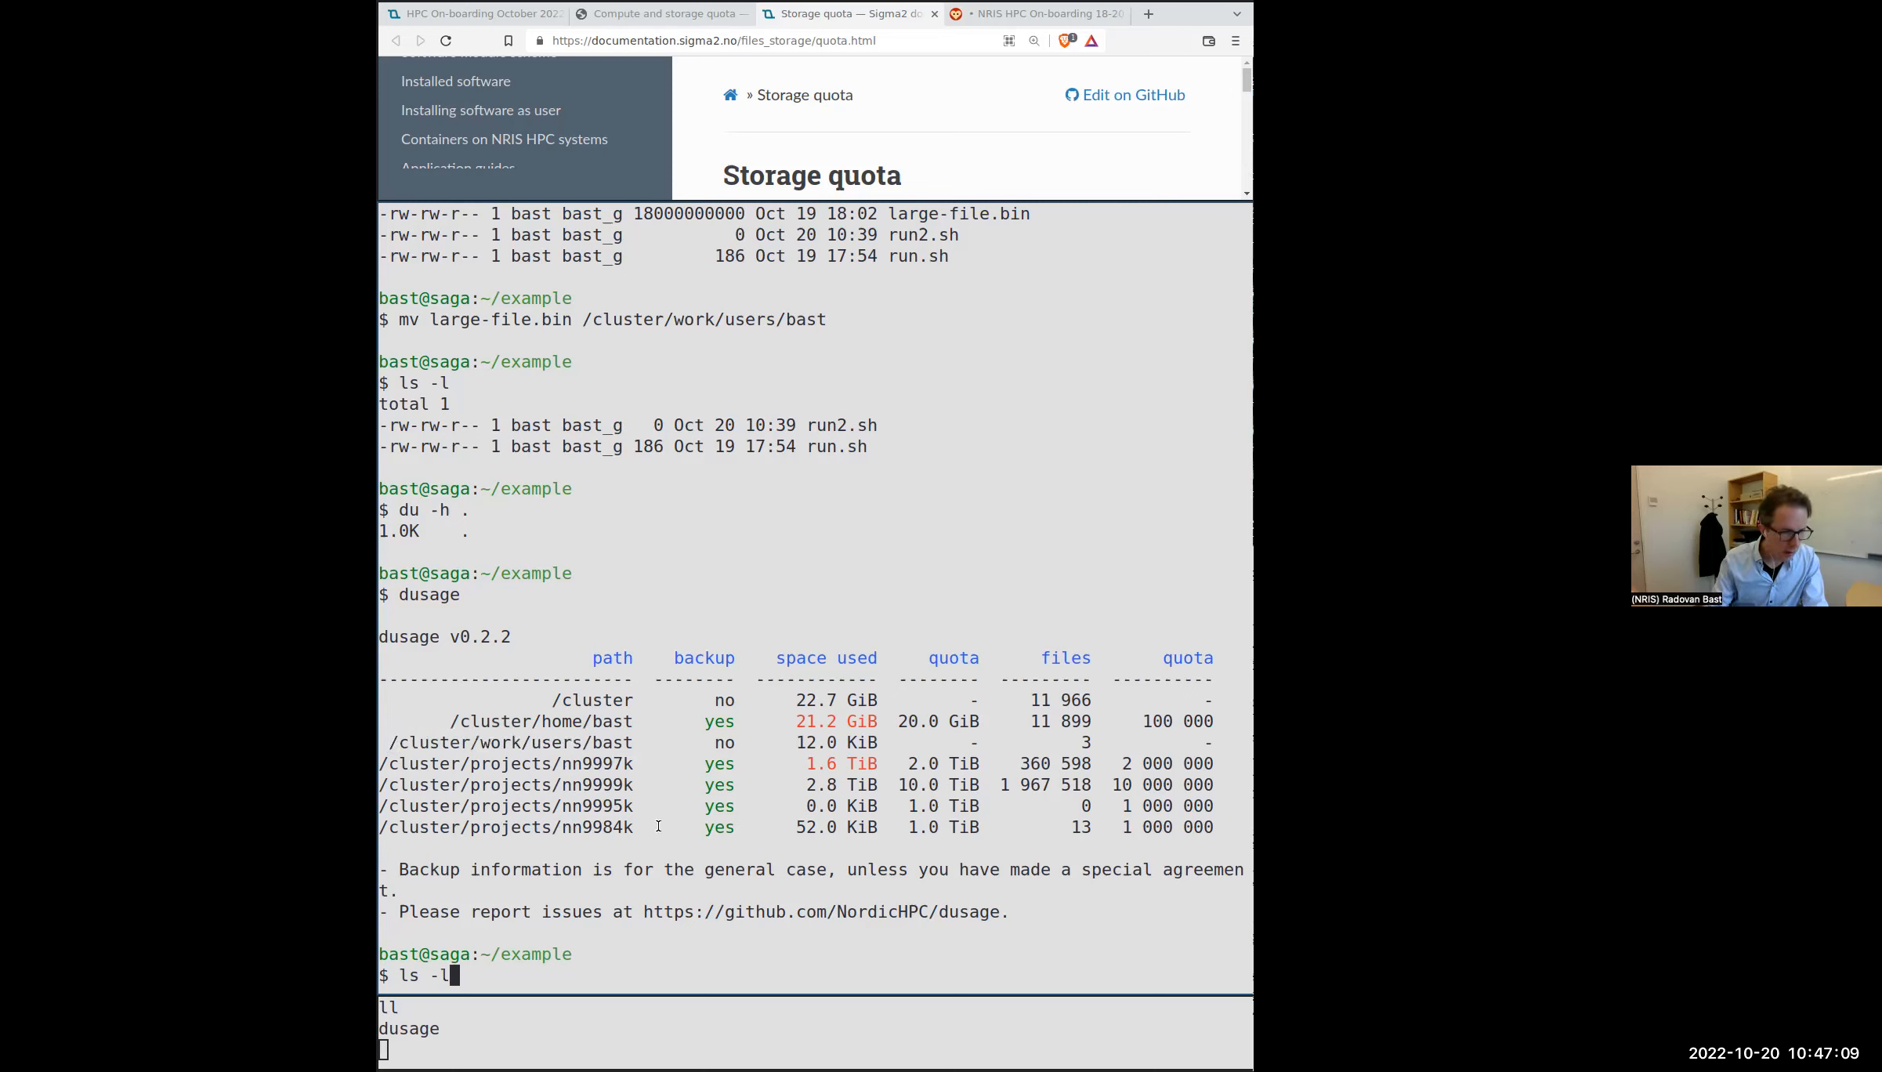
text(/cluster/work/users/bast)
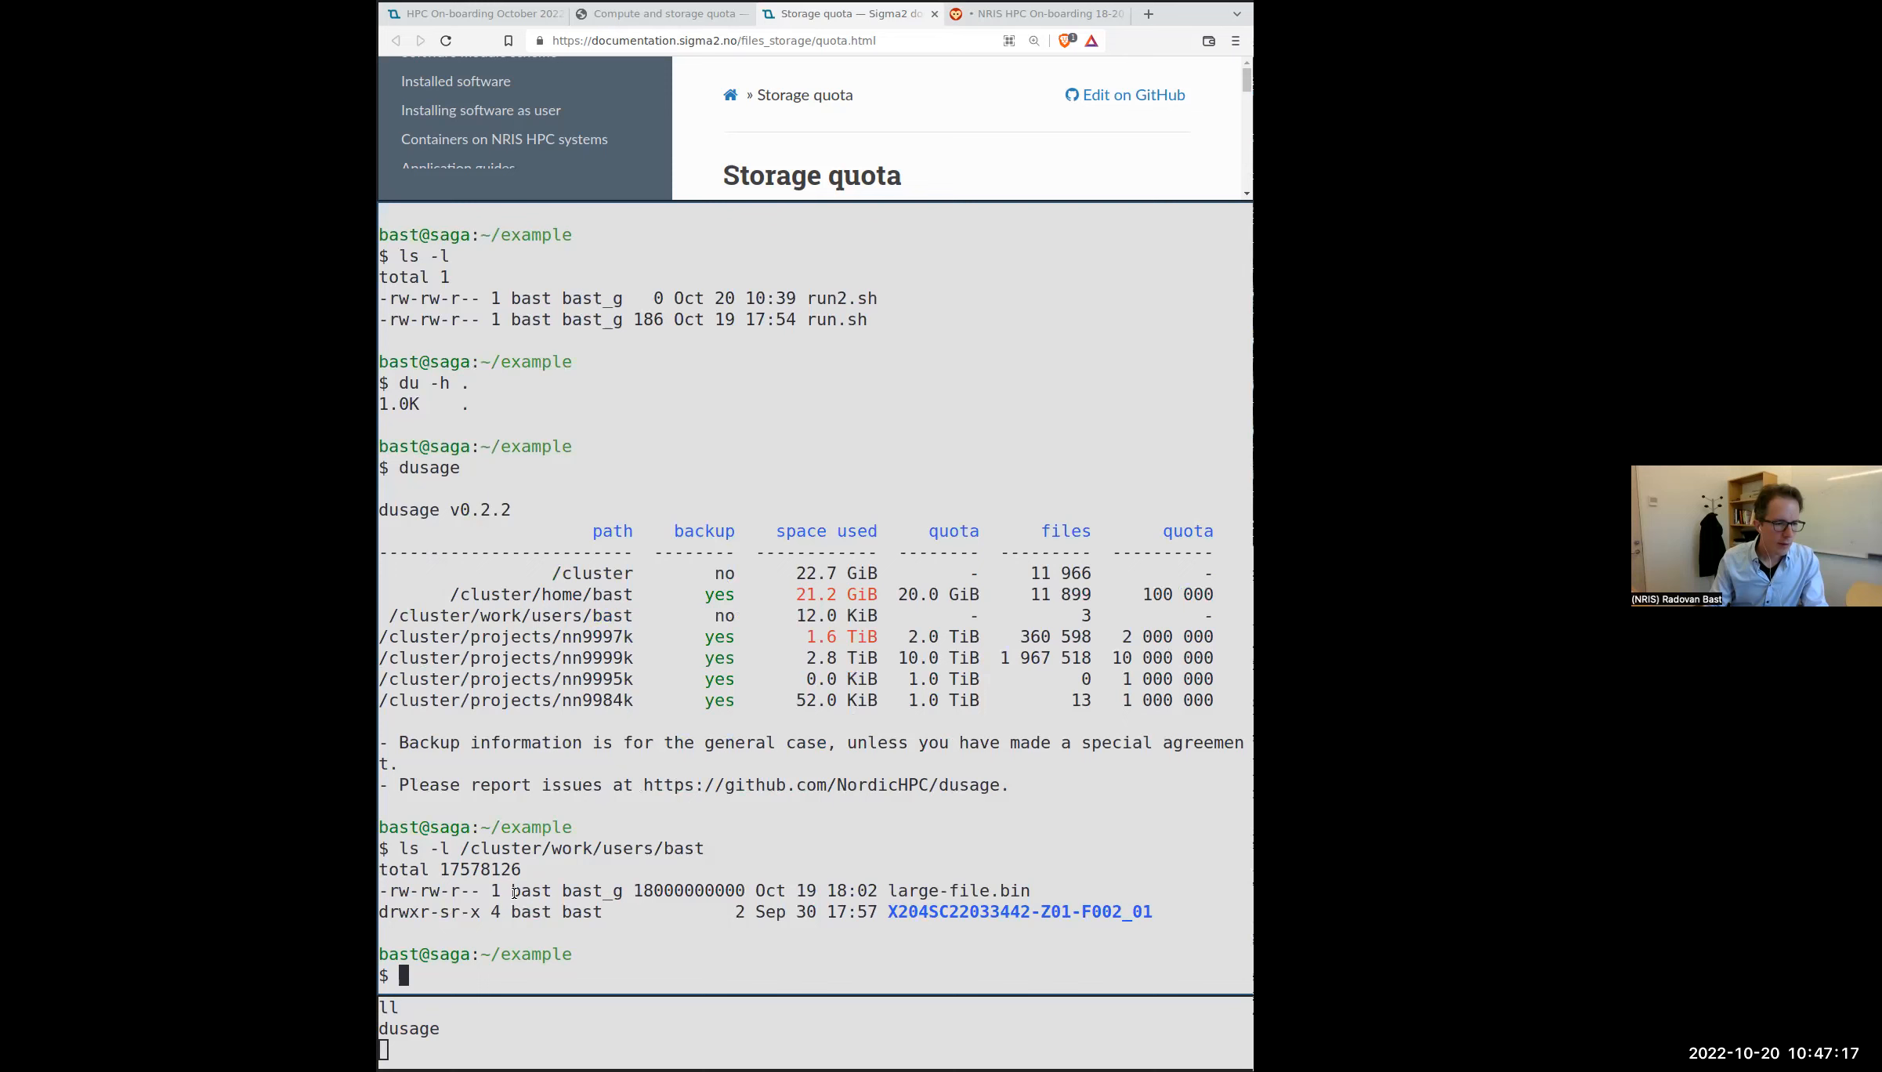
double_click(564, 890)
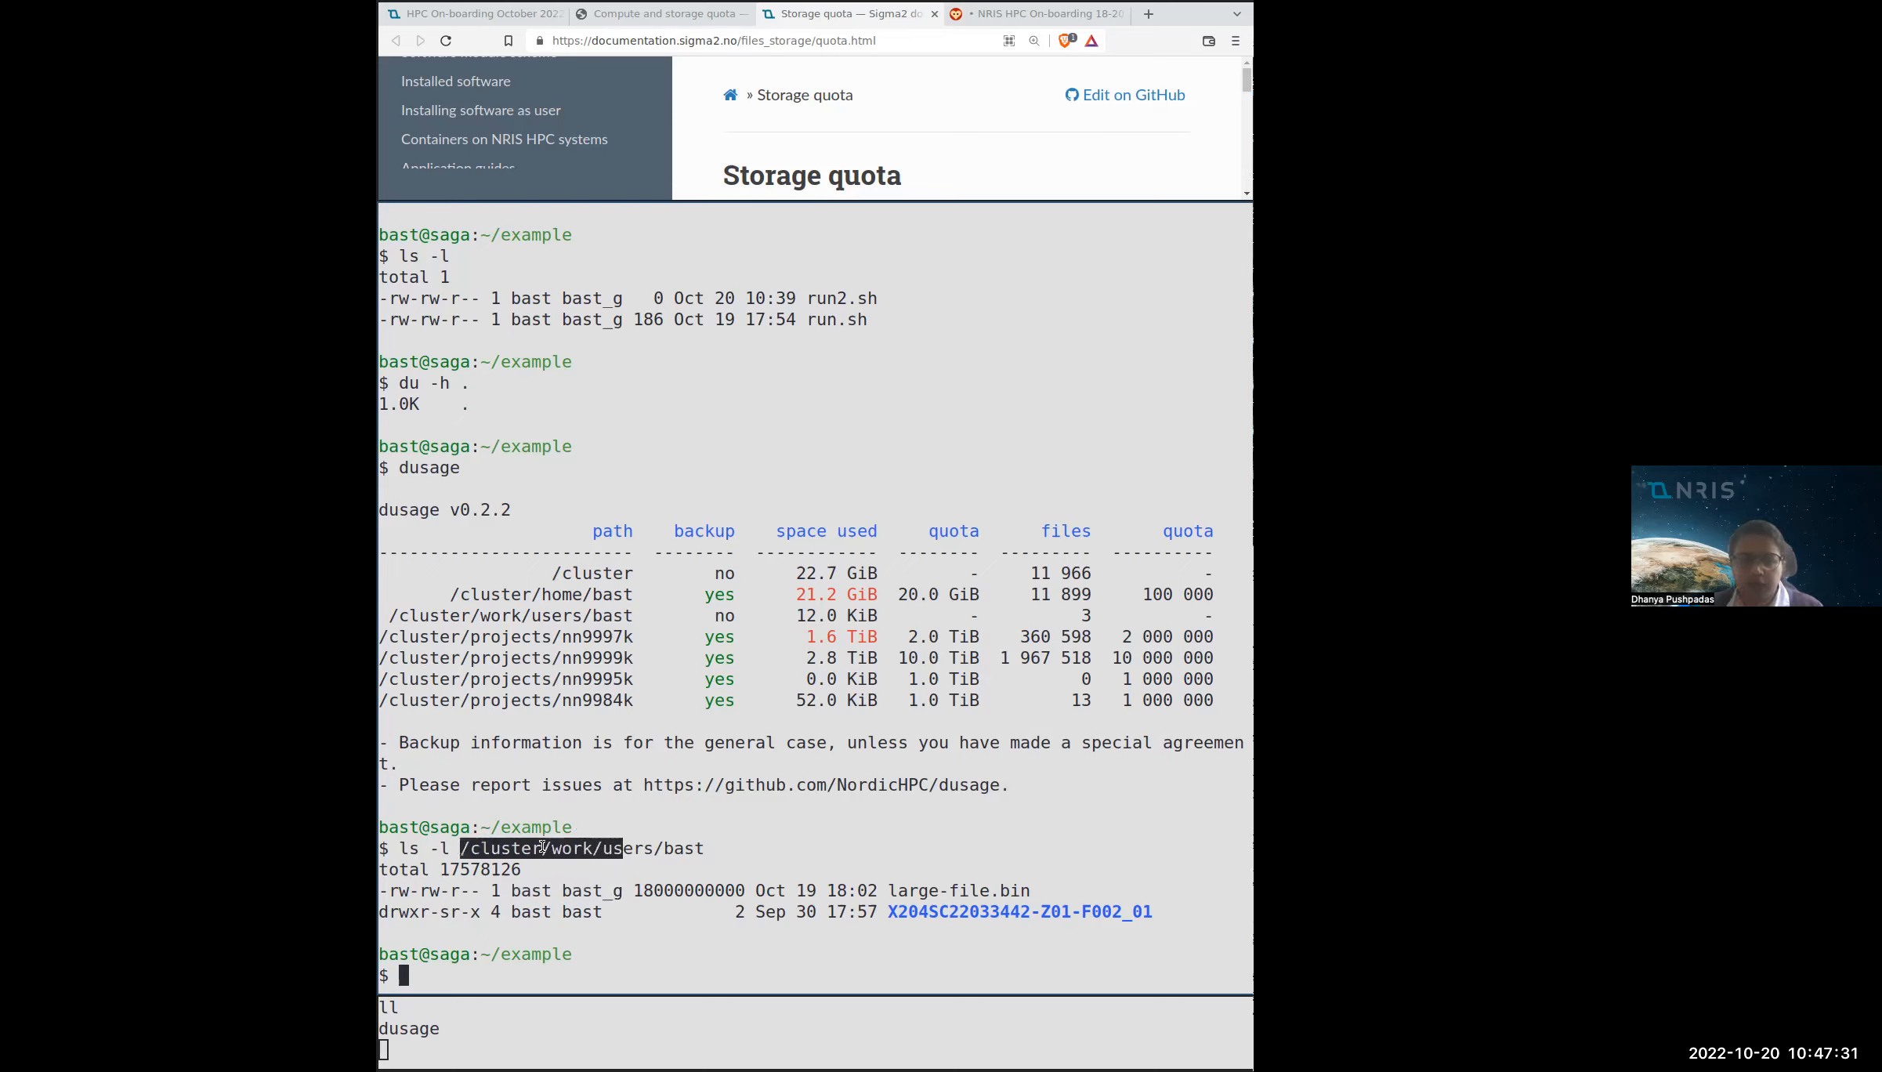
text(cd /cluster/work/users/bast)
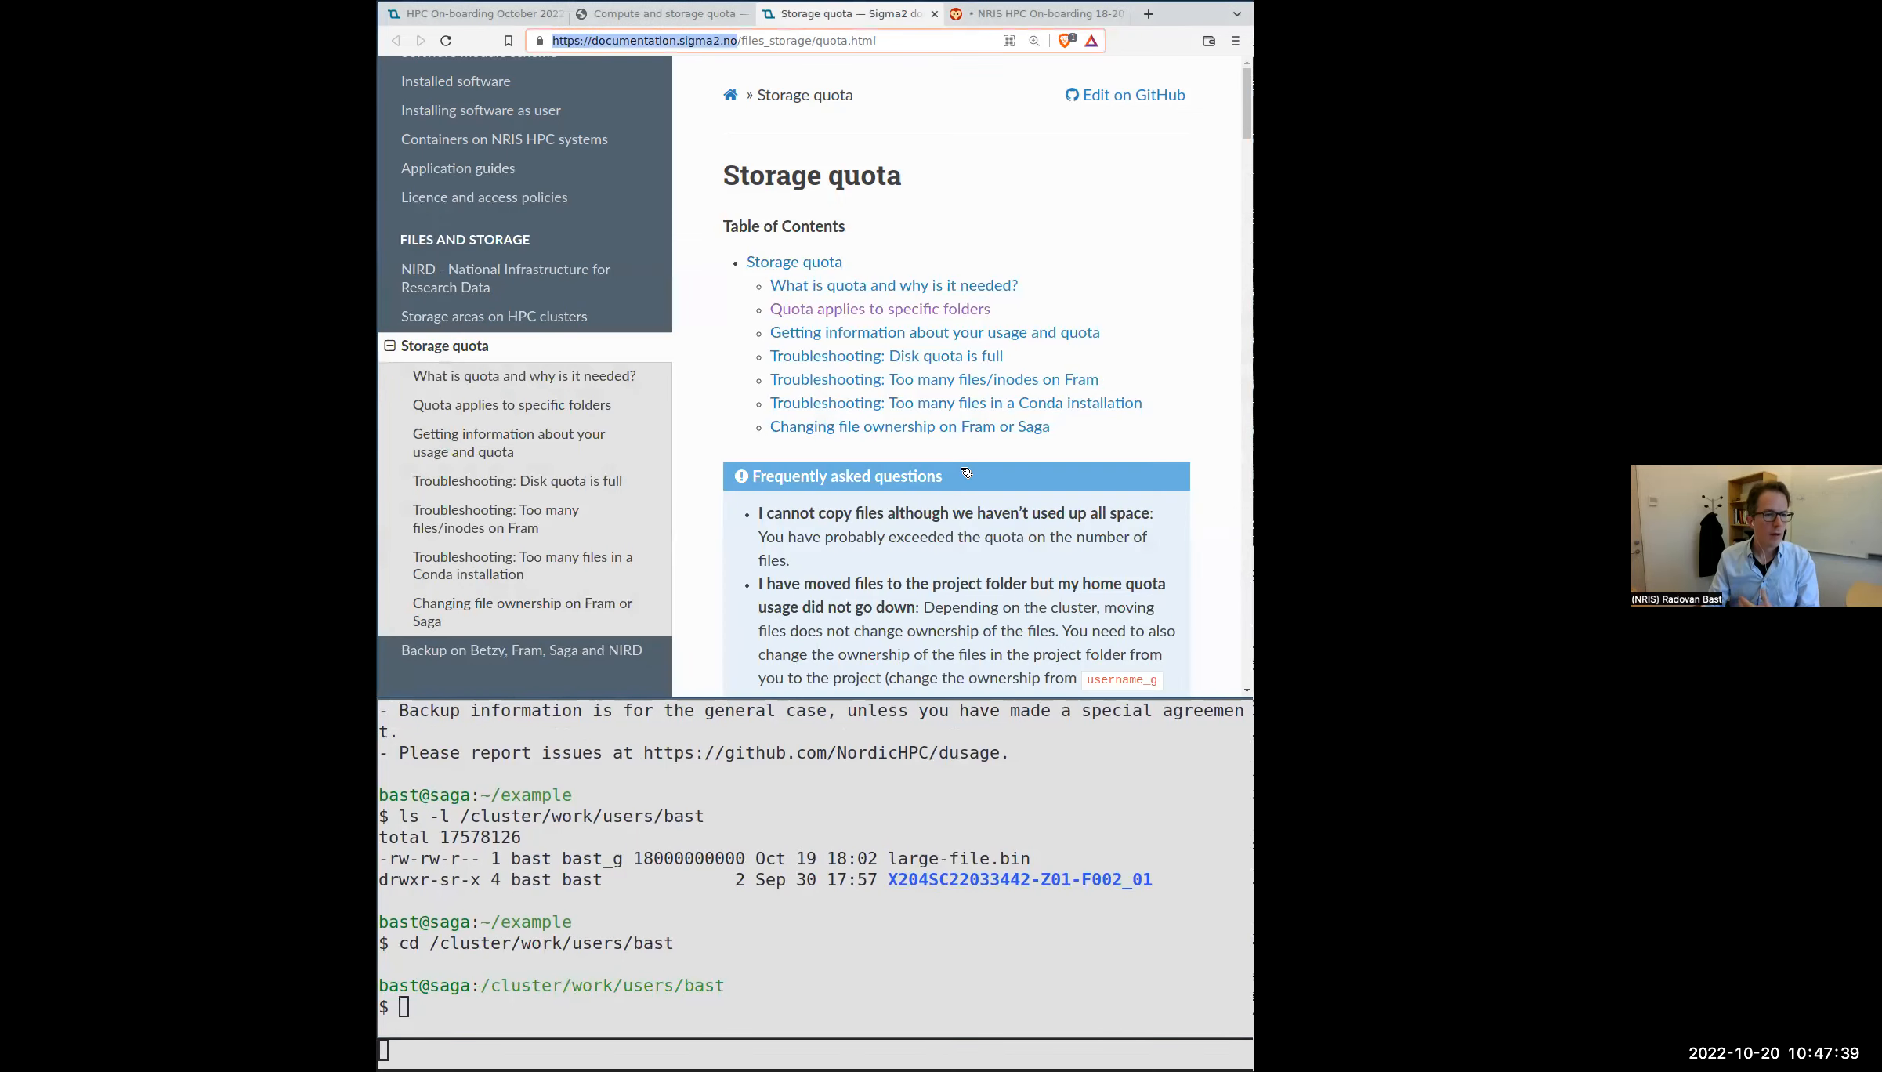
Scroll to the chgrp example and compare the doc's owner/group with the large file's group in the terminal.
scroll(down, 3)
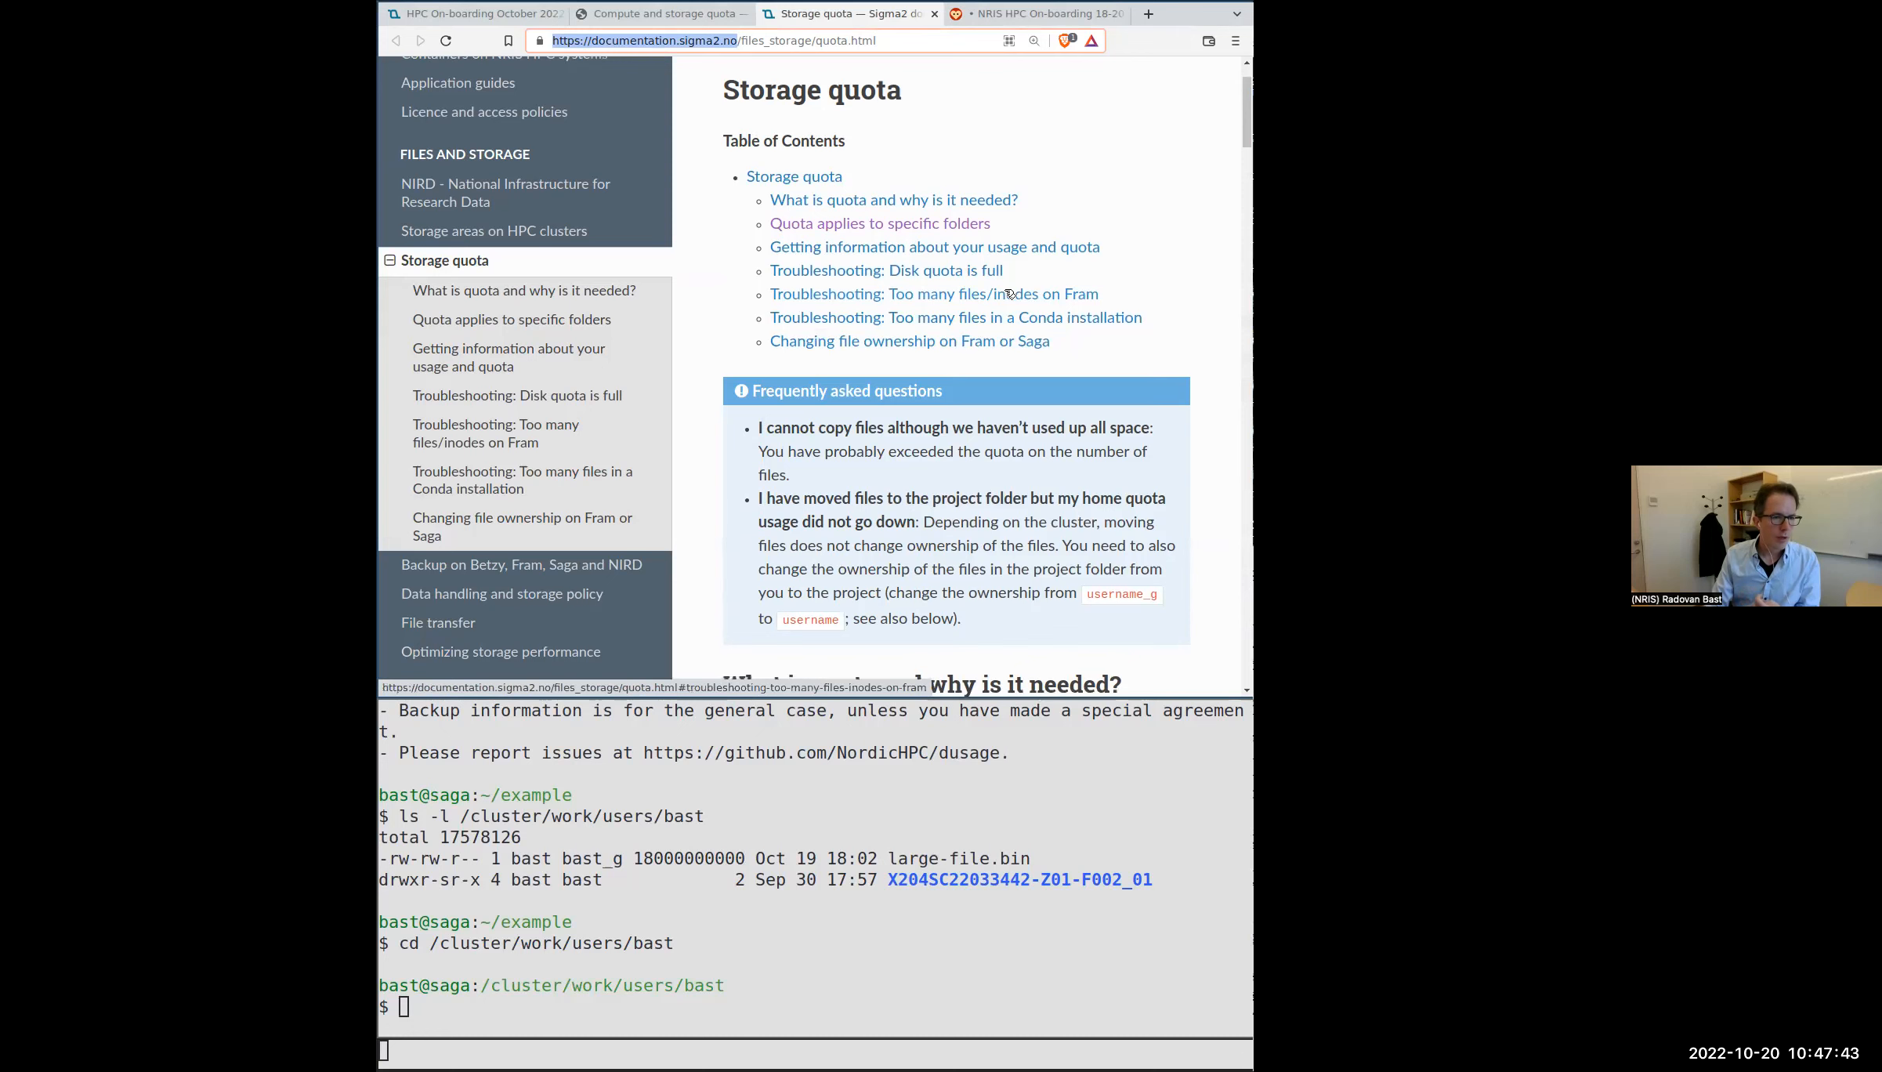
scroll(down, 3)
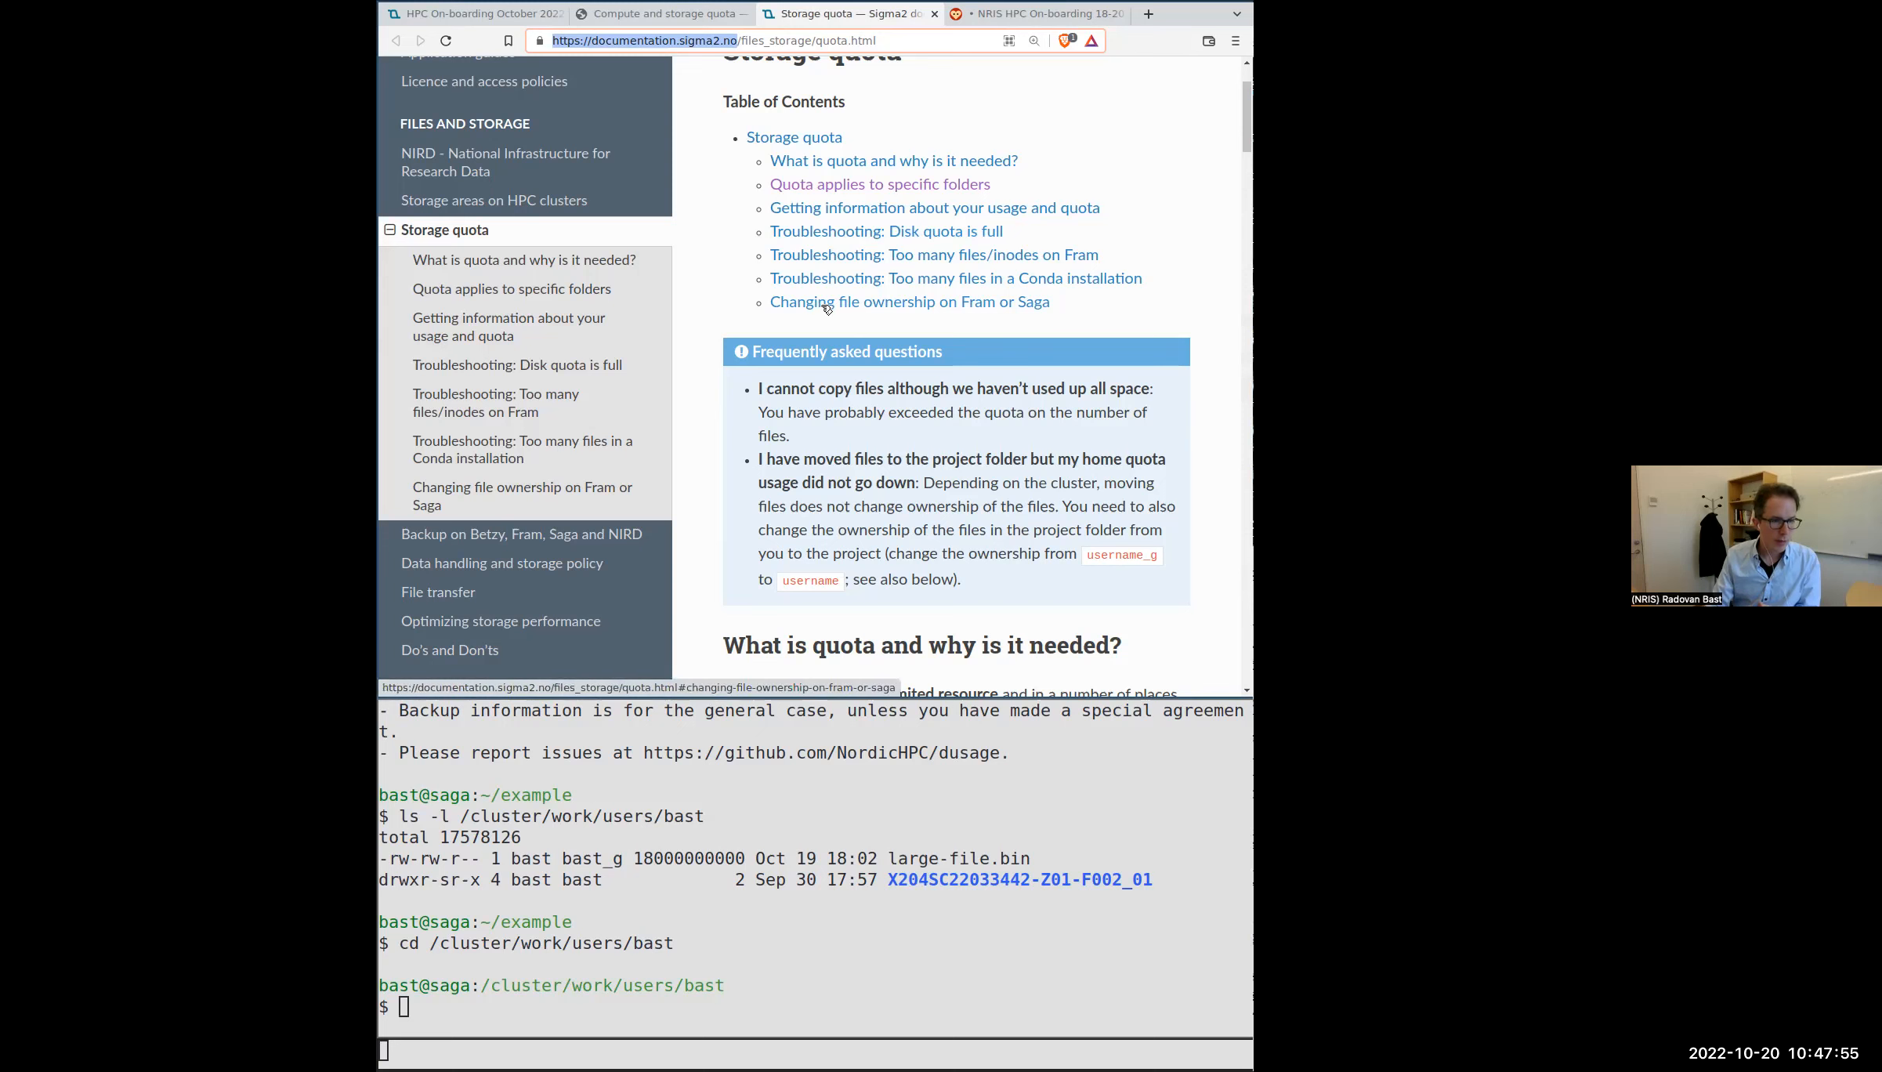
mouse_move(840, 302)
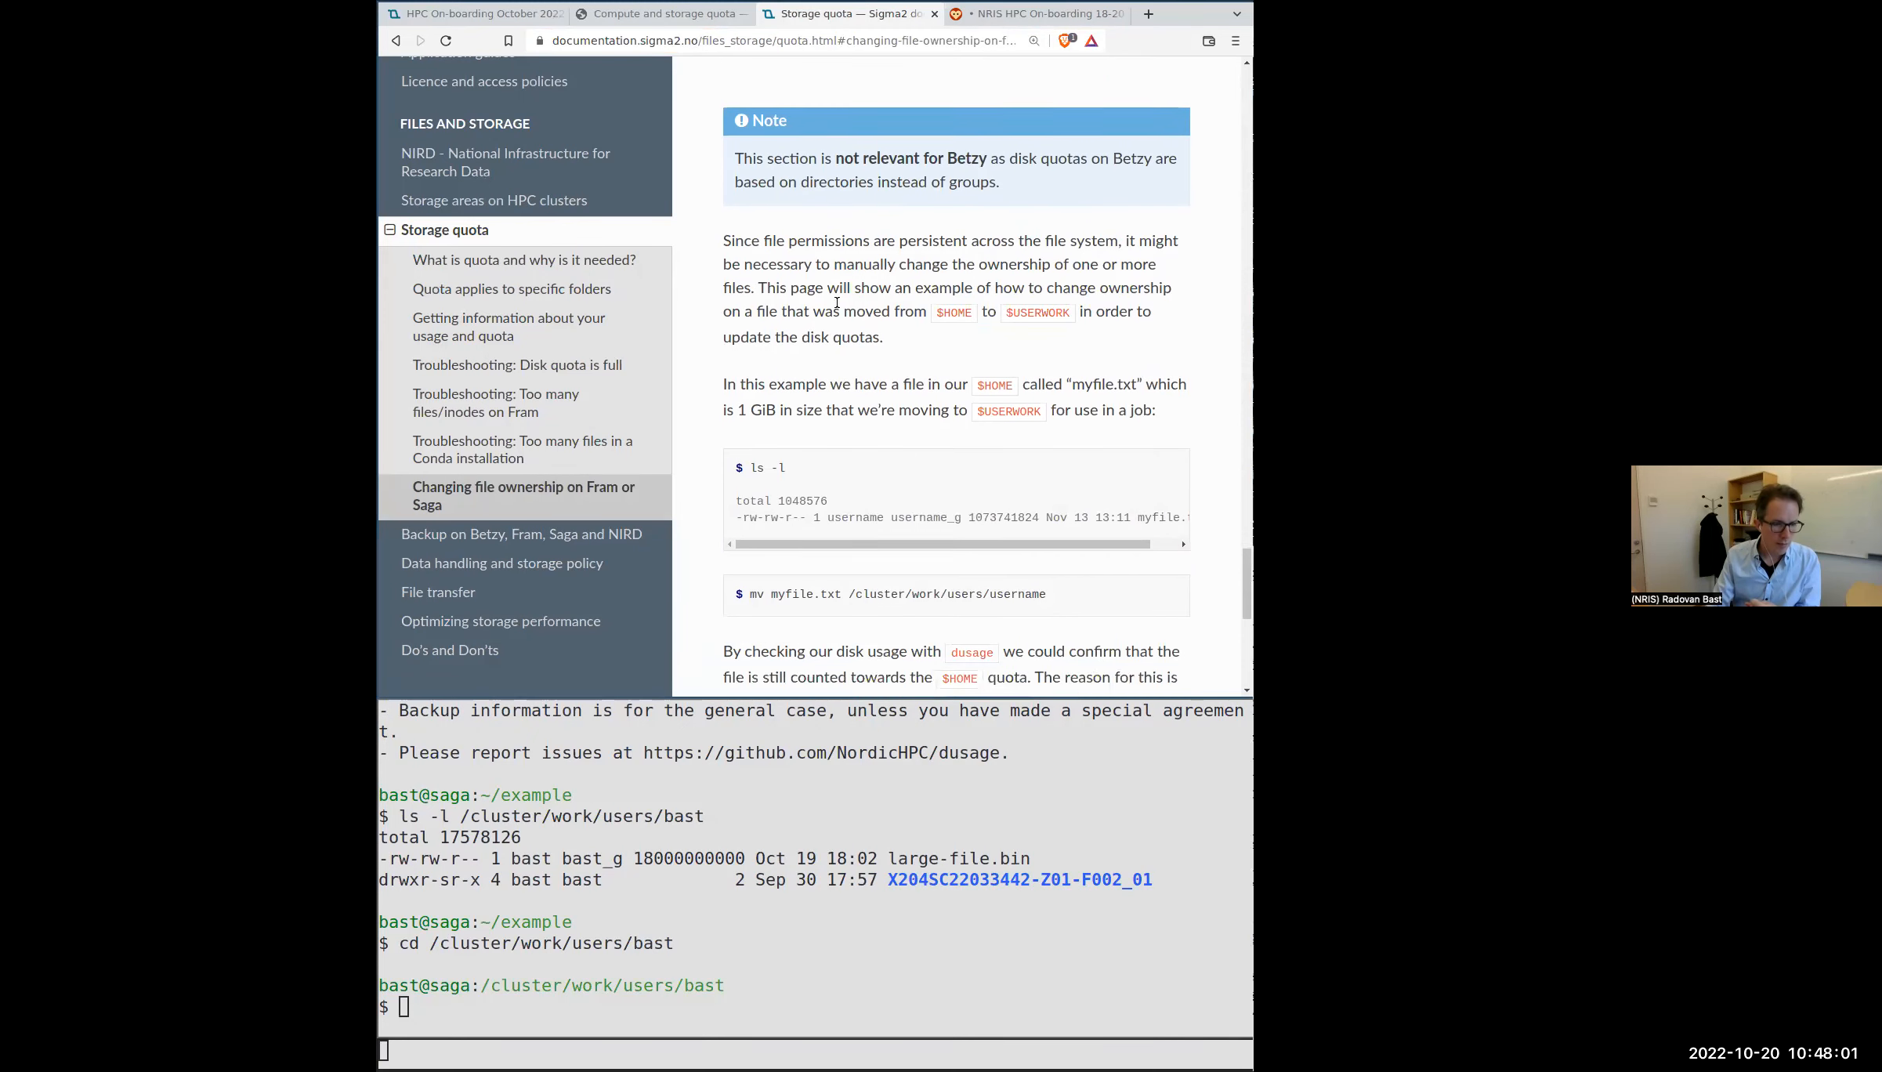
scroll(down, 3)
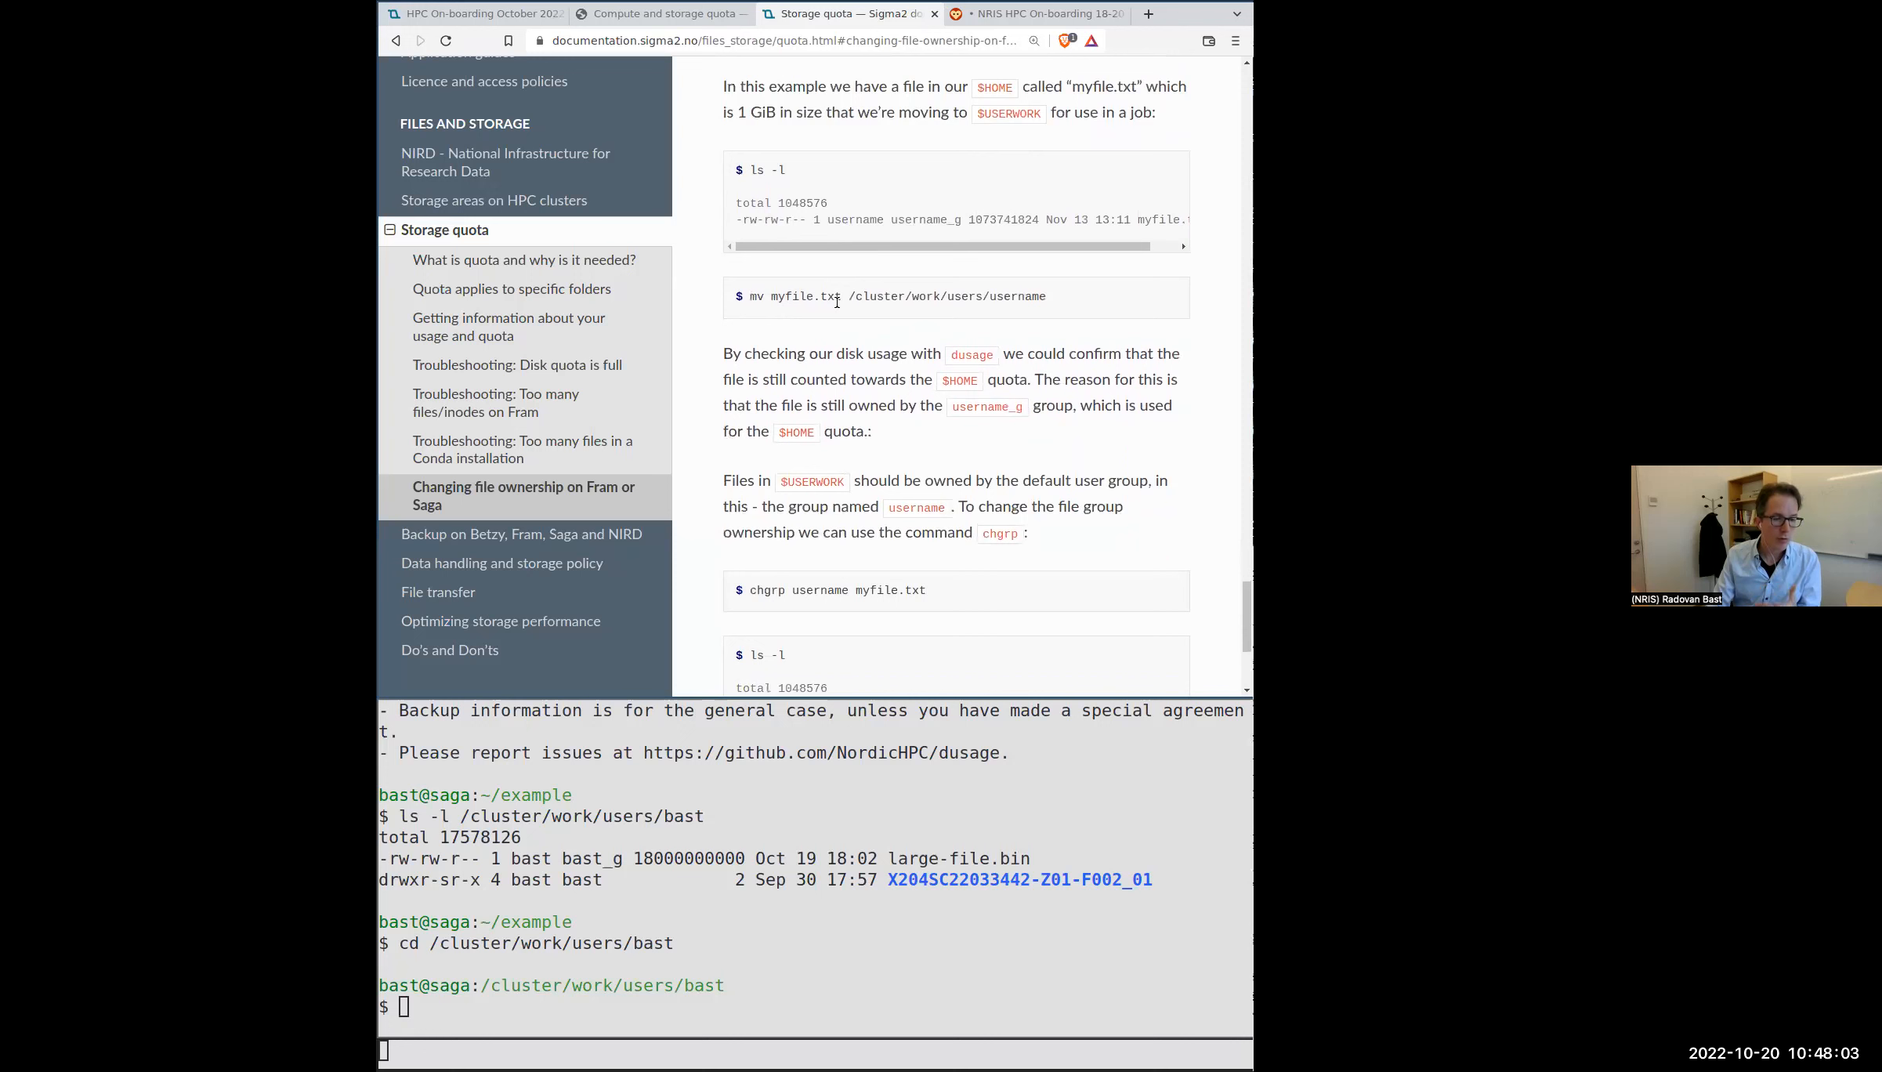
mouse_move(829, 270)
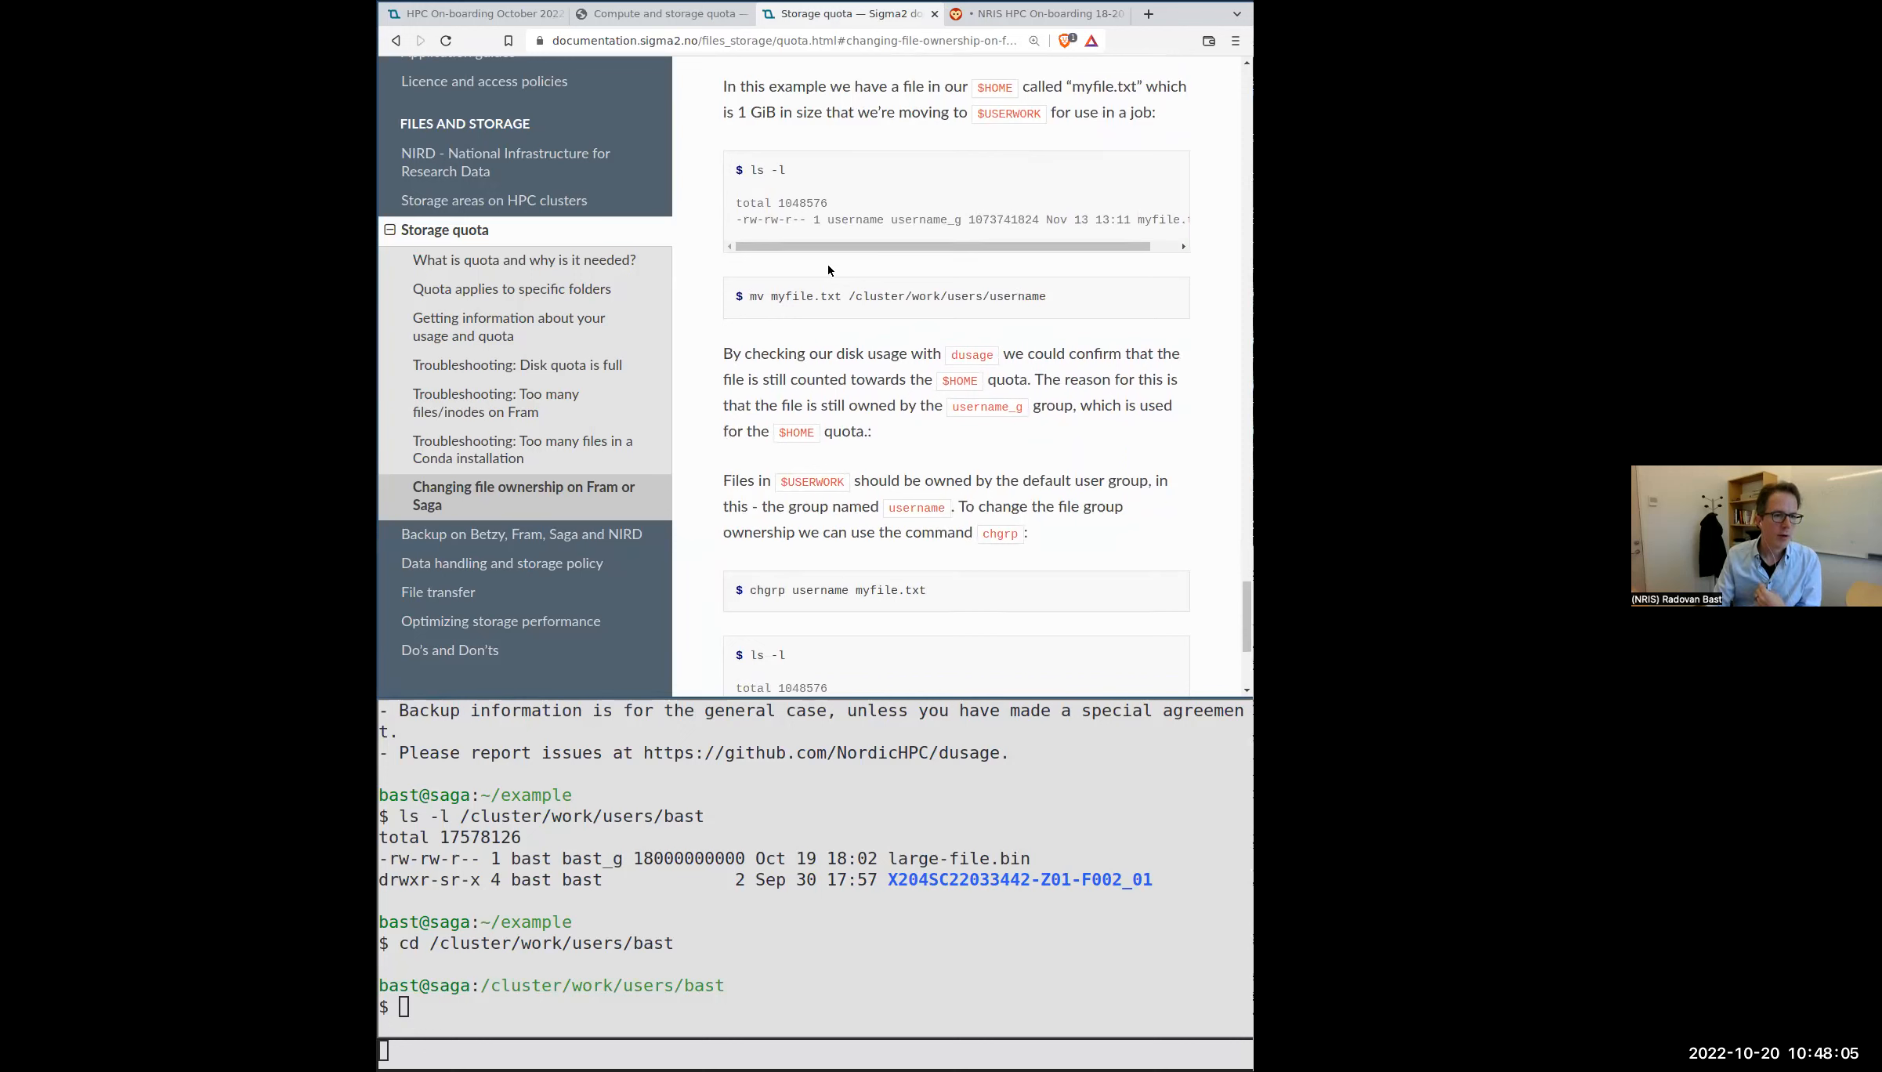
double_click(838, 220)
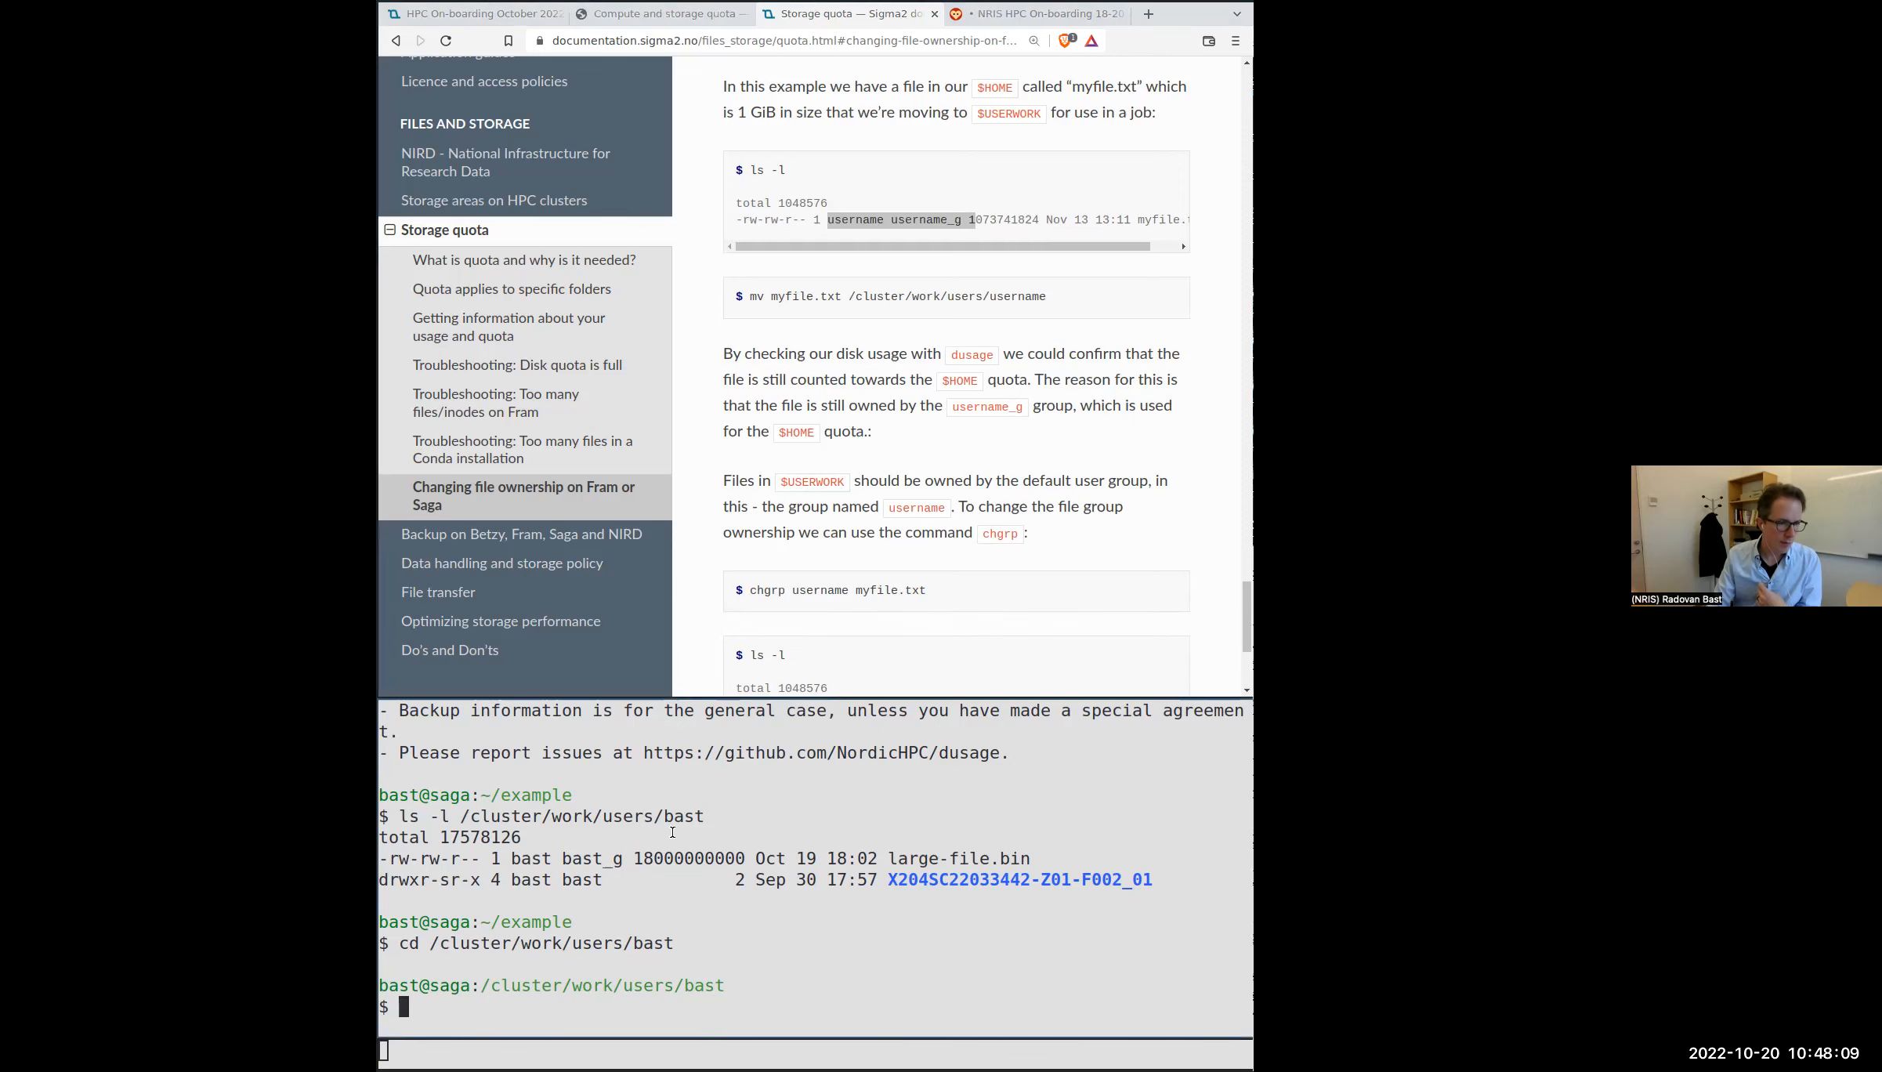
double_click(552, 858)
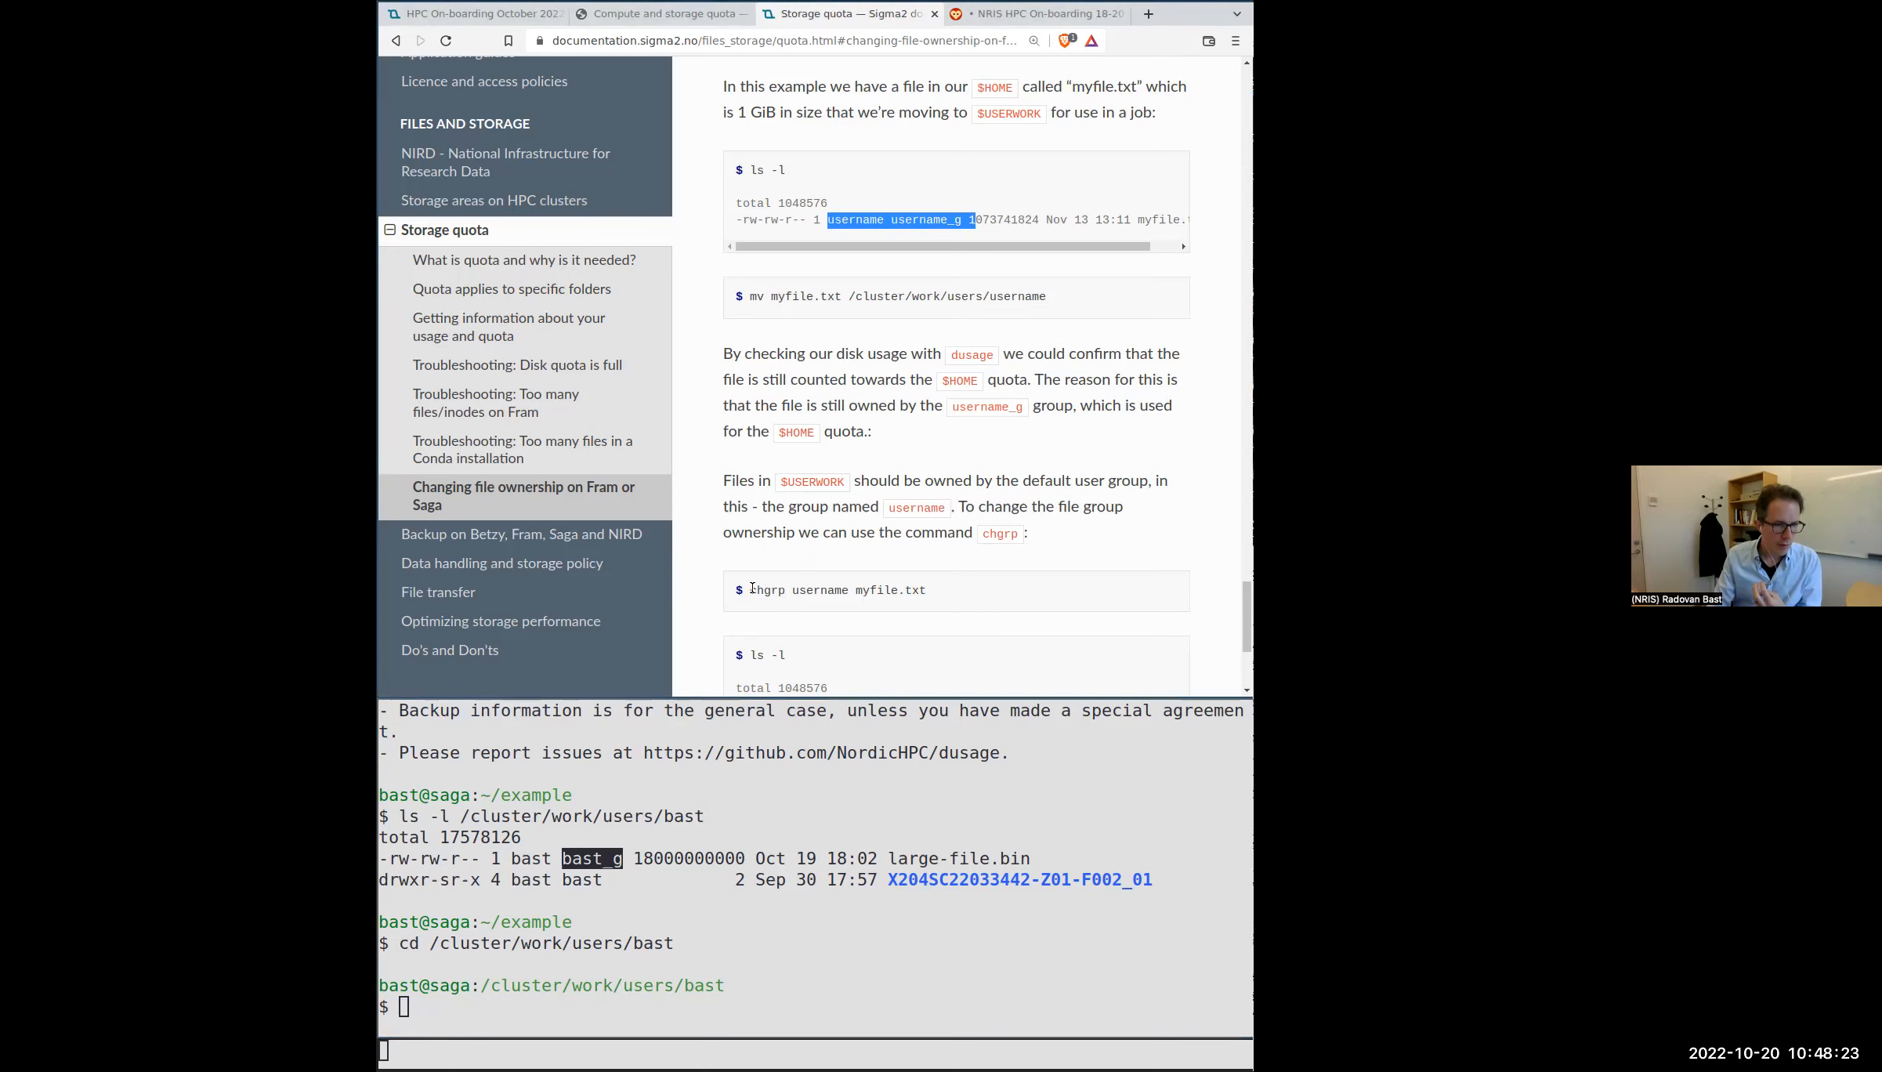
scroll(down, 3)
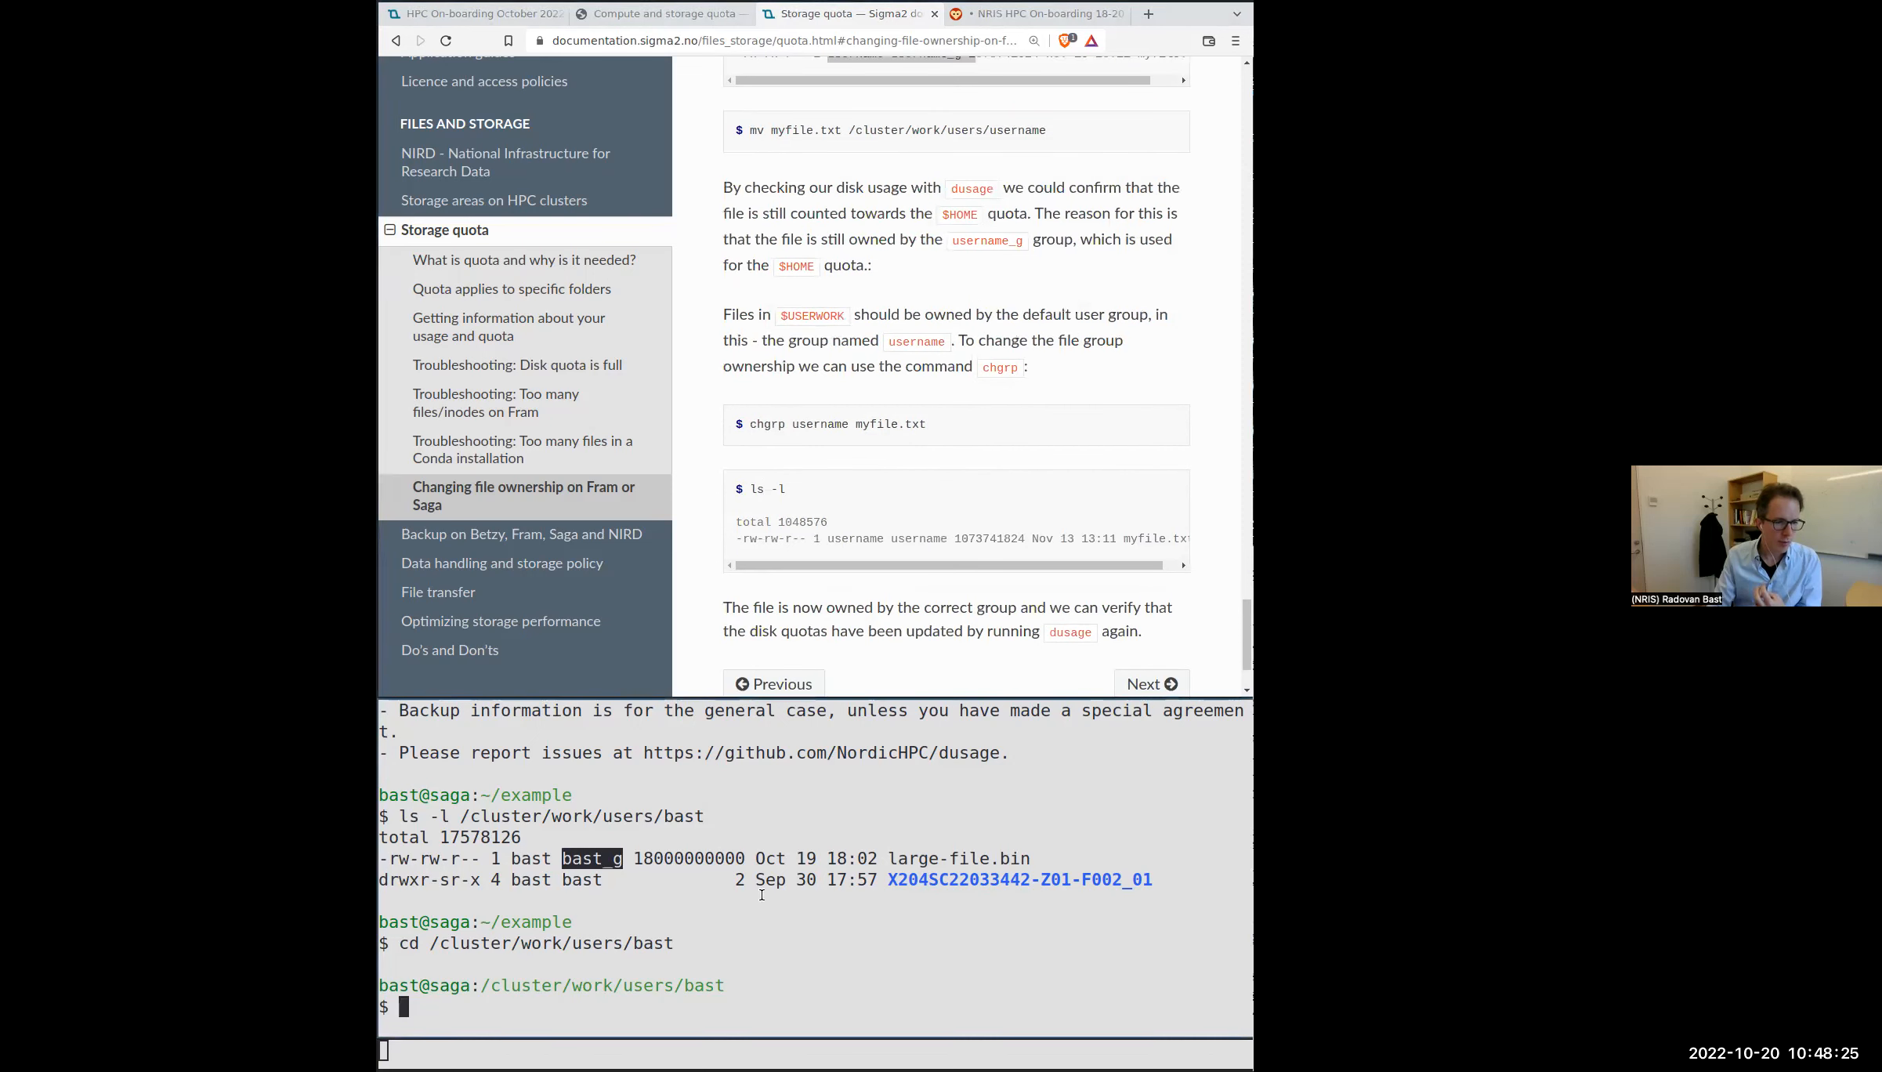
Change the group of large-file.bin to bast with chgrp.
text(chgrp)
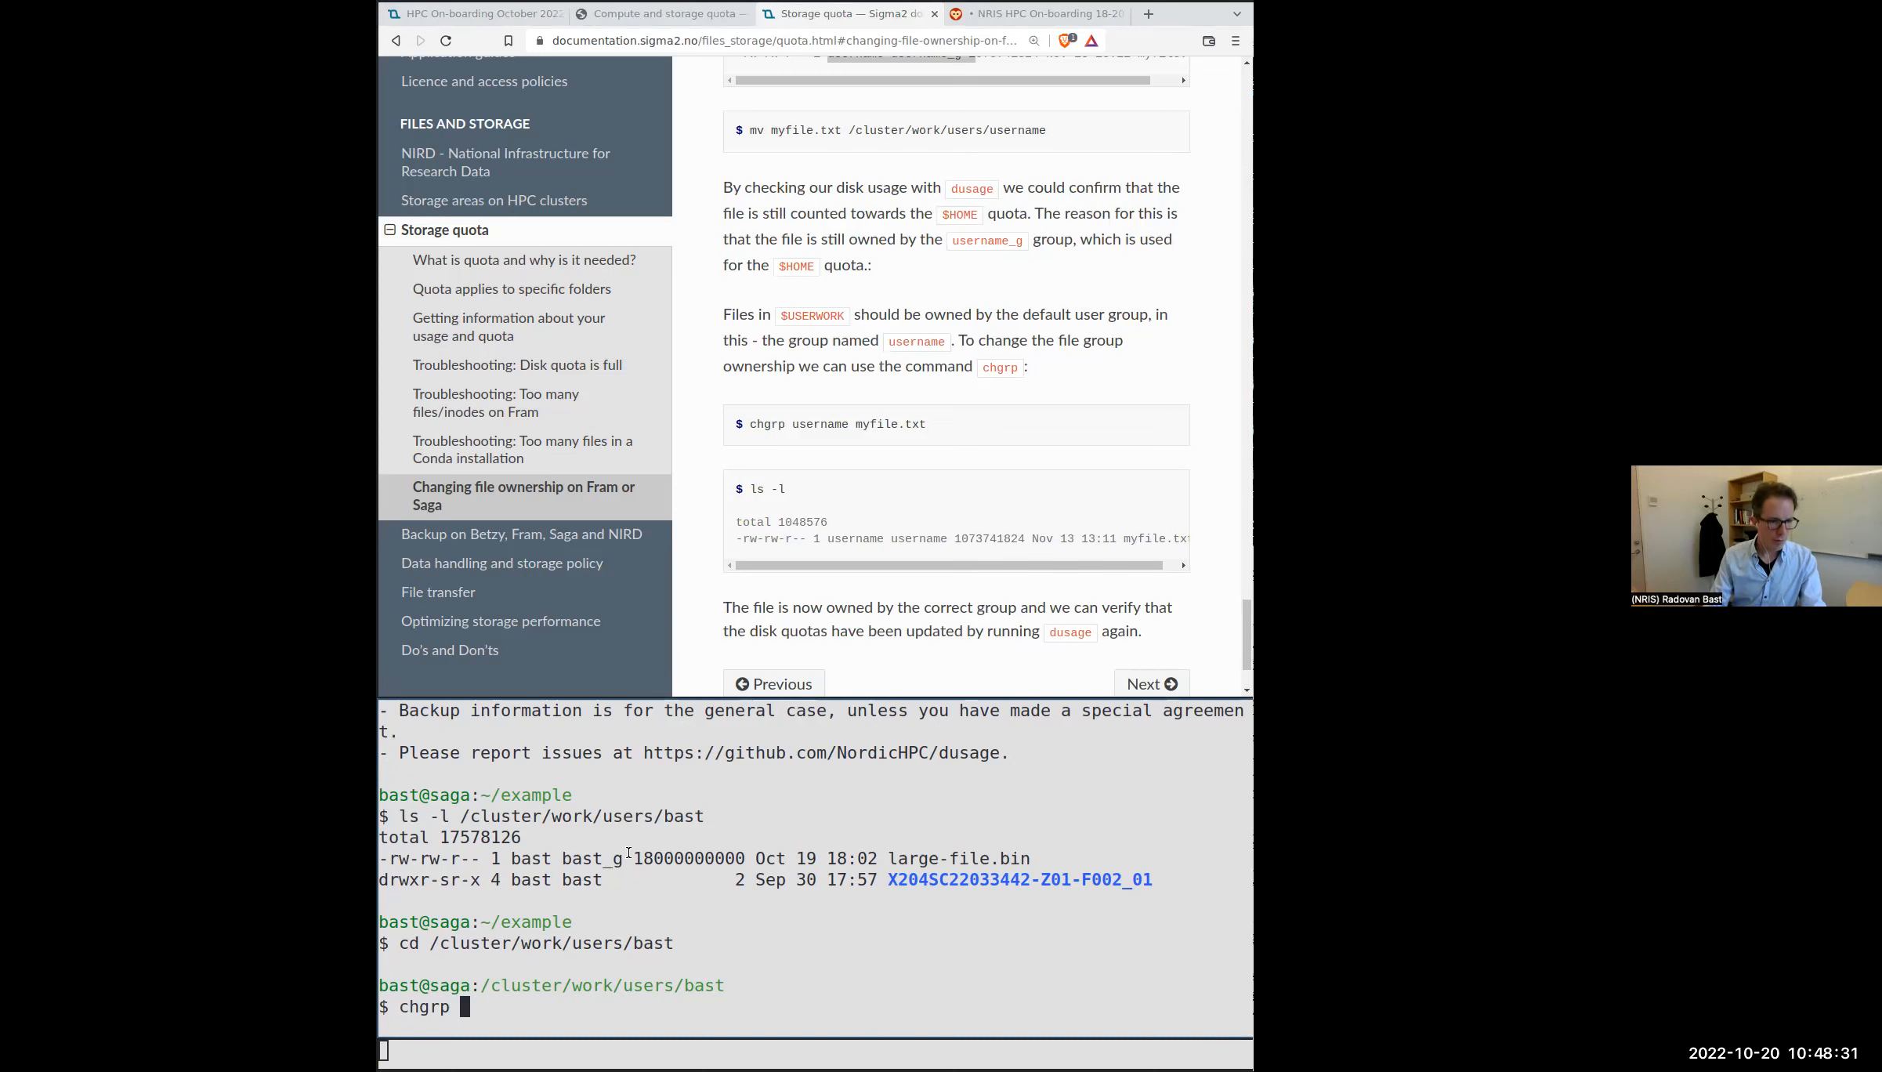
text(bast)
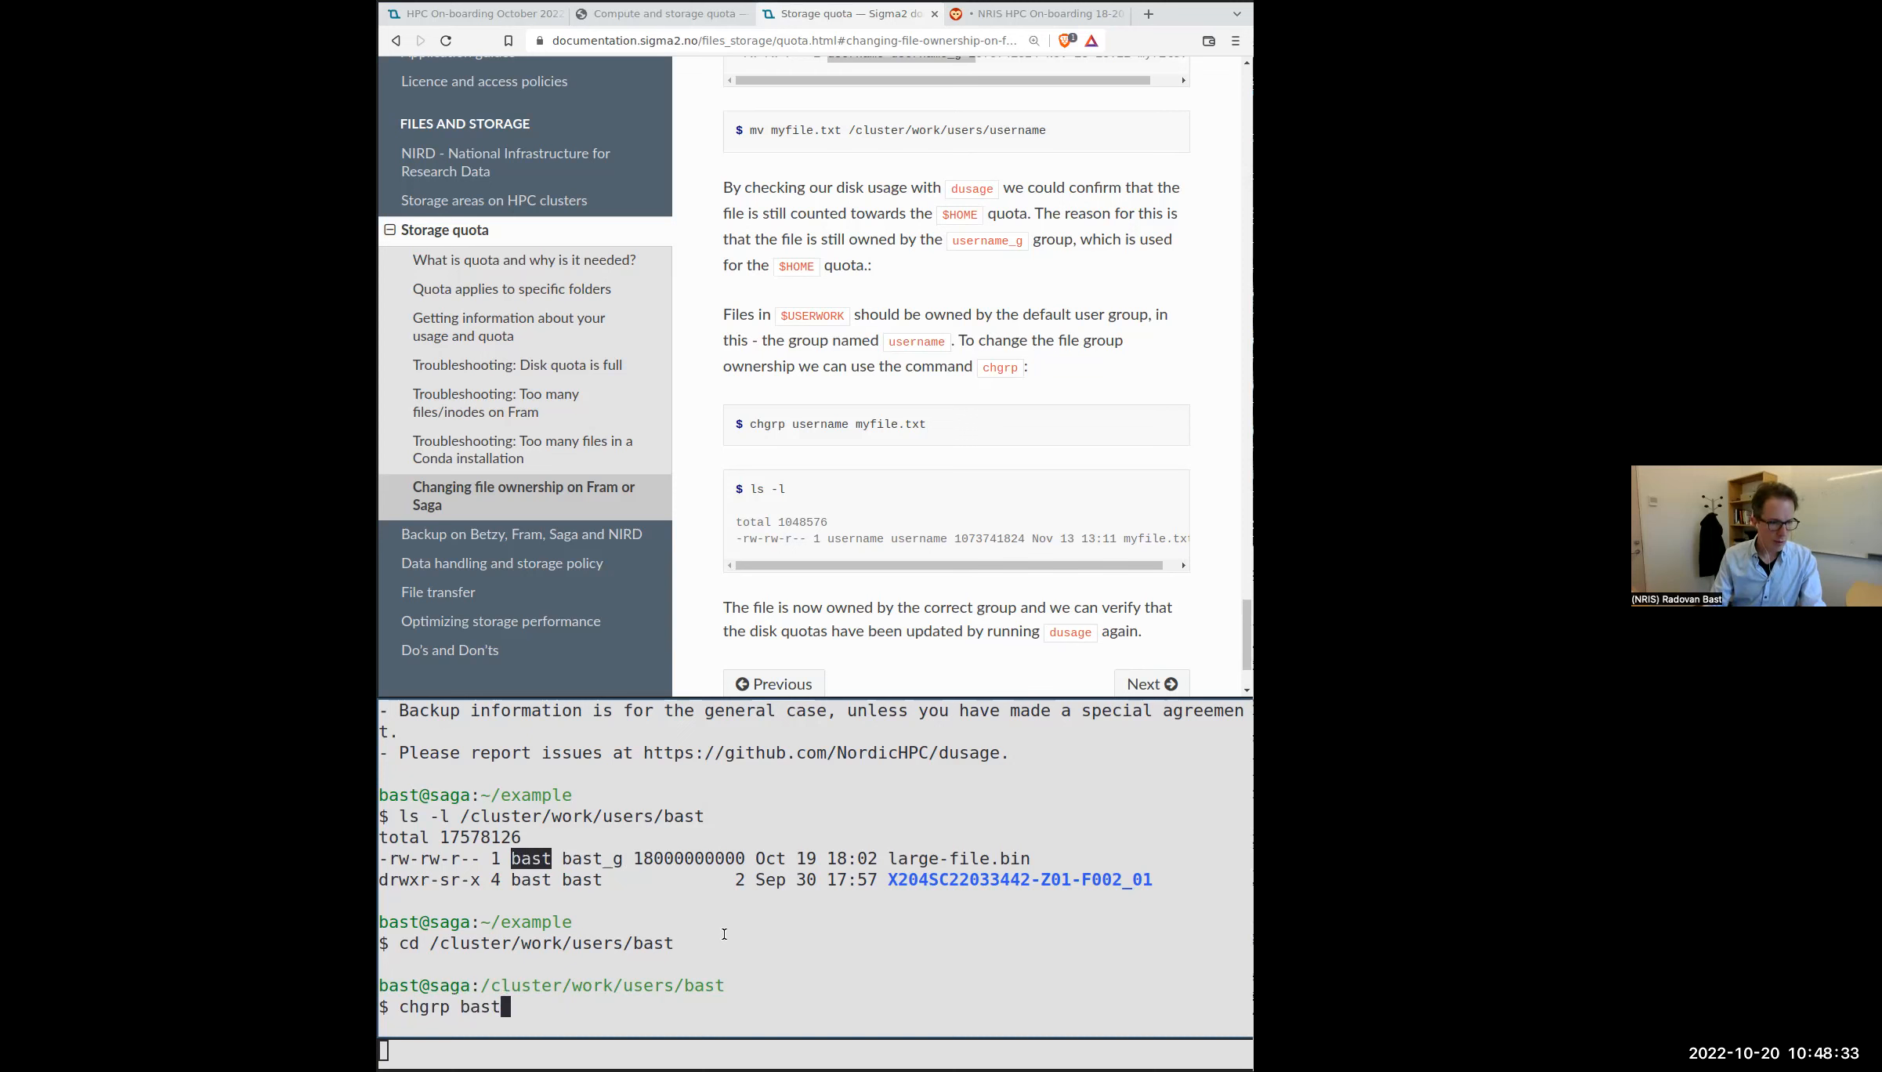
double_click(958, 857)
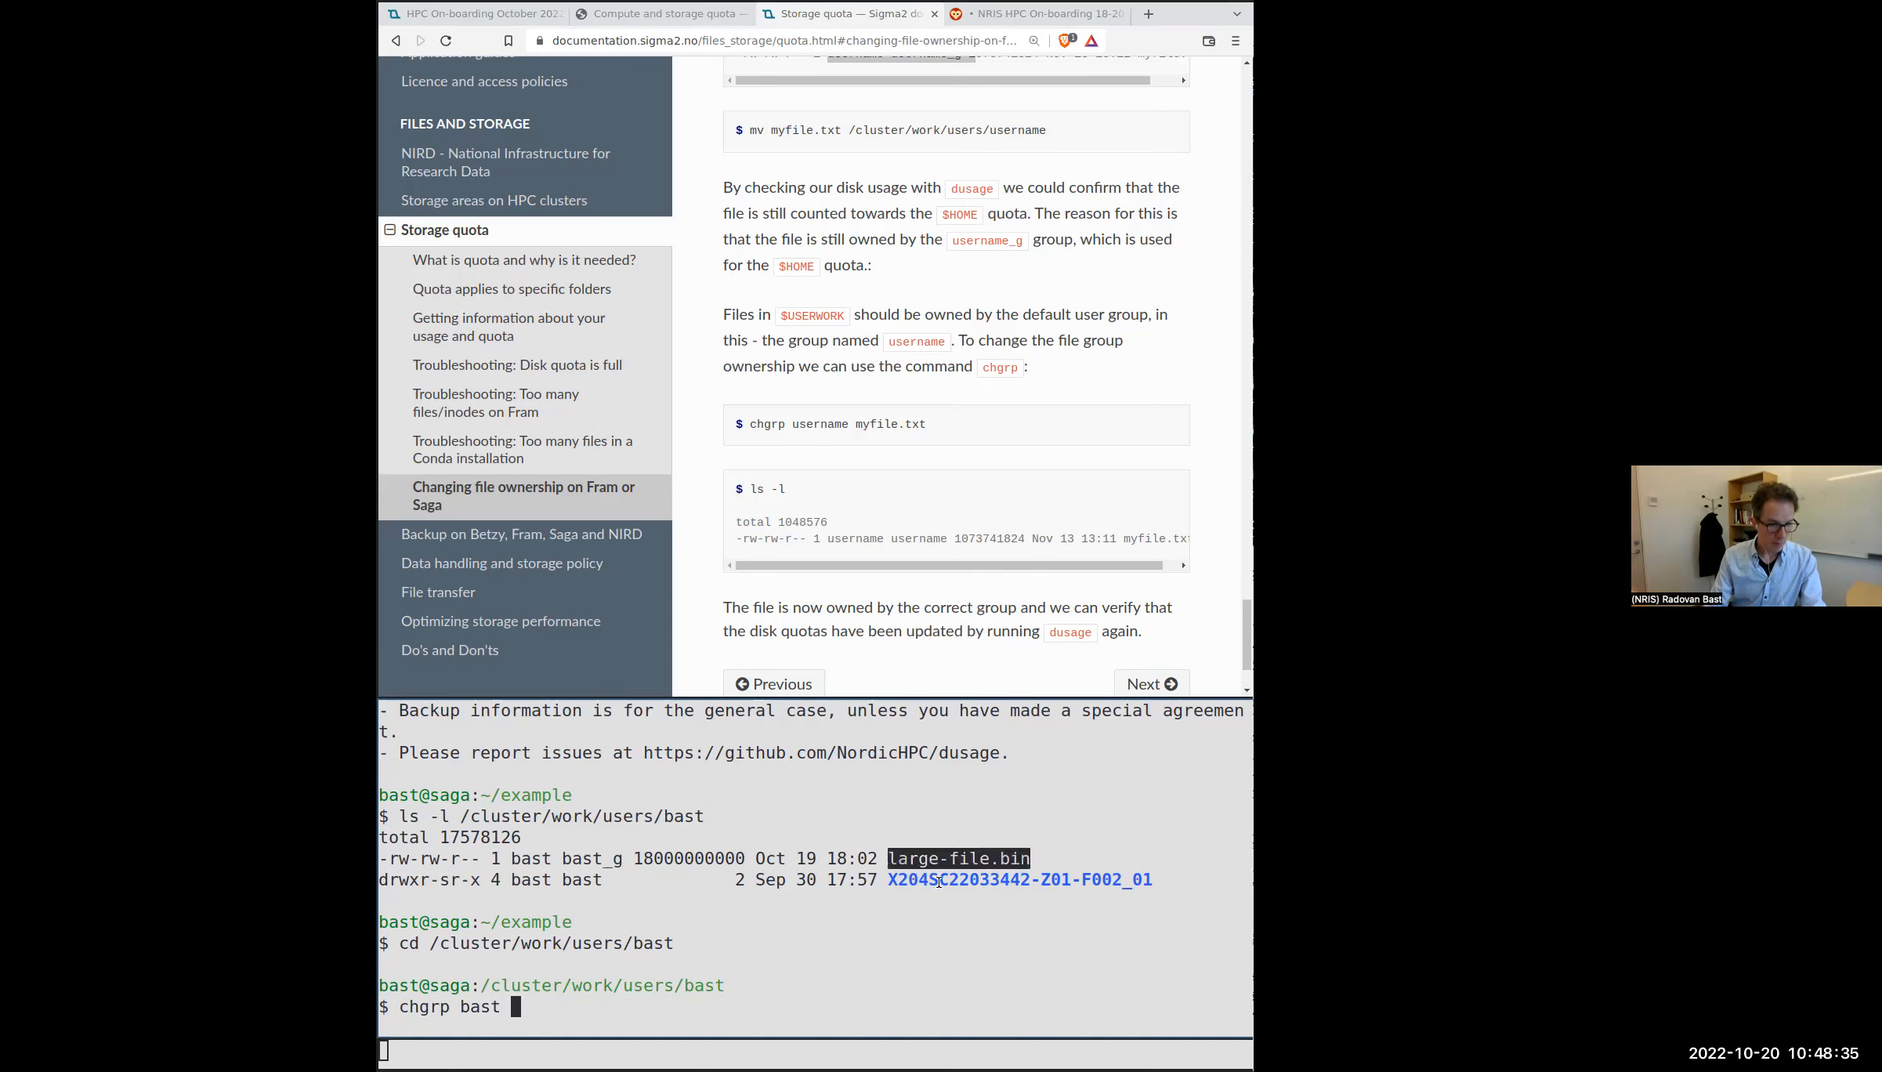
text(large-file.bin)
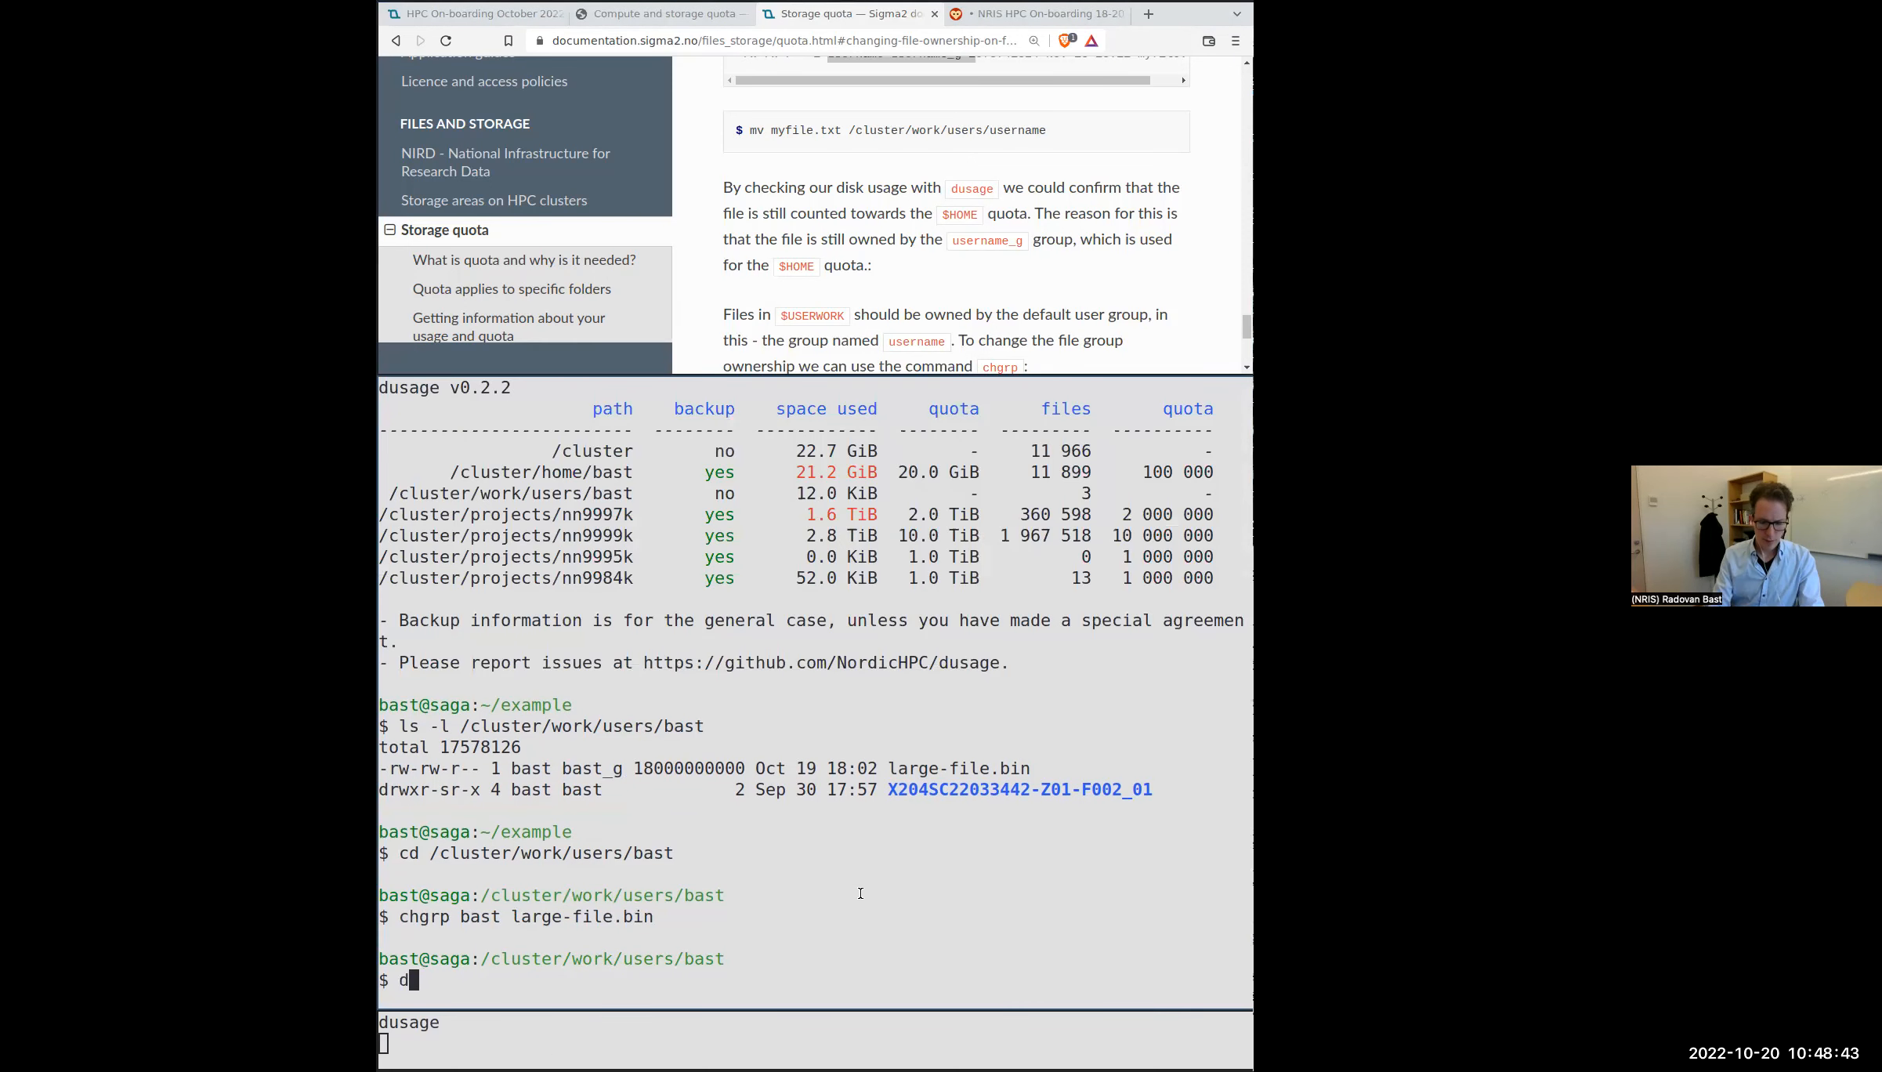
Rerun dusage and check that /cluster/home usage now shows 4.4 GiB.
text(usage)
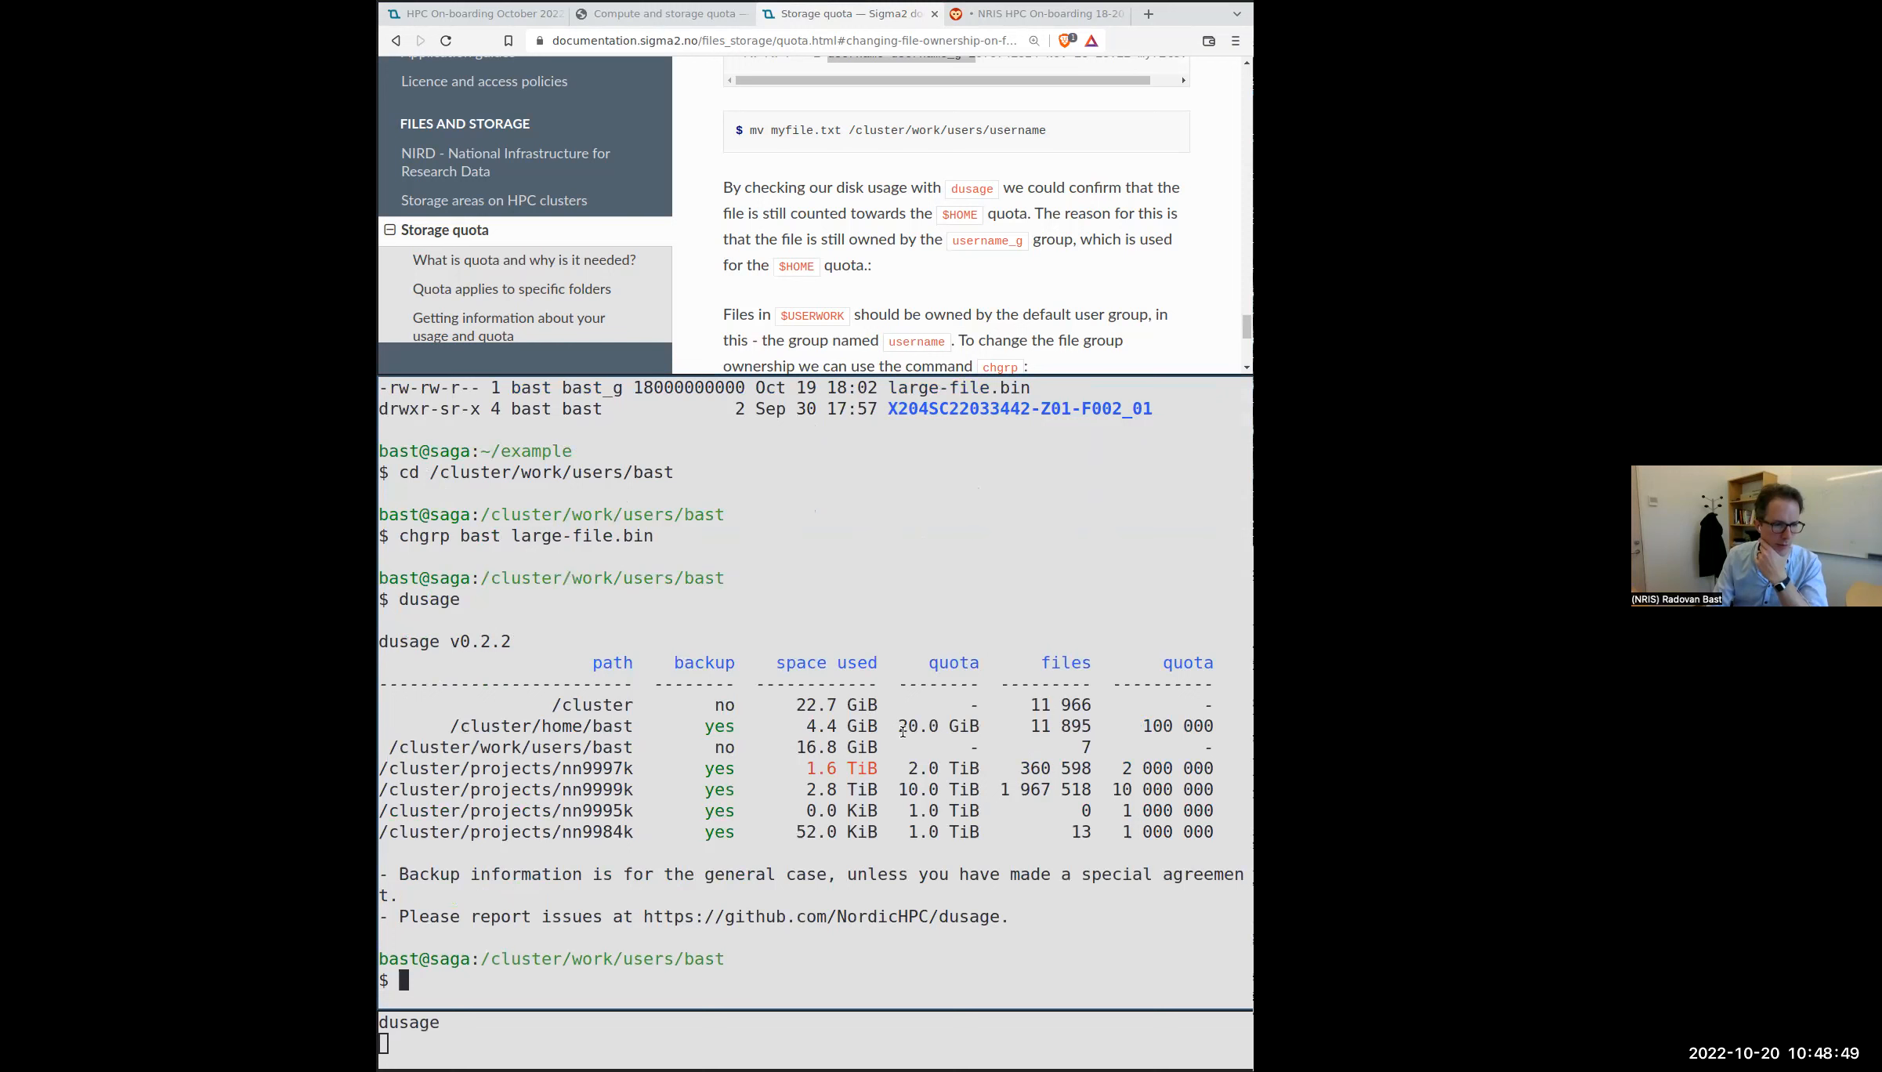
double_click(939, 726)
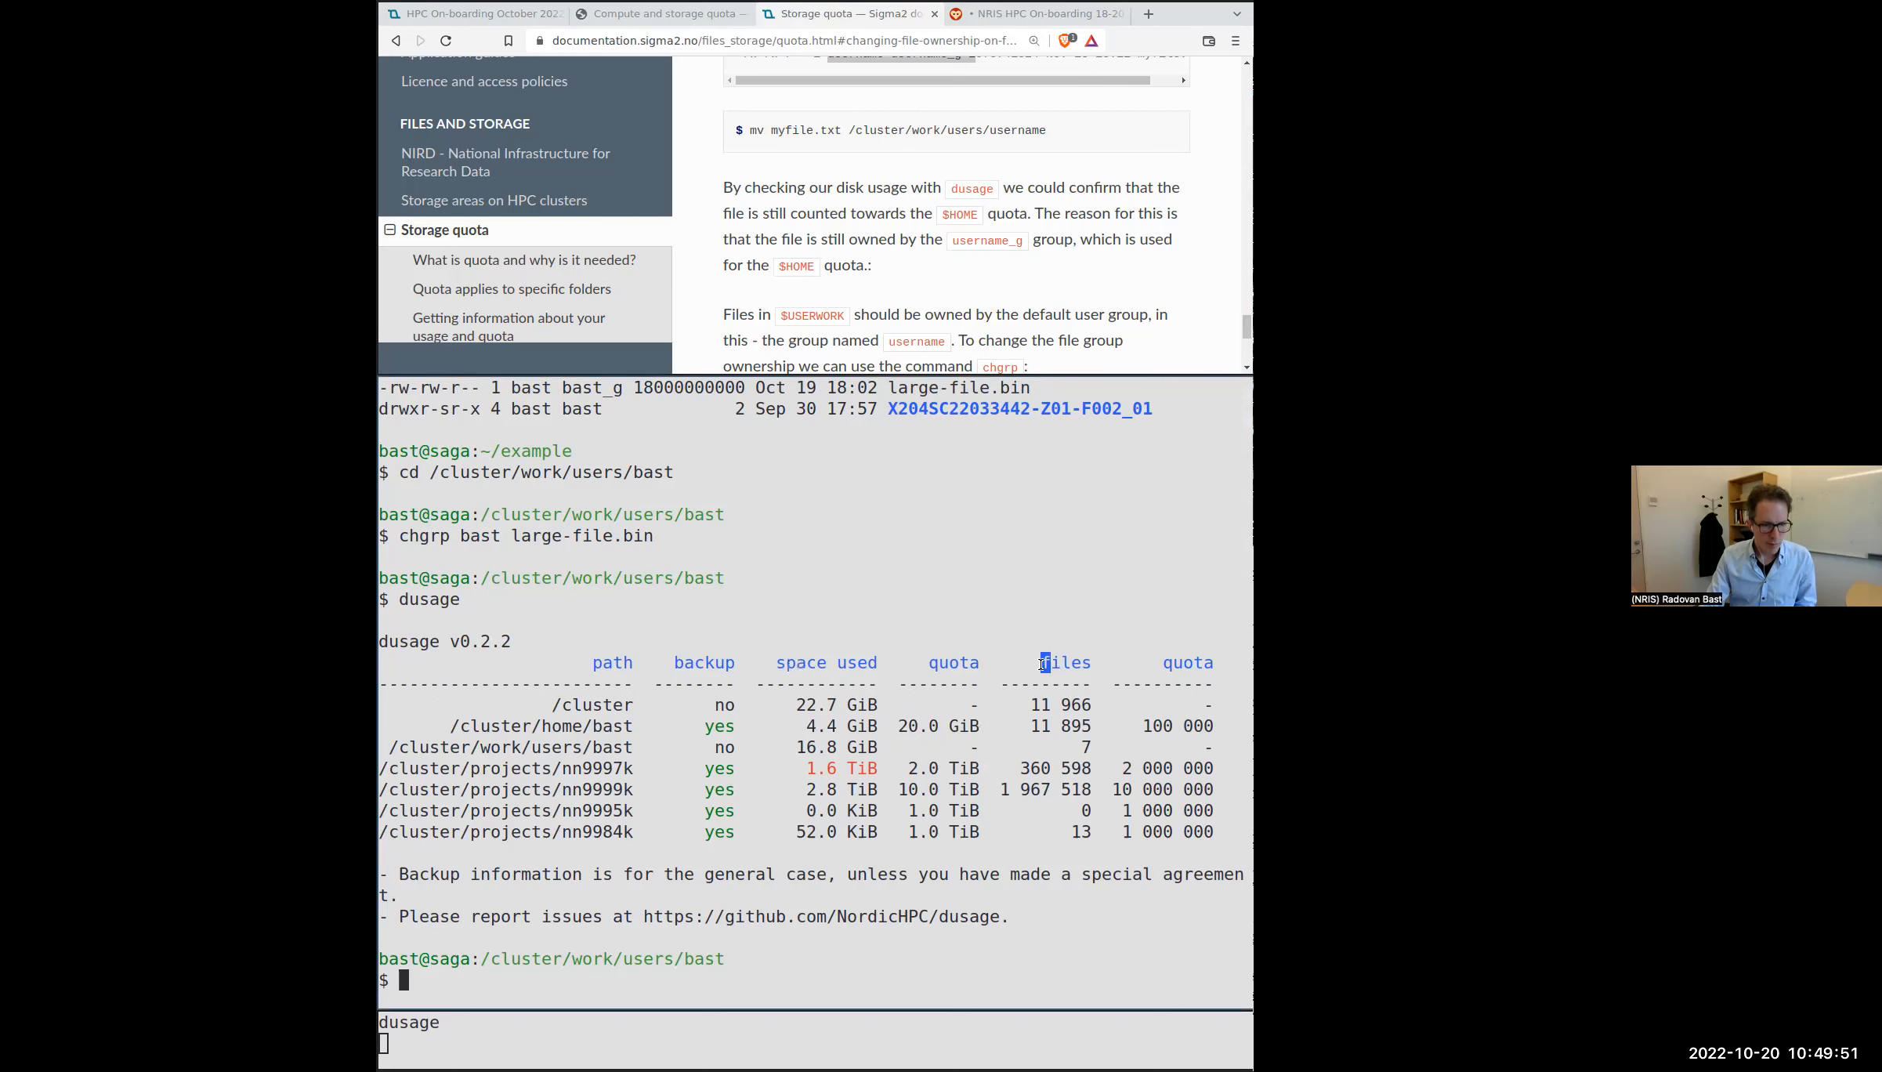
Highlight the files column in the usage table and return to the example folder.
double_click(1064, 662)
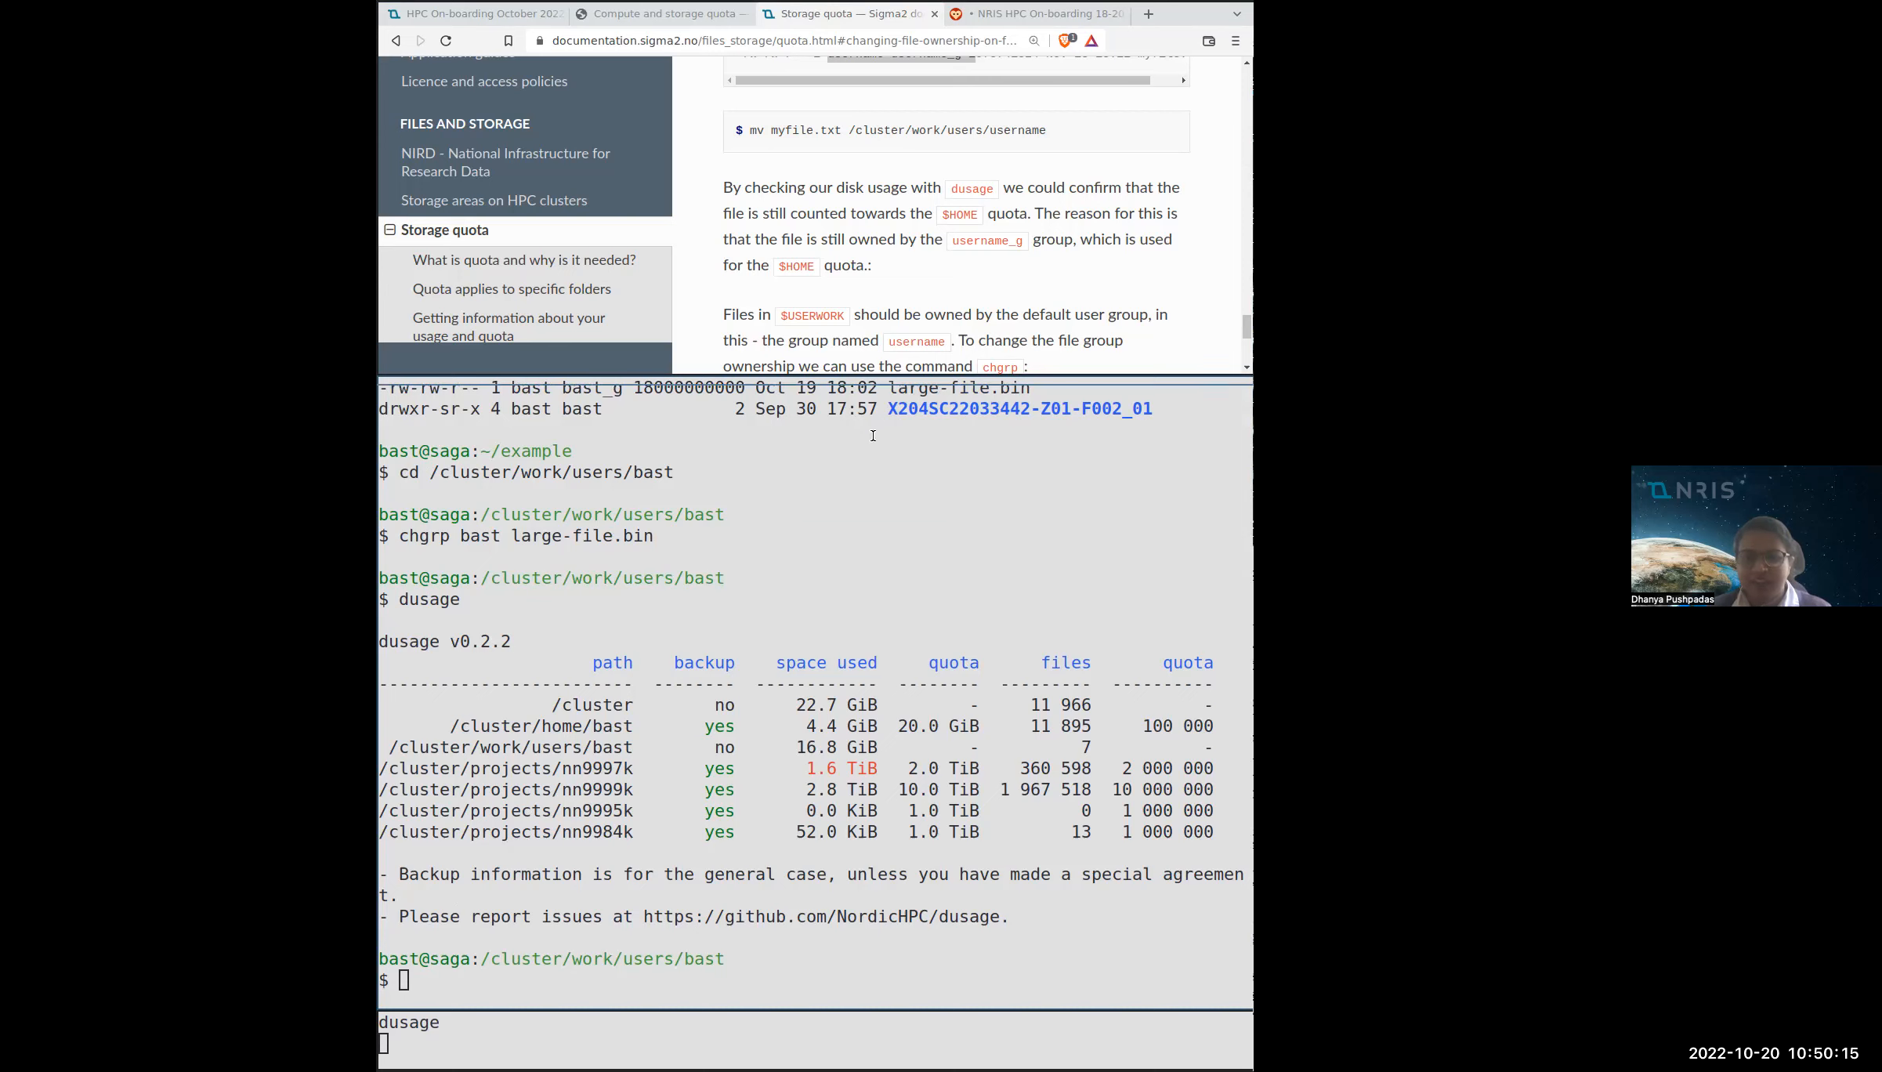
mouse_move(892, 456)
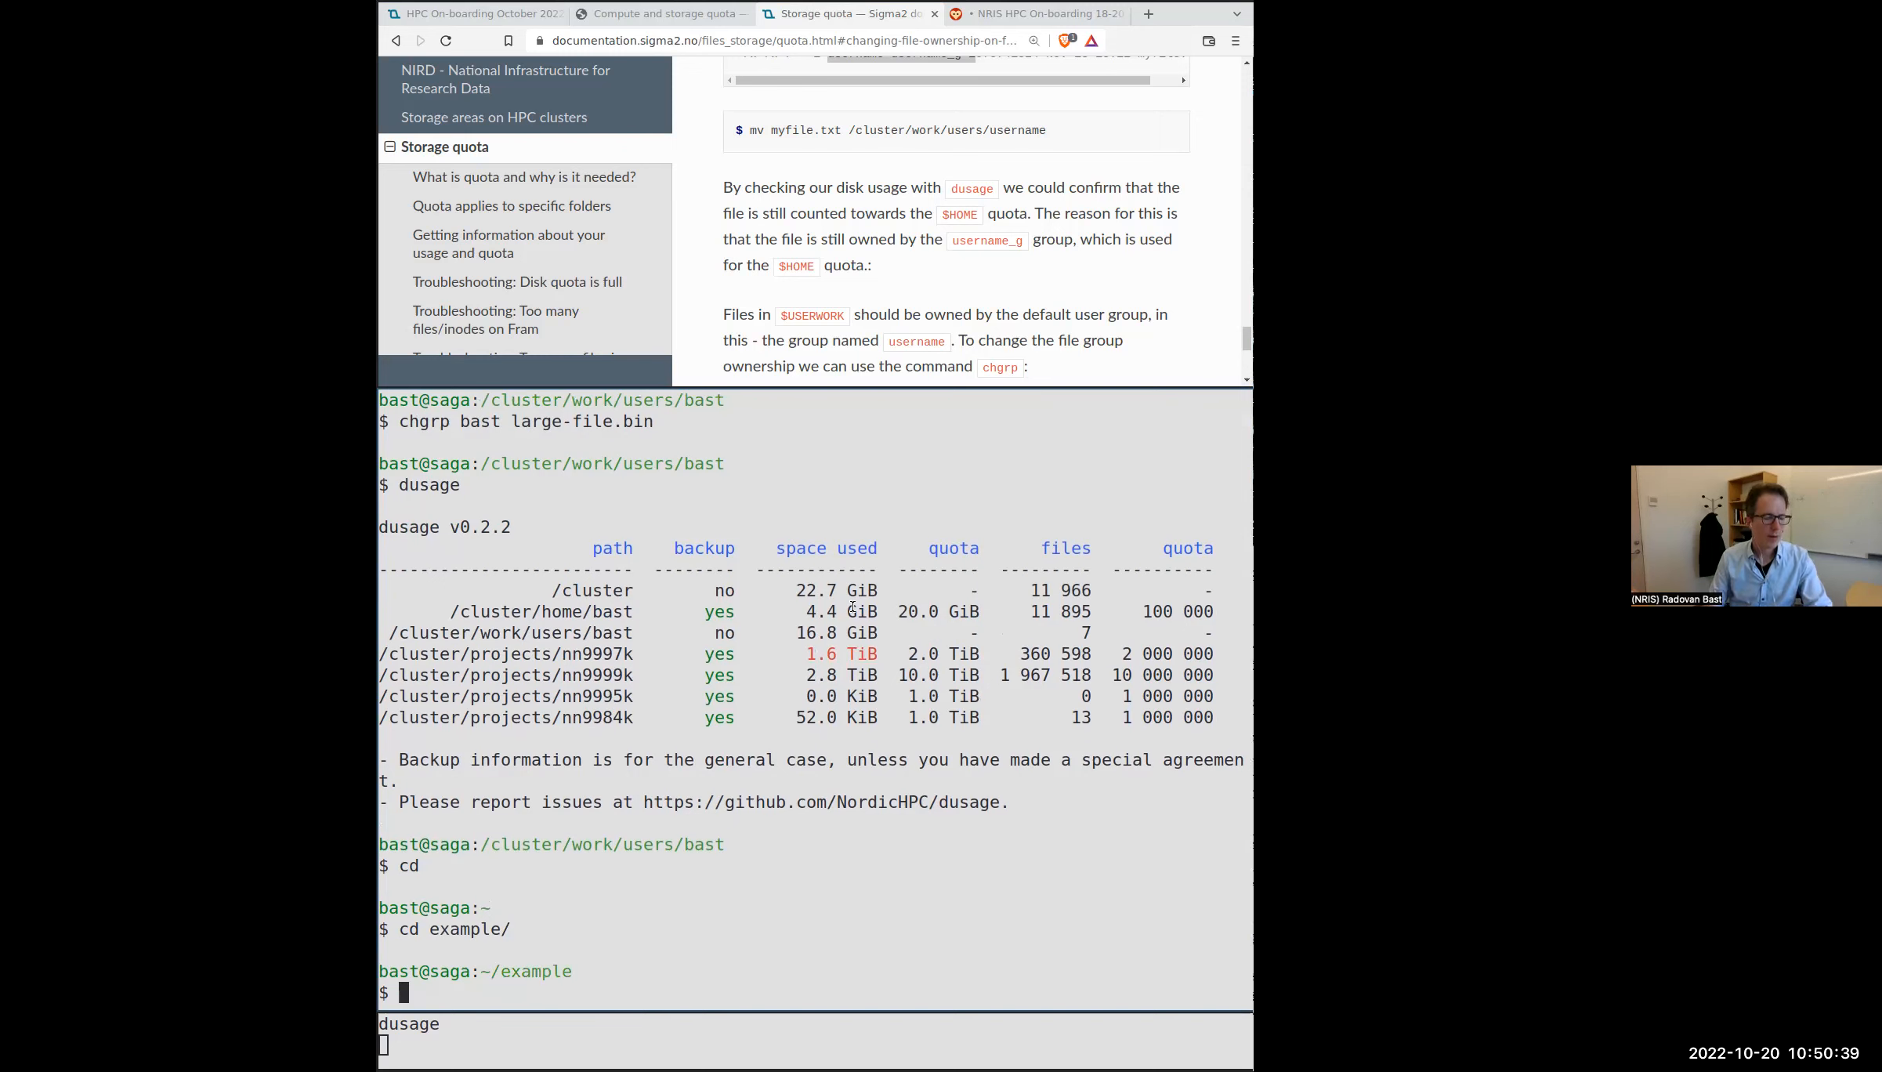
text(ls -l)
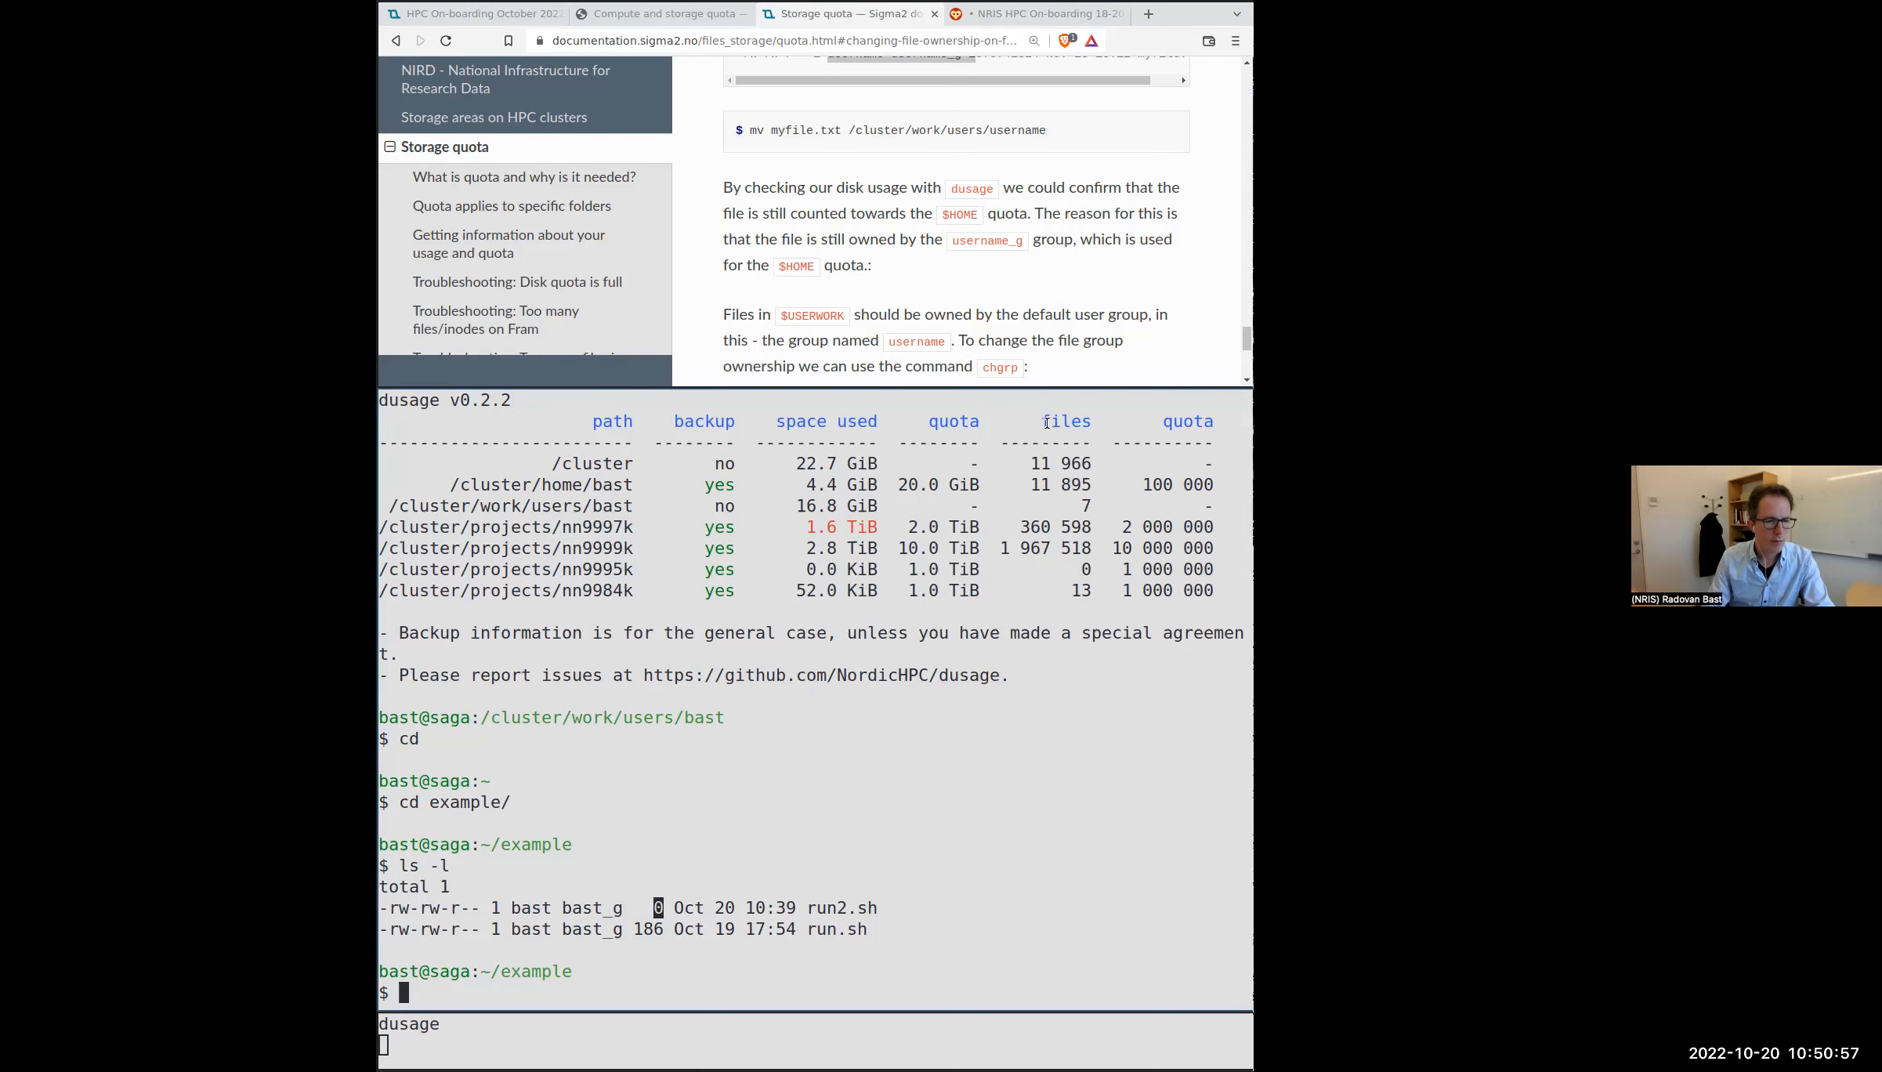
Highlight run2.sh's size in the listing and go to the docs section on too many files on Fram.
double_click(1064, 422)
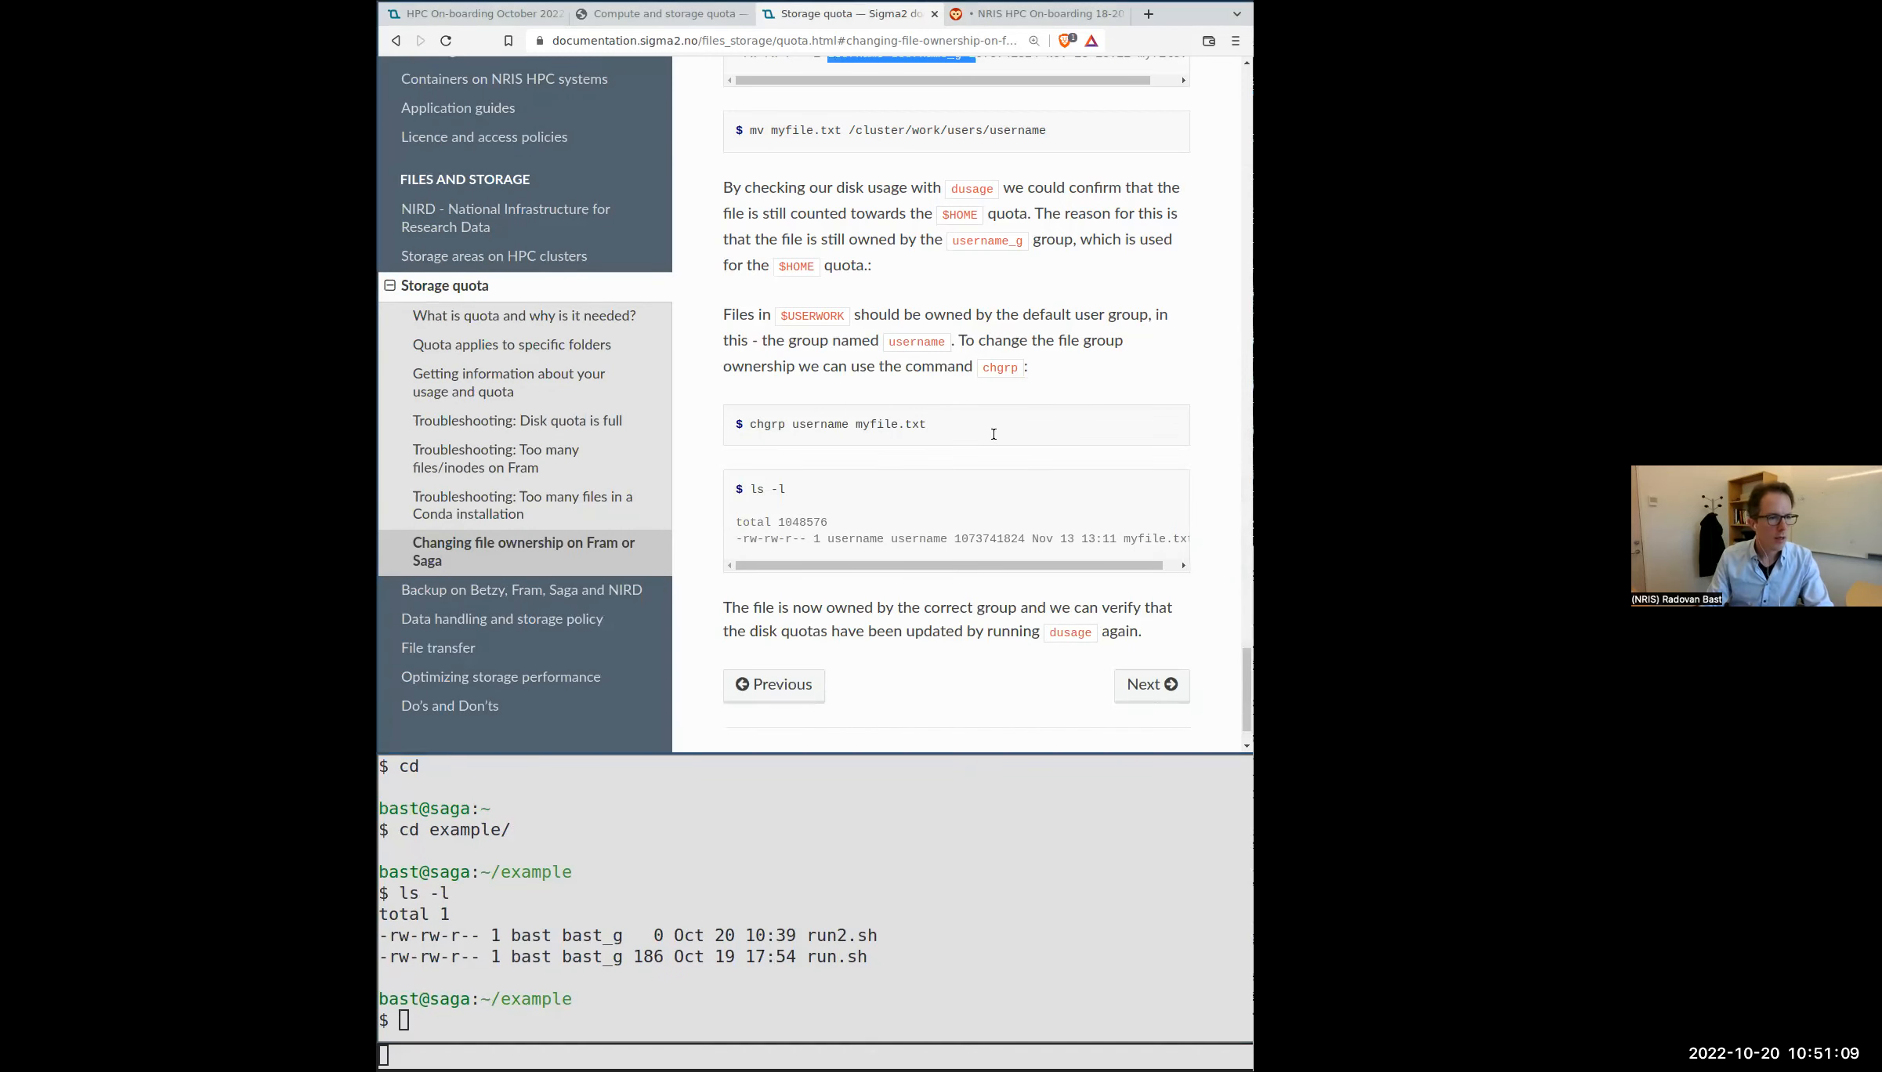
mouse_move(516, 457)
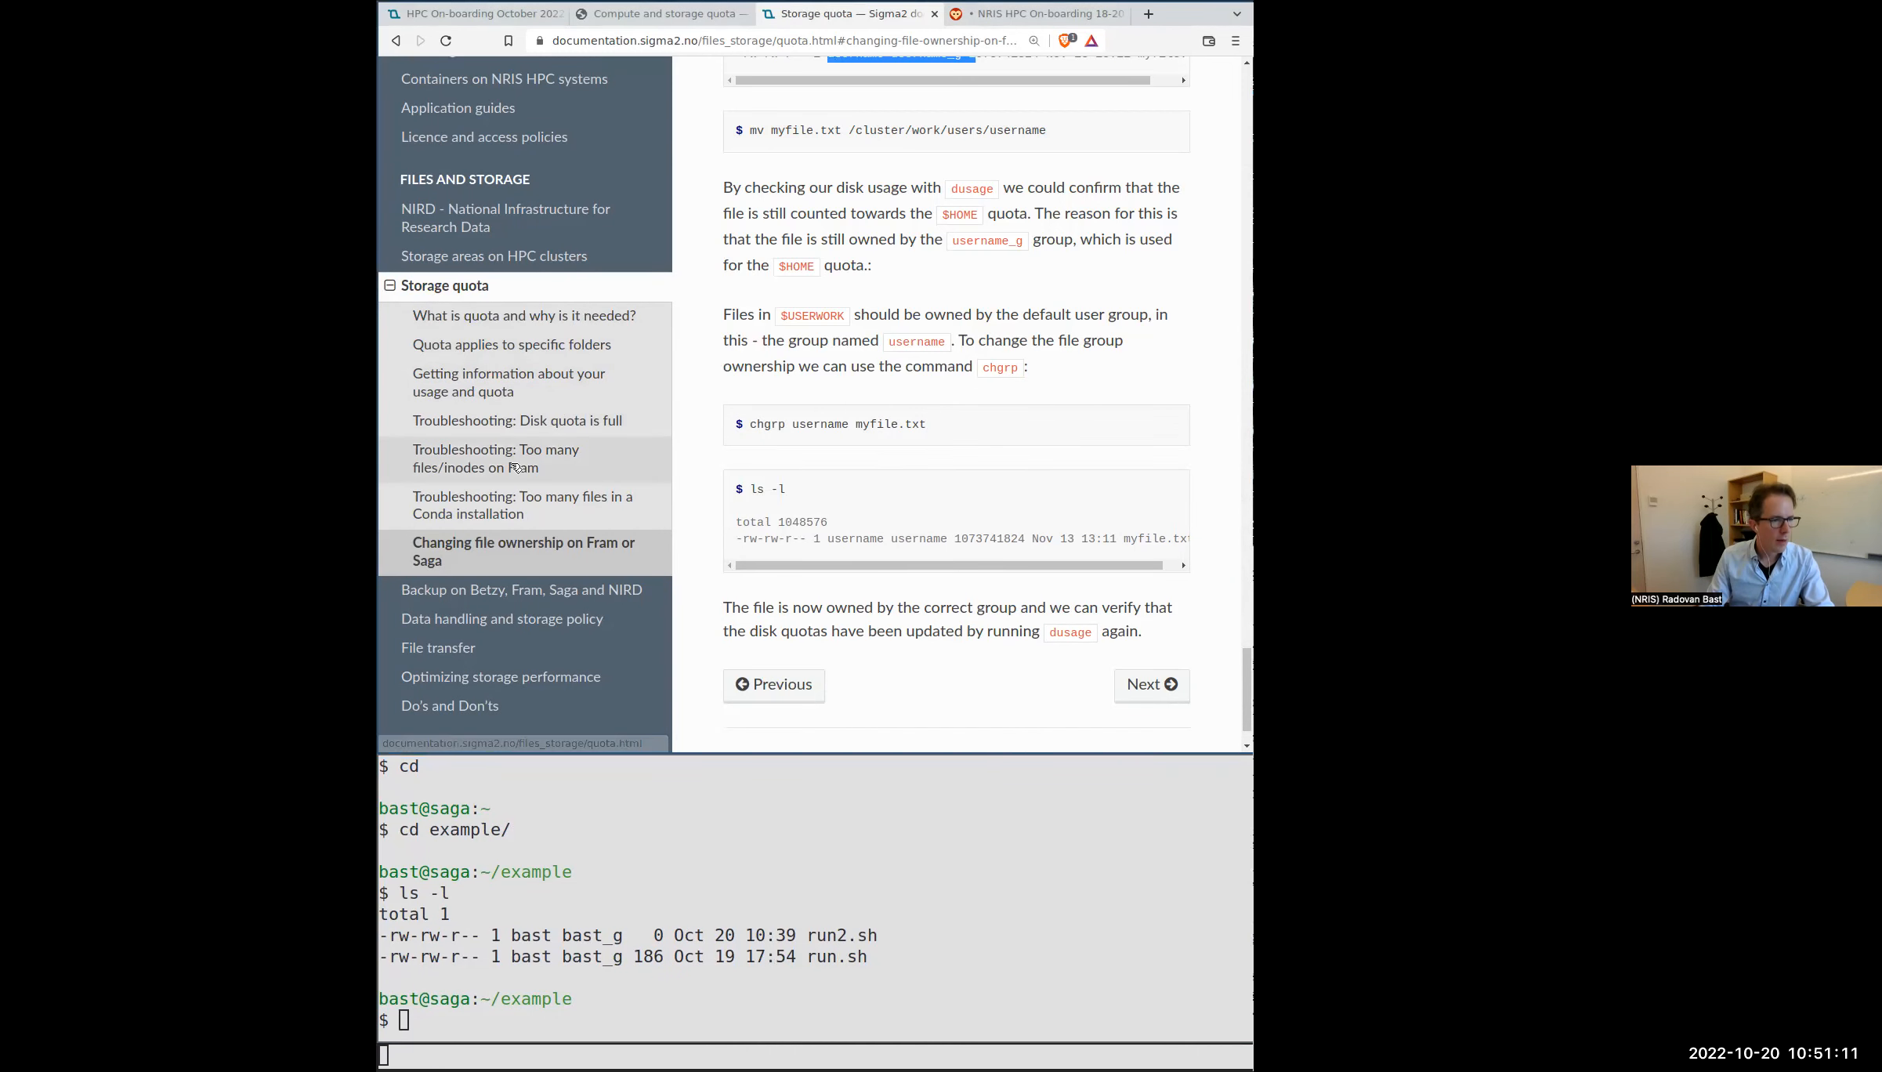
click(496, 458)
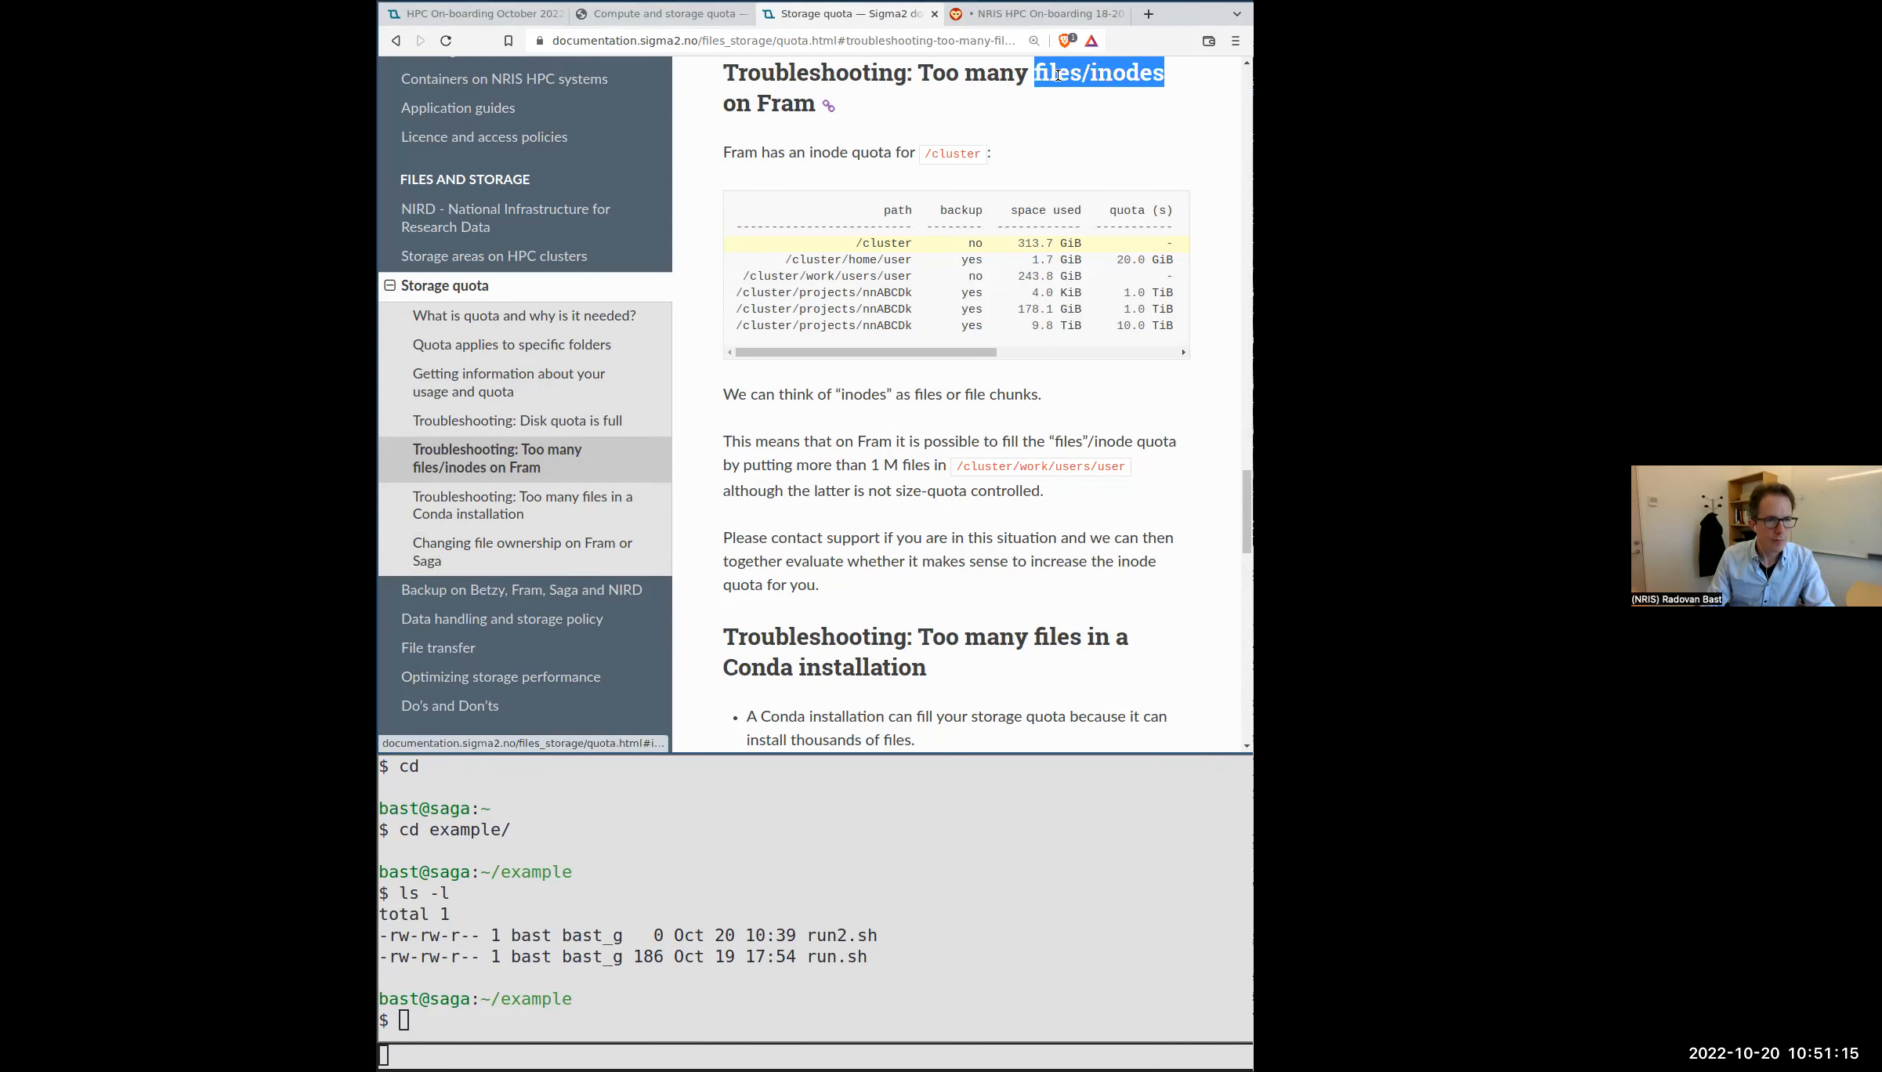
Read the files quota columns of the Fram inode troubleshooting table, then start a new browser tab.
drag(948, 351, 1032, 351)
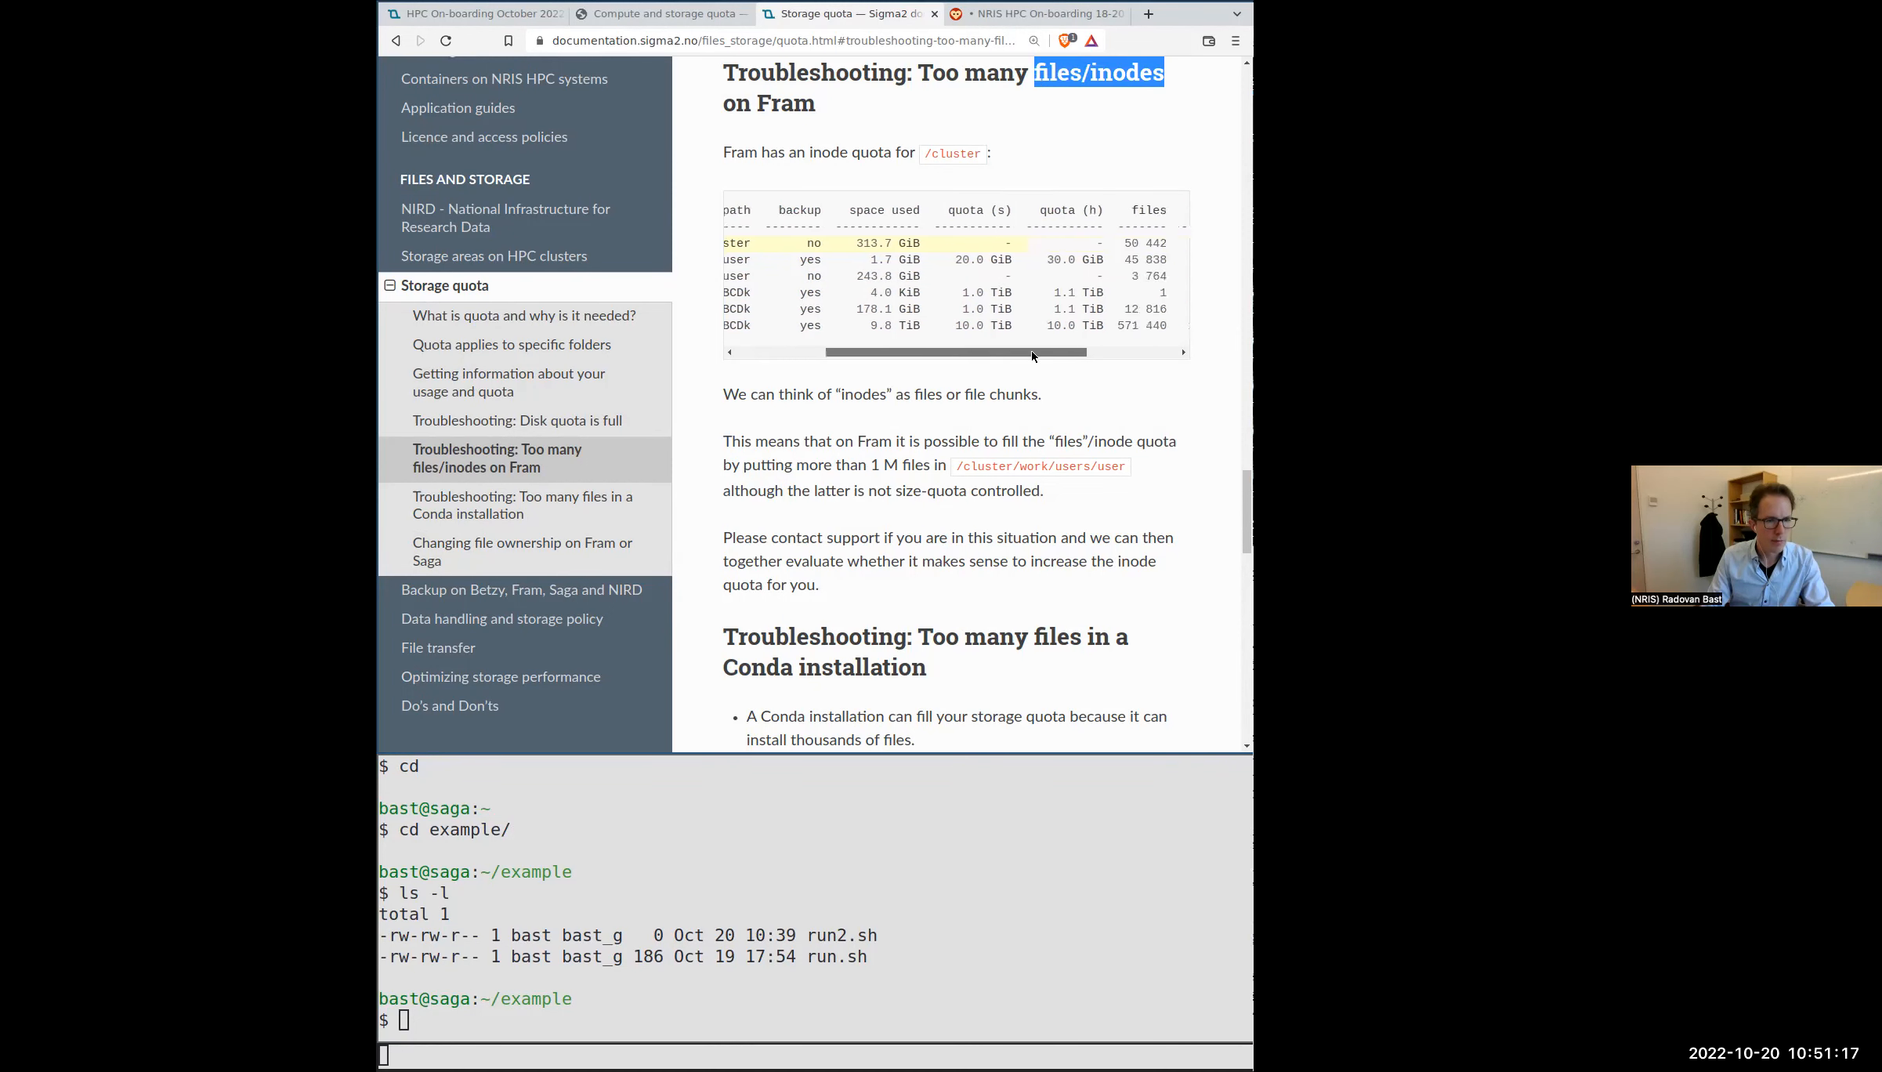
scroll(right, 3)
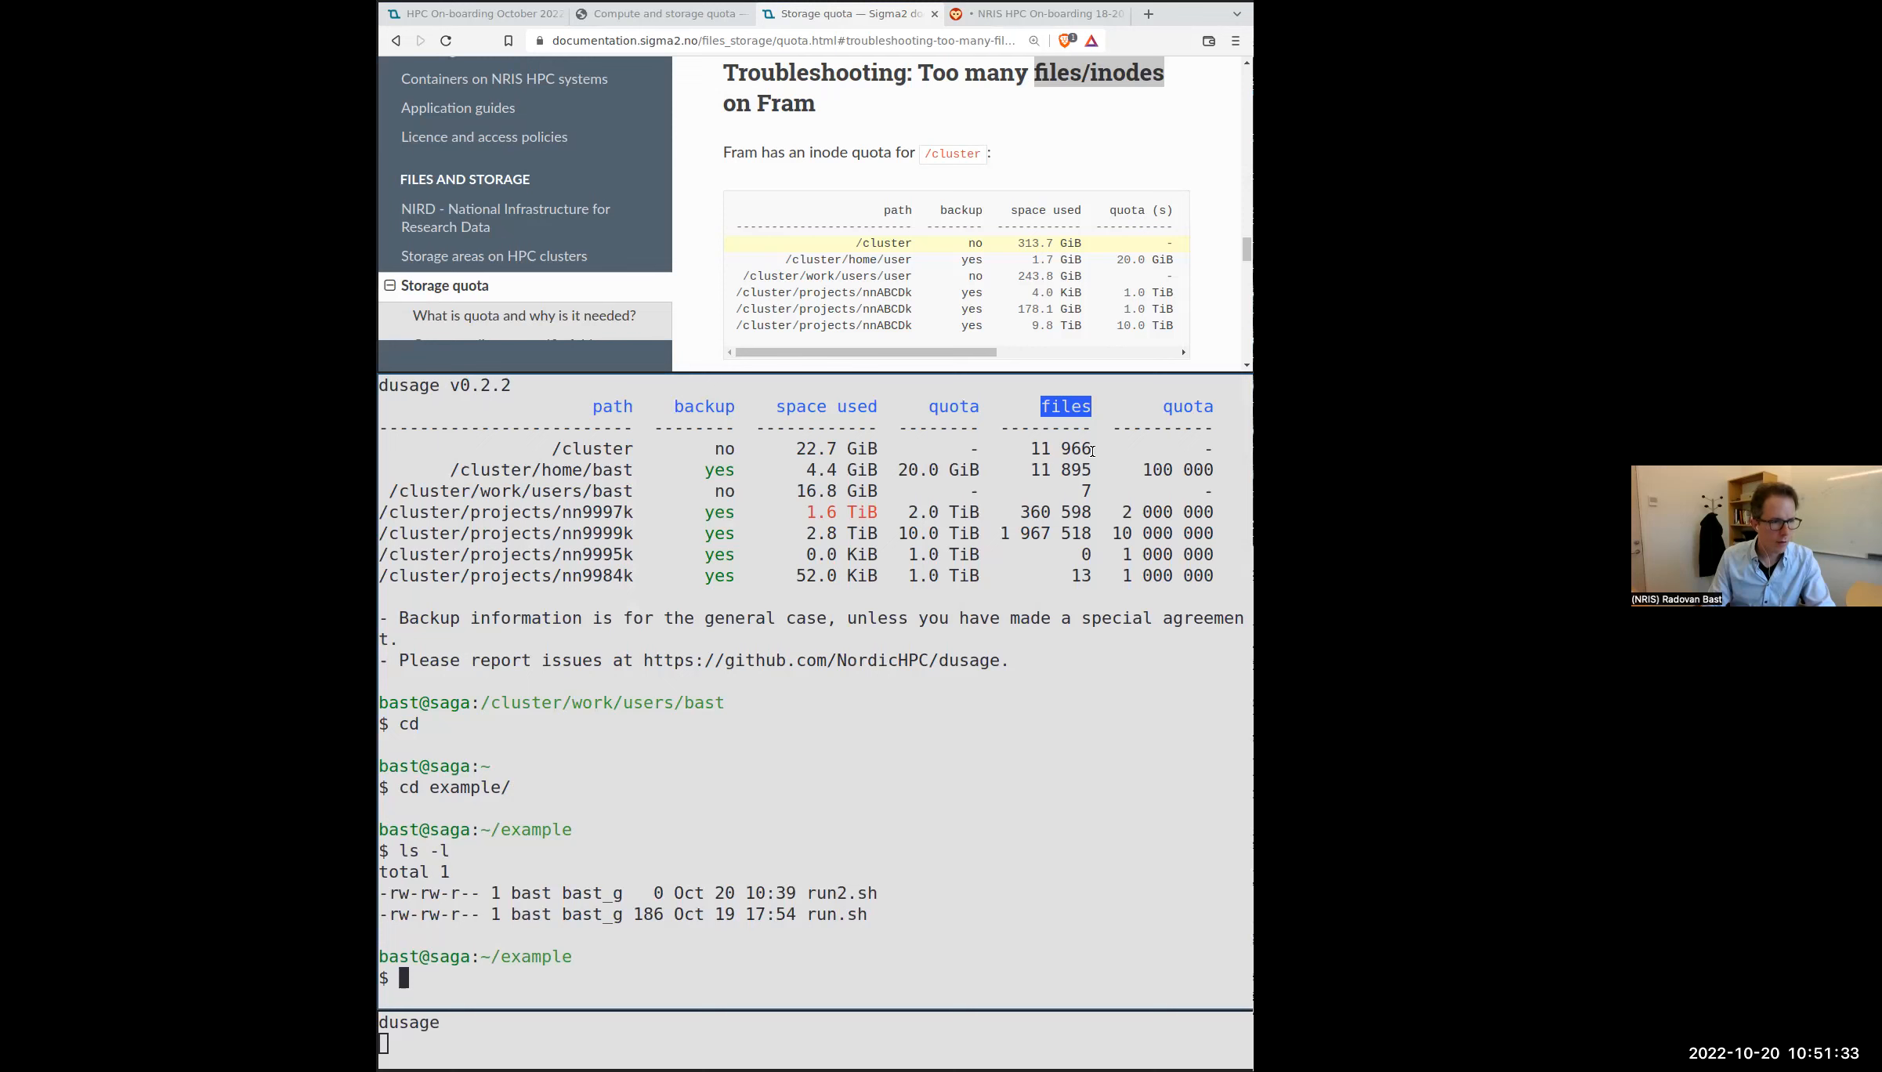
mouse_move(1141, 468)
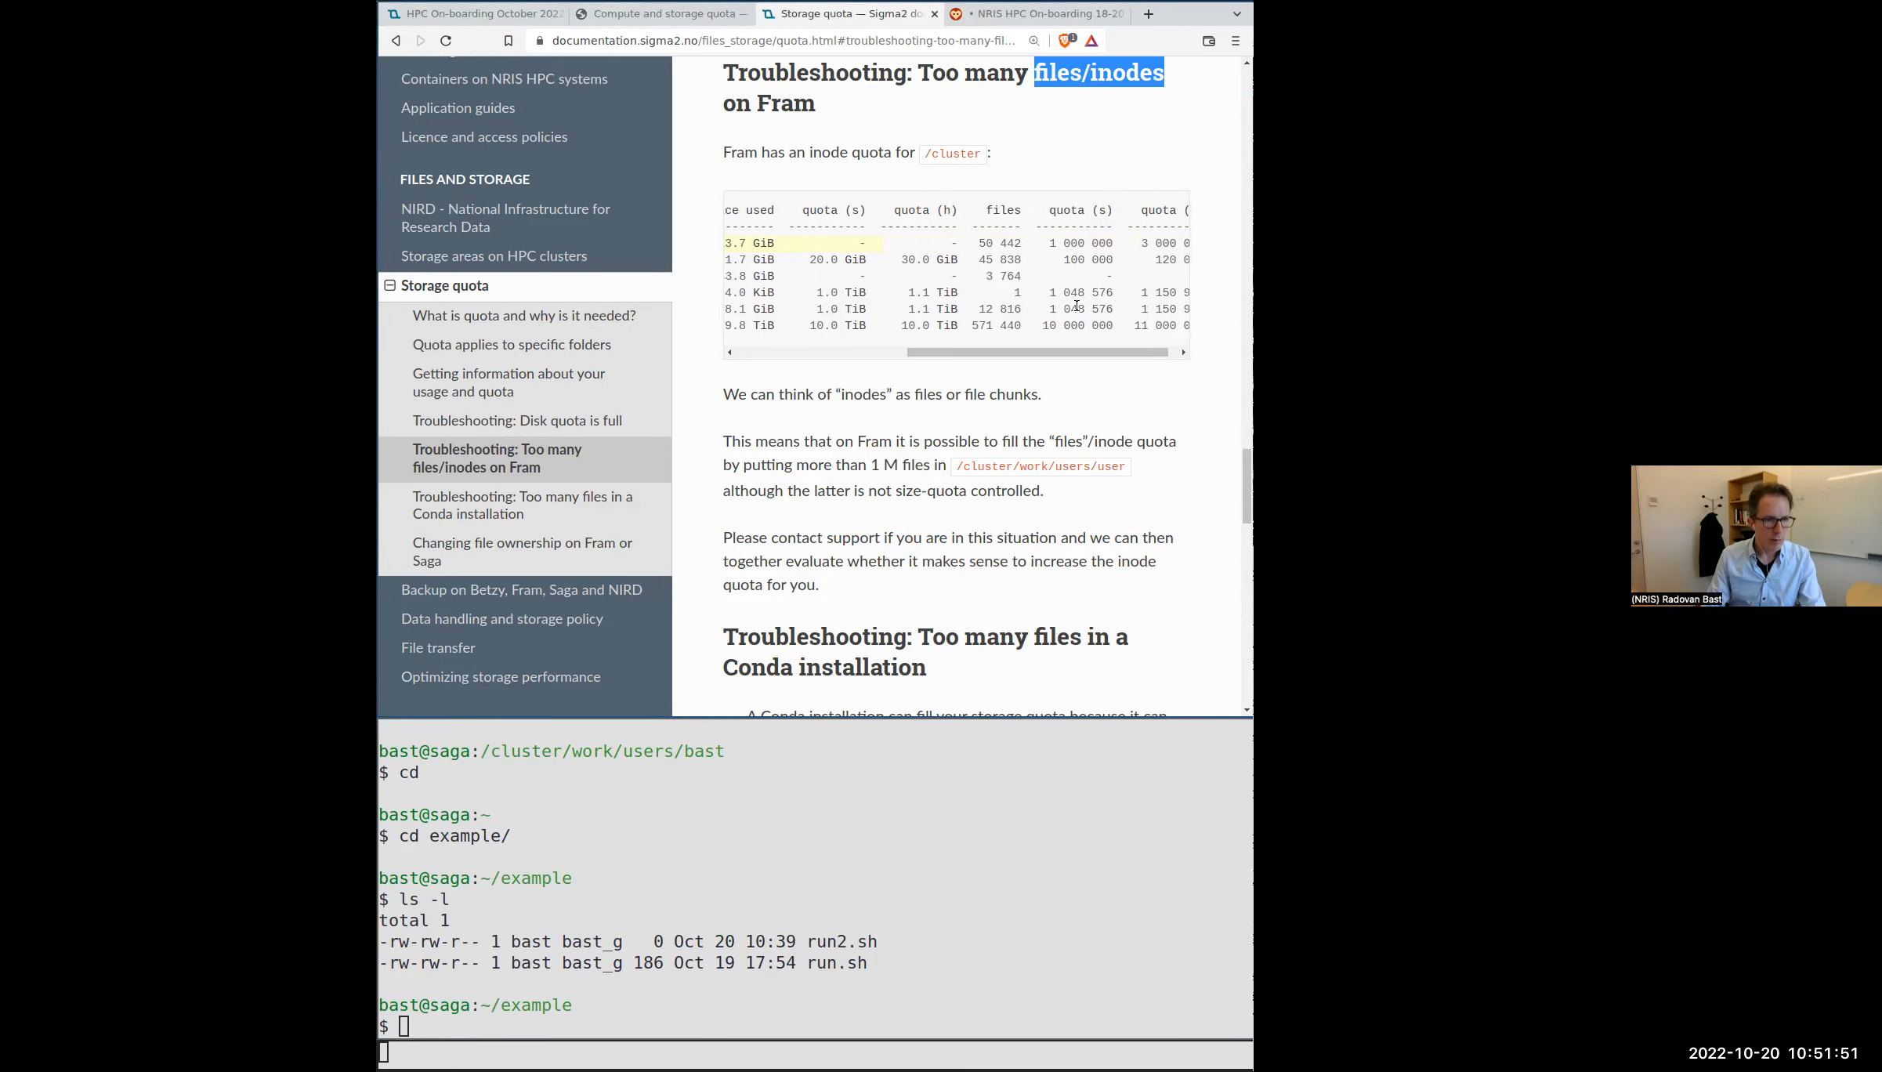
double_click(1001, 208)
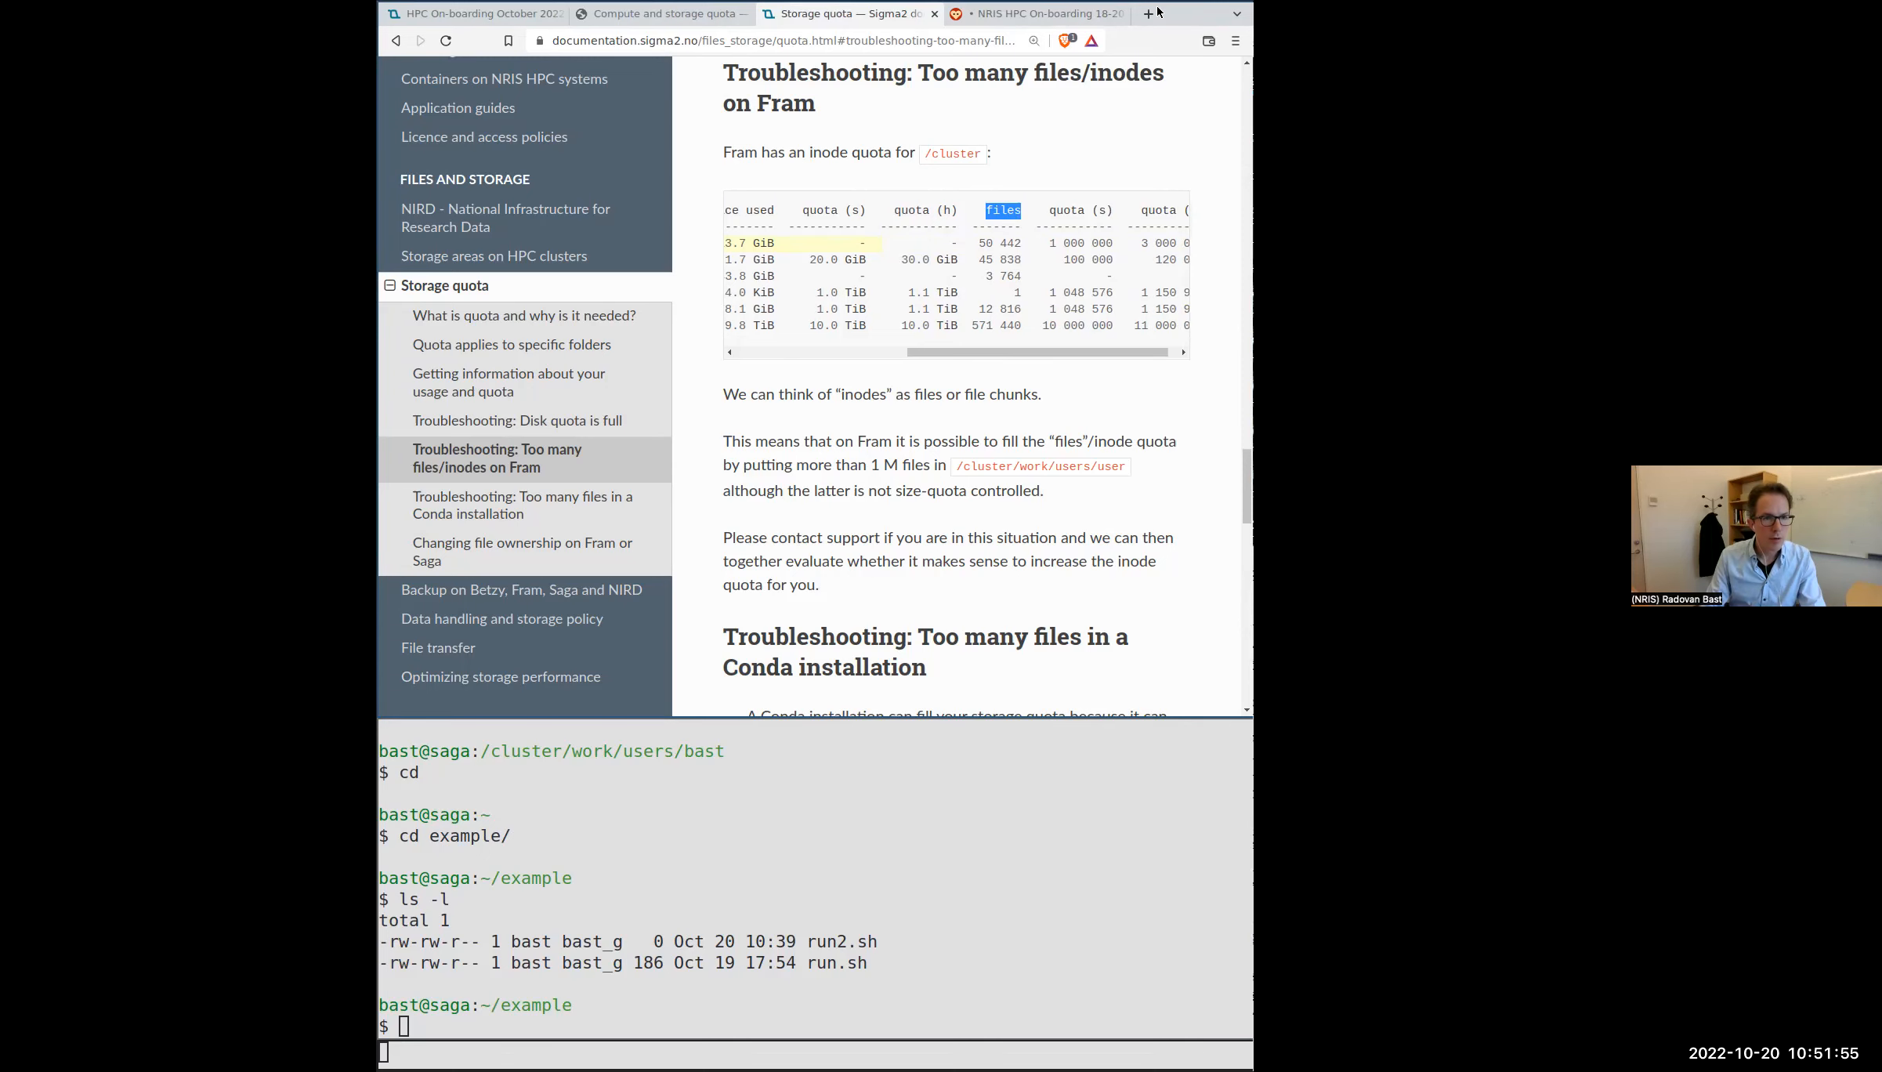
click(1177, 12)
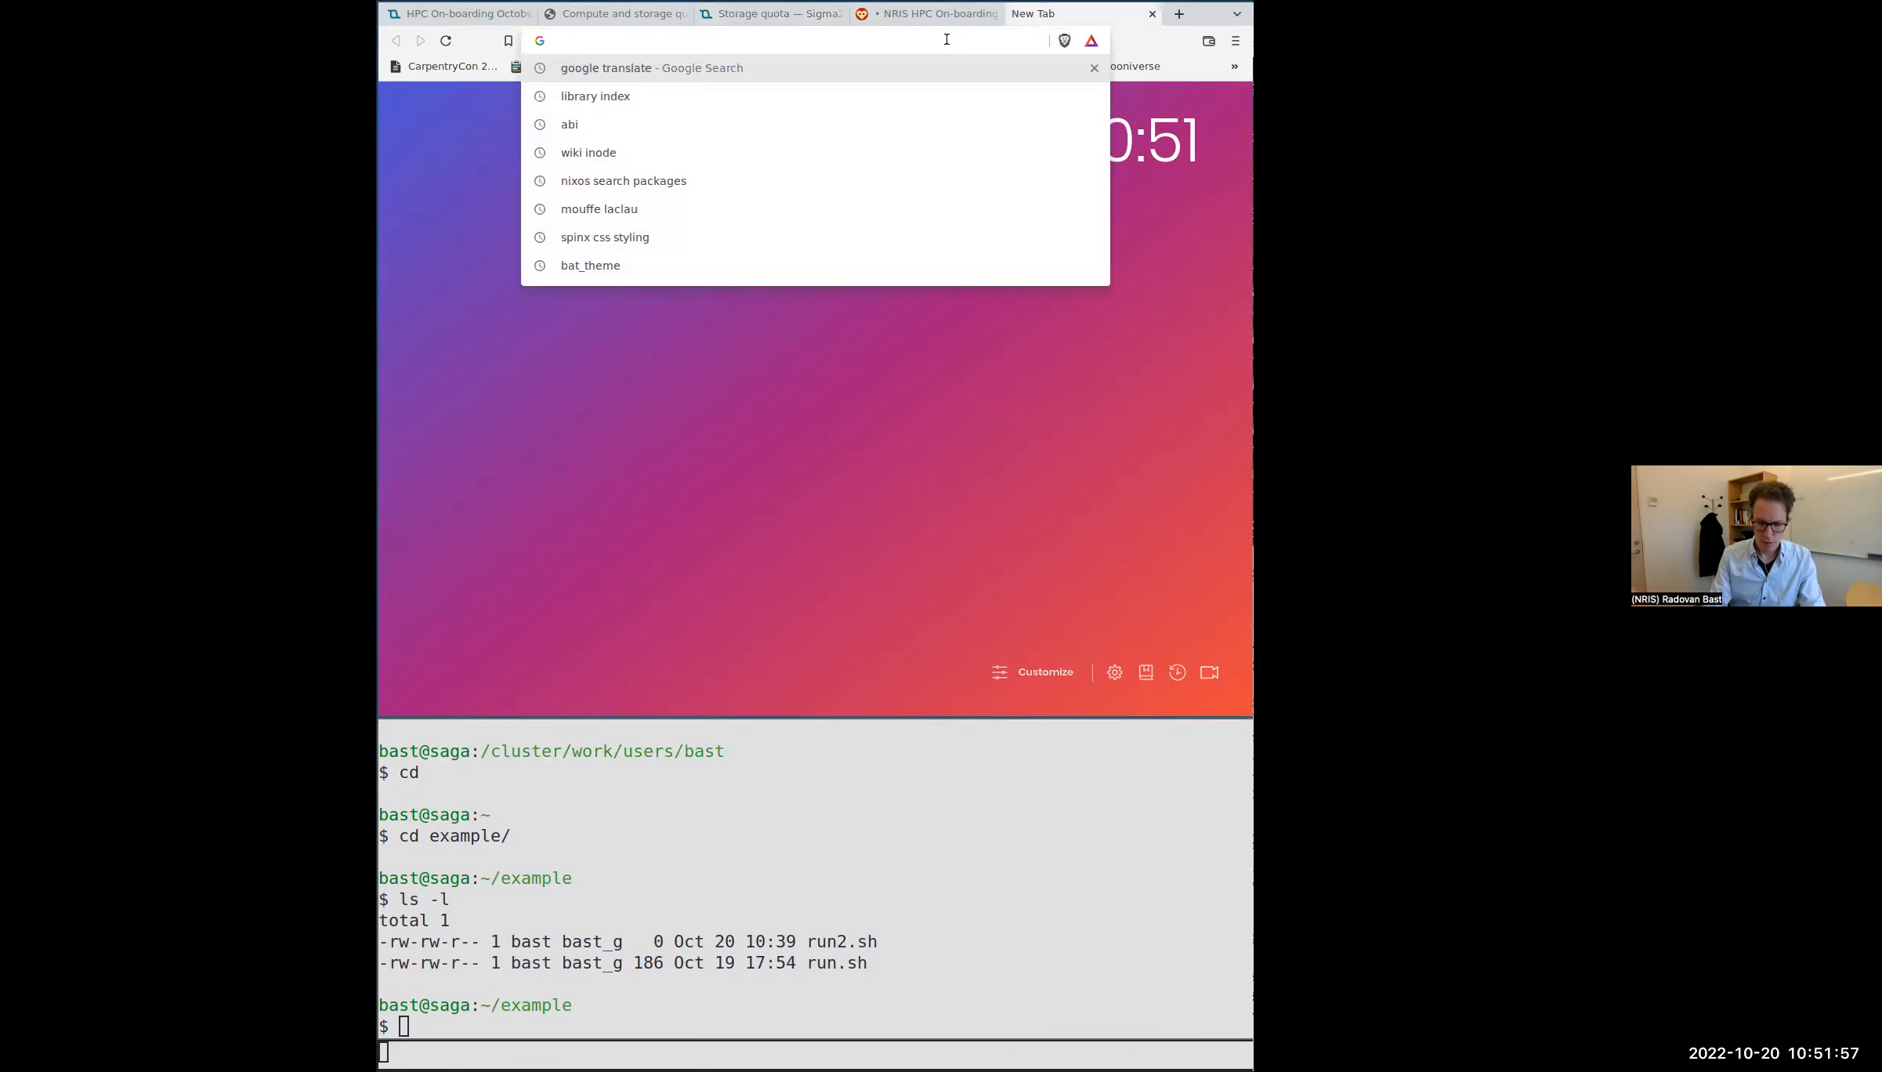
Search 'library index', view the Yale card catalog photo full size, then the Manchester one.
text(library)
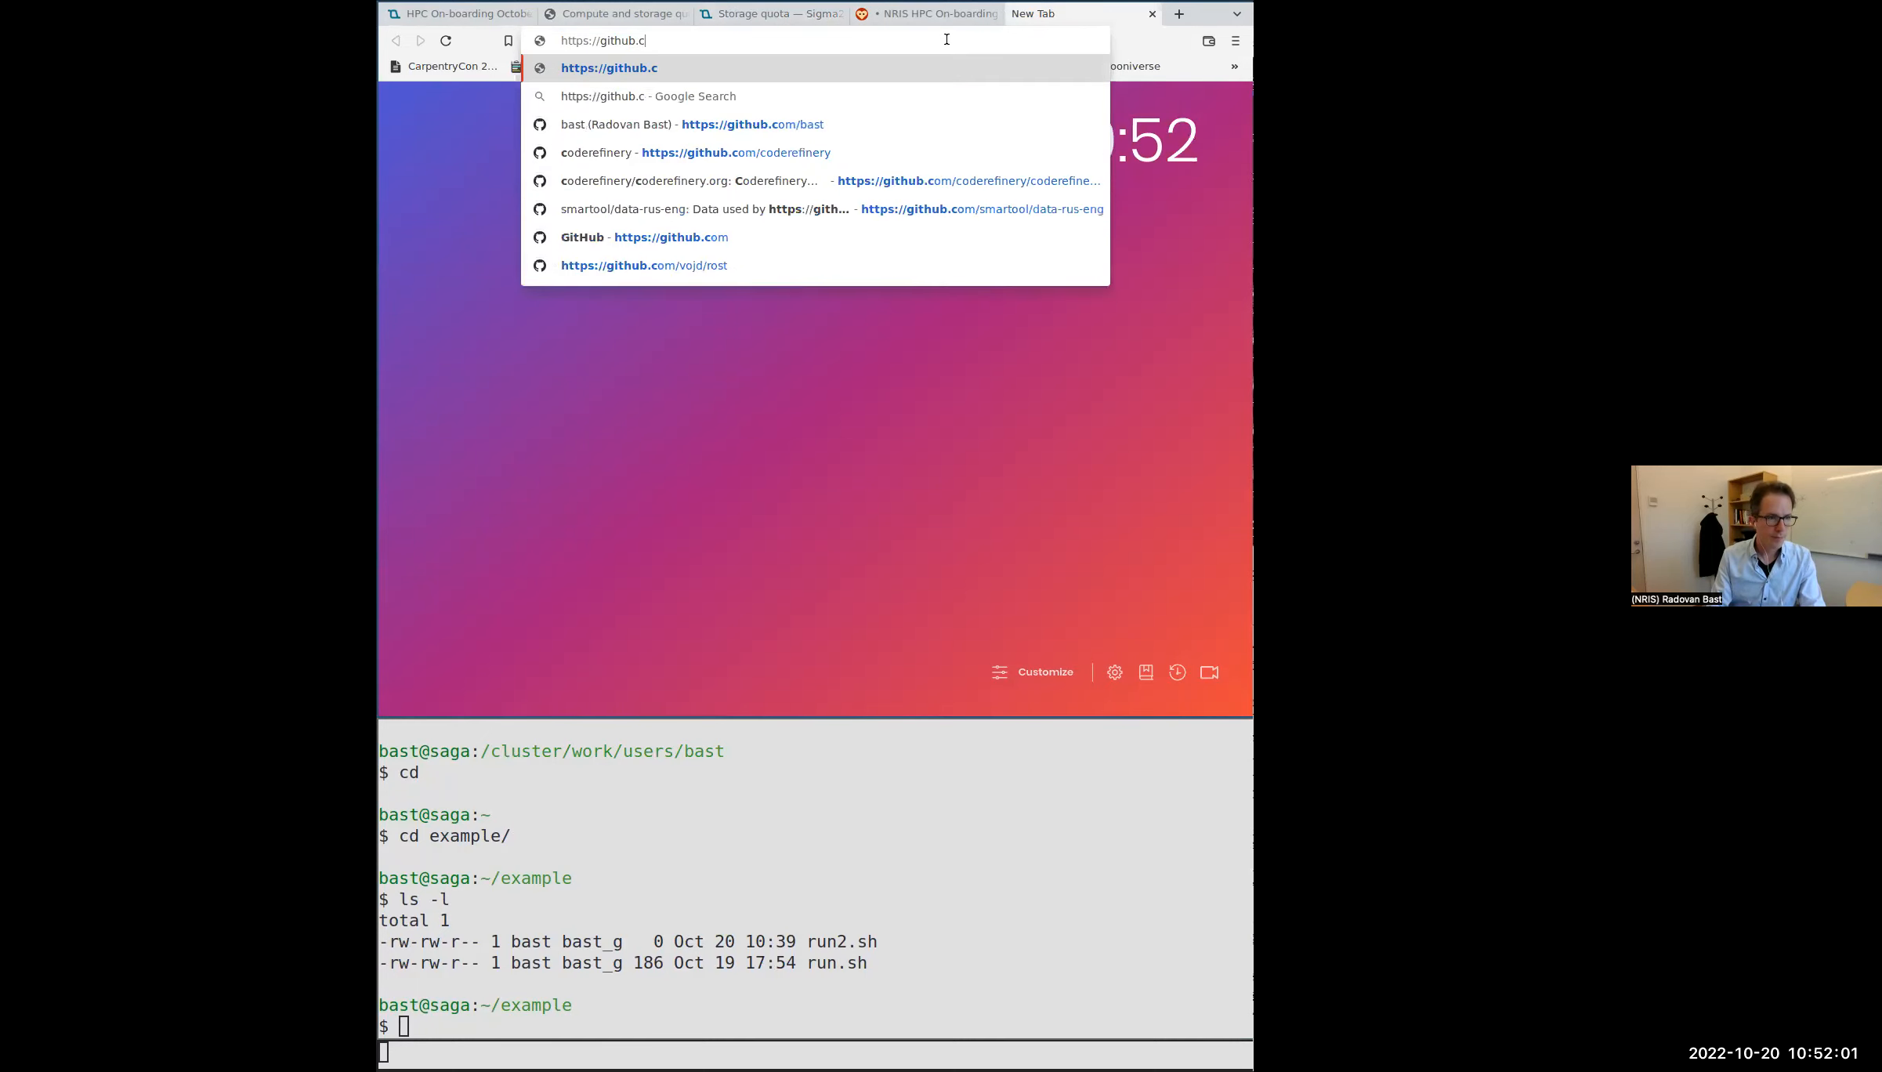
text(library index)
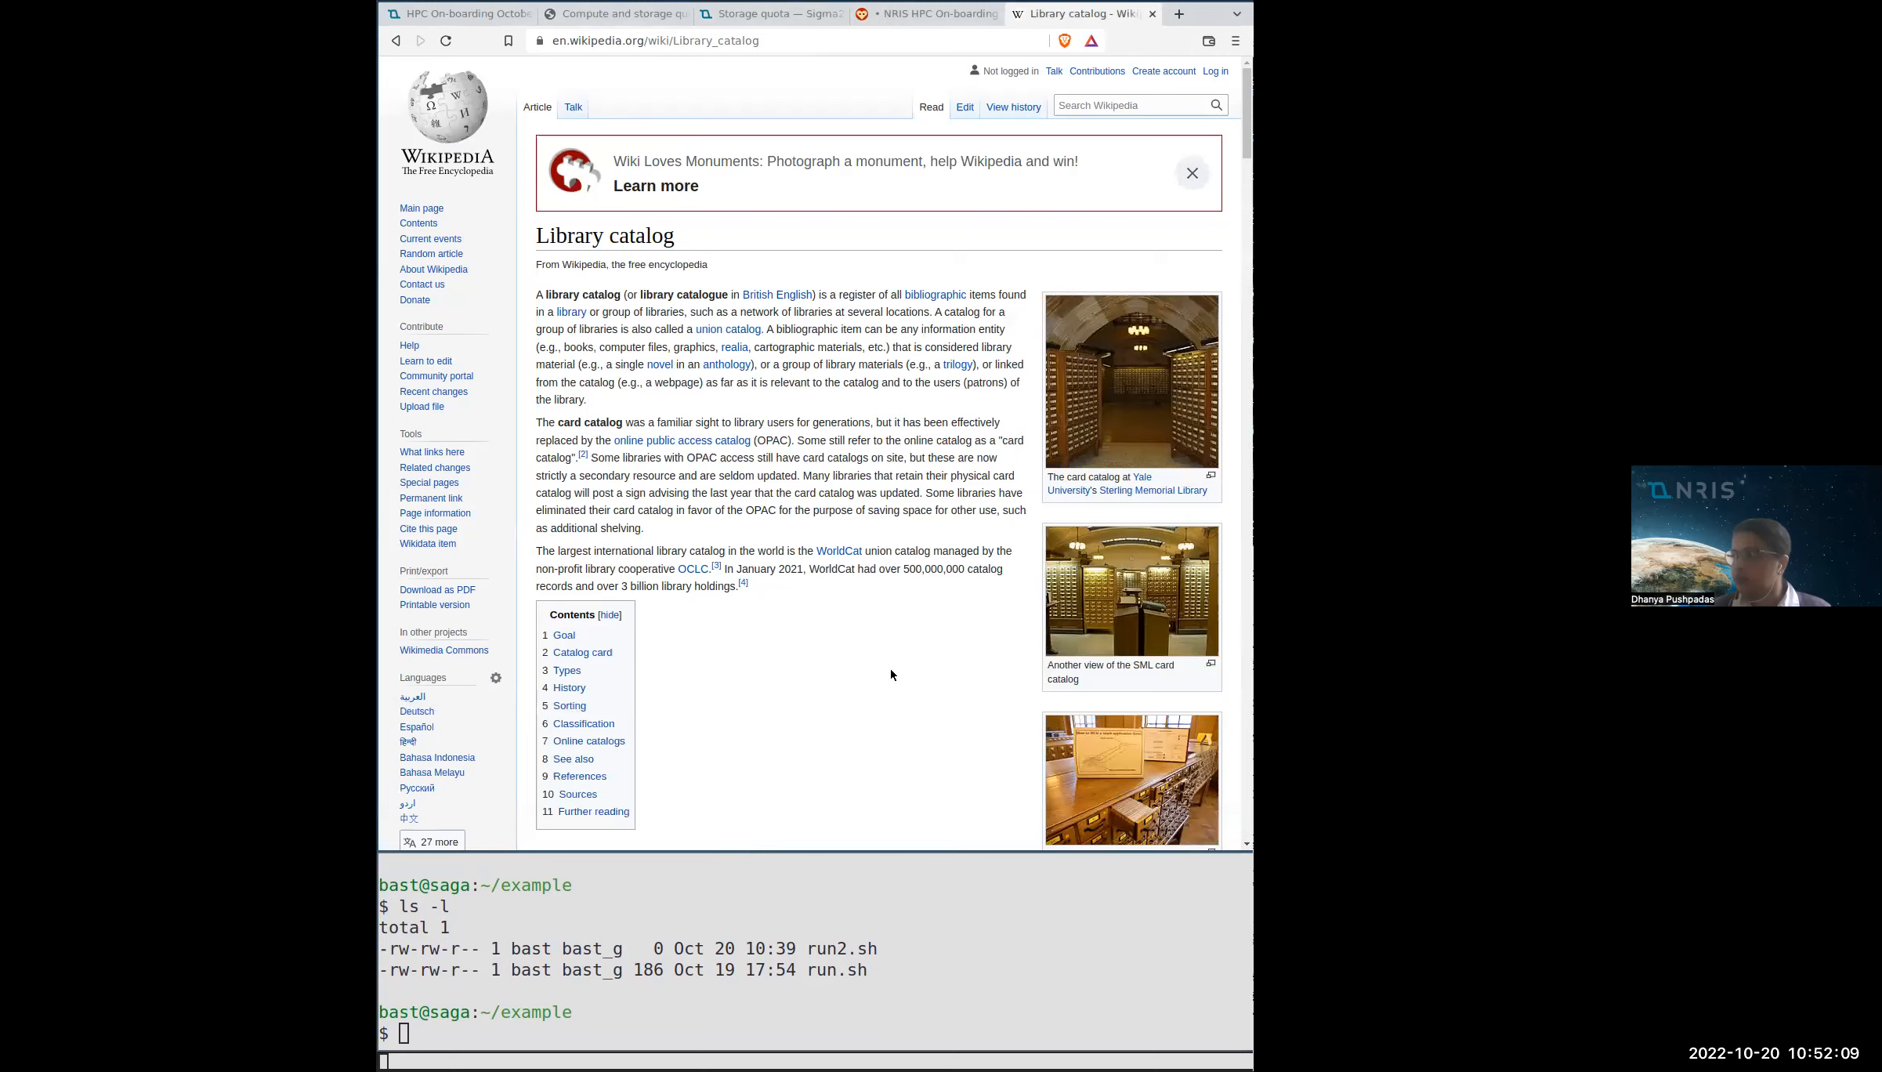
click(1130, 381)
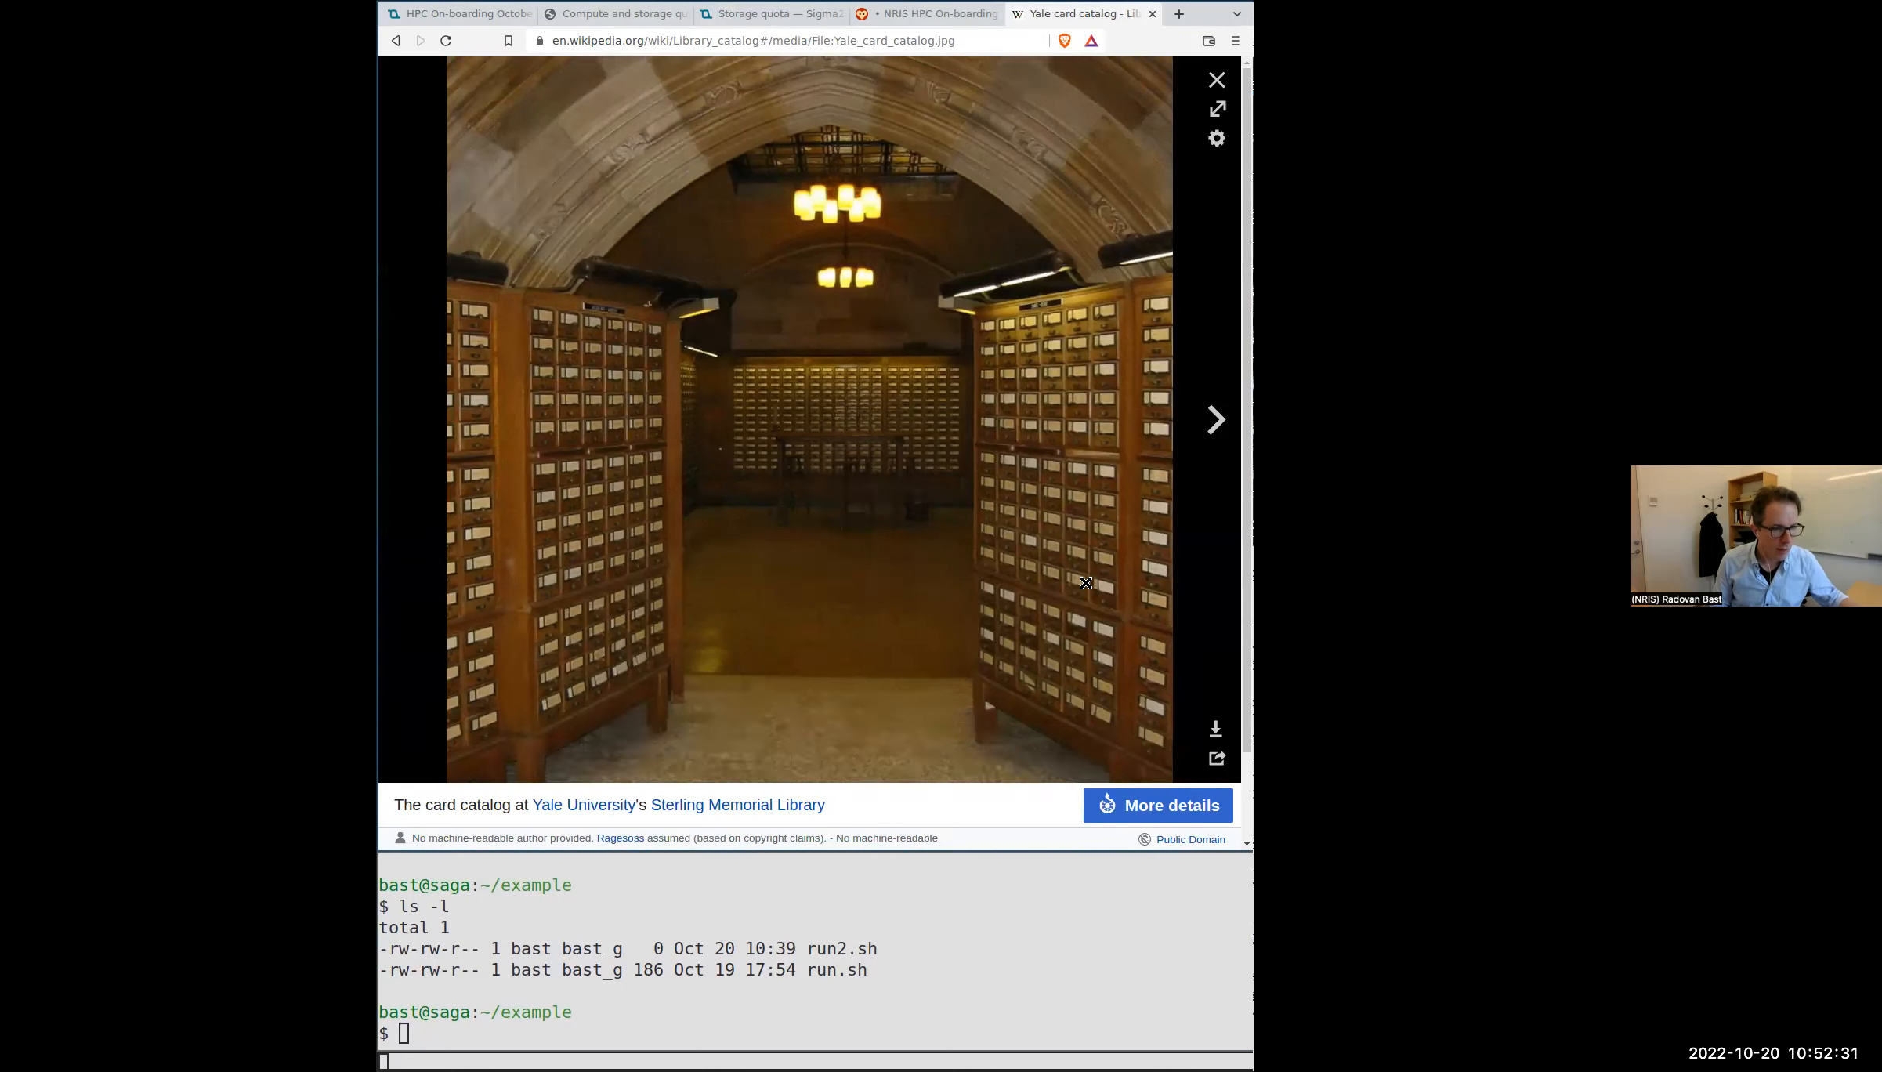
mouse_move(1039, 590)
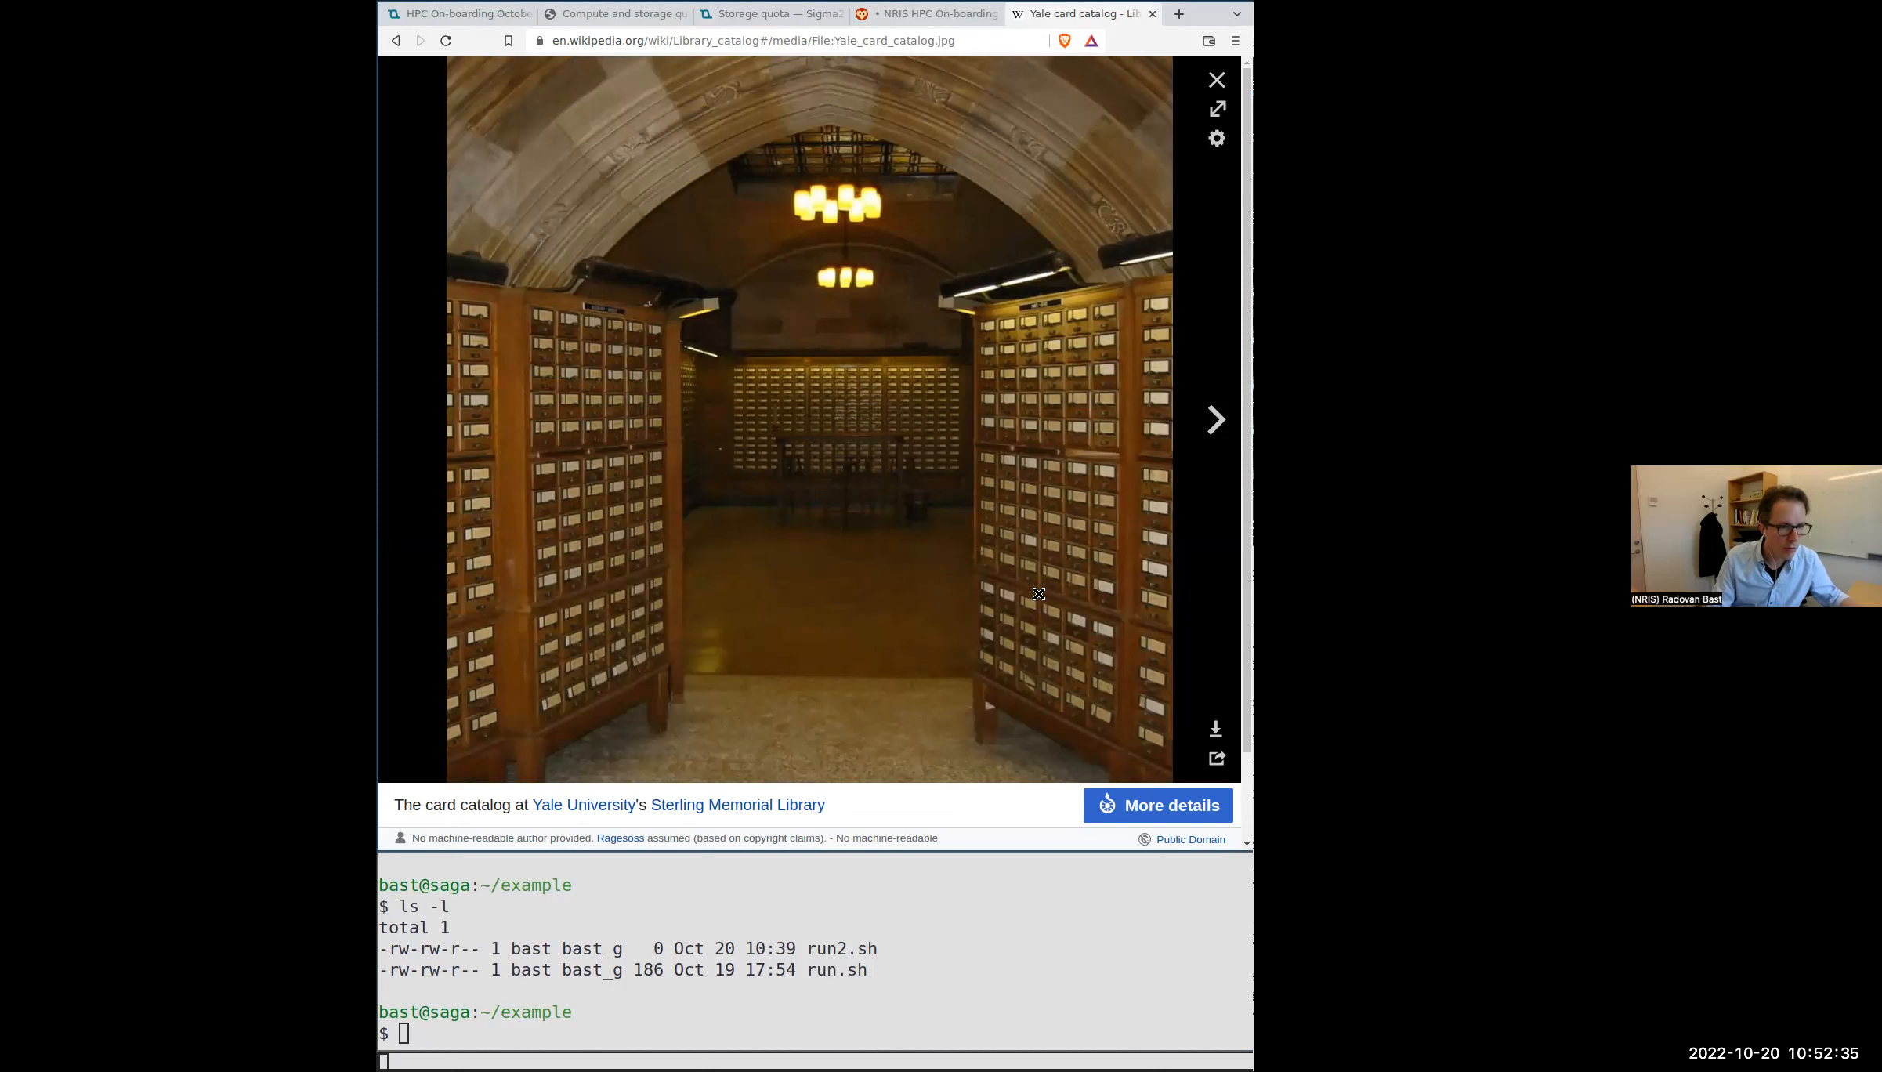
mouse_move(675, 587)
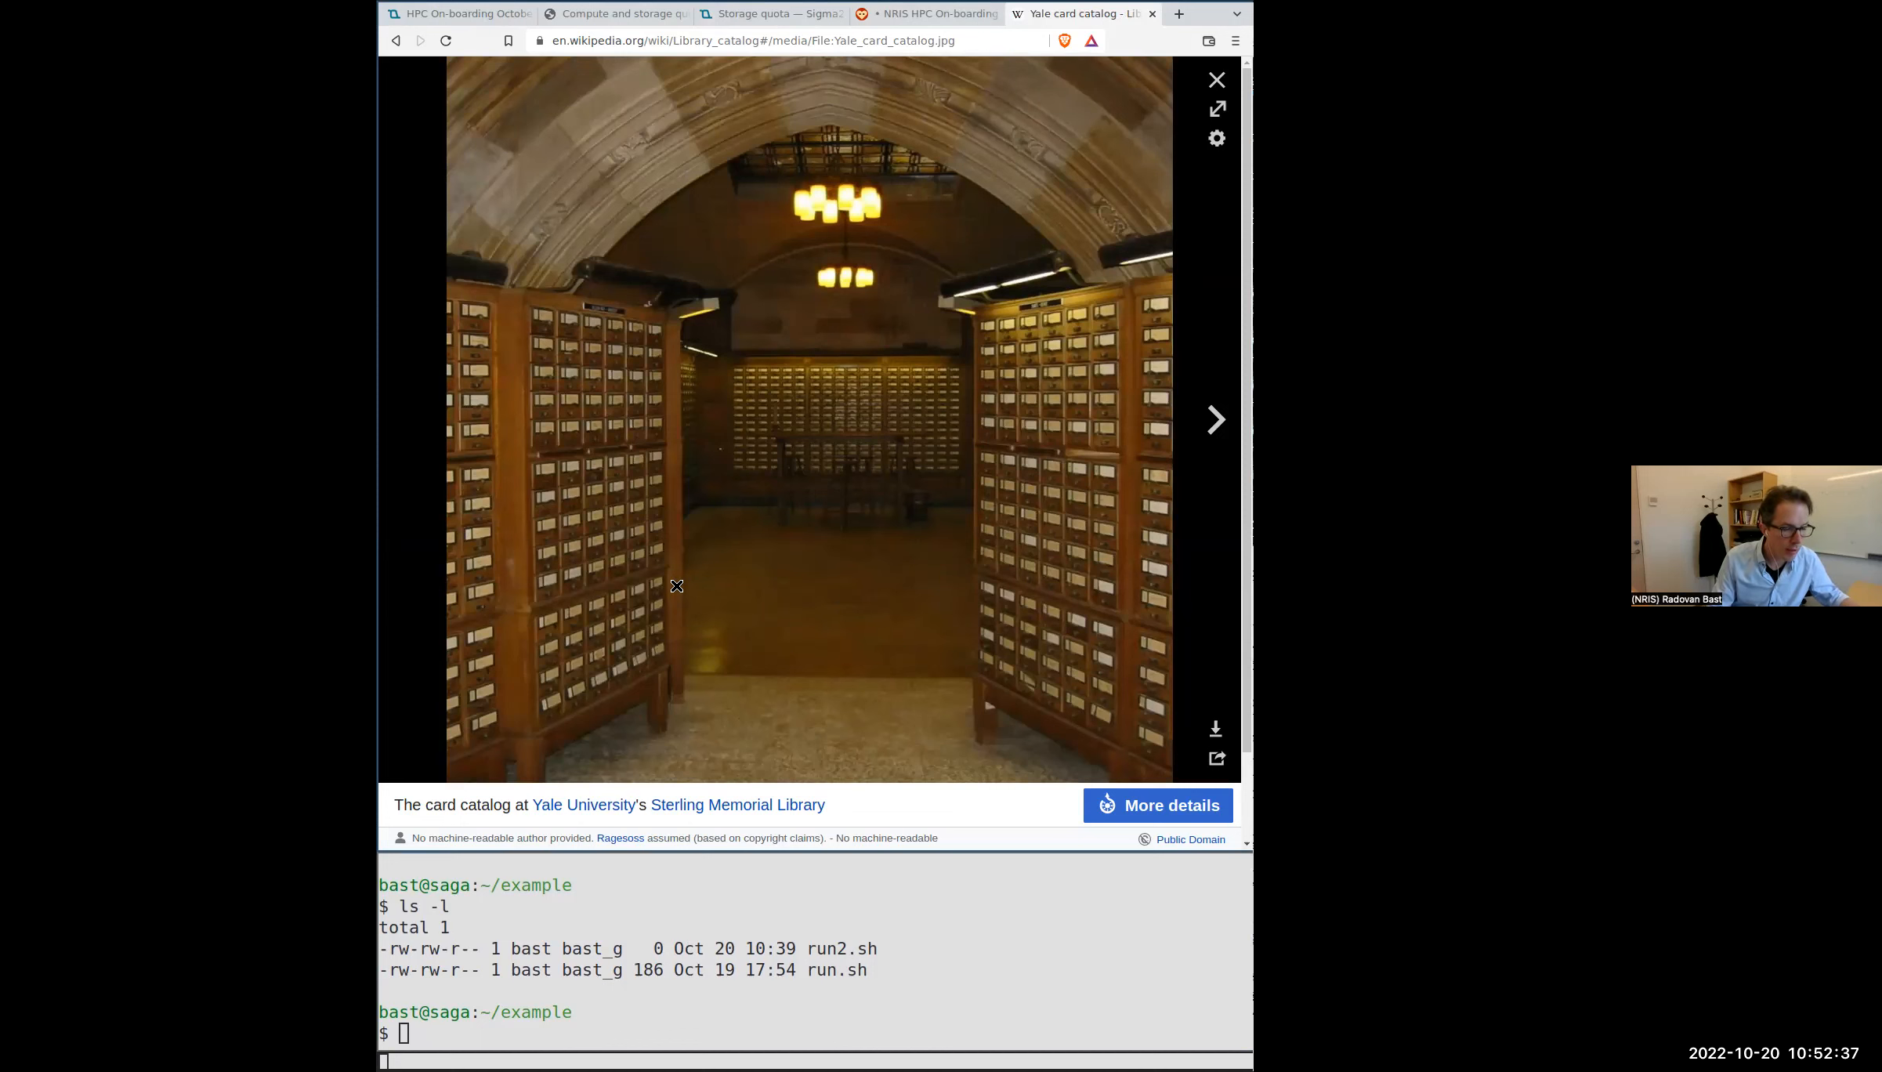
mouse_move(622, 539)
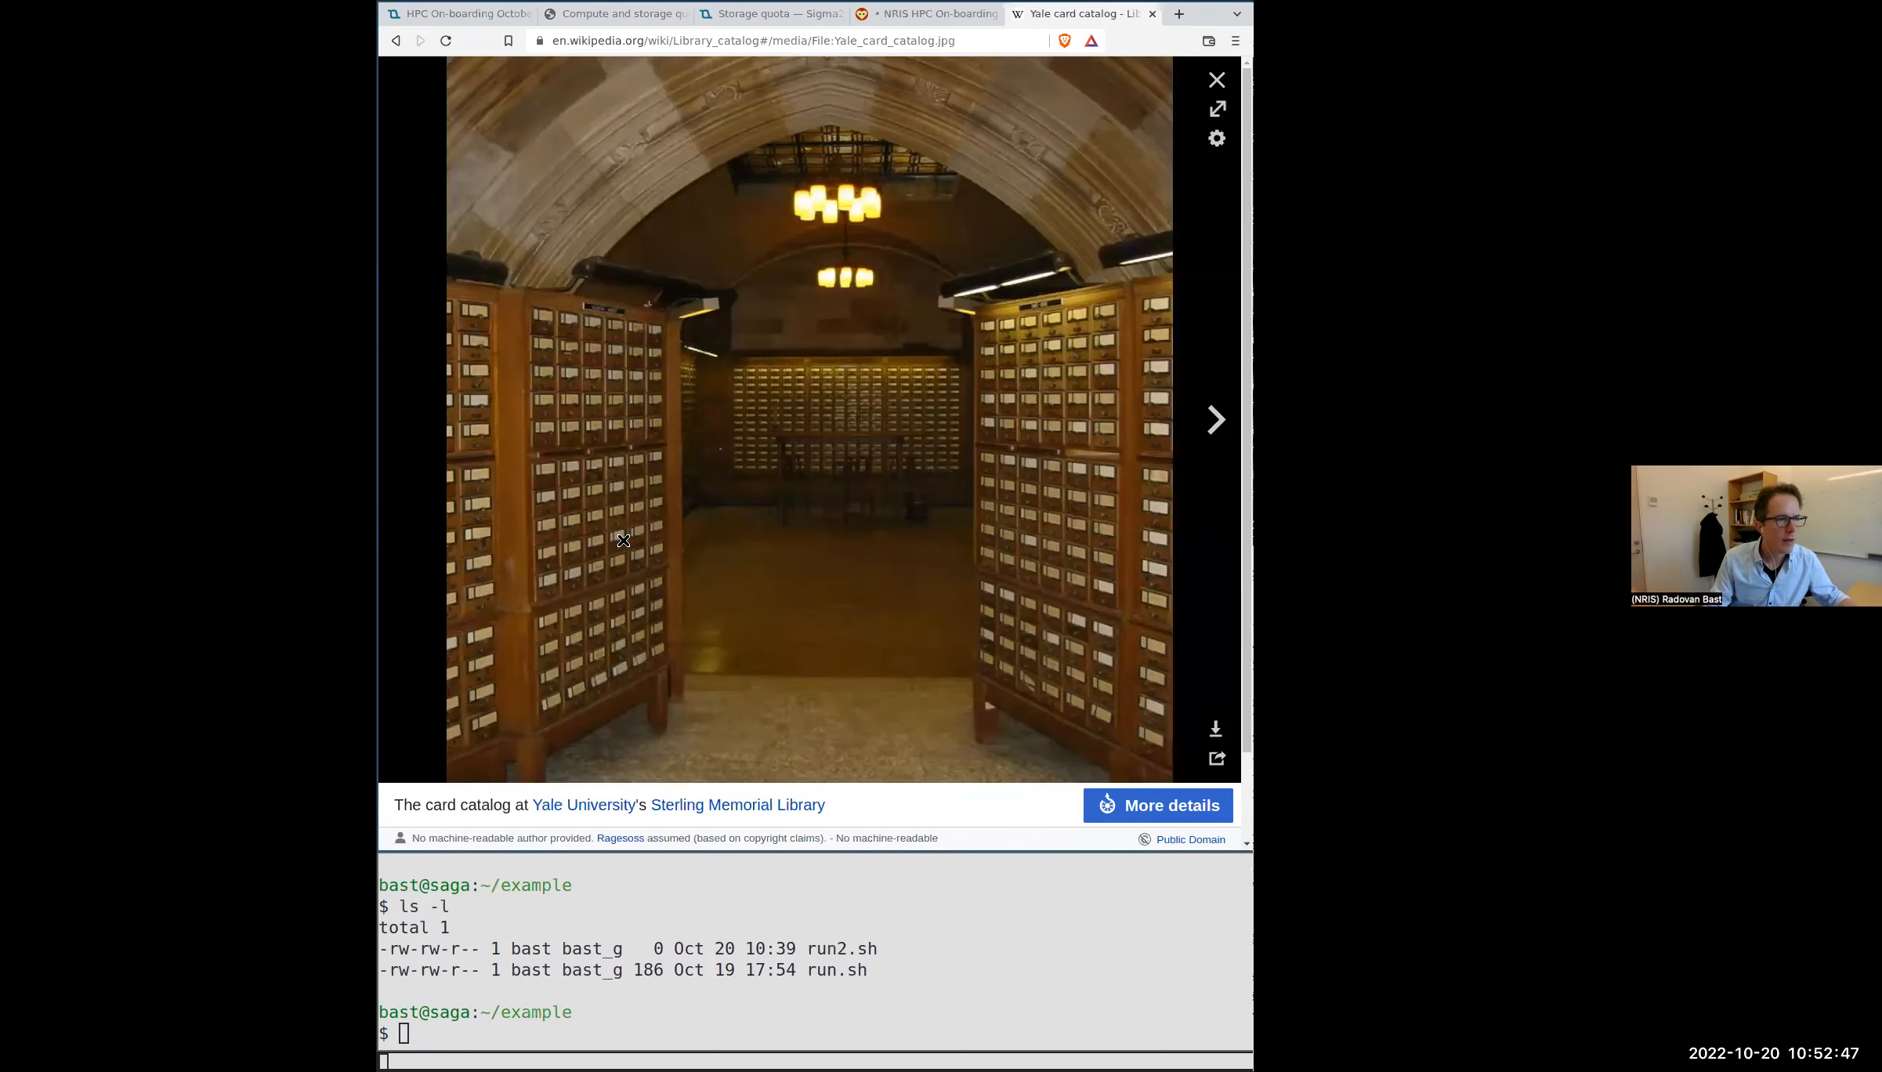
click(1214, 419)
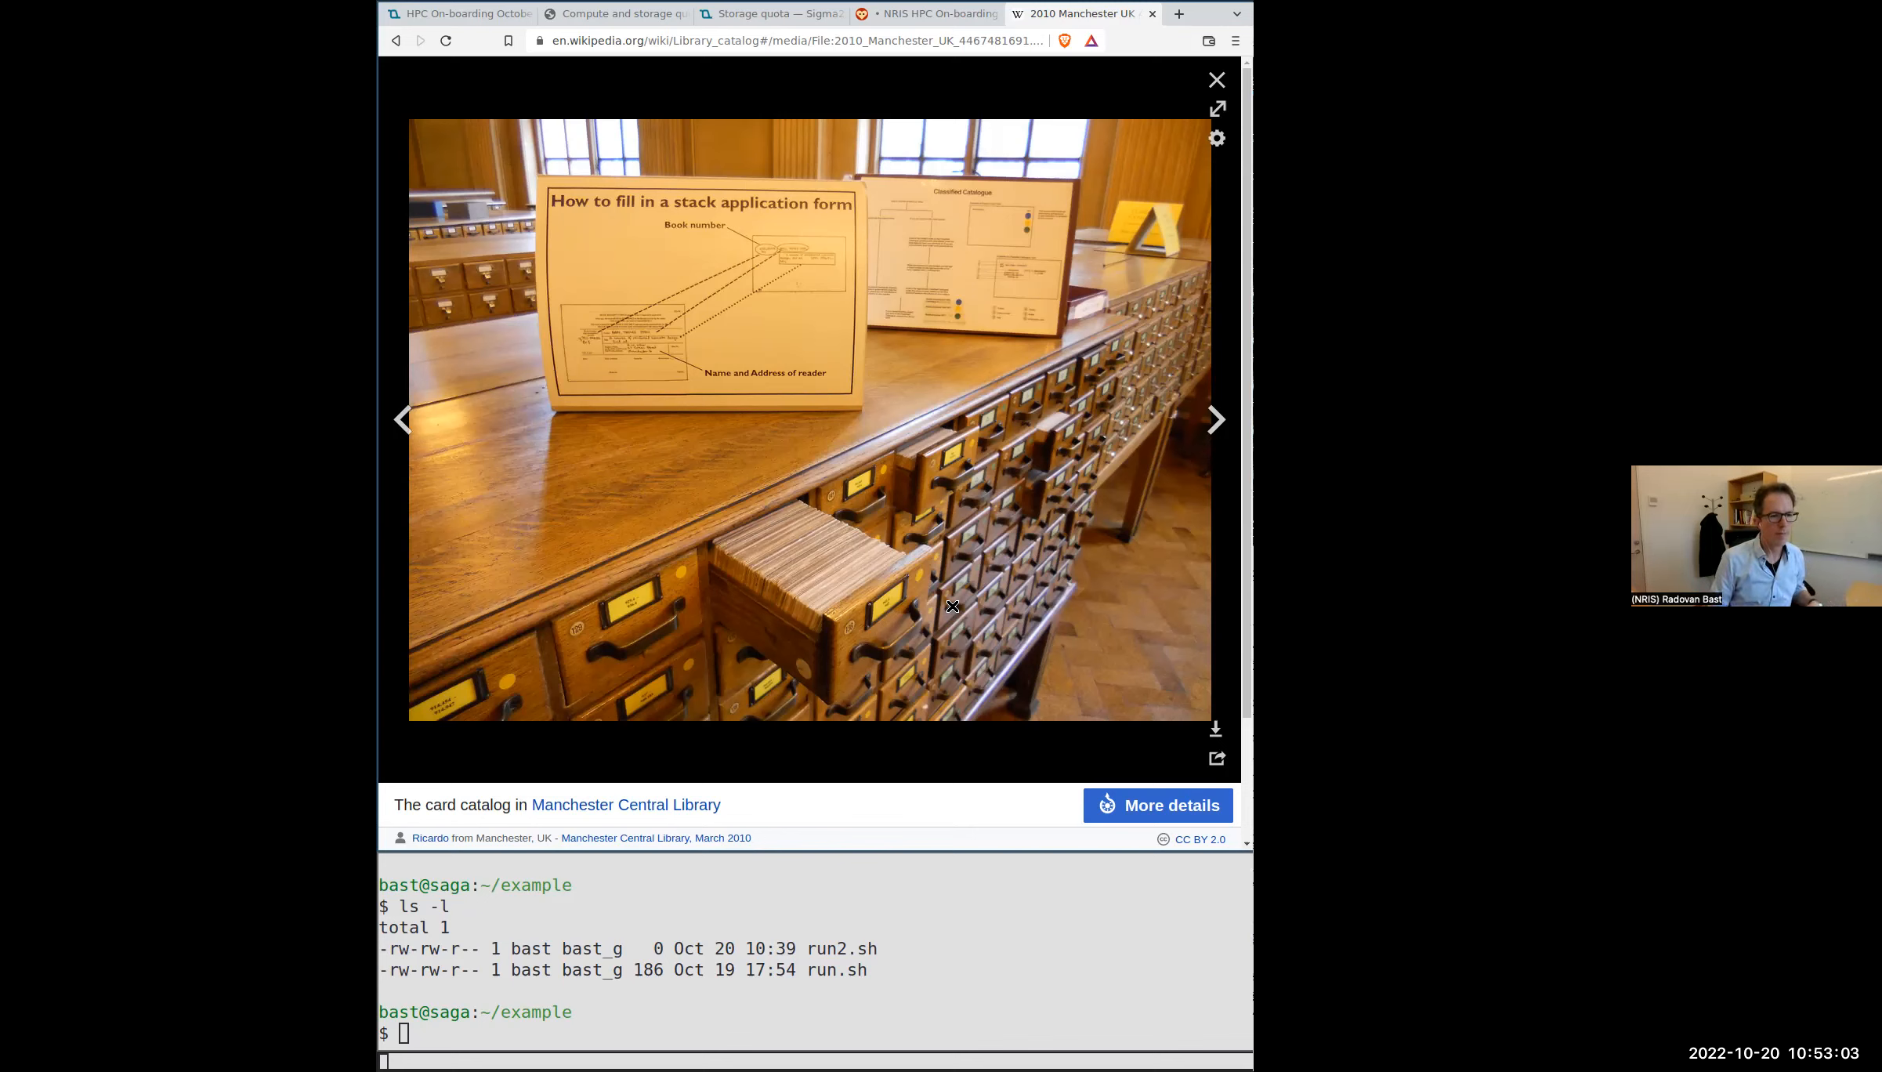
mouse_move(1035, 561)
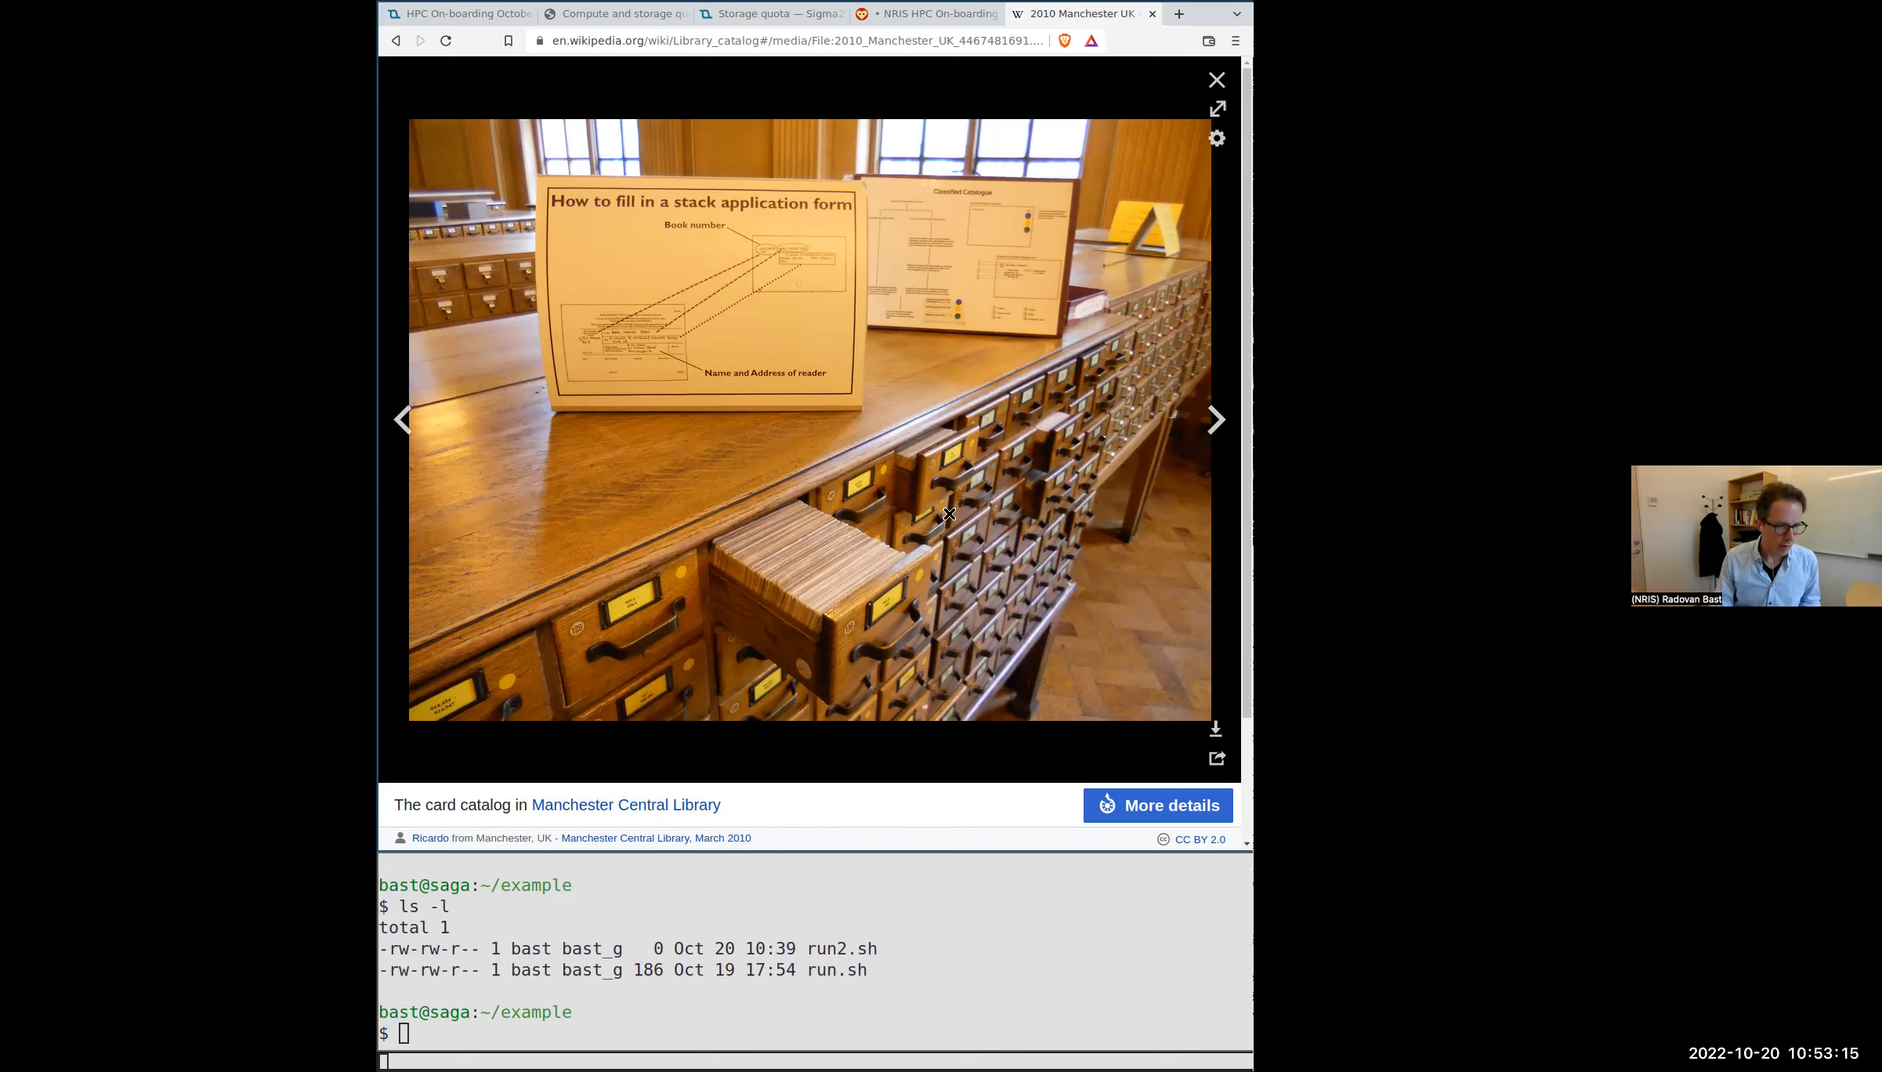
mouse_move(884, 567)
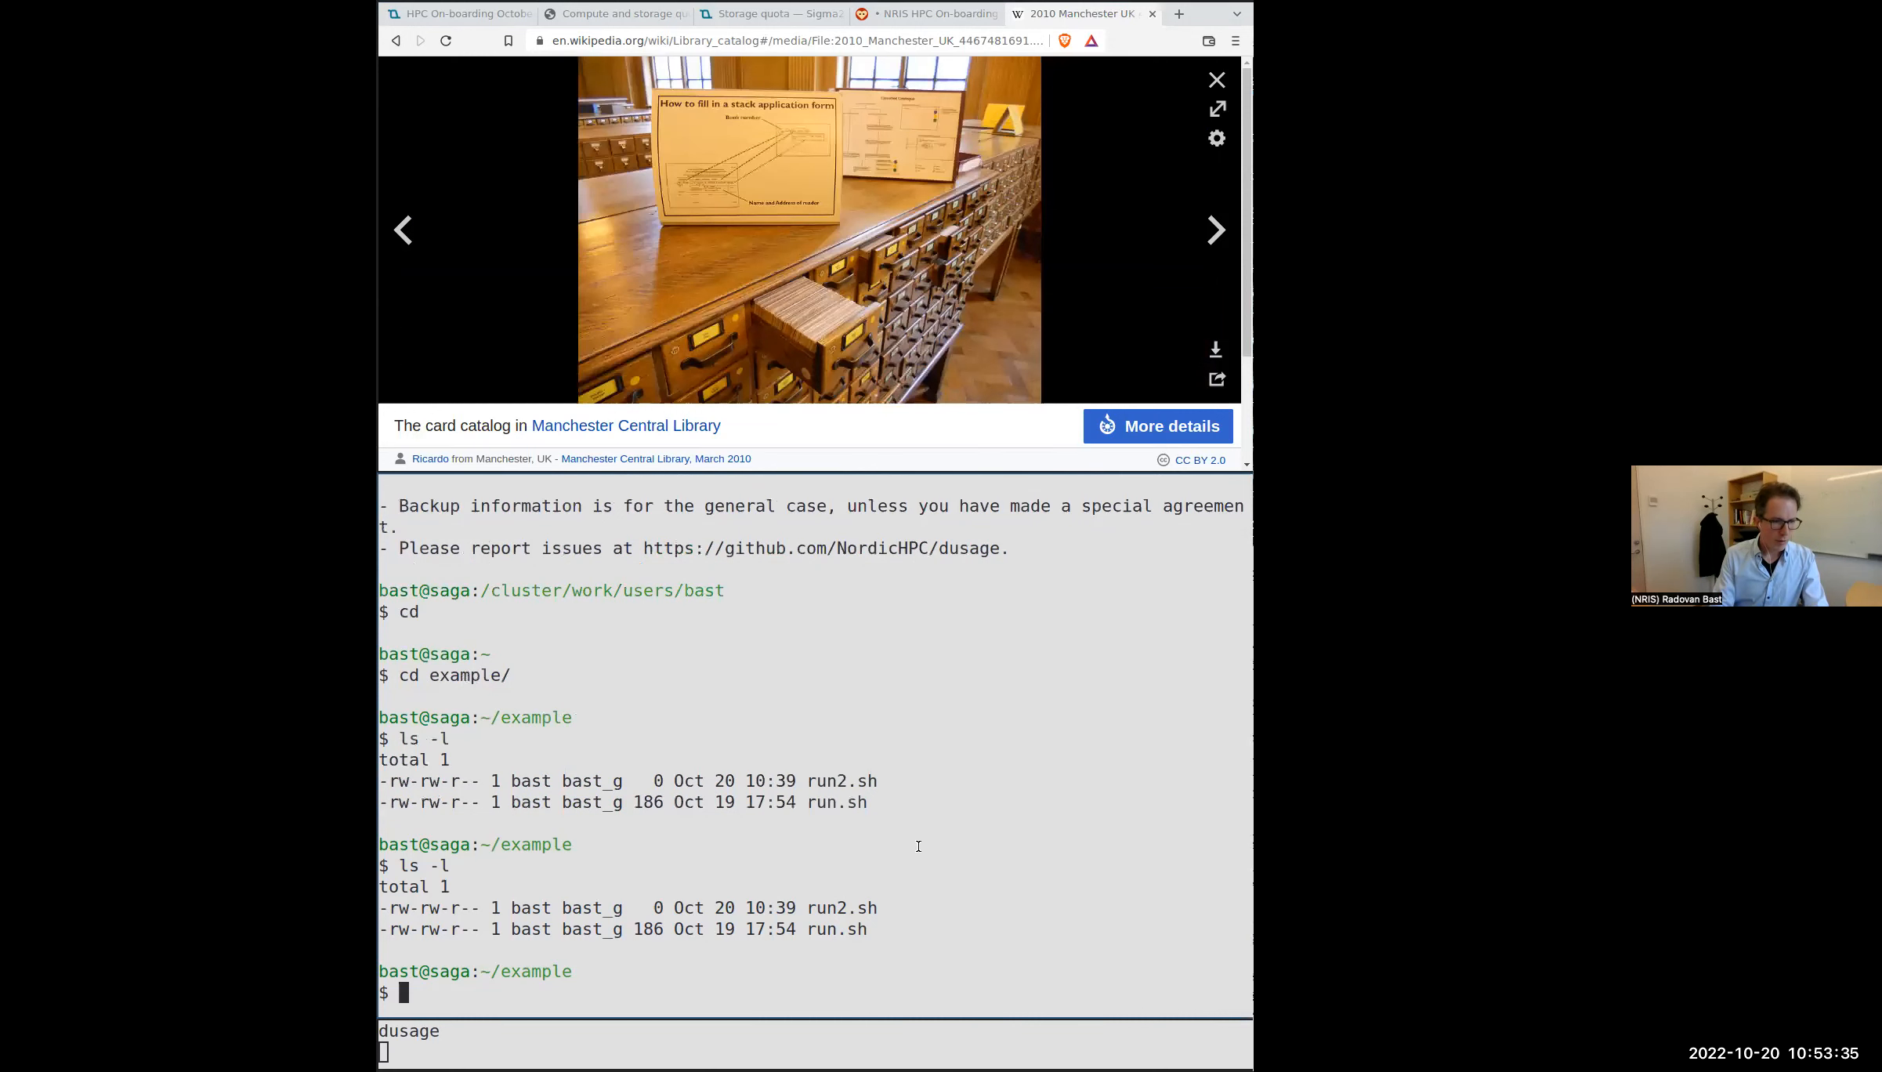
Run ls -li to show inode numbers including run2.sh's, then return to the storage quota documentation.
text(ls -li)
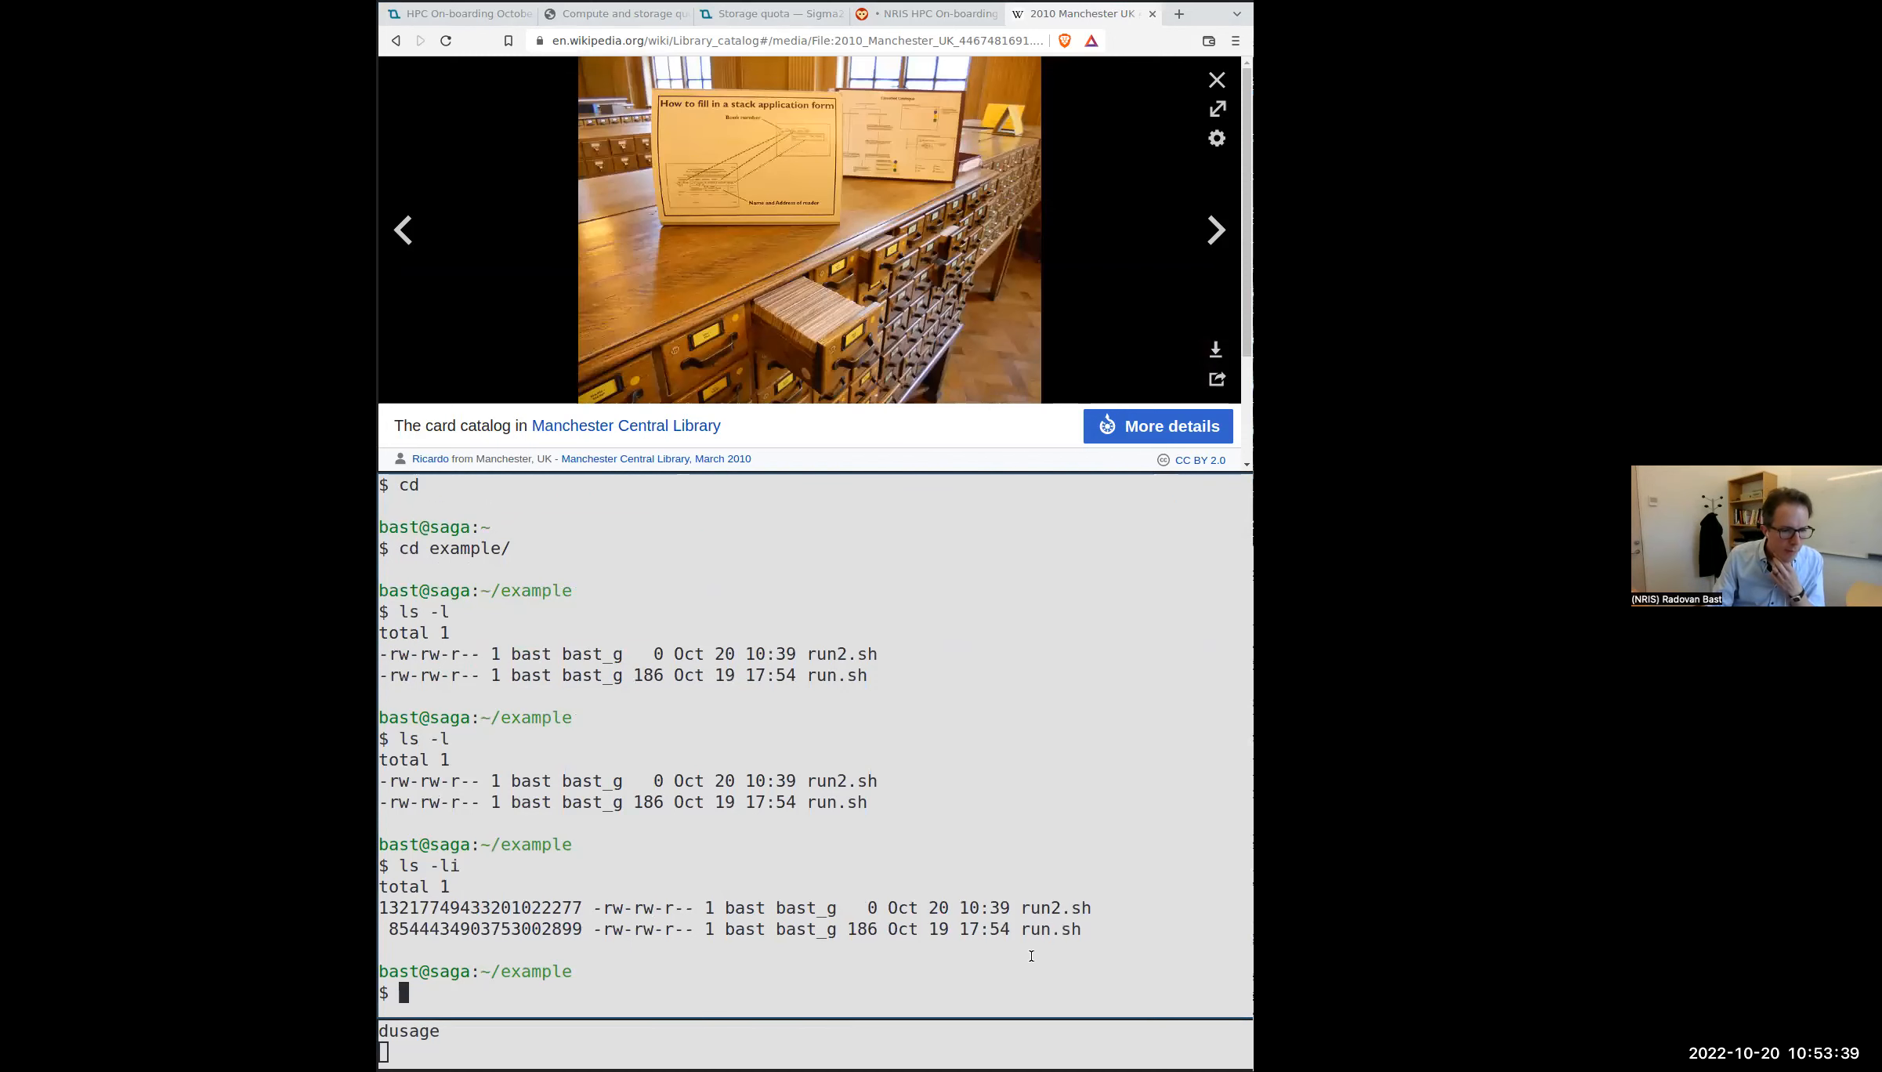
double_click(1045, 927)
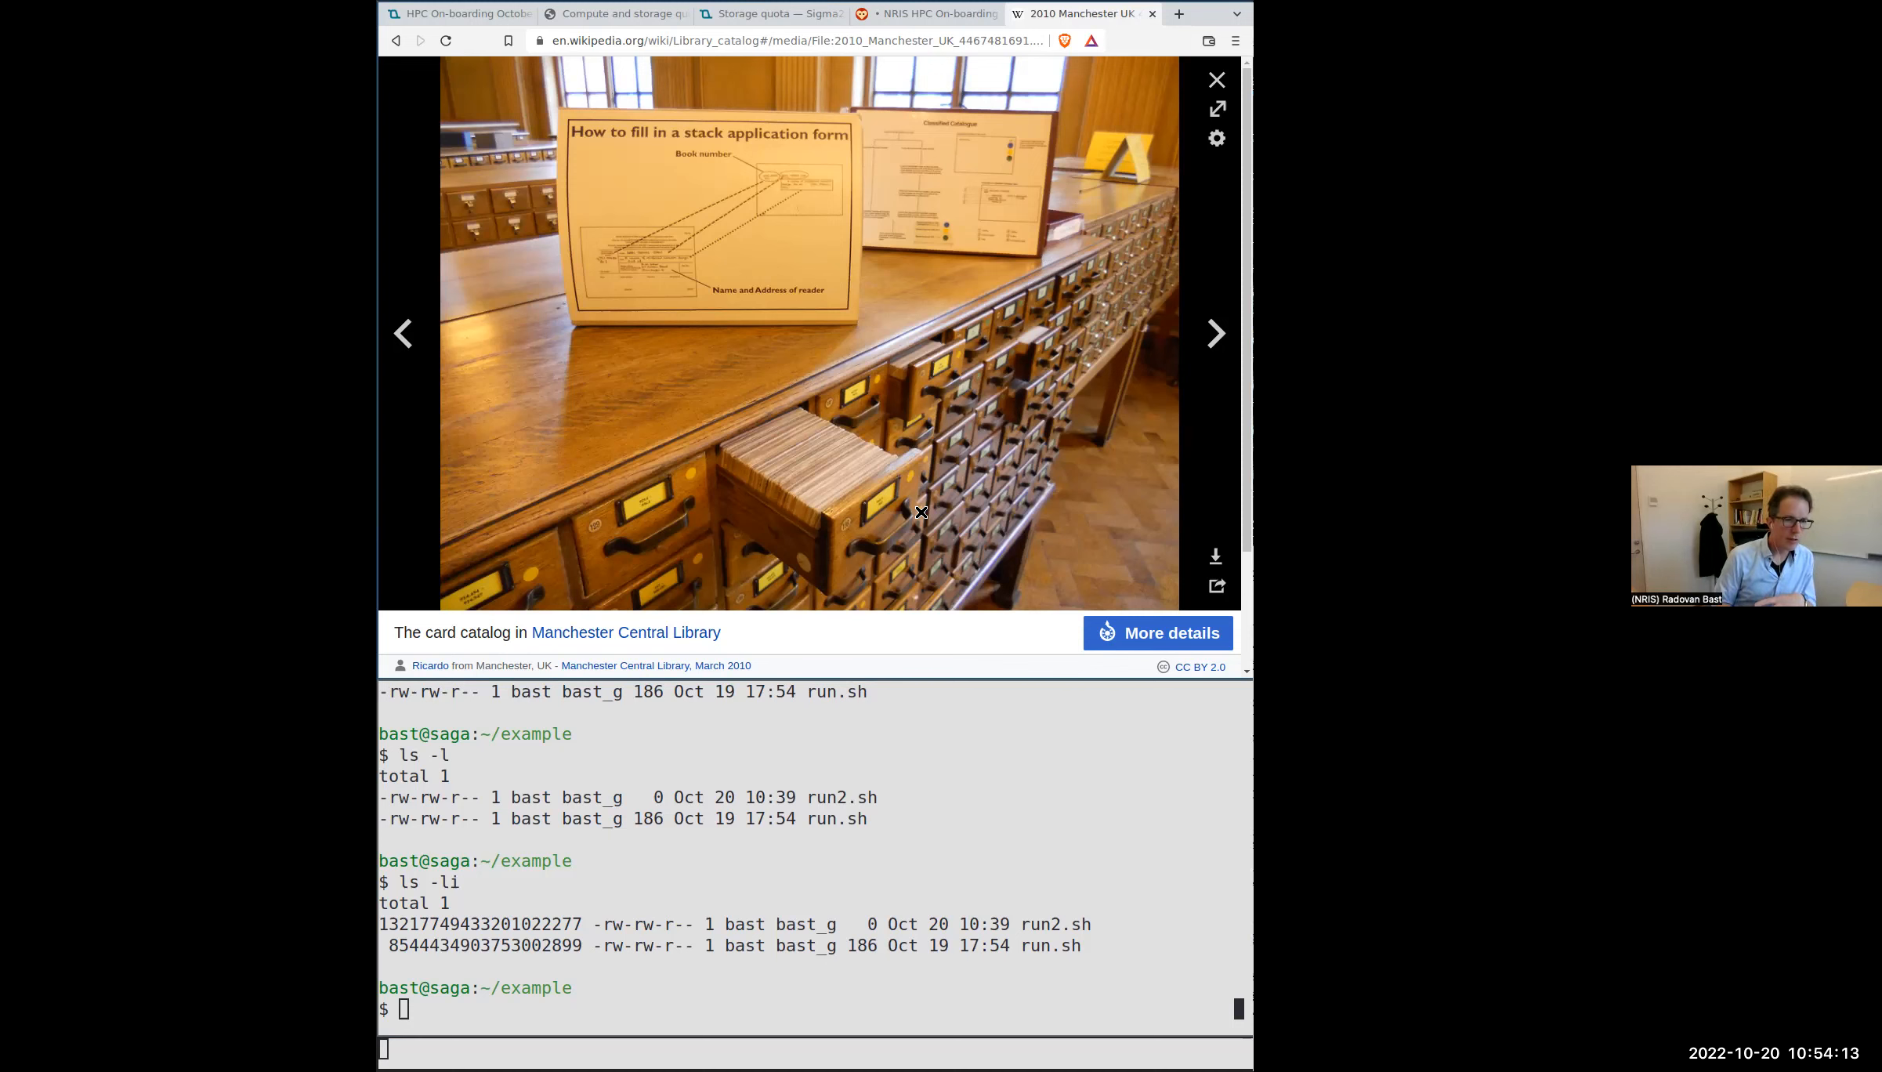
mouse_move(782, 538)
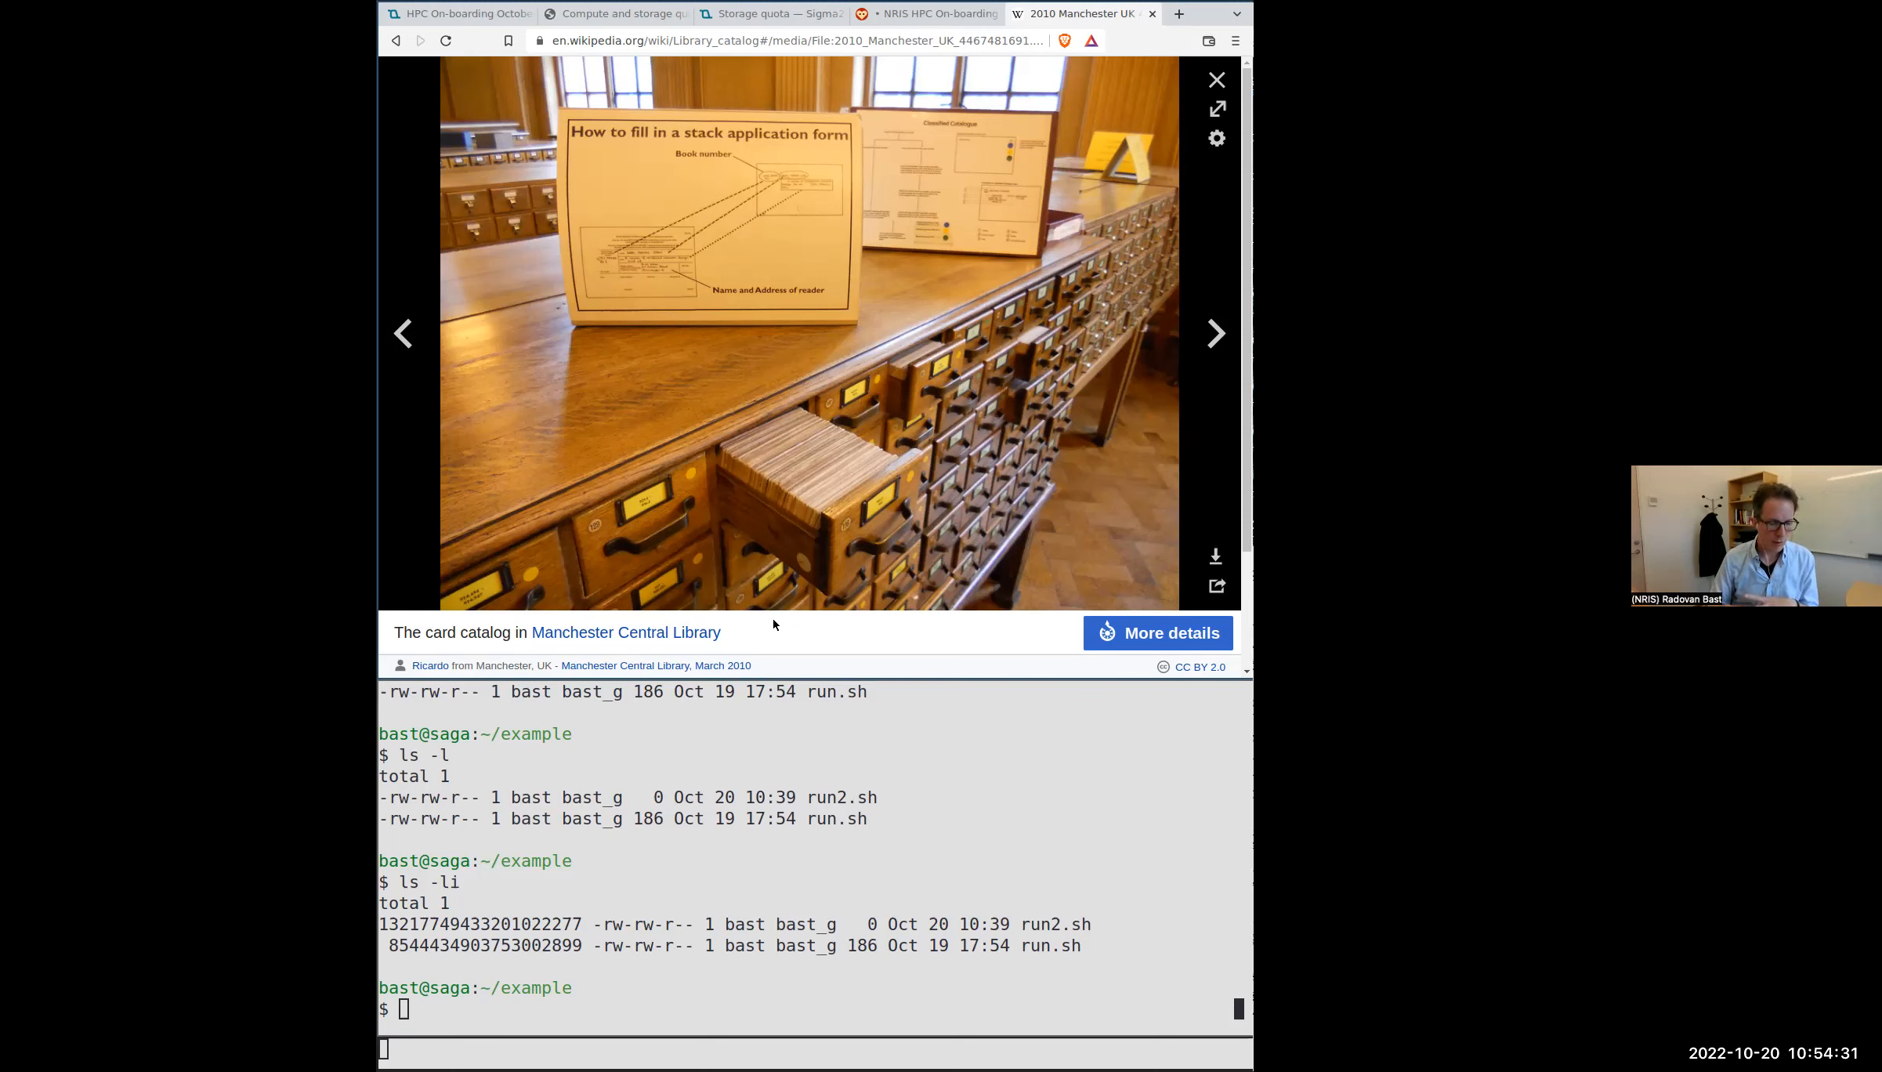
mouse_move(787, 638)
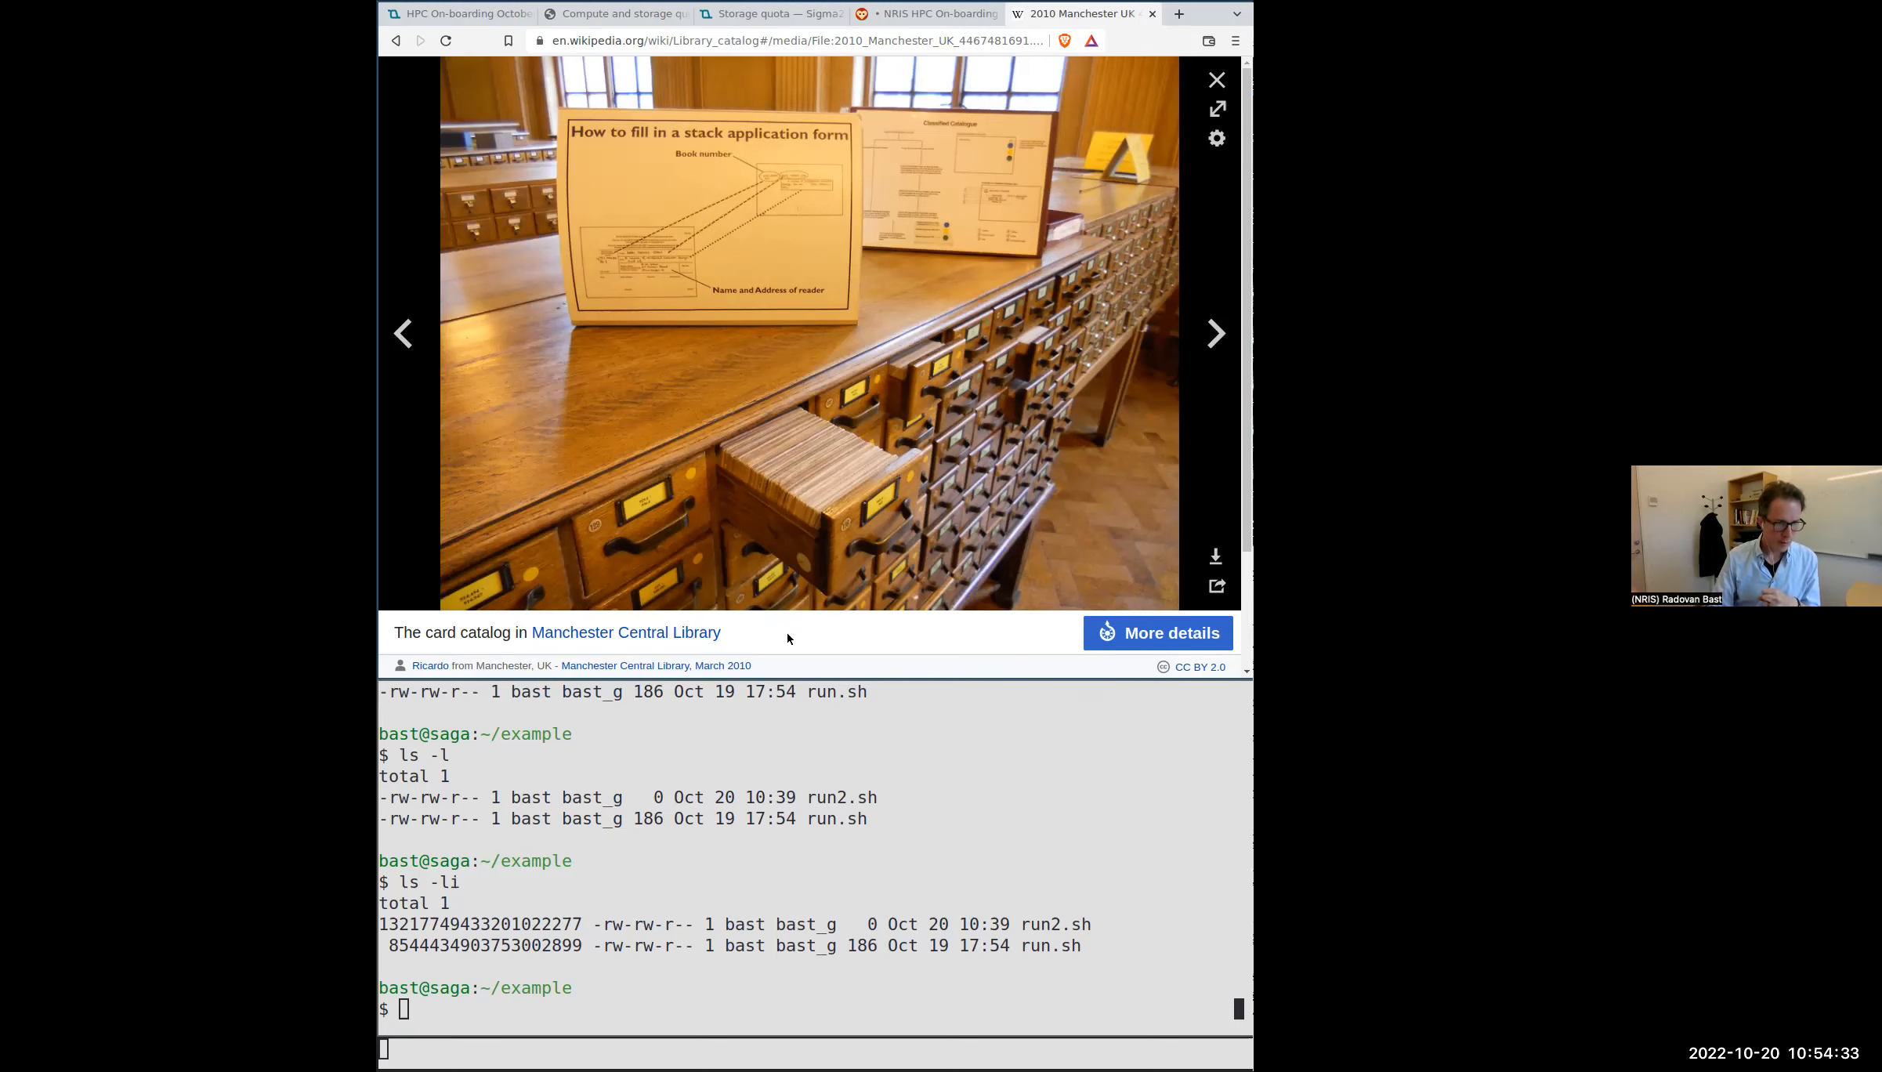
mouse_move(829, 637)
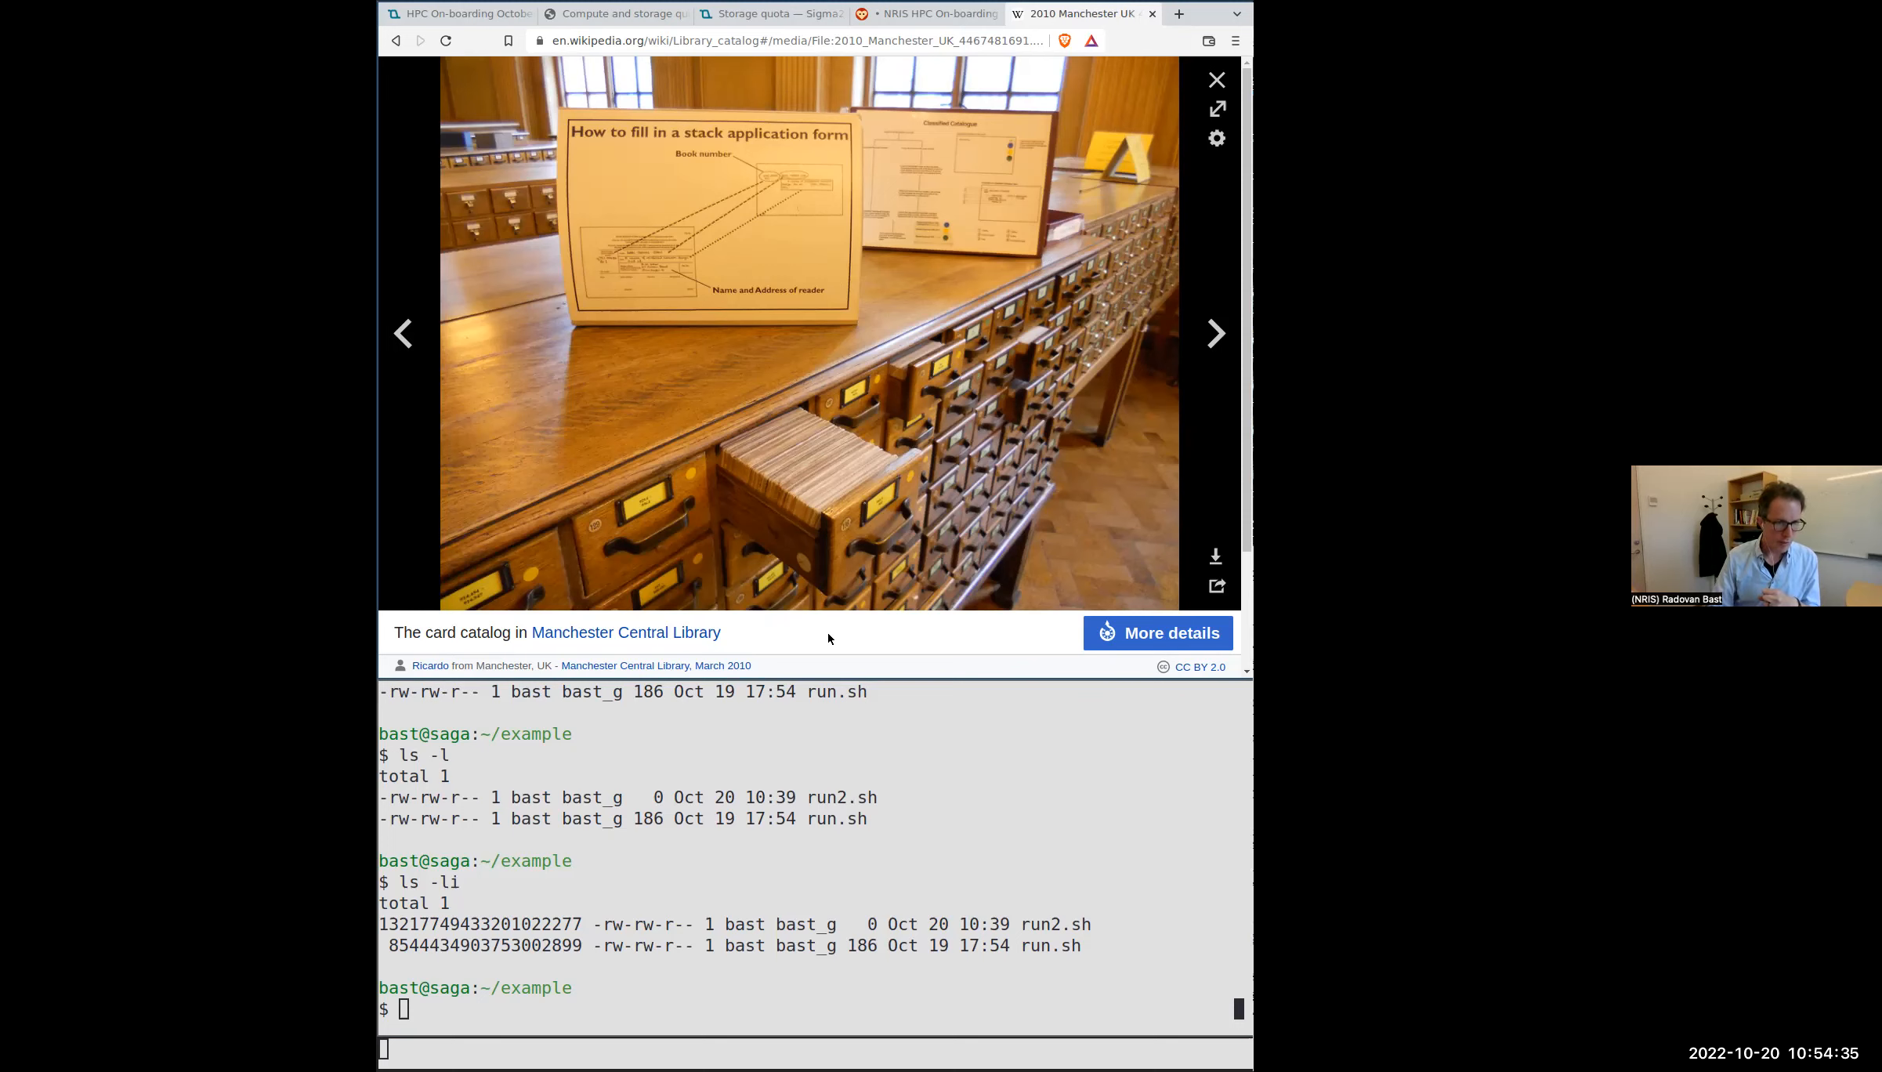
mouse_move(967, 582)
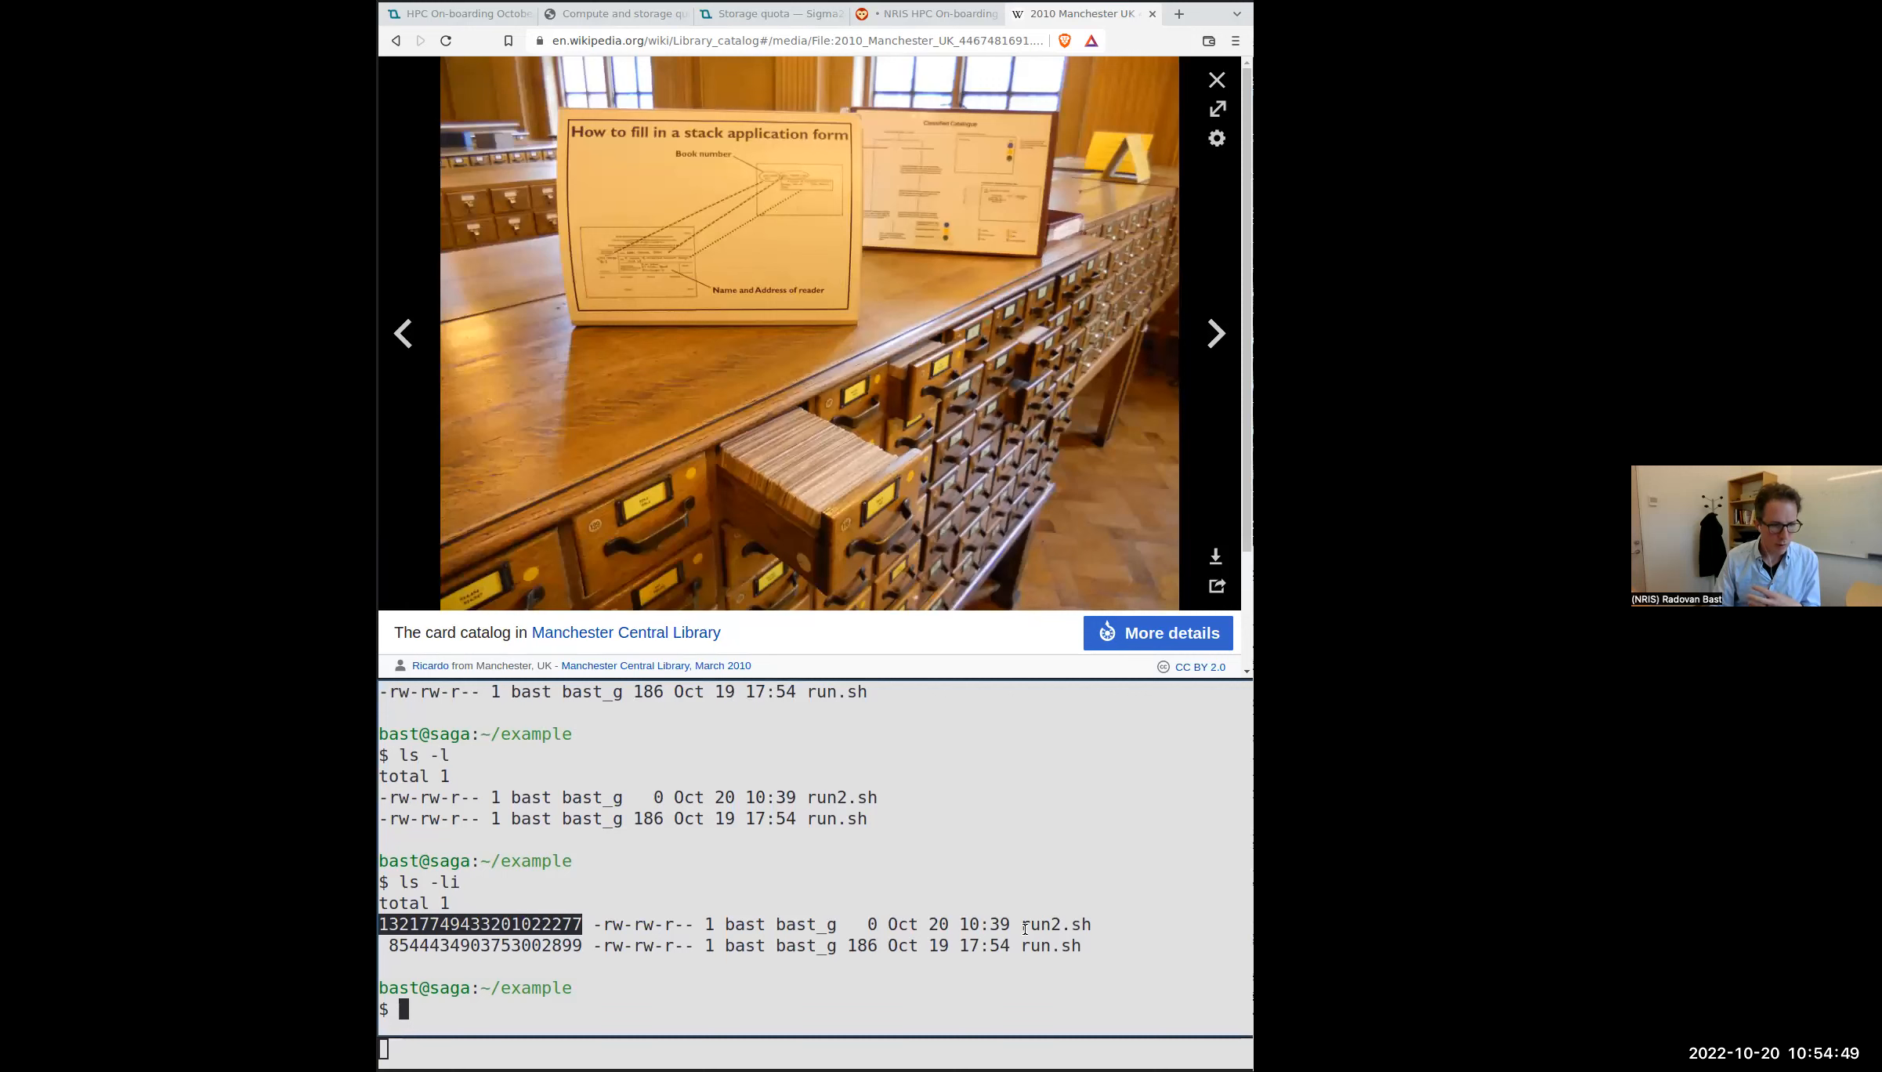
double_click(1050, 947)
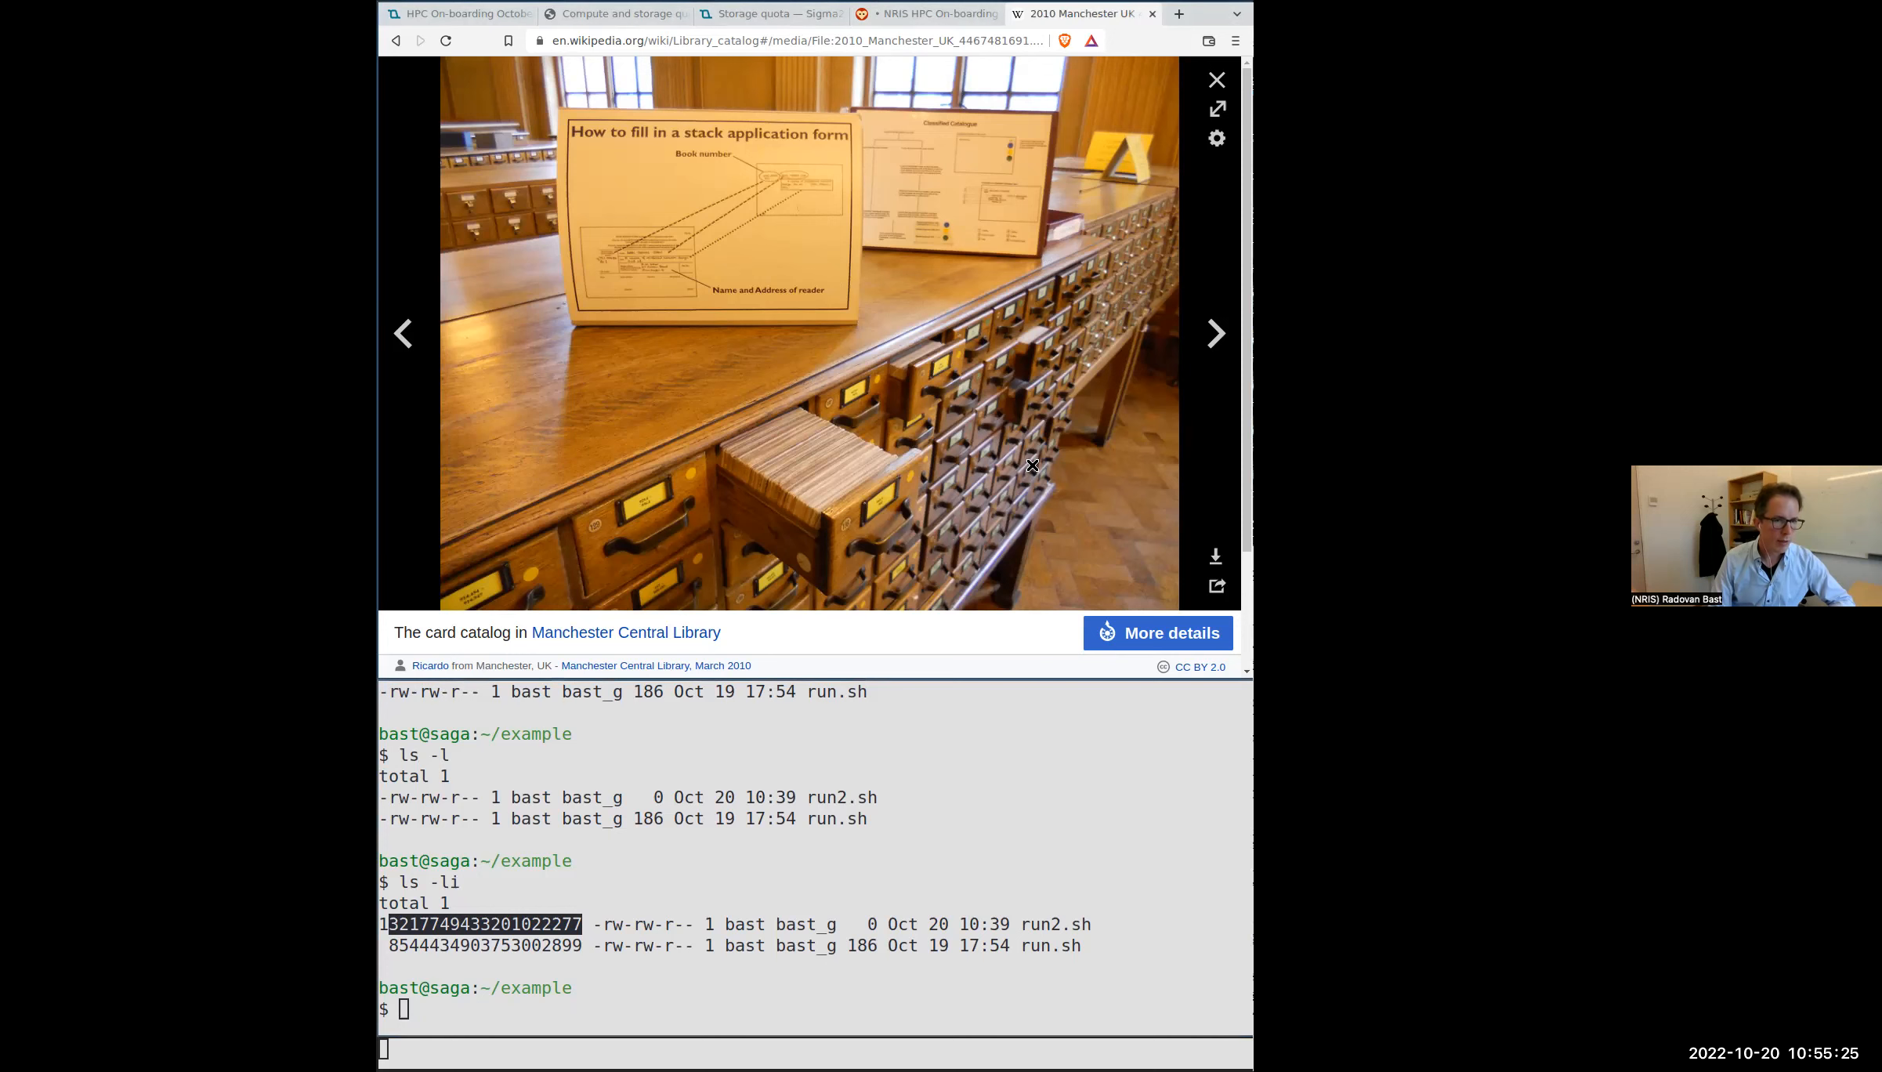
mouse_move(782, 431)
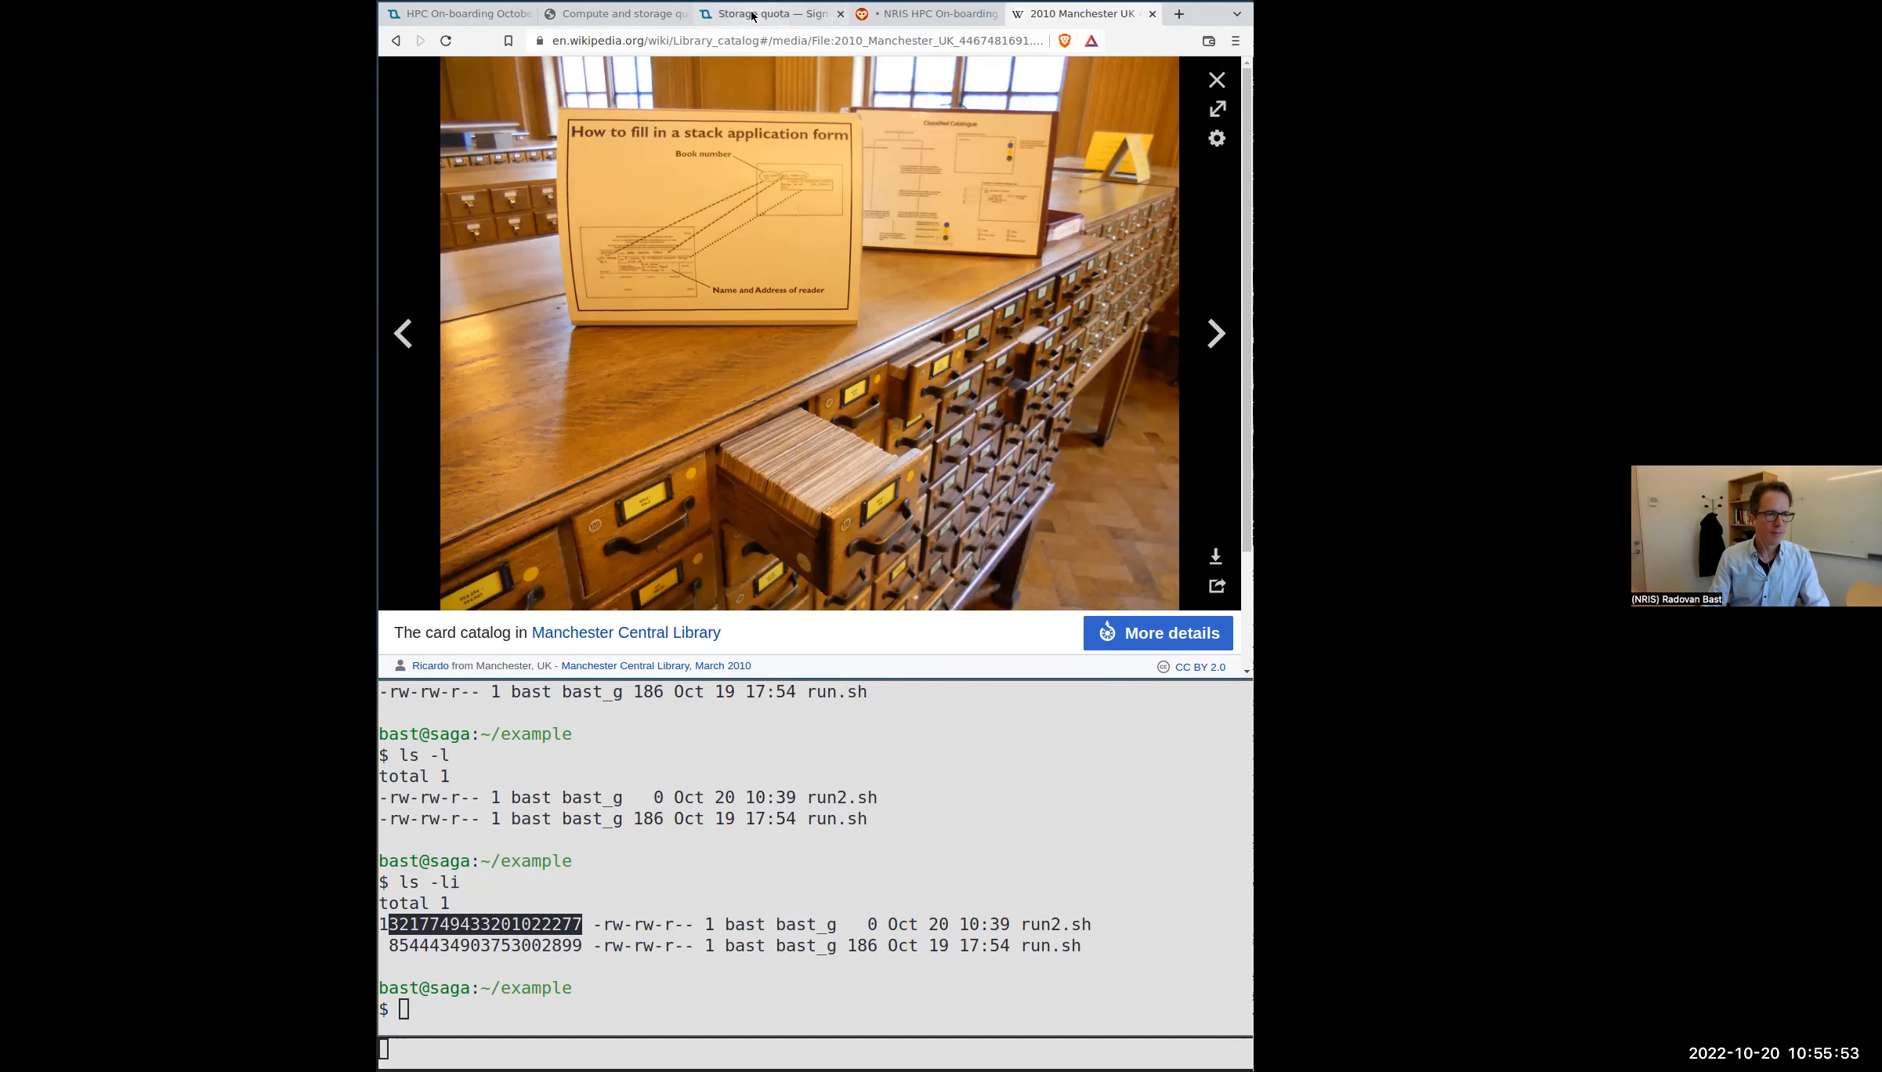
click(757, 12)
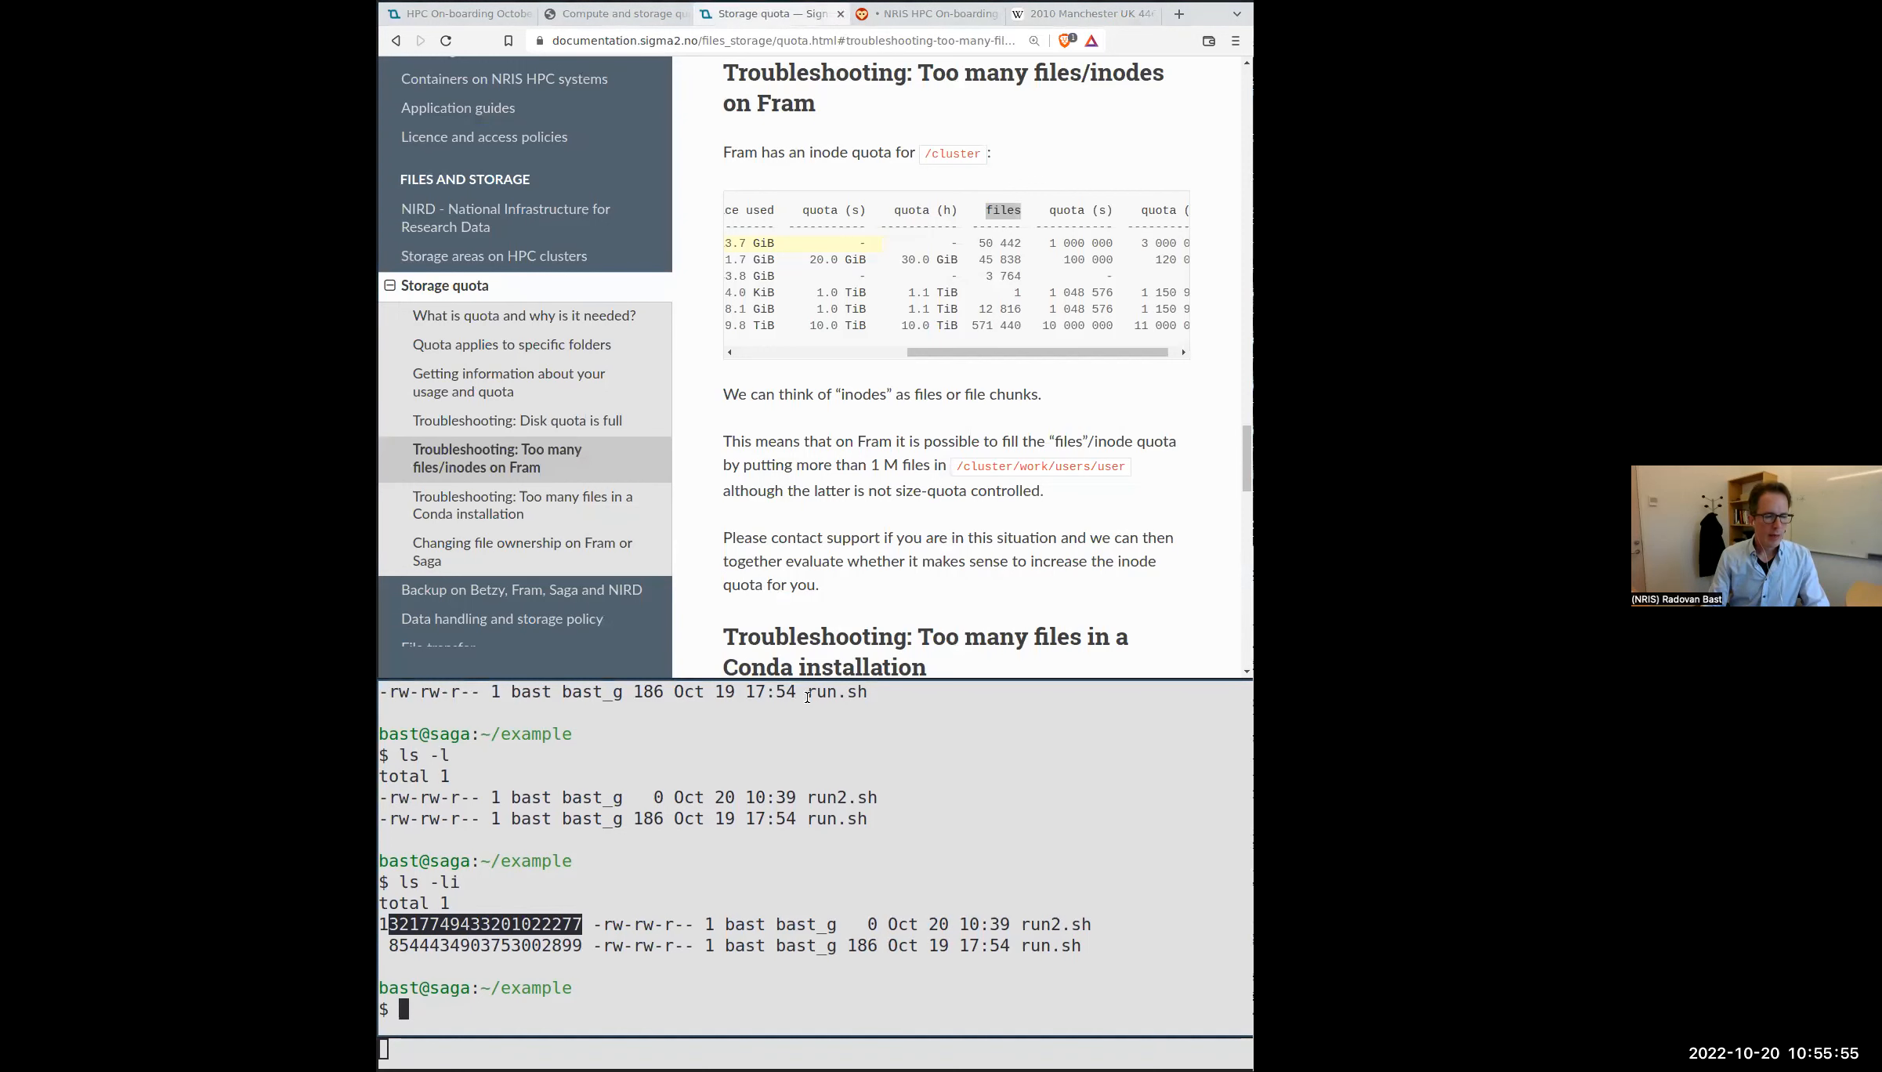
Run dusage to print home, work and project usage with file counts, home at 4.4 GiB.
double_click(1003, 210)
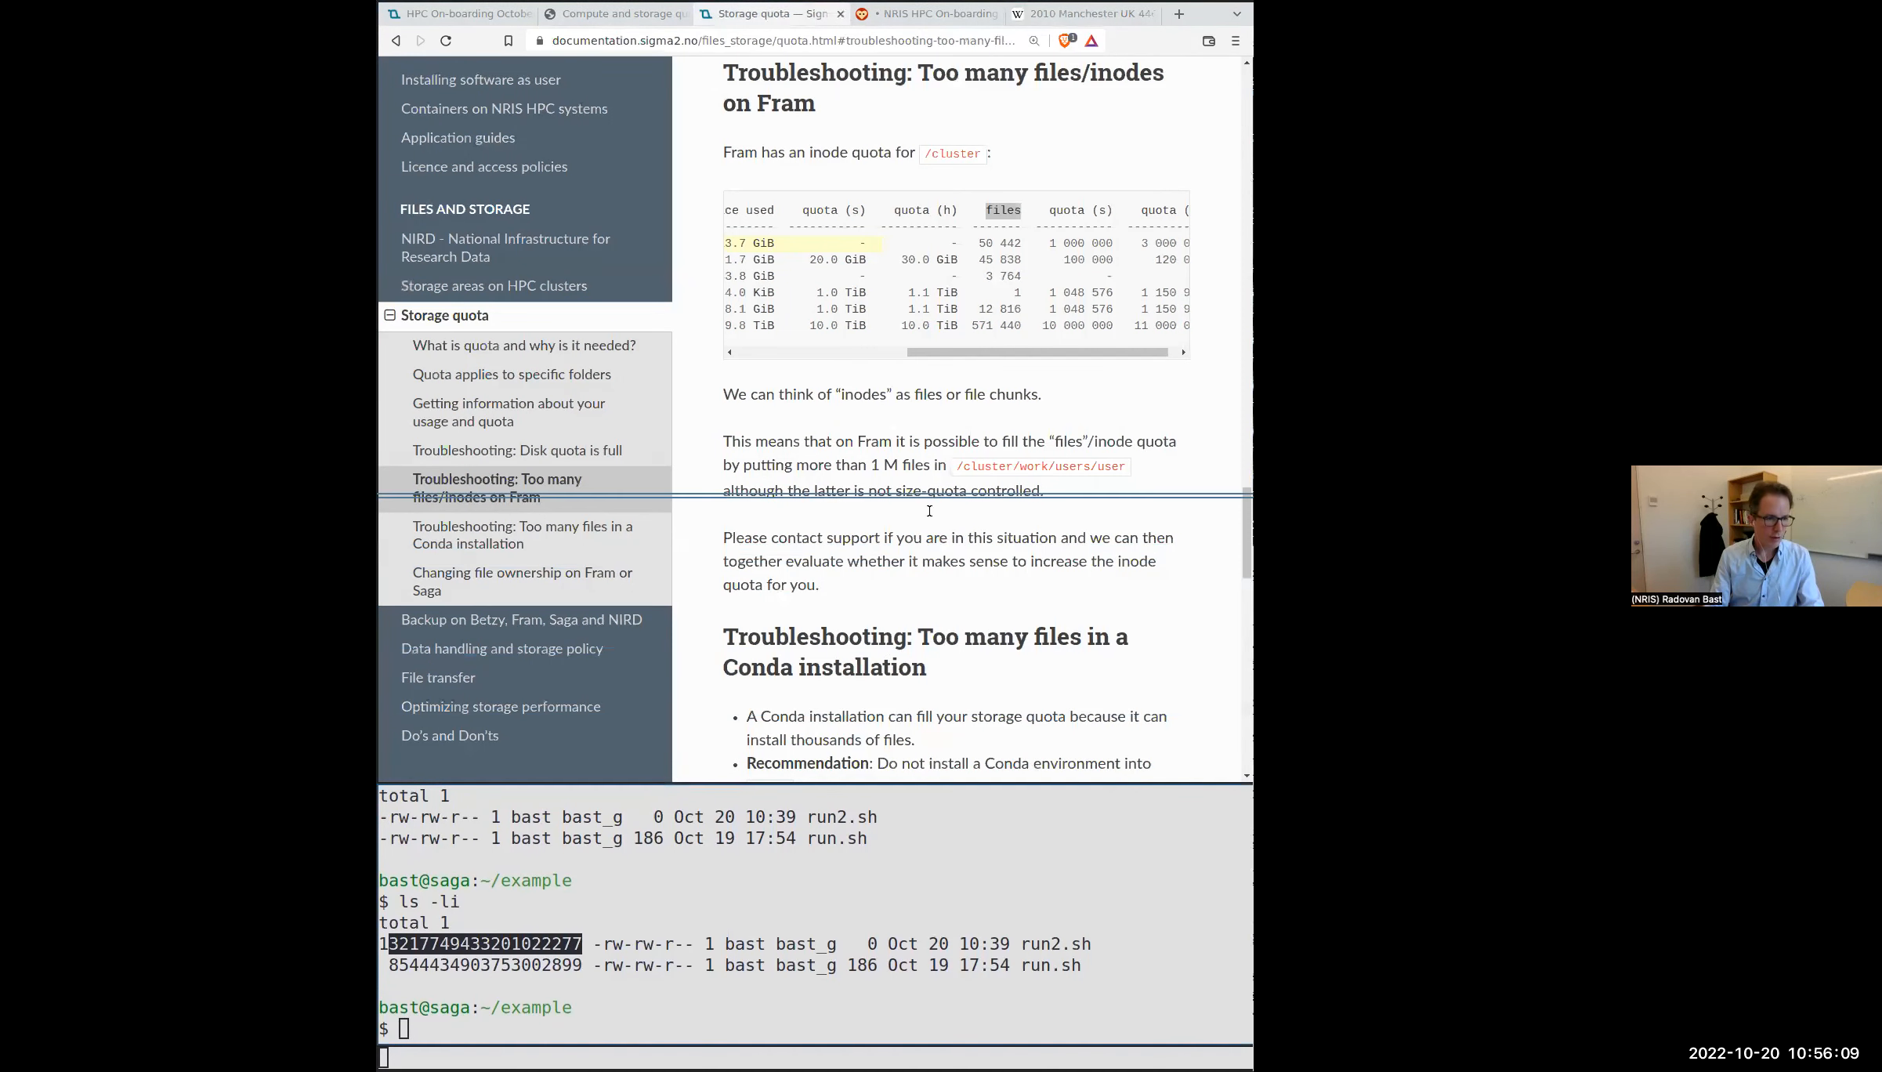
text(d)
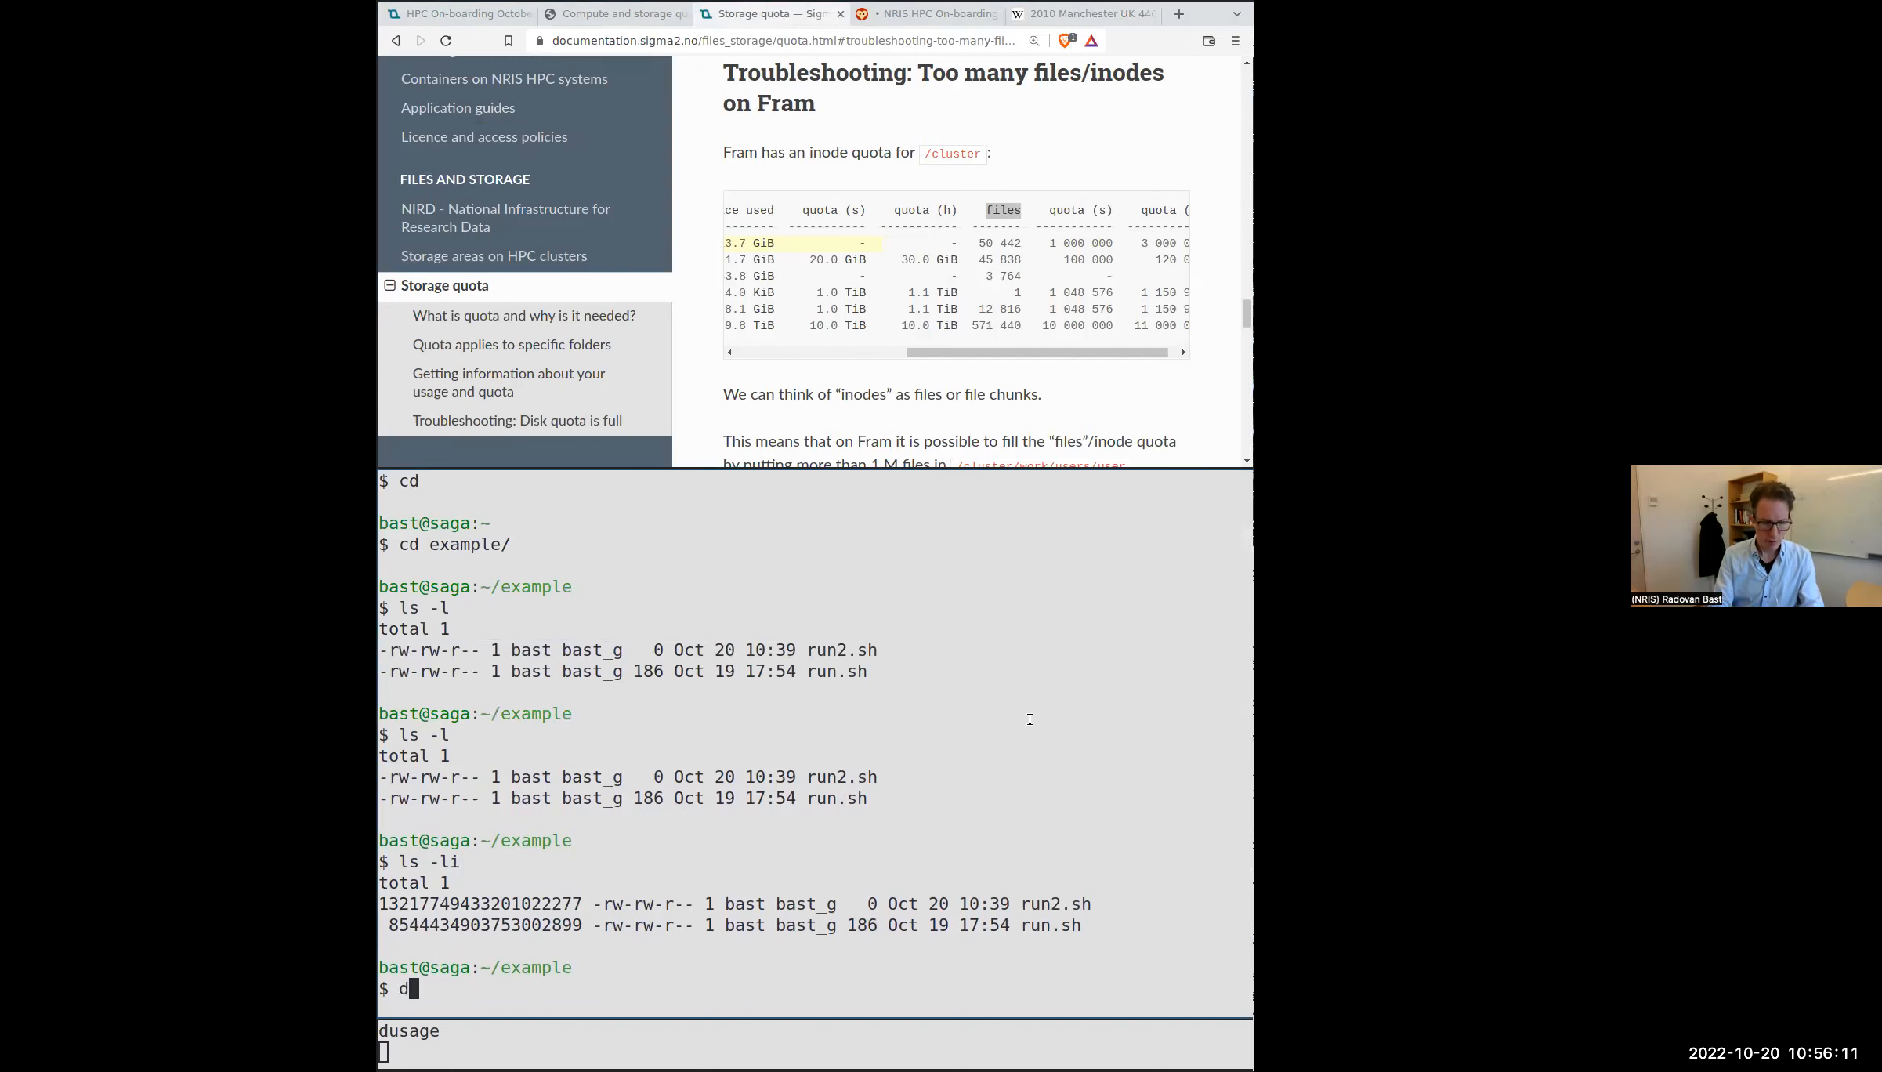
text(usage)
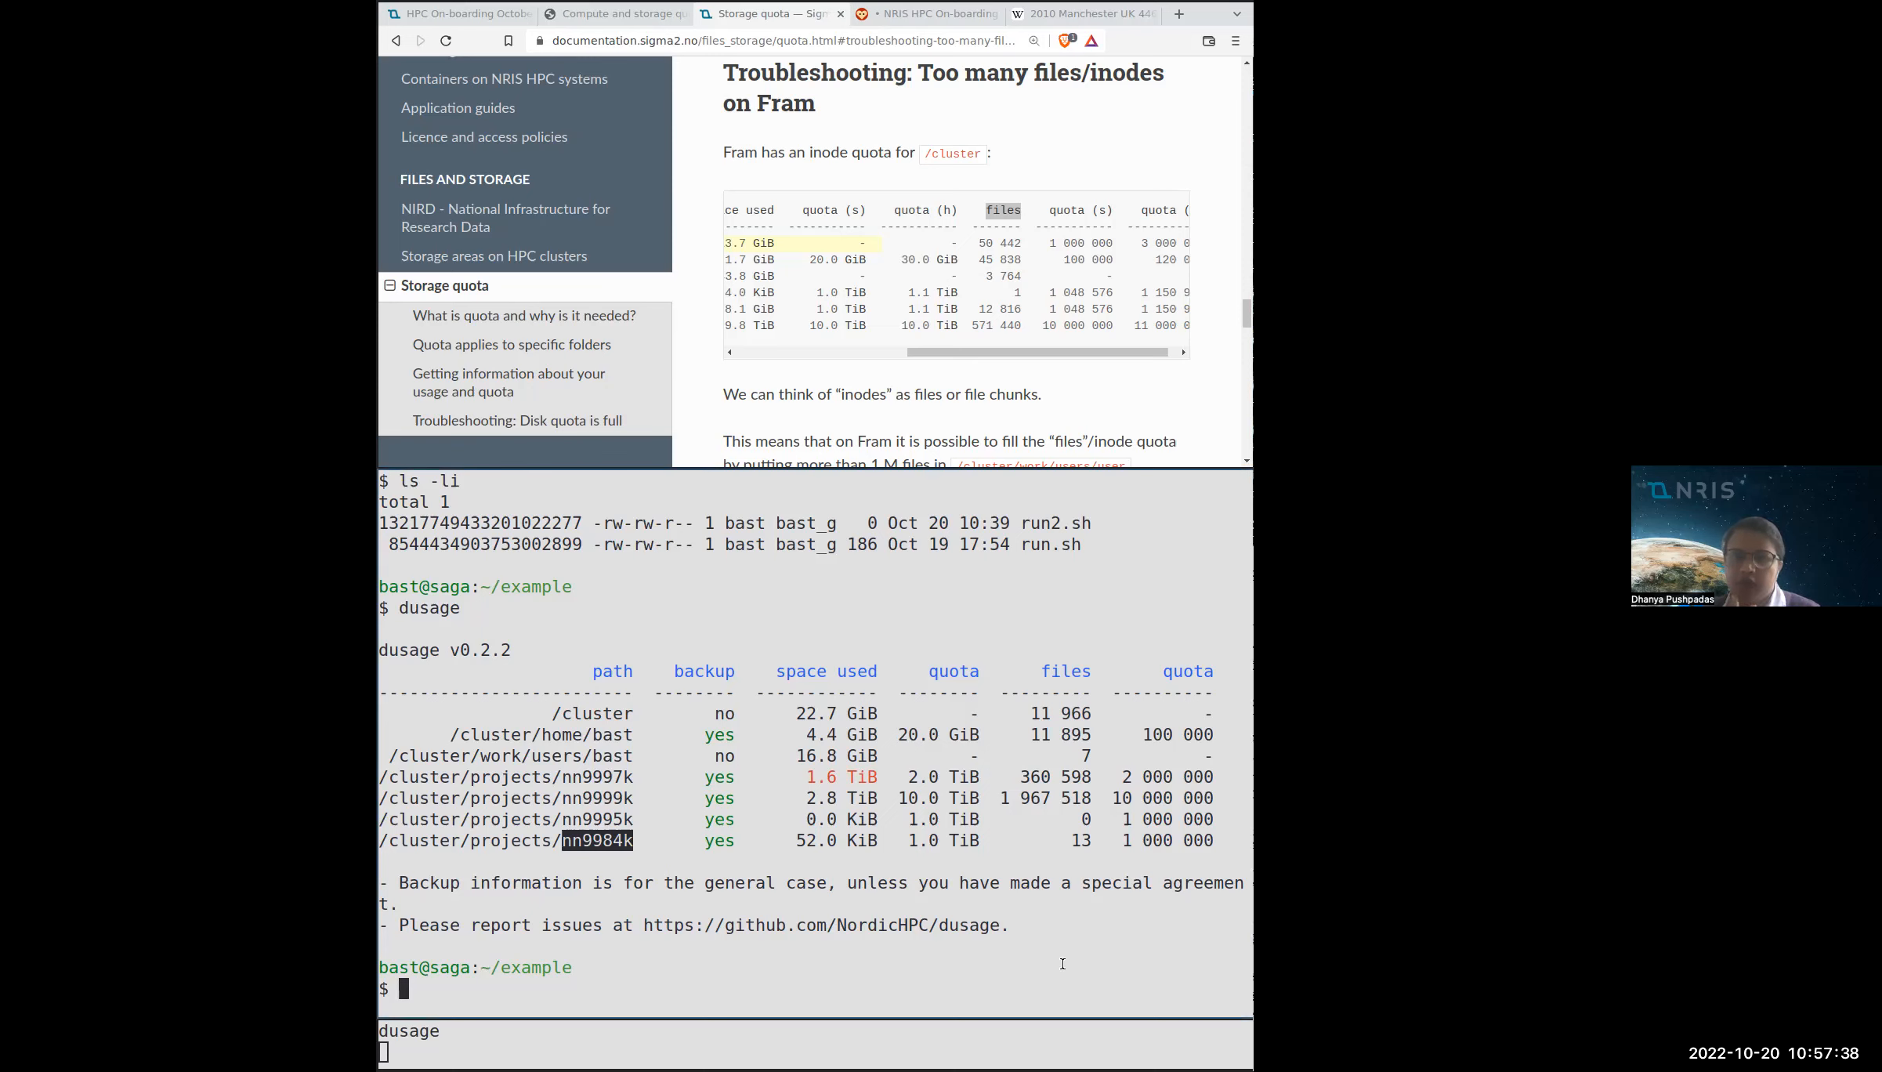
mouse_move(1012, 984)
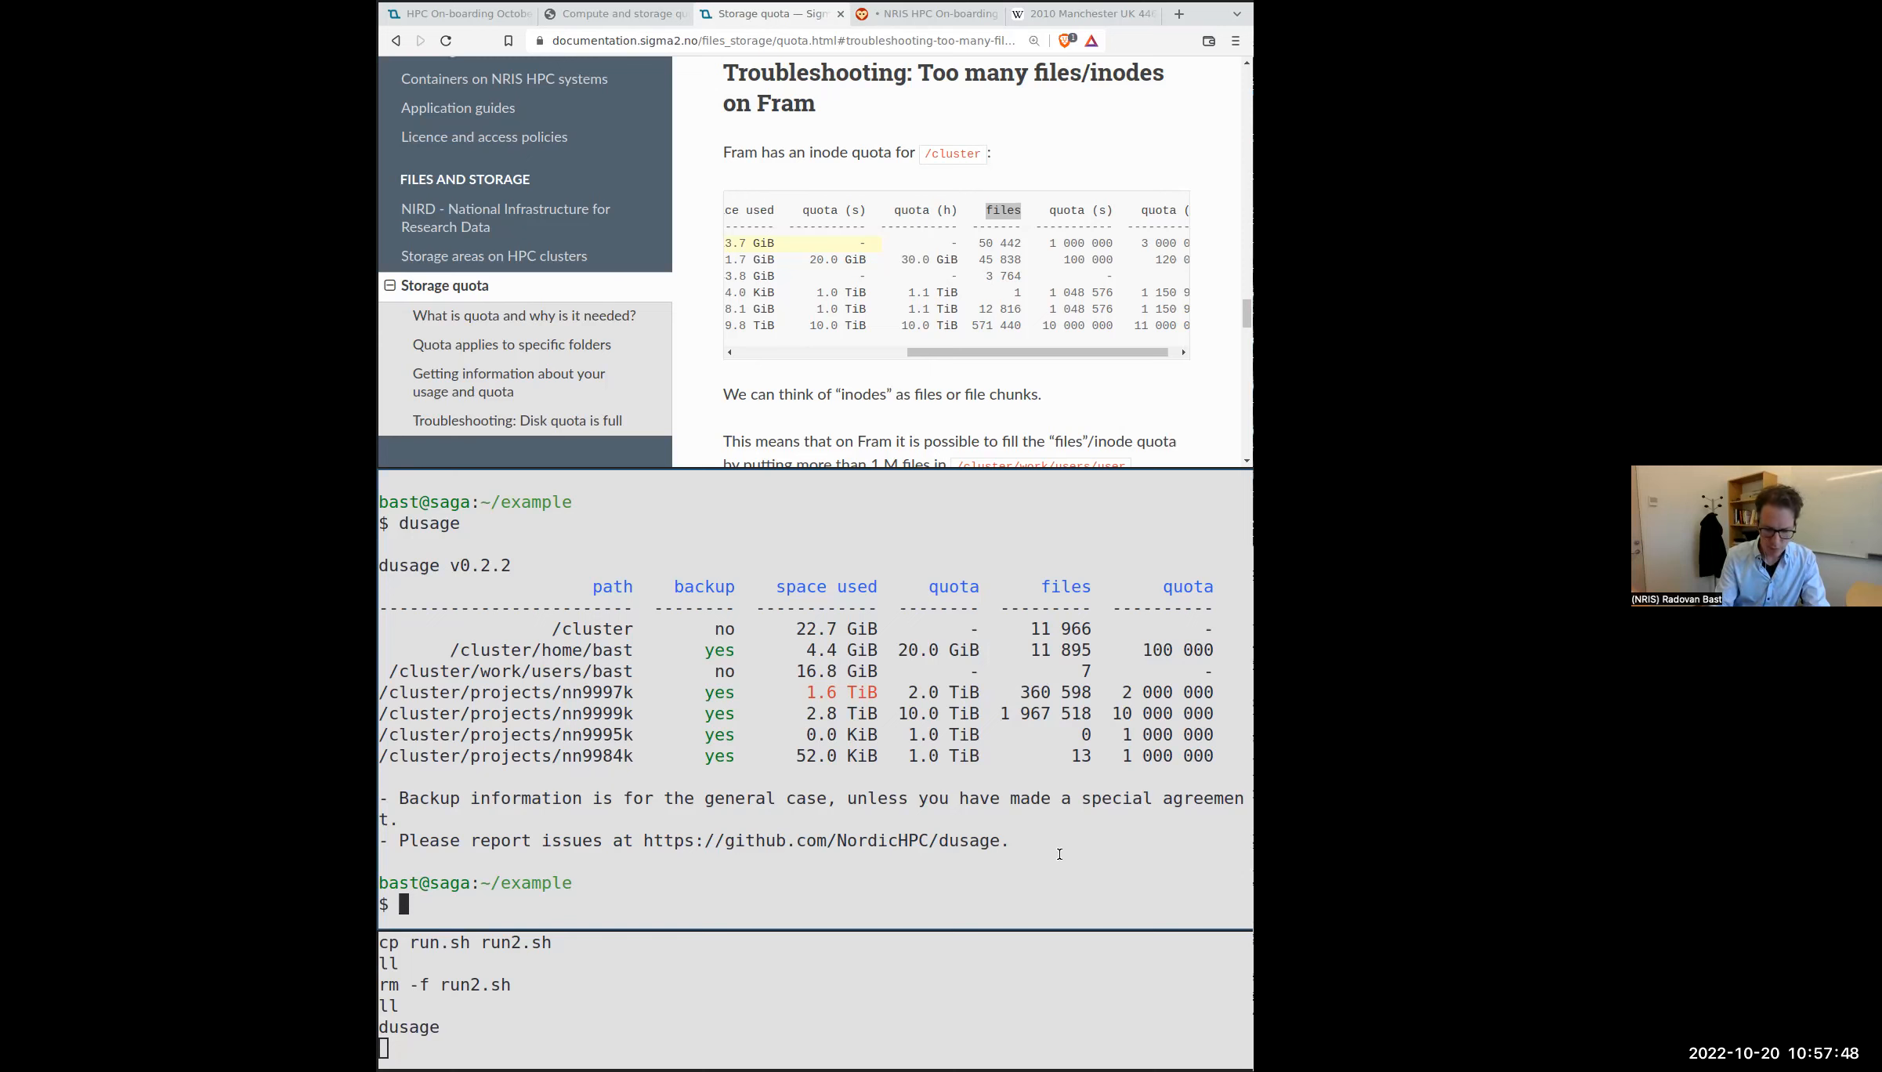
Source save-history.sh in the teaching folder, then cd back and list the example folder.
text(cd teaching/)
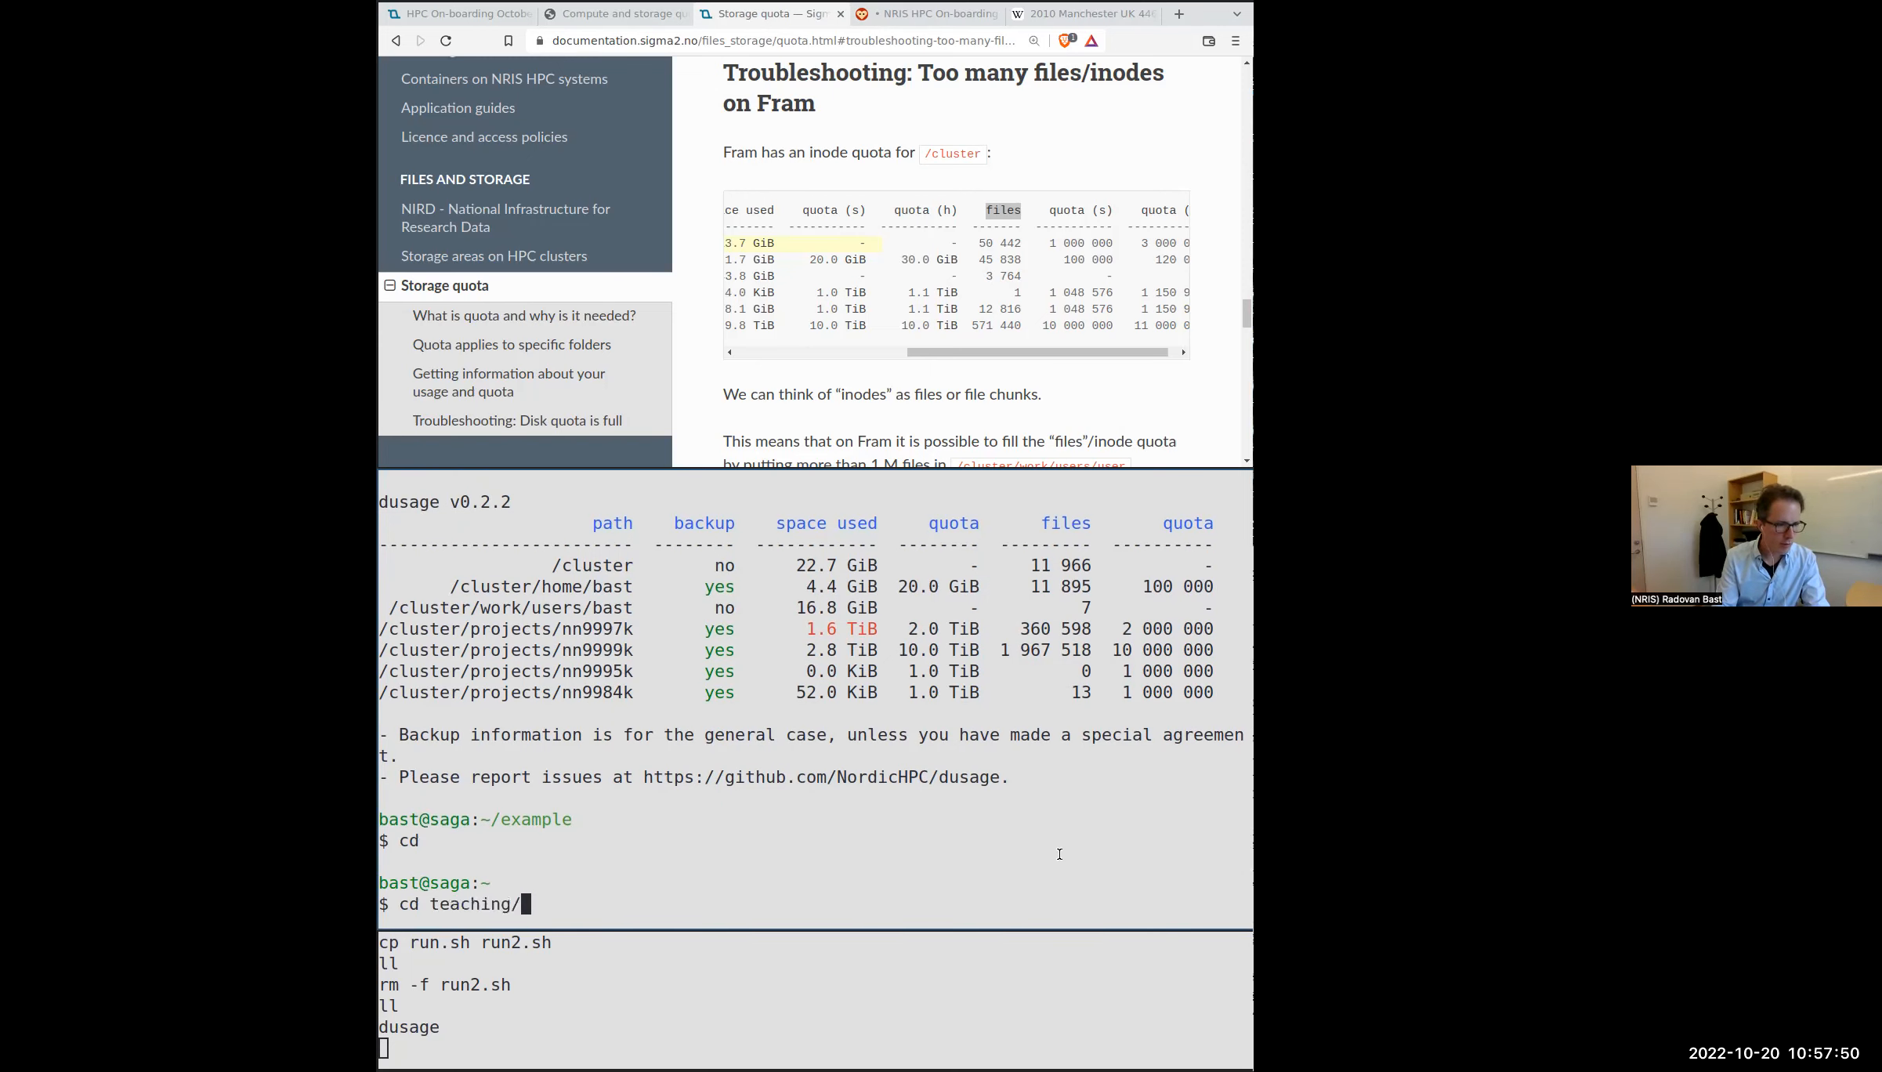
text(source save-history.sh)
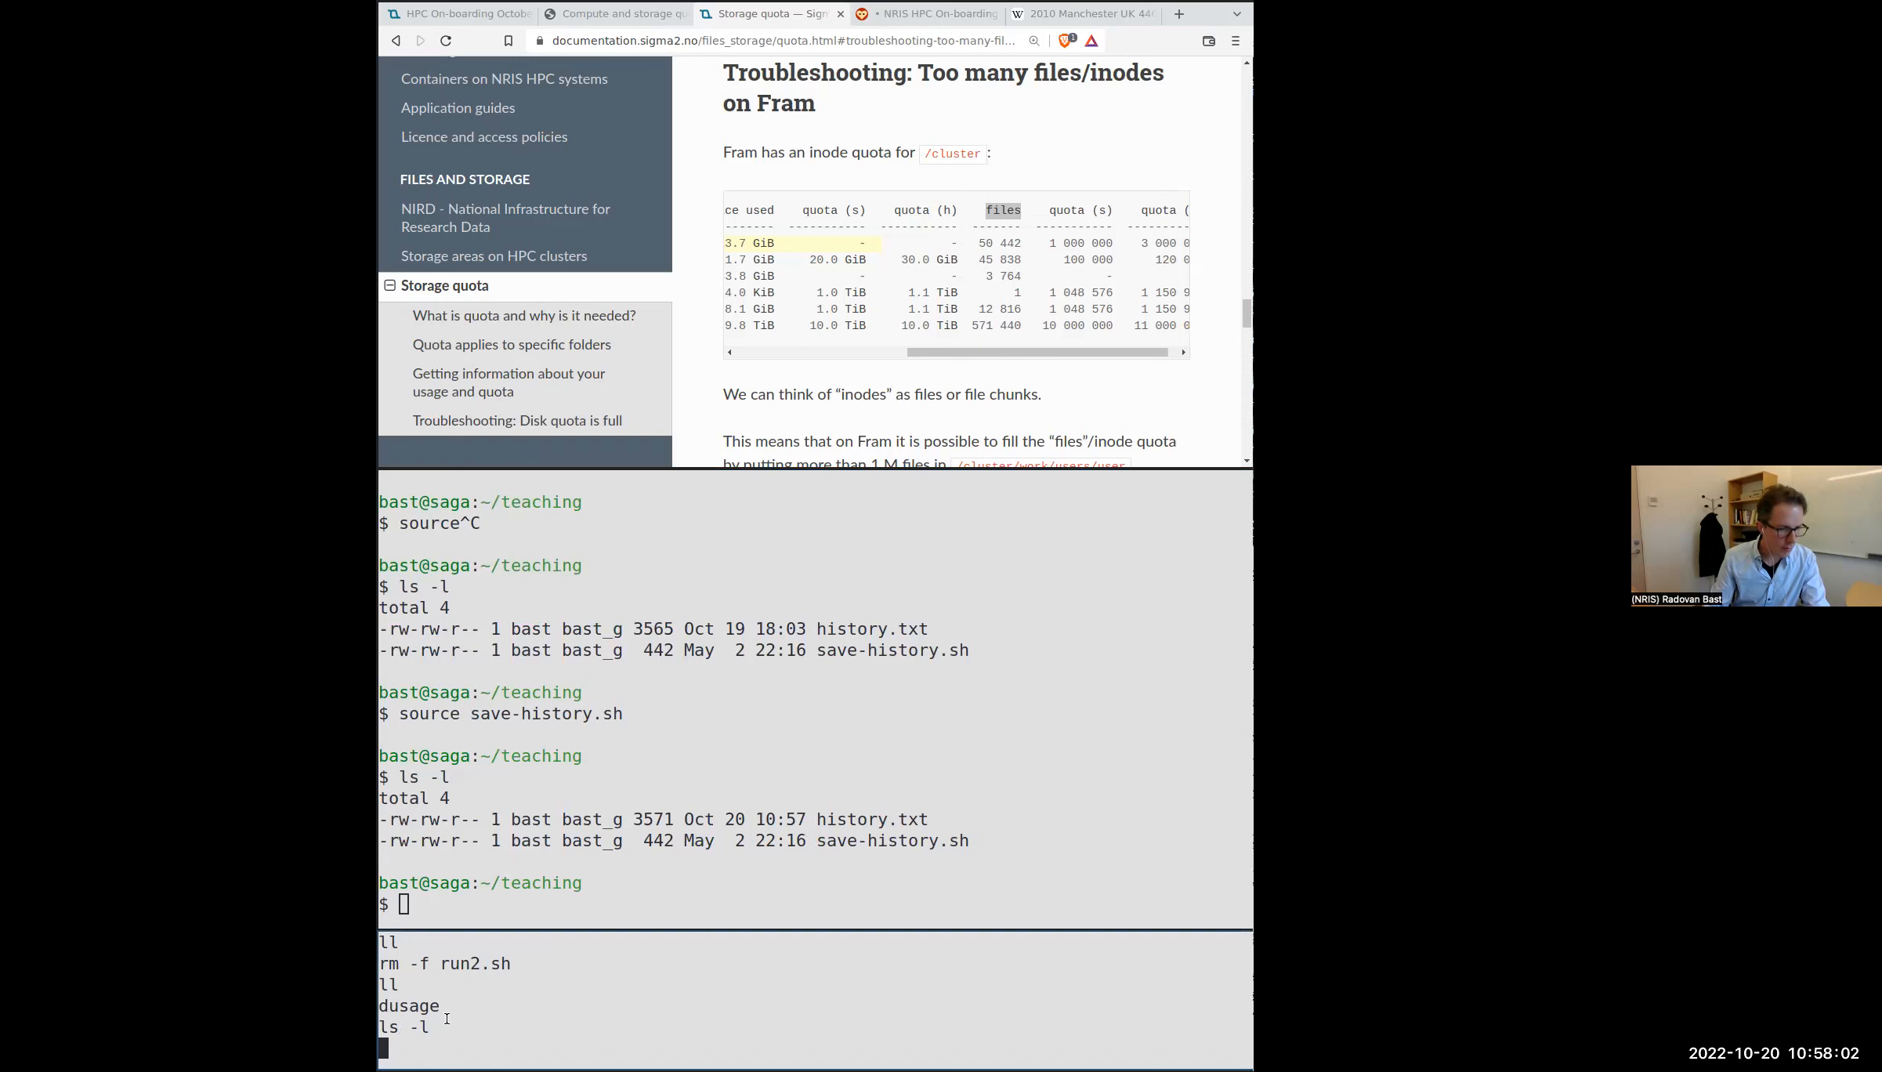
text(cd)
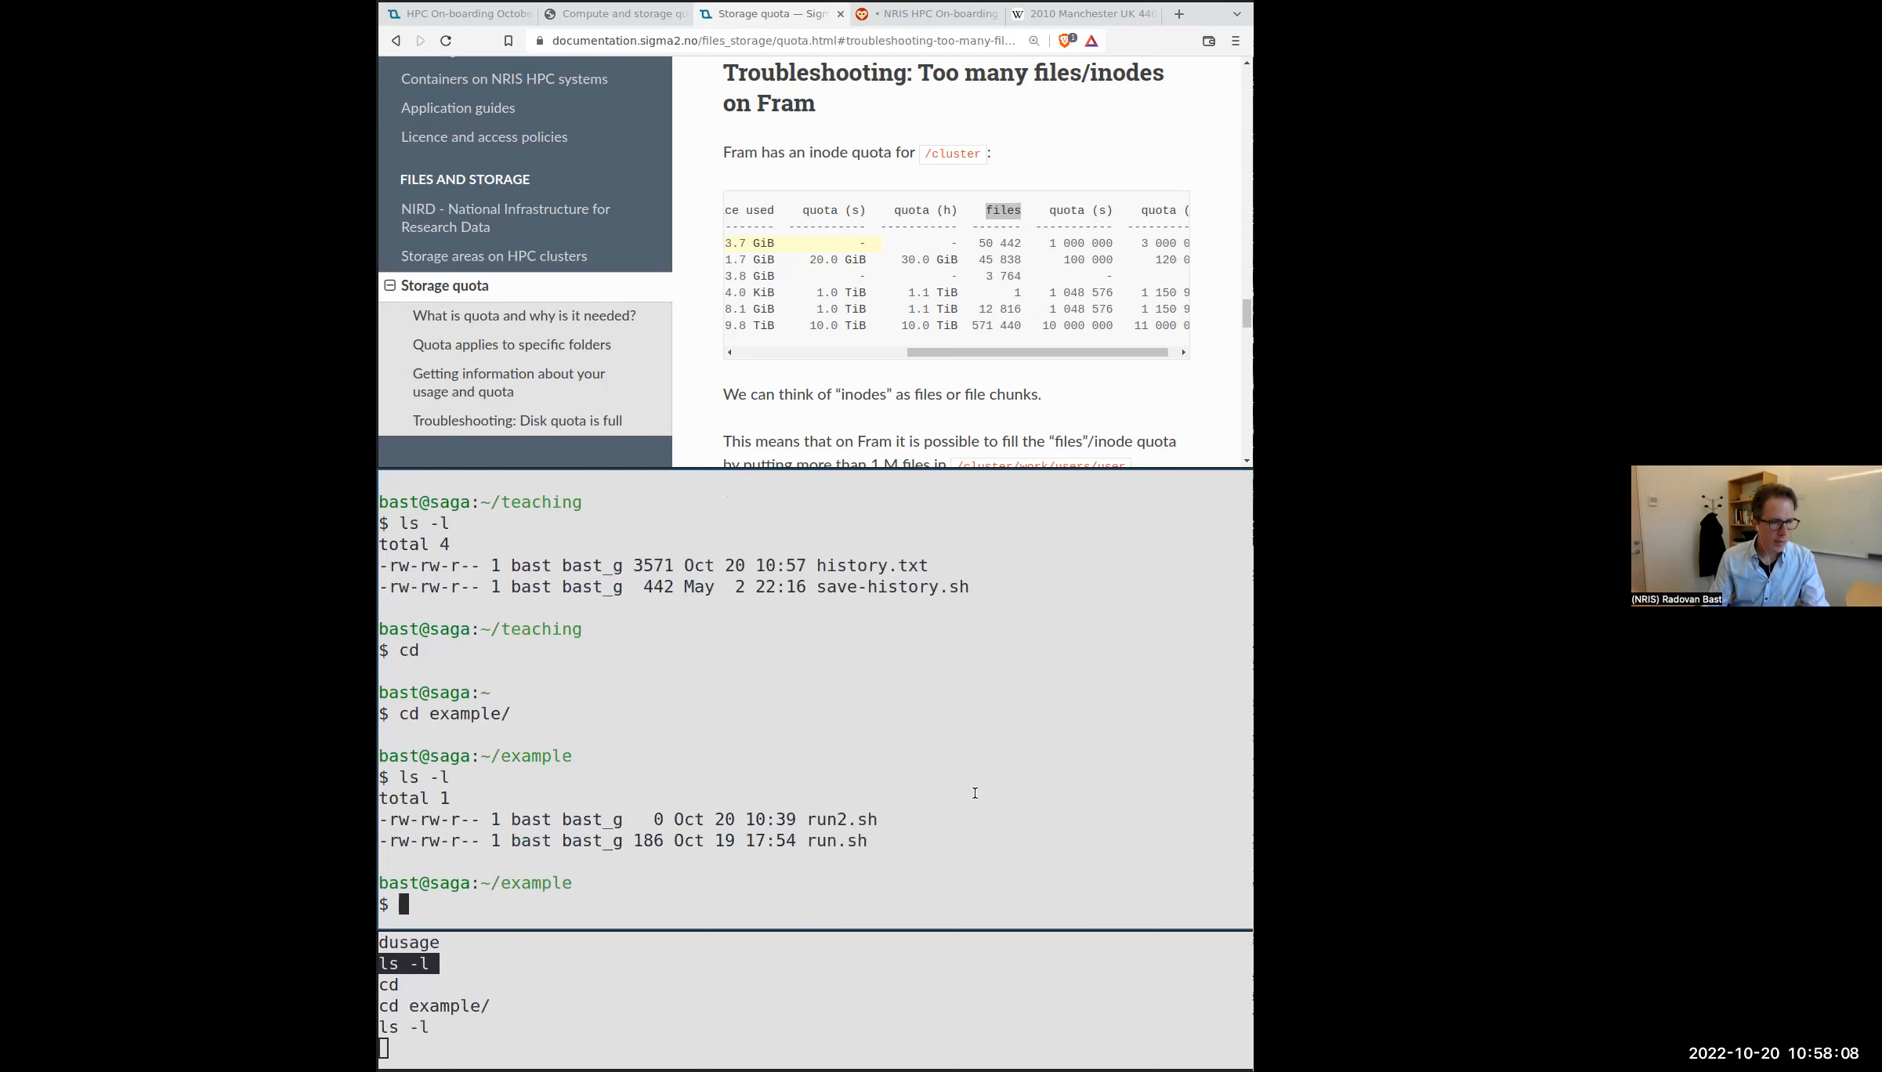
mouse_move(838, 517)
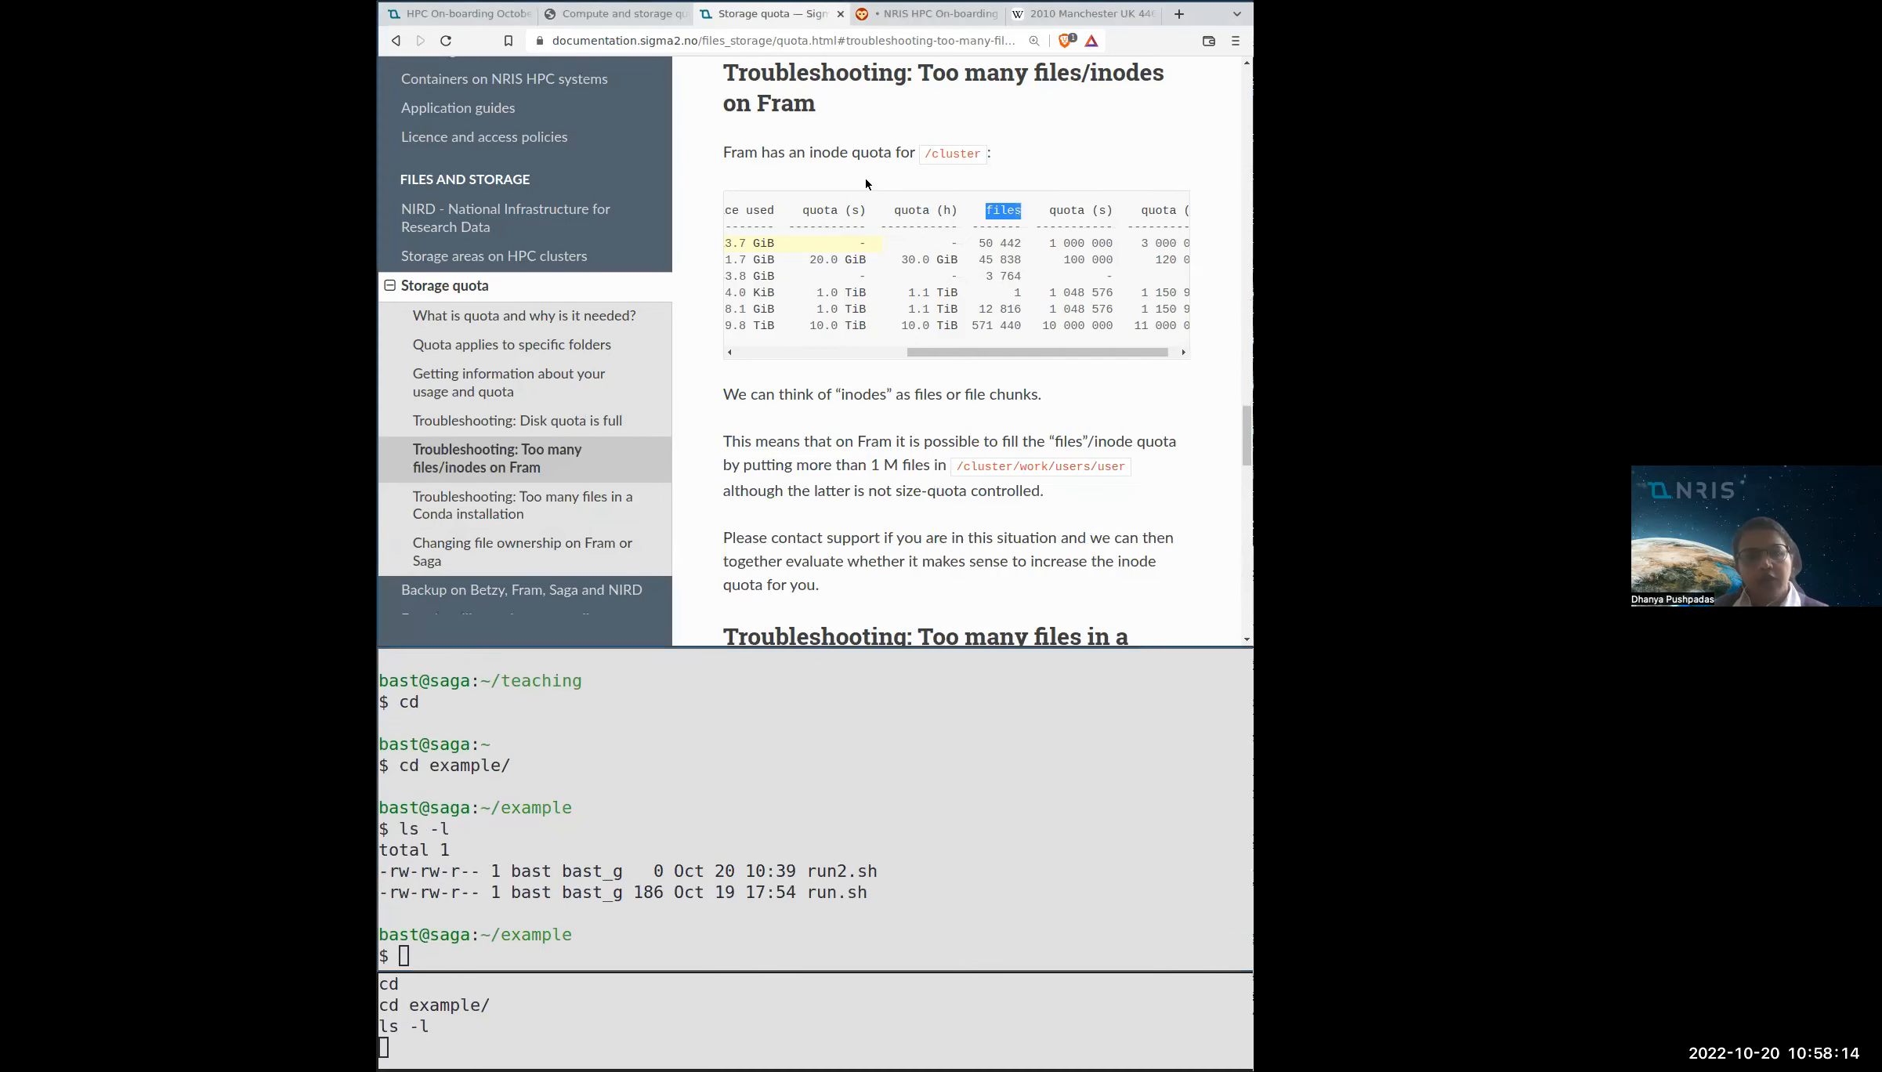
mouse_move(883, 186)
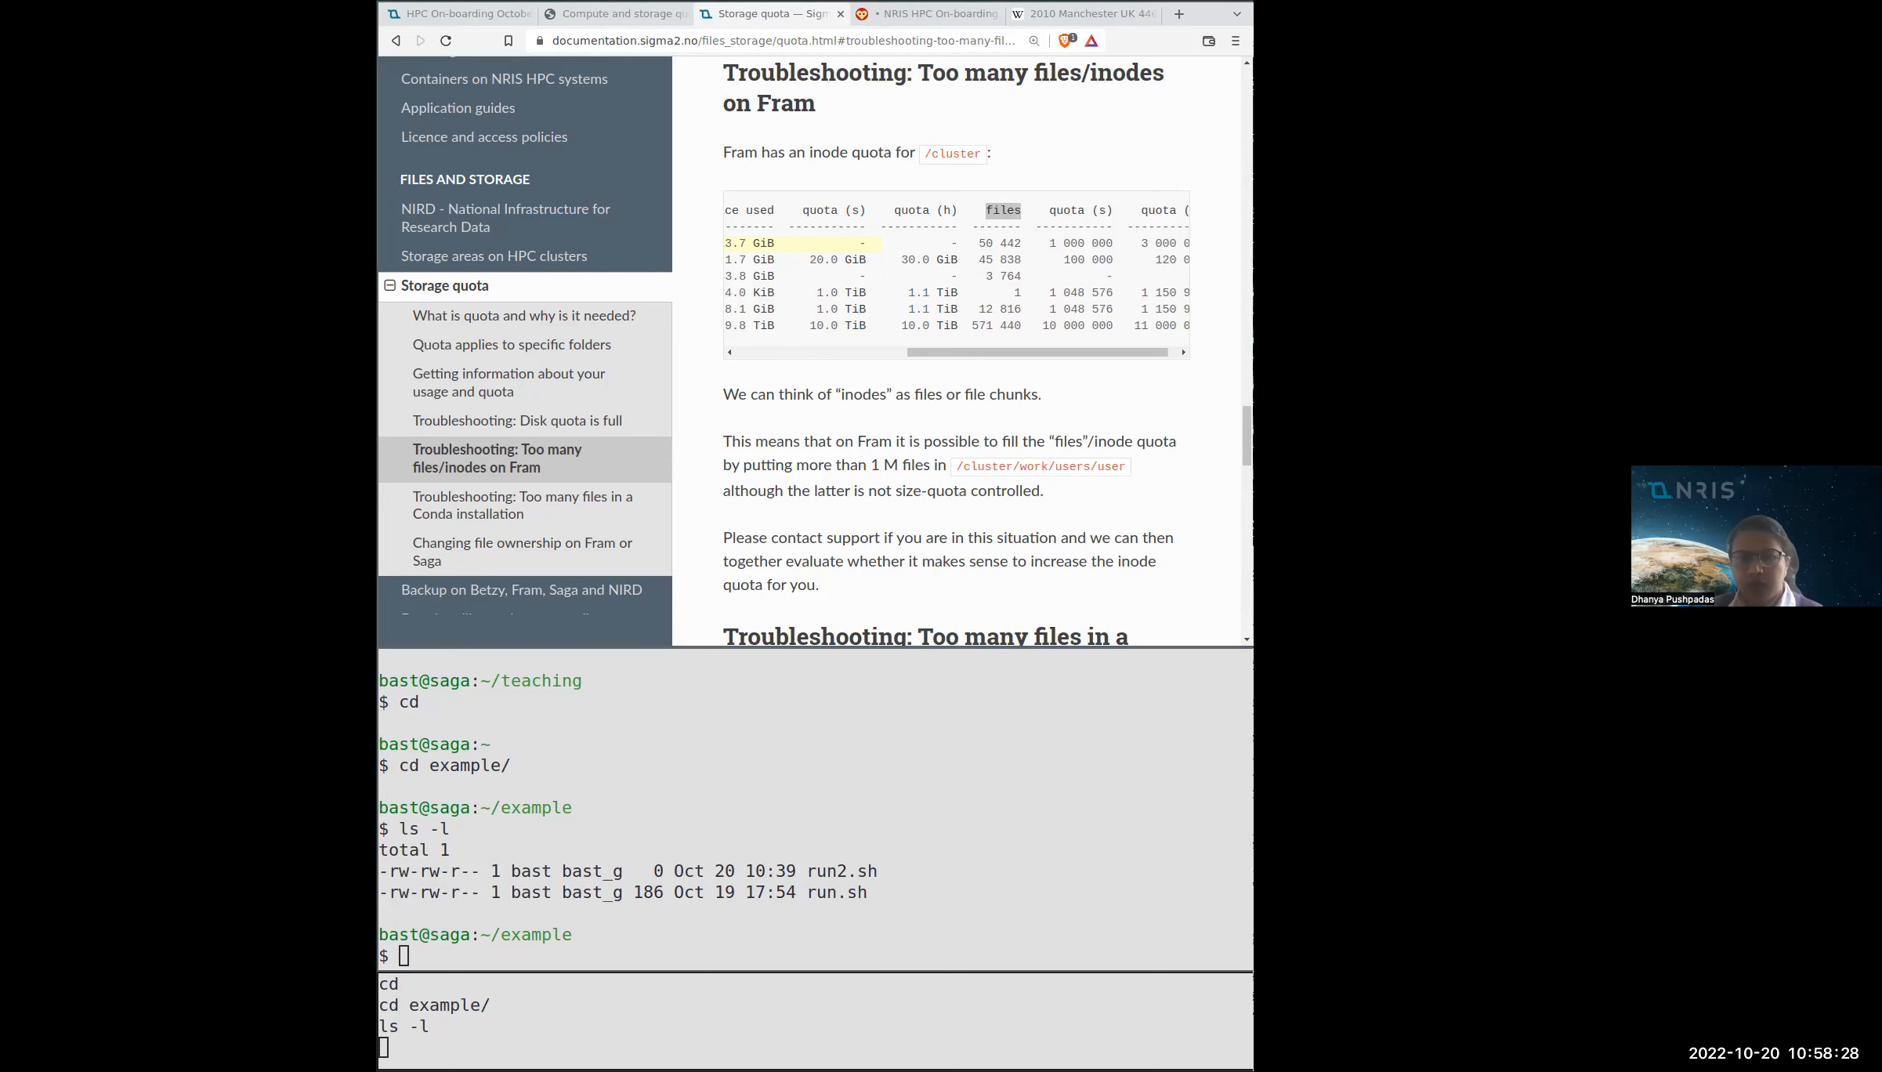
double_click(1003, 210)
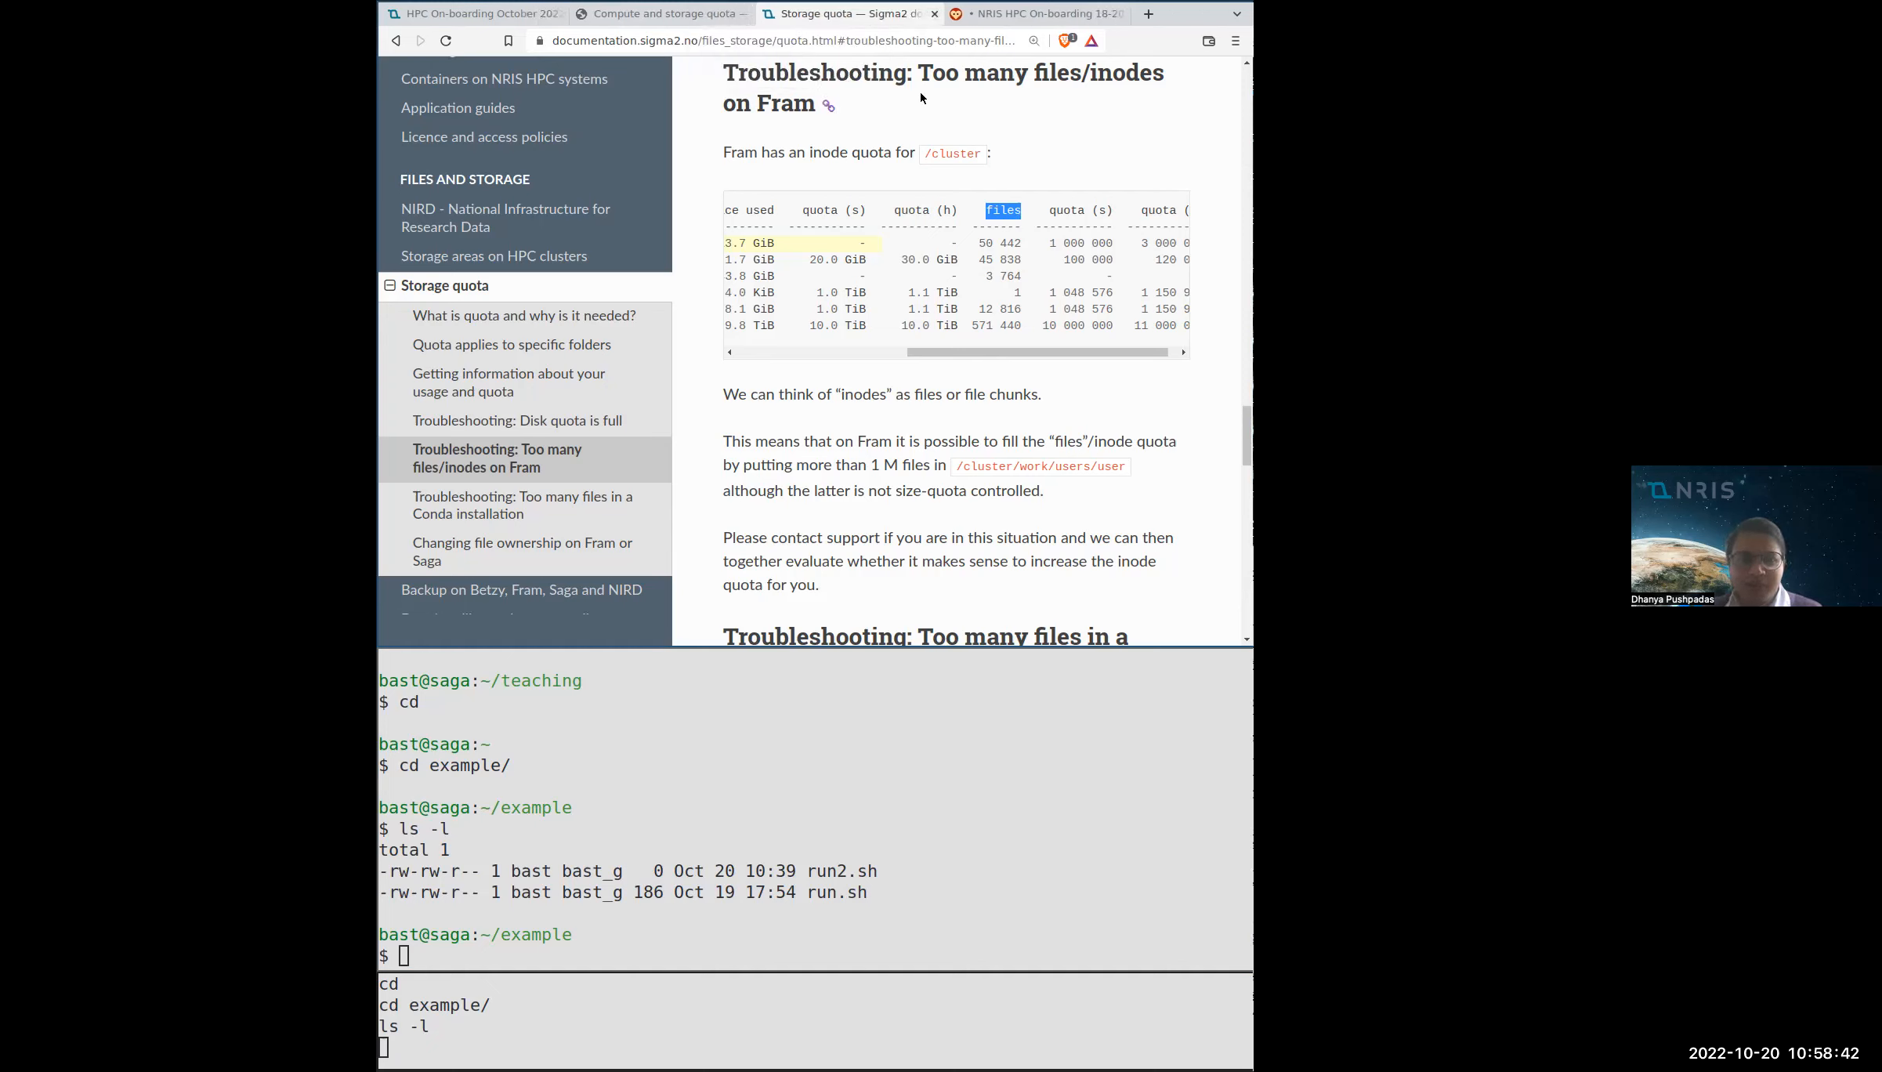
mouse_move(975, 266)
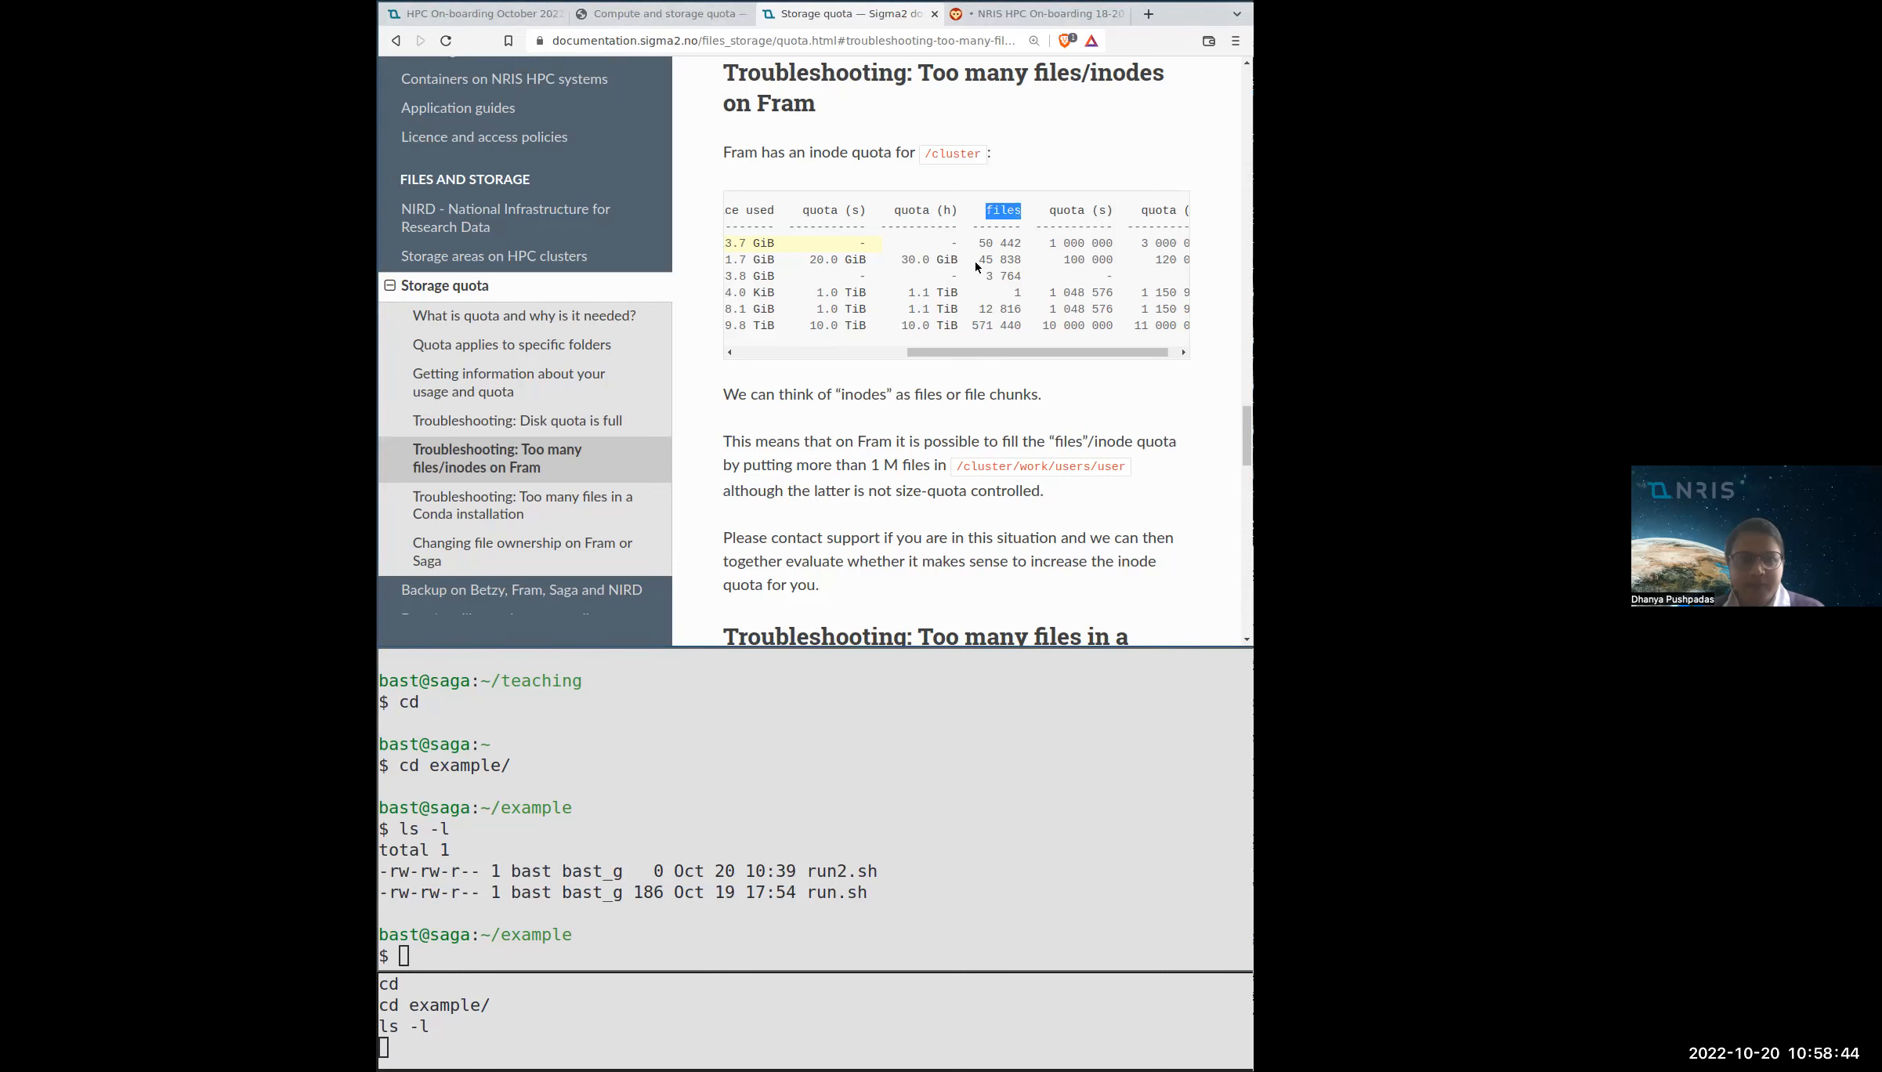
From the quota lesson page, open the Compute quota link in a new tab and scroll its contents.
click(659, 12)
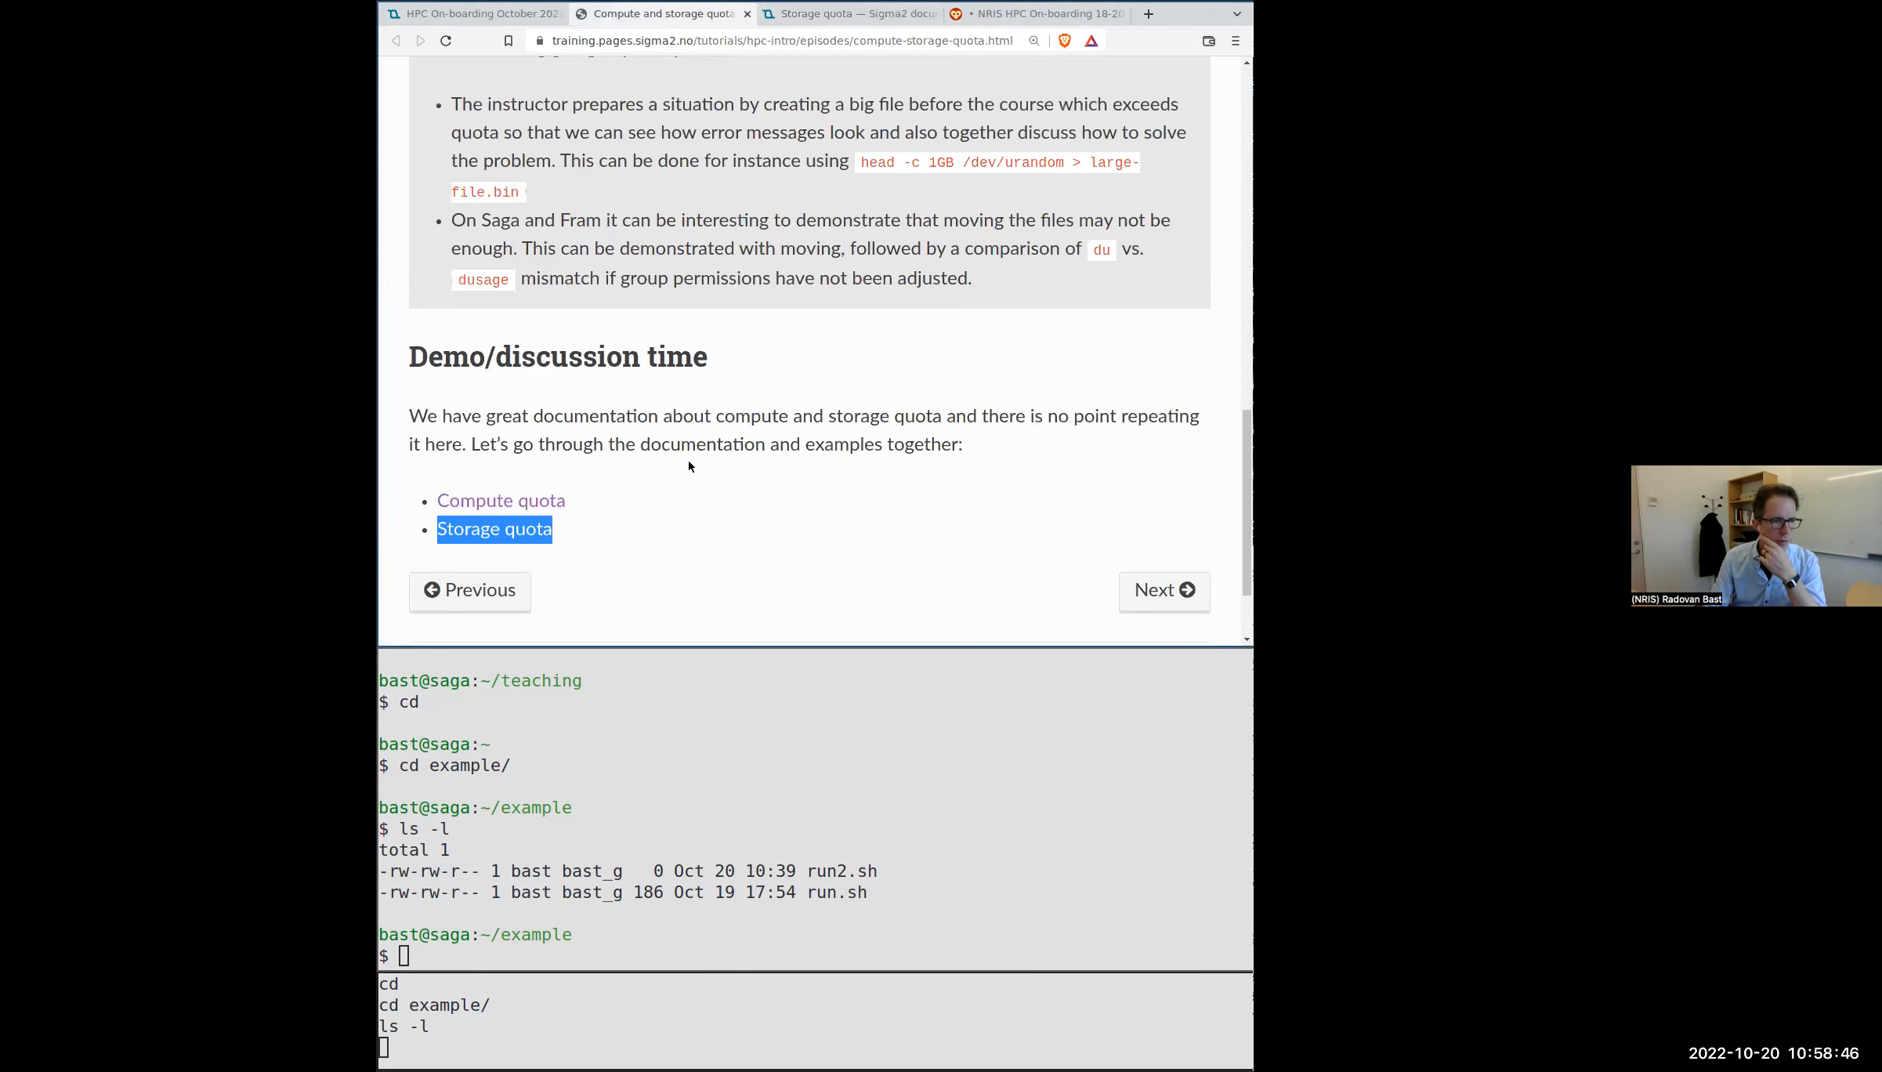
right_click(500, 500)
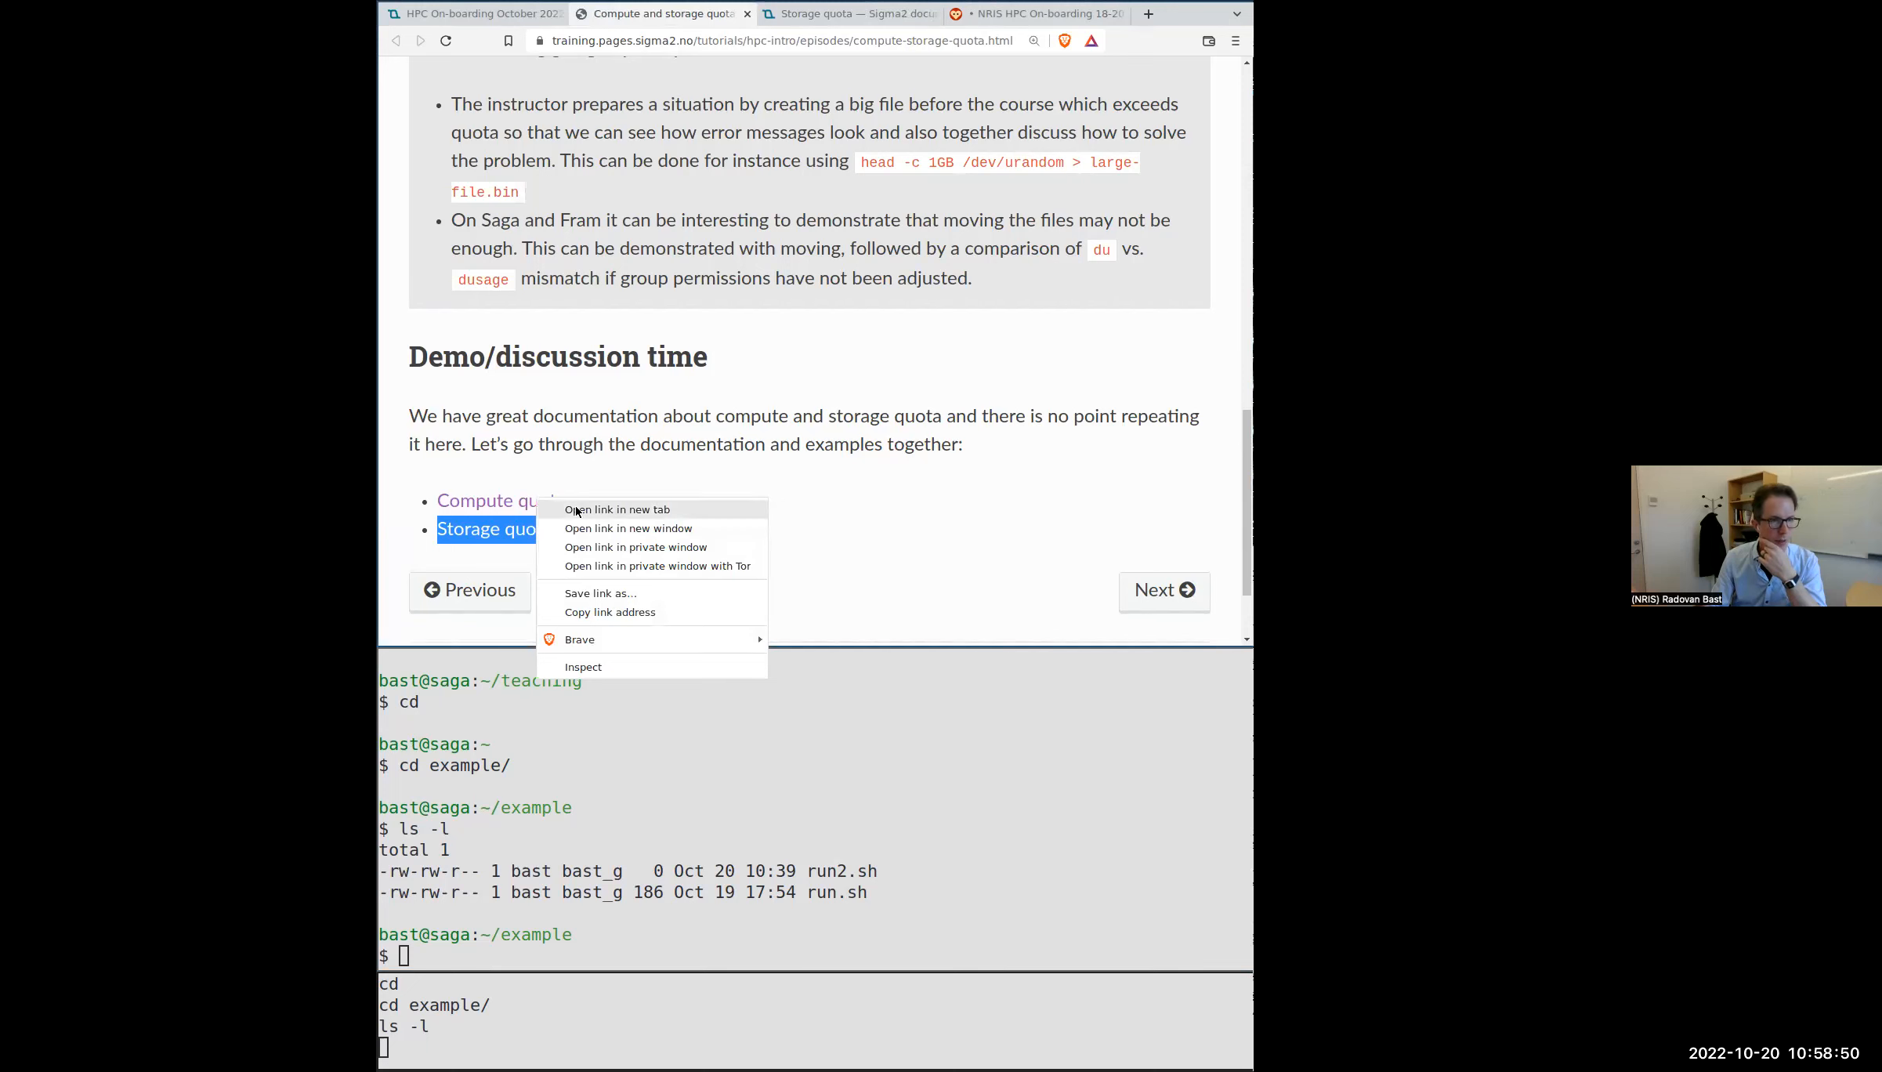
click(615, 510)
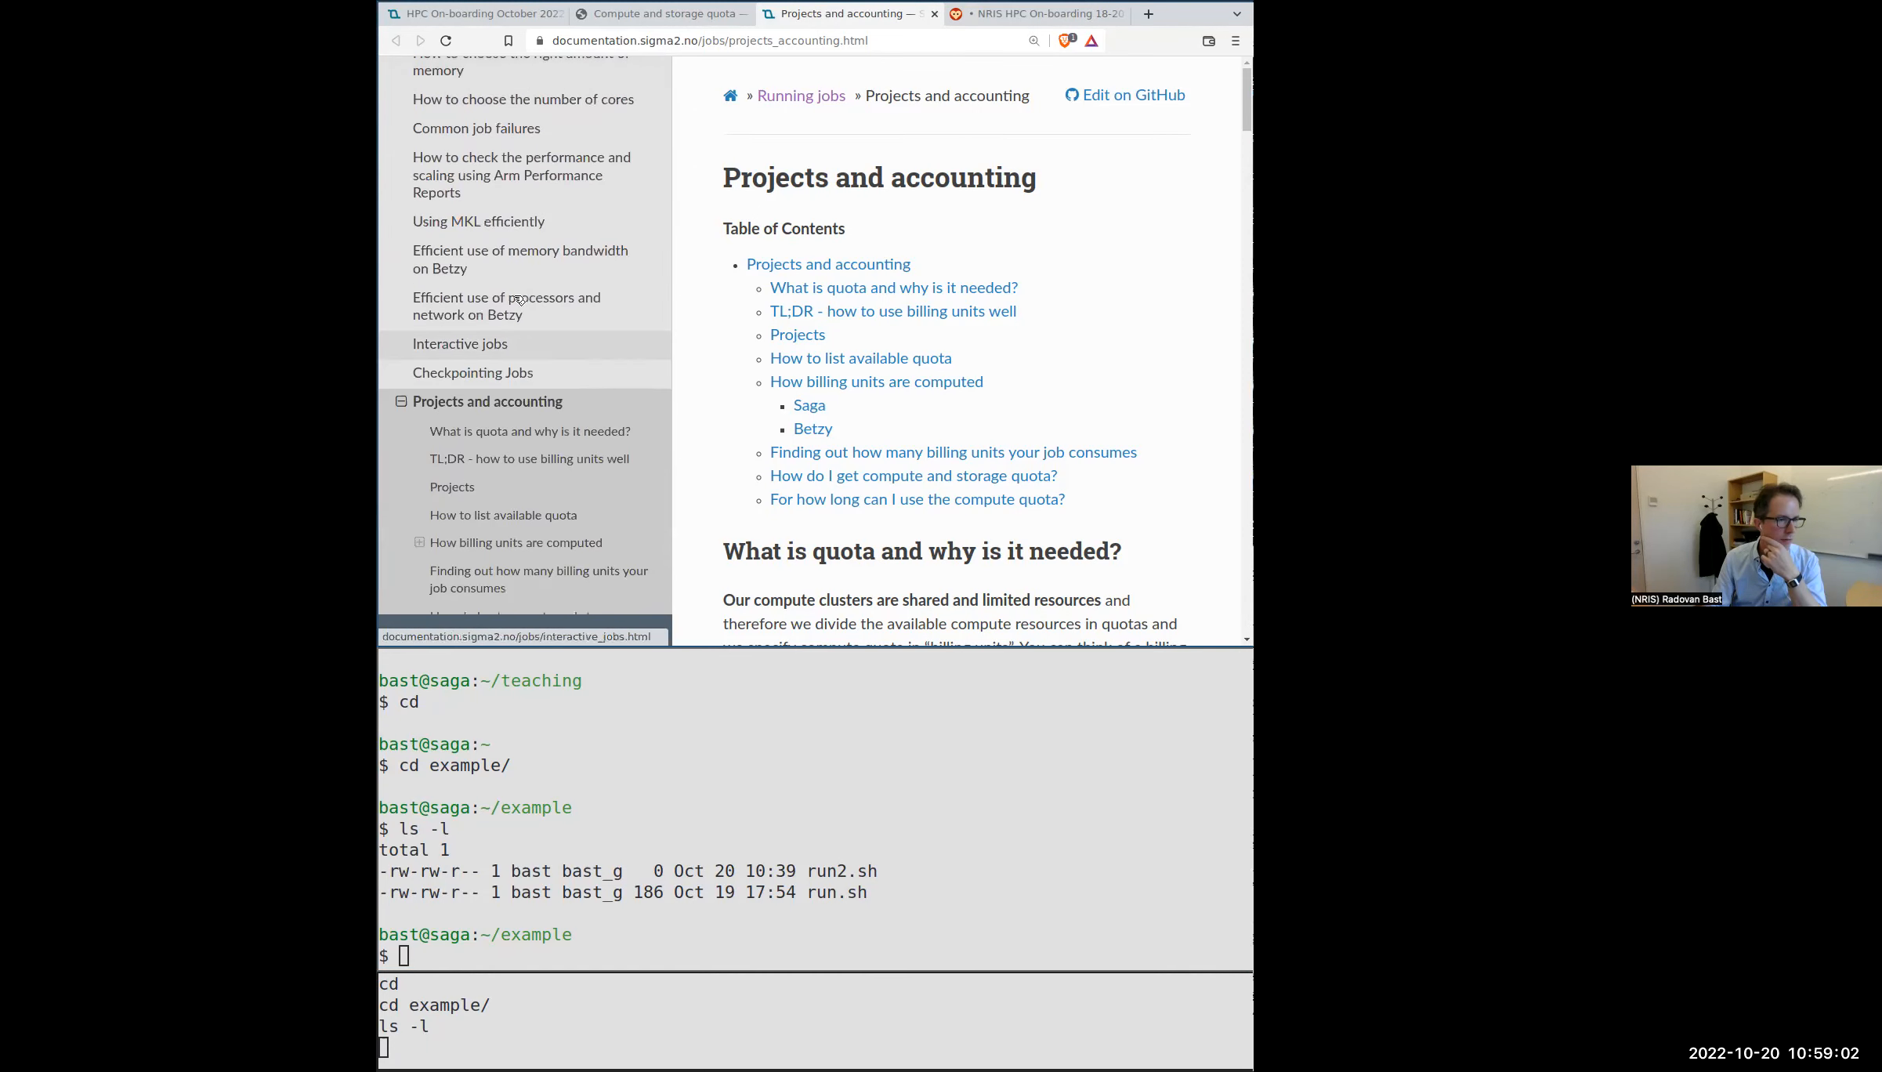
mouse_move(841, 213)
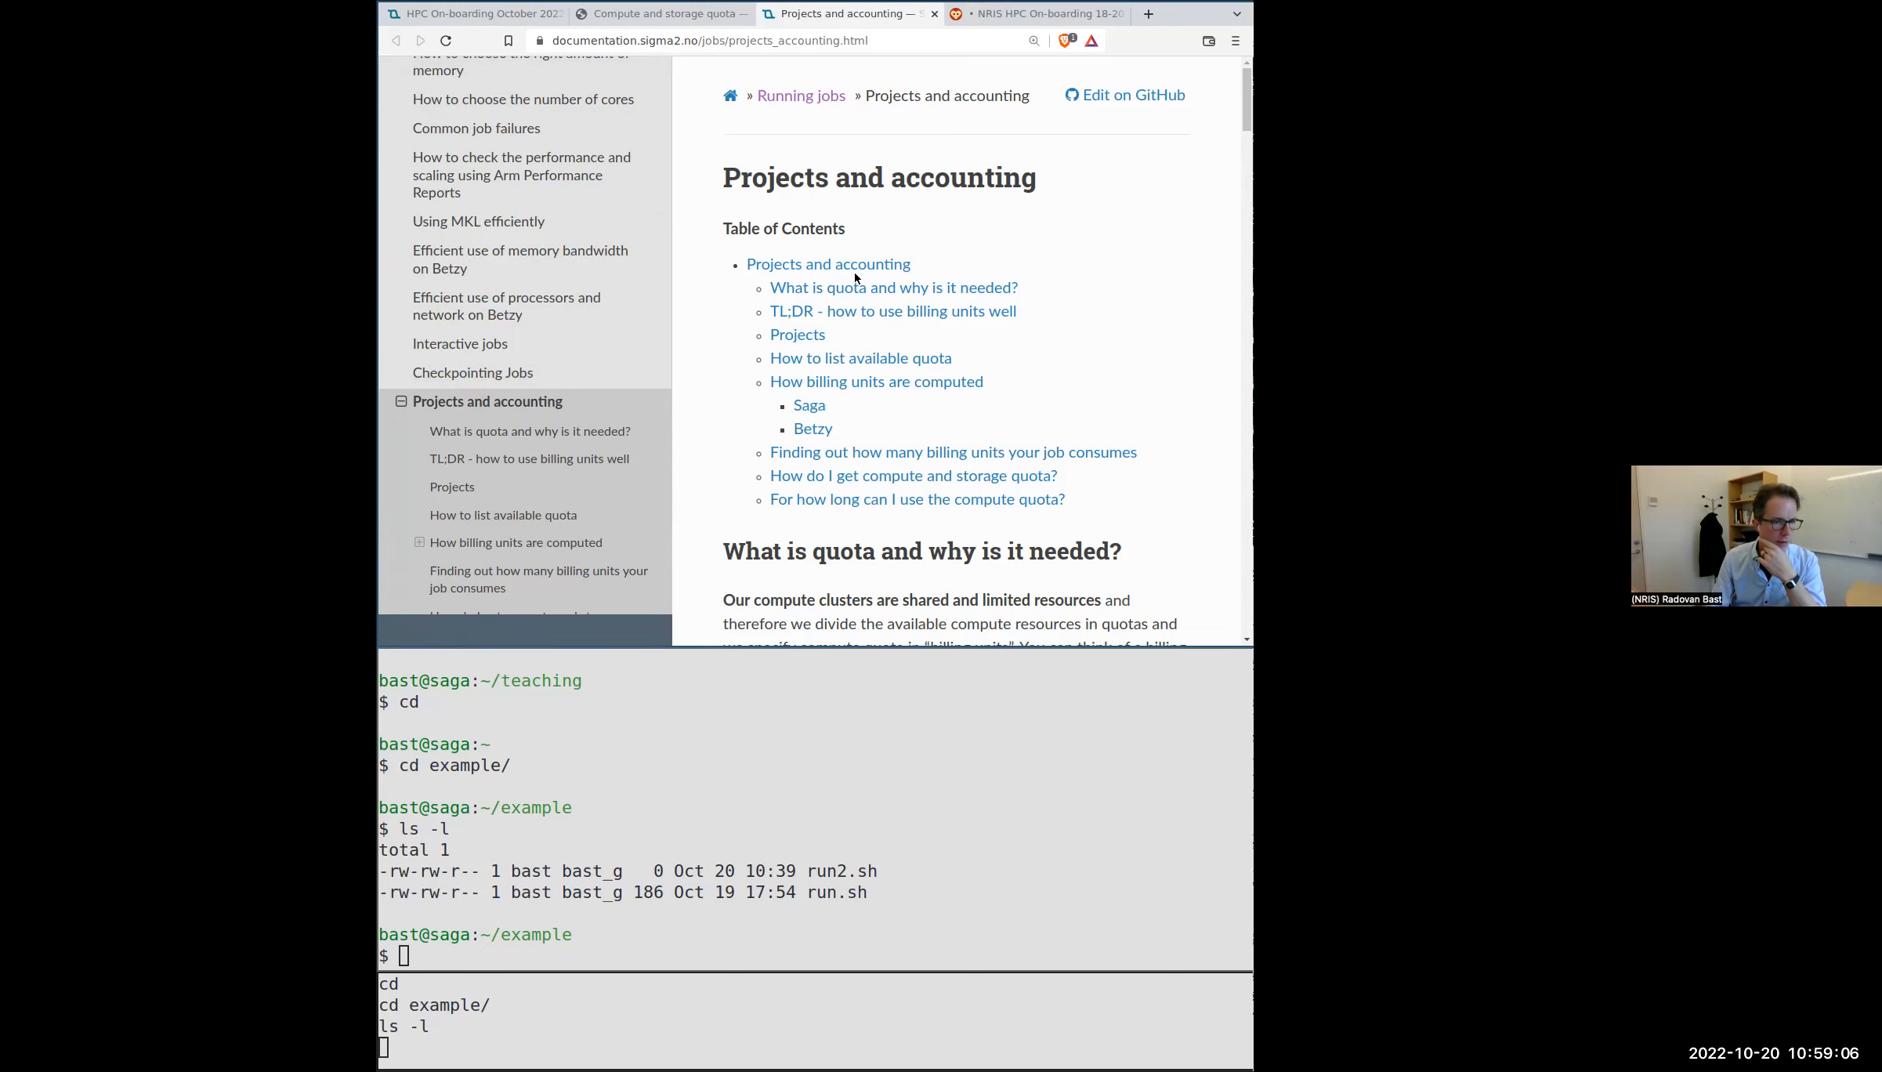
scroll(down, 3)
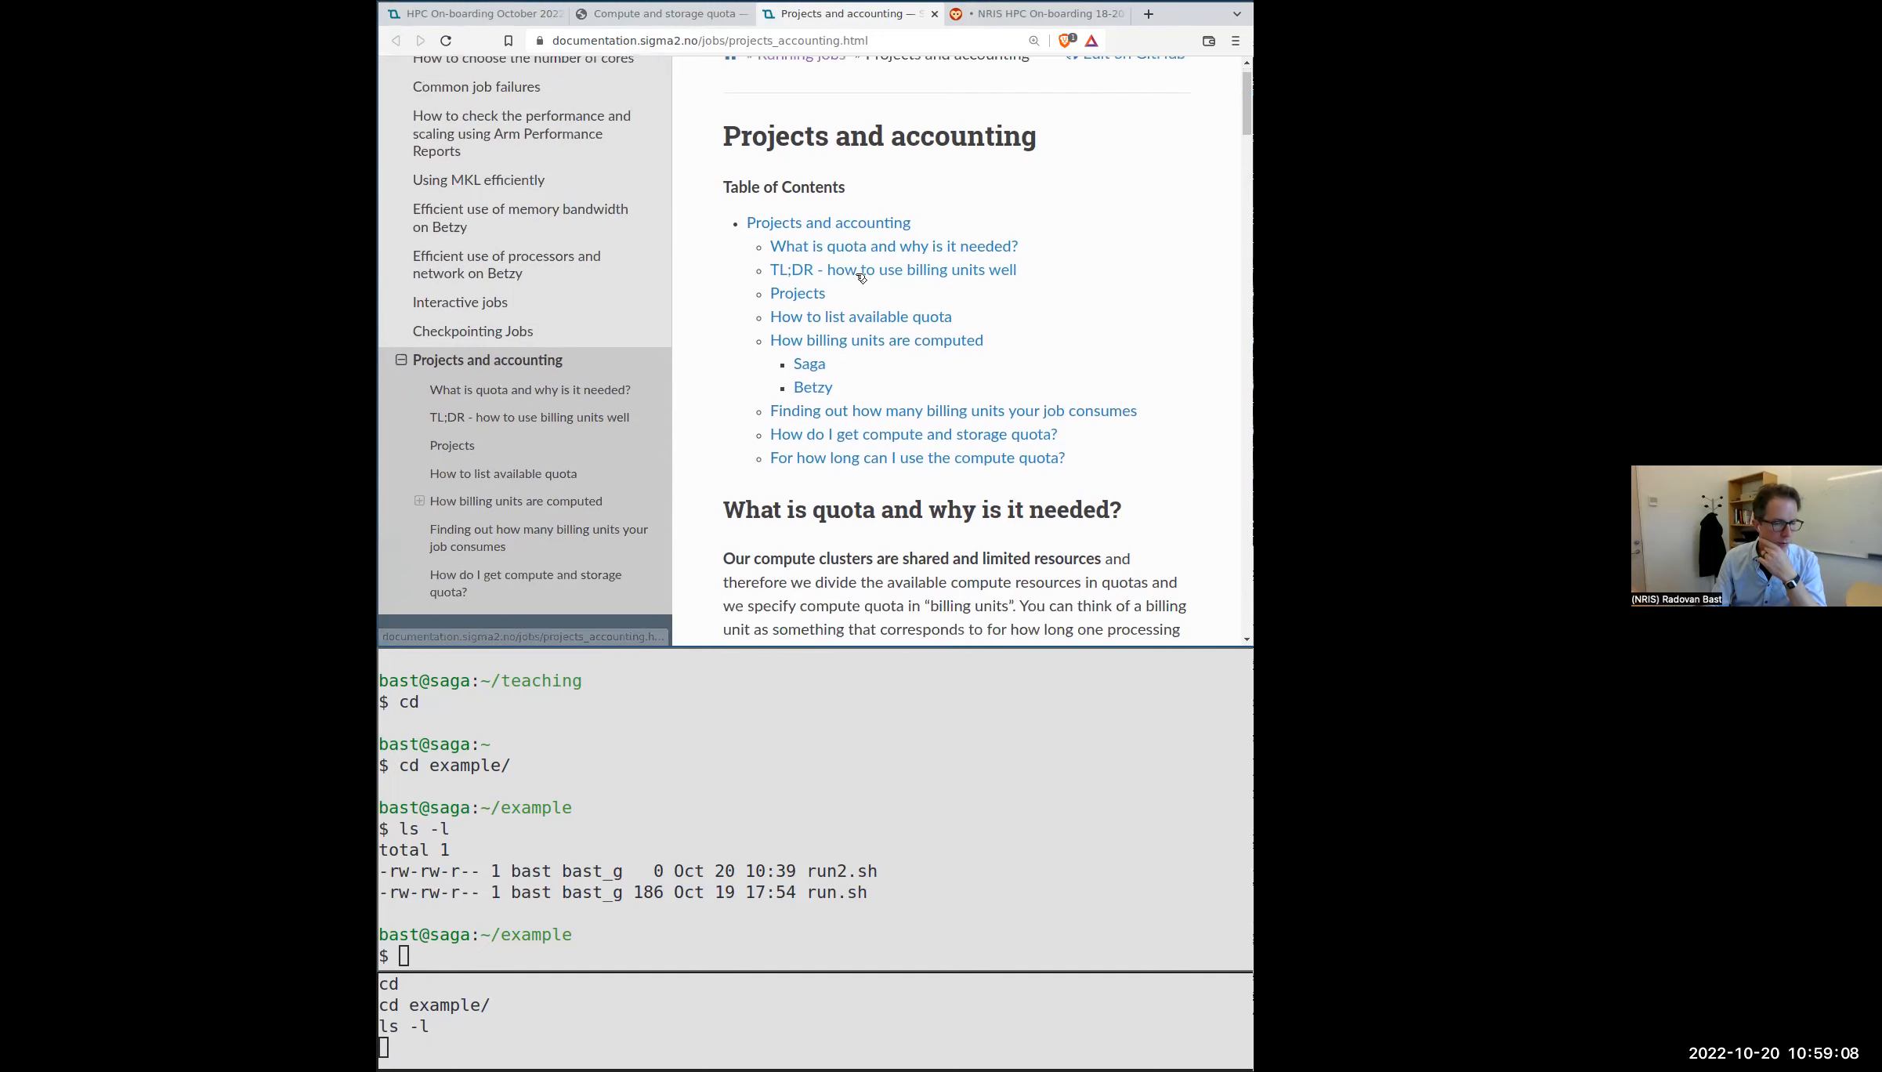
scroll(down, 3)
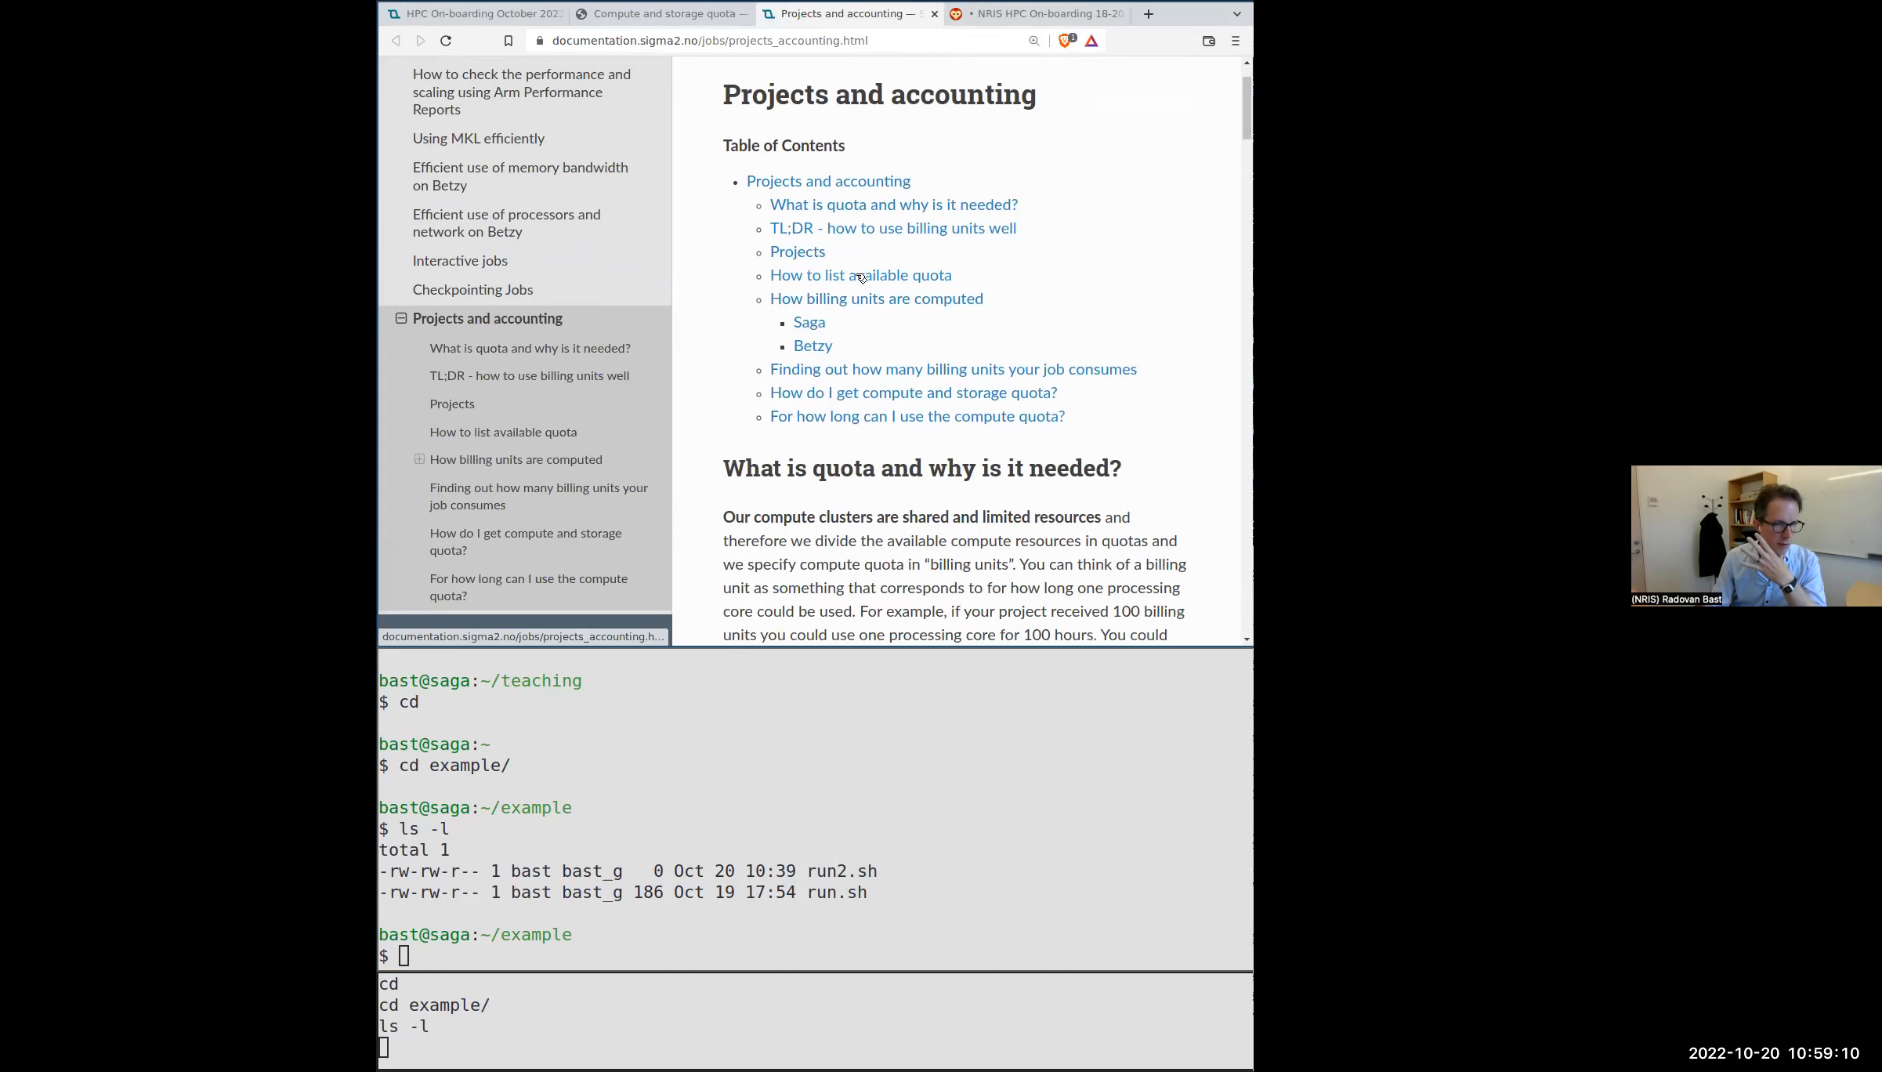
mouse_move(1023, 235)
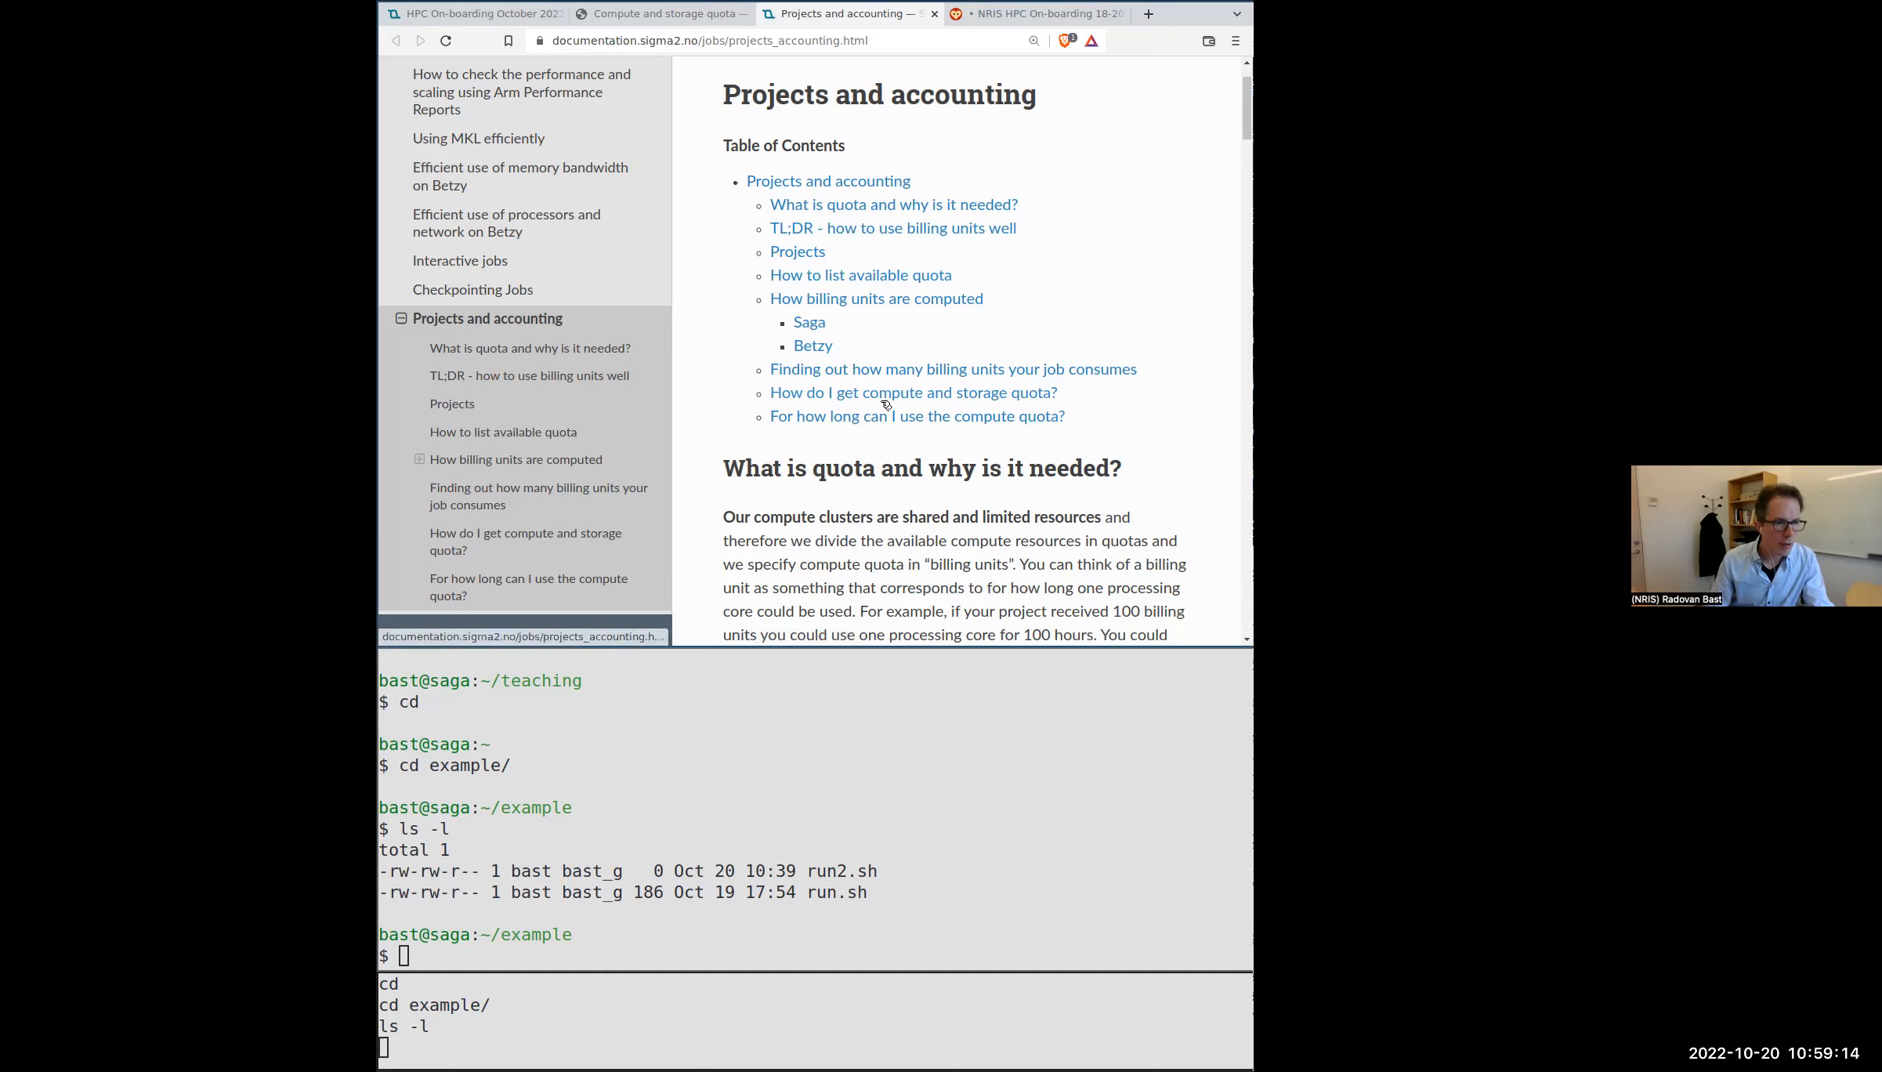
mouse_move(823, 434)
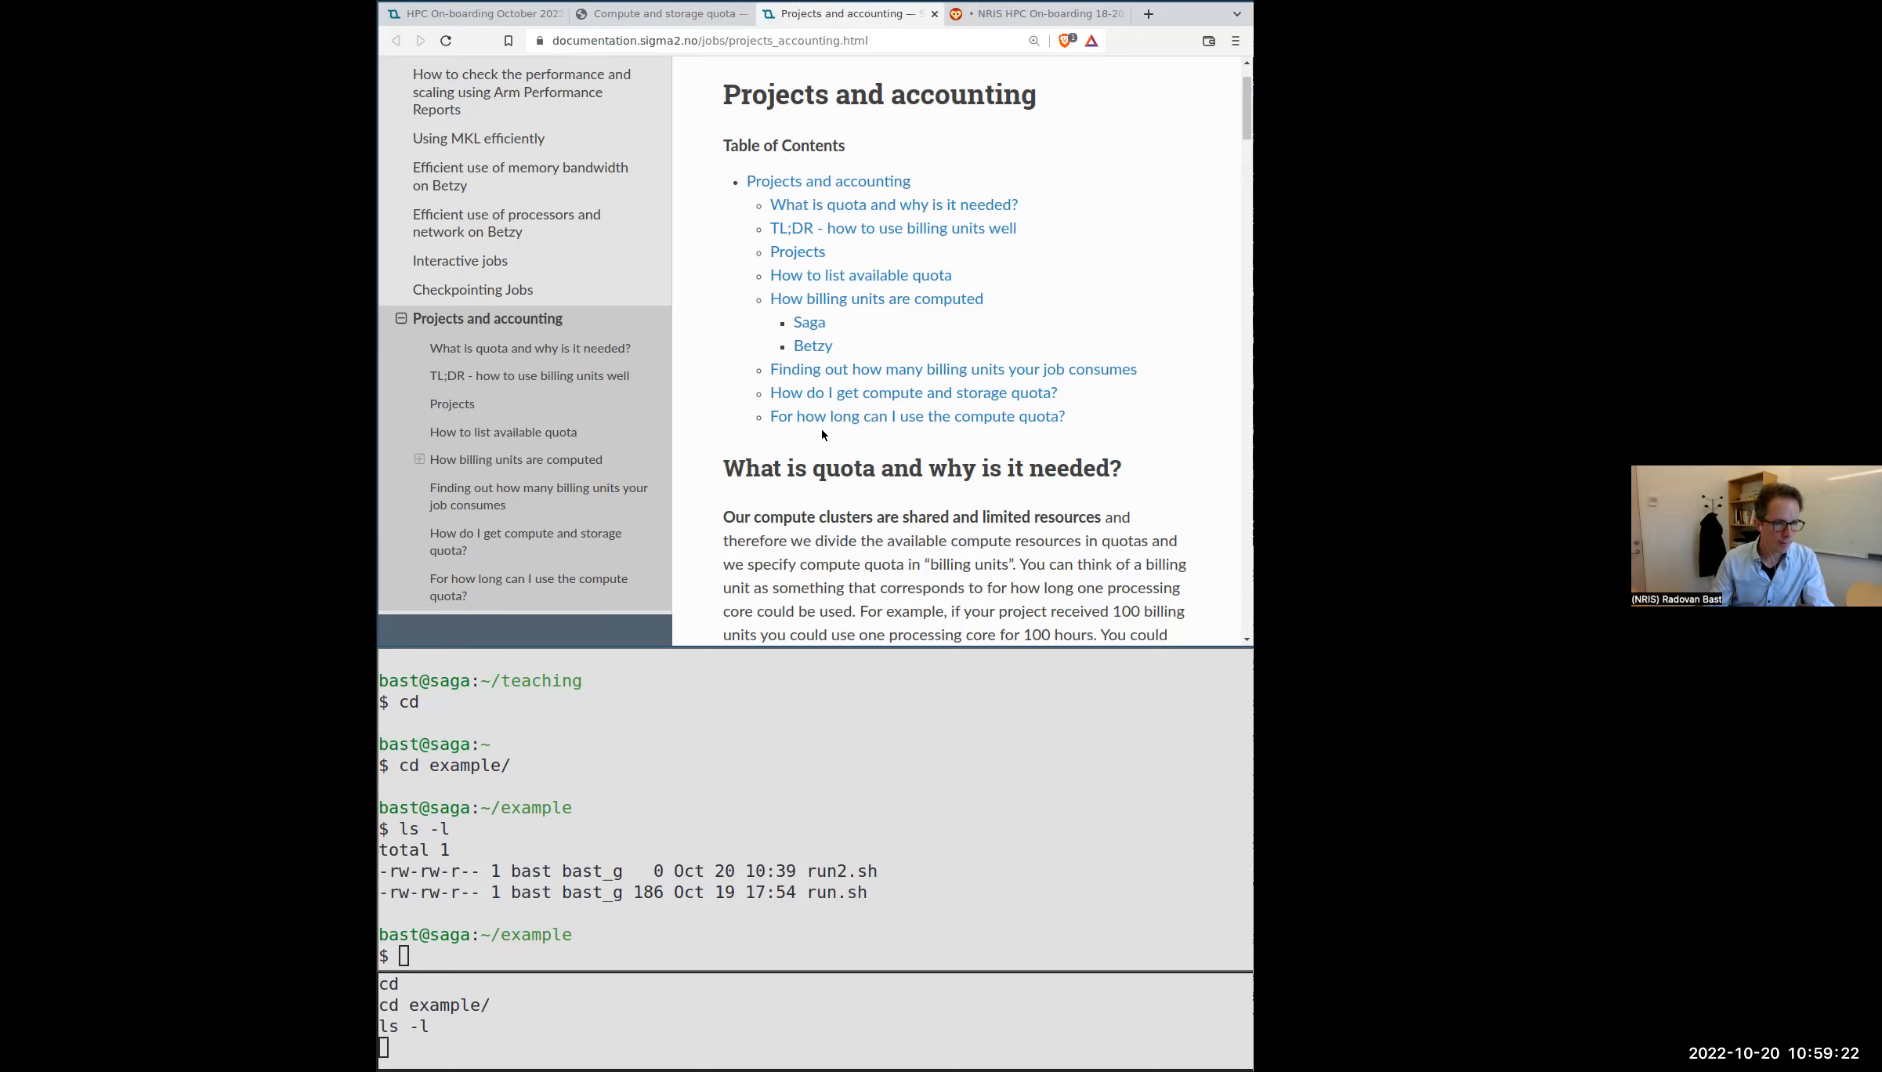
mouse_move(710, 613)
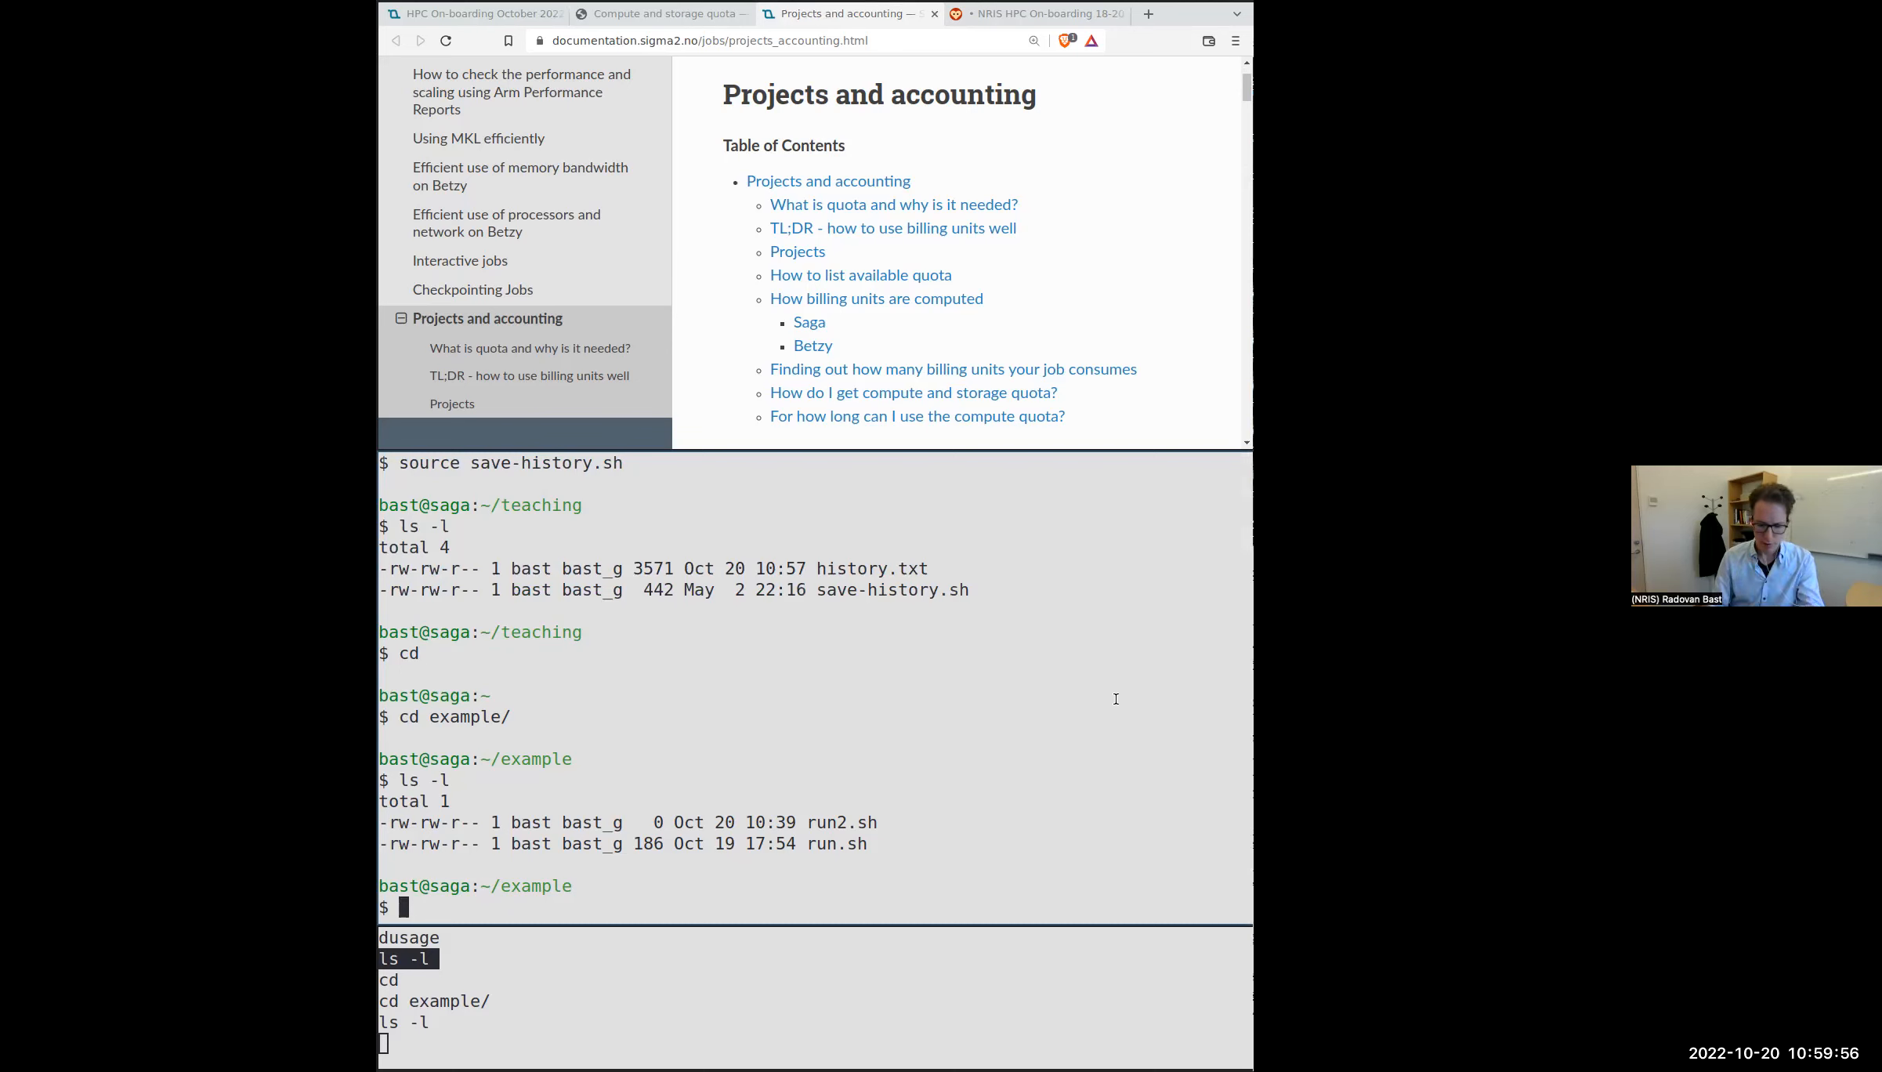
Run projects to list the nn99xx accounts and highlight nn9984k.
text(pr)
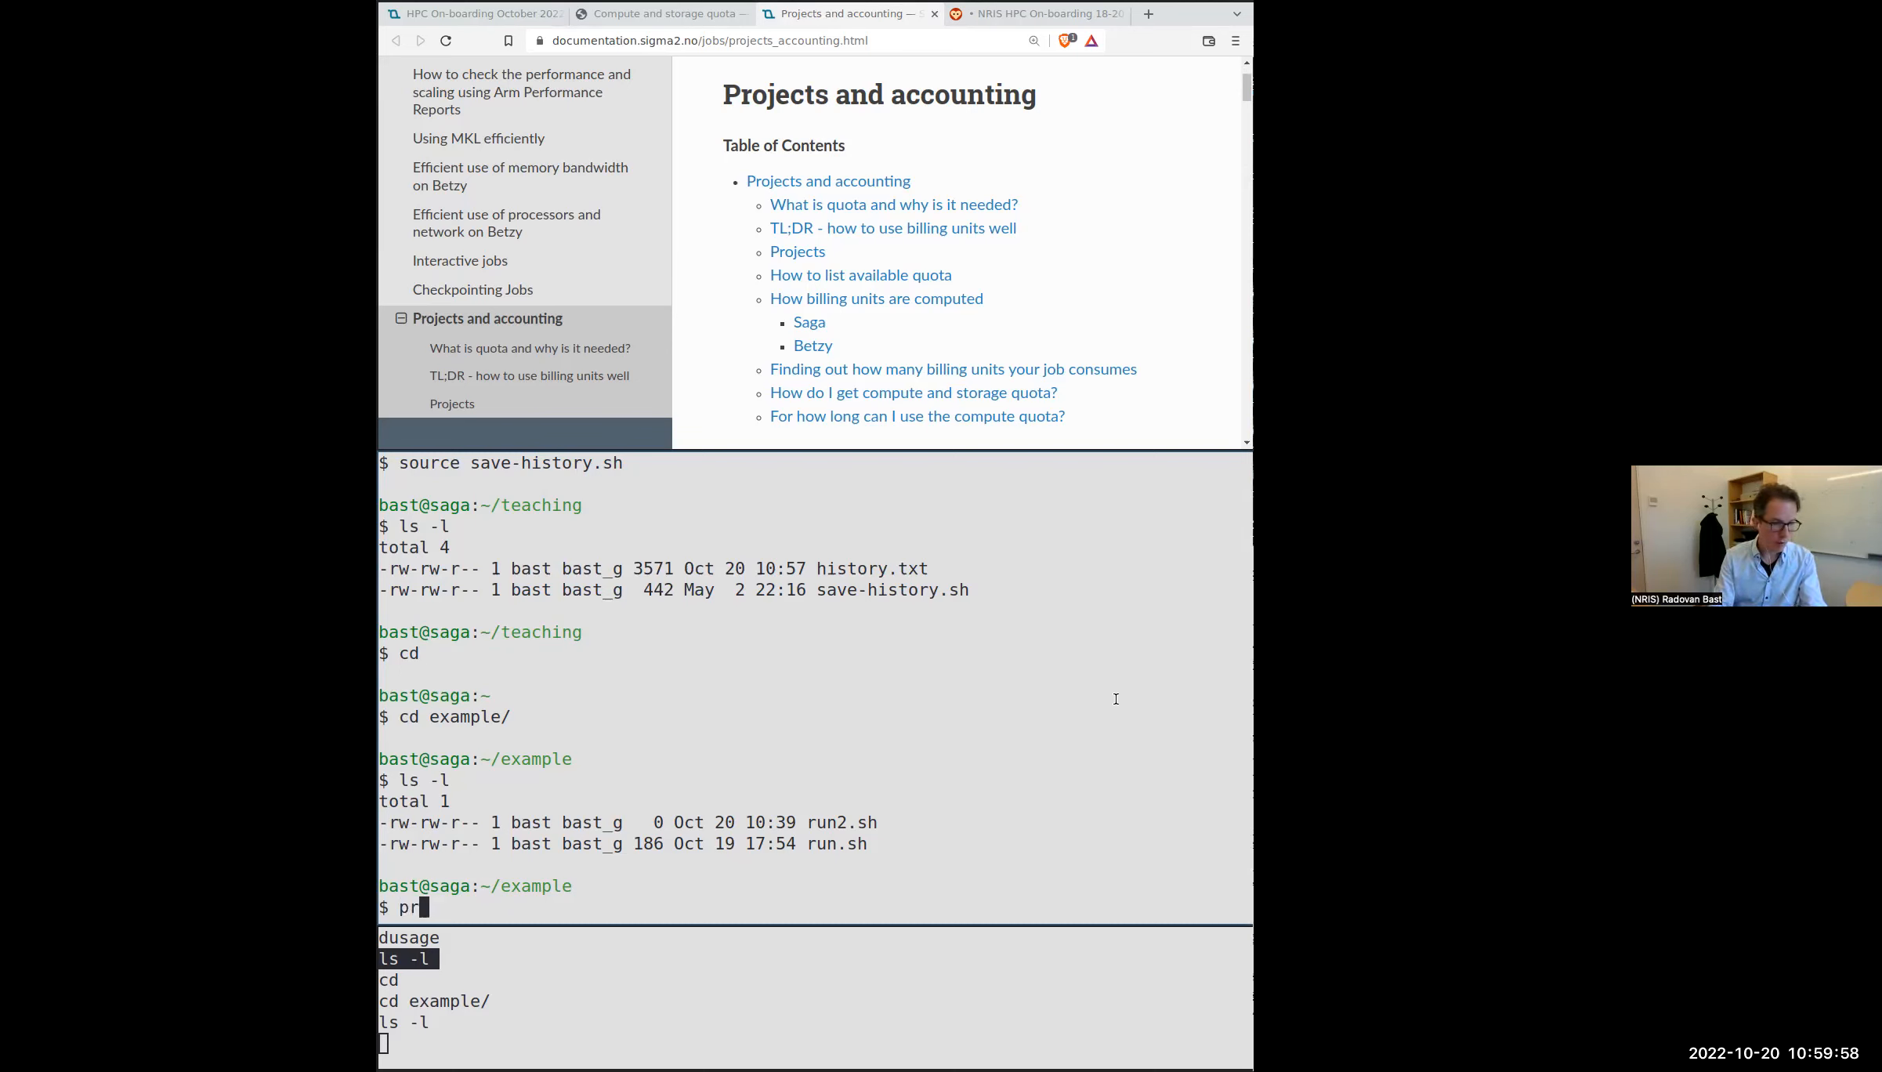
text(ojects)
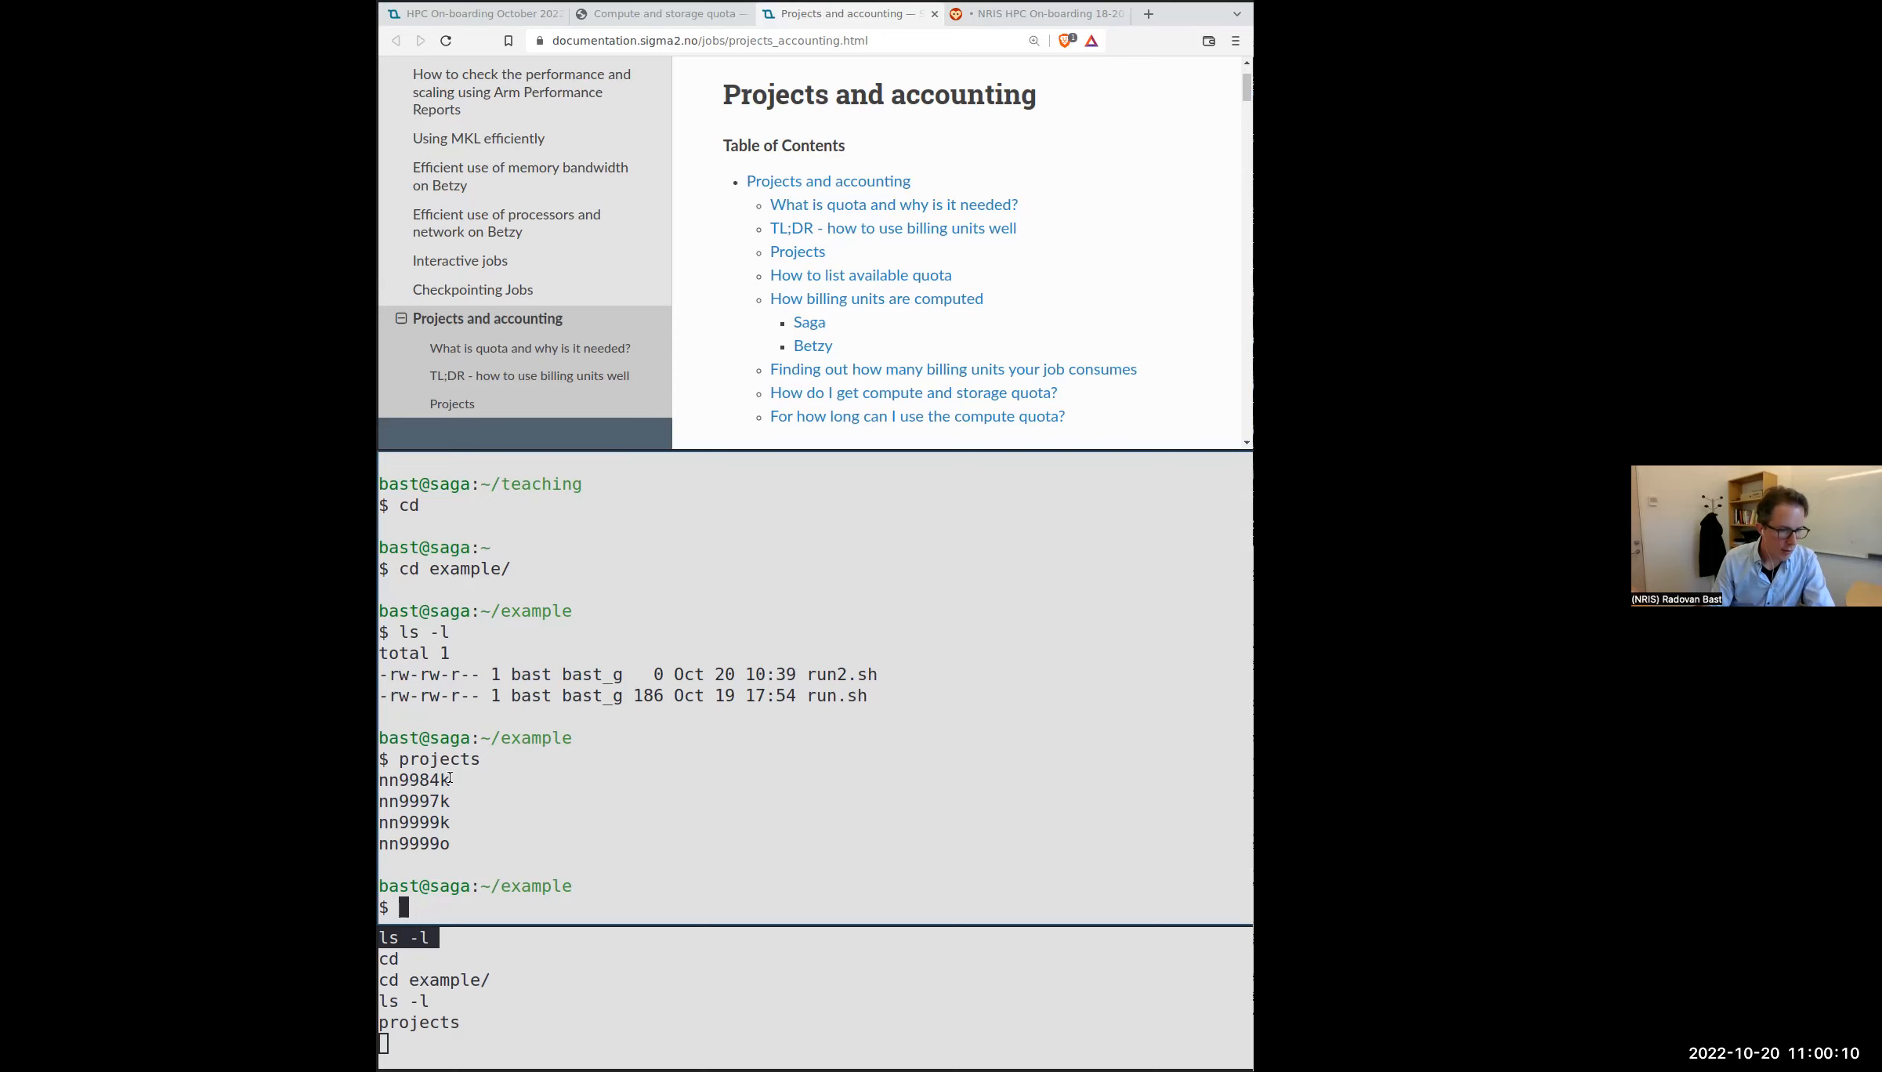
double_click(412, 779)
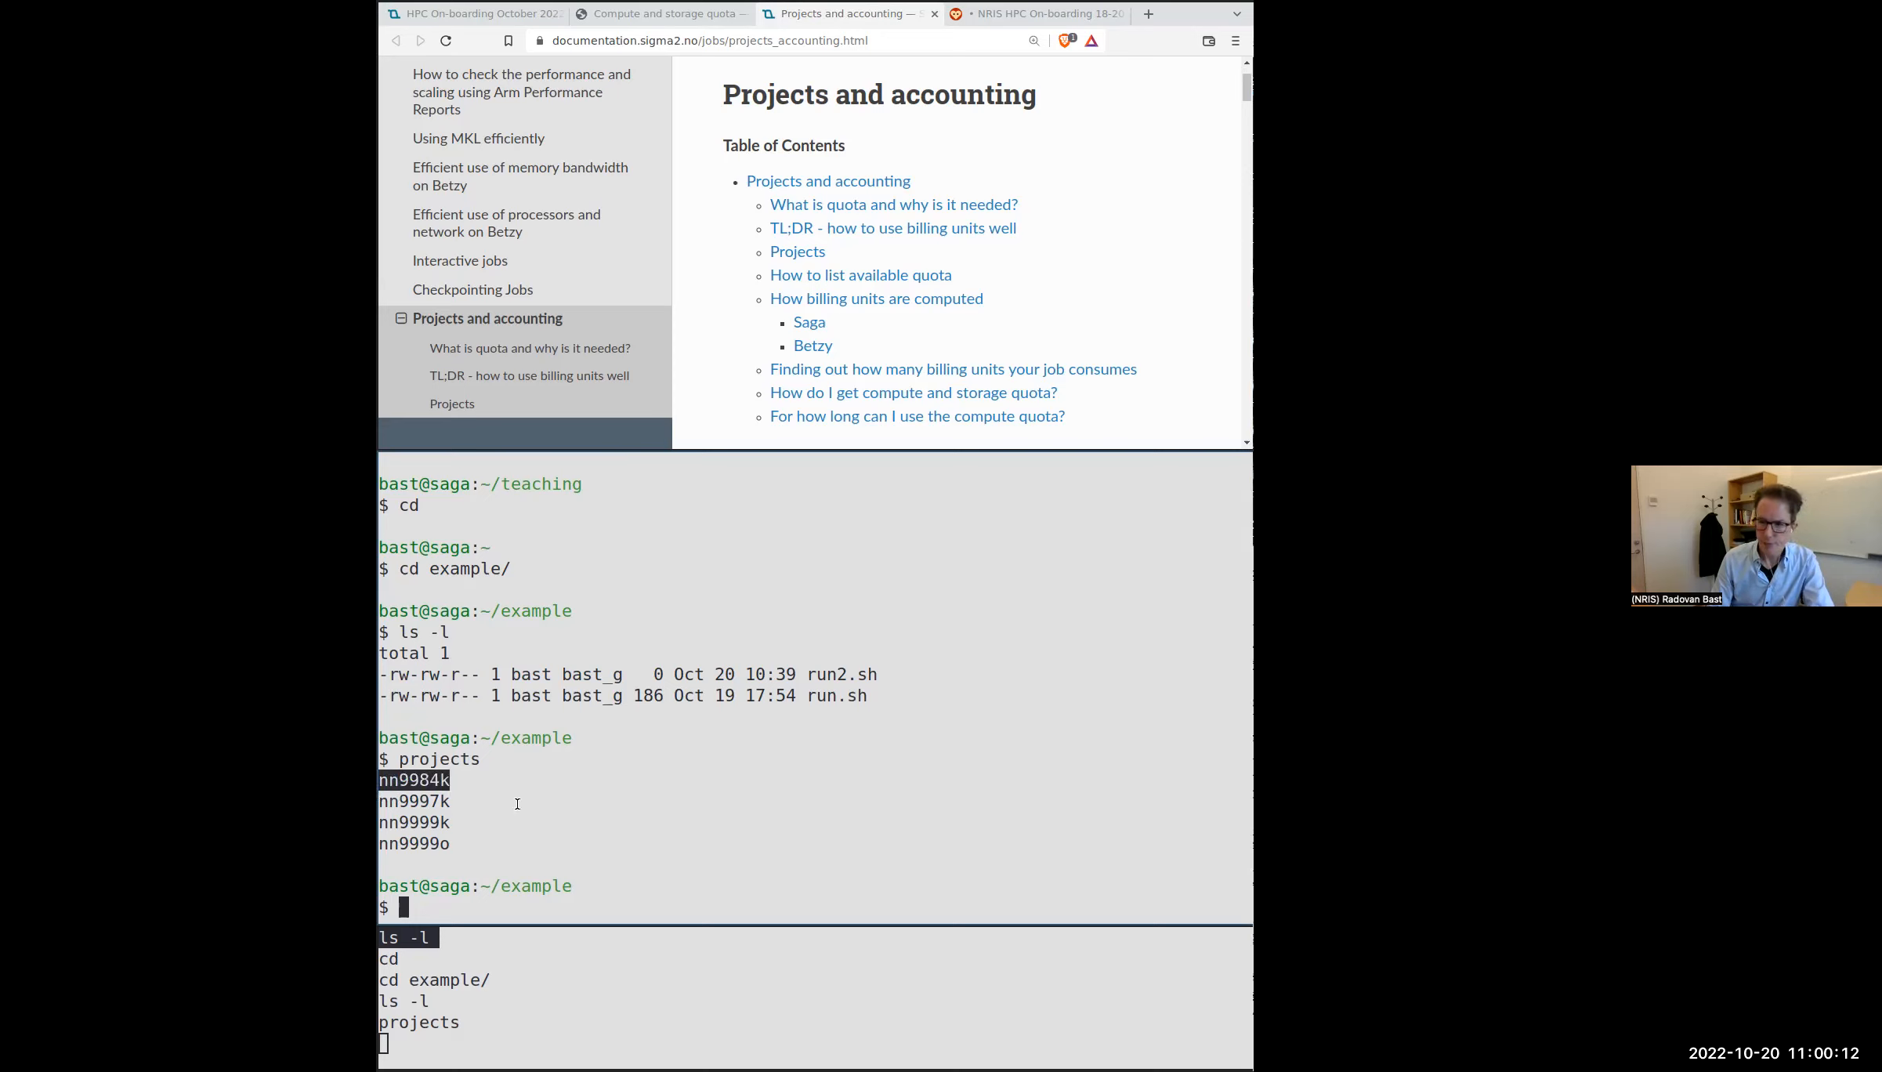
mouse_move(641, 778)
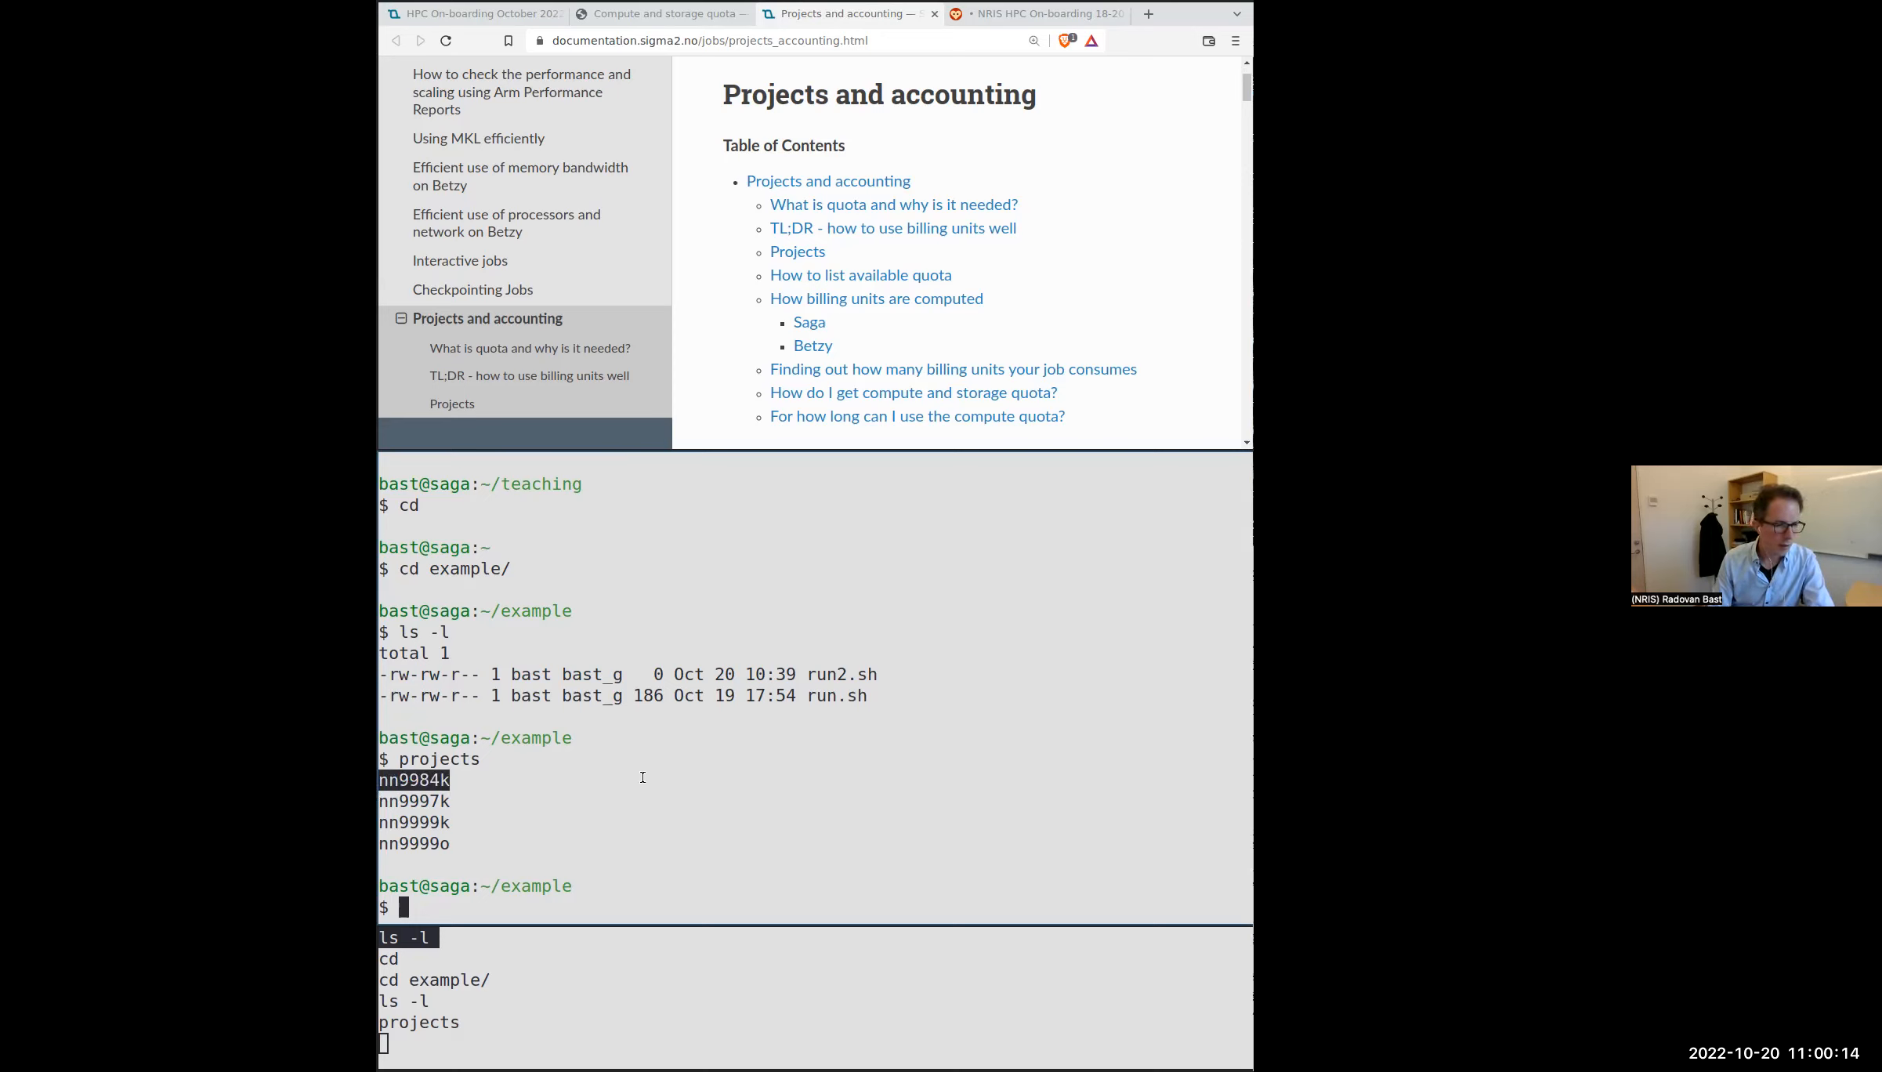
mouse_move(715, 796)
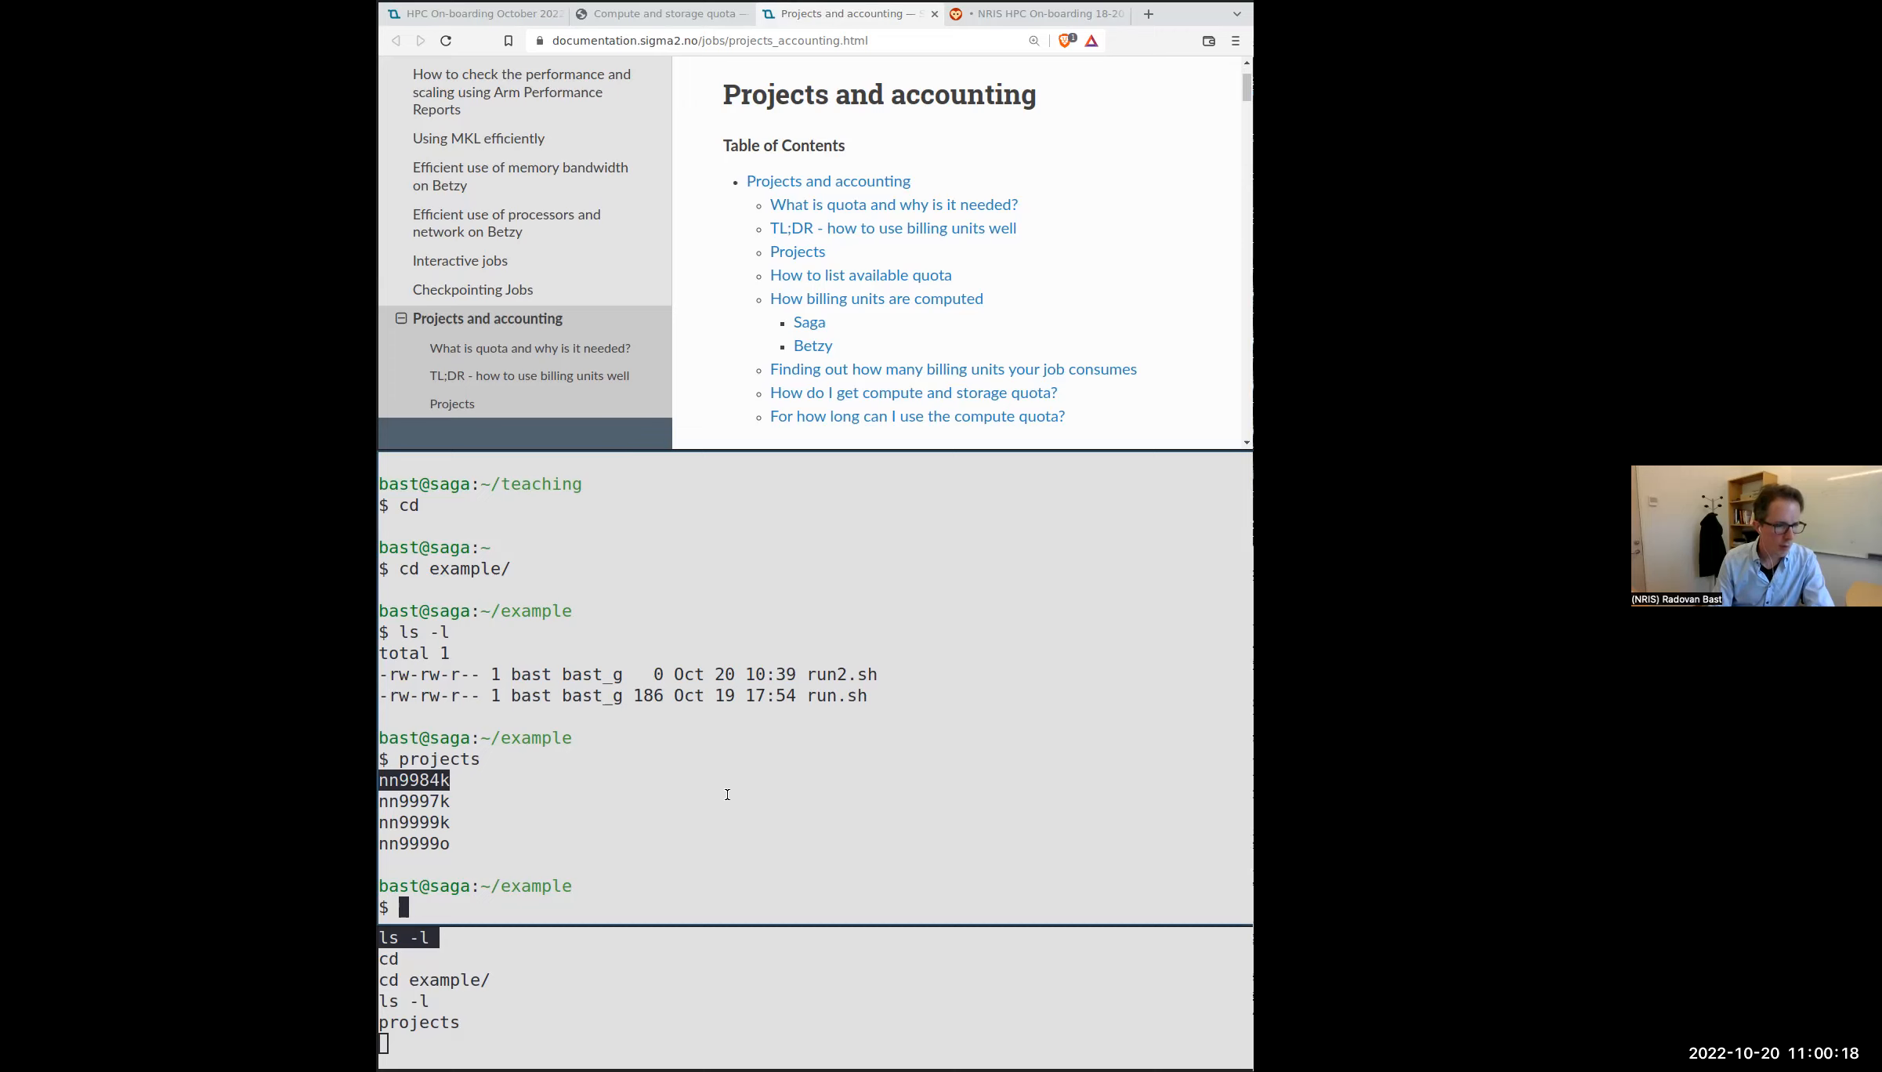
Run cost to show each account's CPU-hour quota, used and available hours.
text(c)
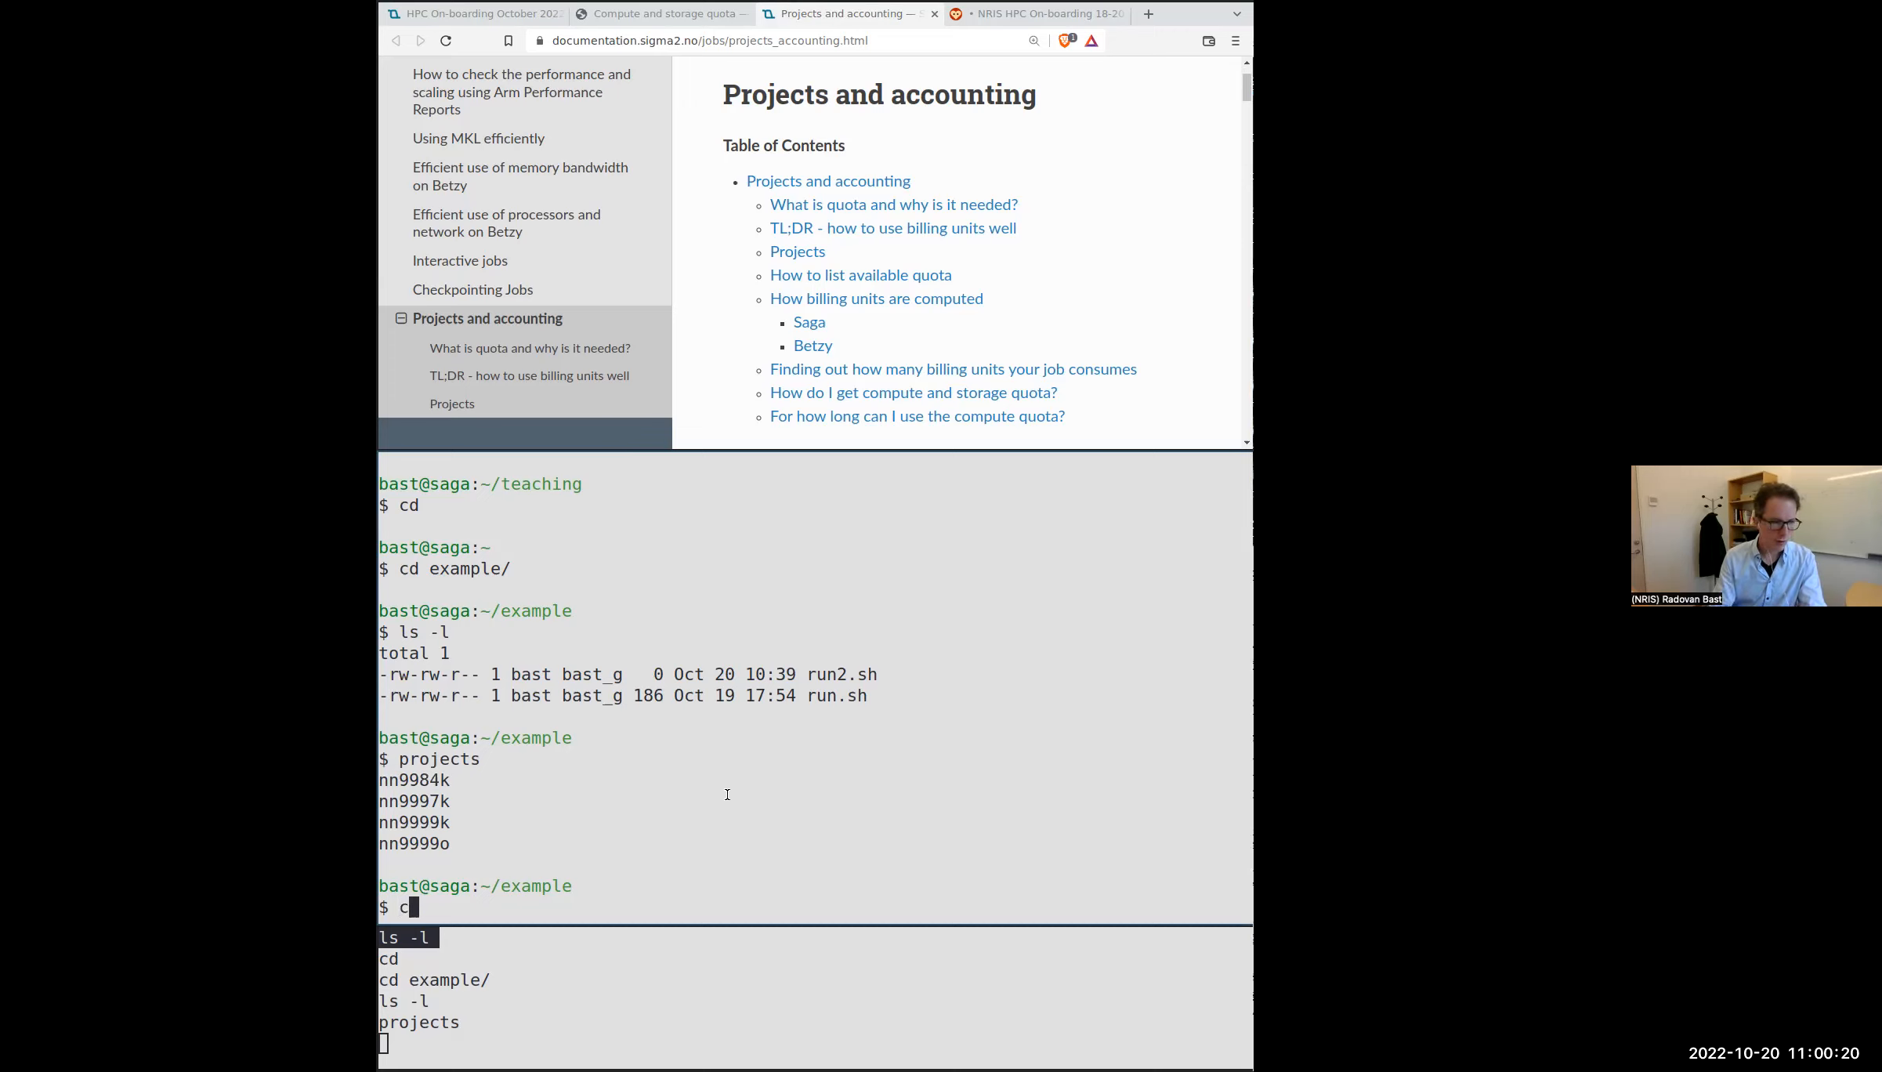
text(ost)
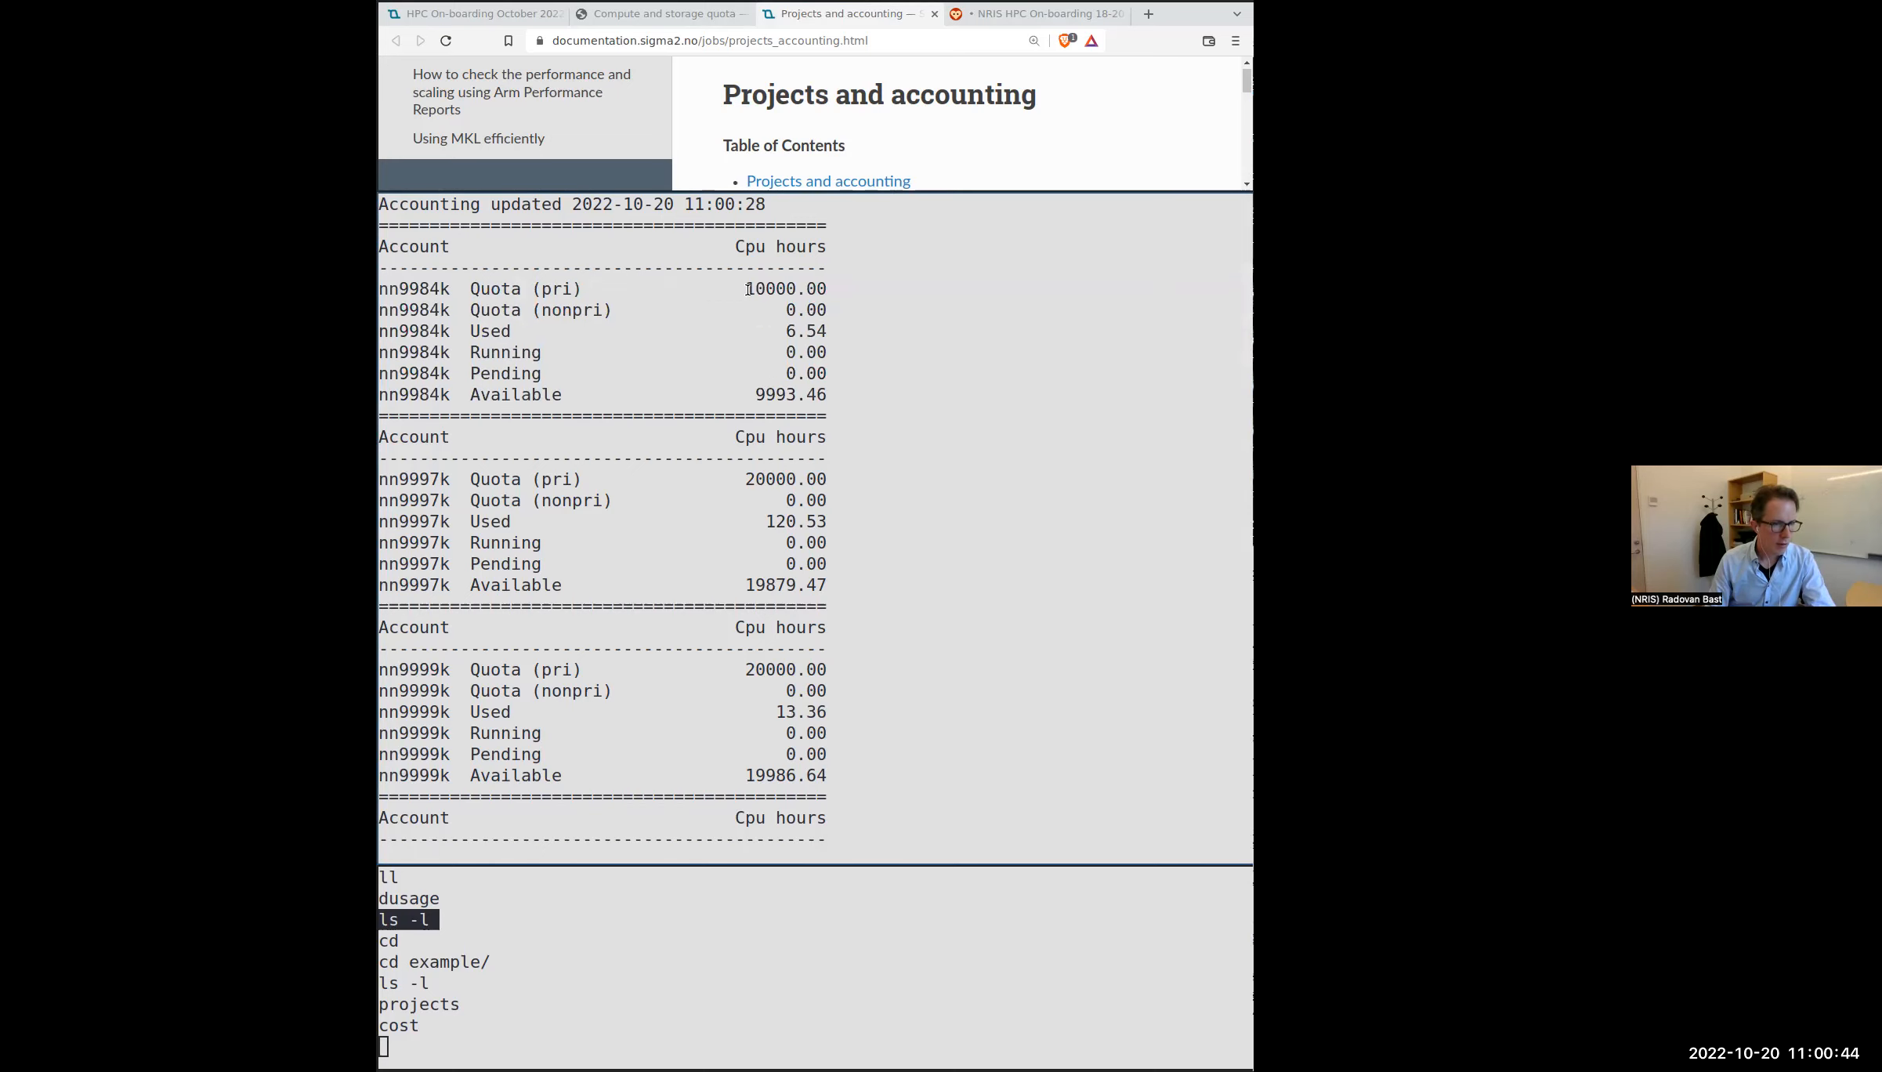
Let the cost quota report finish through account nn9999o and return to the prompt.
double_click(786, 289)
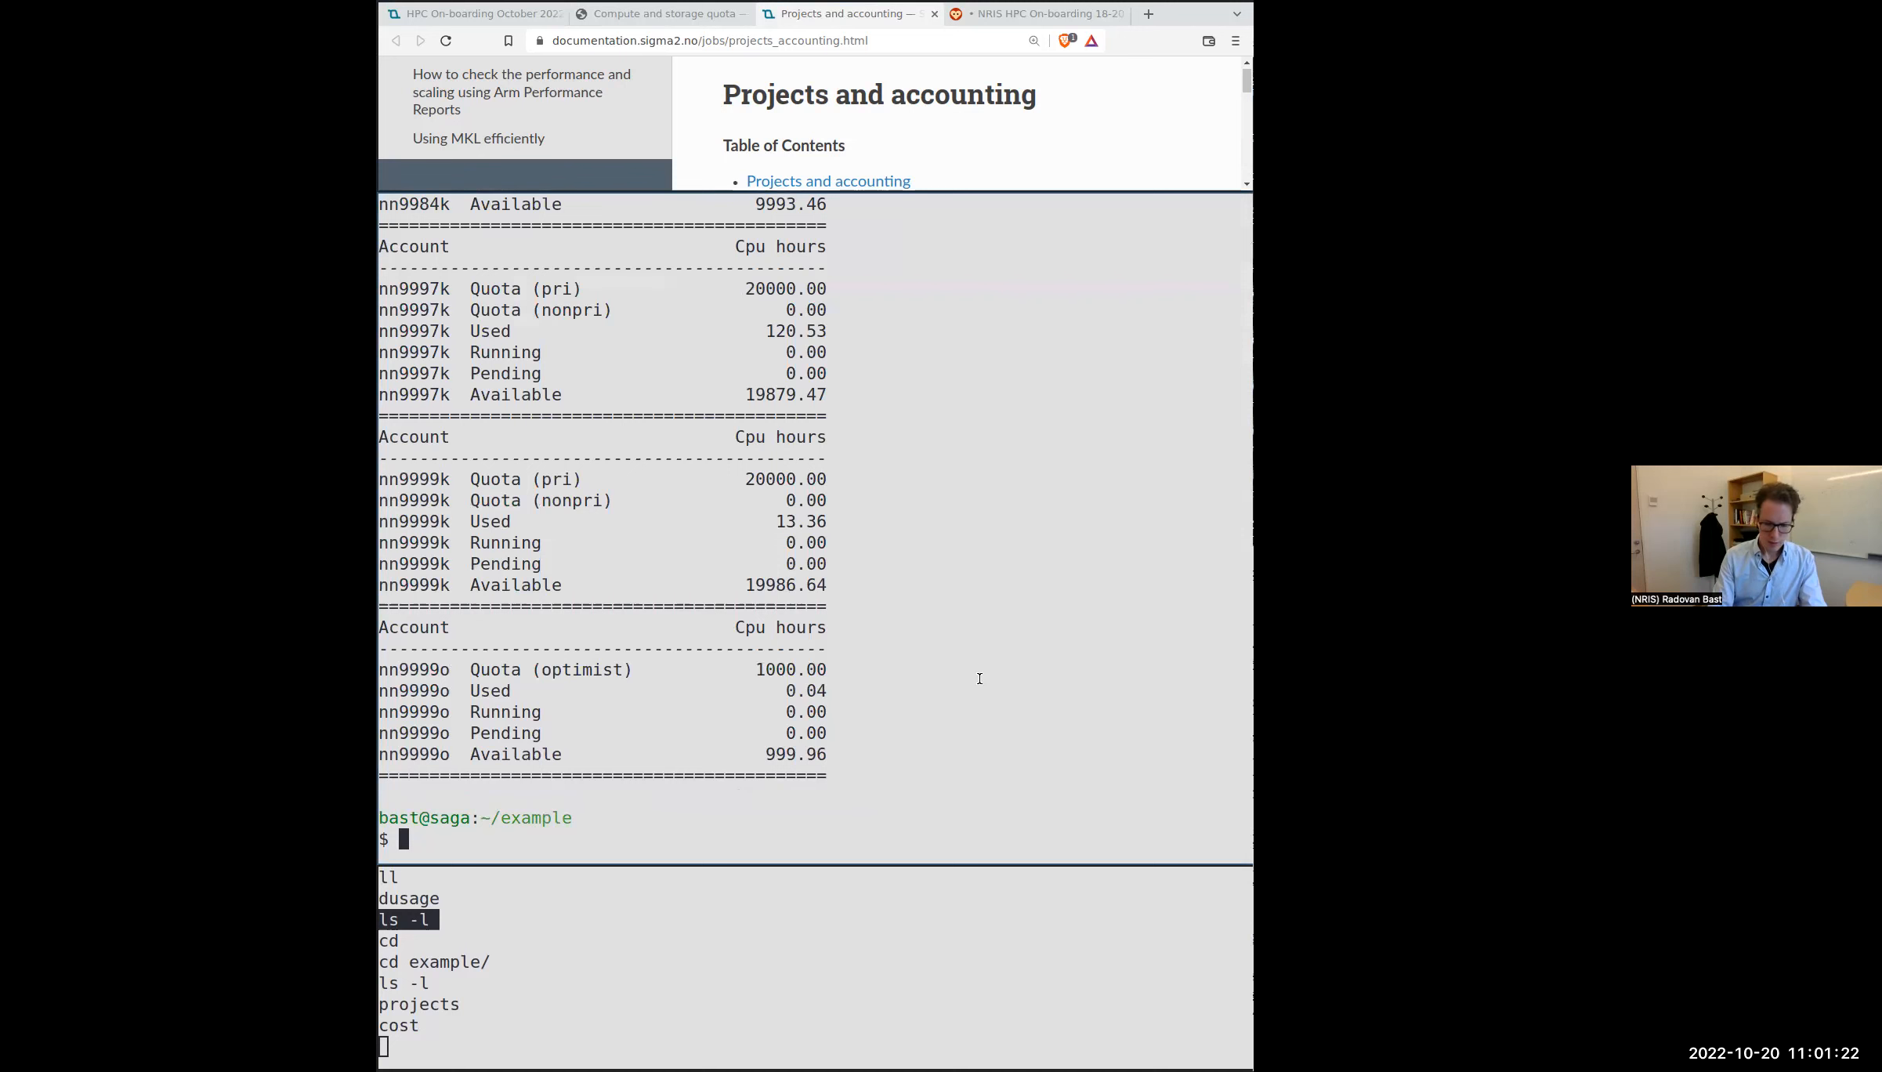
List the example folder and print run.sh with cat.
key(Return)
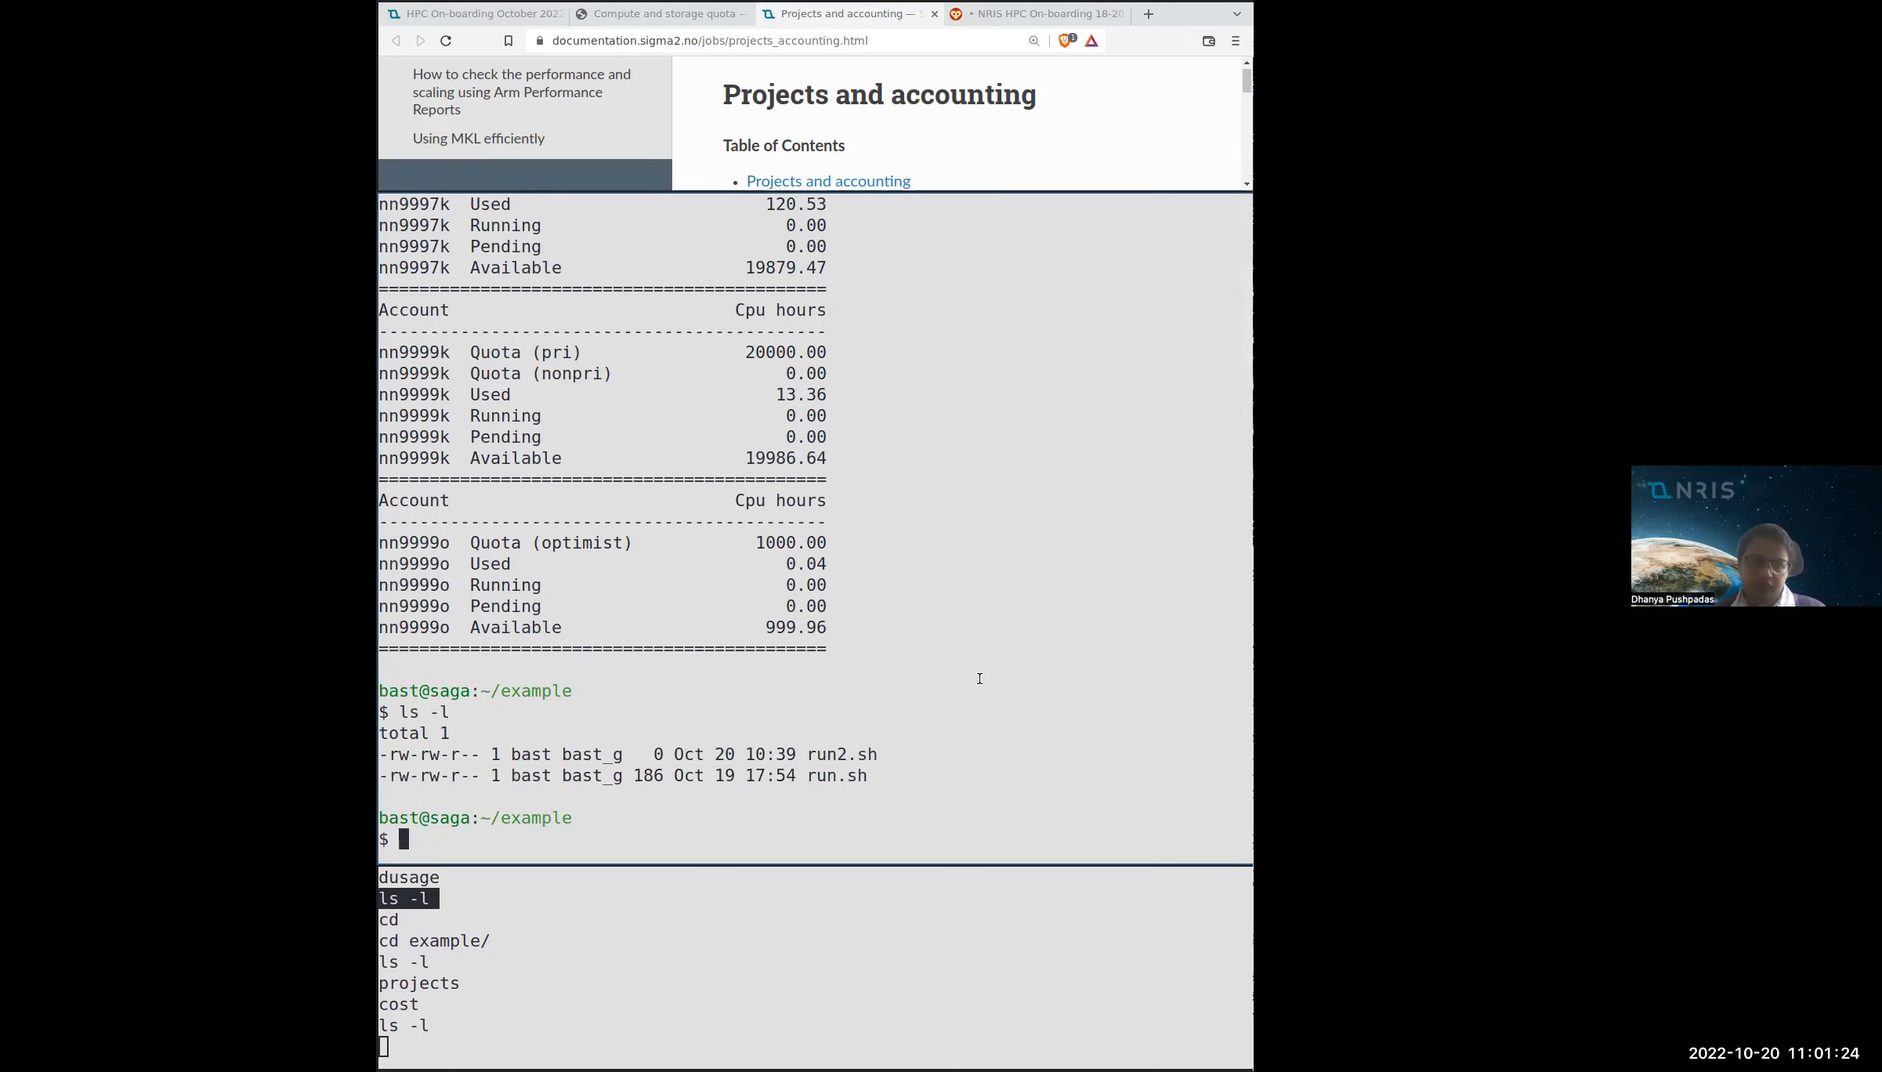
text(cat run.)
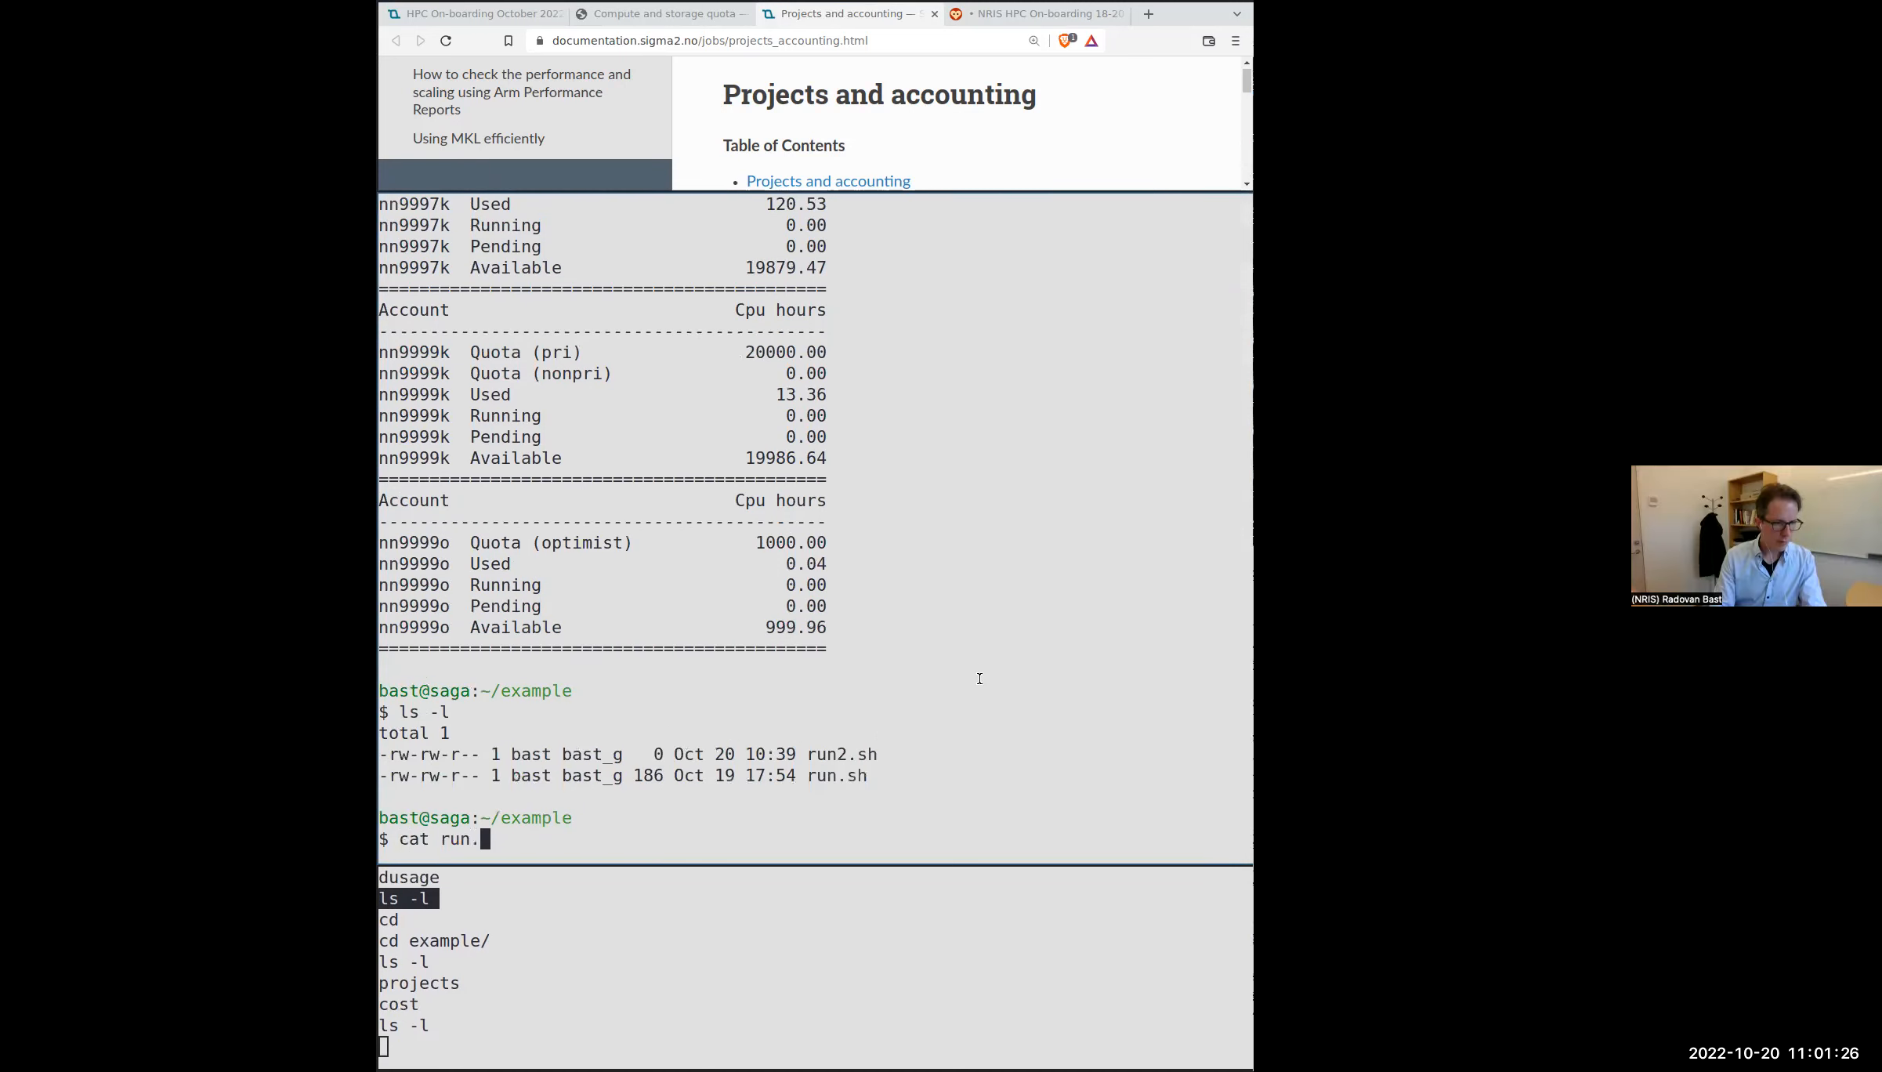
text(sh)
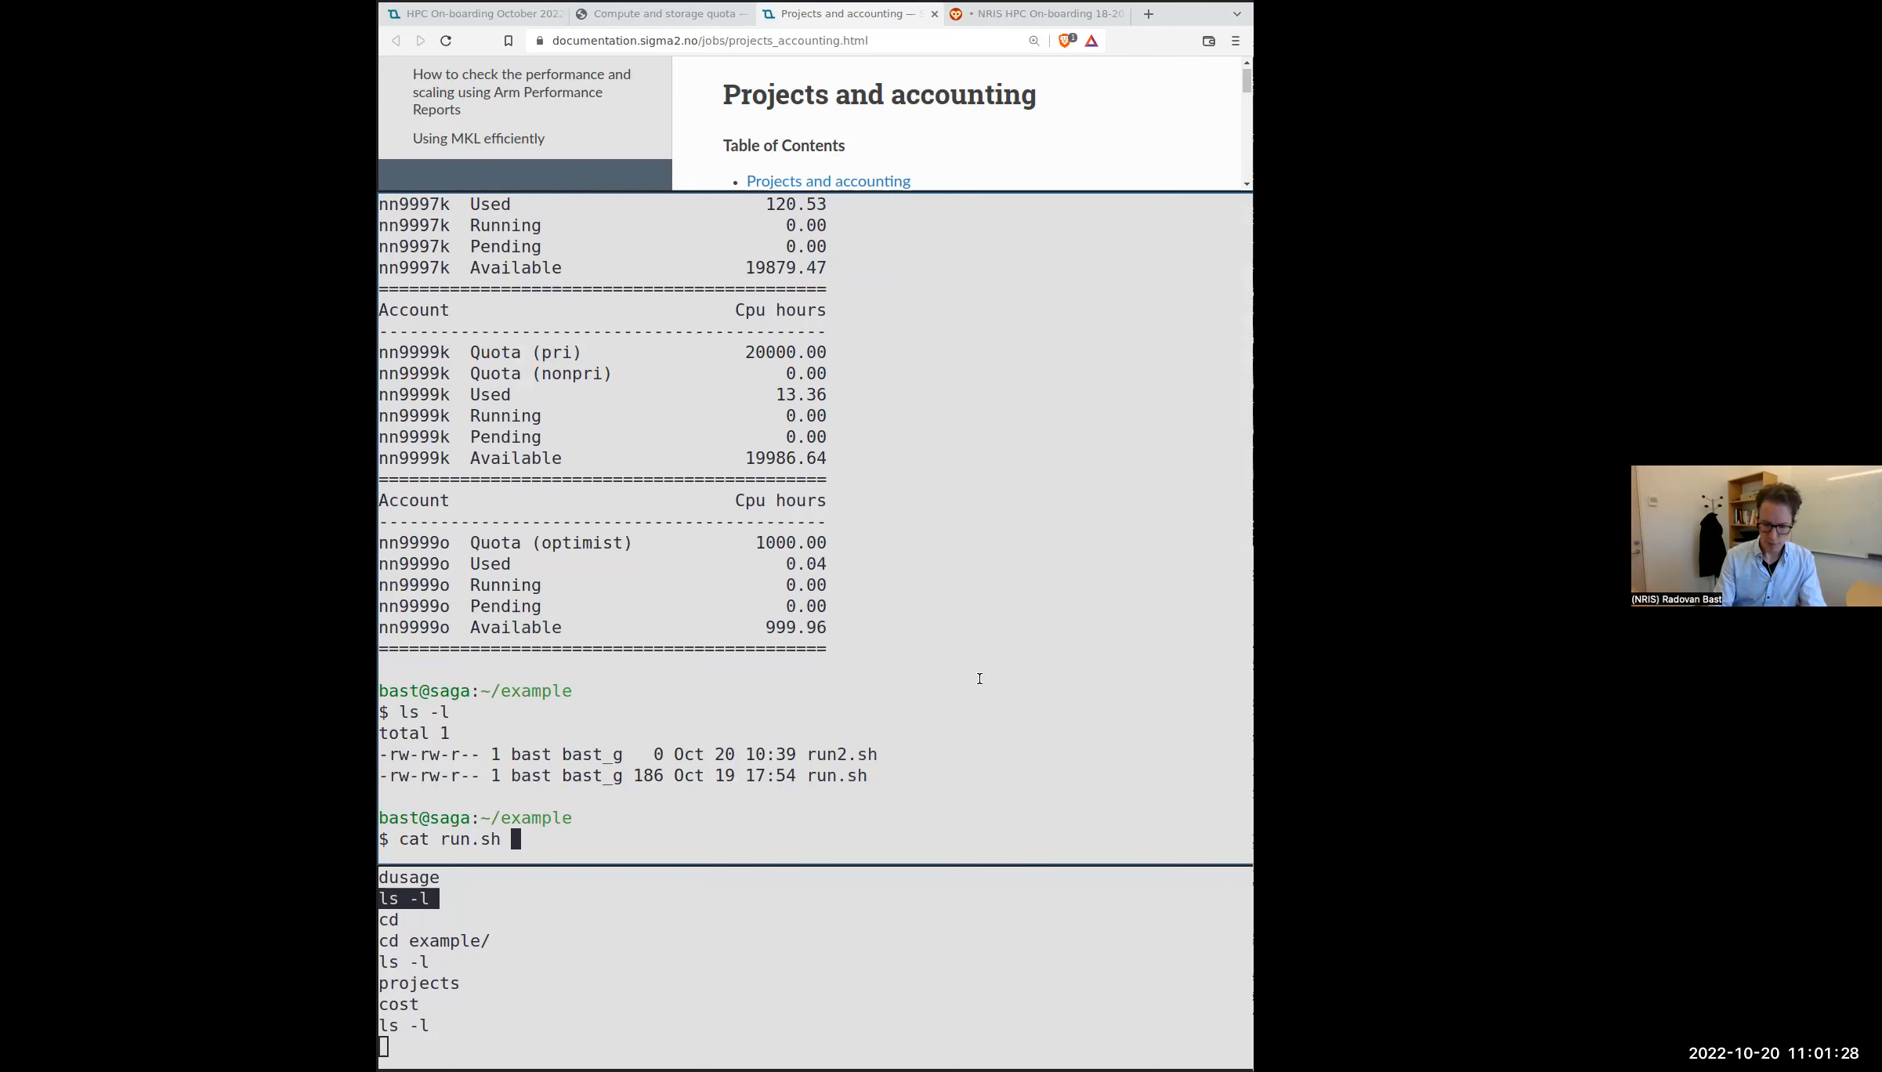
key(Return)
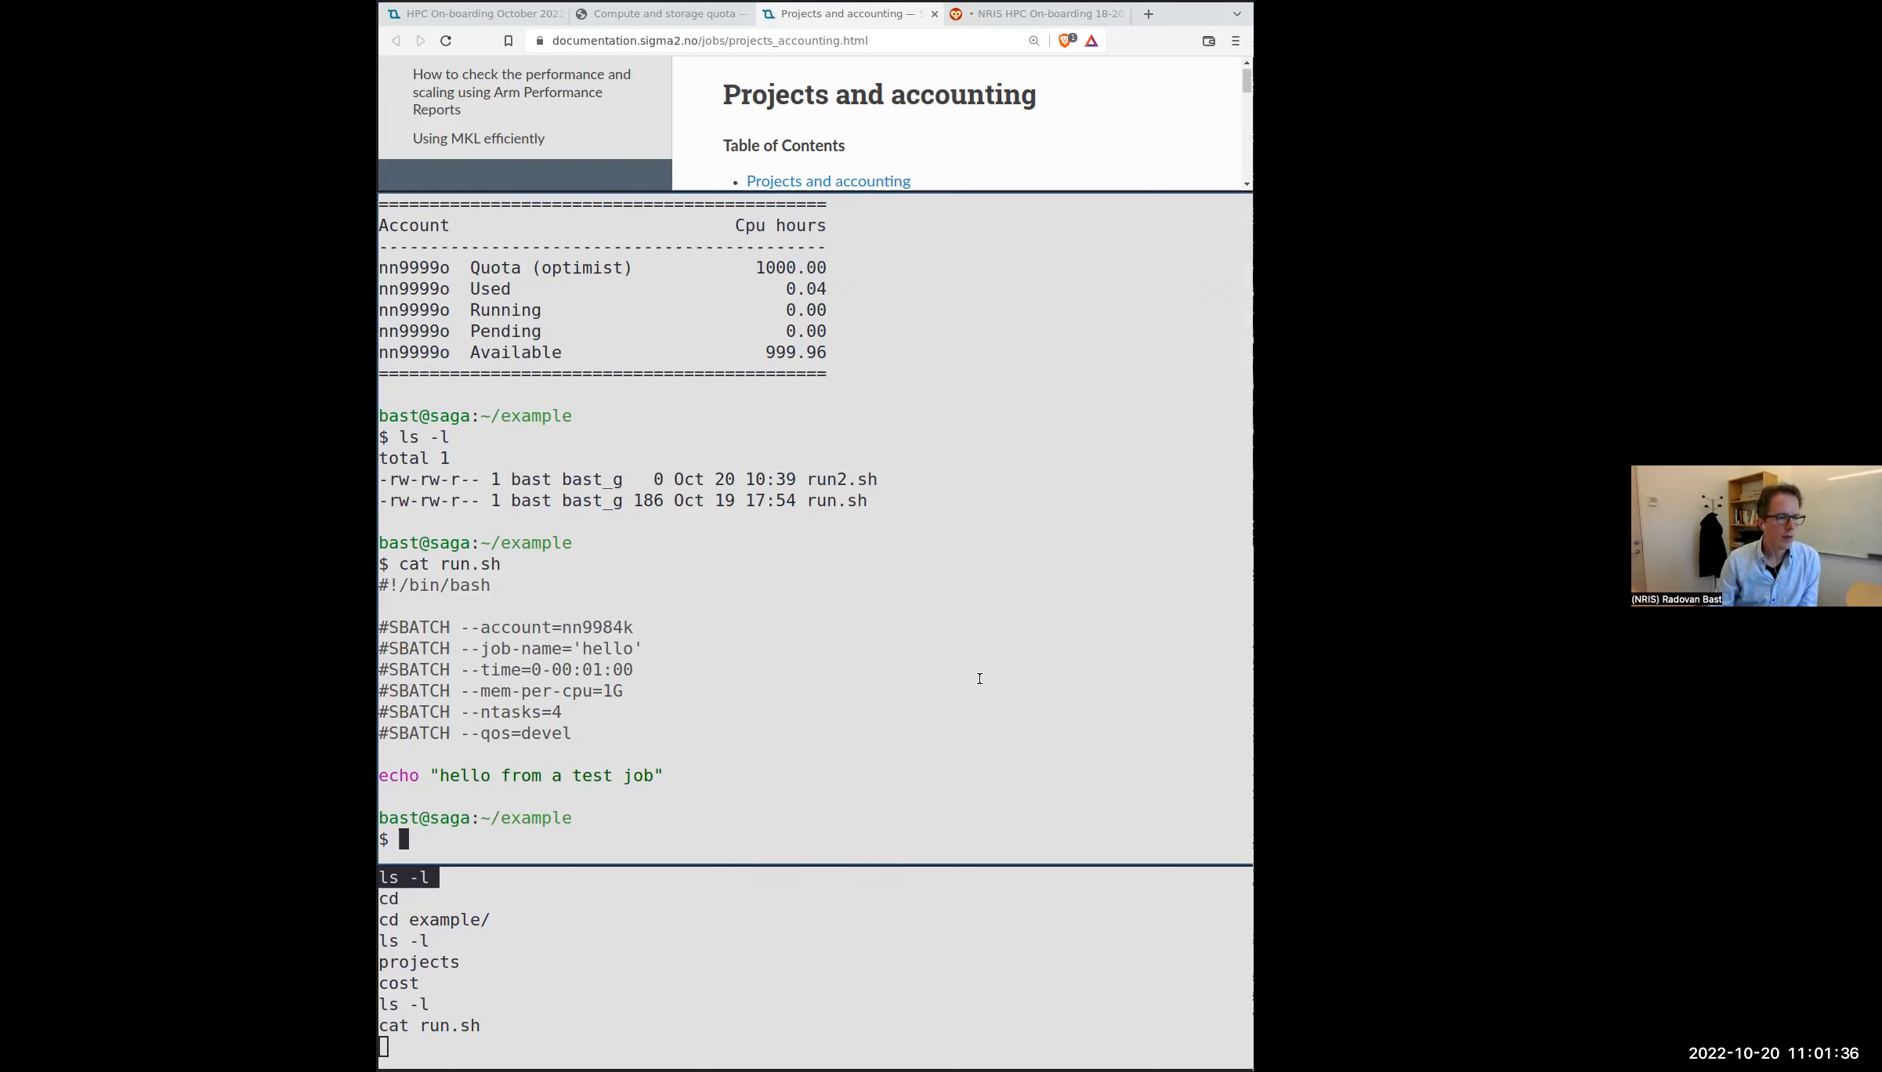
mouse_move(627, 633)
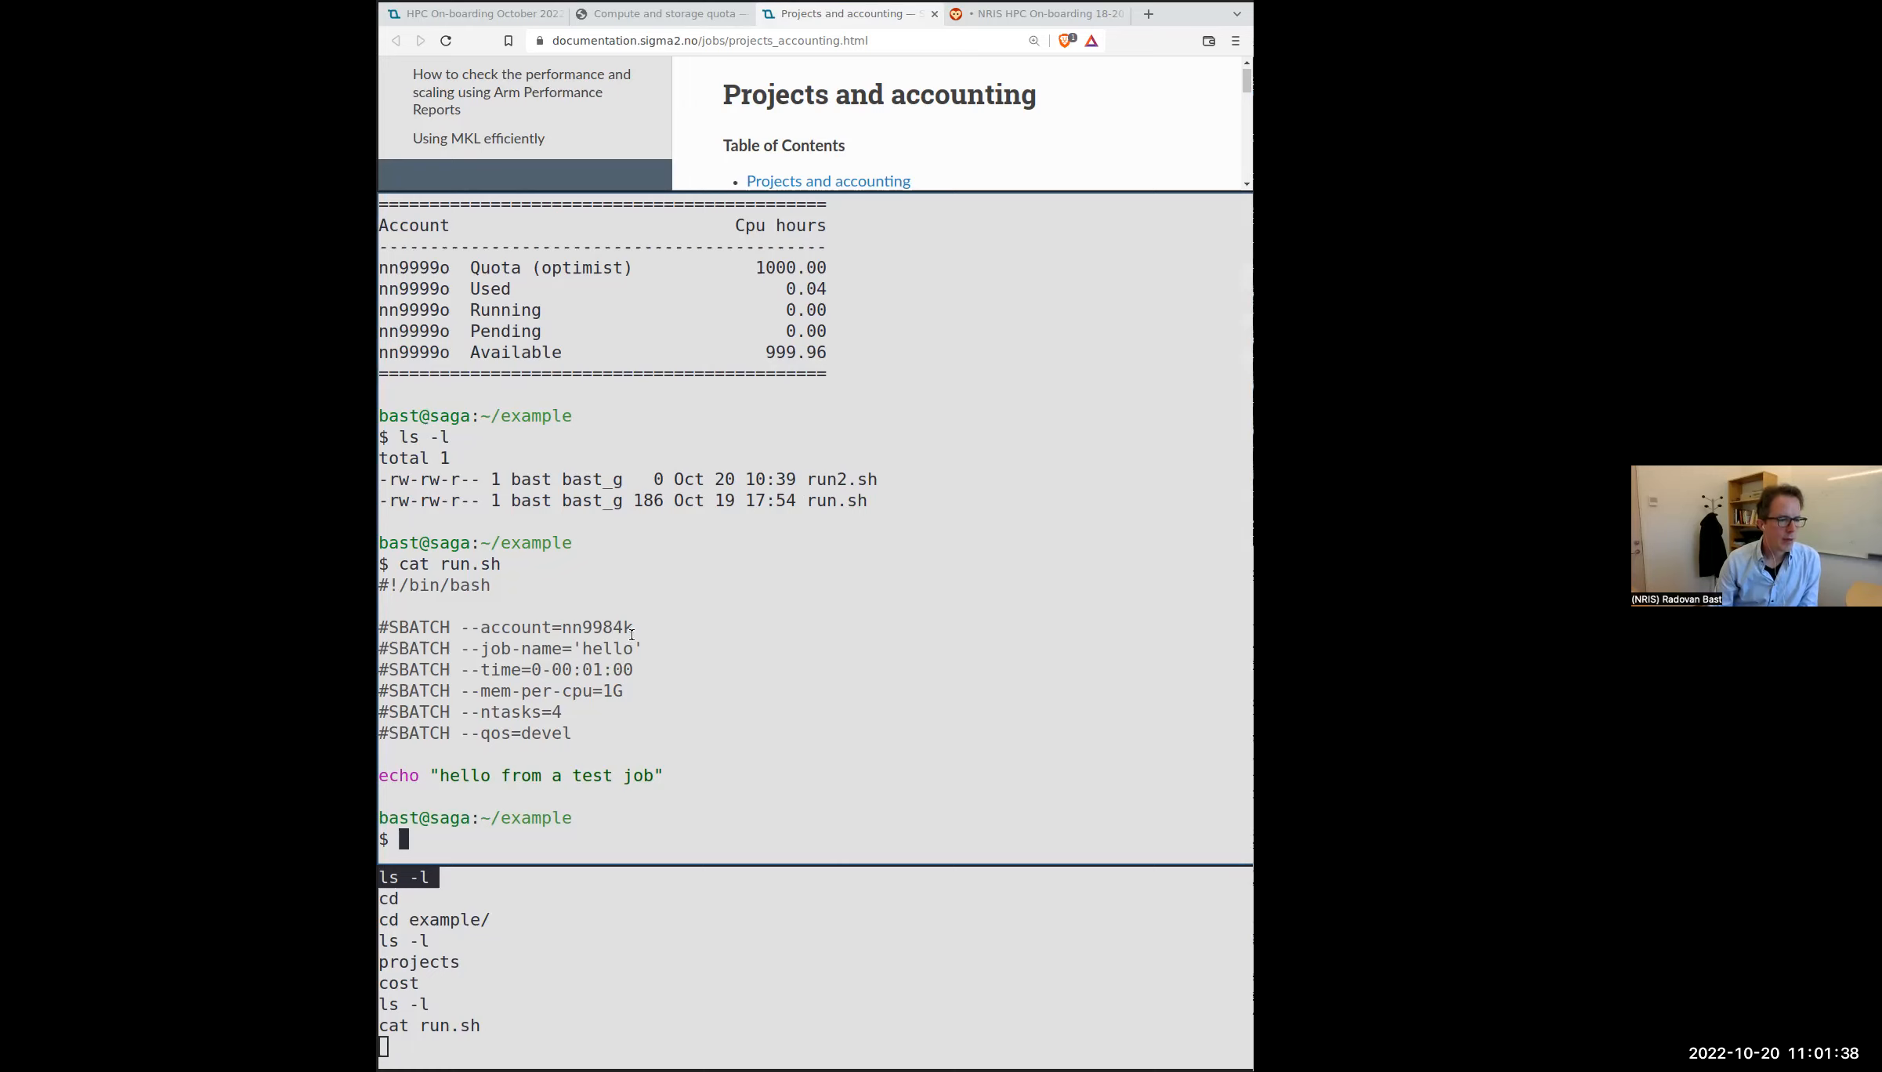
Highlight the SBATCH directives: account nn9984k, one-minute limit, 1G per CPU, 4 tasks.
double_click(596, 627)
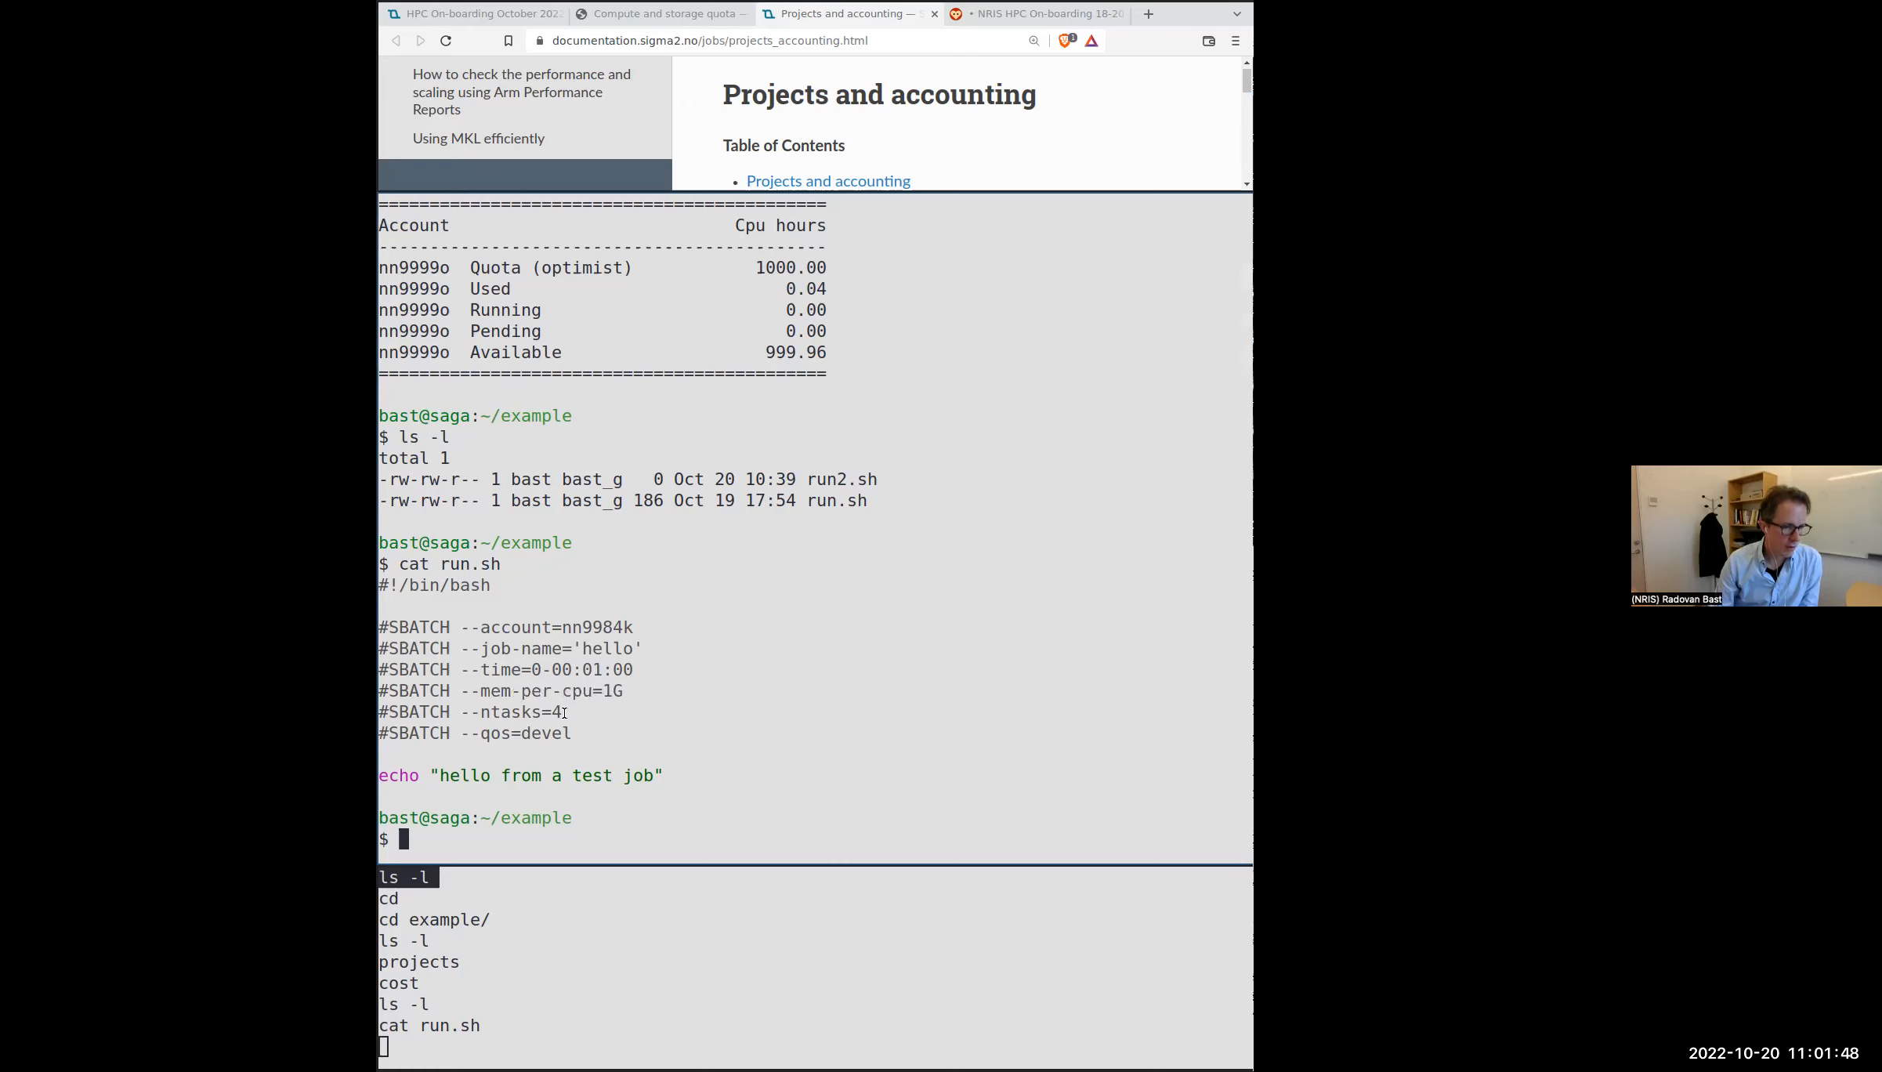
drag(378, 690, 562, 712)
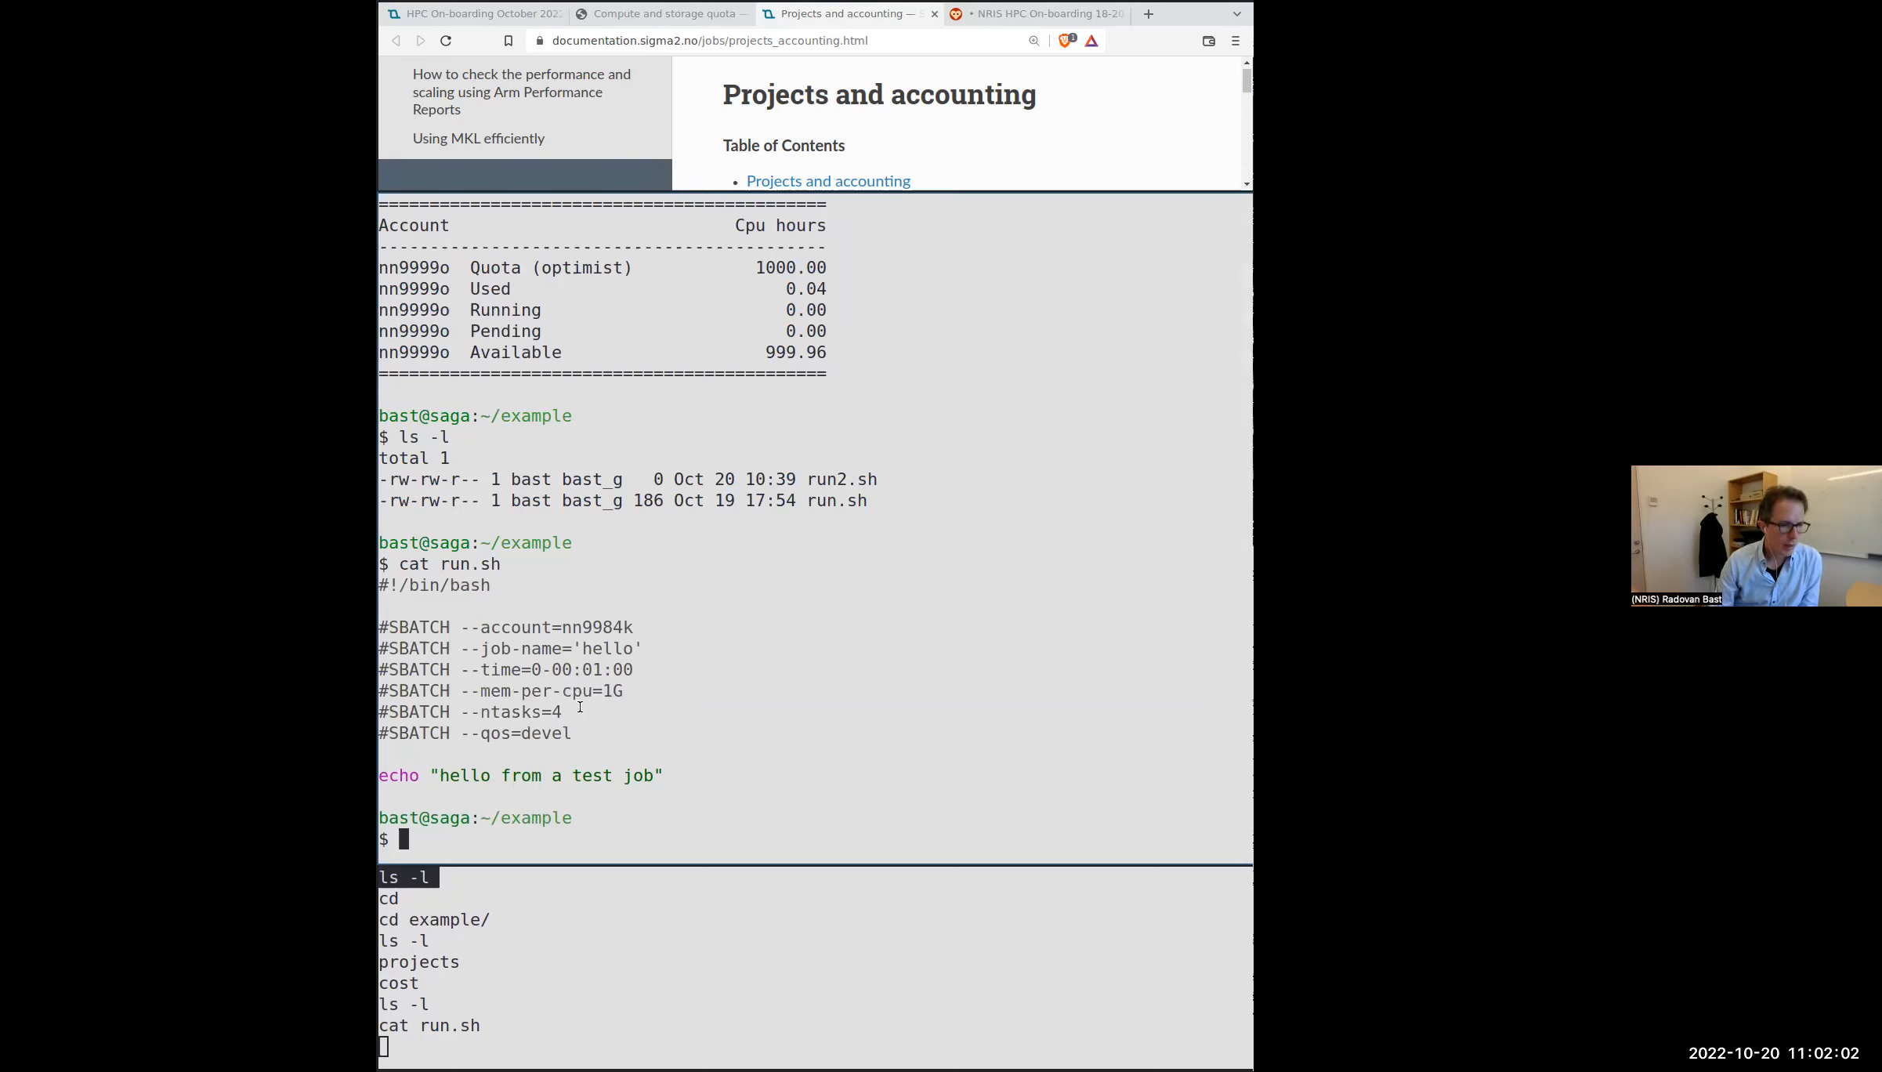
double_click(557, 711)
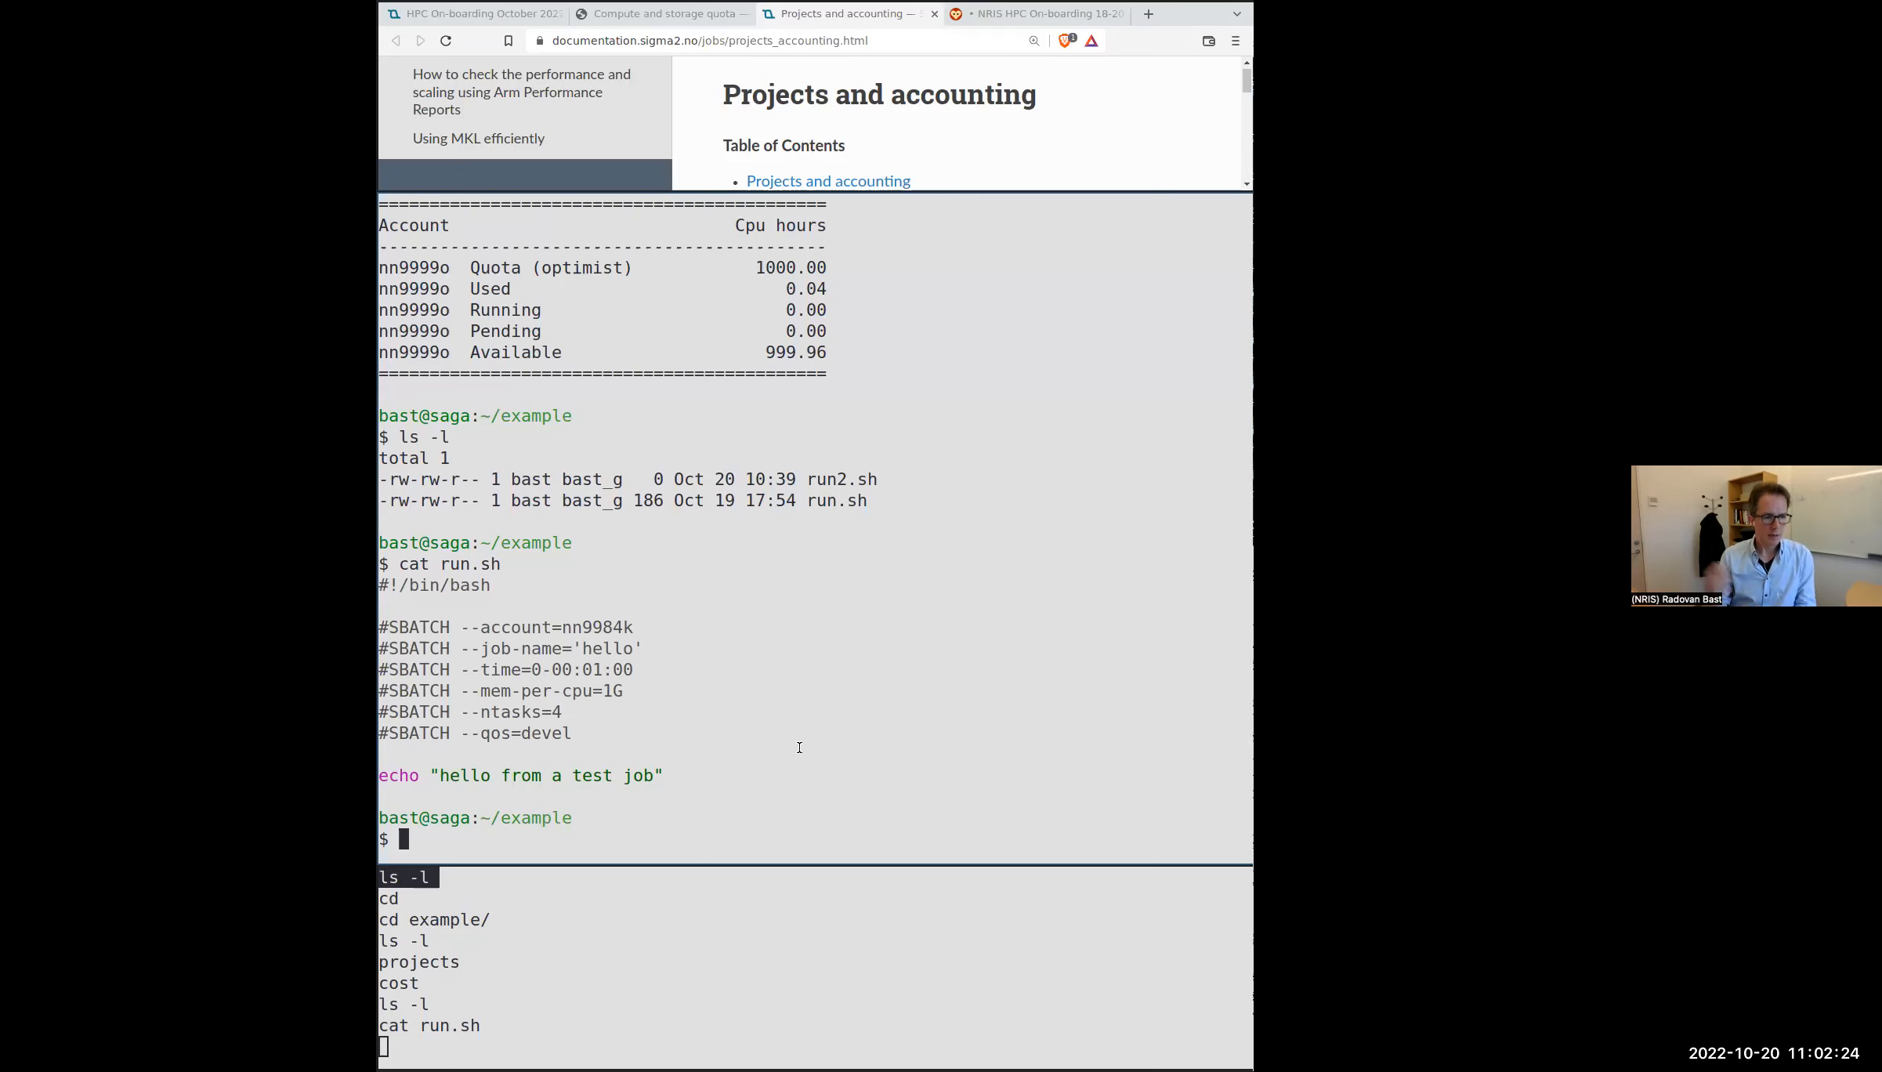
Submit run.sh with sbatch, check the user's empty squeue, and start nano.
text(sbatch run.sh)
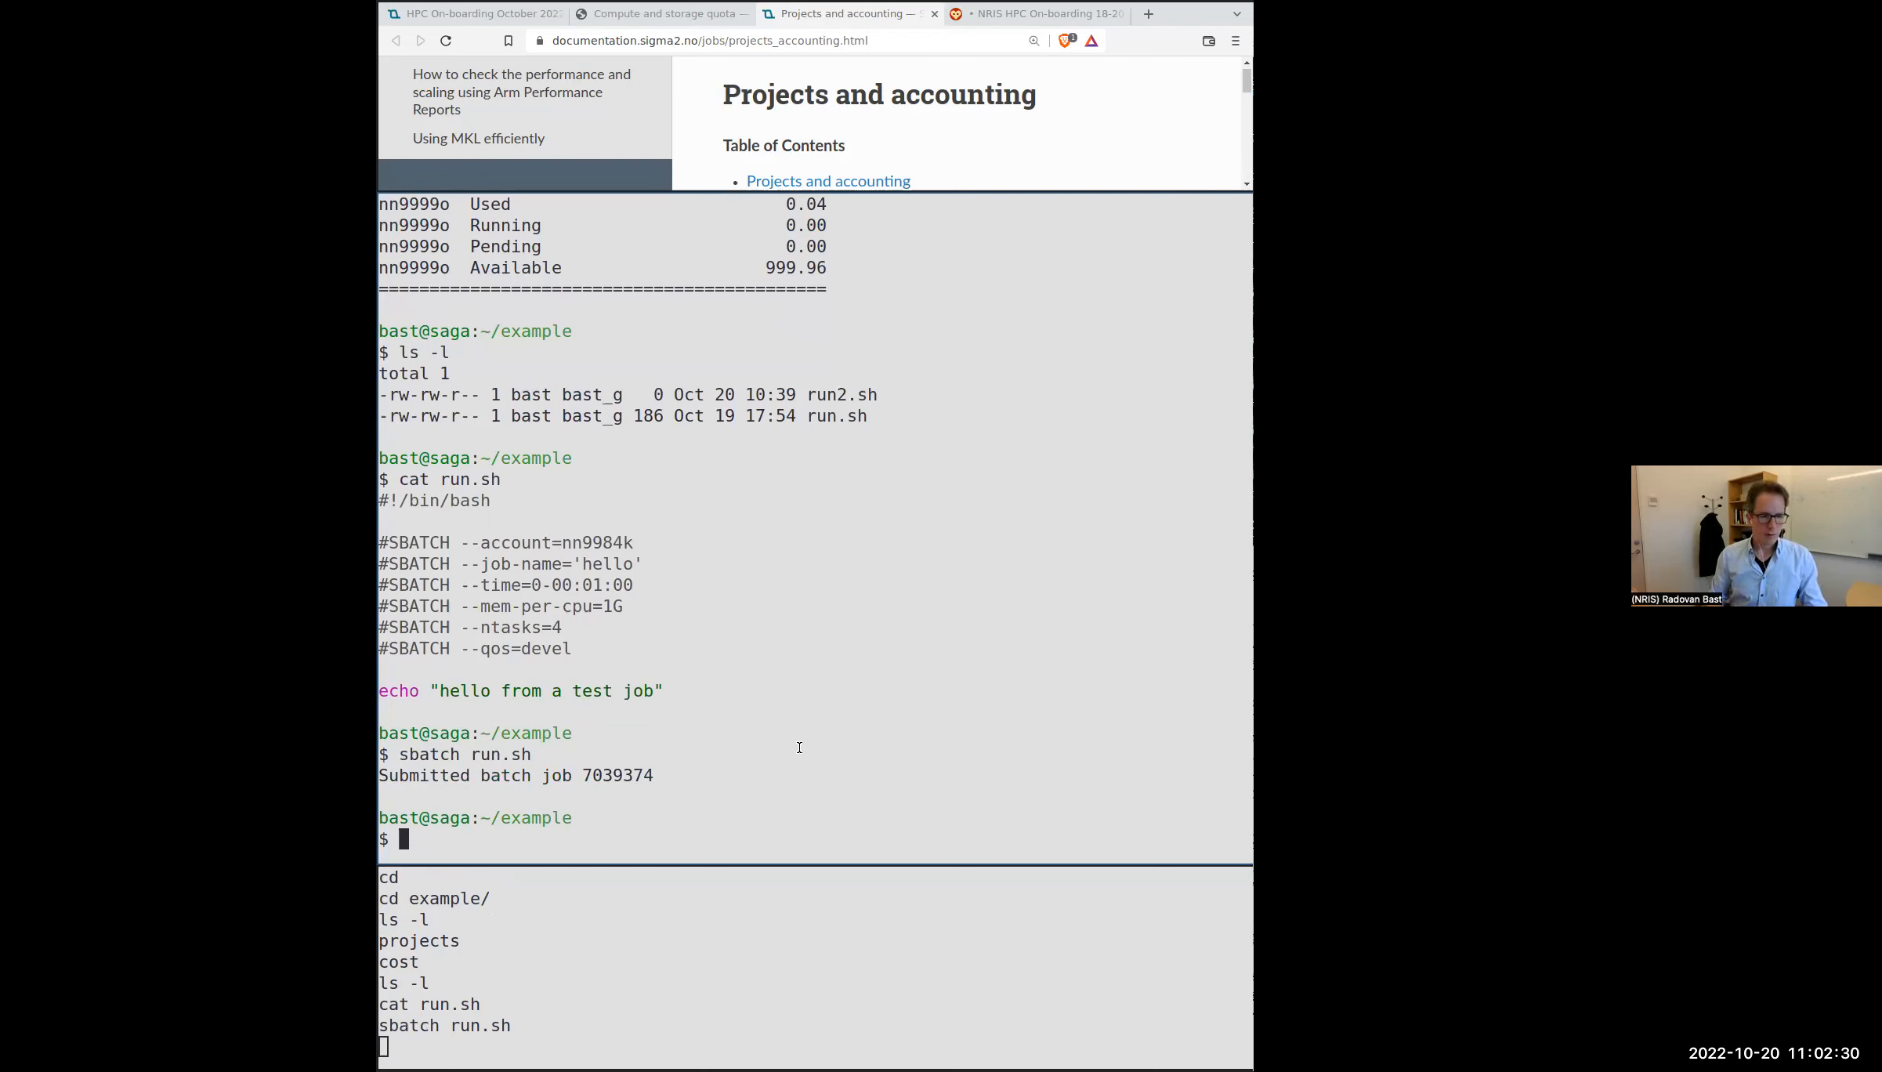
text(squeue -u bast)
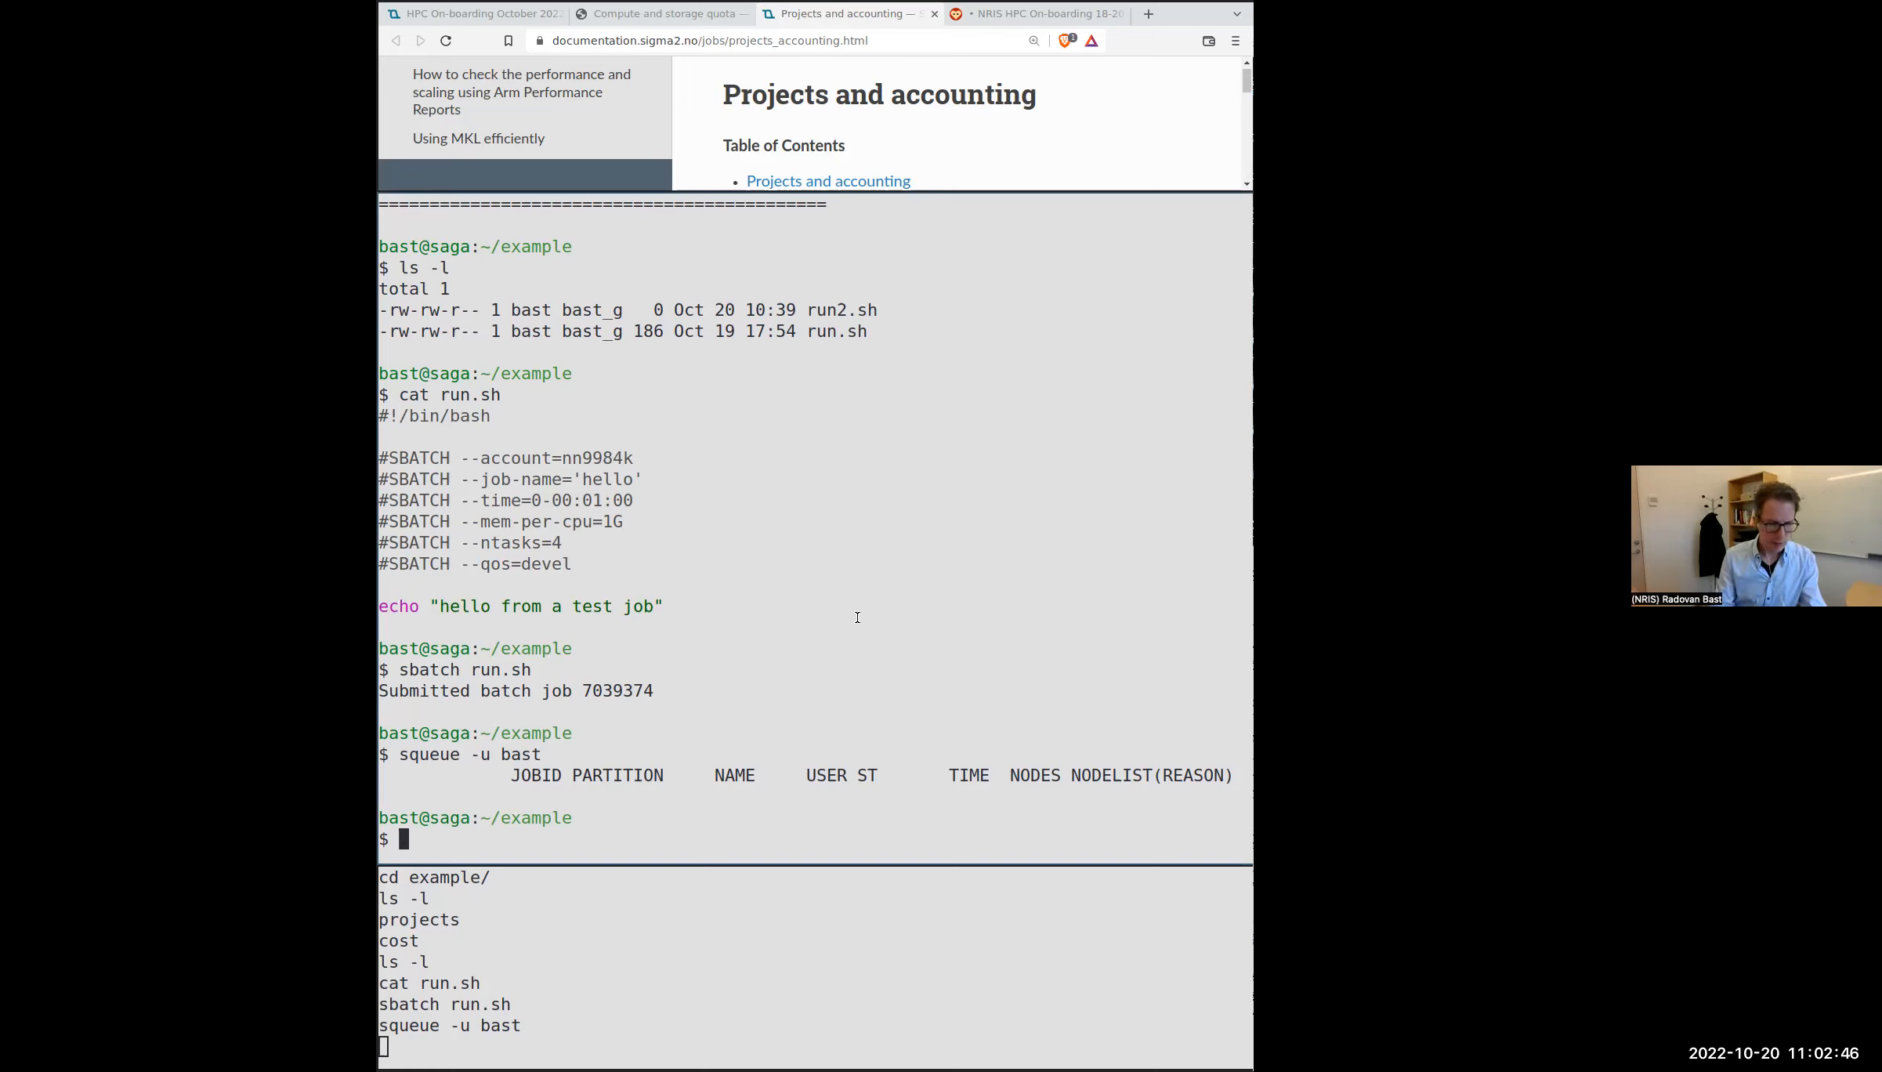
text(nano)
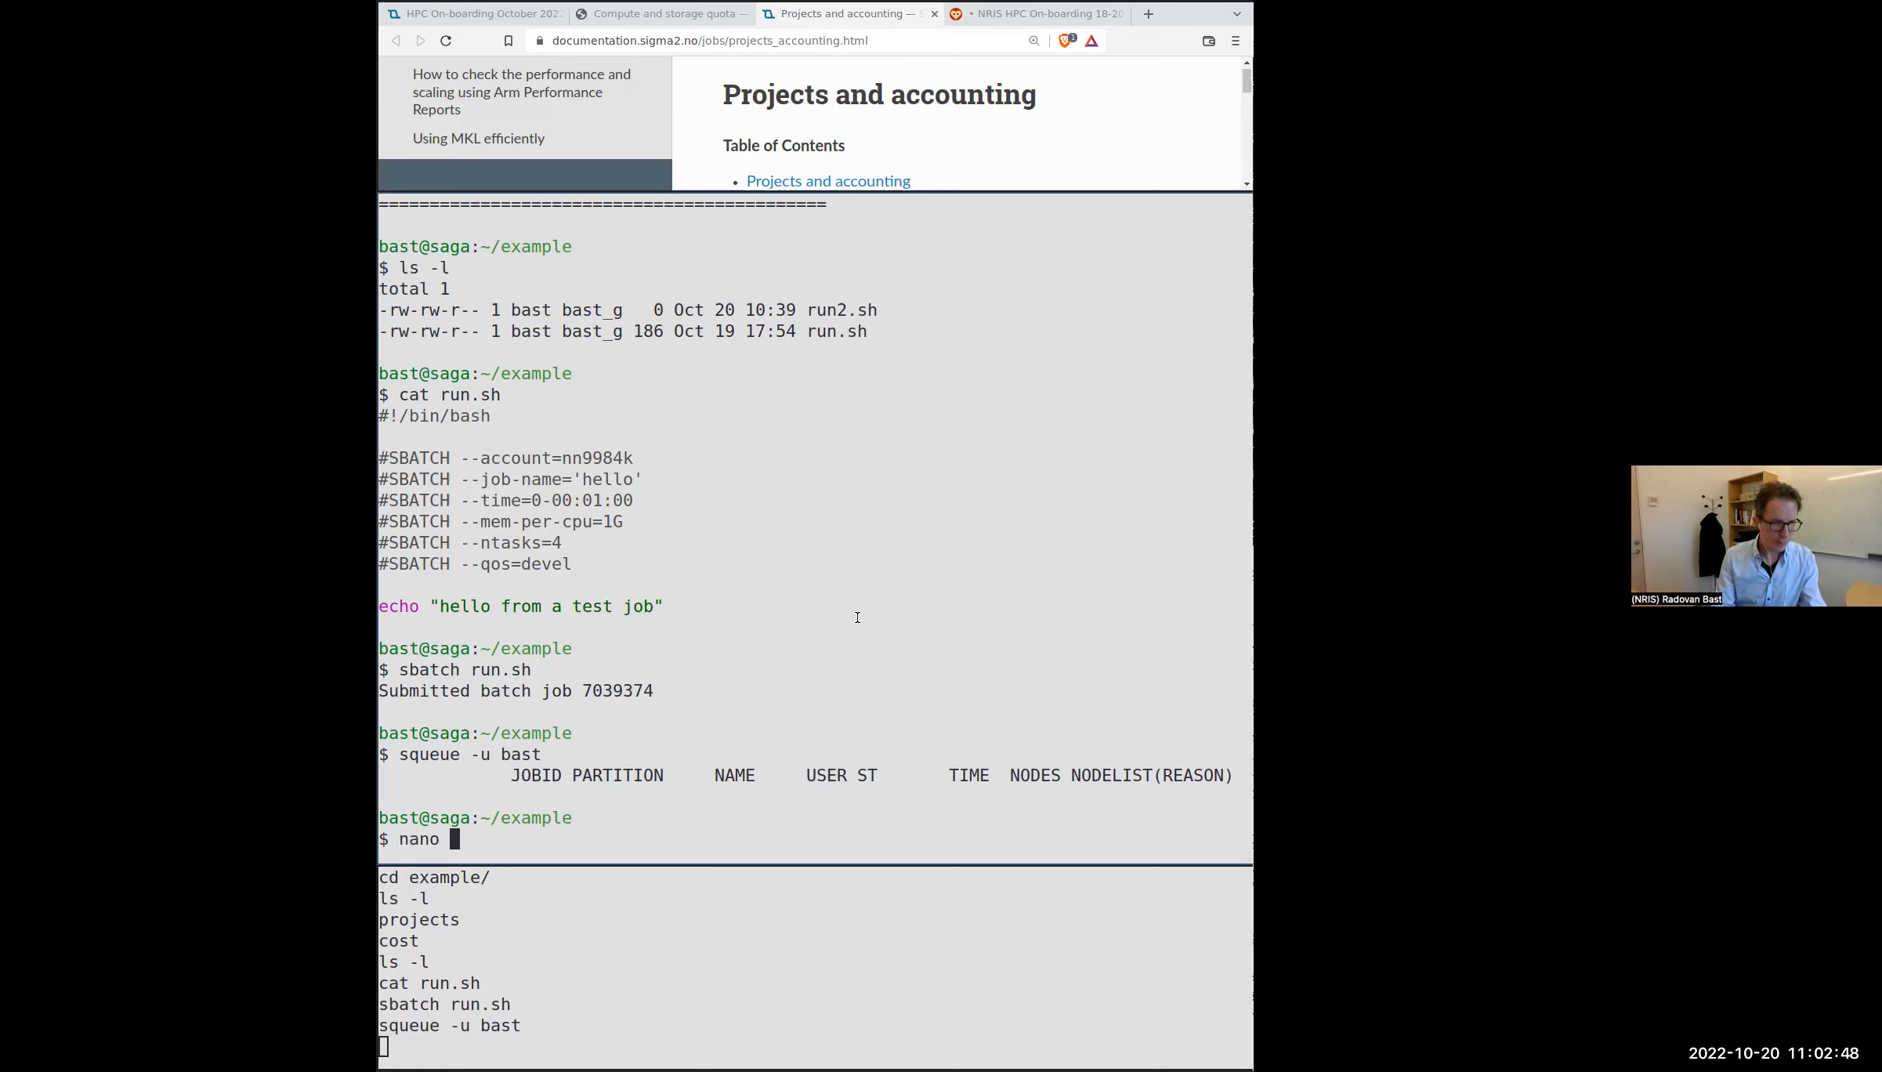
text(run.sh)
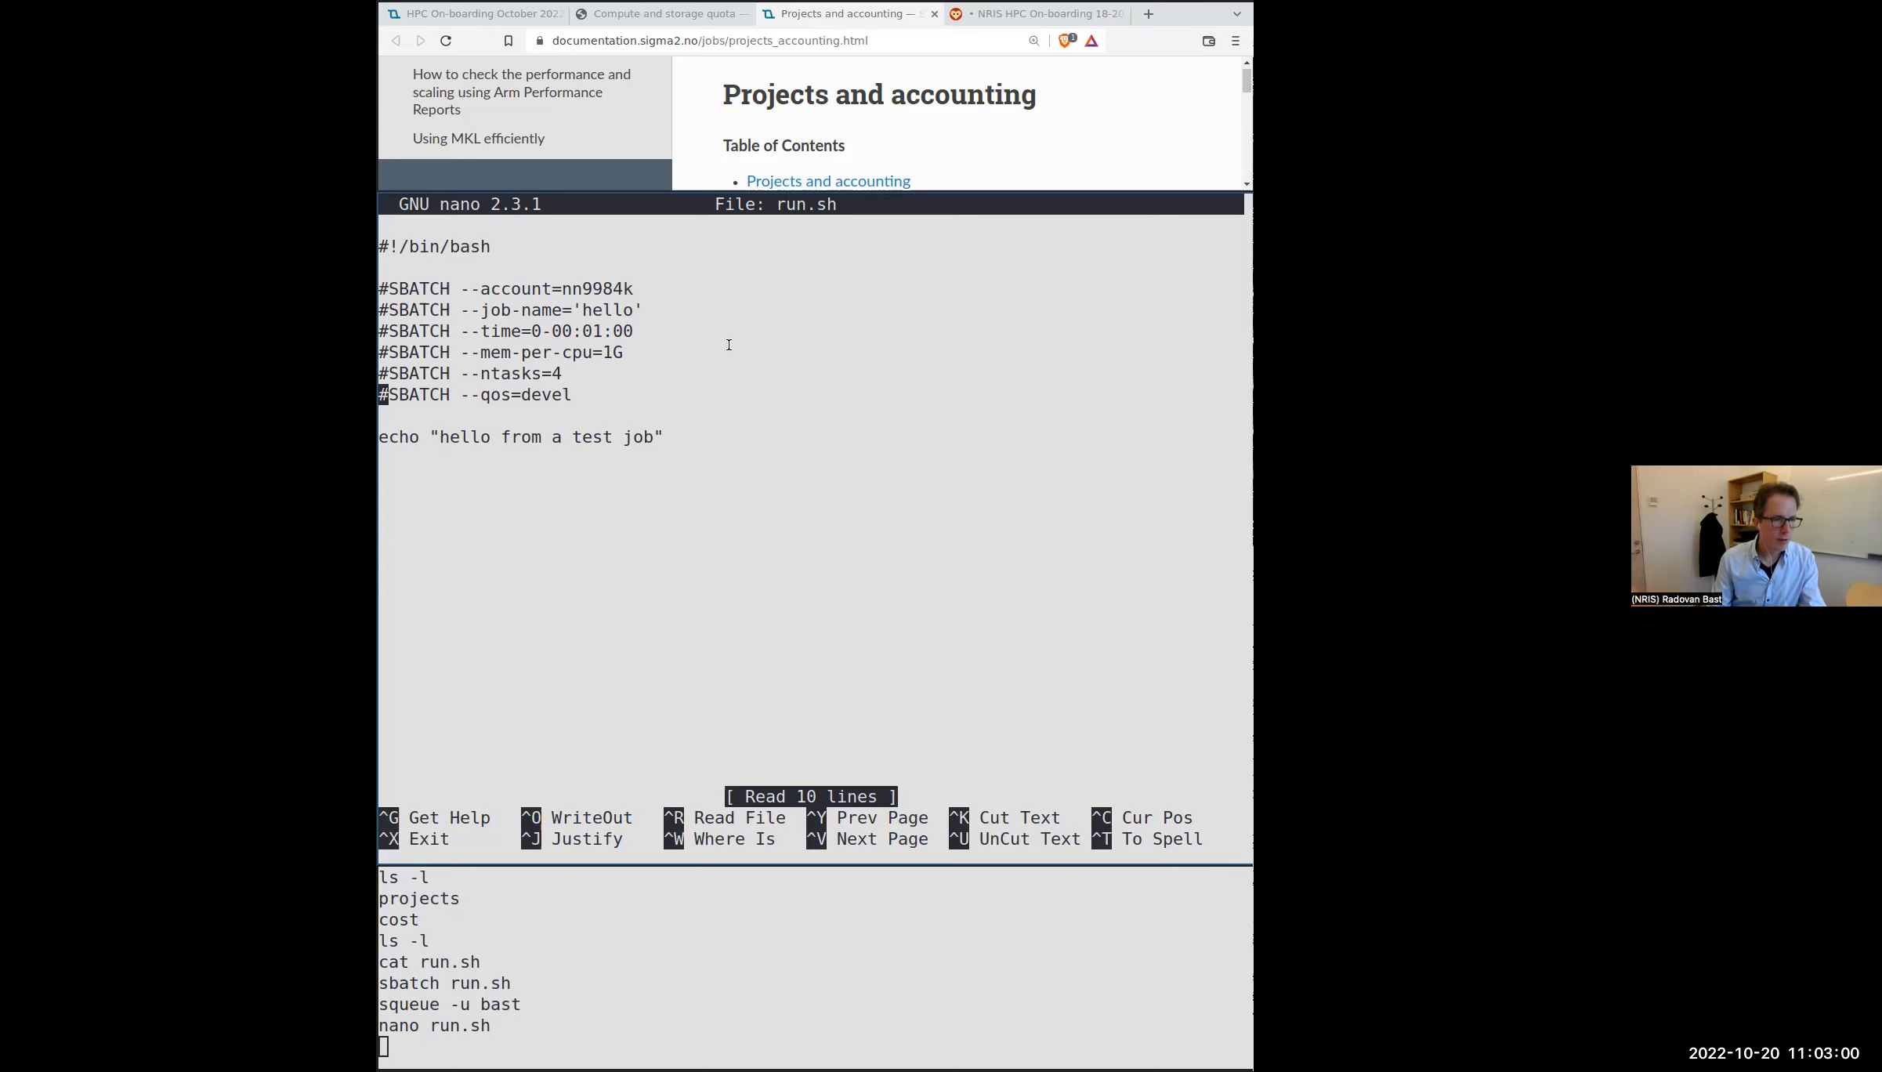
drag(441, 435, 662, 436)
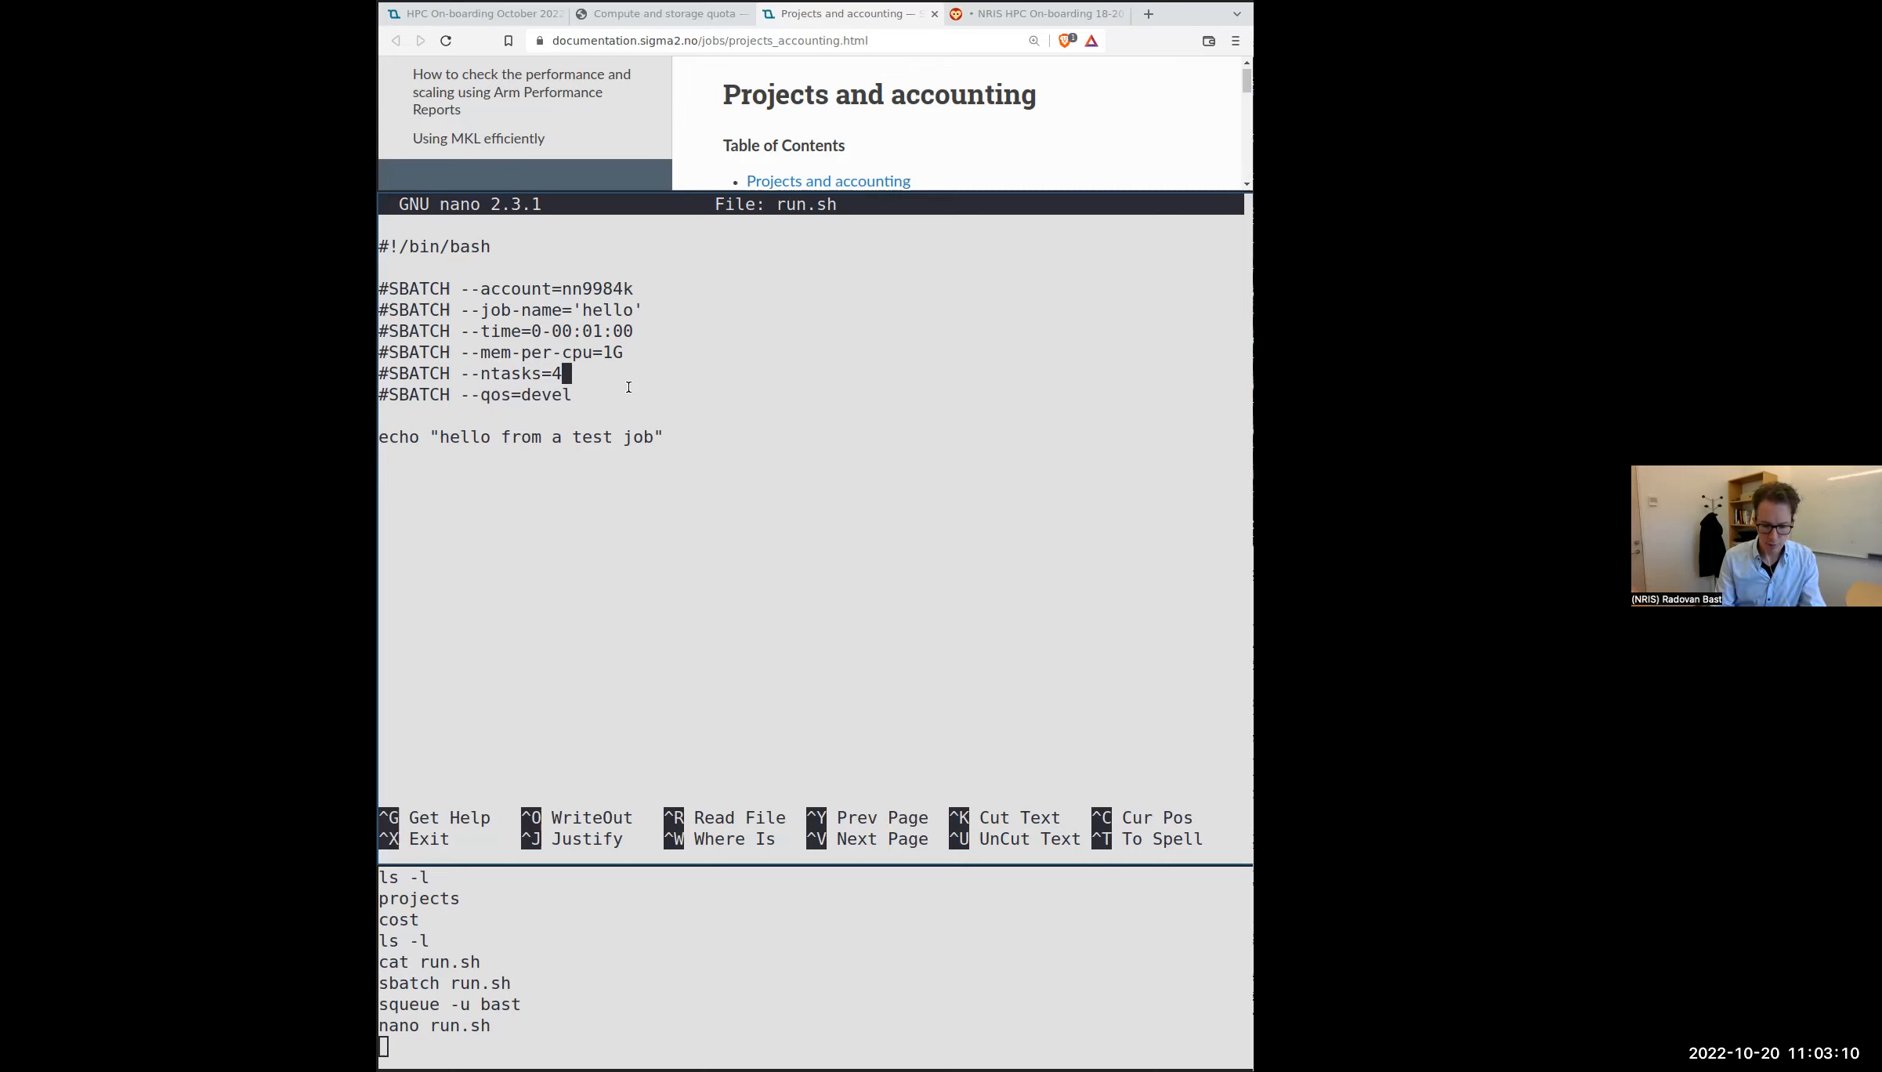
text(100)
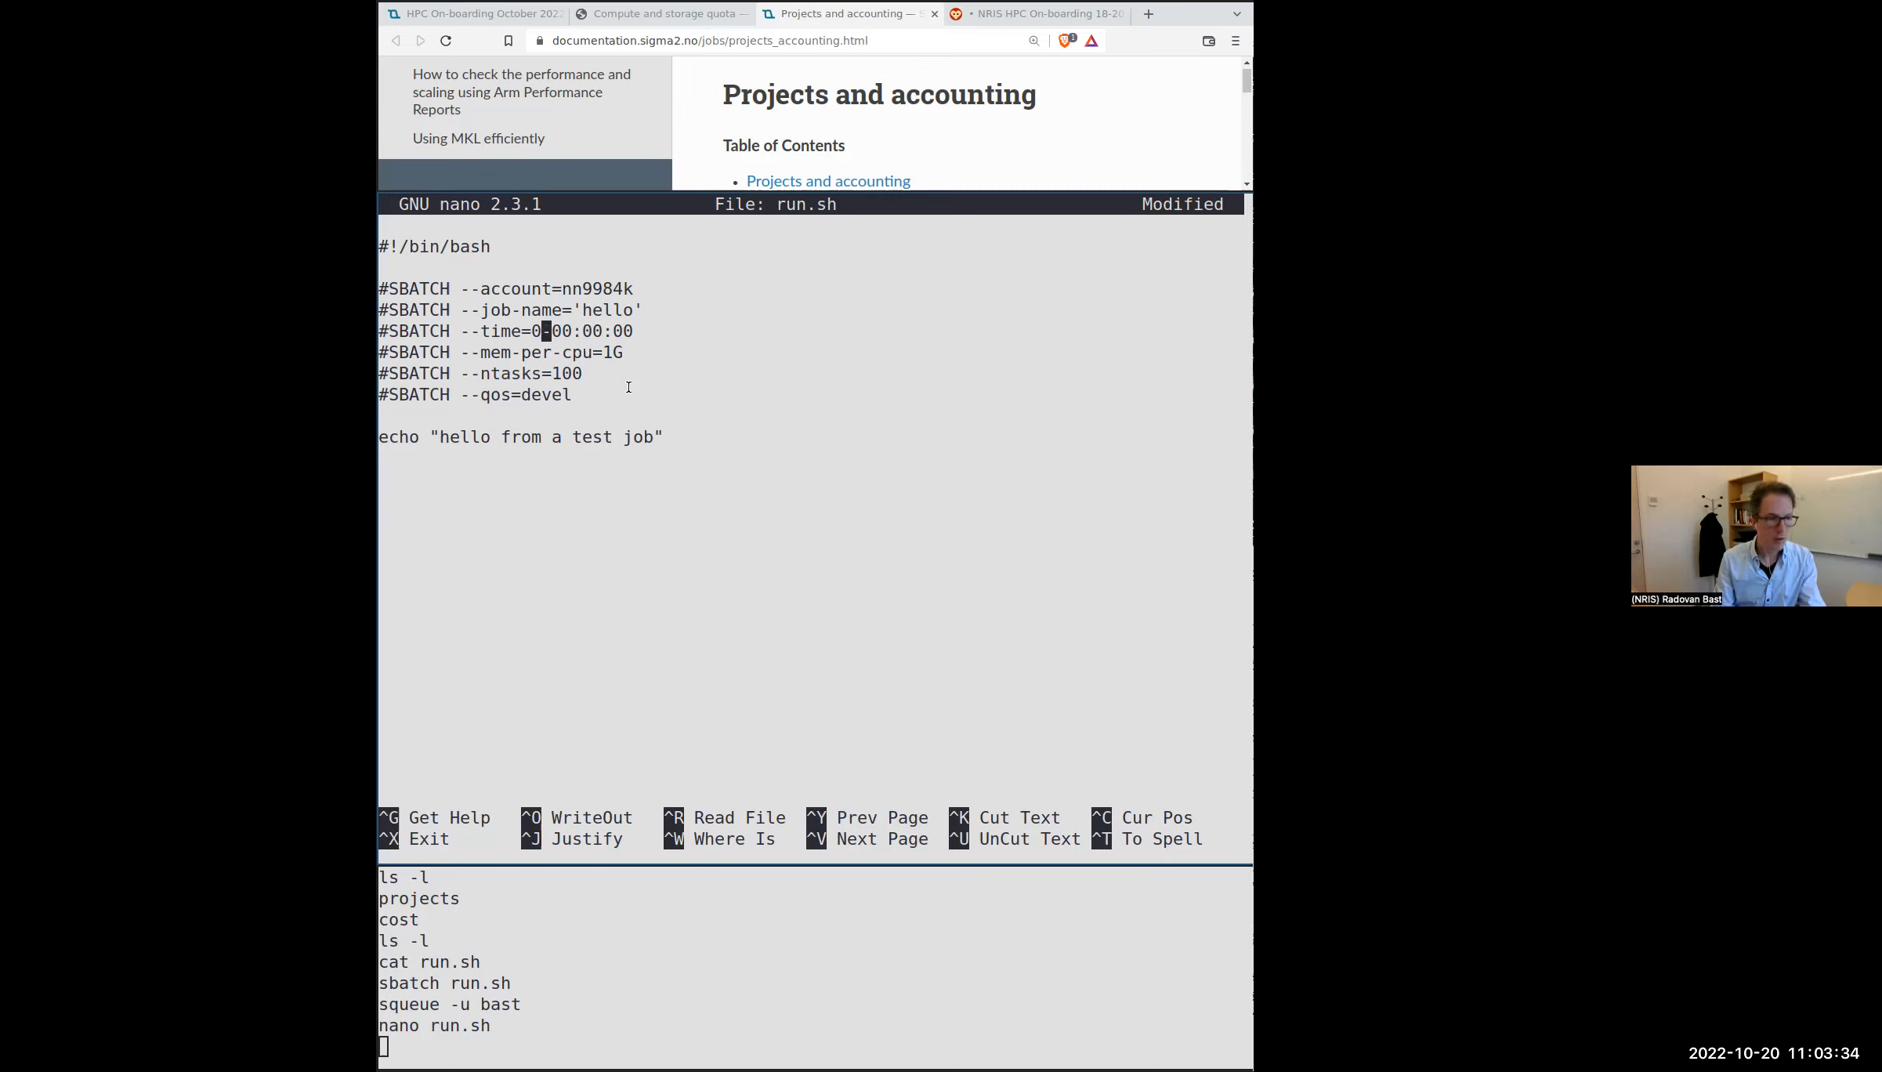
text(5)
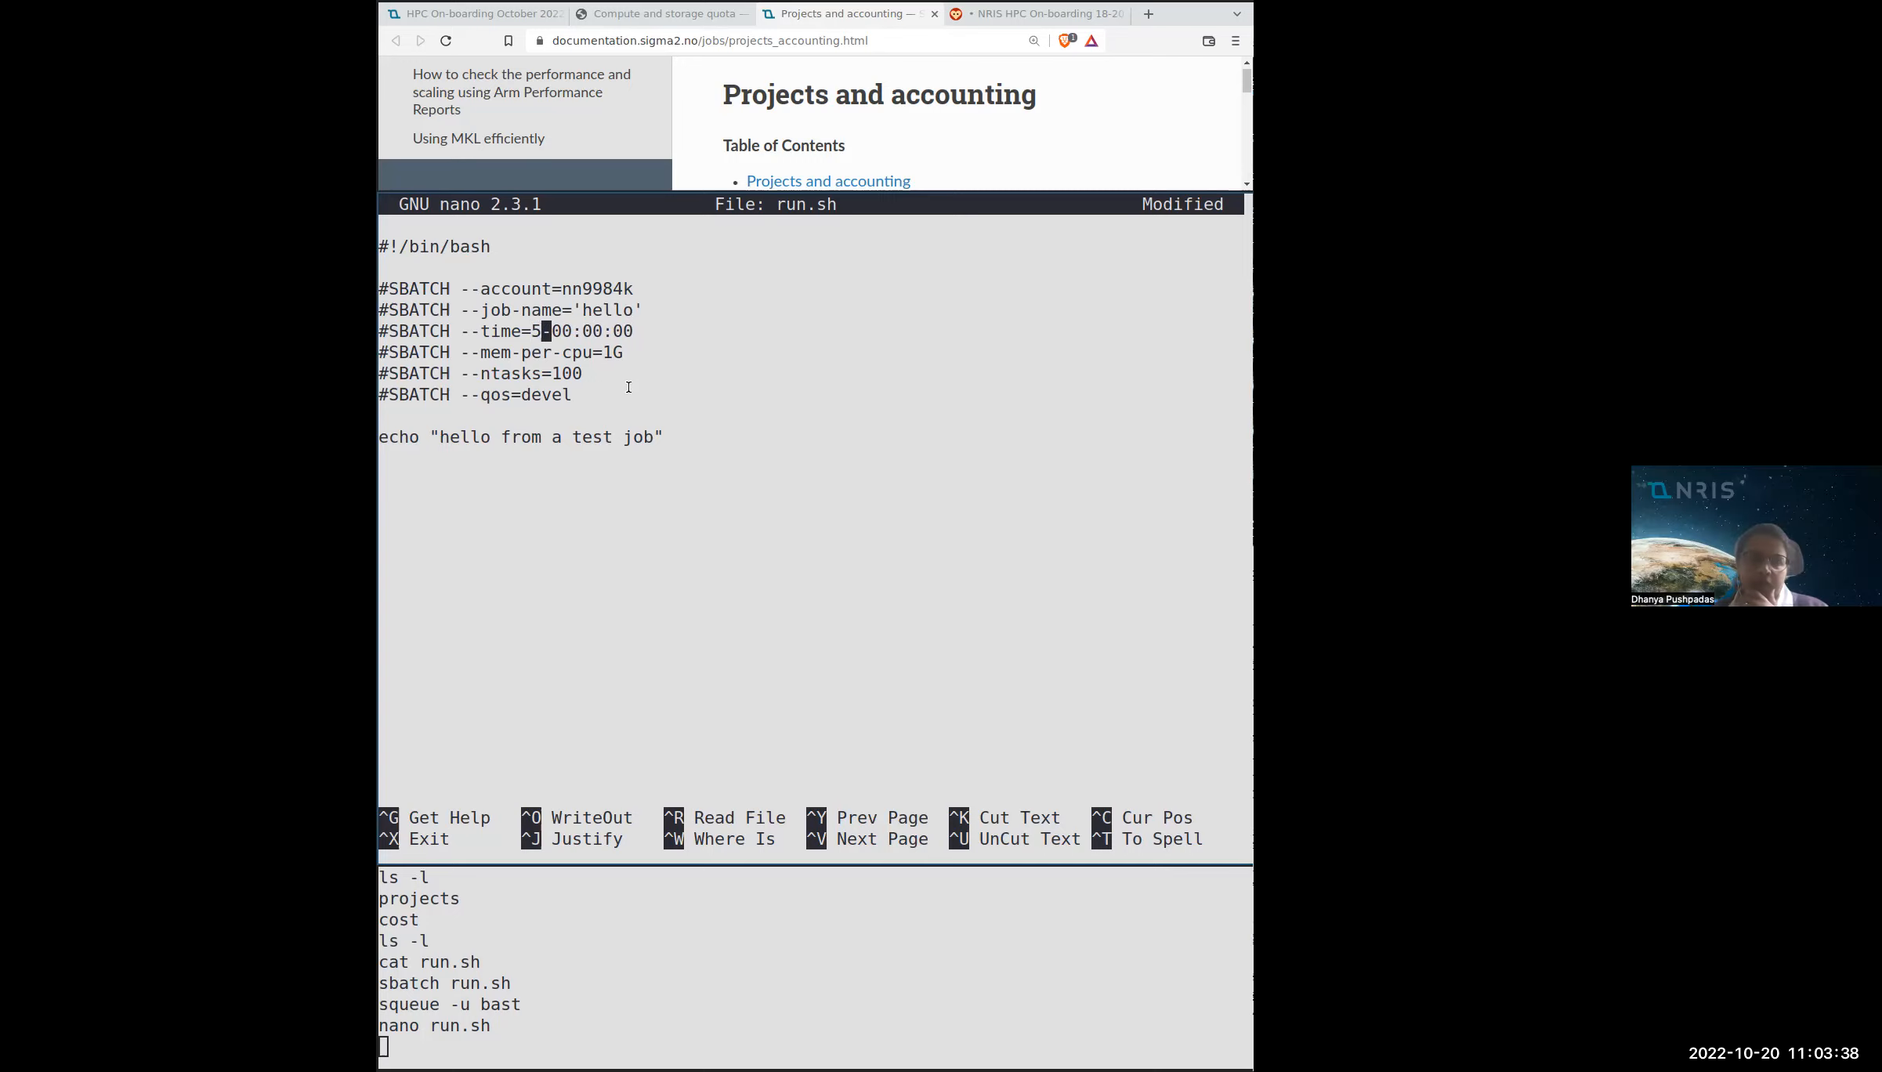
key(ctrl+x)
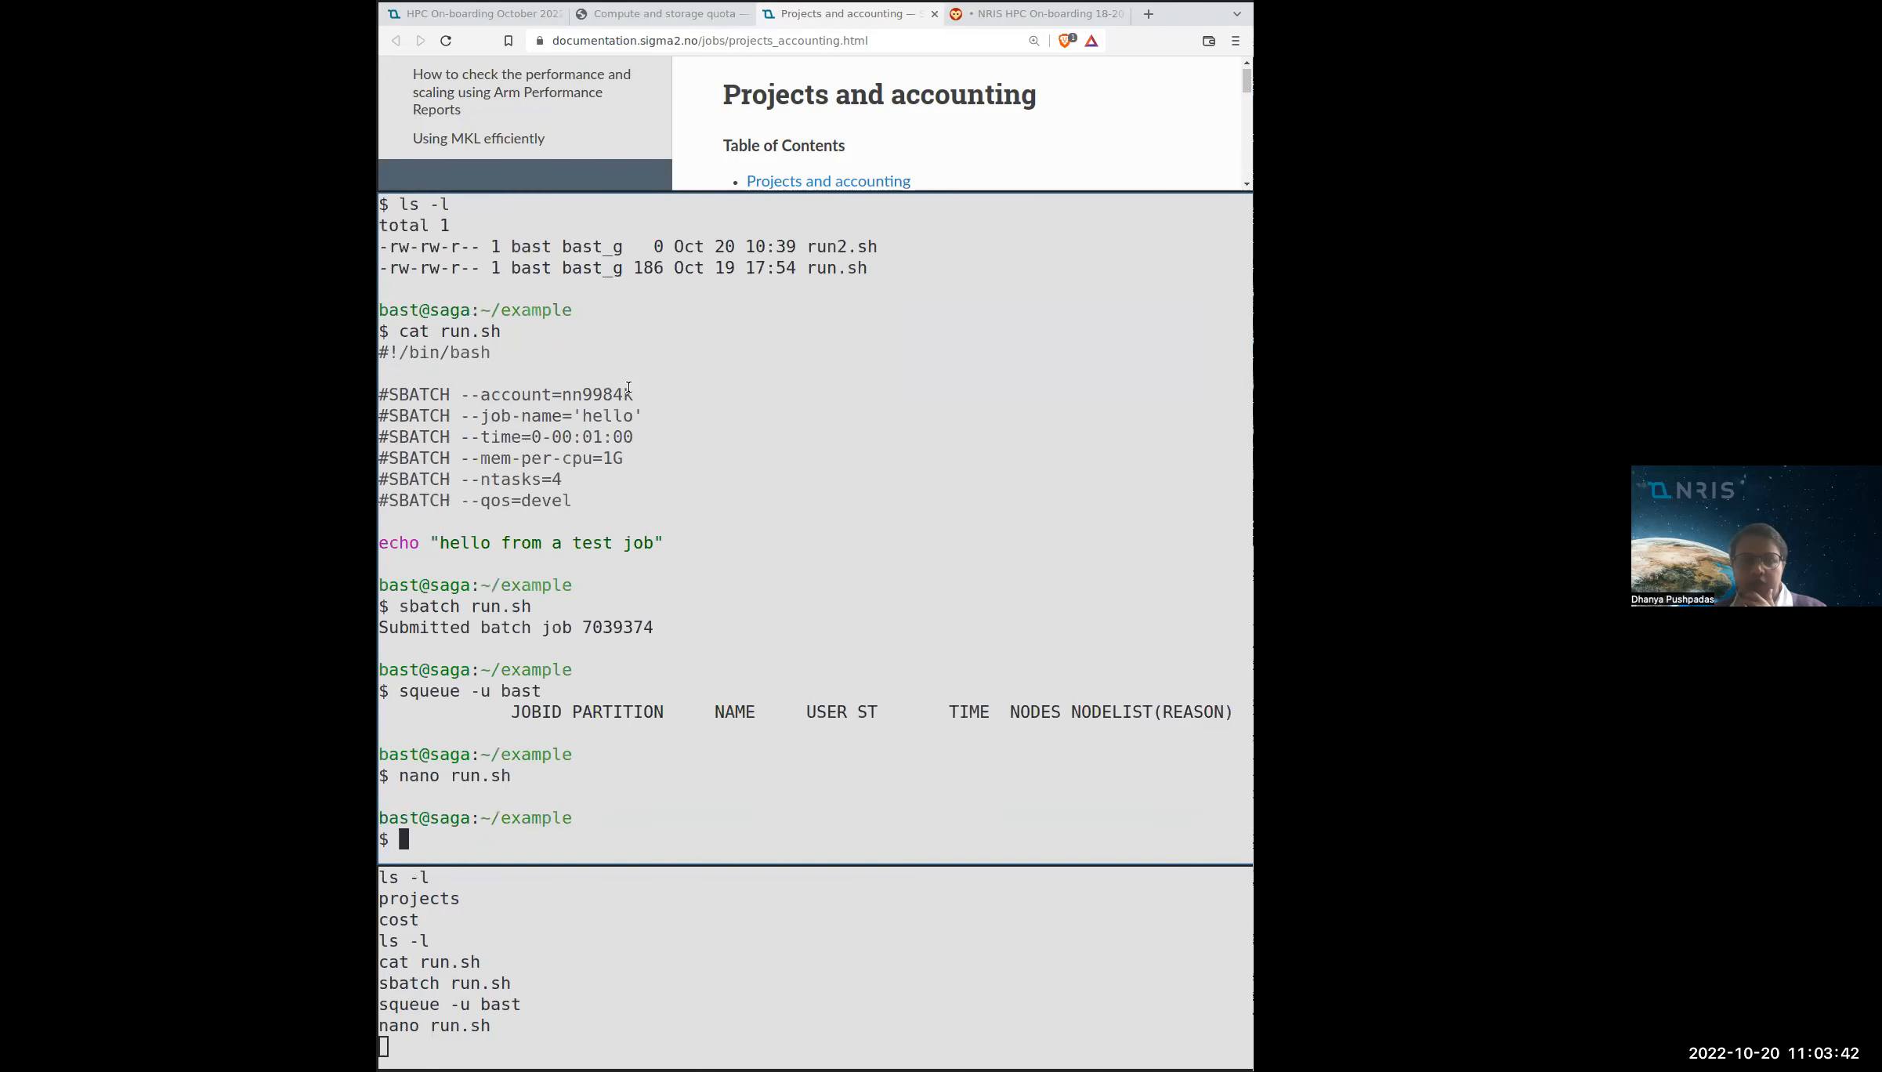
text(cat run.sh)
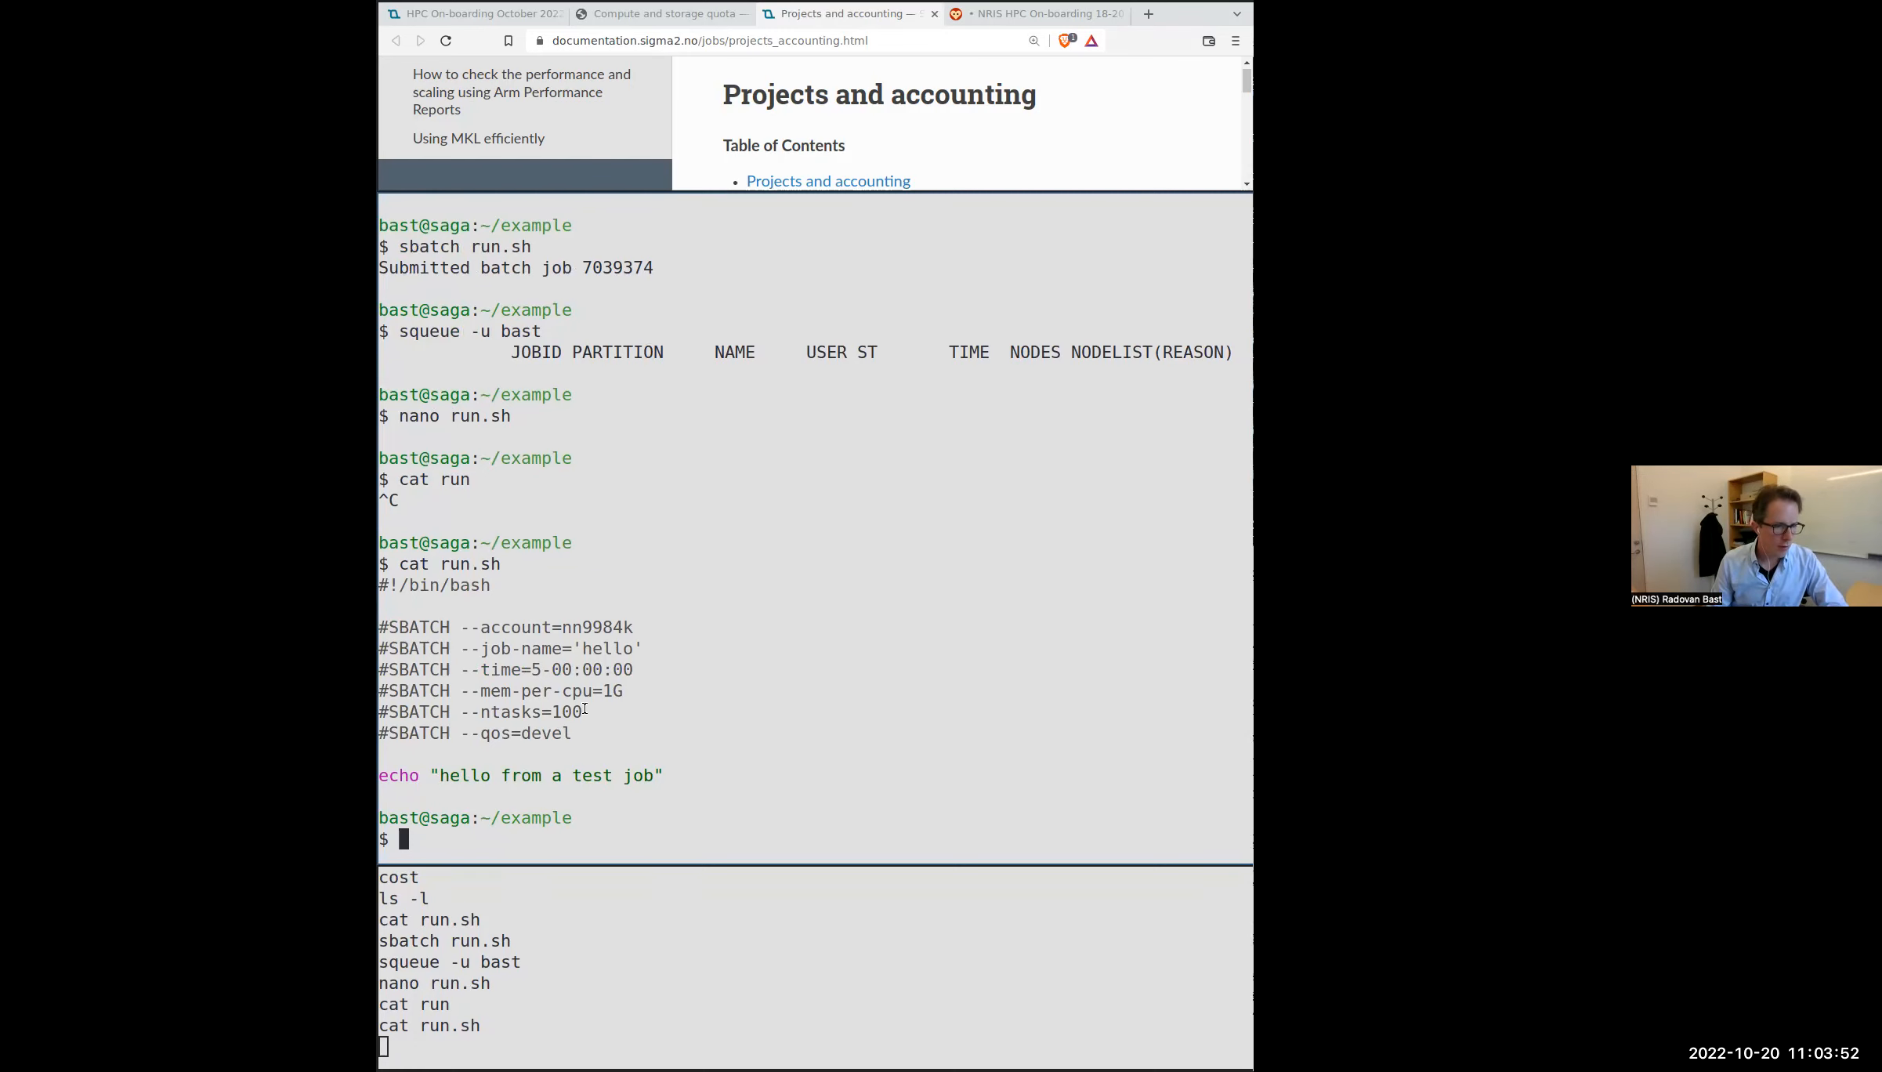
double_click(564, 711)
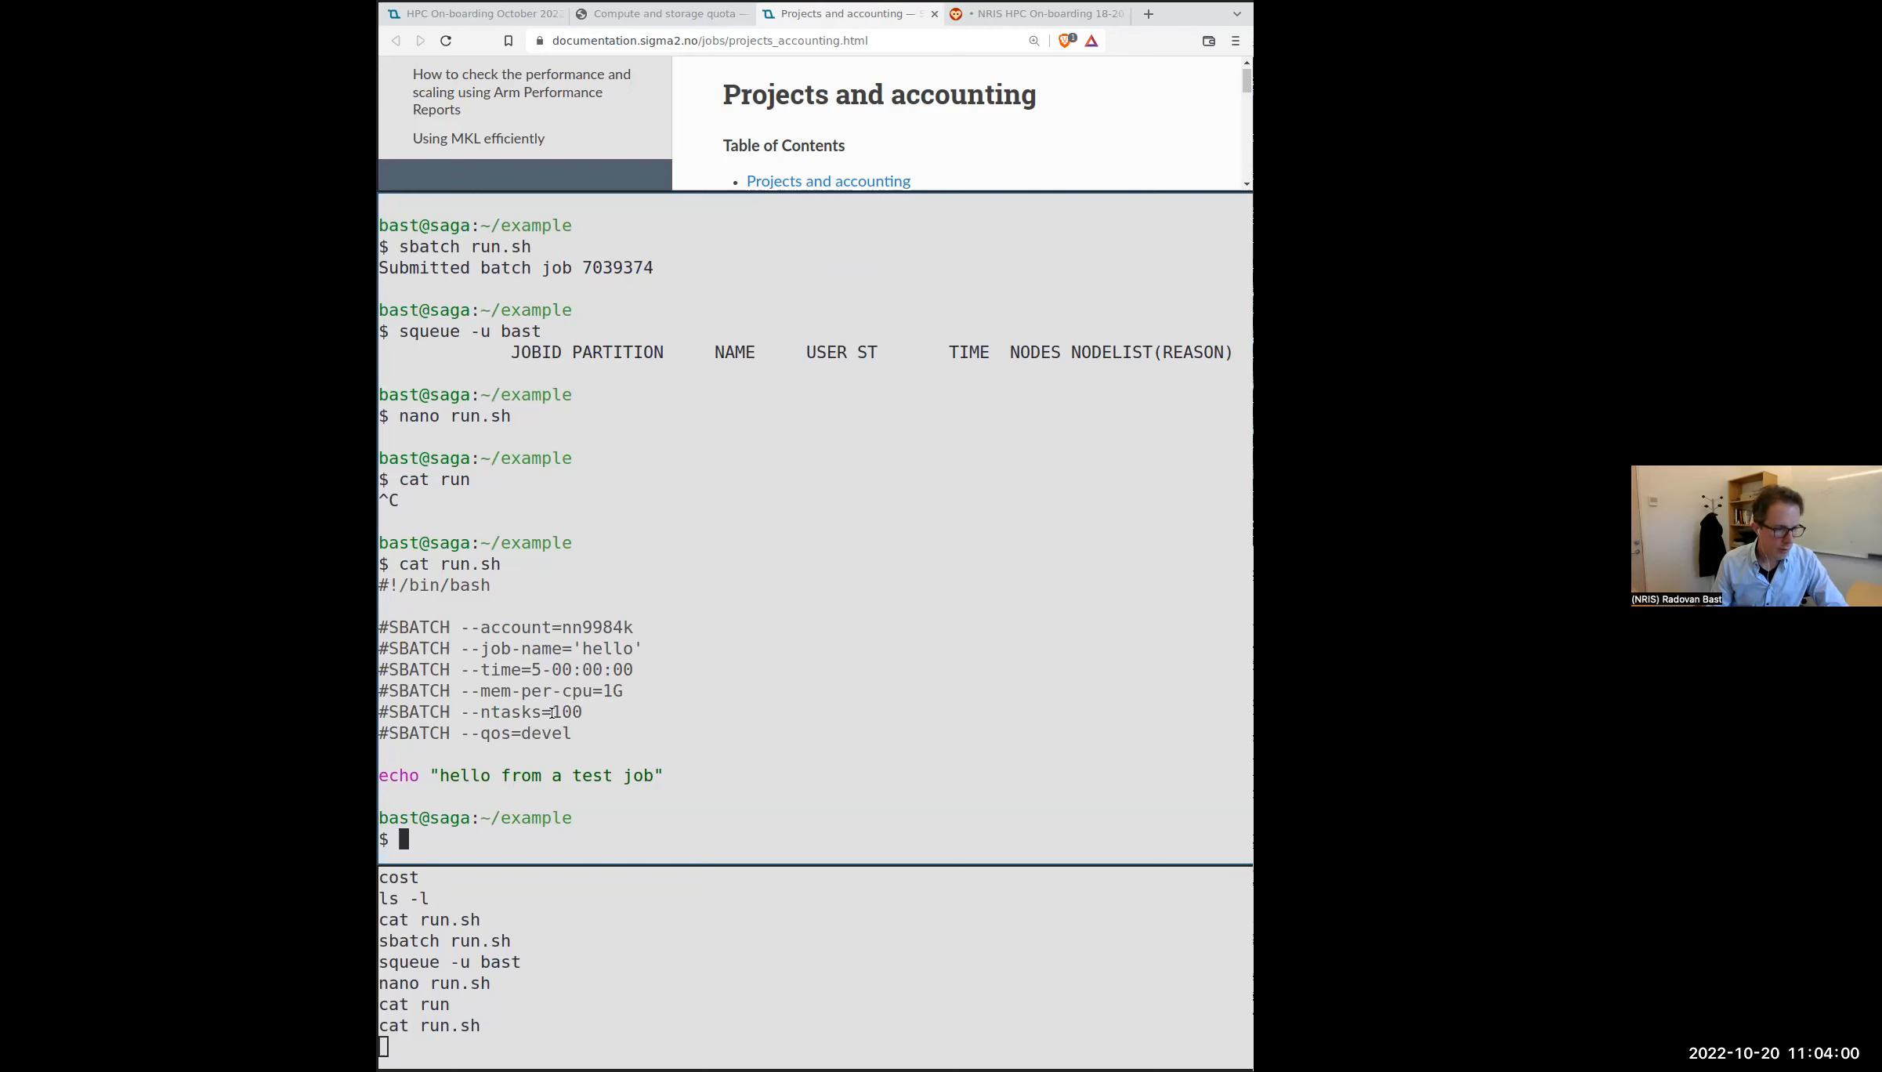
double_click(564, 712)
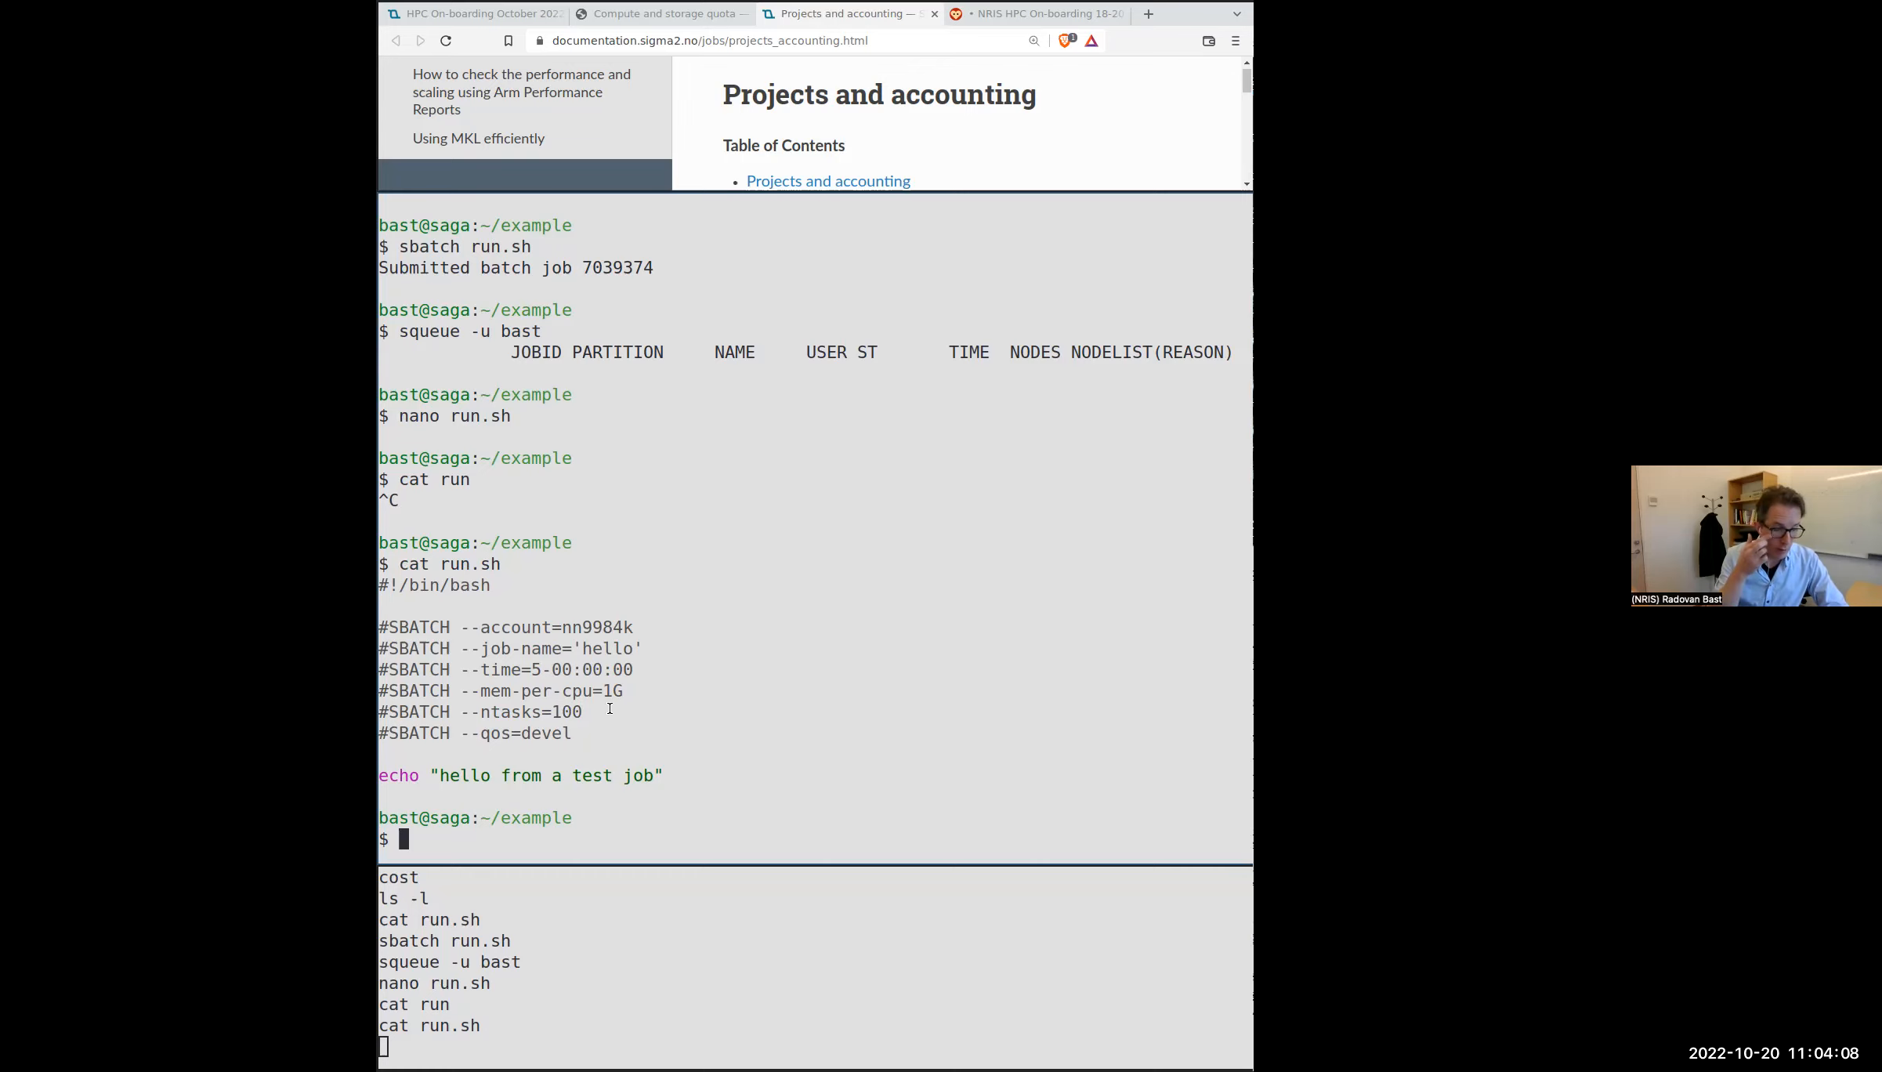
Submit the enlarged run.sh, see the QOSMaxWallDurationPerJobLimit rejection, and begin the cost command.
text(sbatch run.sh)
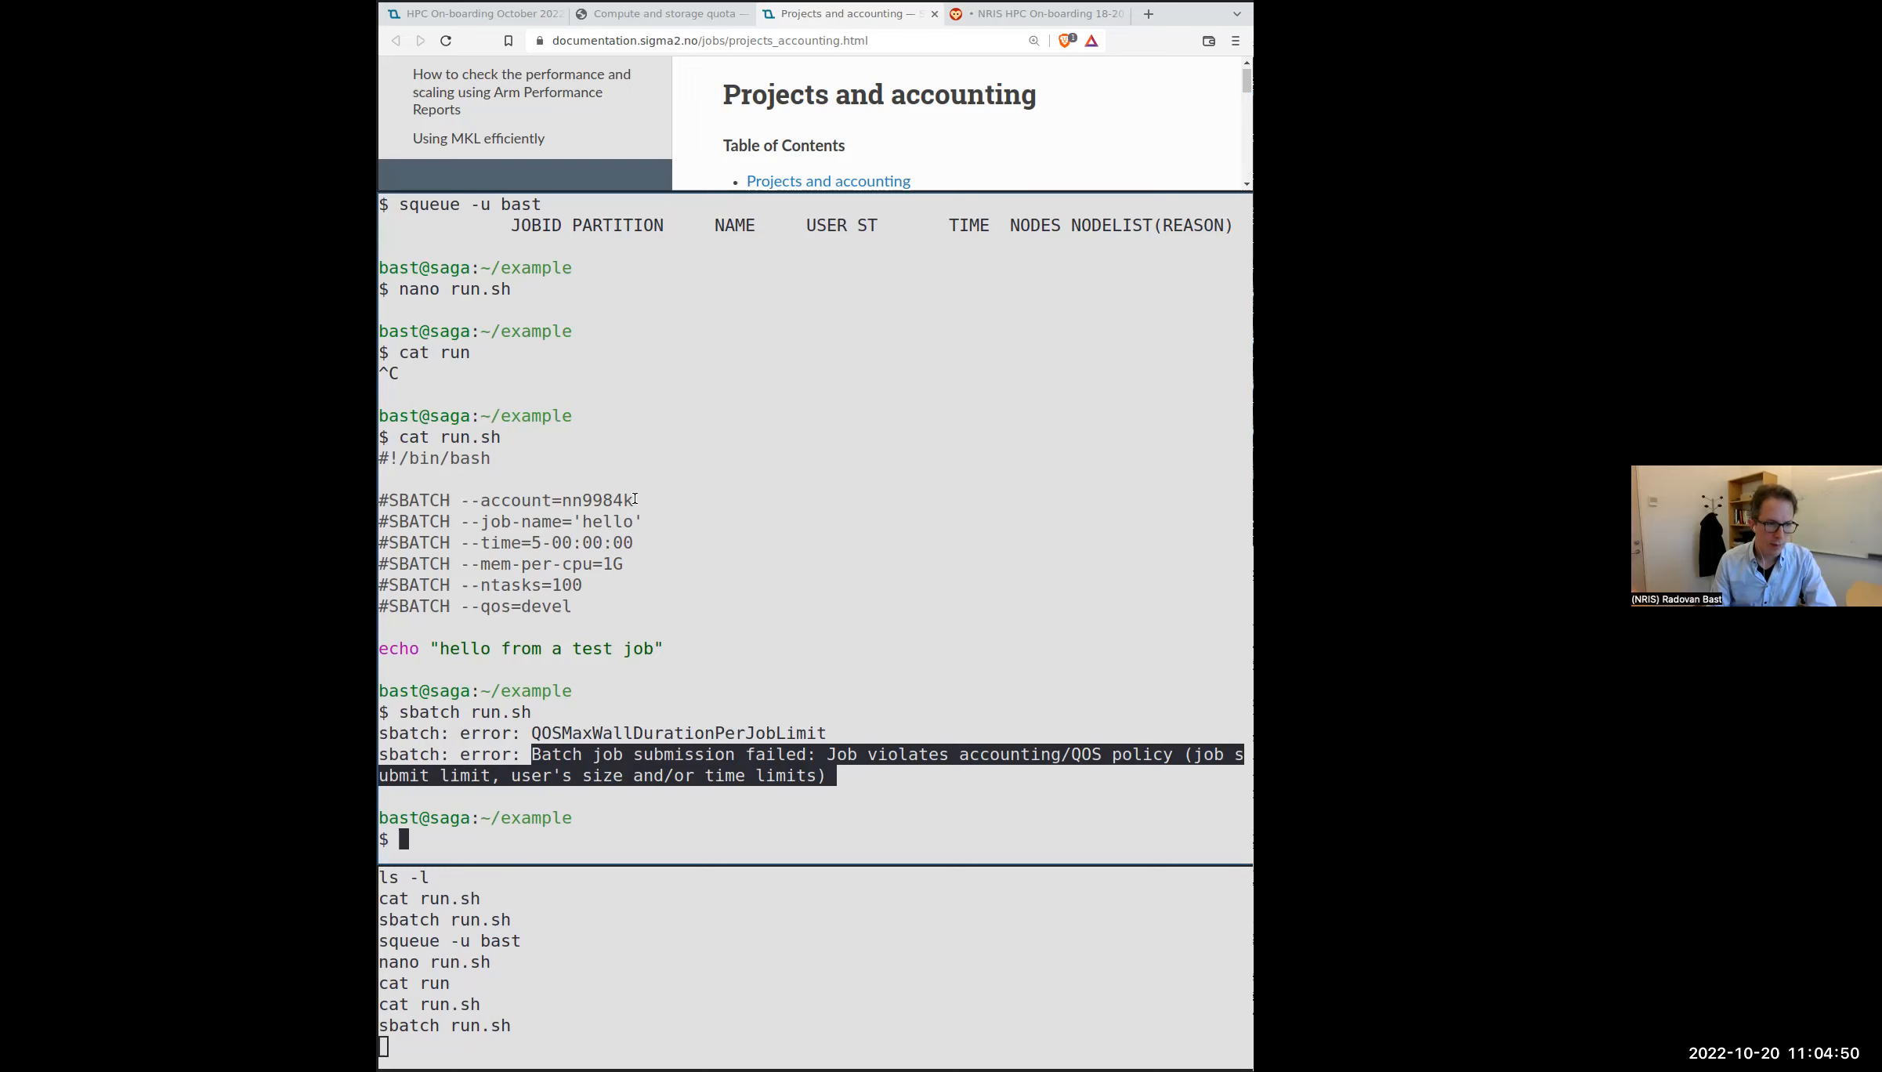
text(c)
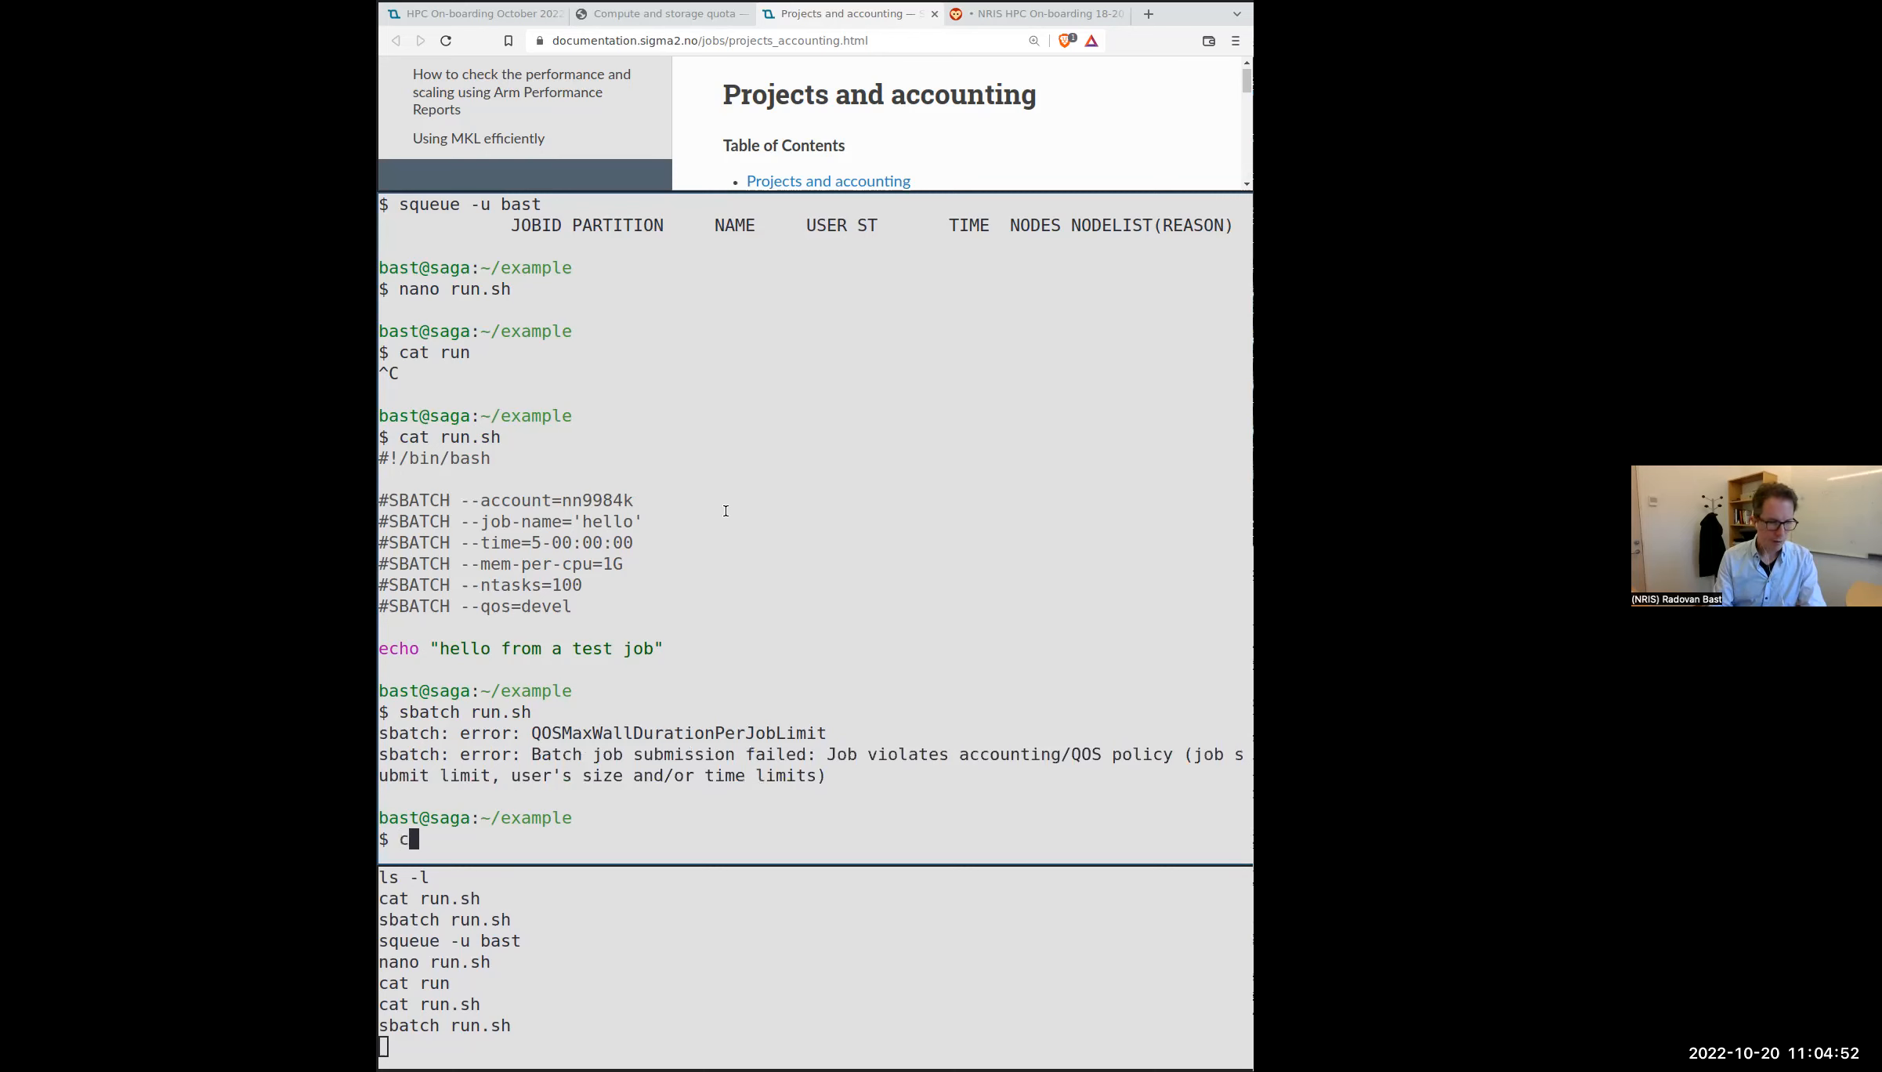
text(ost)
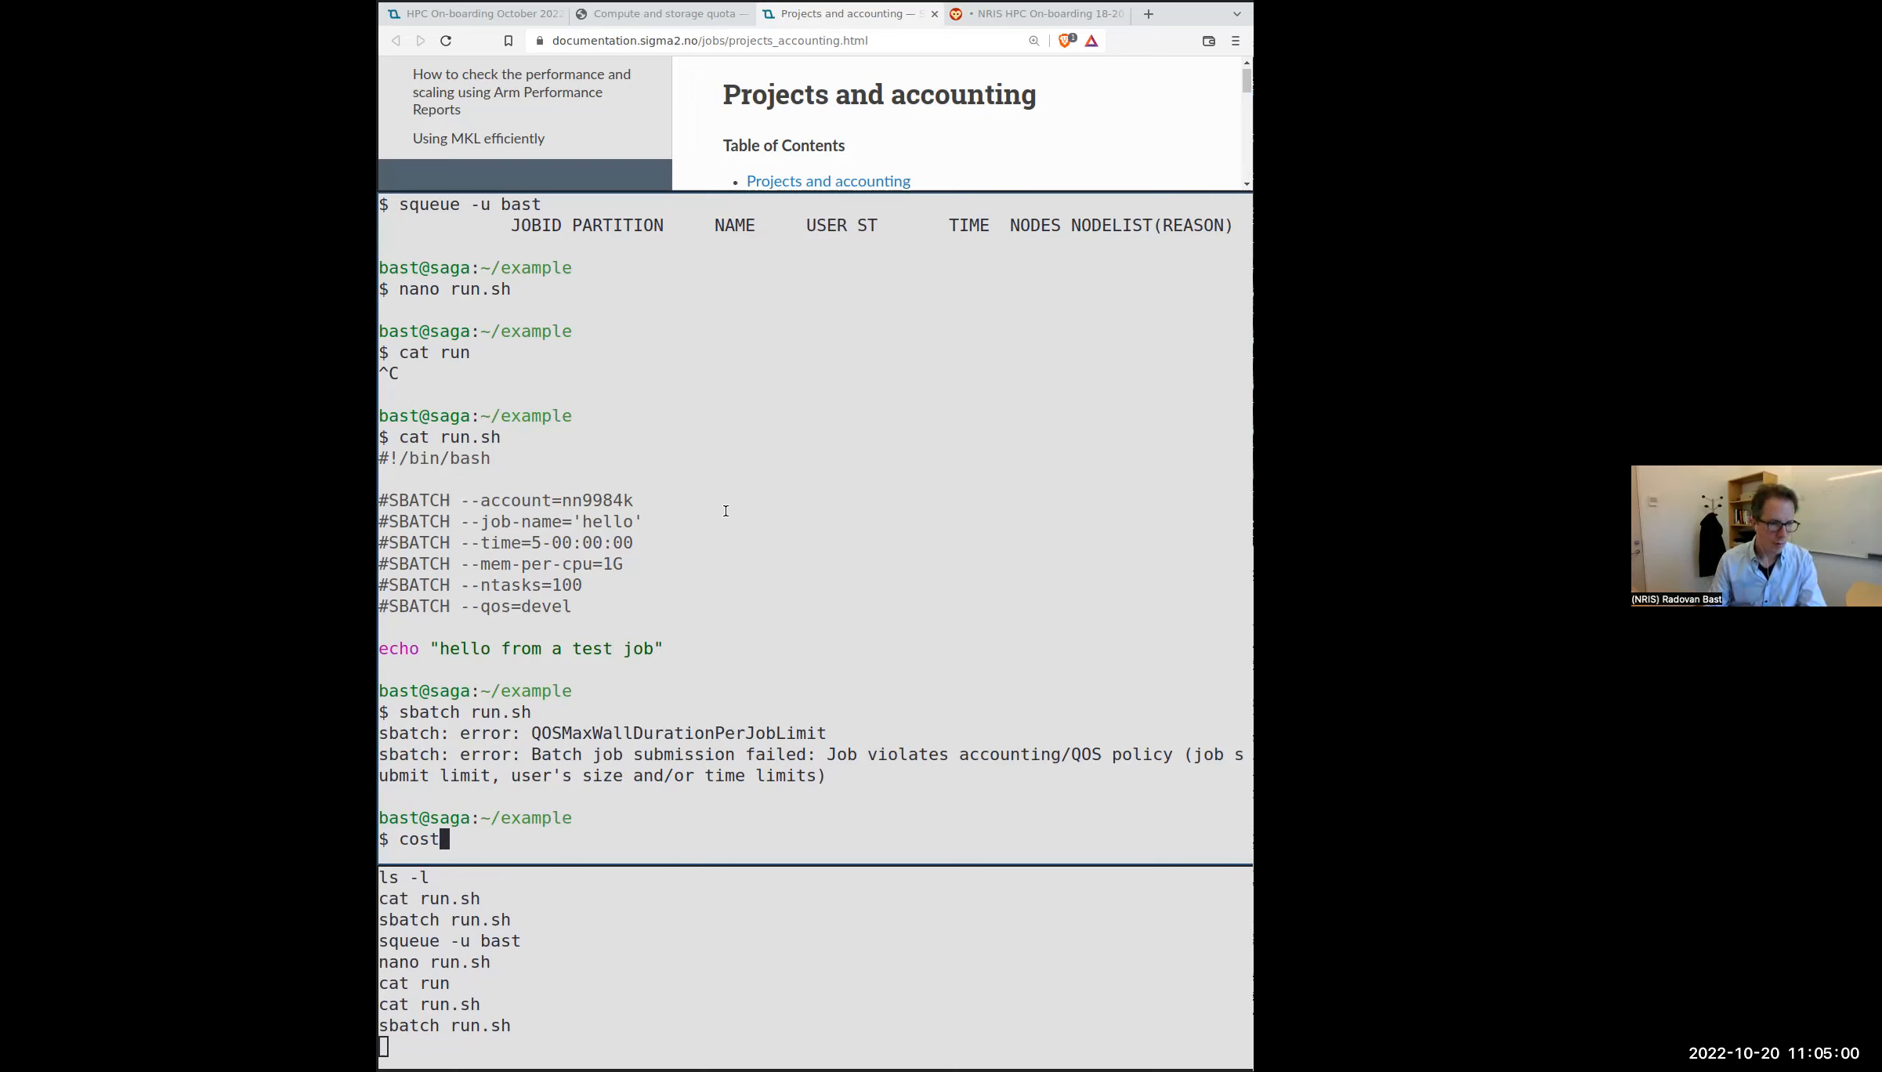
Run cost showing nn9984k's 10000-hour quota with 9993.46 available, then reprint run.sh.
double_click(582, 543)
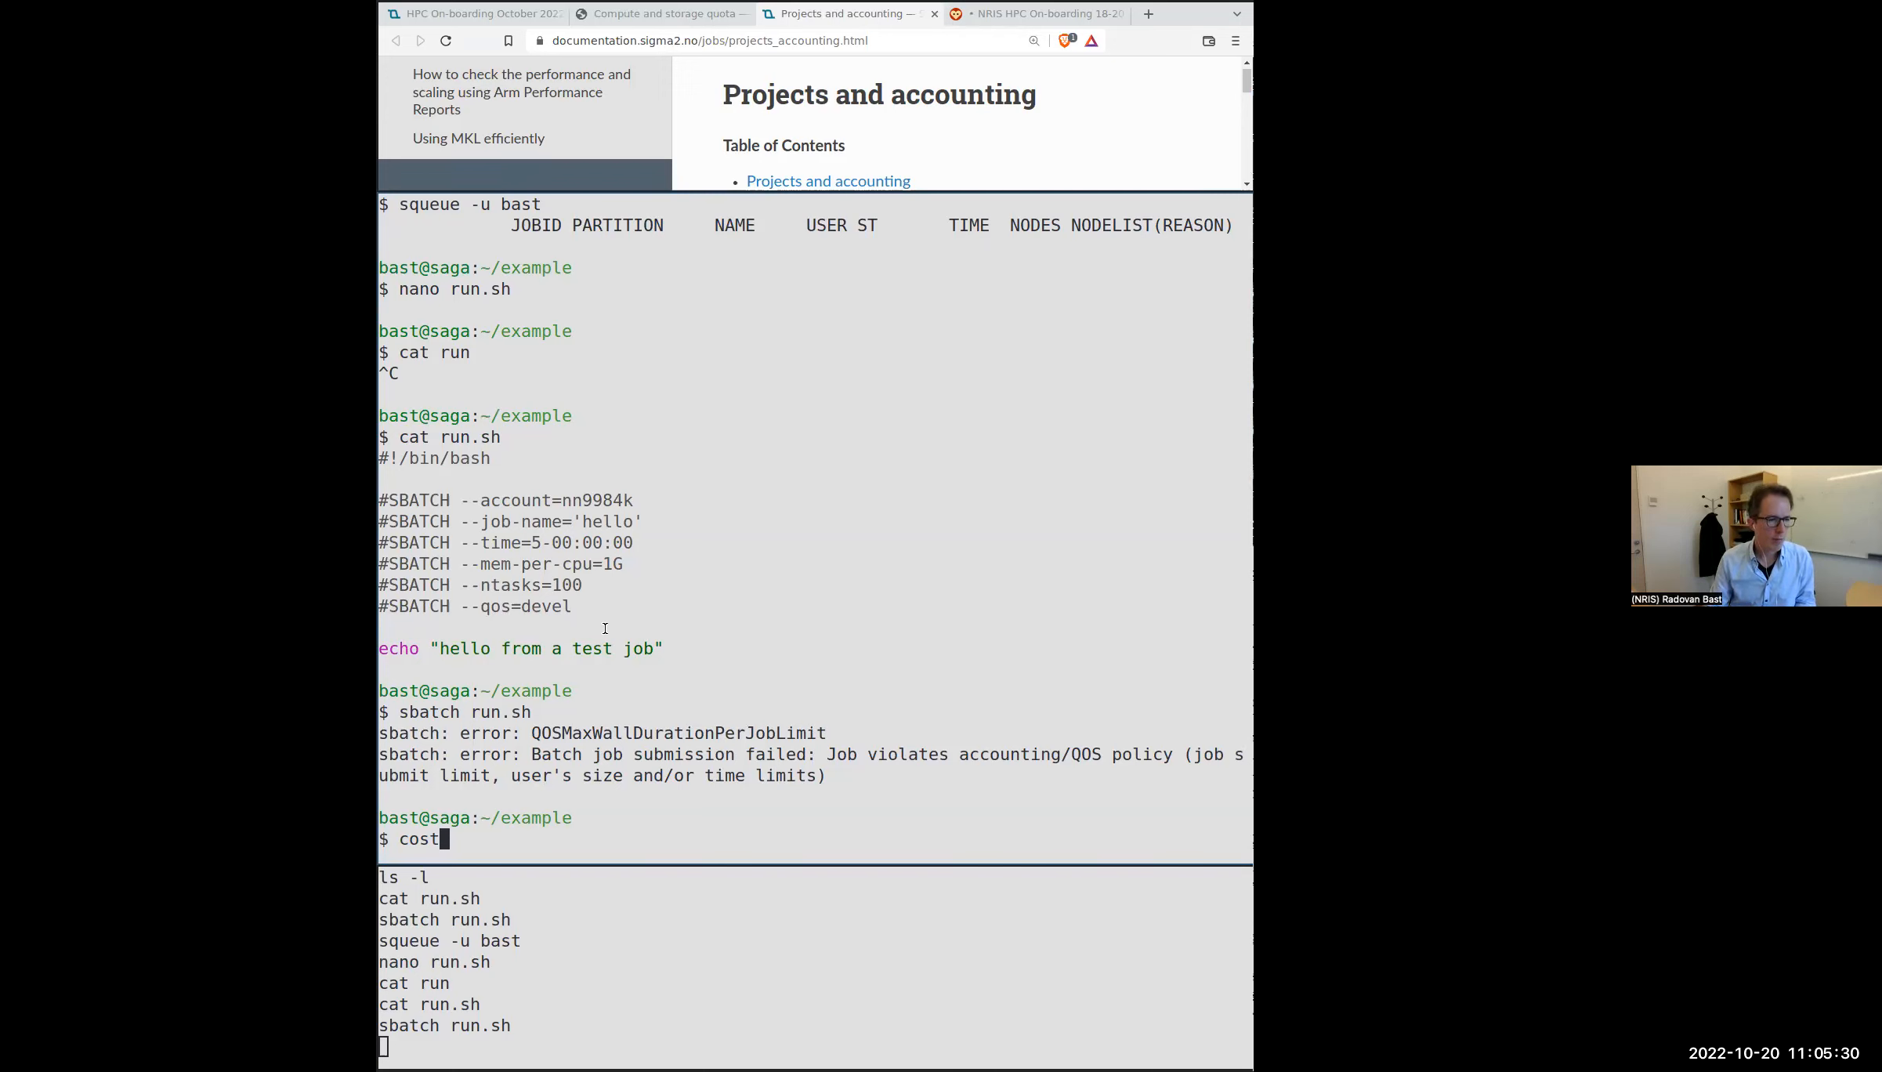
mouse_move(630, 538)
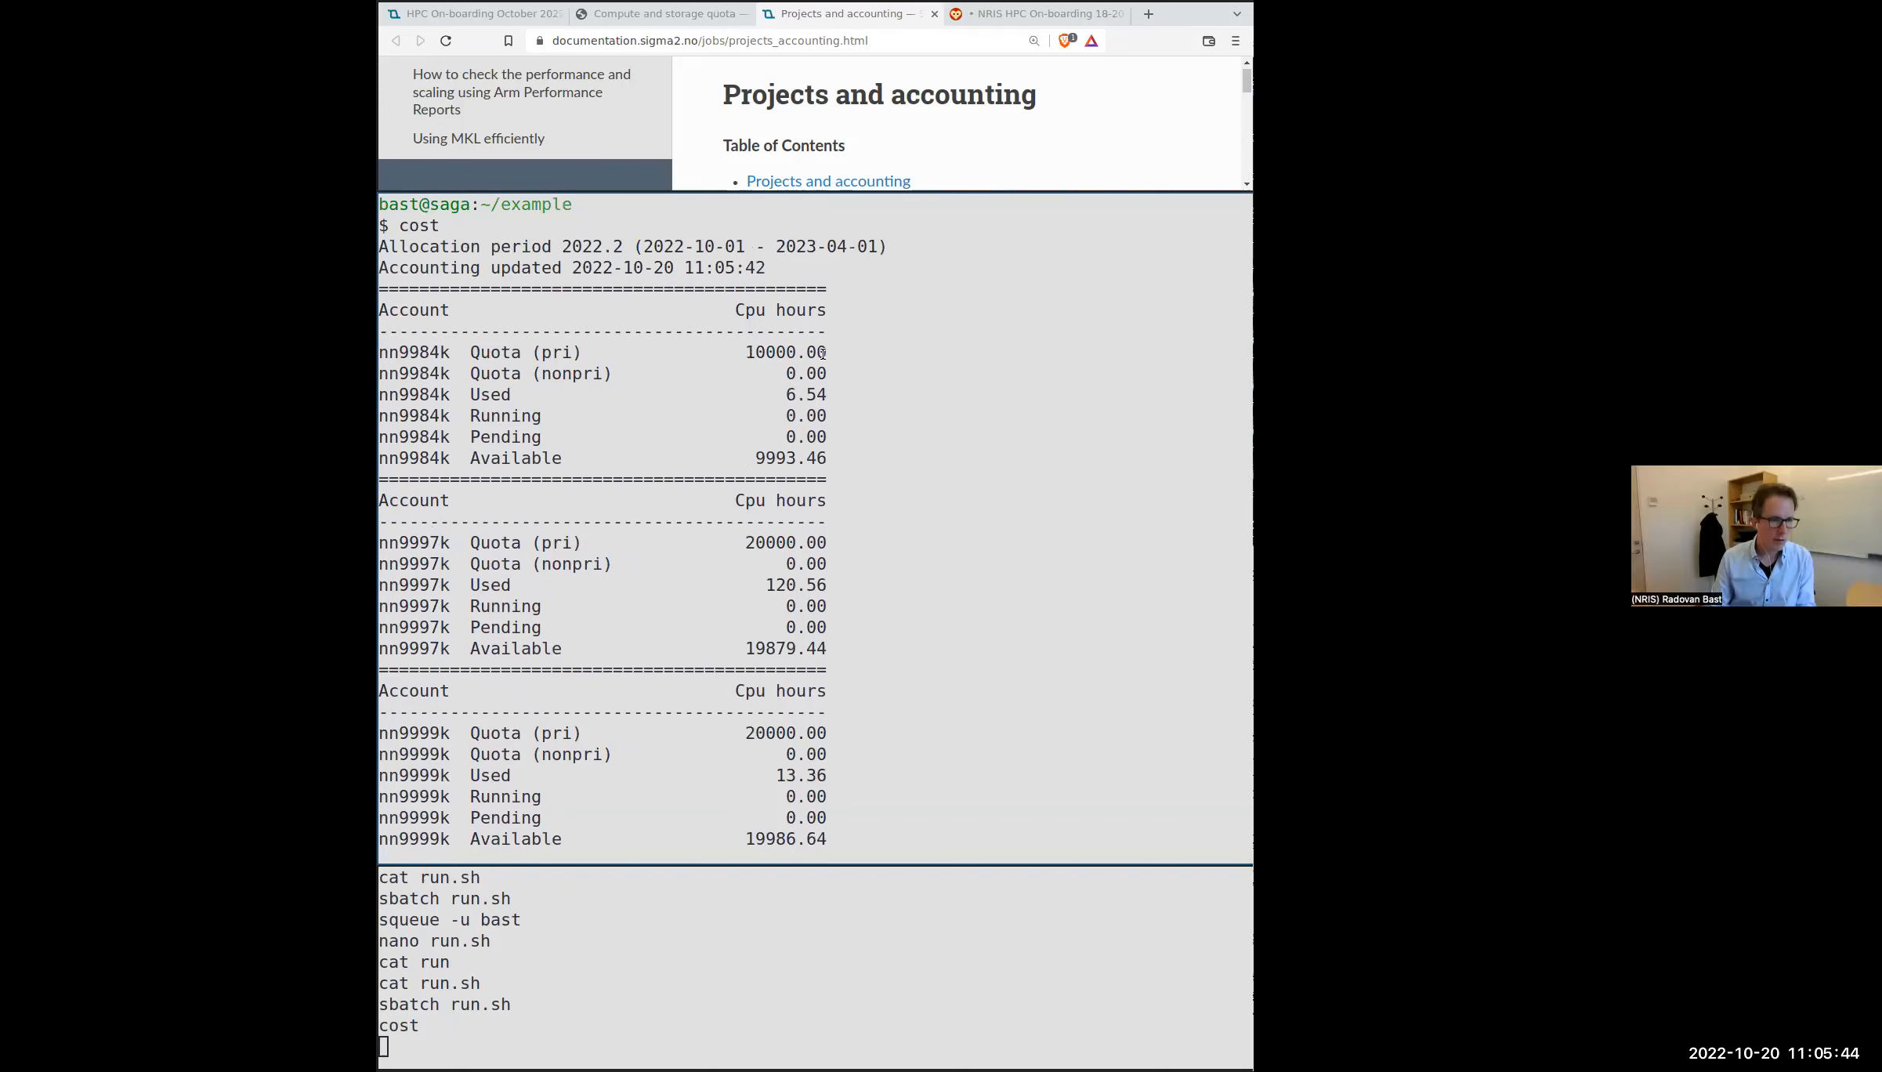
double_click(785, 351)
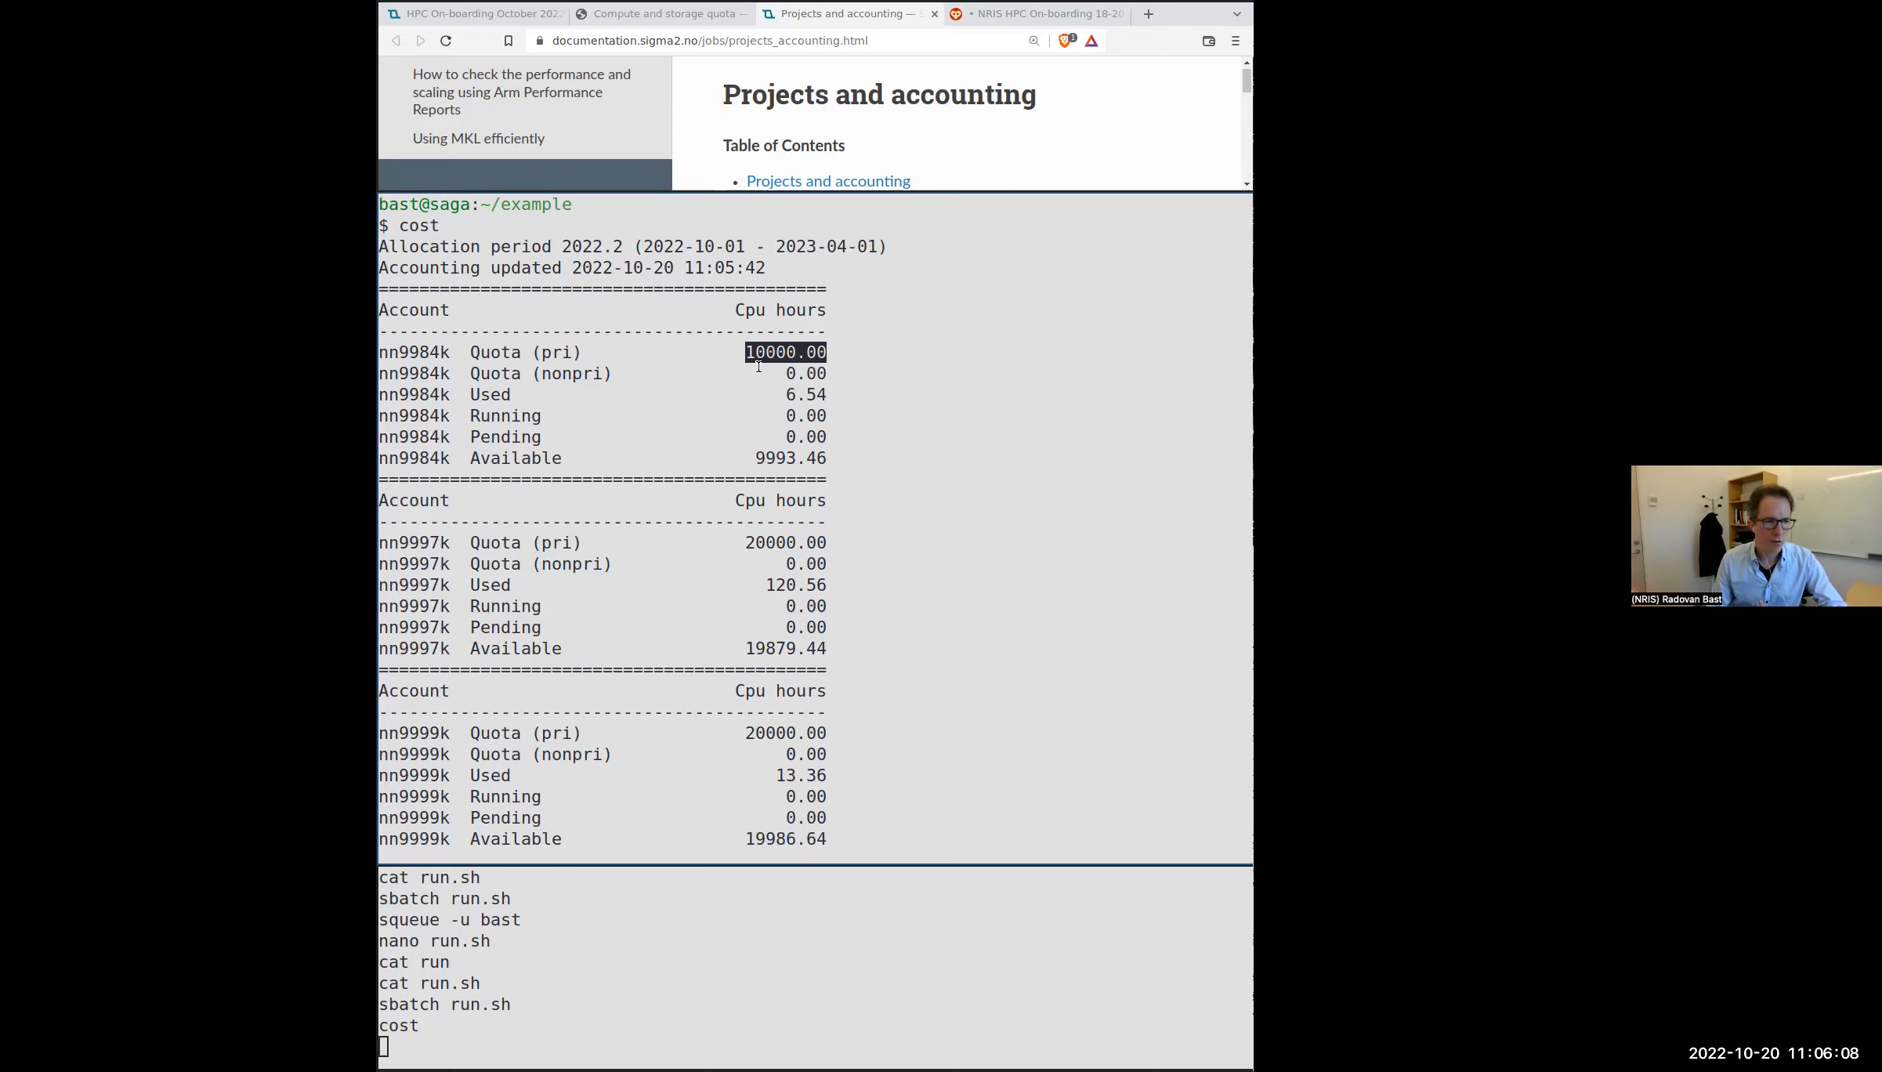
mouse_move(883, 462)
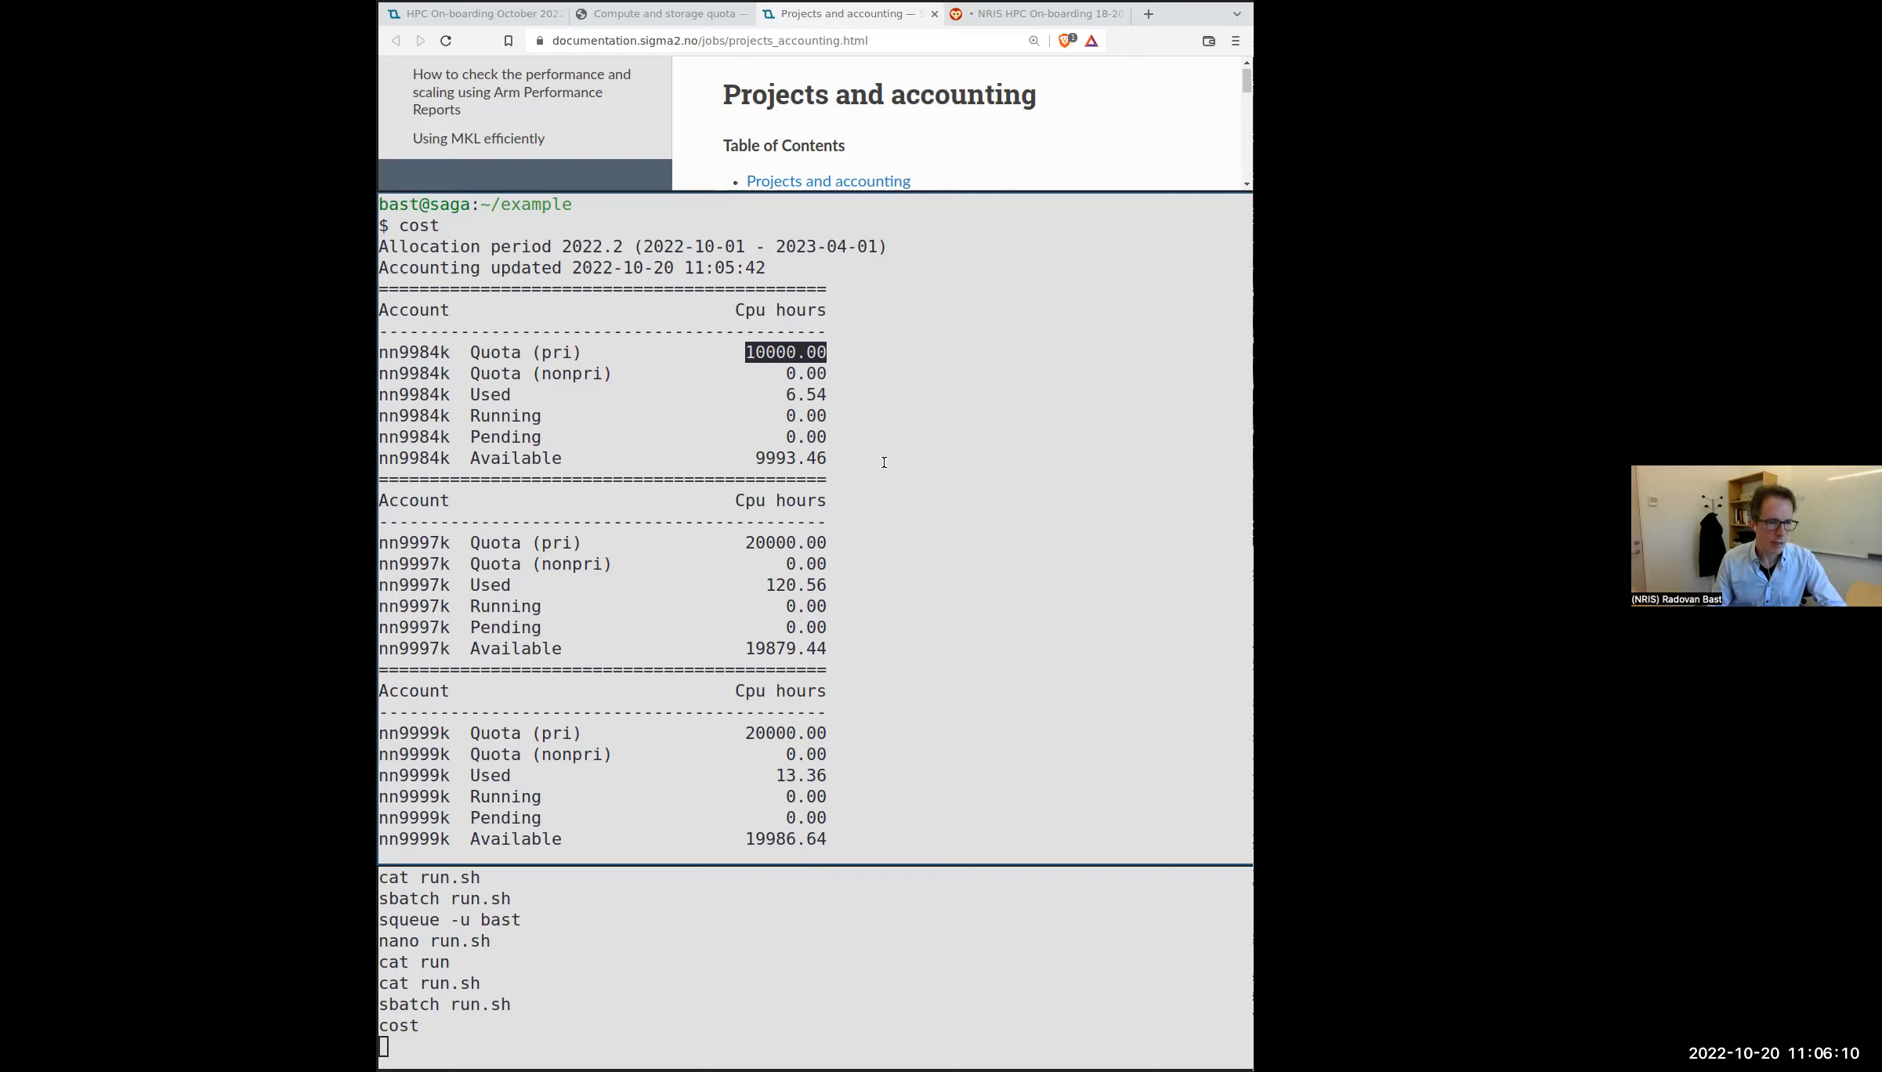
mouse_move(889, 473)
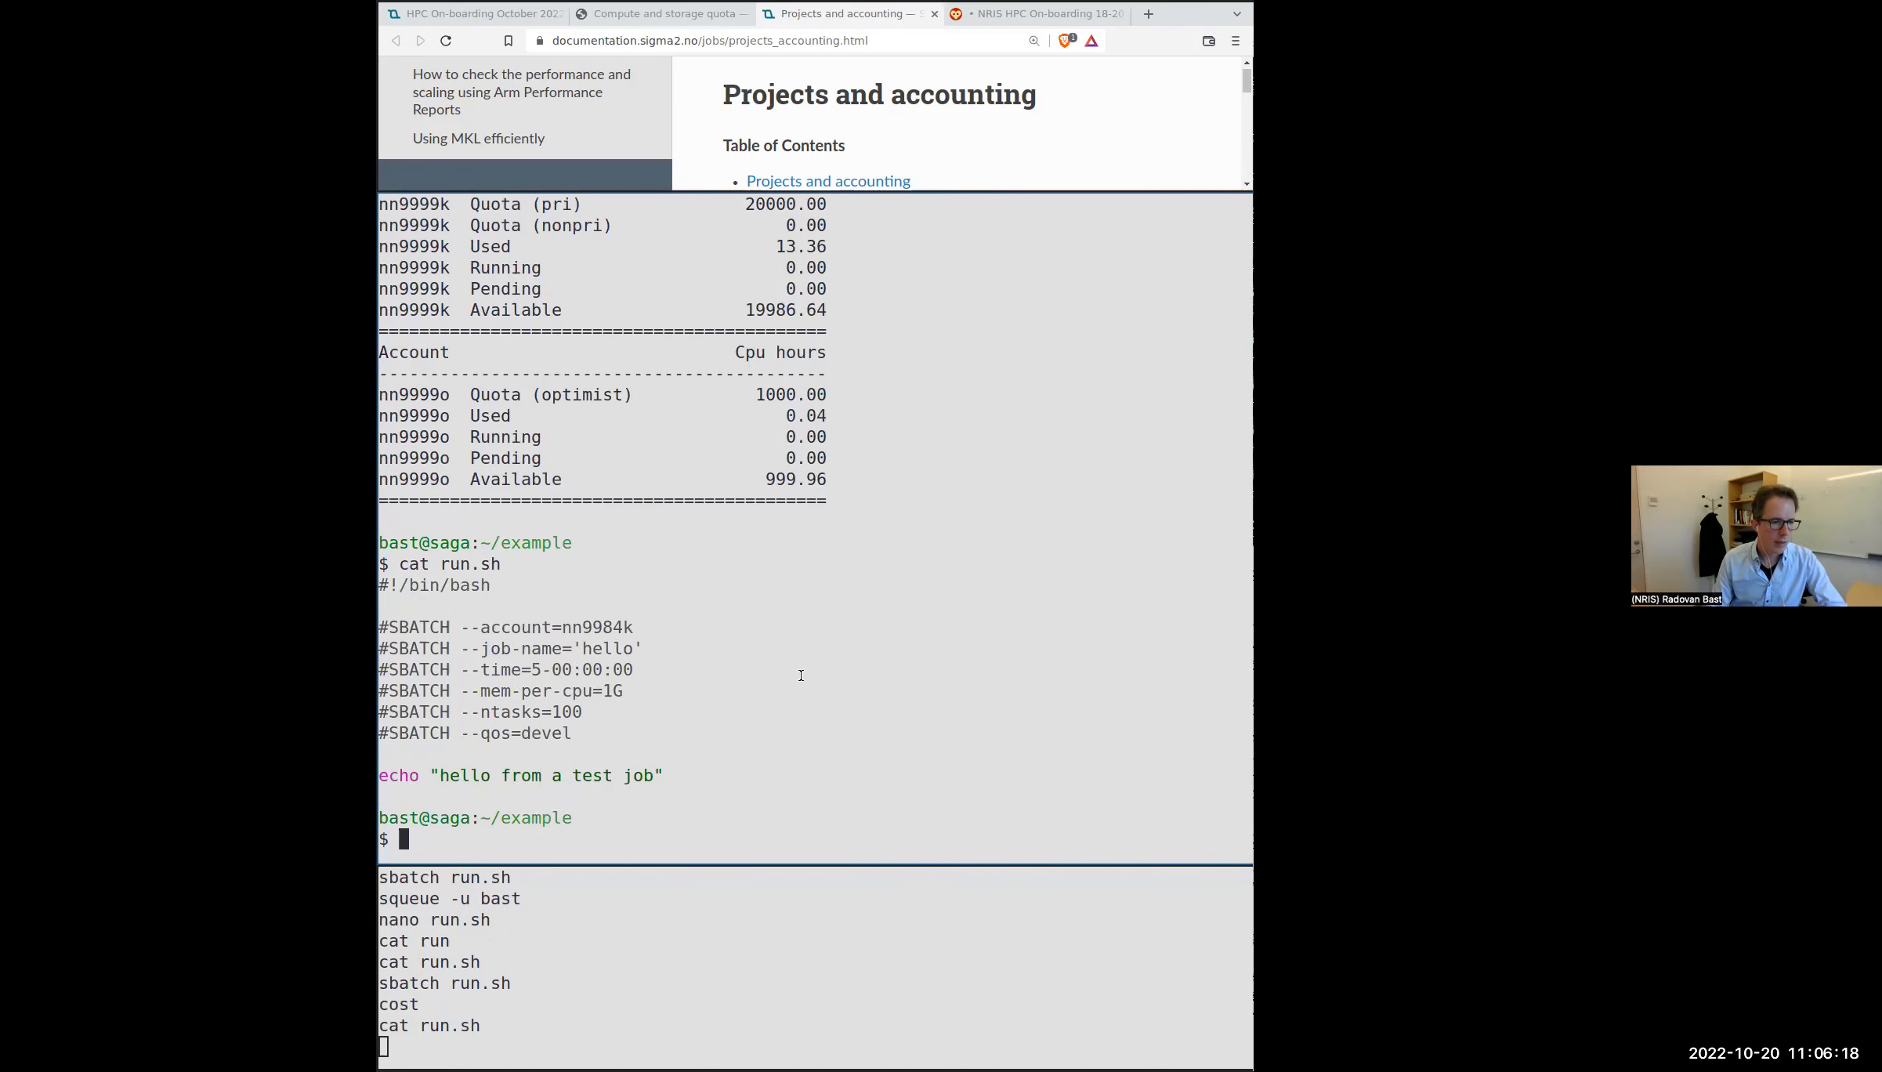
double_click(586, 669)
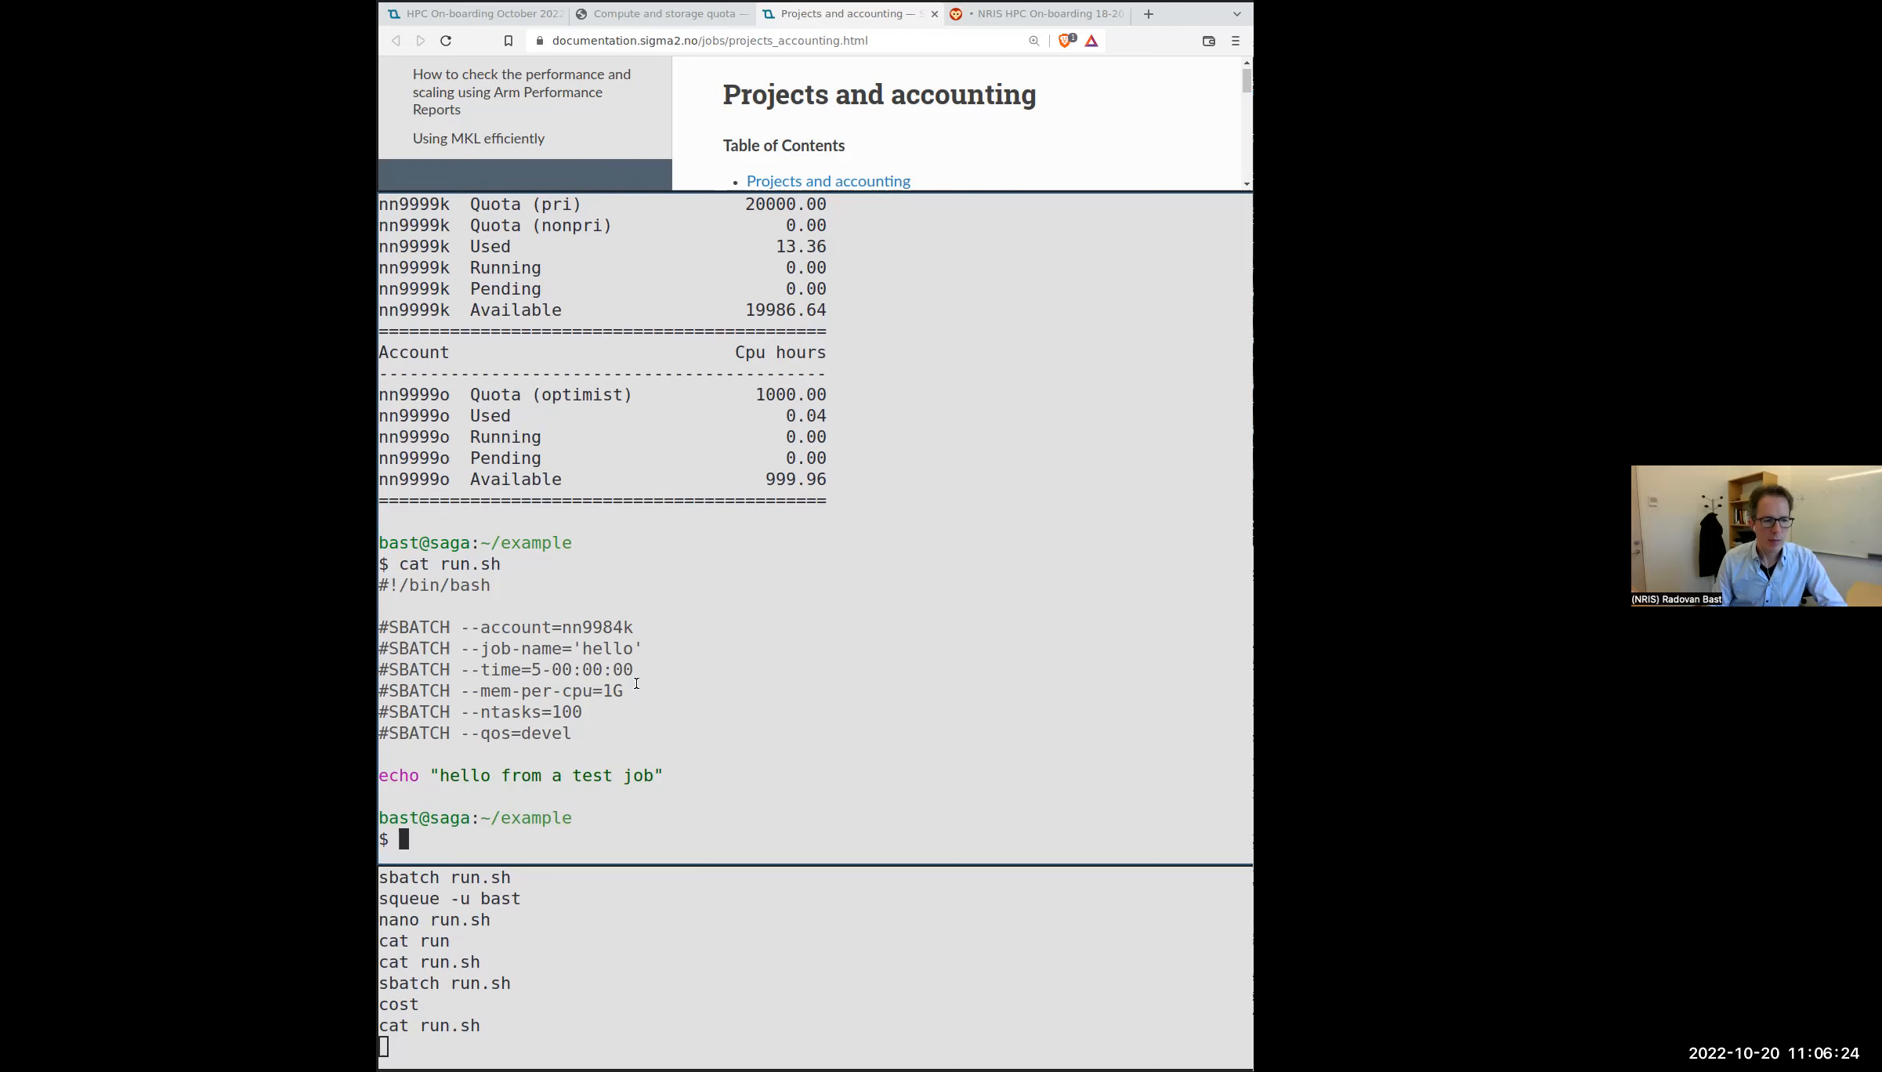
double_click(581, 669)
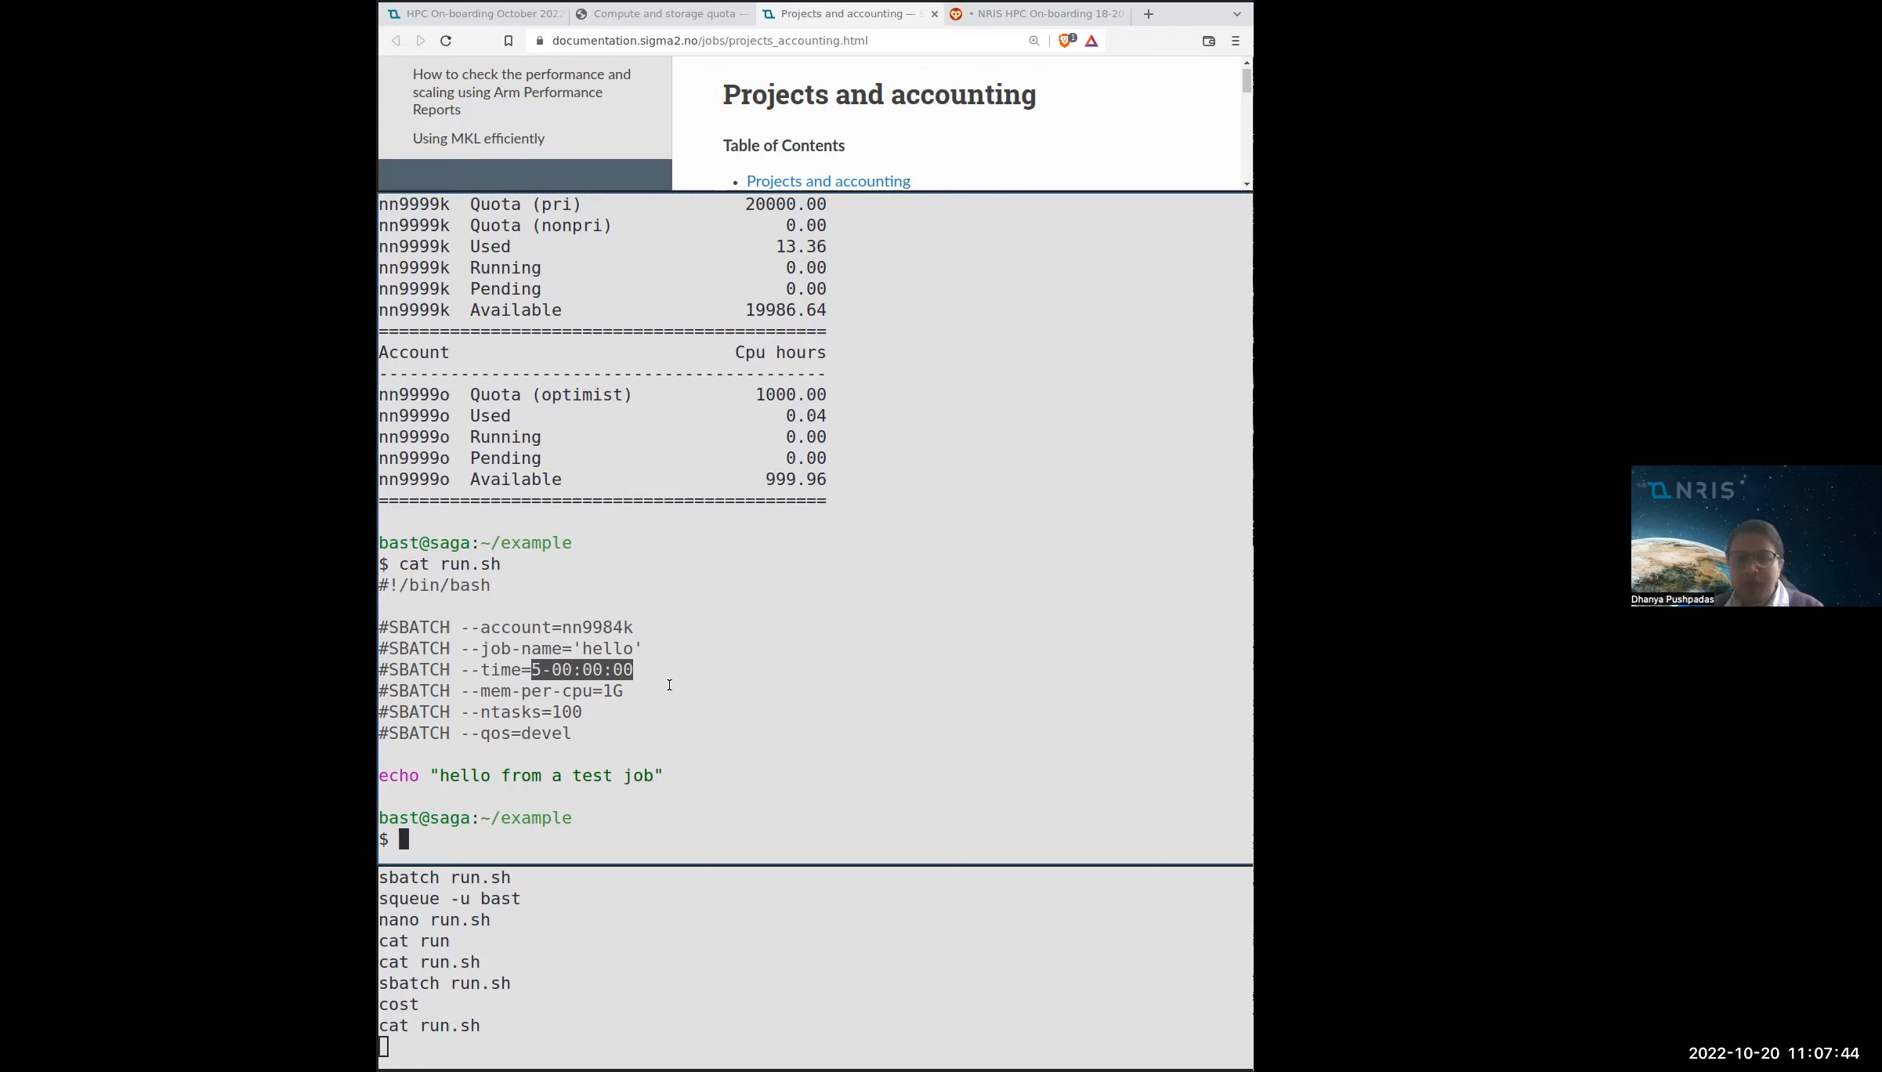
mouse_move(641, 745)
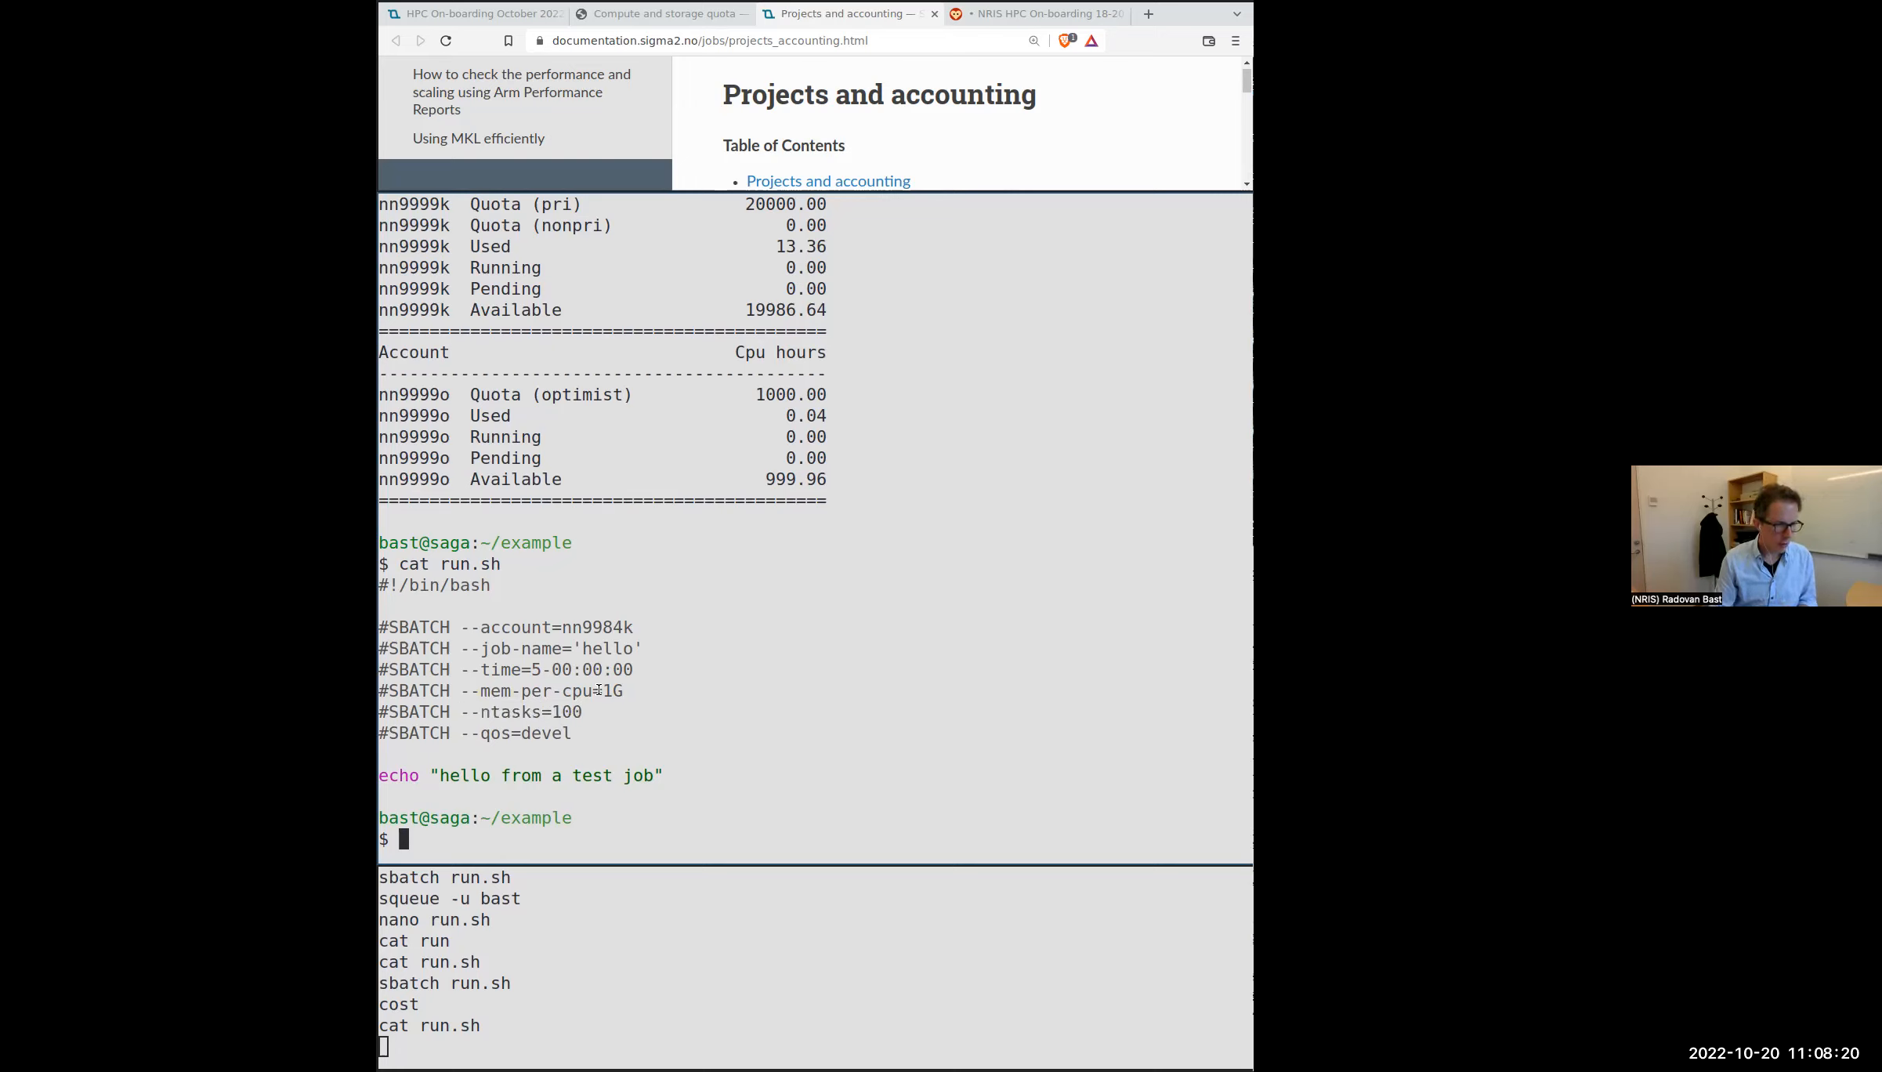
double_click(564, 711)
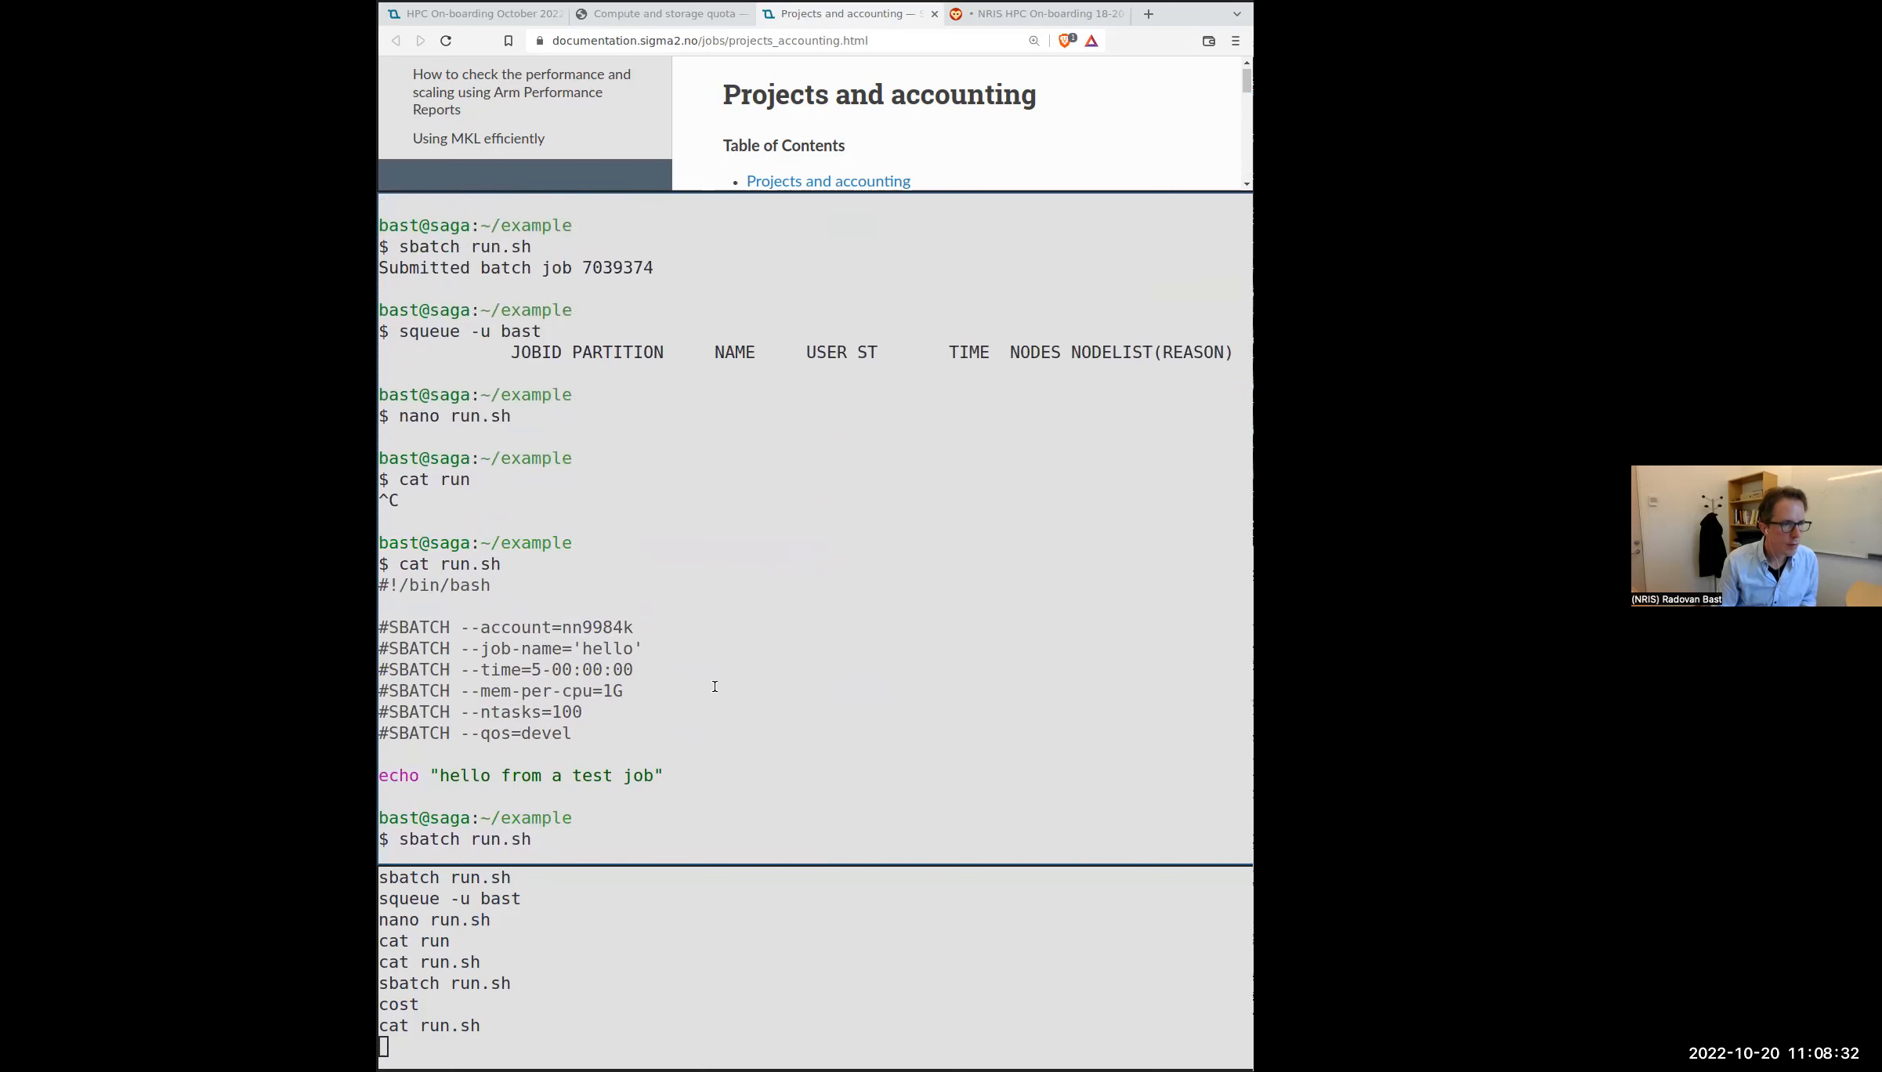
Run seff 7039374 to report the completed job's 3 nodes and 0% CPU and memory efficiency.
double_click(617, 268)
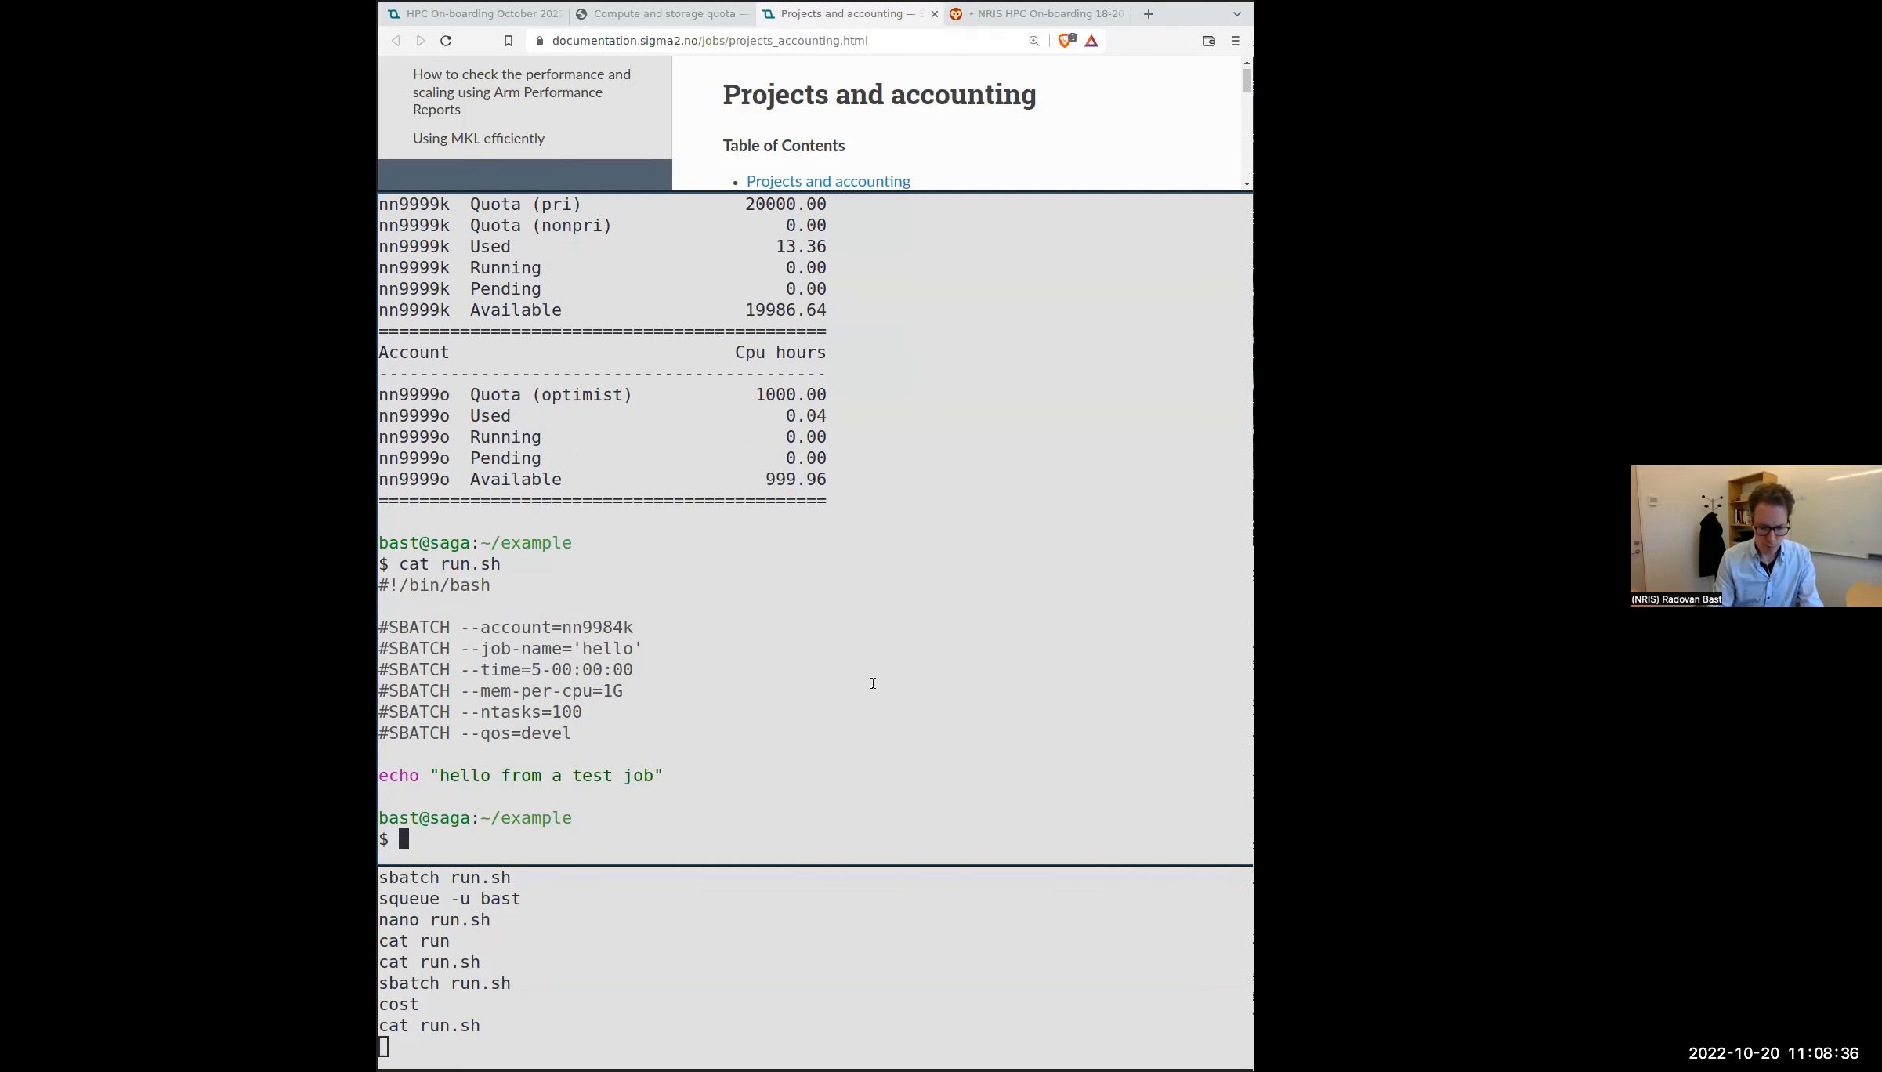
text(seff)
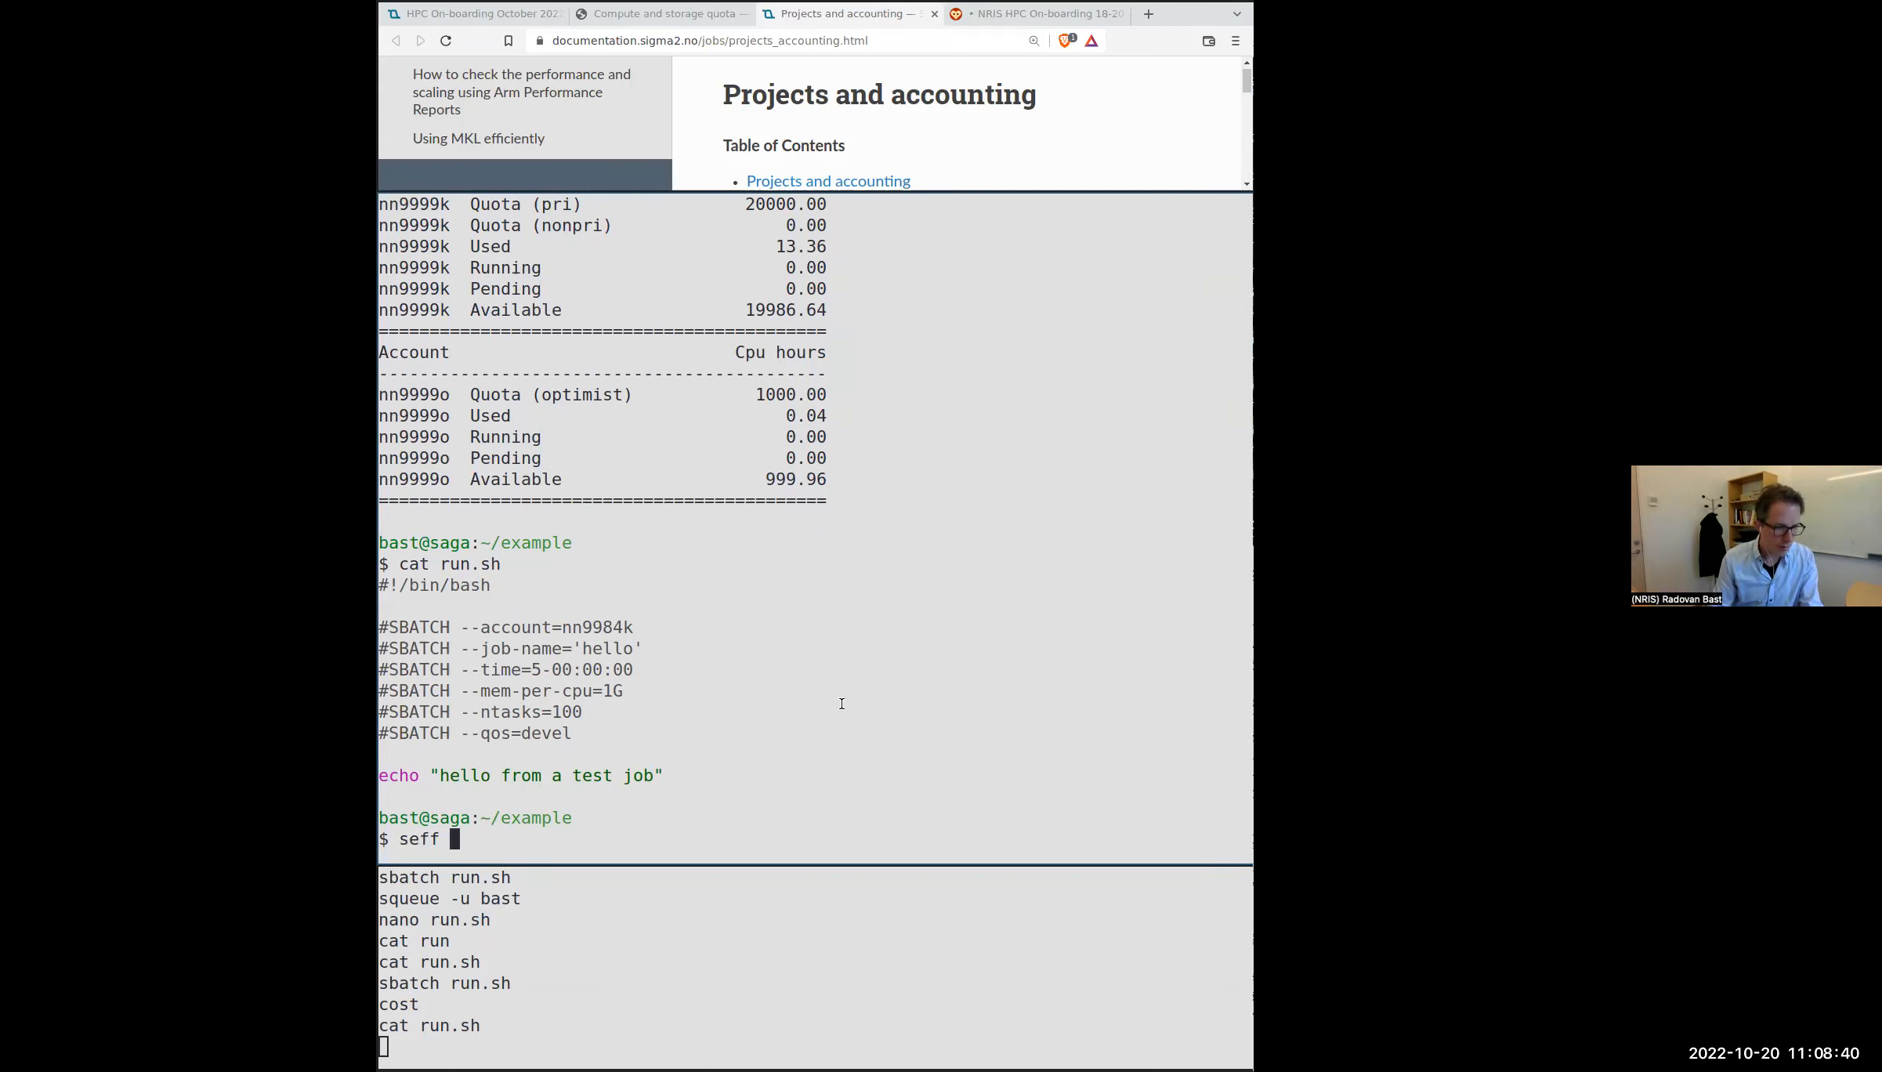
text(7039374)
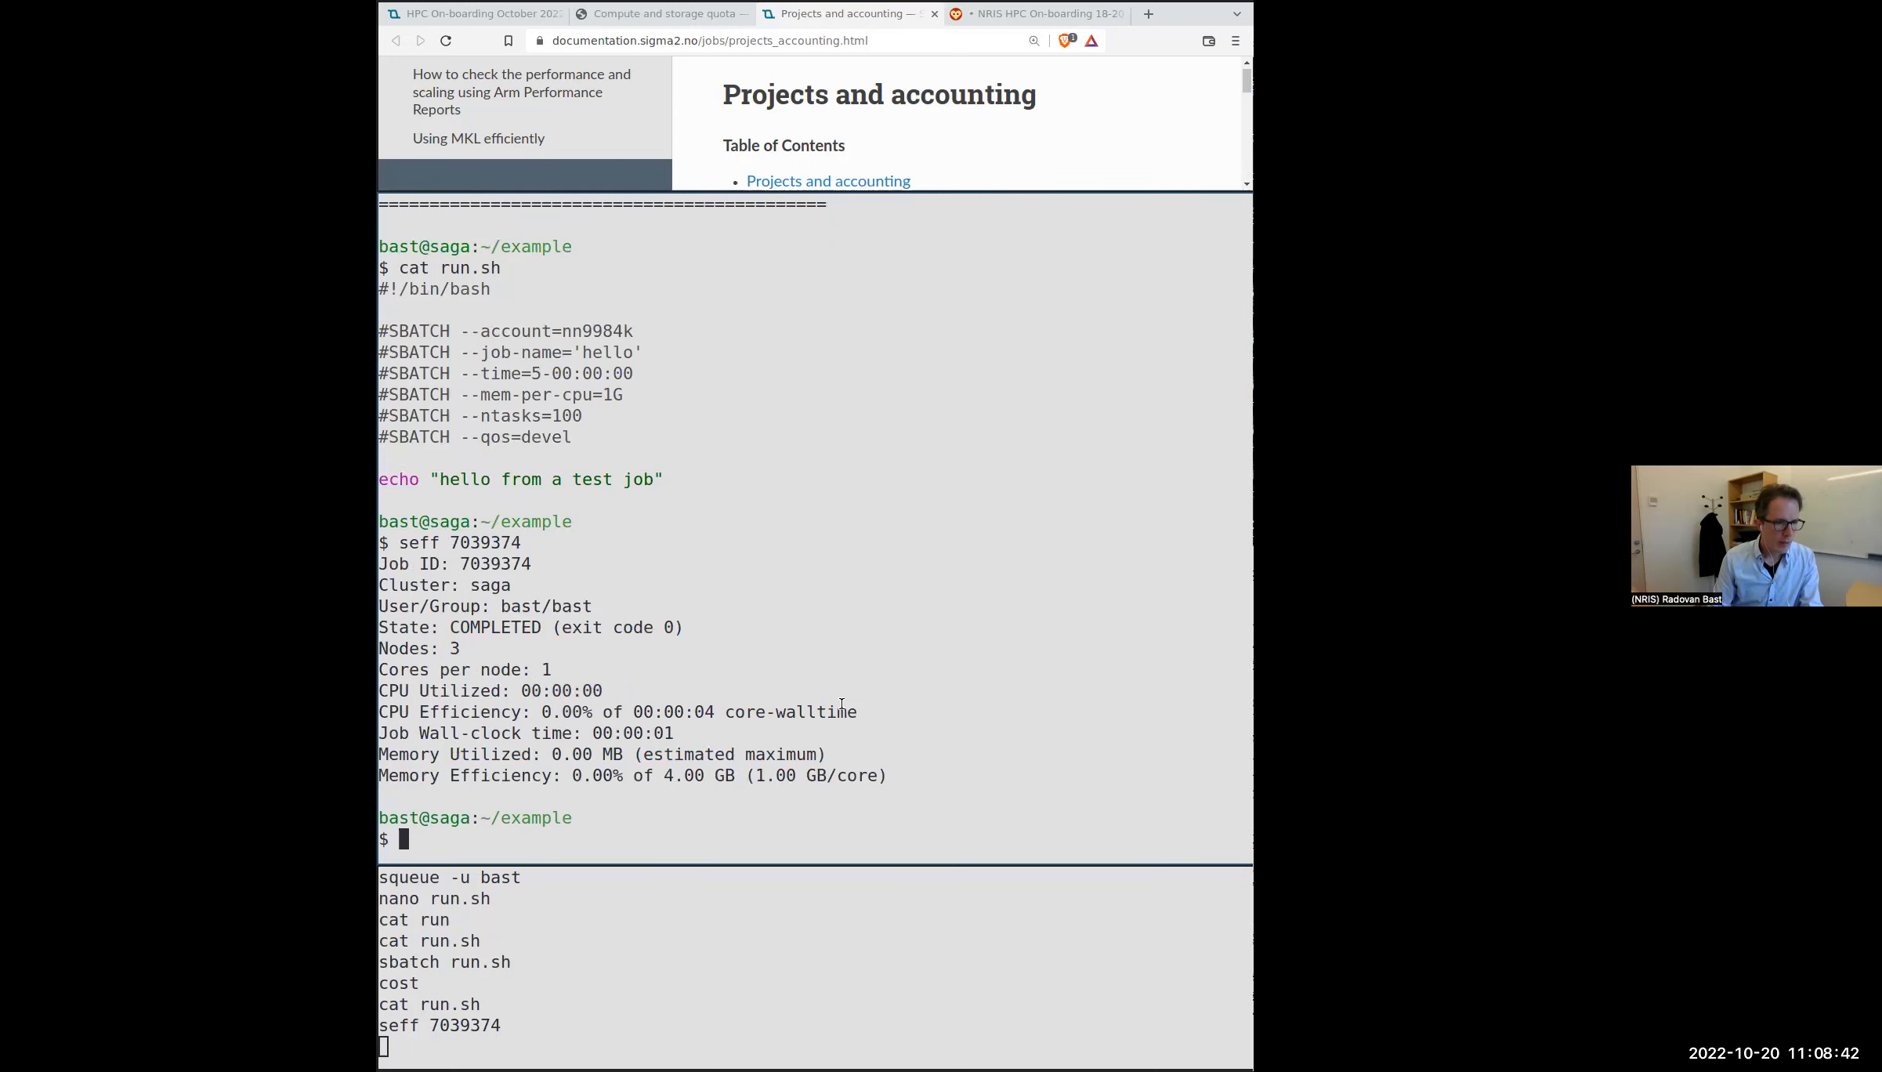
double_click(846, 774)
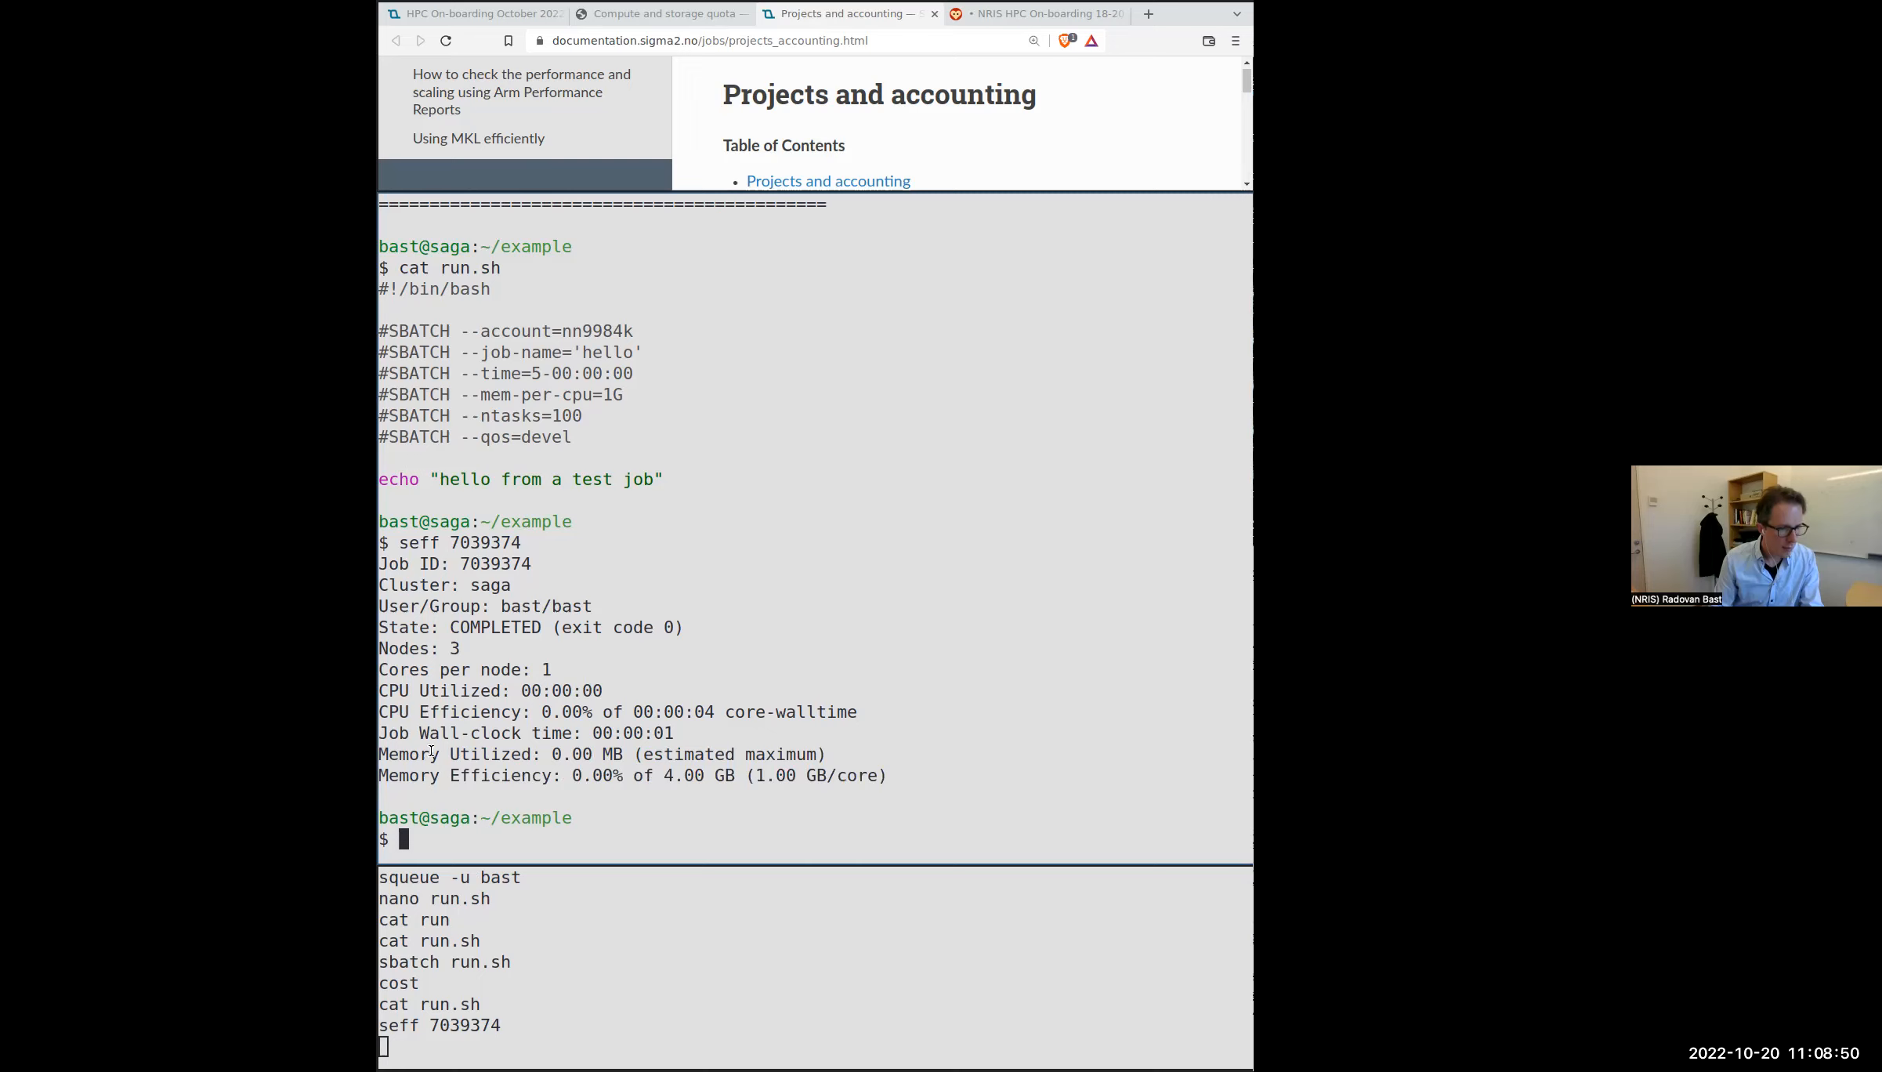
Highlight the efficiency lines and enlarge the browser pane with the accounting documentation.
double_click(594, 774)
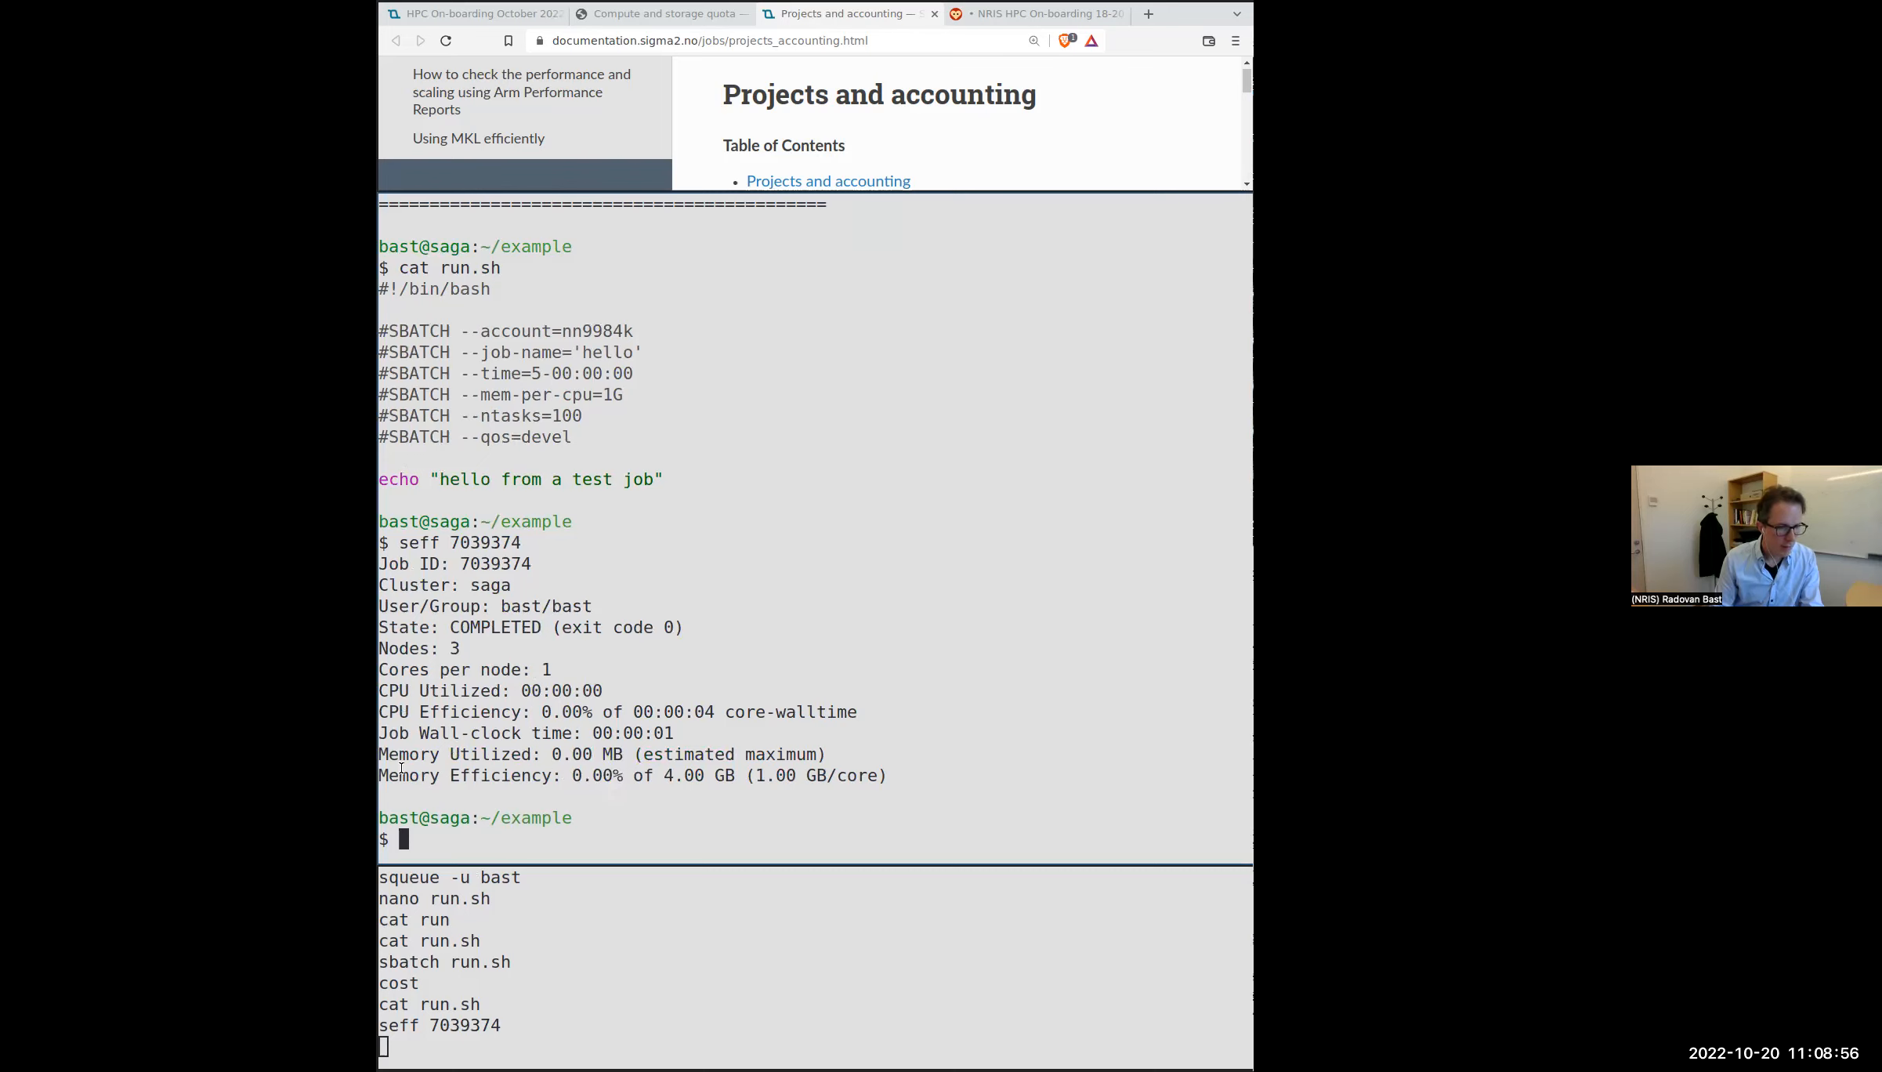
drag(378, 775, 696, 774)
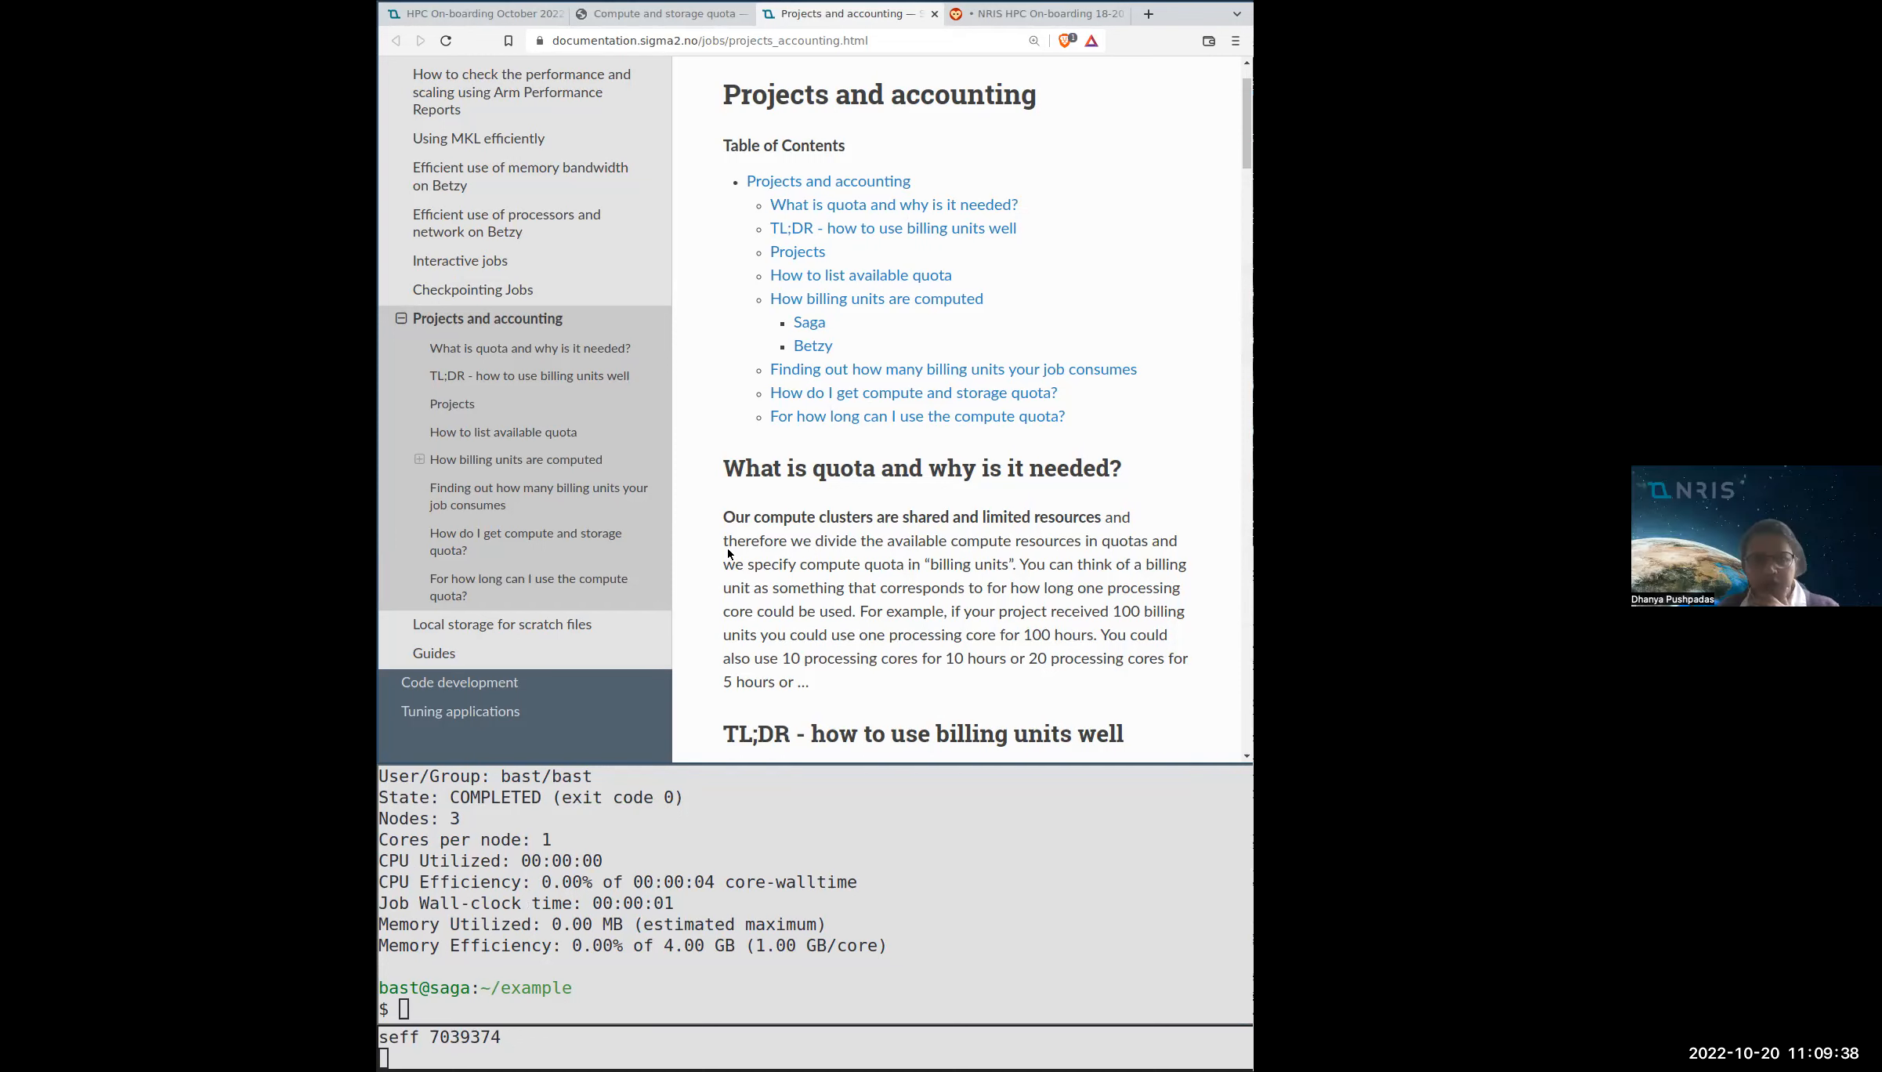
click(474, 13)
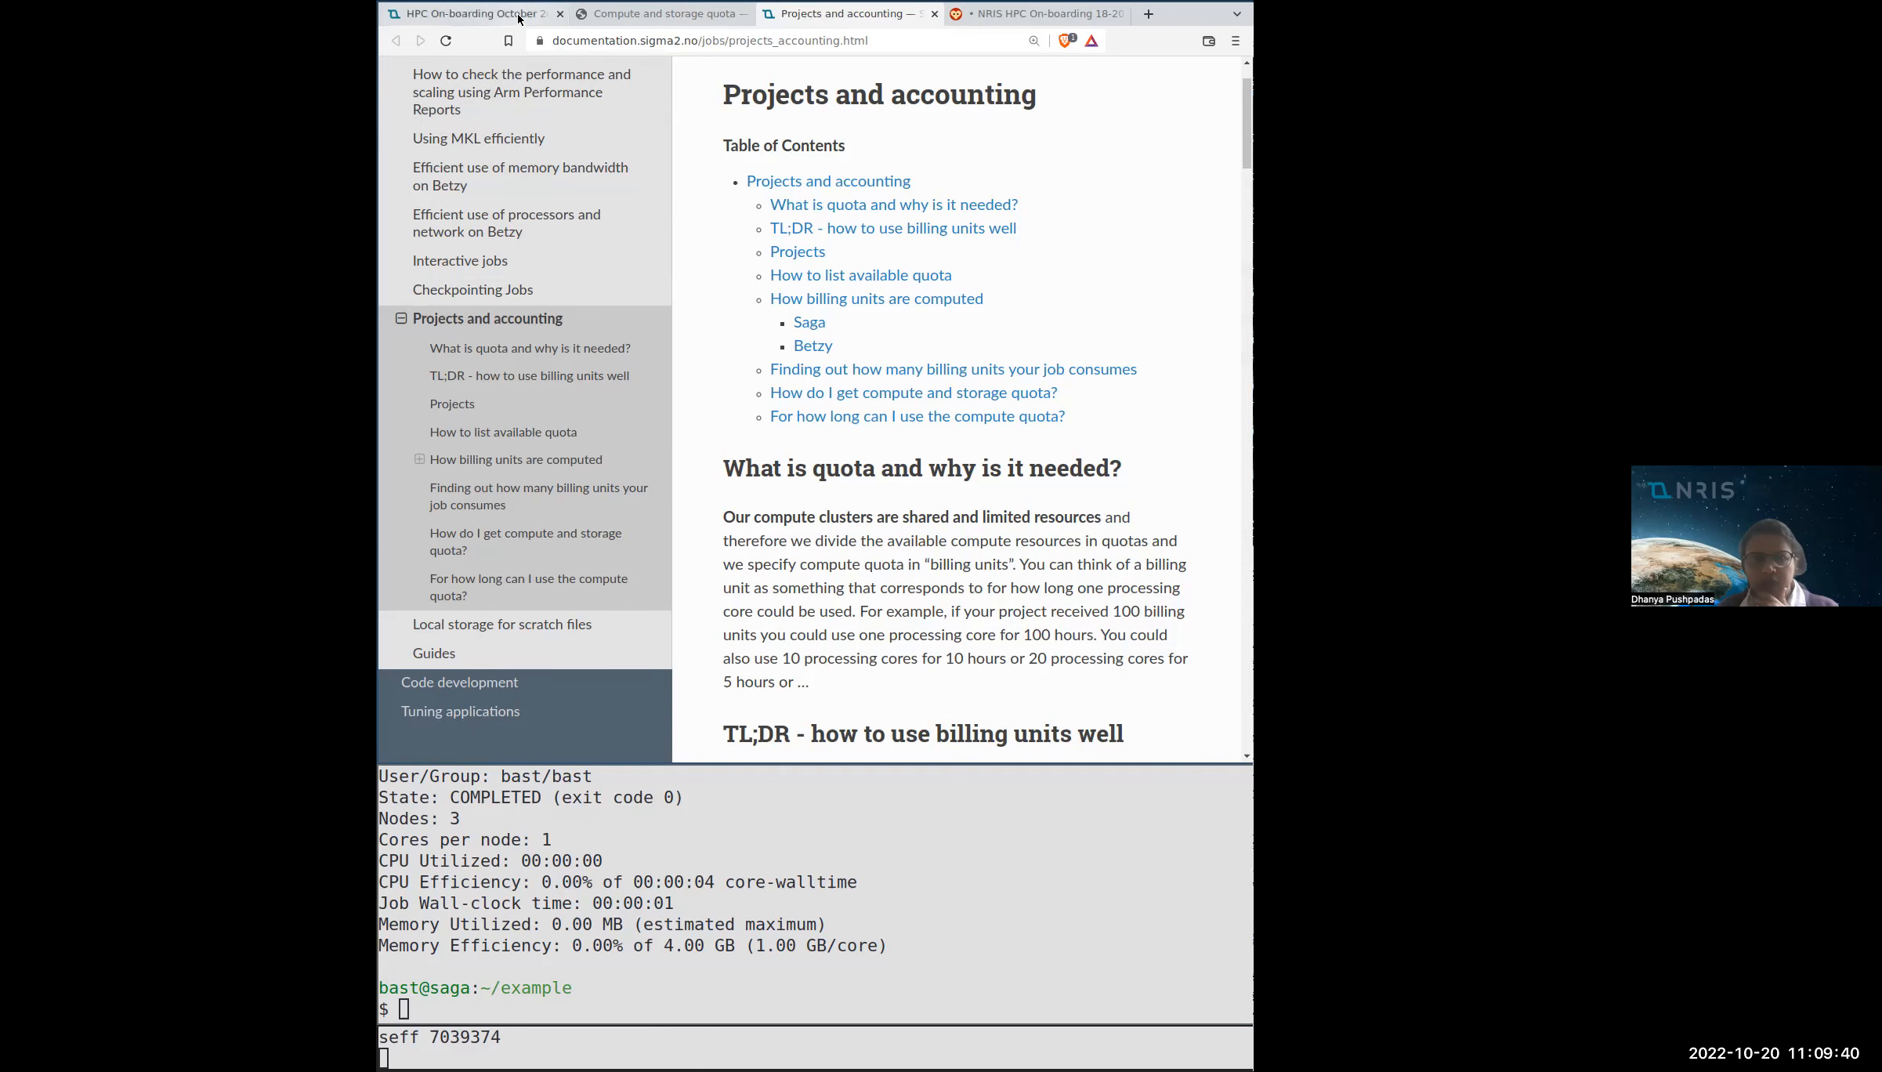